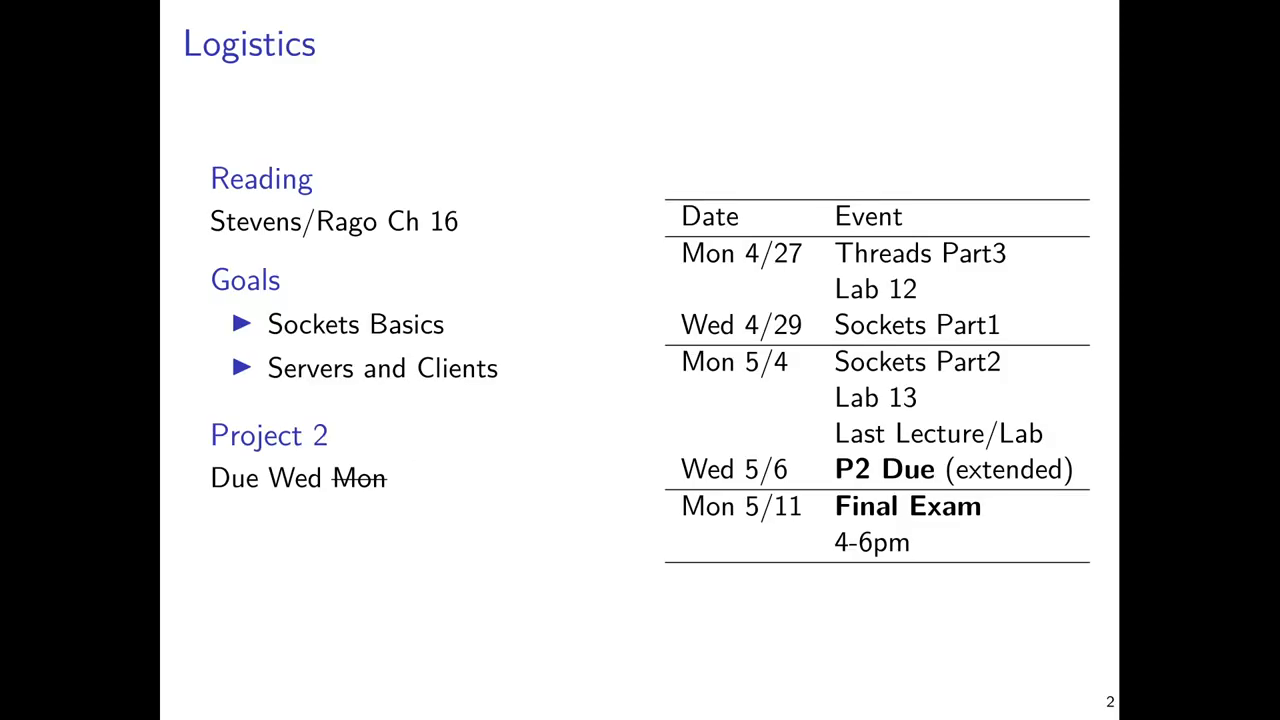
mouse_move(897, 367)
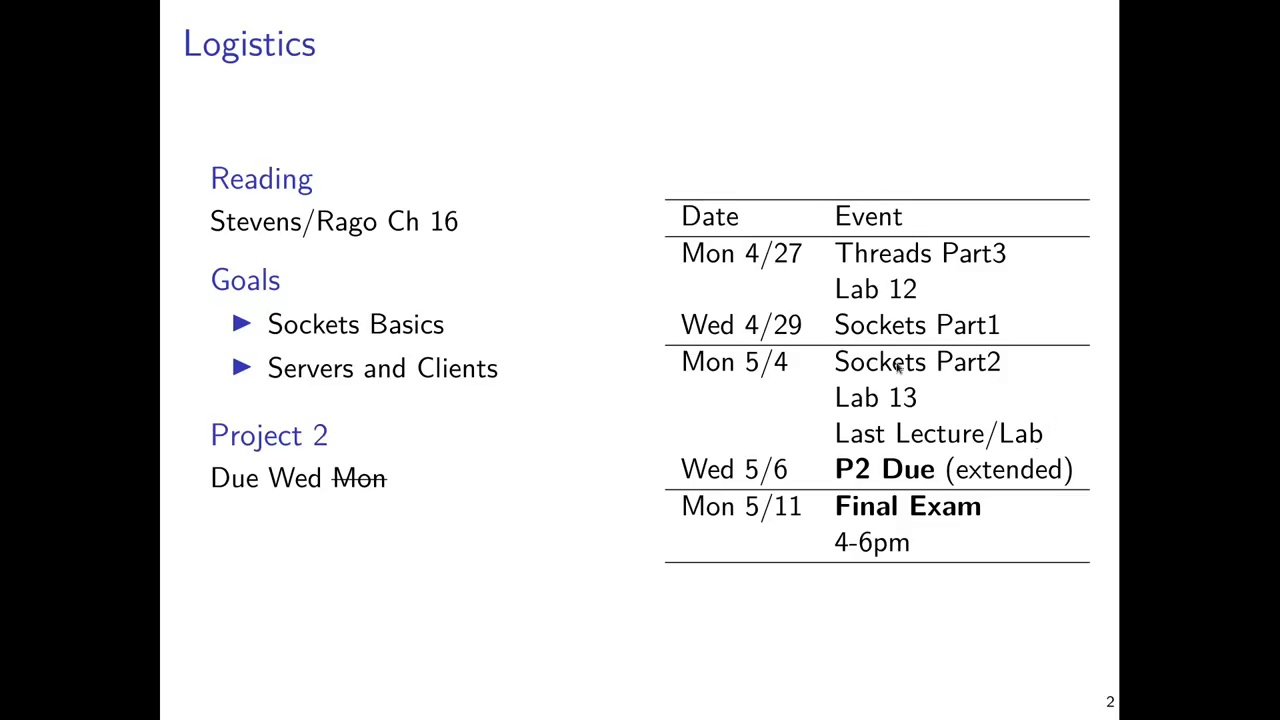
mouse_move(922, 383)
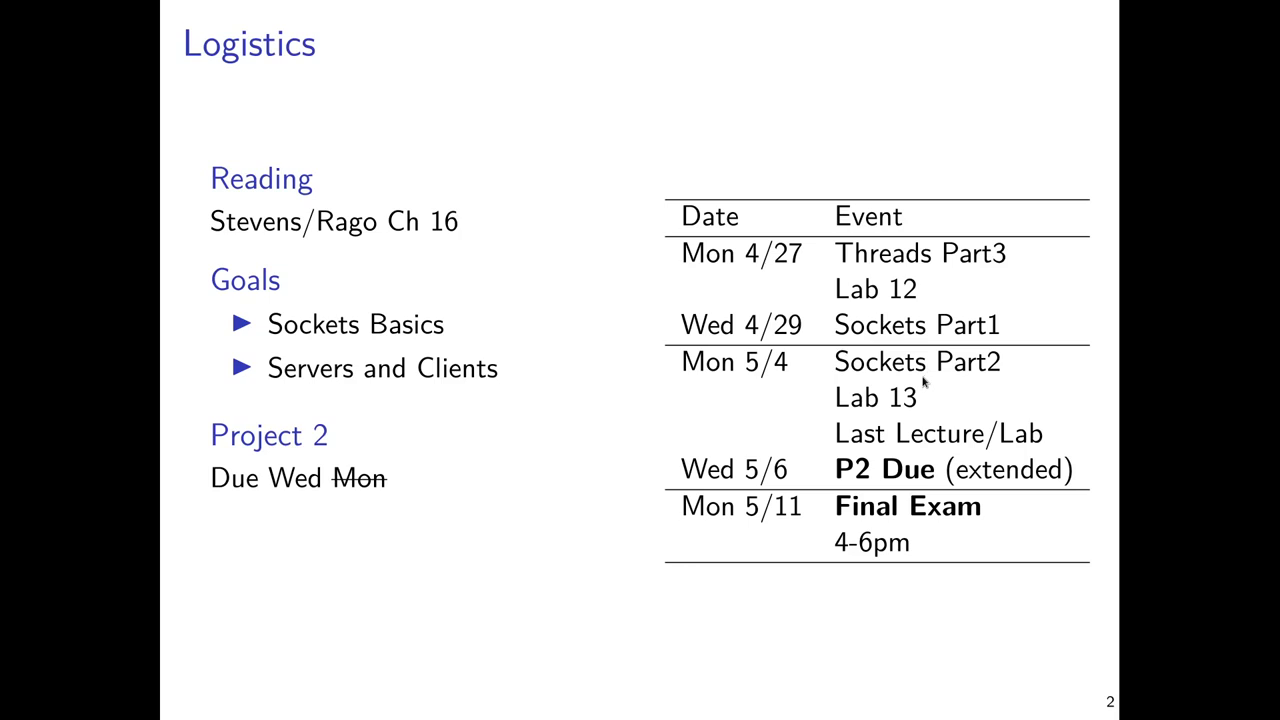
mouse_move(978, 417)
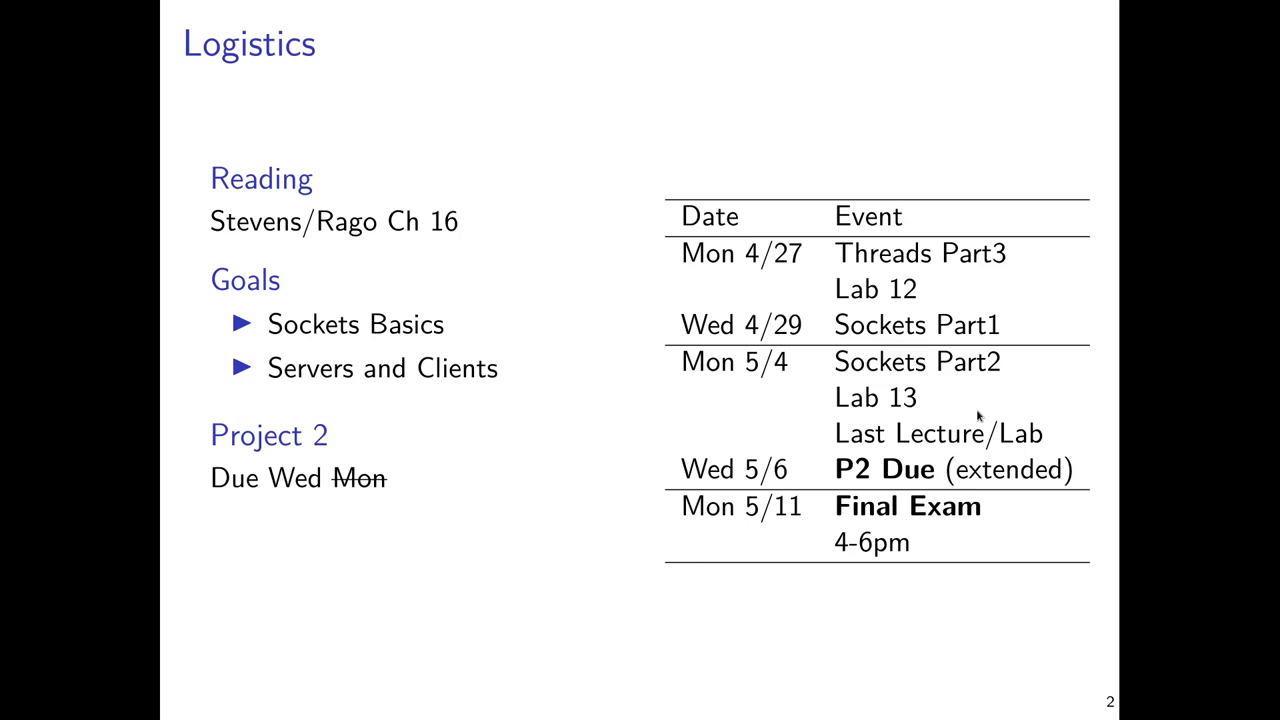
mouse_move(960, 410)
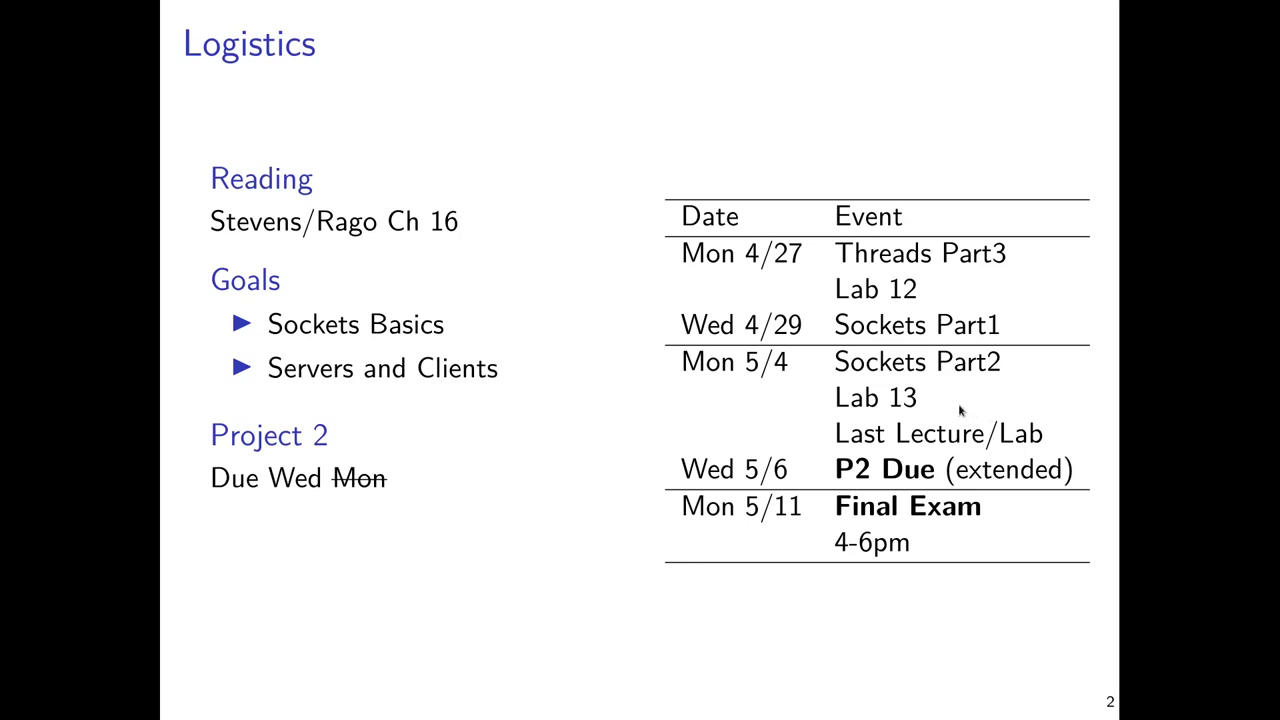
mouse_move(812, 411)
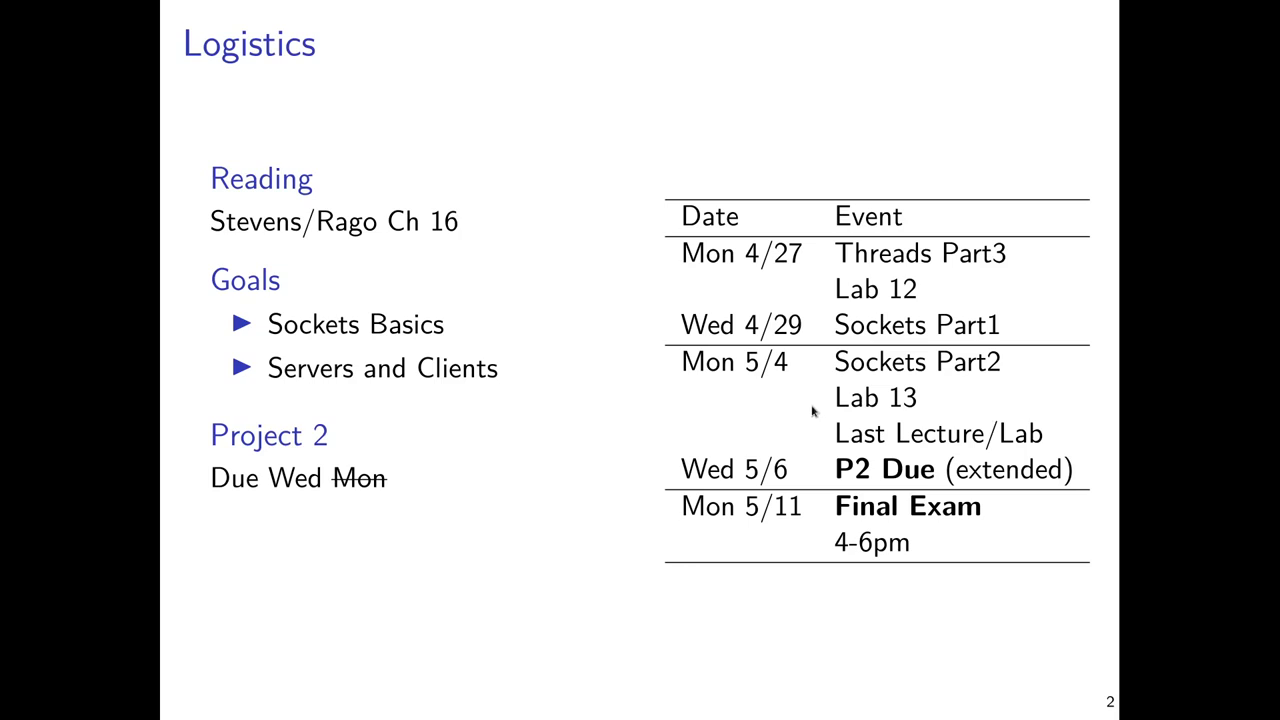
mouse_move(745, 473)
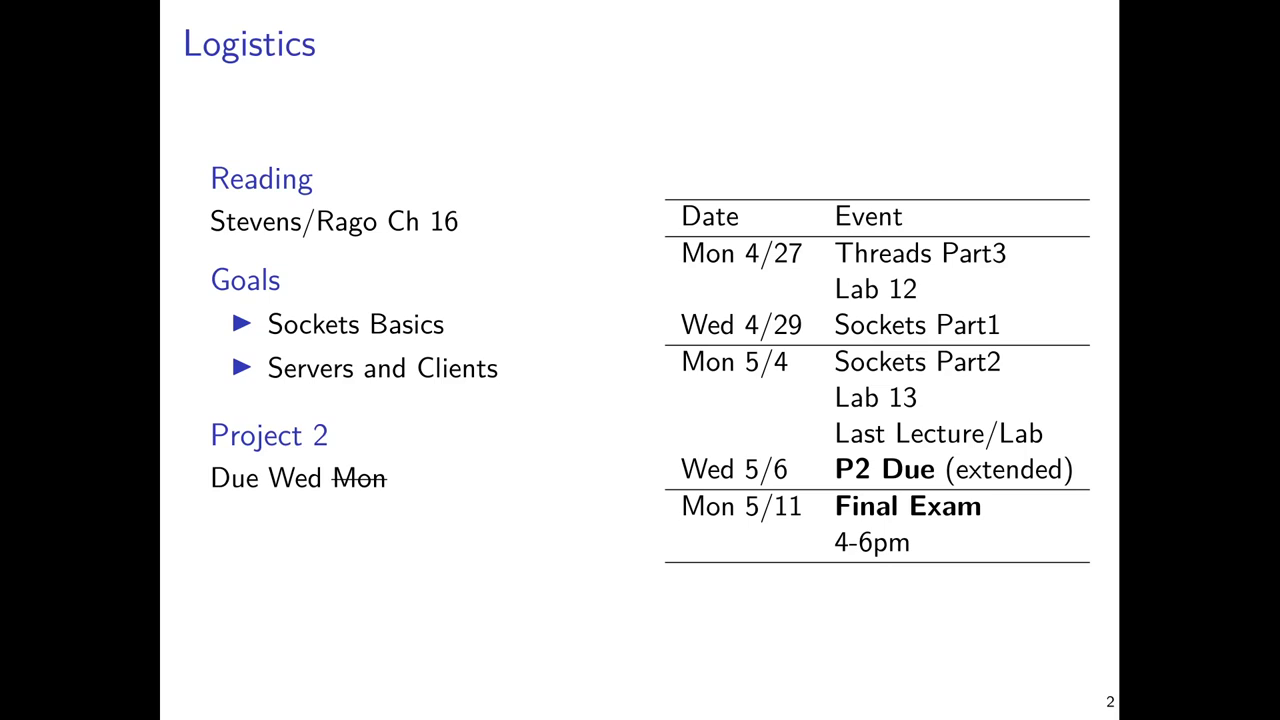
mouse_move(775, 533)
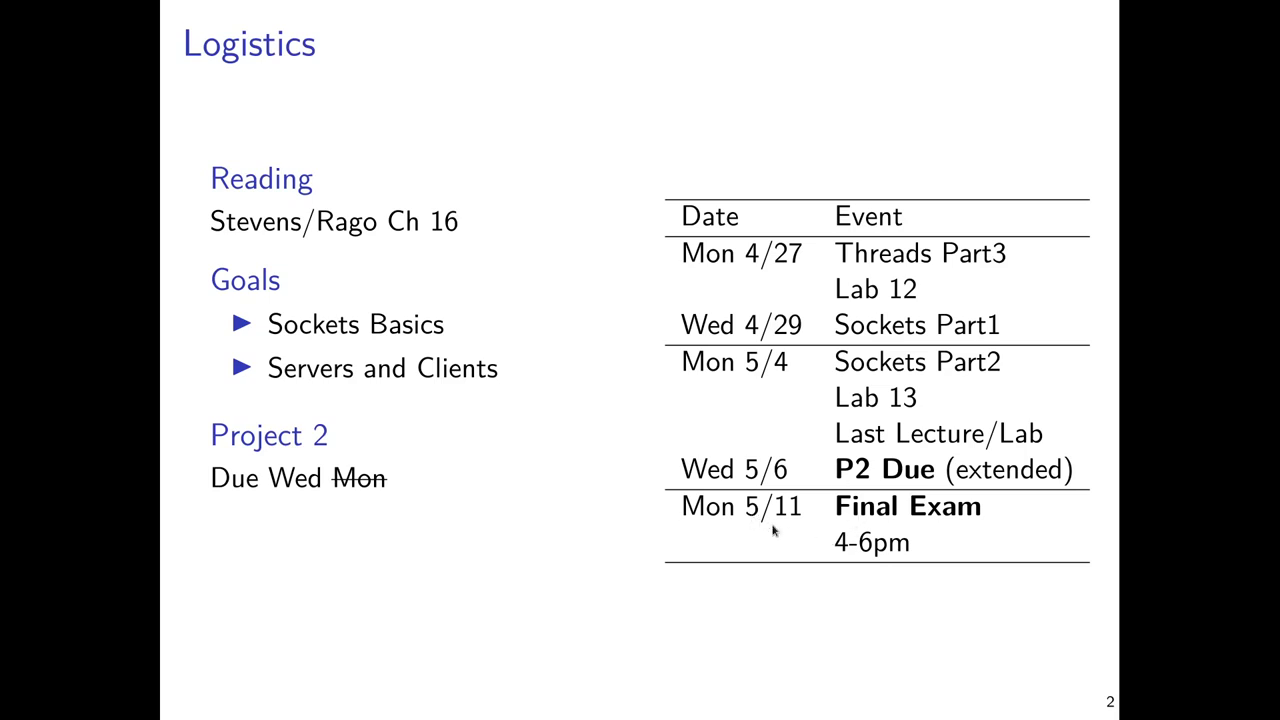
mouse_move(855, 557)
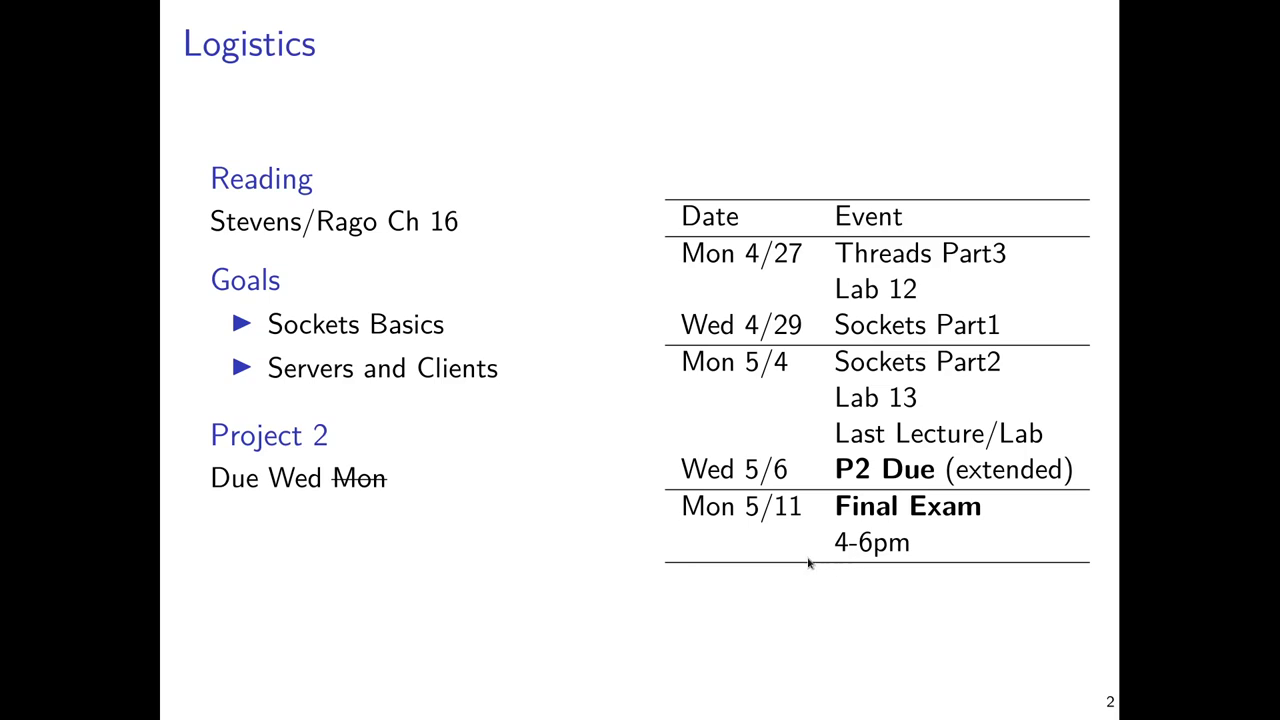
mouse_move(897, 569)
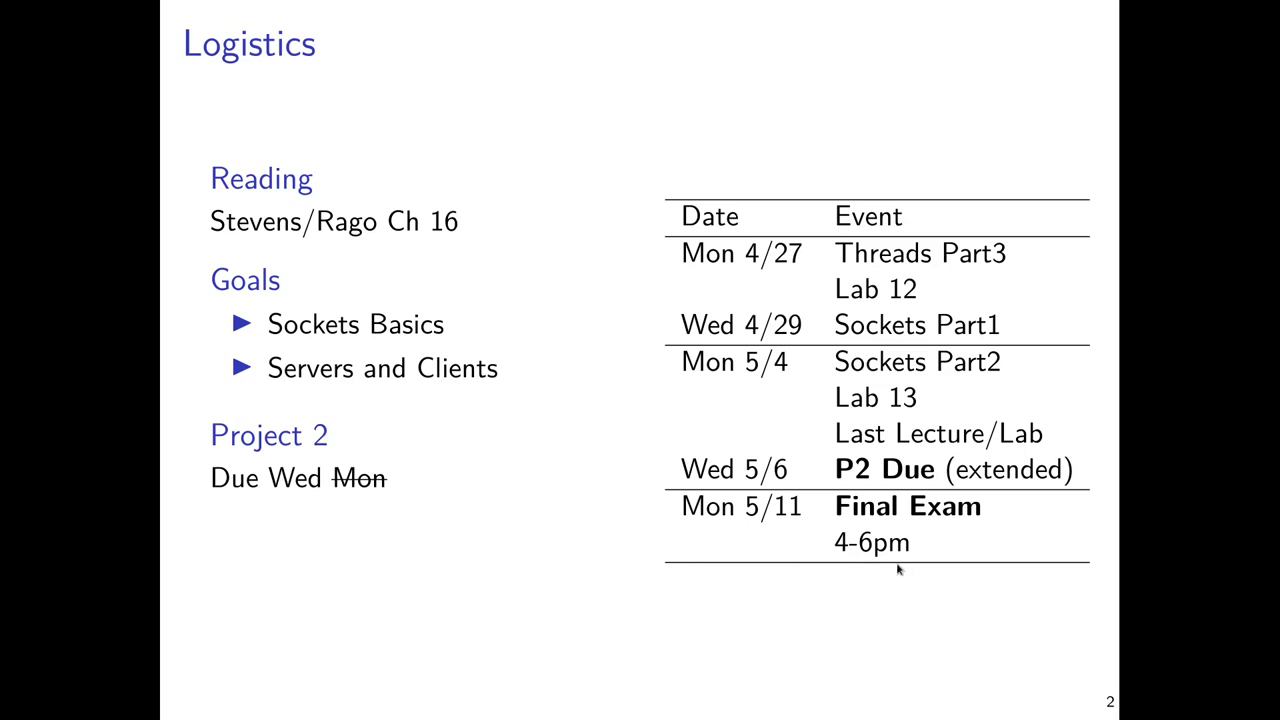
mouse_move(882, 575)
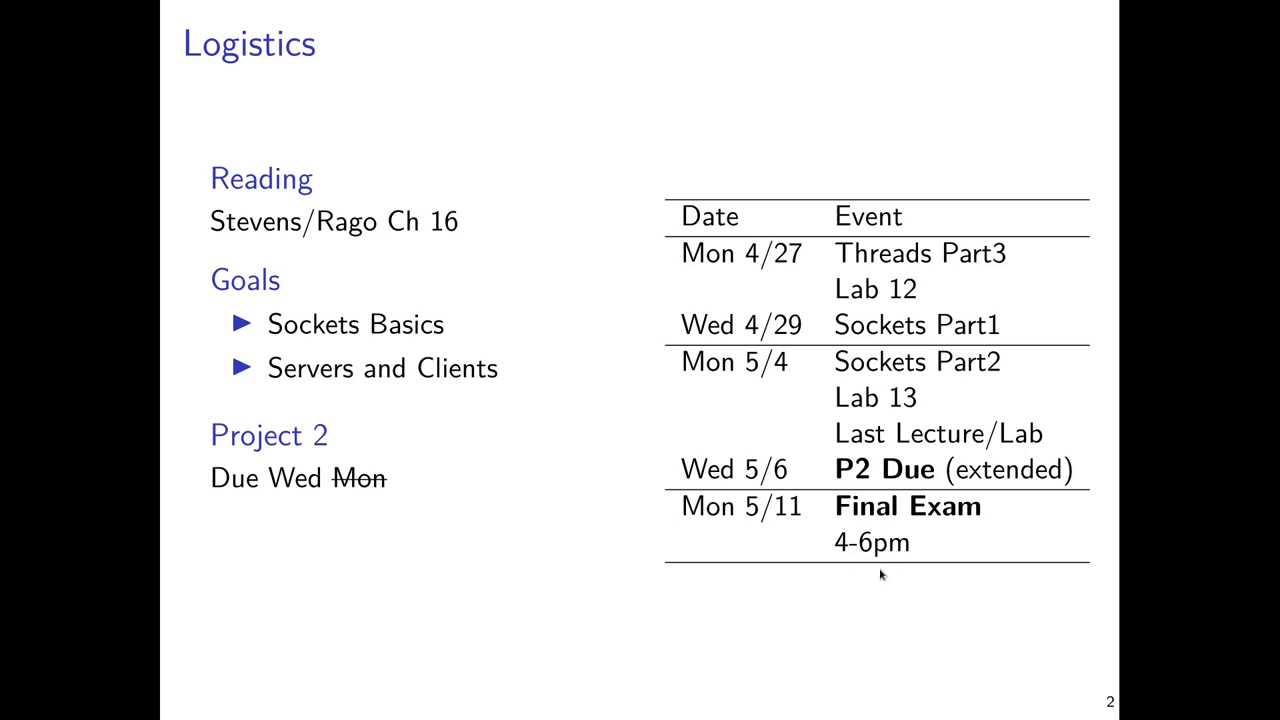
mouse_move(906, 592)
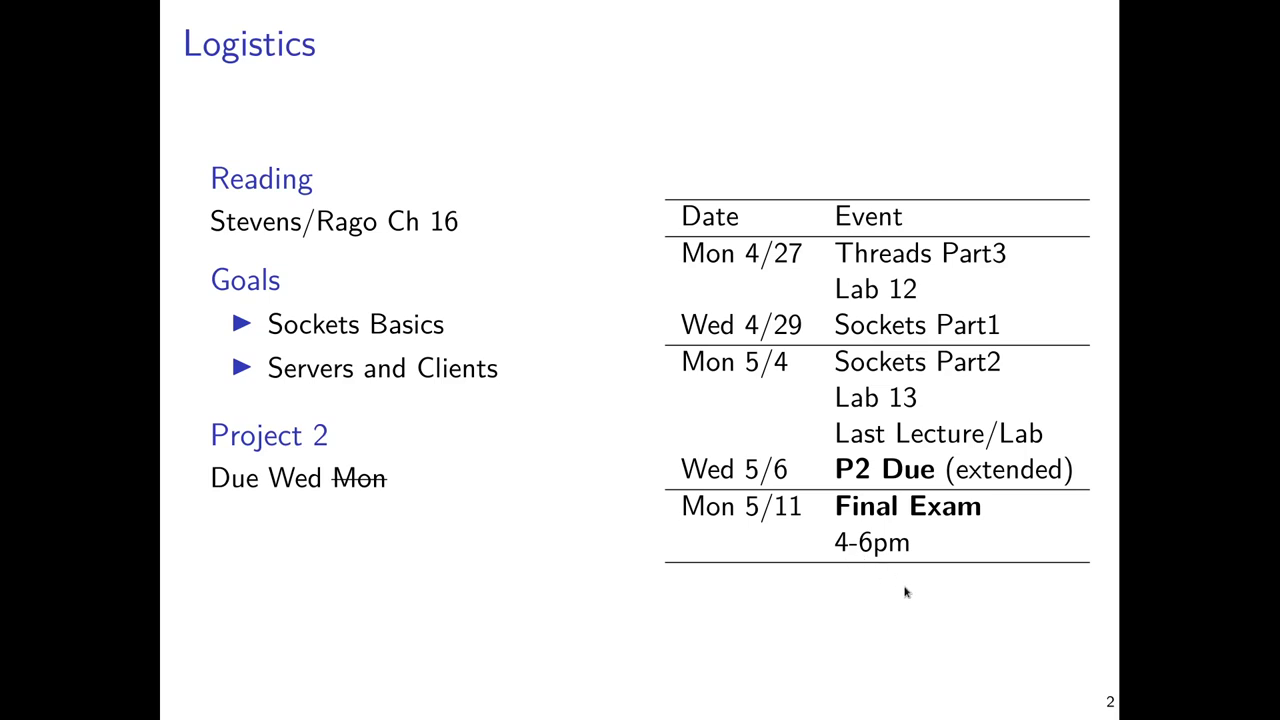
mouse_move(897, 567)
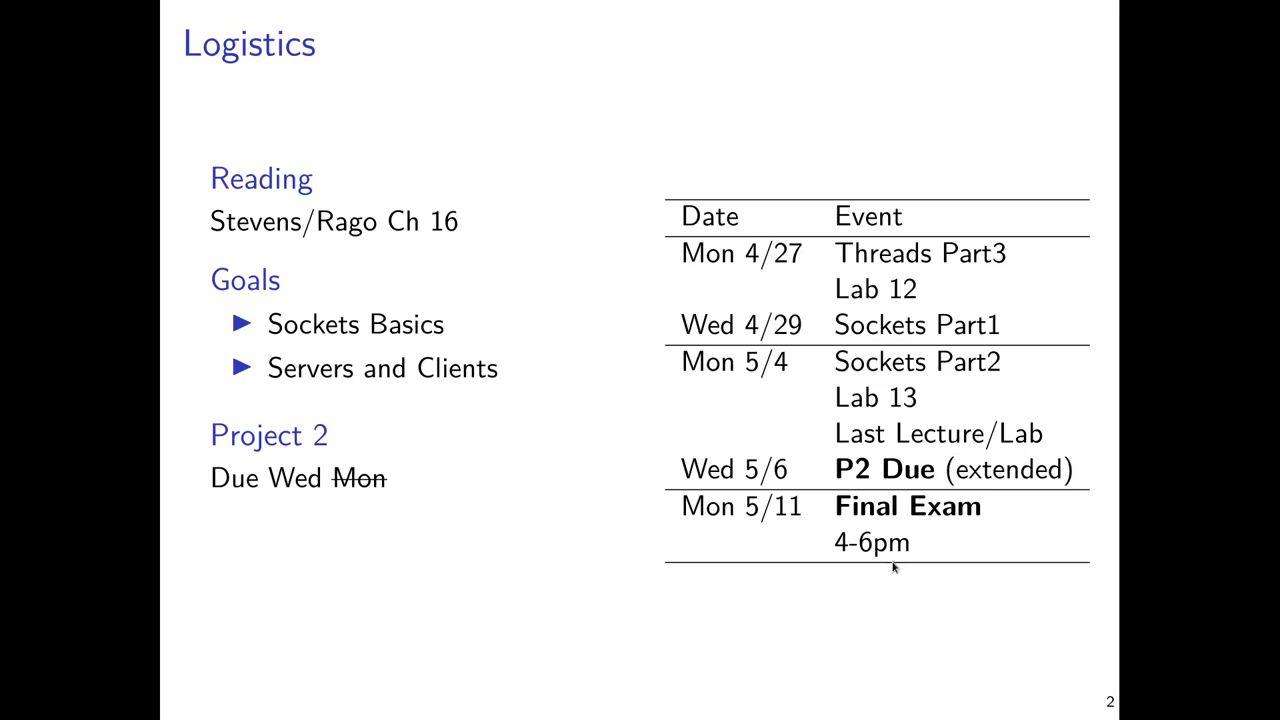
mouse_move(658, 313)
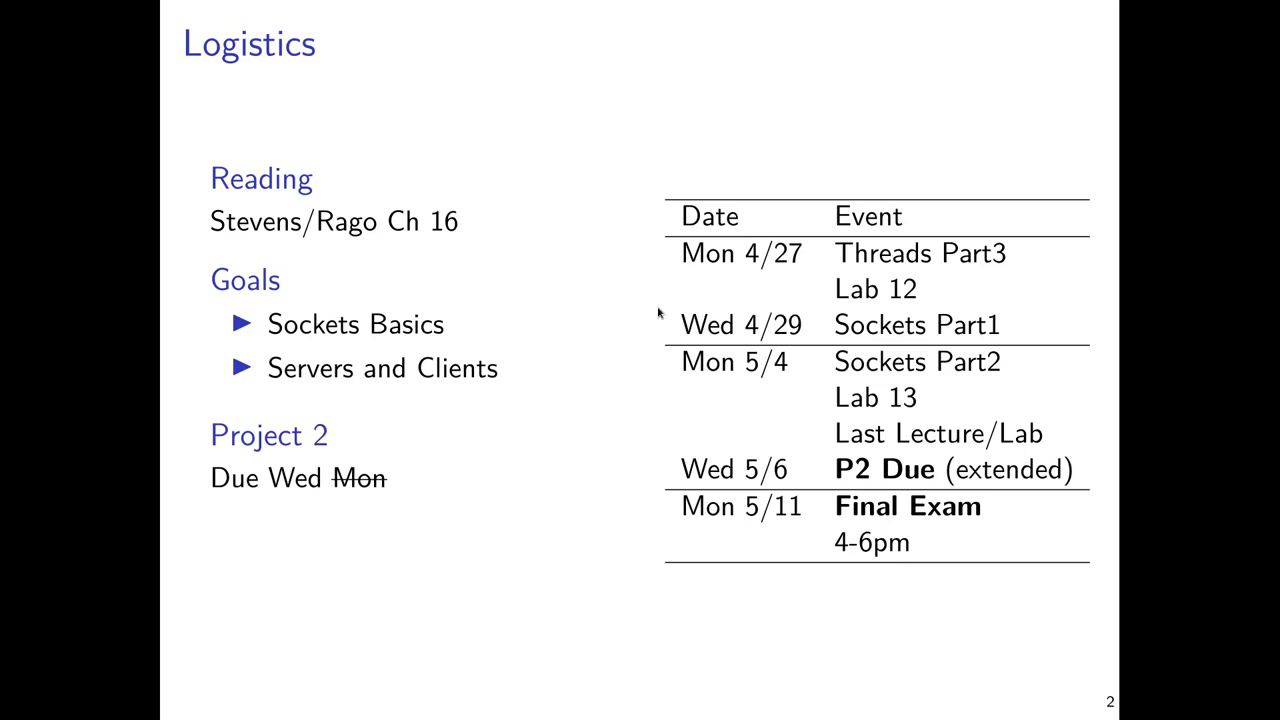
mouse_move(539, 386)
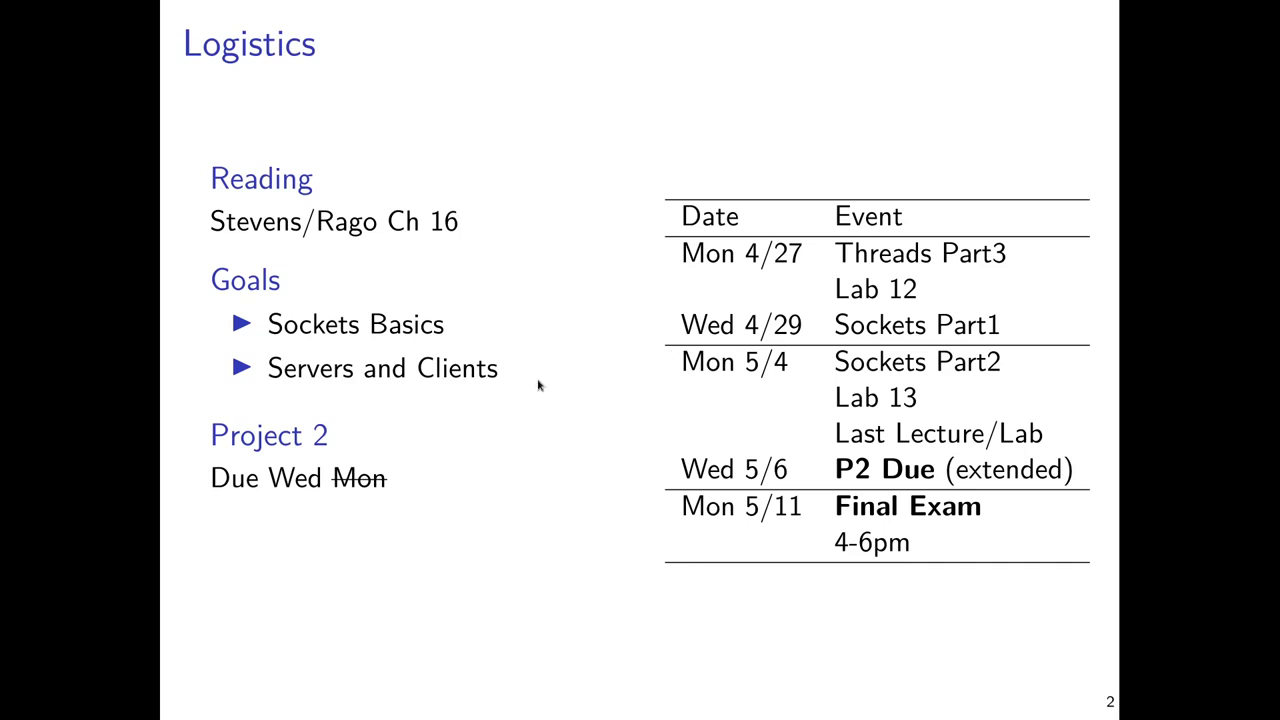
mouse_move(516, 379)
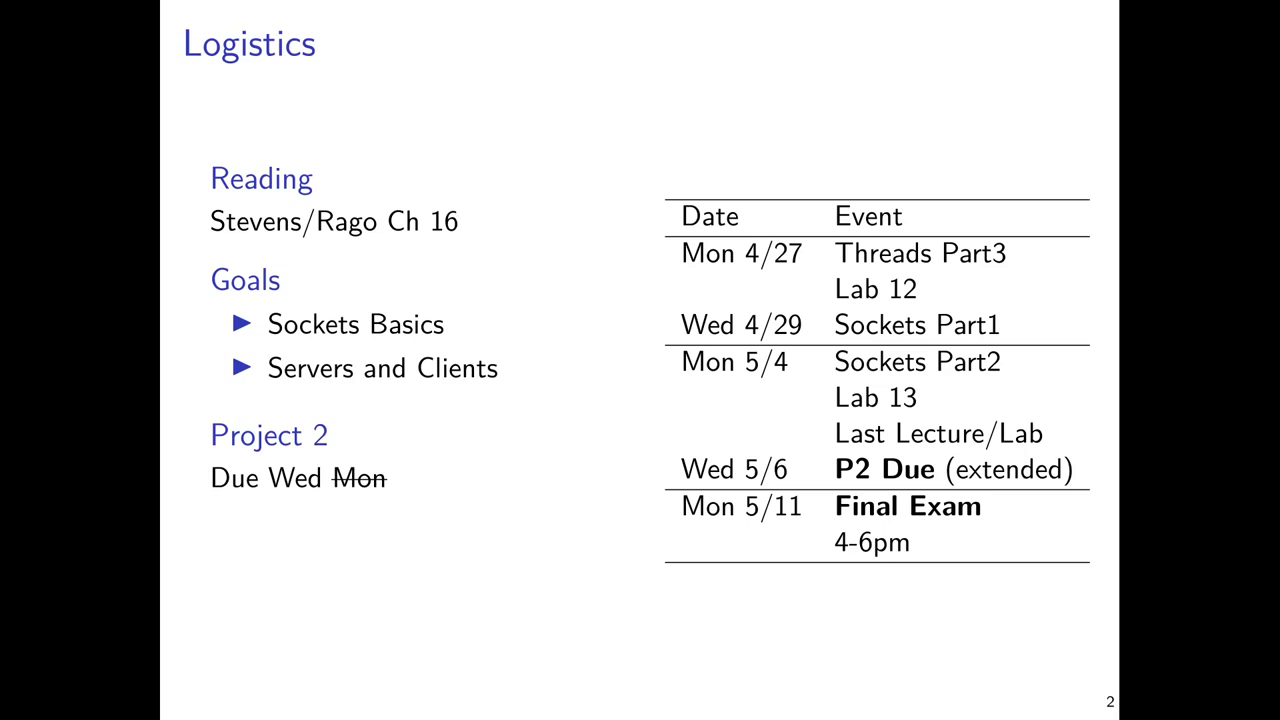
mouse_move(543, 250)
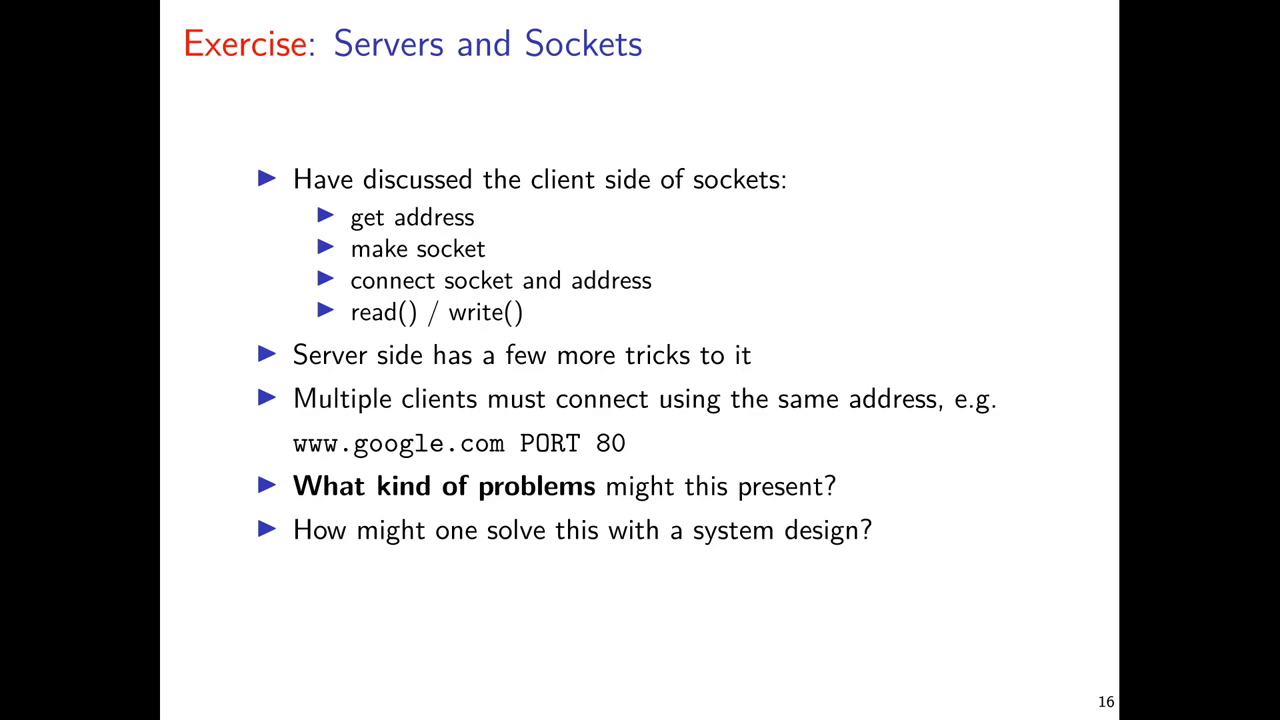
mouse_move(549, 242)
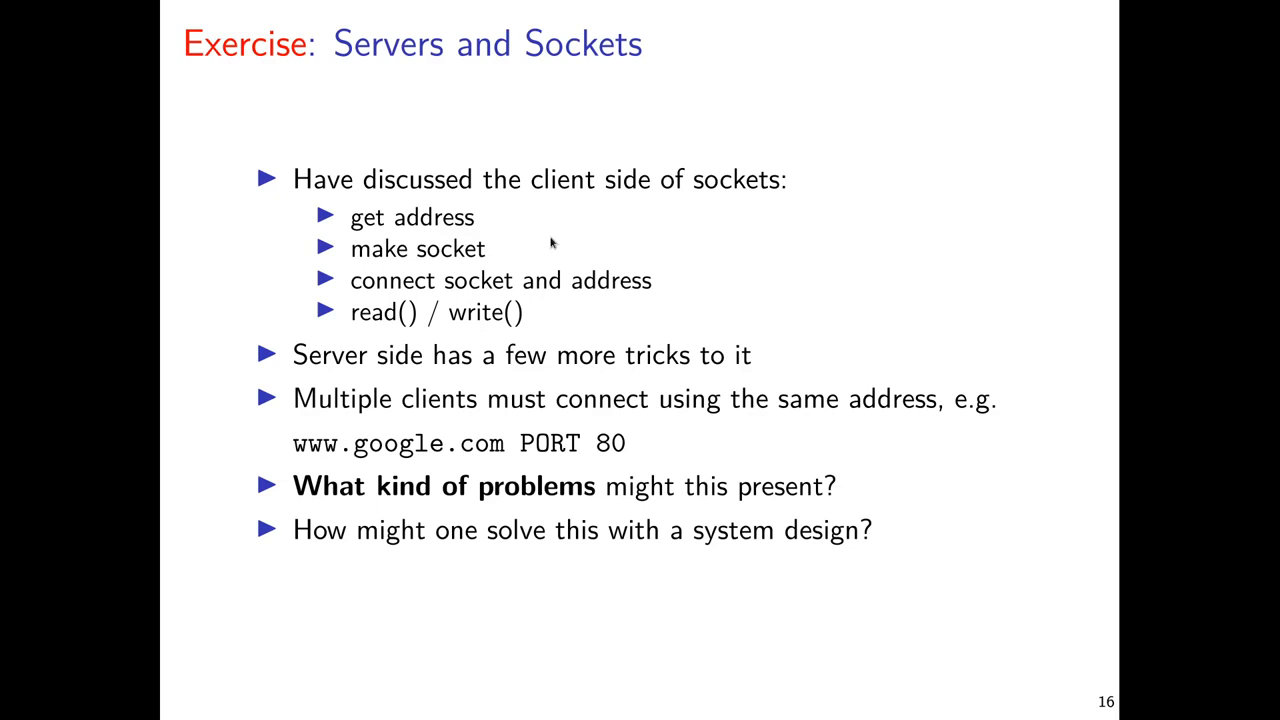
mouse_move(585, 412)
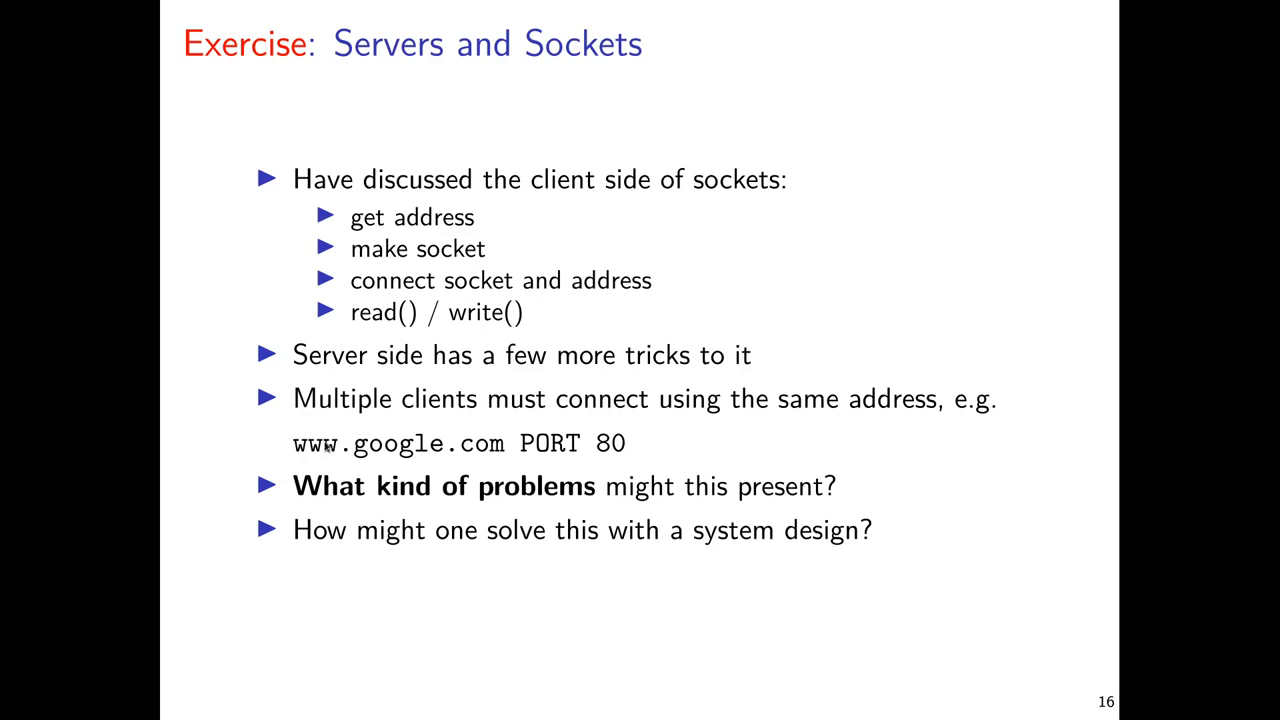
mouse_move(489, 470)
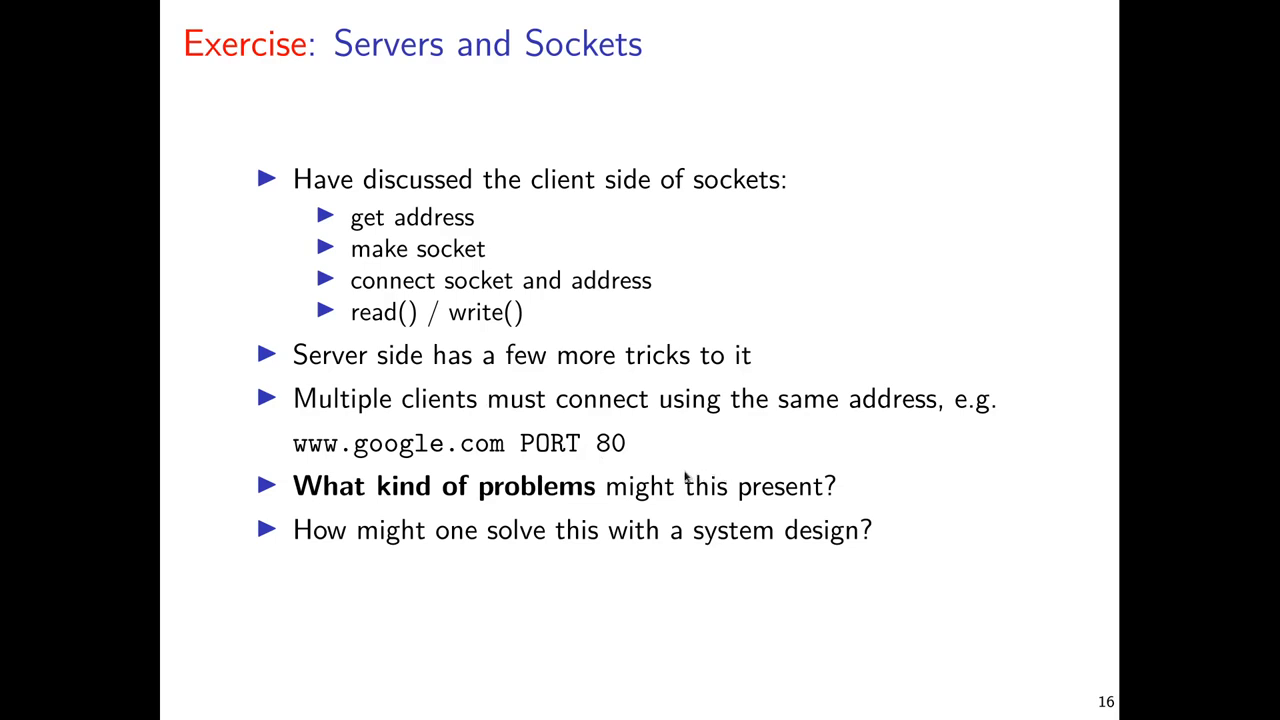
mouse_move(648, 465)
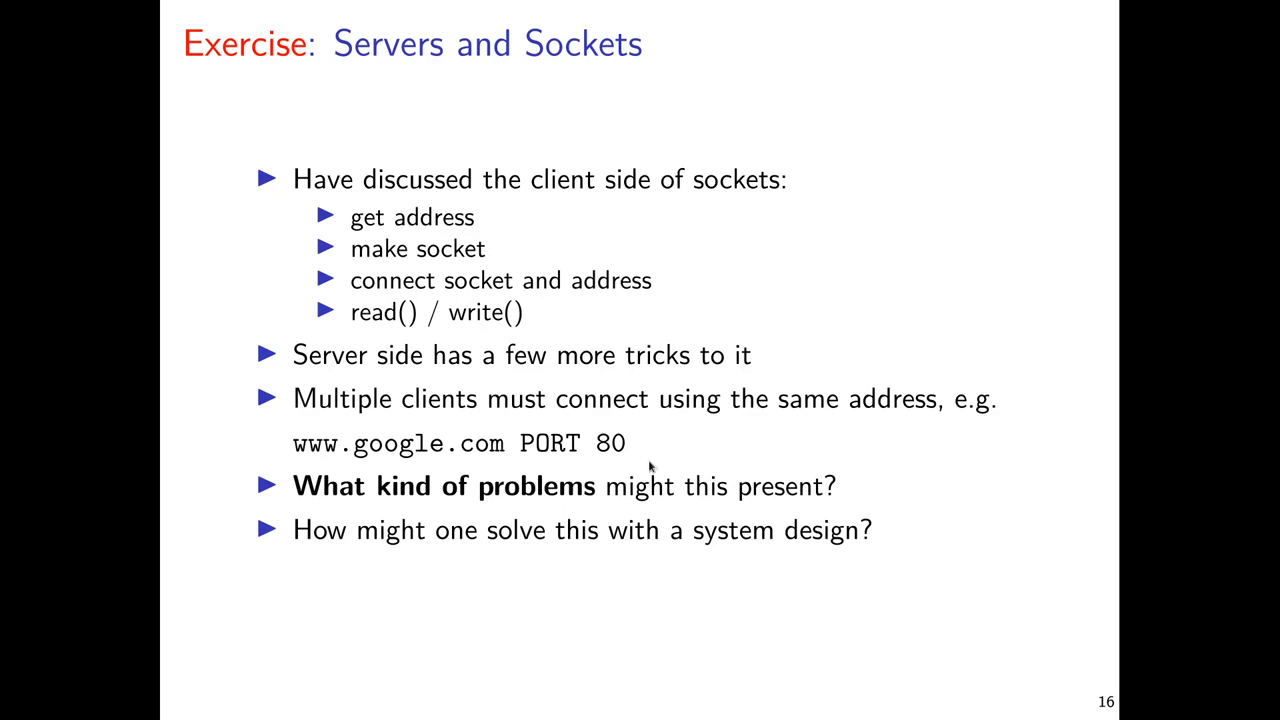
mouse_move(445, 490)
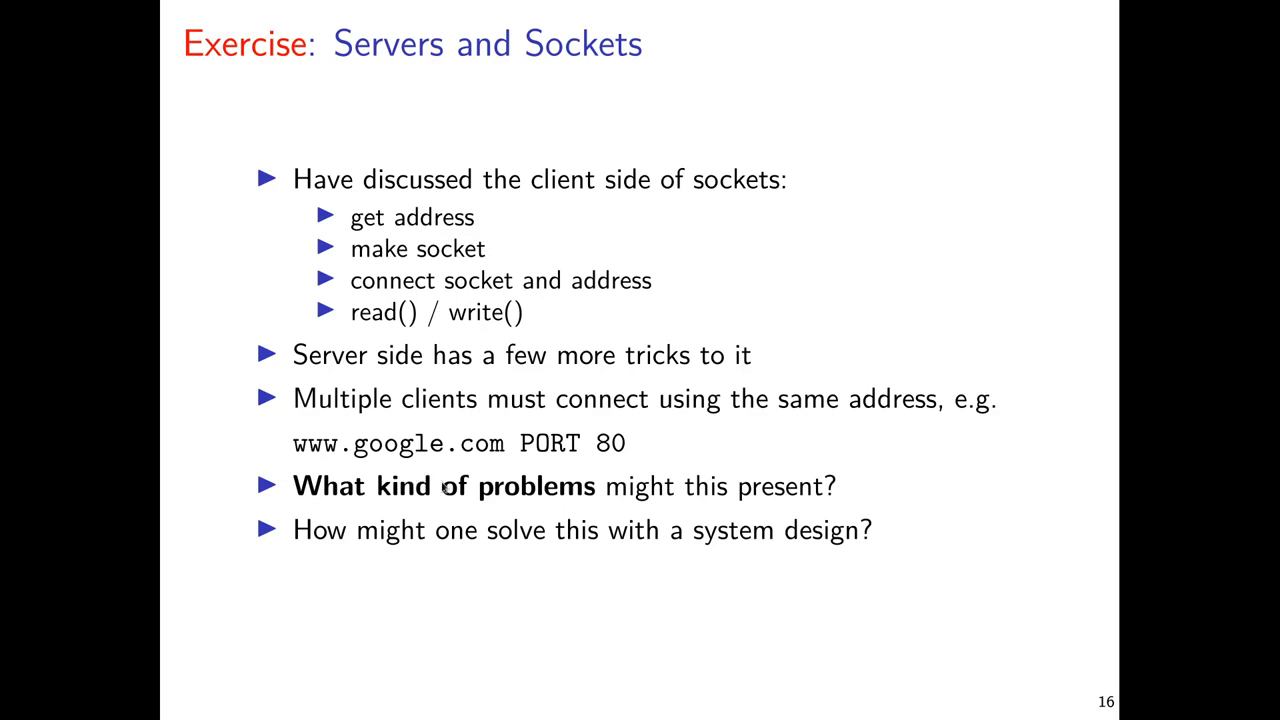
mouse_move(798, 464)
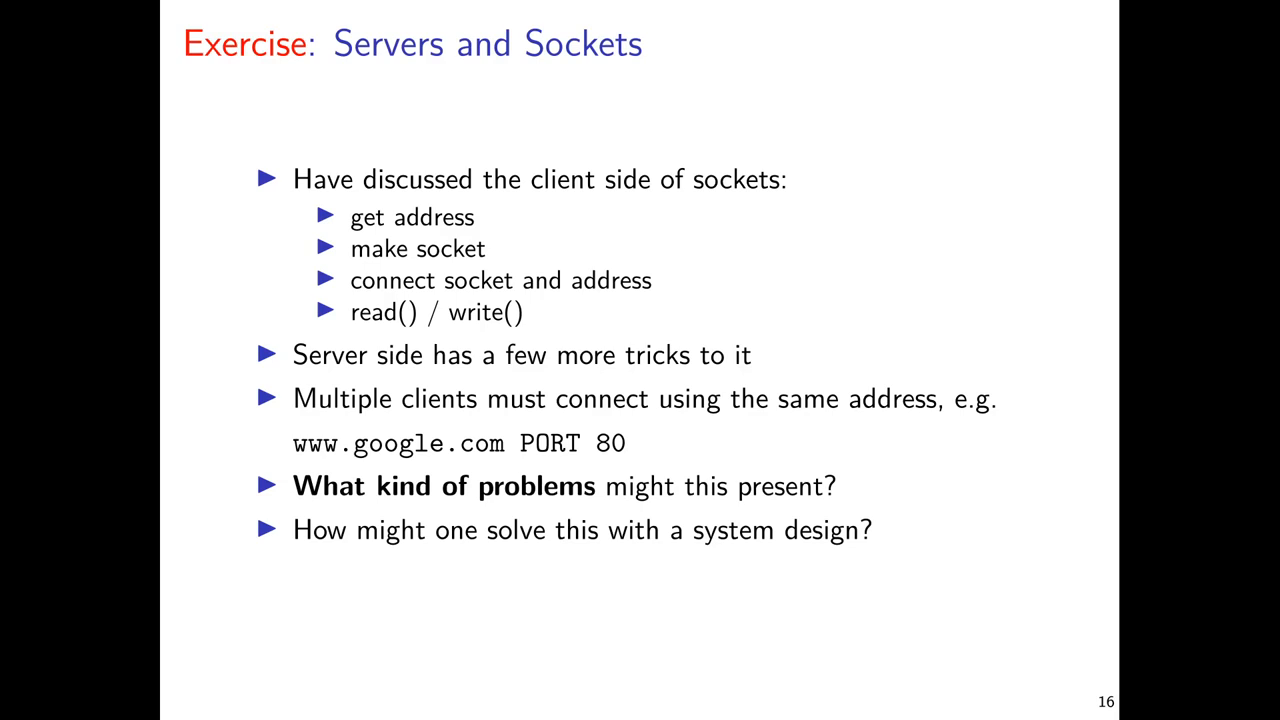
mouse_move(740, 447)
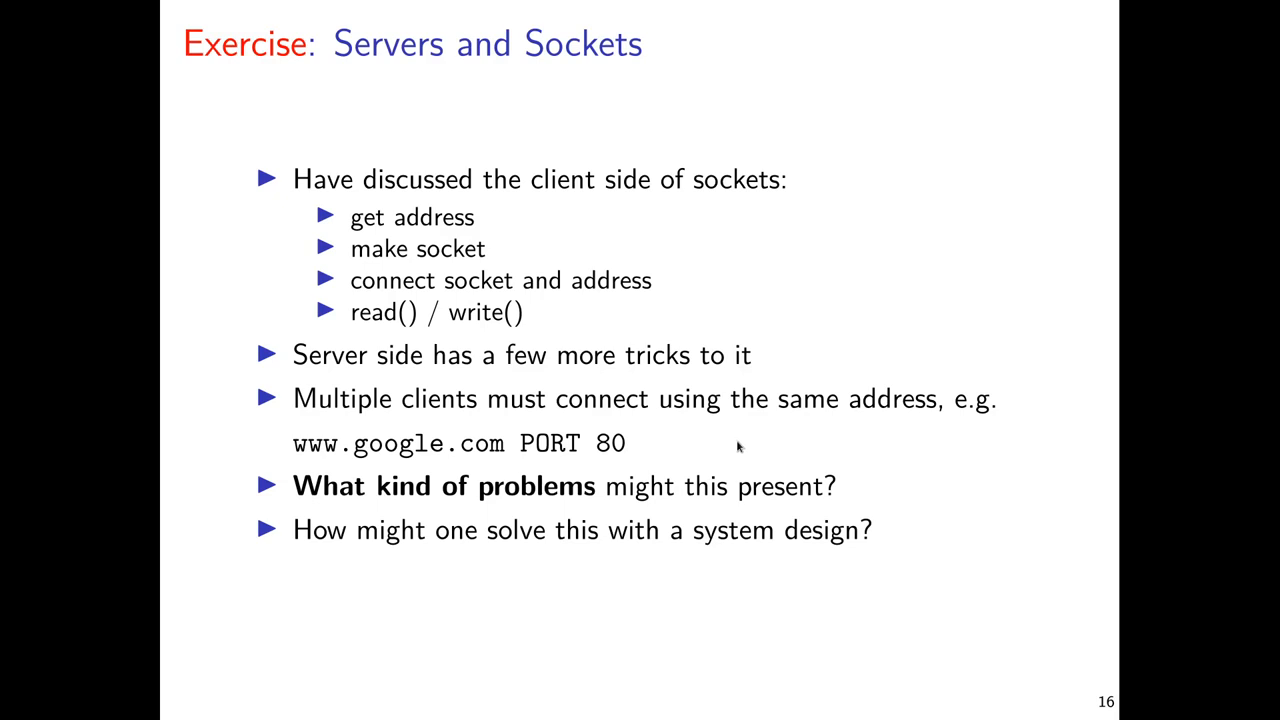
mouse_move(705, 443)
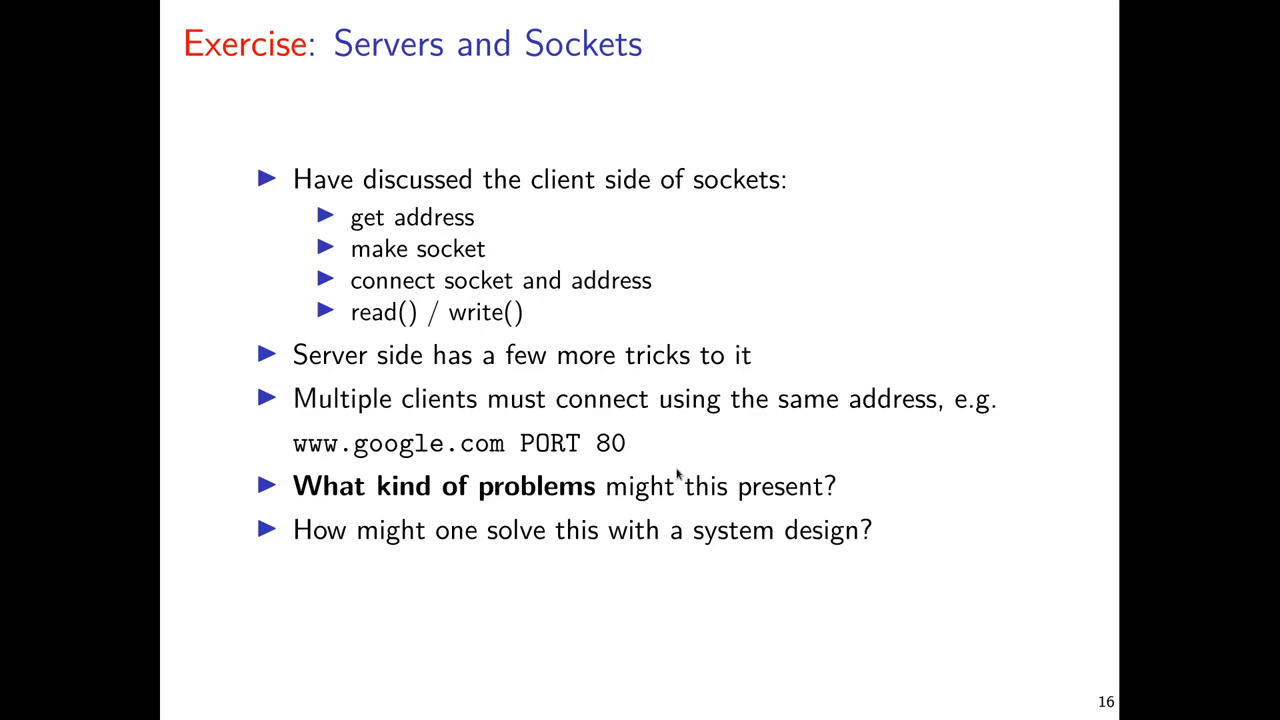
mouse_move(740, 416)
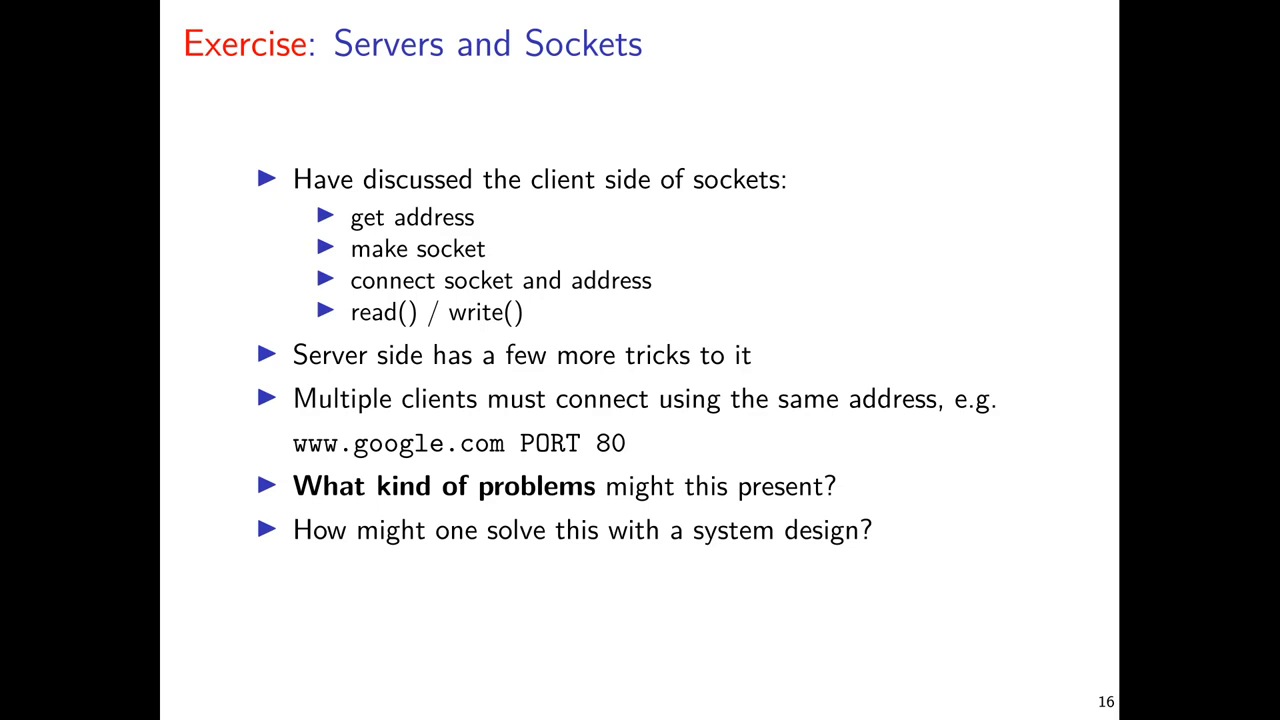
Step: Advance to slide 17, 'Answer: Servers and Sockets', on listening and per-client sockets
key(right)
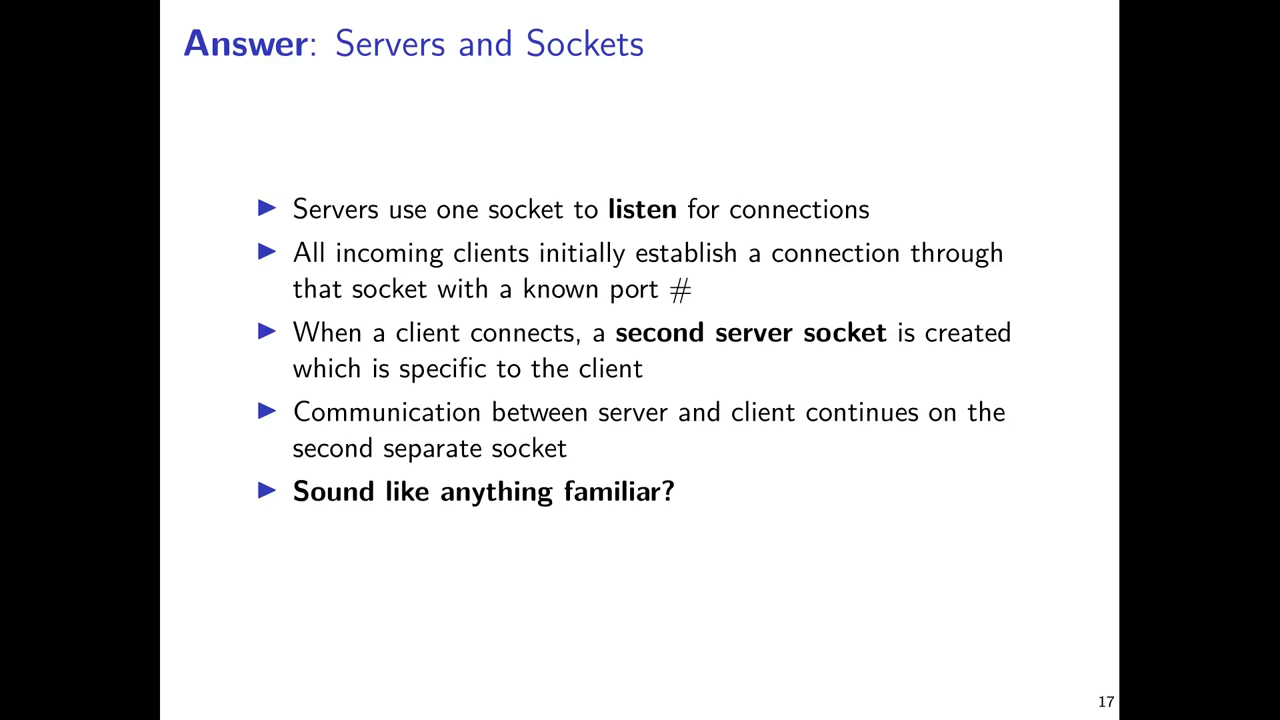
mouse_move(722, 258)
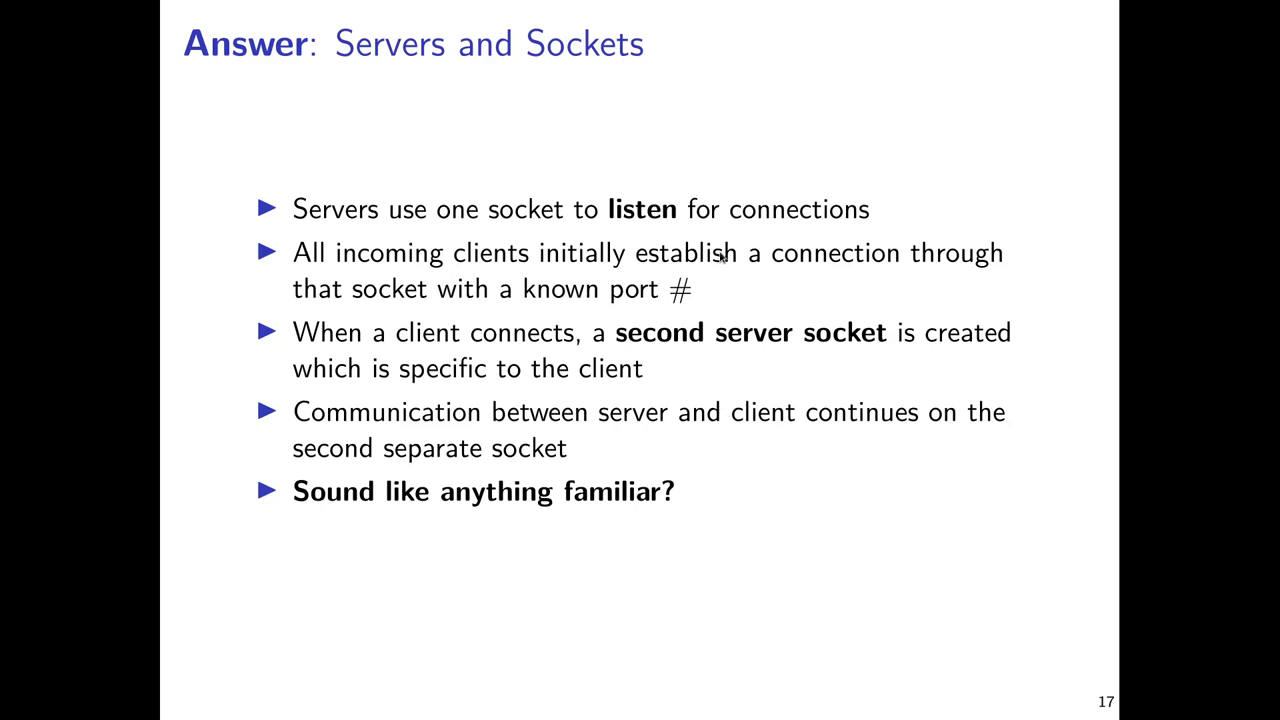
mouse_move(750, 280)
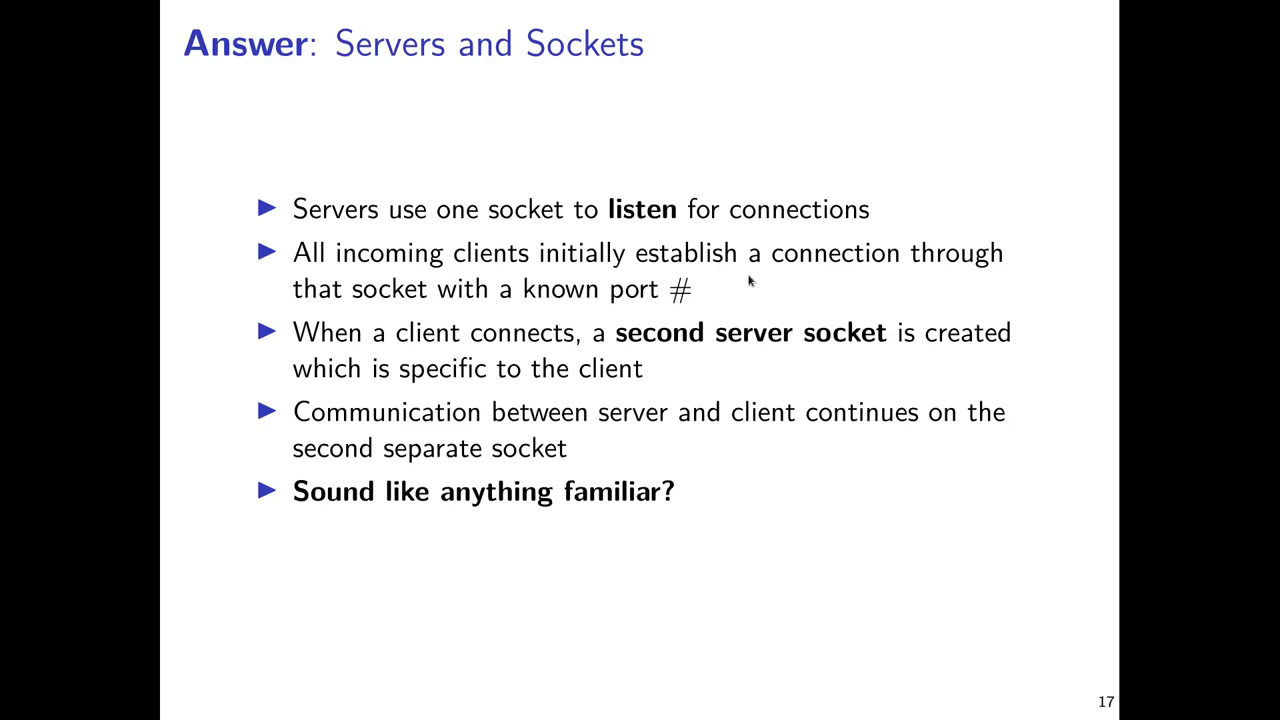
mouse_move(728, 301)
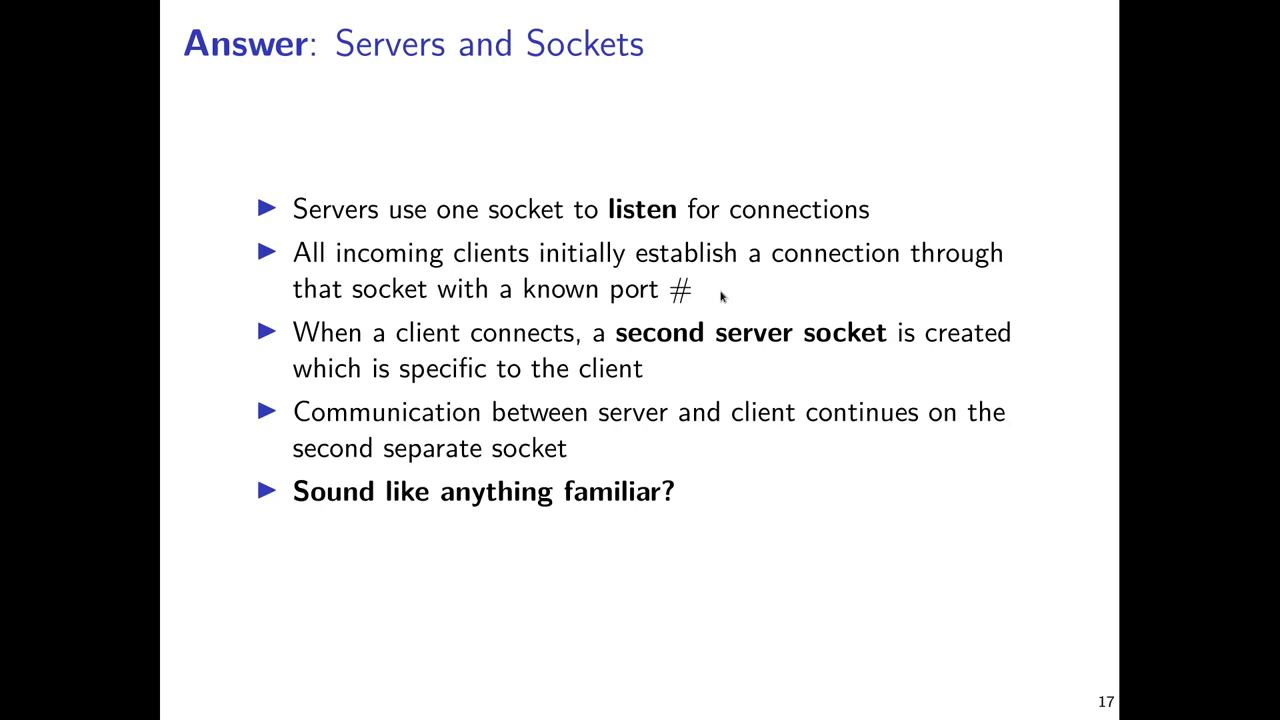
mouse_move(737, 281)
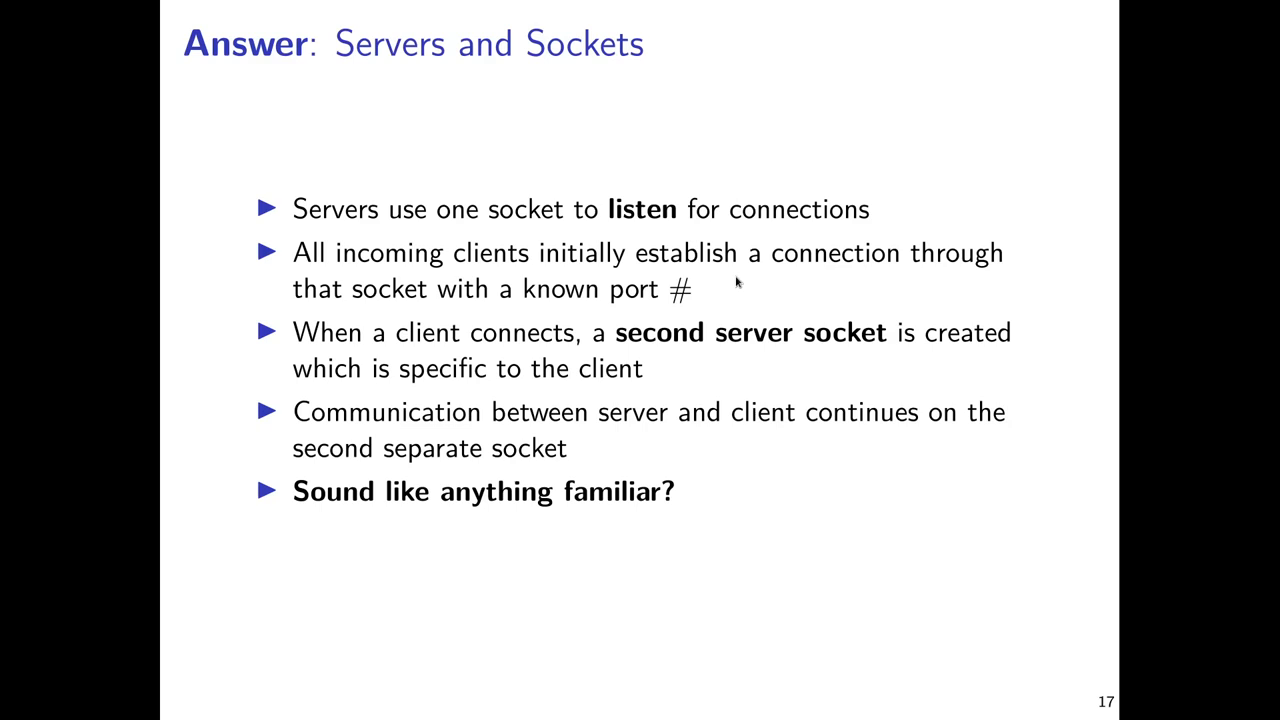
mouse_move(772, 312)
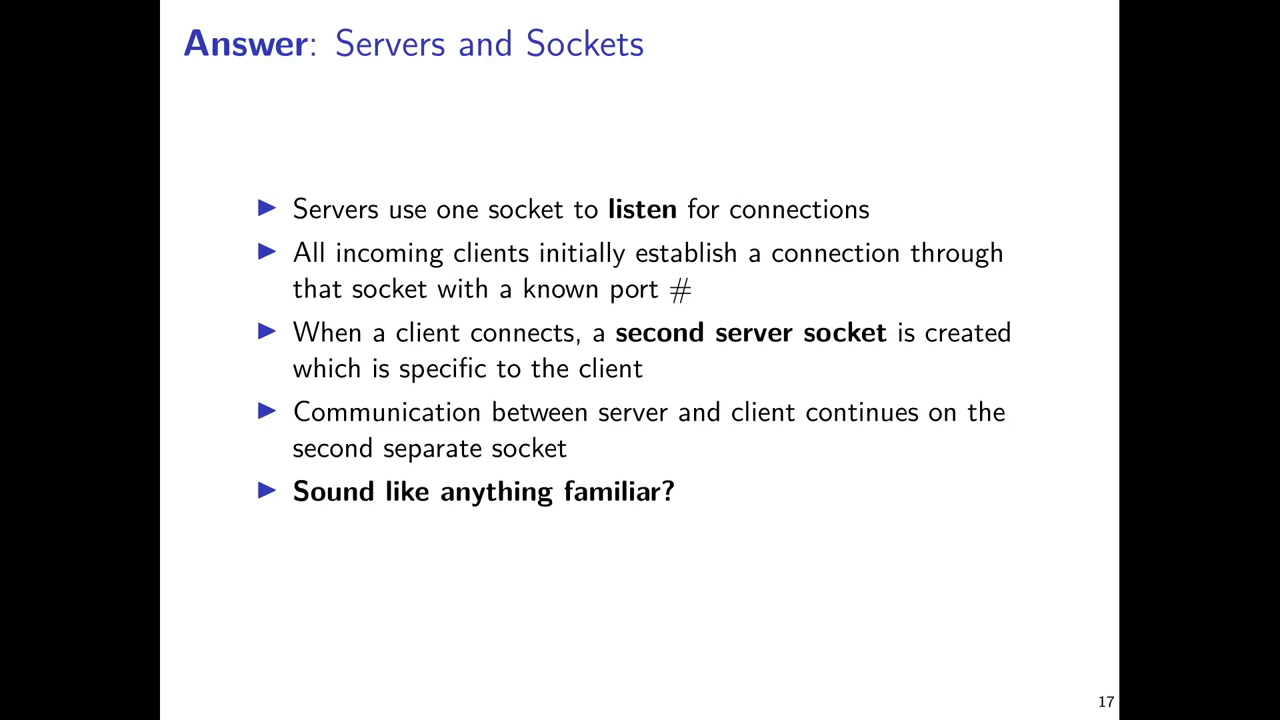
mouse_move(748, 288)
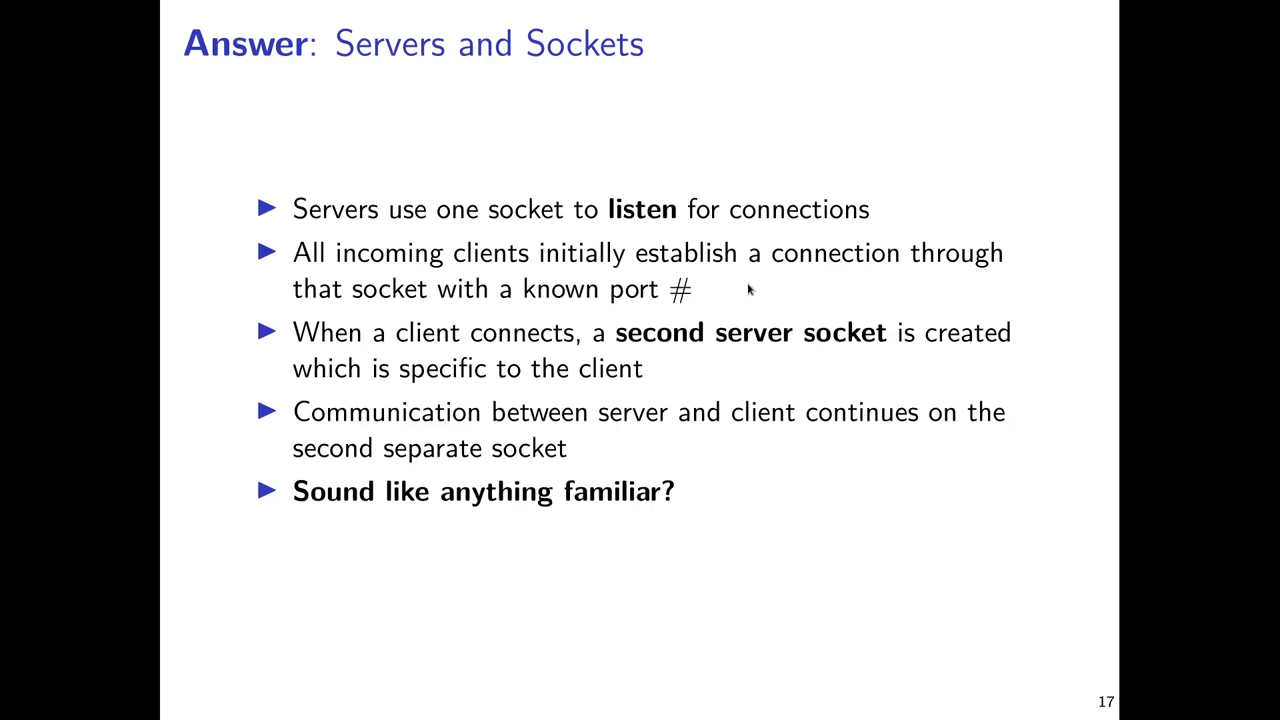
mouse_move(793, 315)
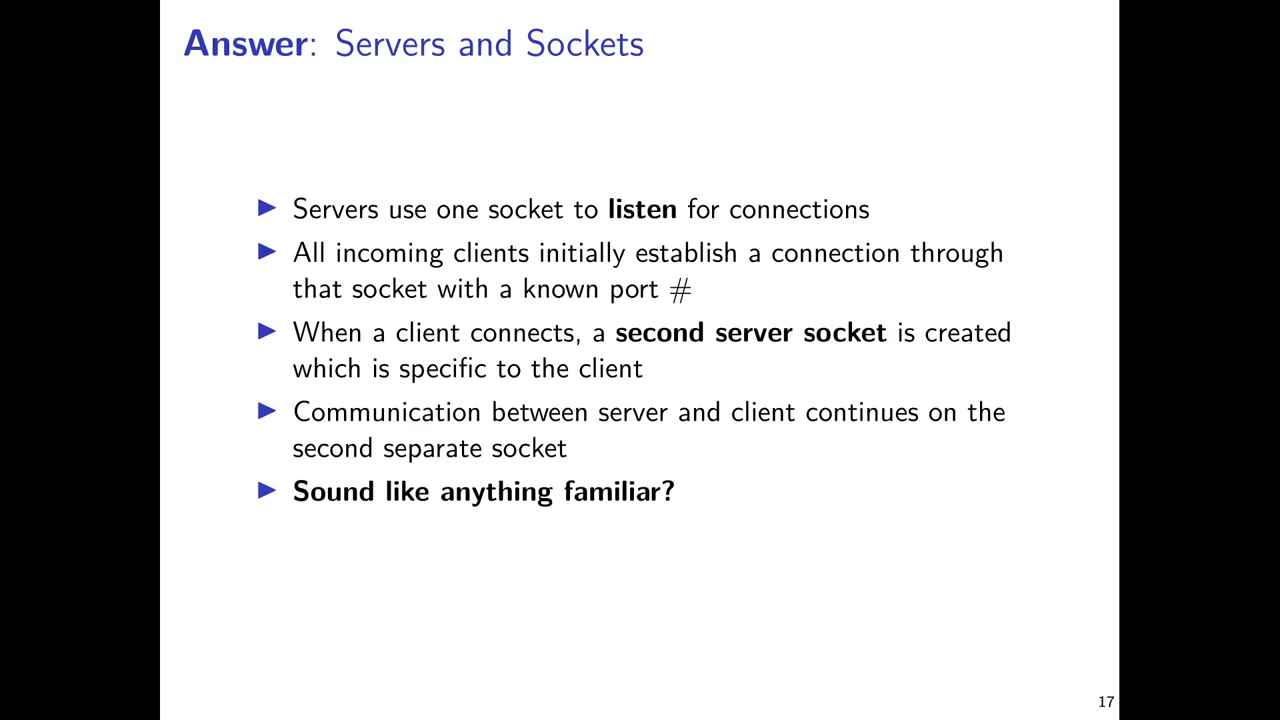
mouse_move(762, 386)
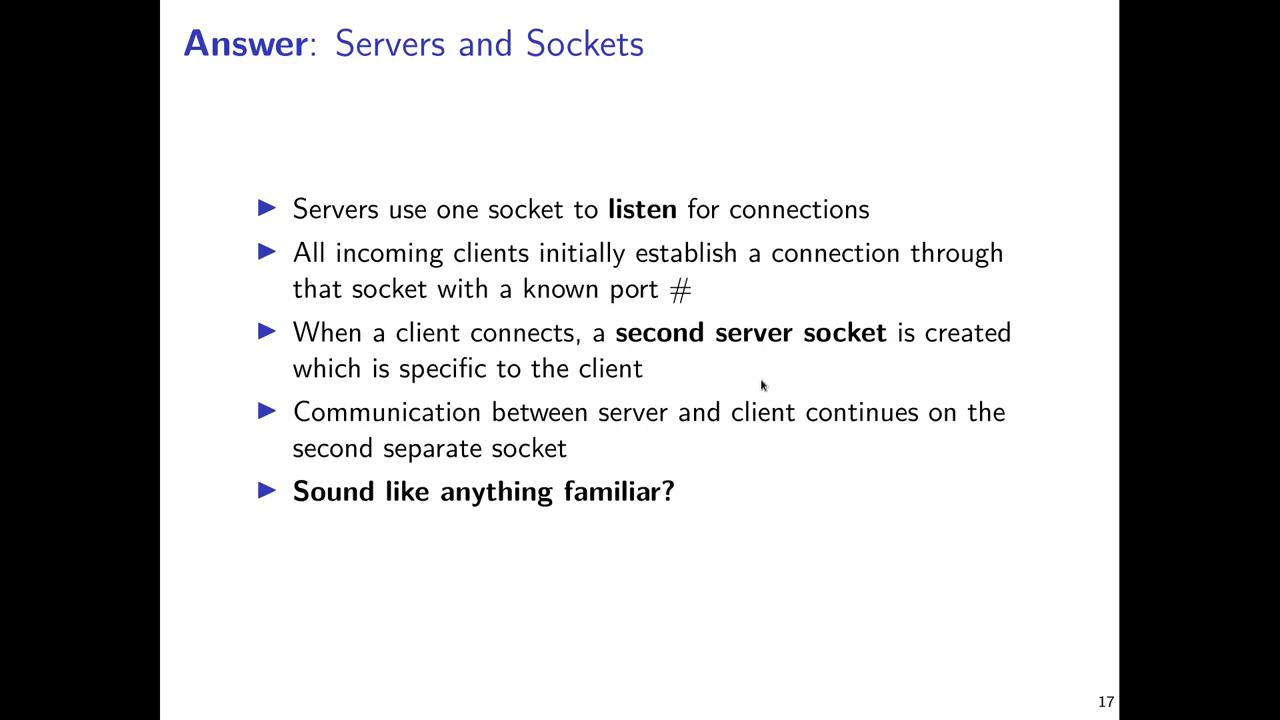
mouse_move(755, 382)
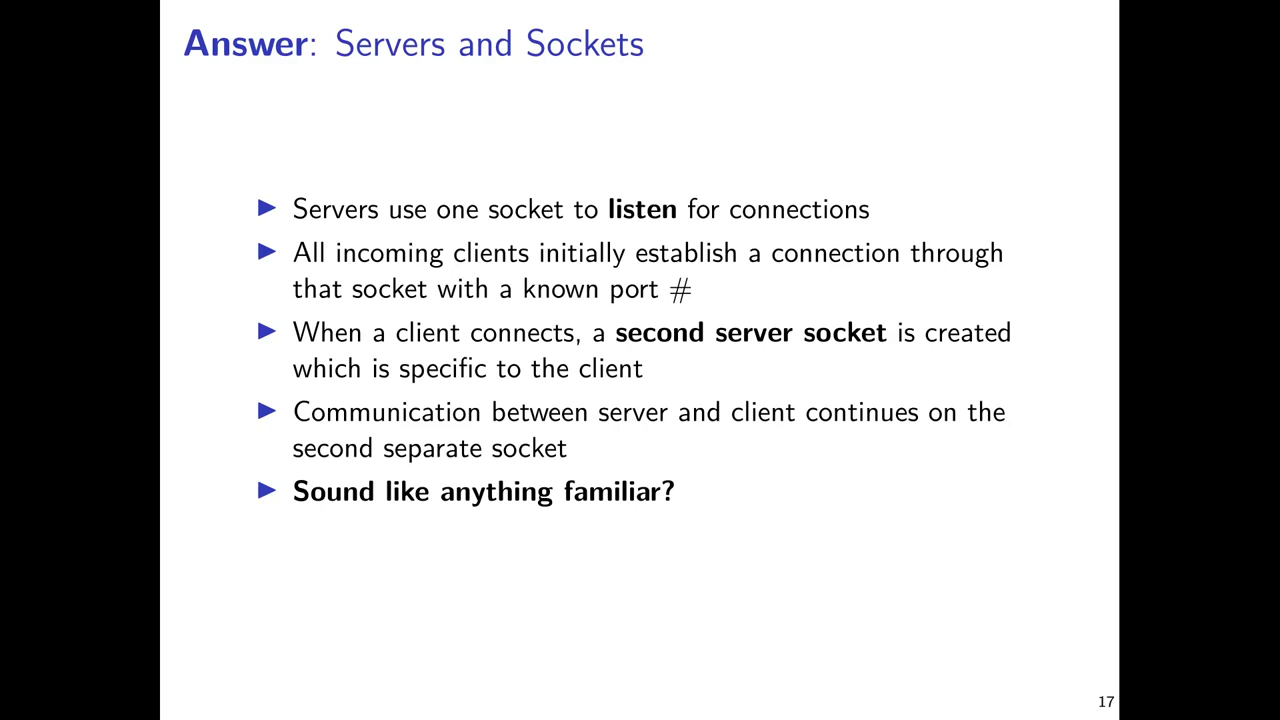
mouse_move(598, 568)
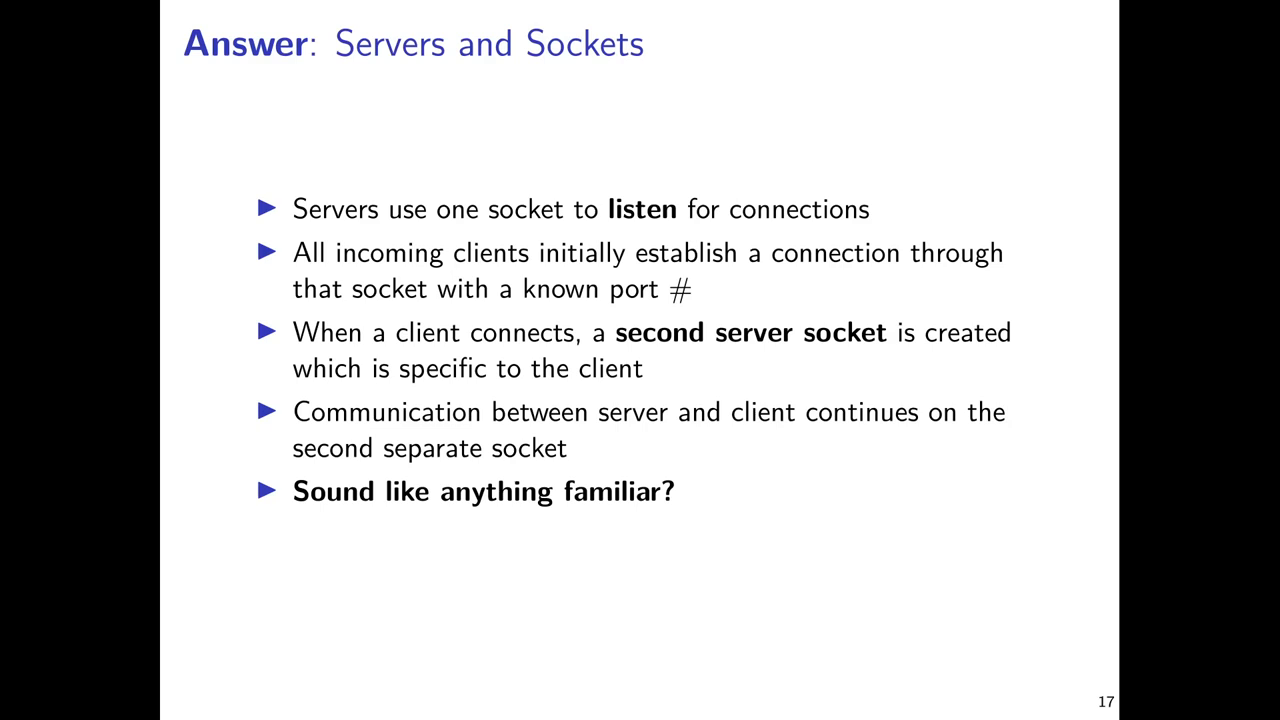
Step: Advance to slide 18, 'Server Setup', showing the socket and bind code
key(Right)
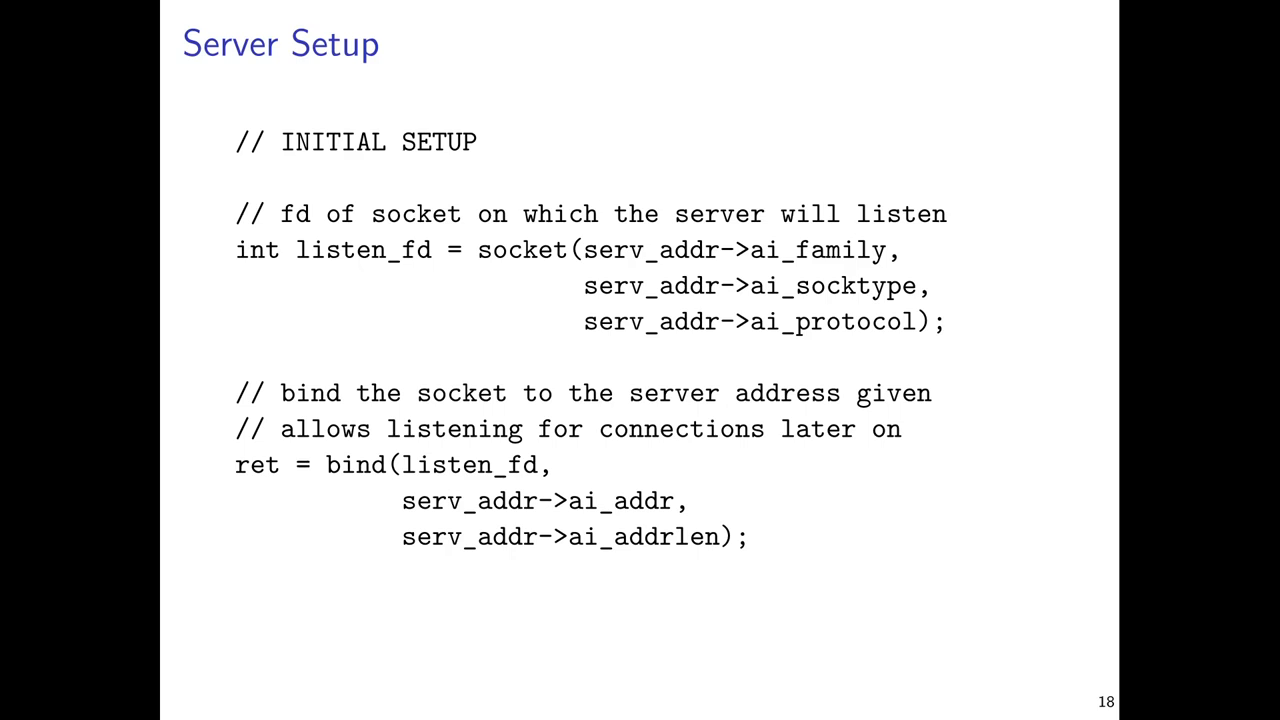
mouse_move(481, 272)
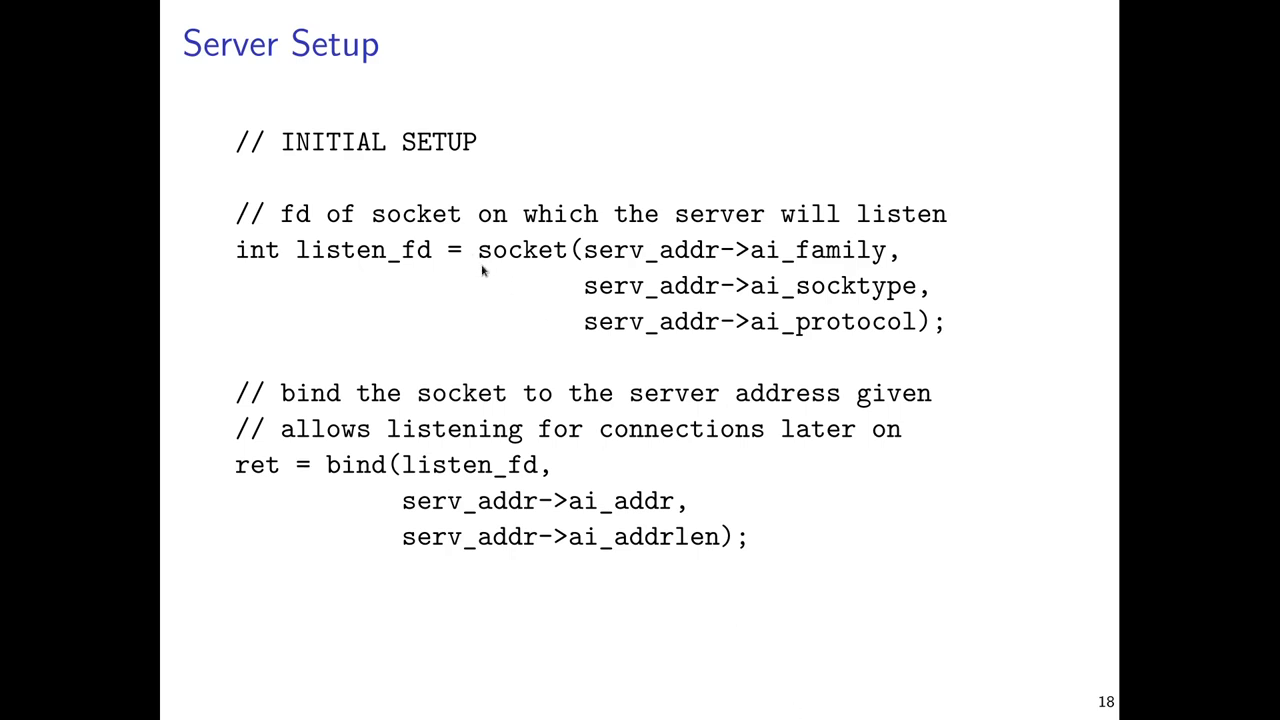
mouse_move(491, 287)
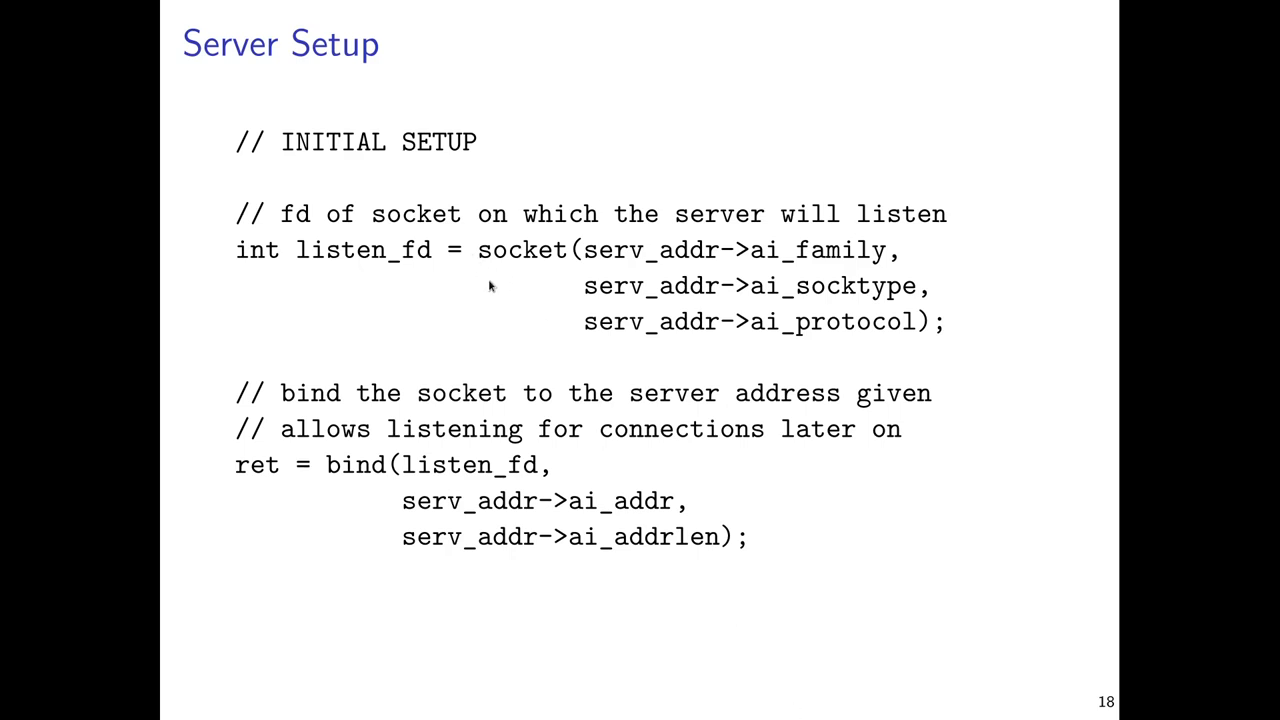
mouse_move(495, 288)
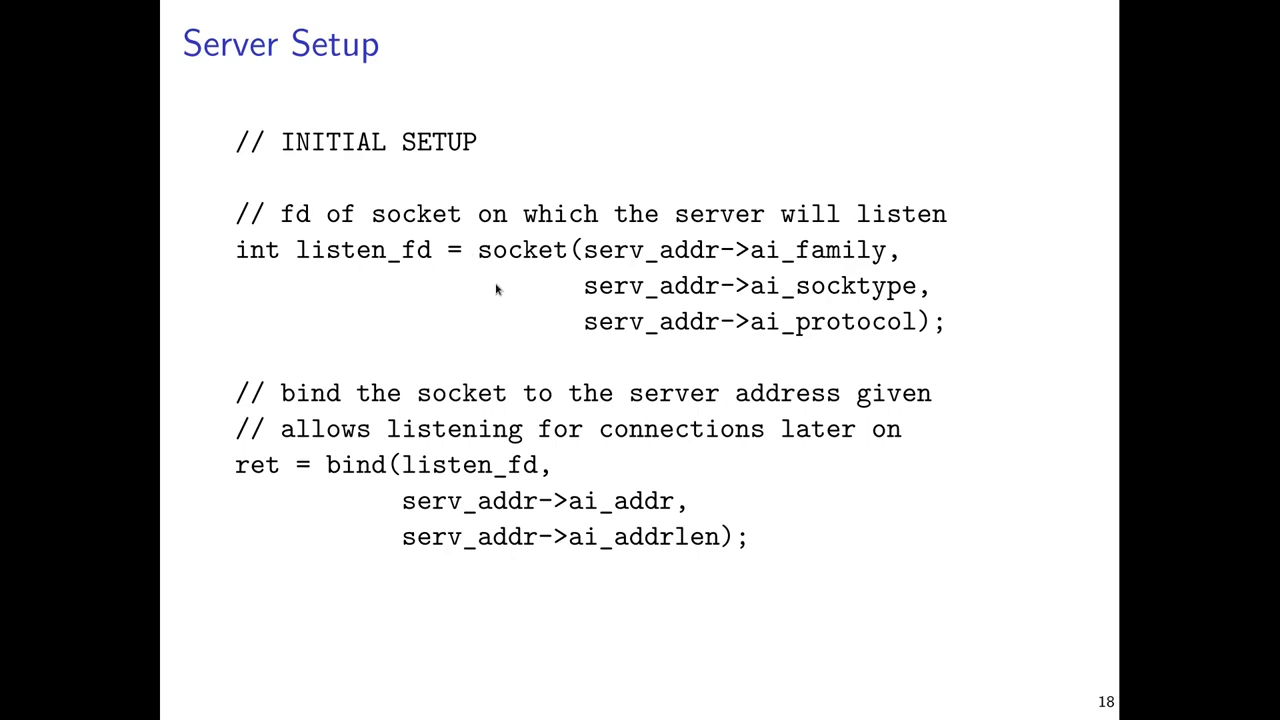
mouse_move(503, 262)
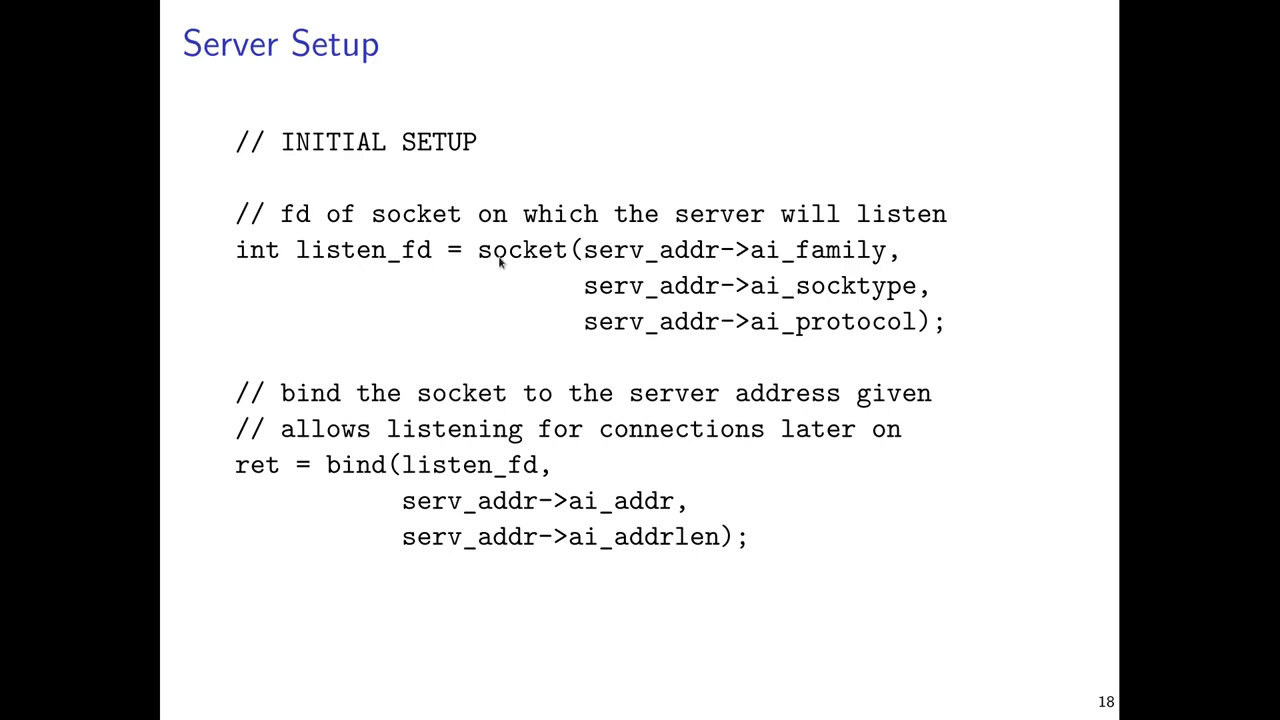
mouse_move(668, 367)
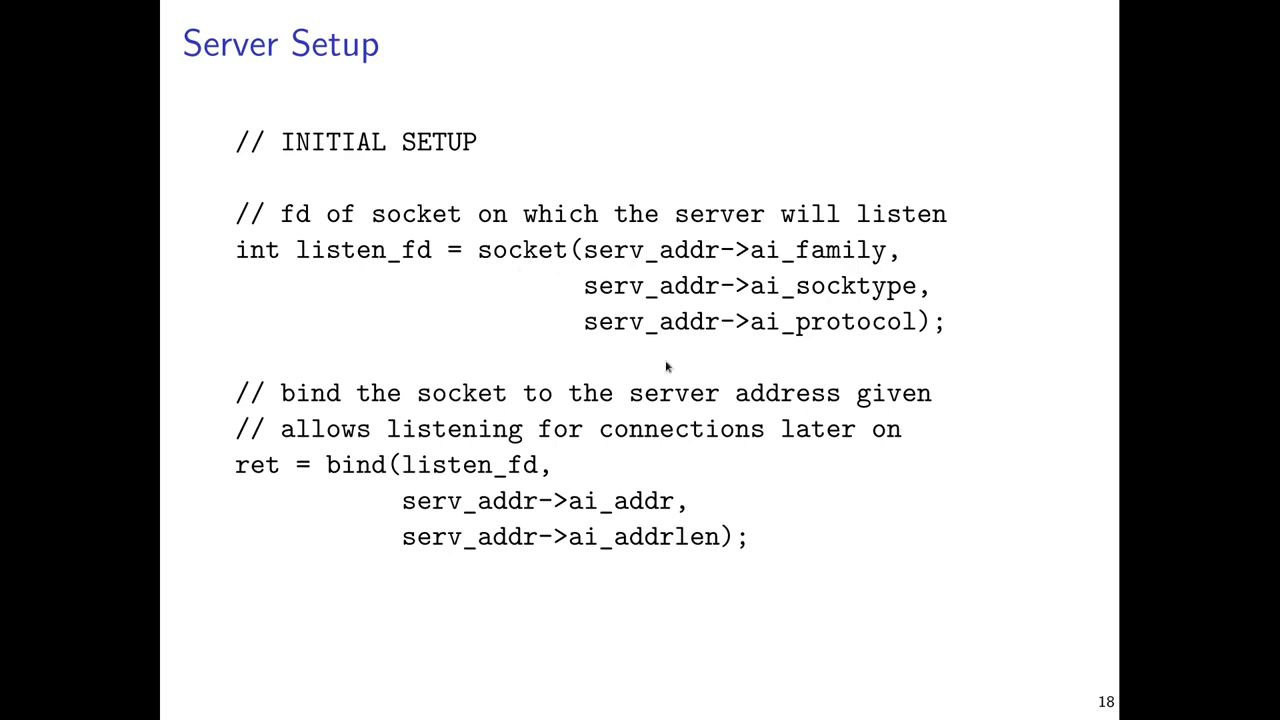
mouse_move(618, 347)
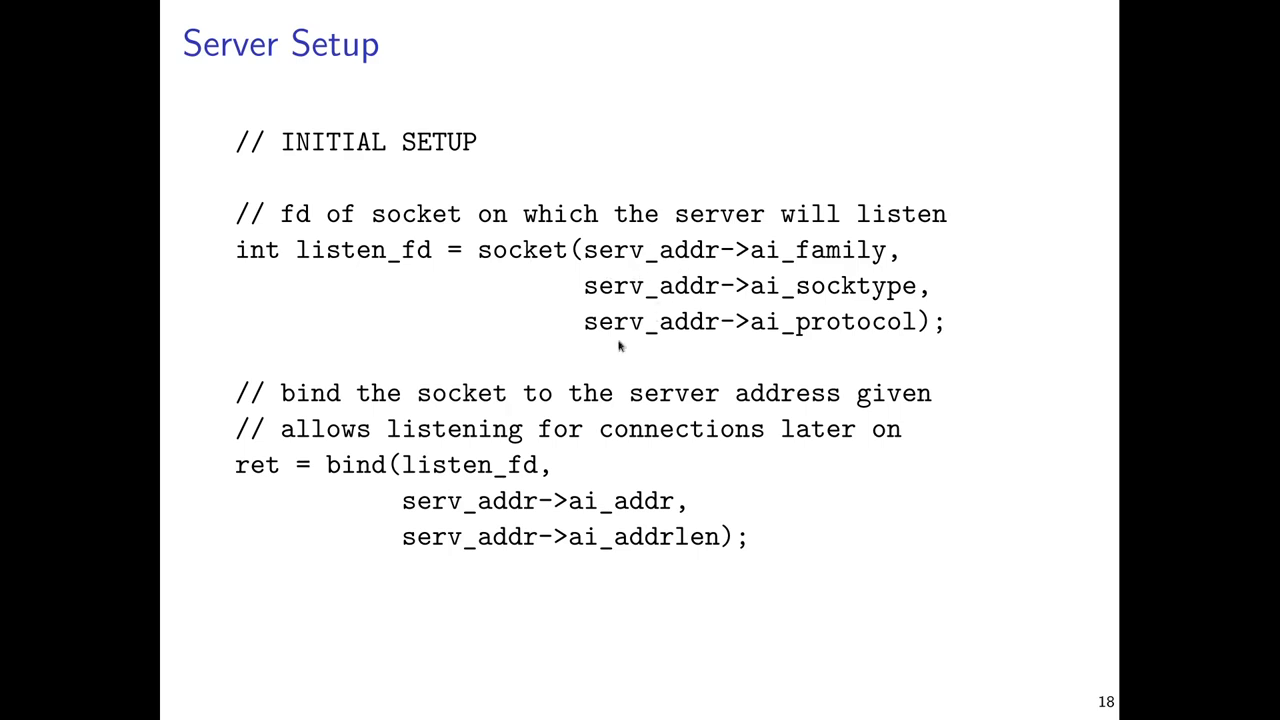
mouse_move(650, 290)
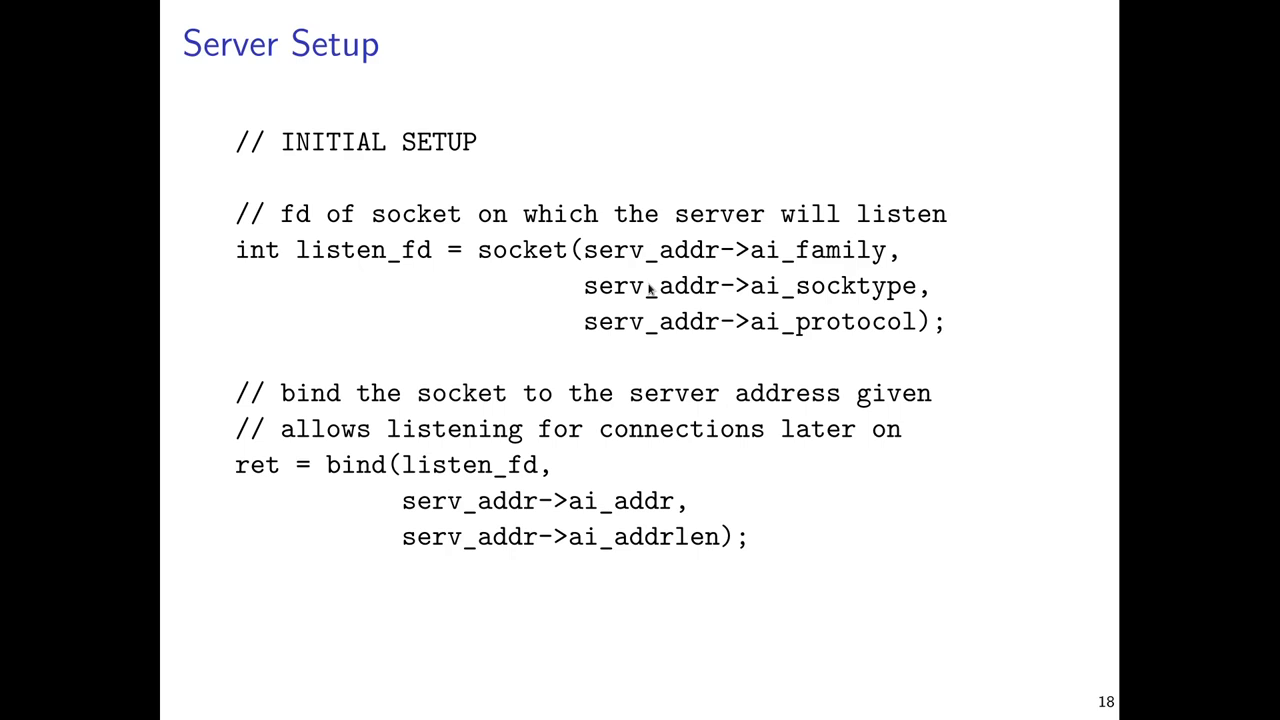
mouse_move(650, 288)
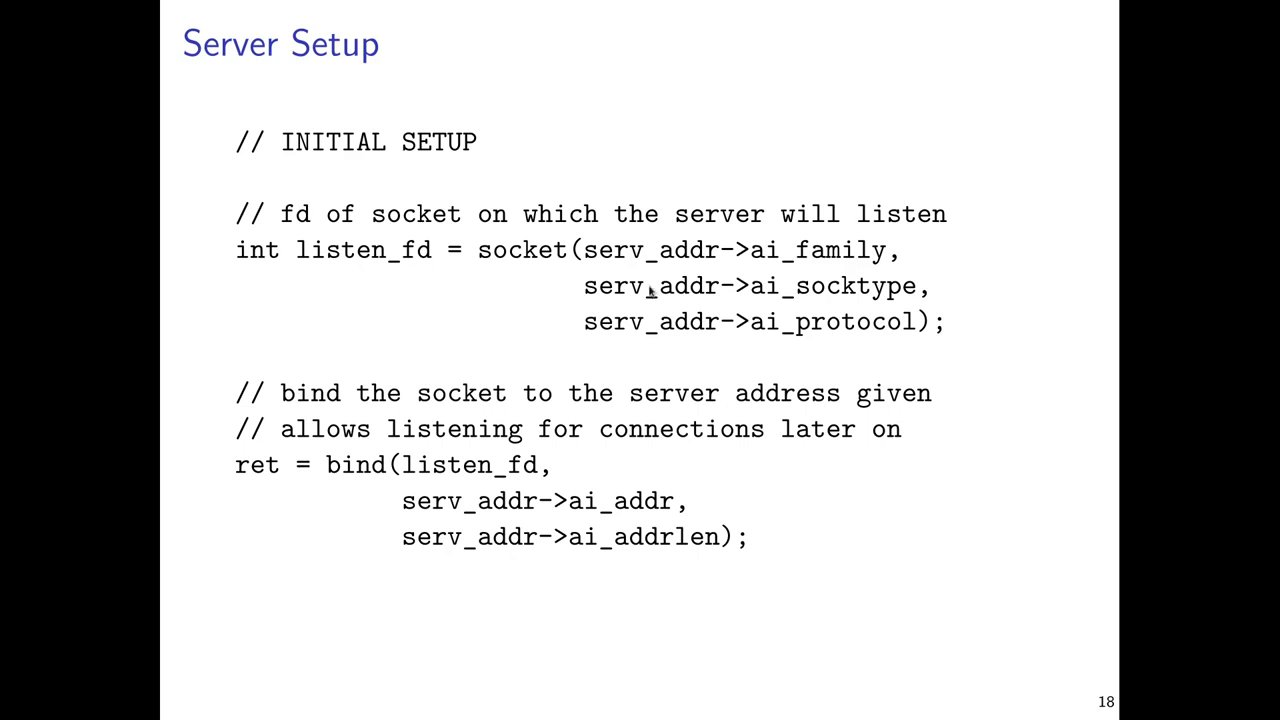
mouse_move(545, 315)
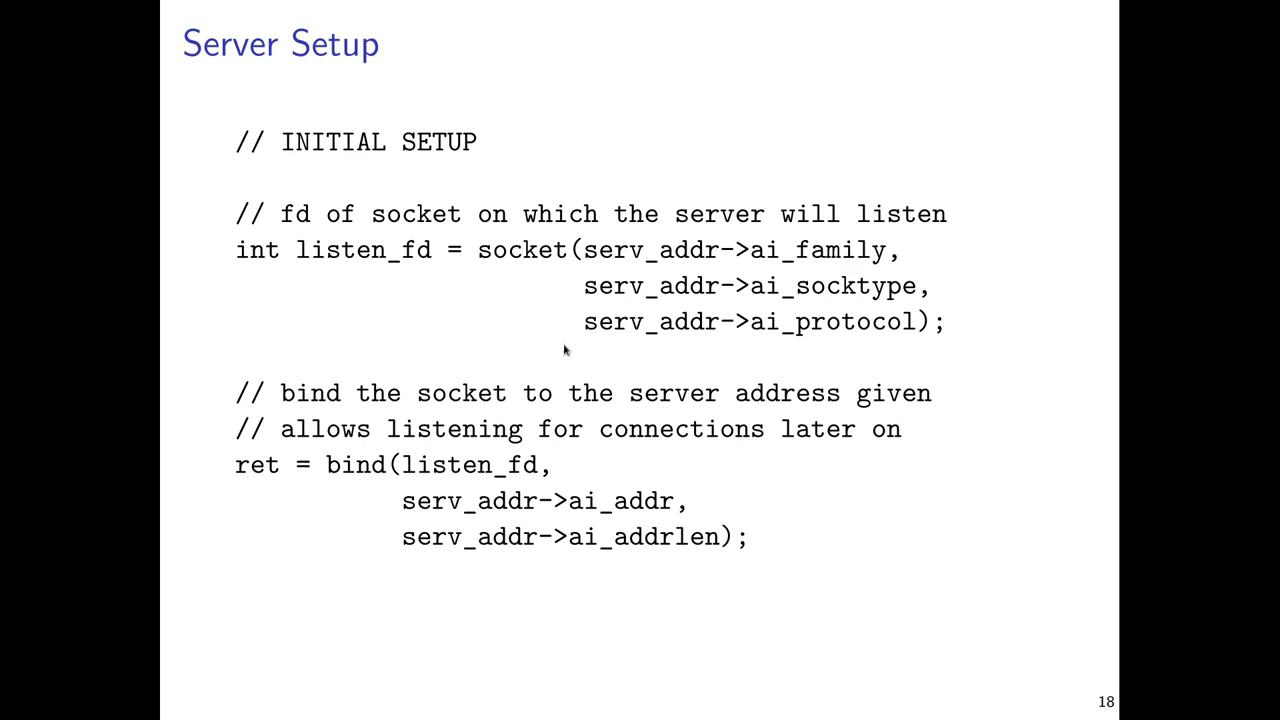
mouse_move(435, 478)
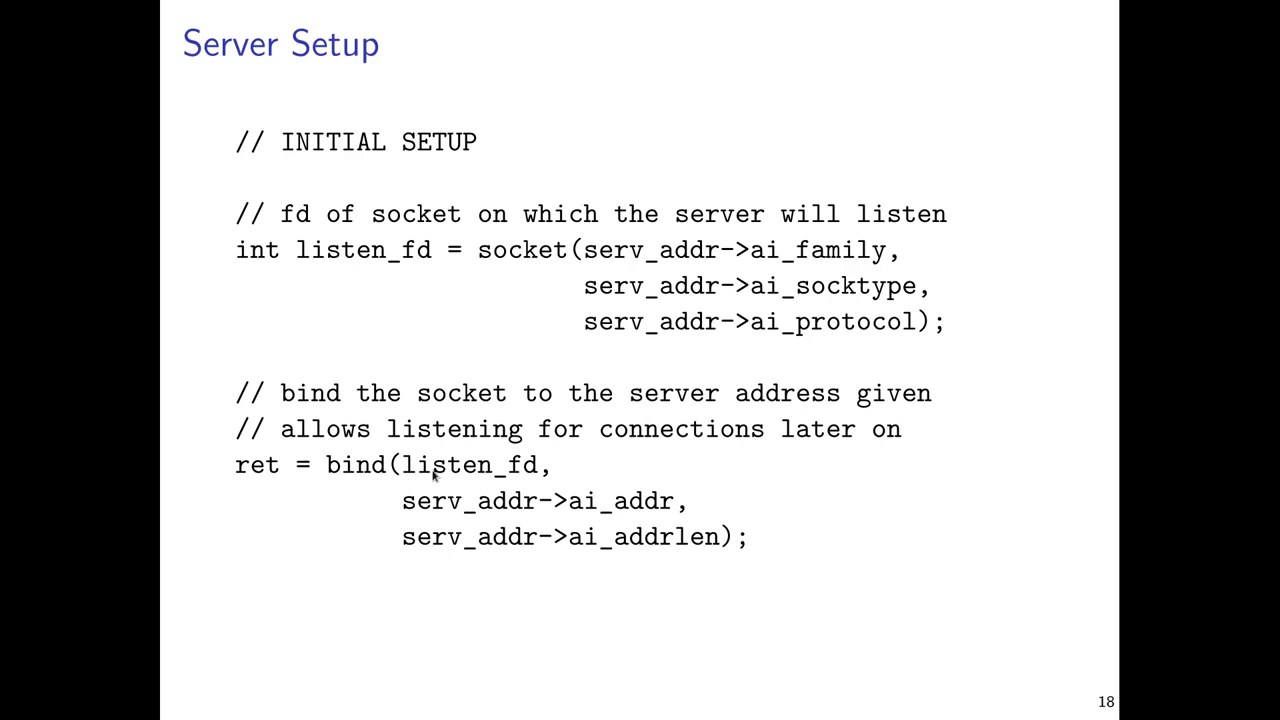
mouse_move(370, 536)
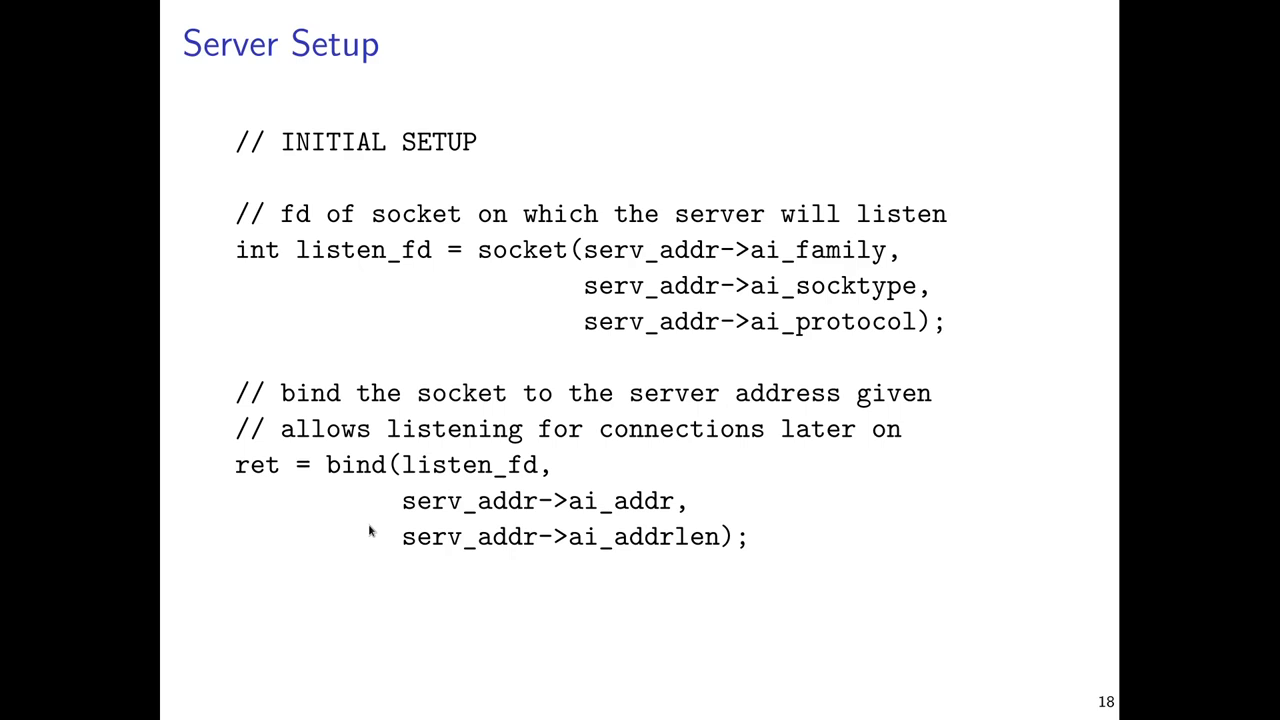
mouse_move(330, 493)
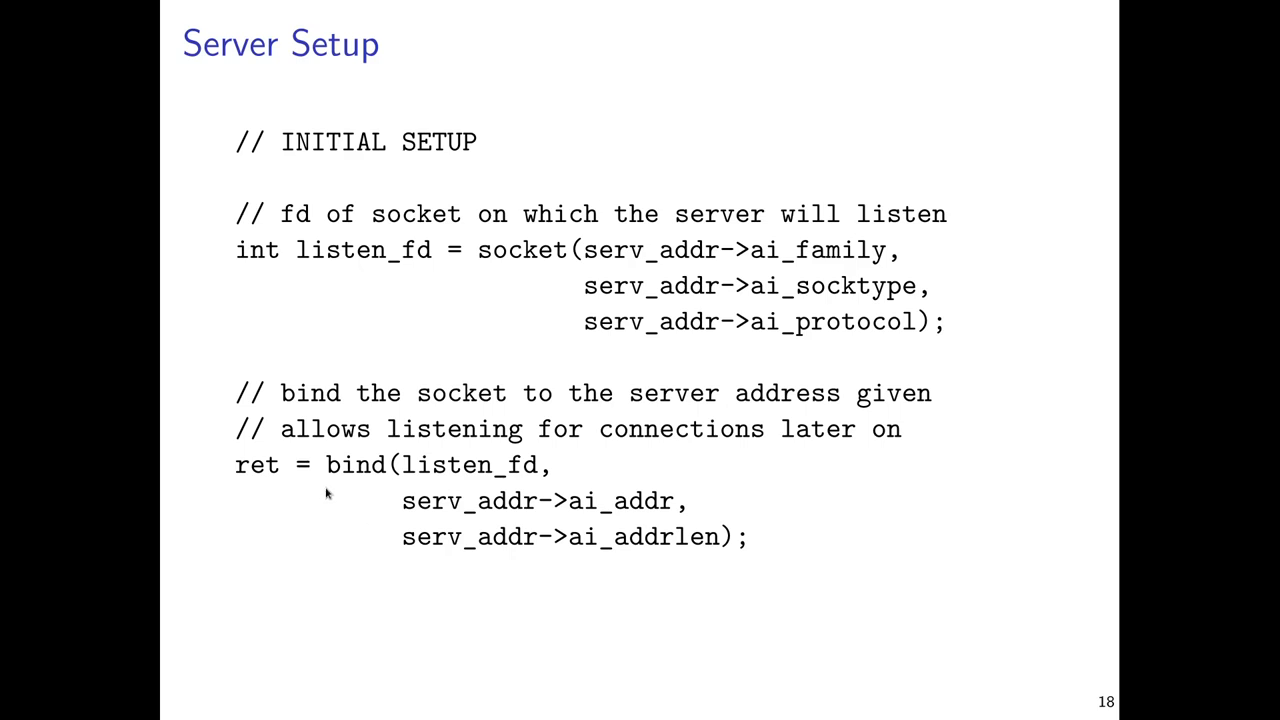
mouse_move(355, 483)
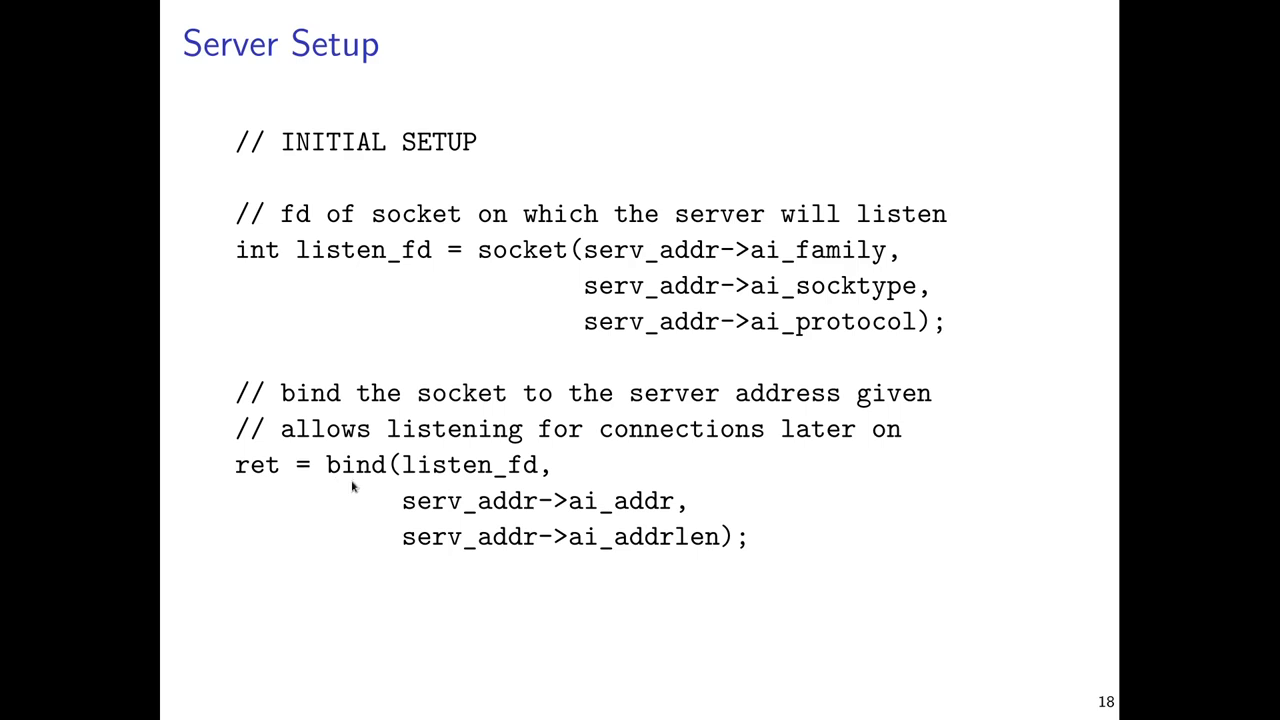
mouse_move(212, 518)
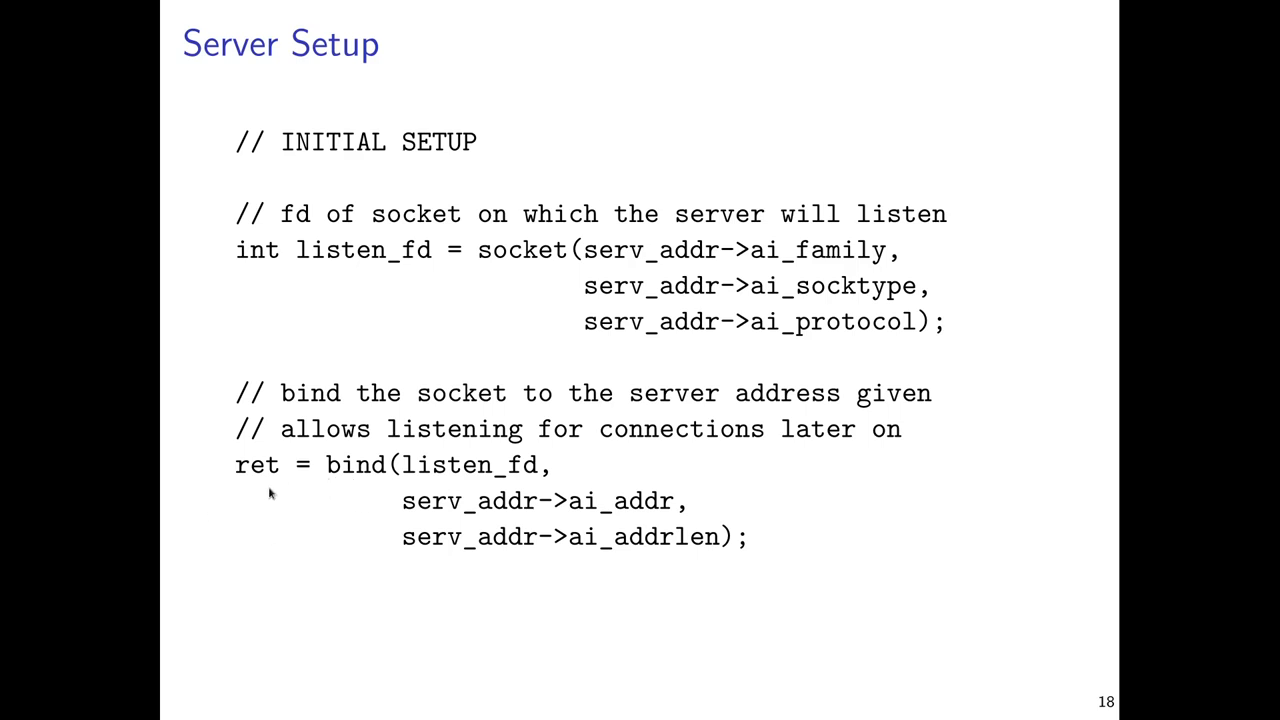
mouse_move(270, 500)
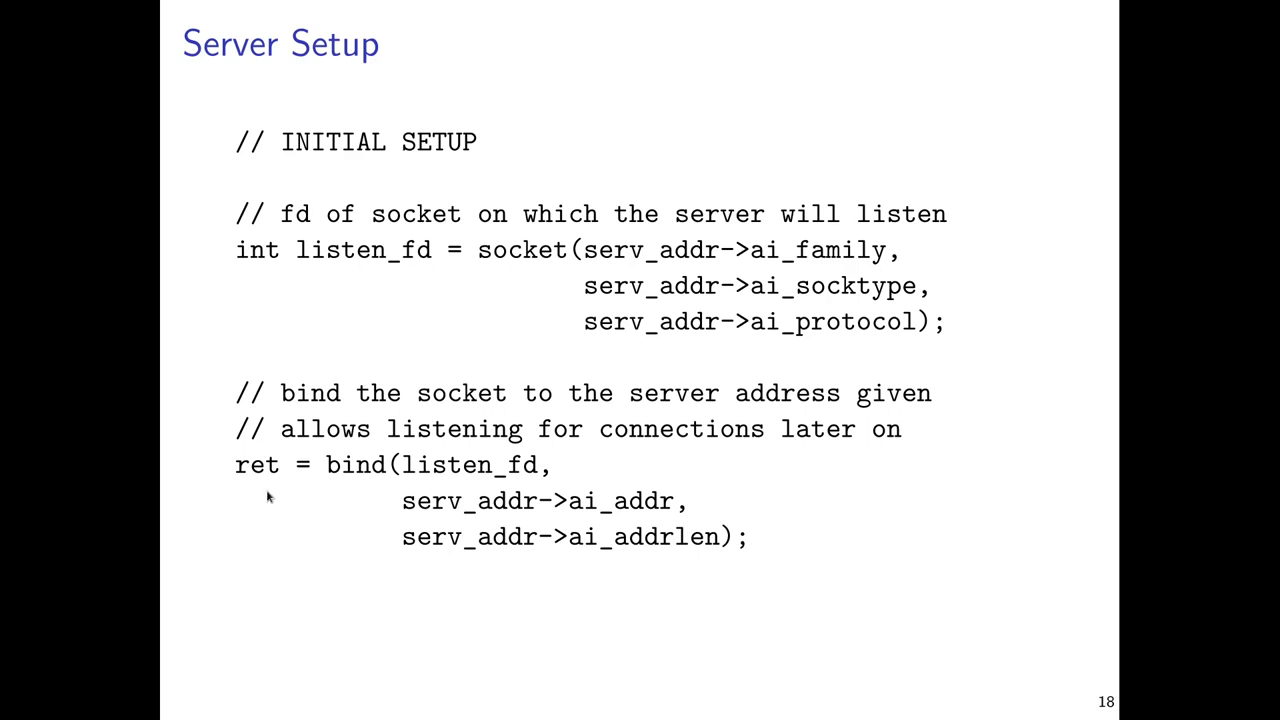
mouse_move(325, 524)
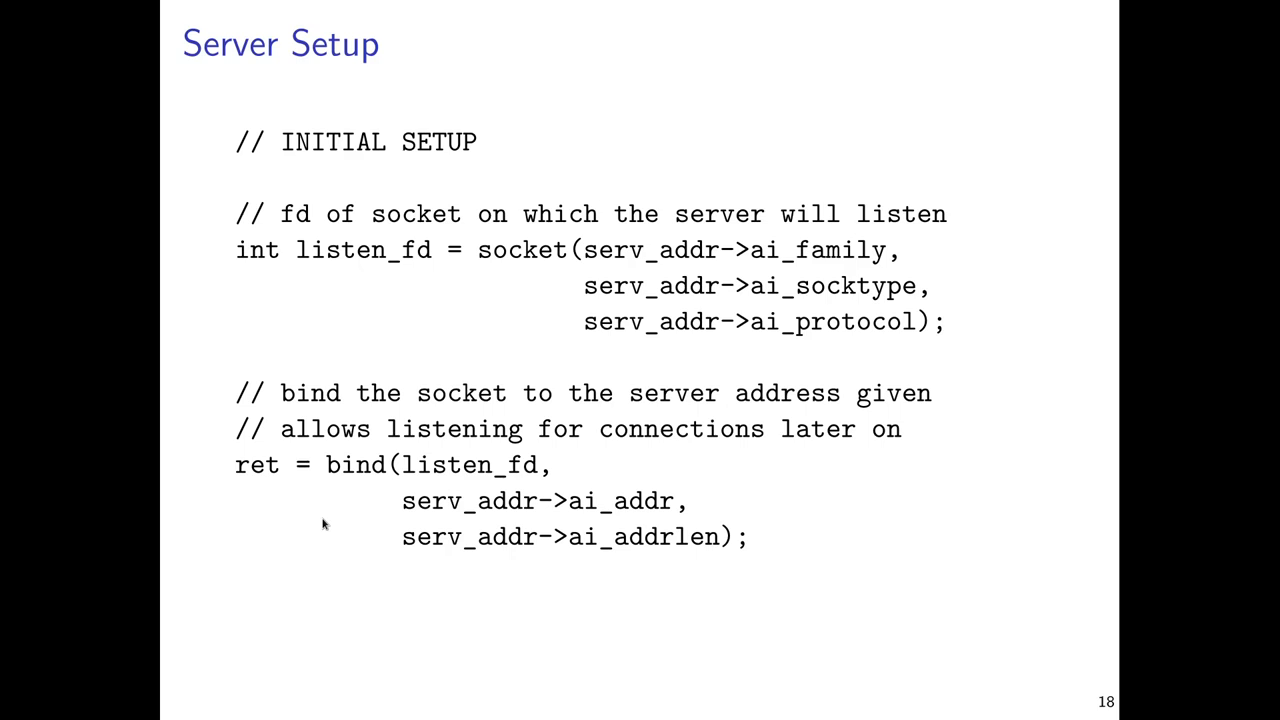
mouse_move(288, 527)
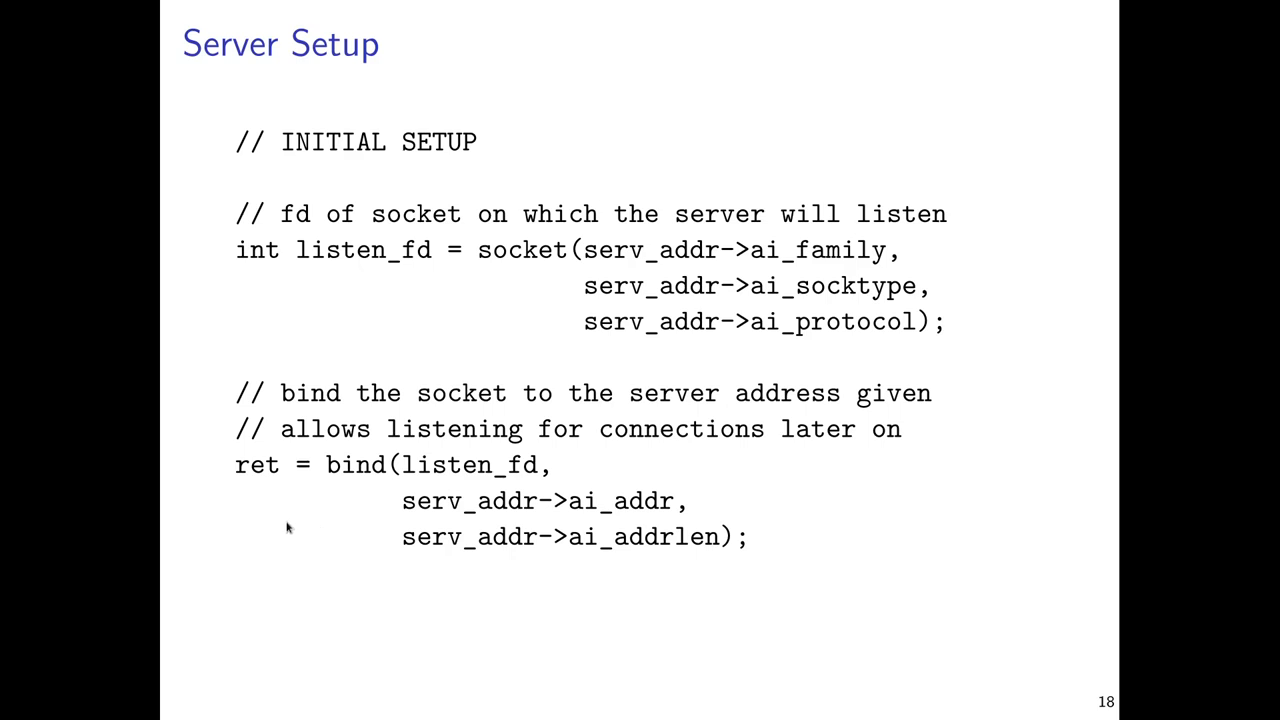
mouse_move(348, 495)
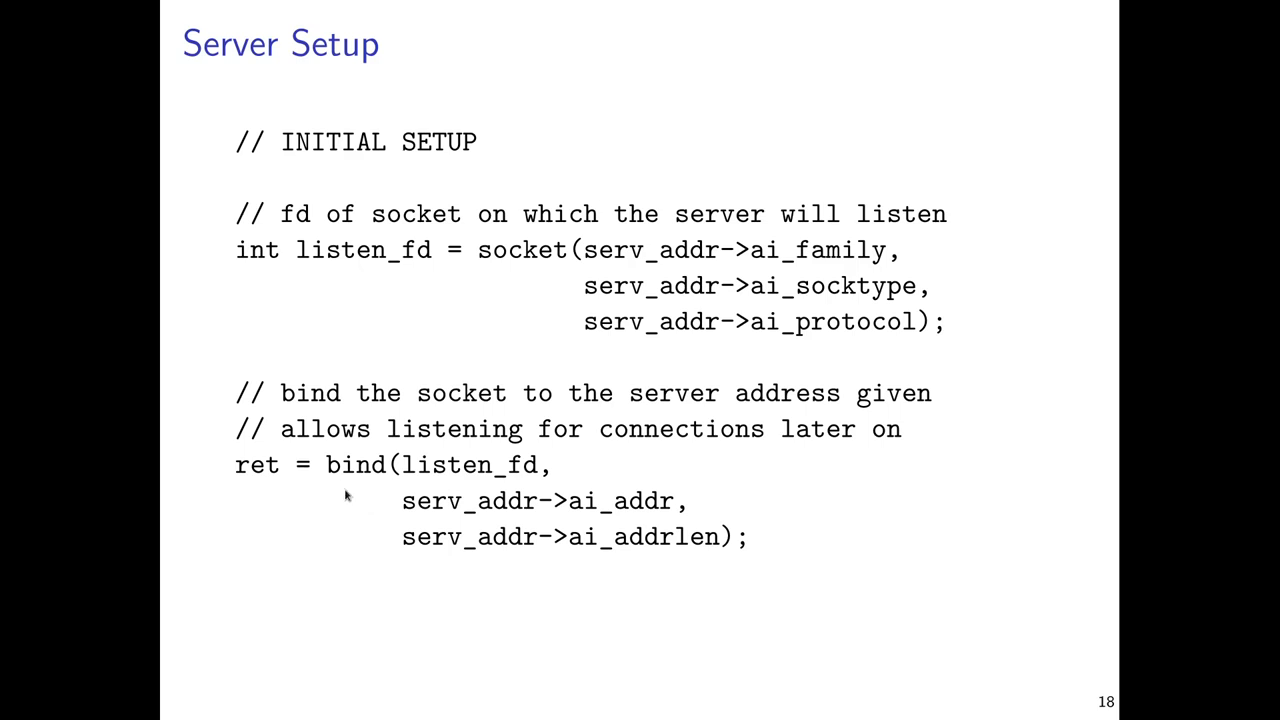
mouse_move(462, 280)
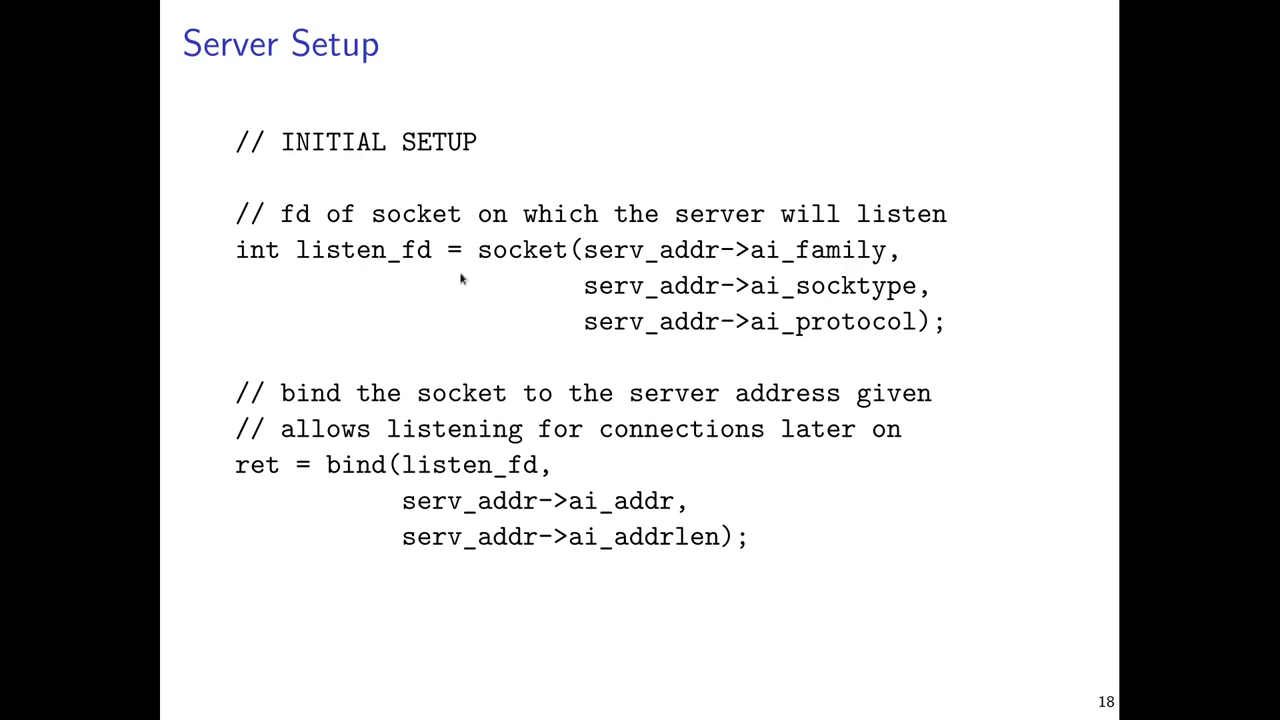
mouse_move(457, 278)
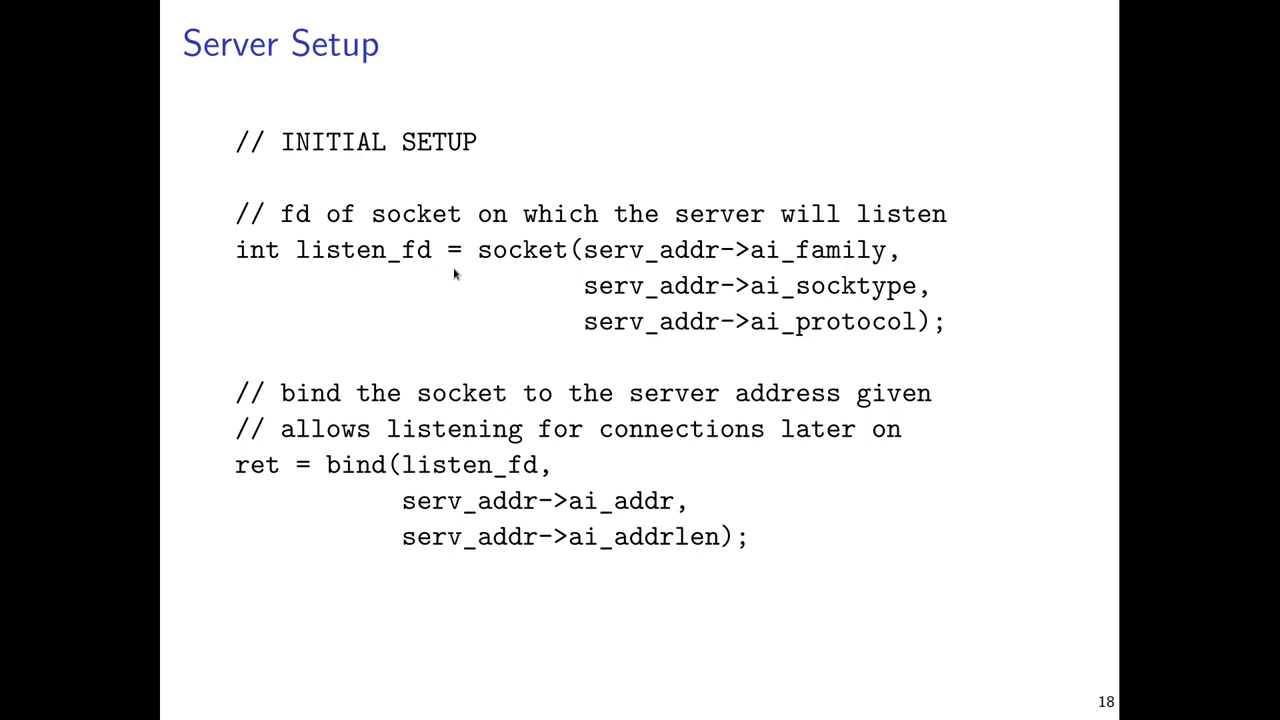
Step: Advance to slide 19, 'Server Main Loop', with listen, accept and read/write calls
key(Right)
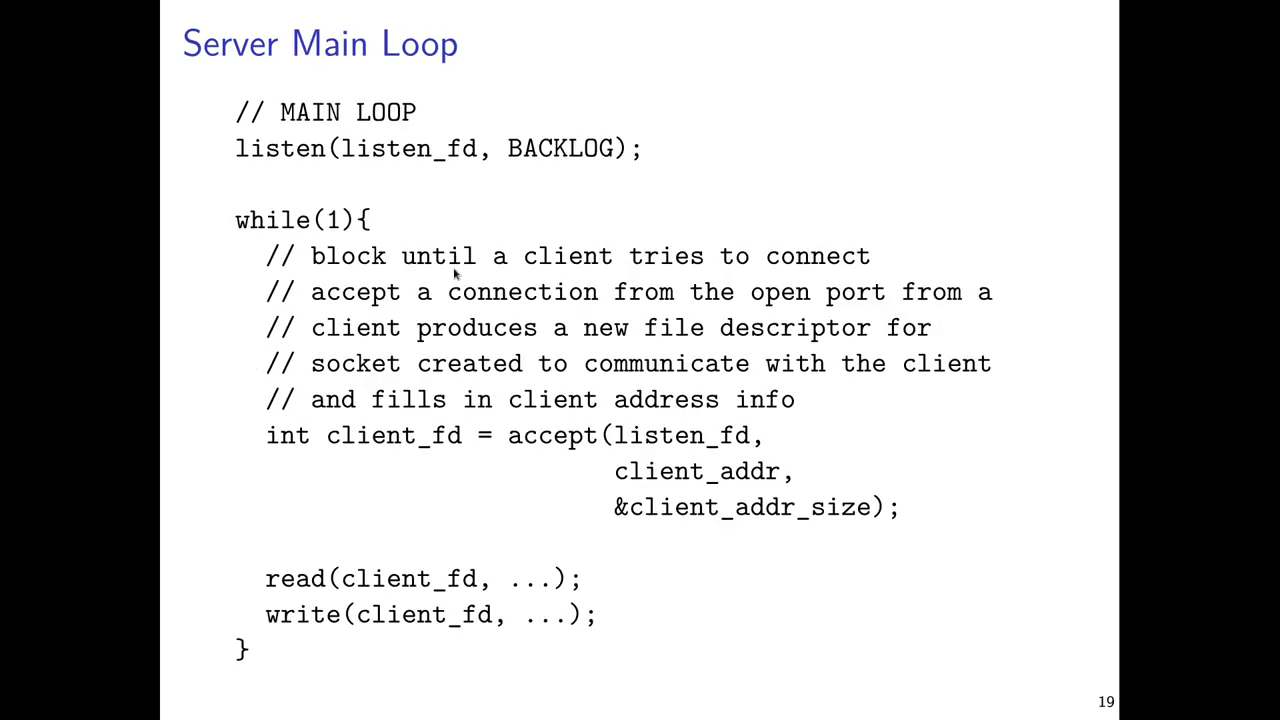
mouse_move(490, 235)
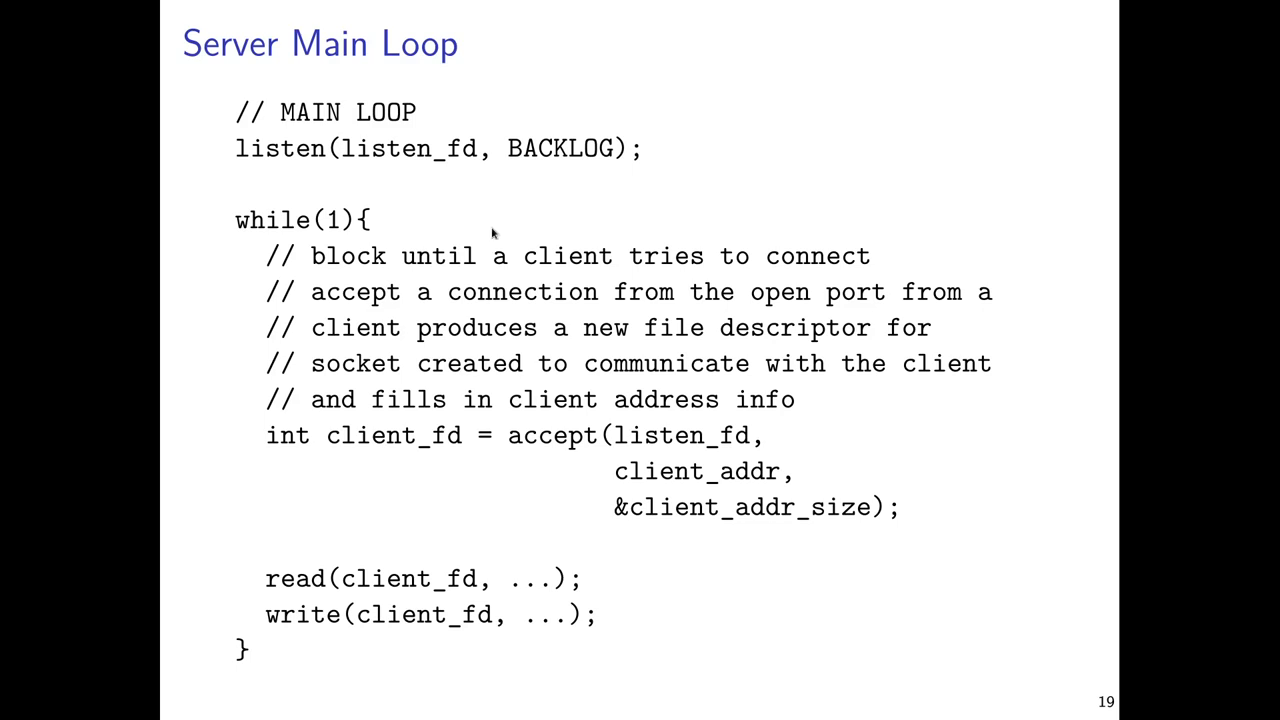
mouse_move(288, 178)
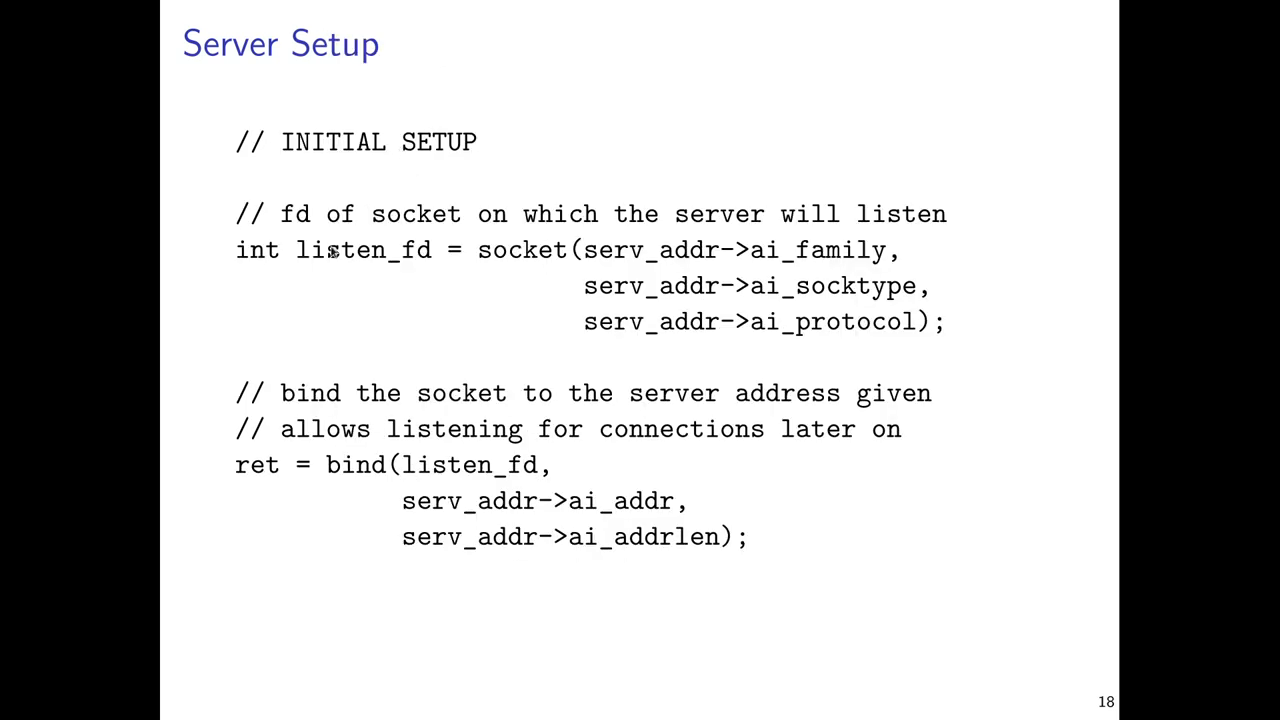
mouse_move(389, 483)
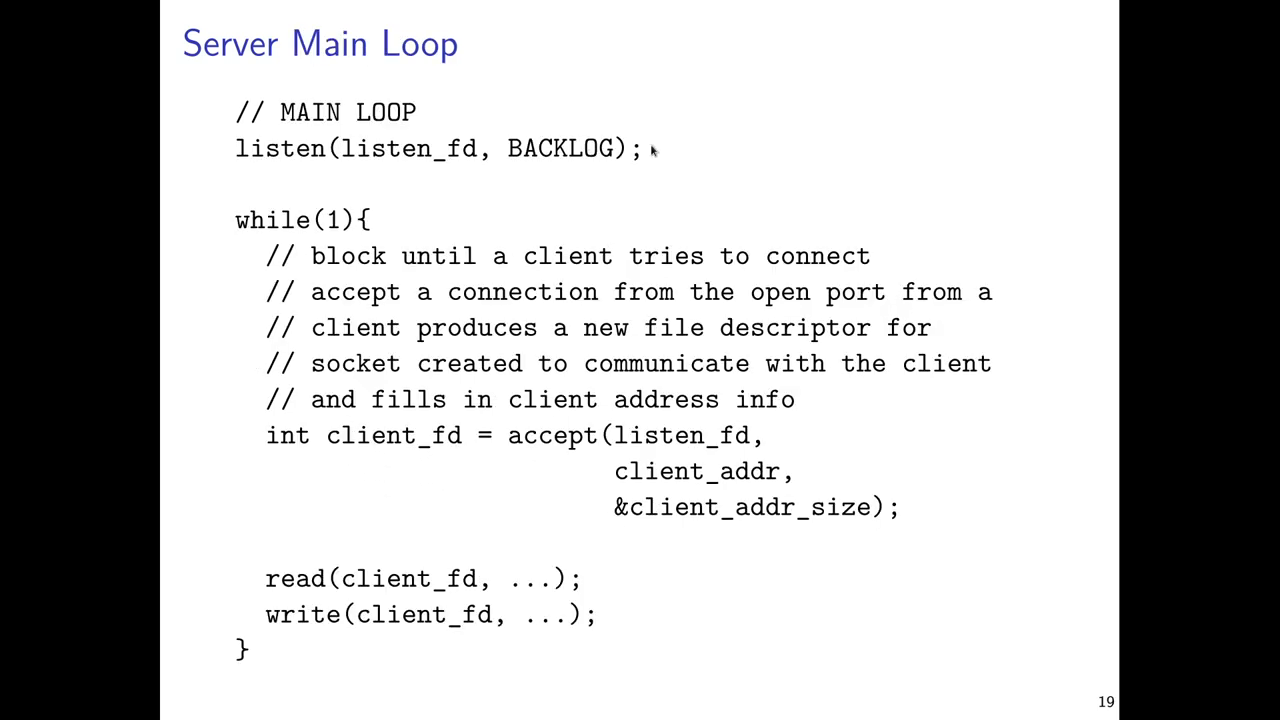
mouse_move(578, 171)
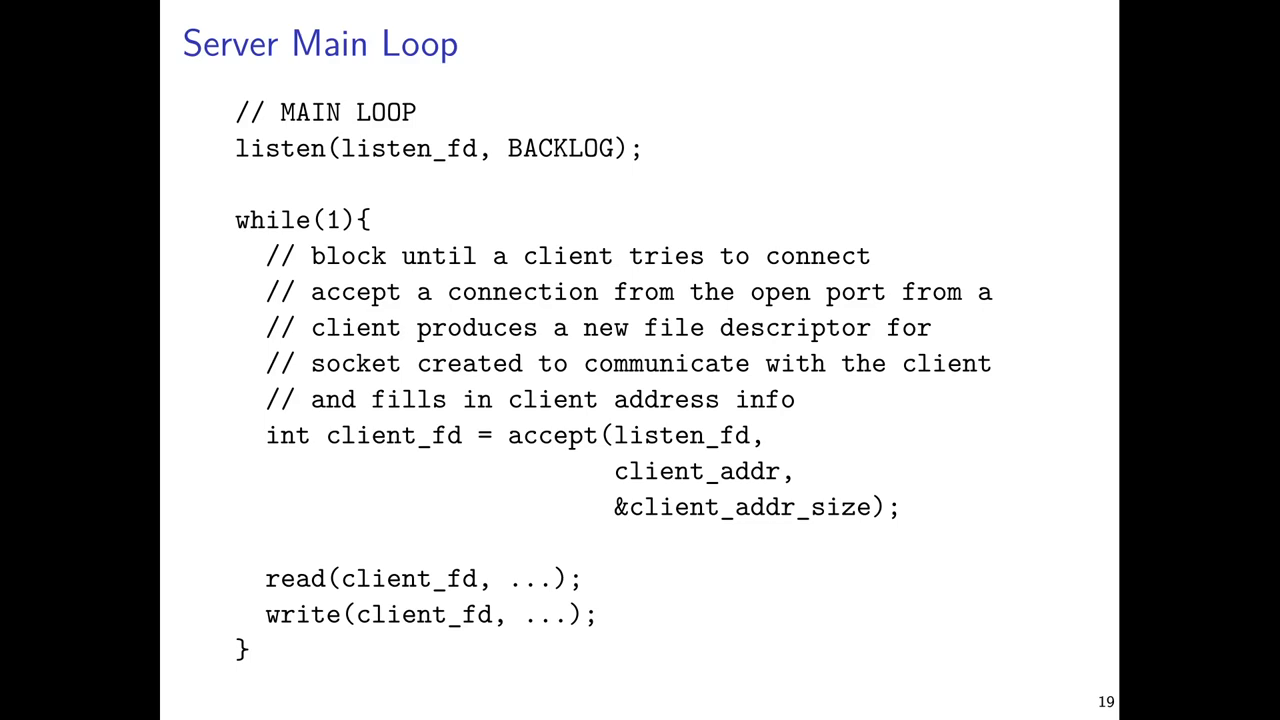
mouse_move(573, 200)
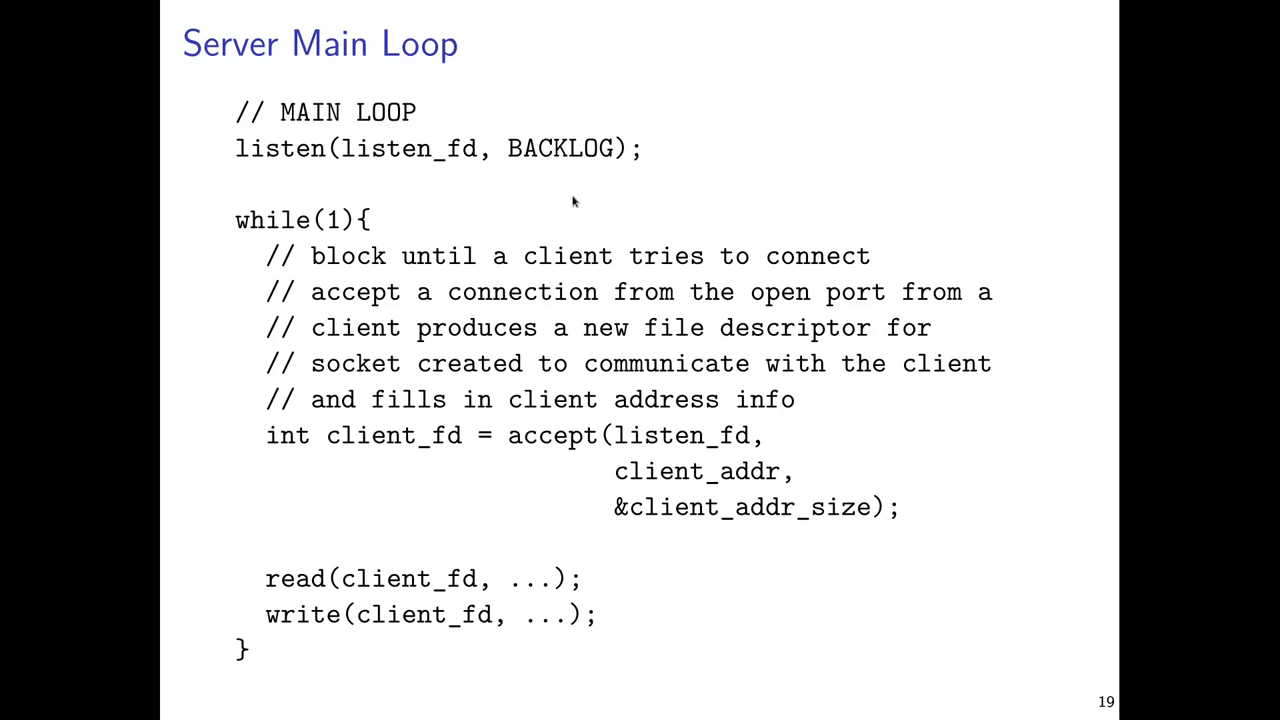
mouse_move(574, 223)
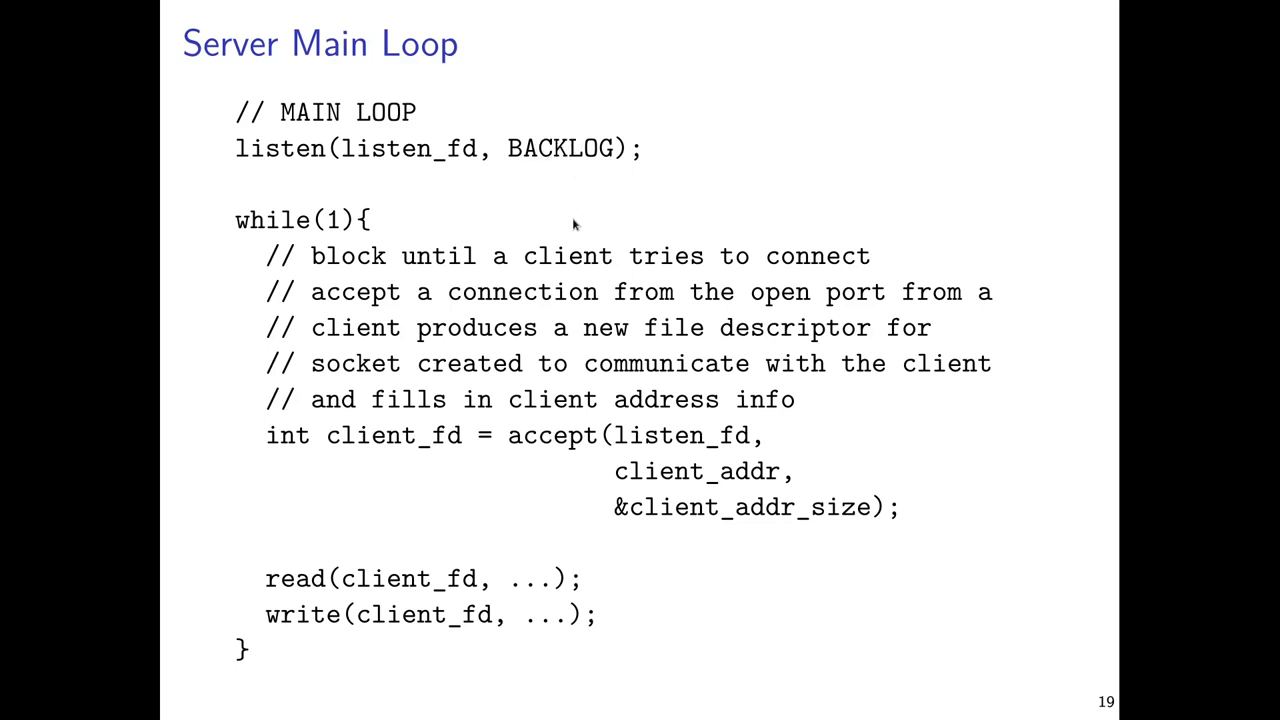
mouse_move(585, 216)
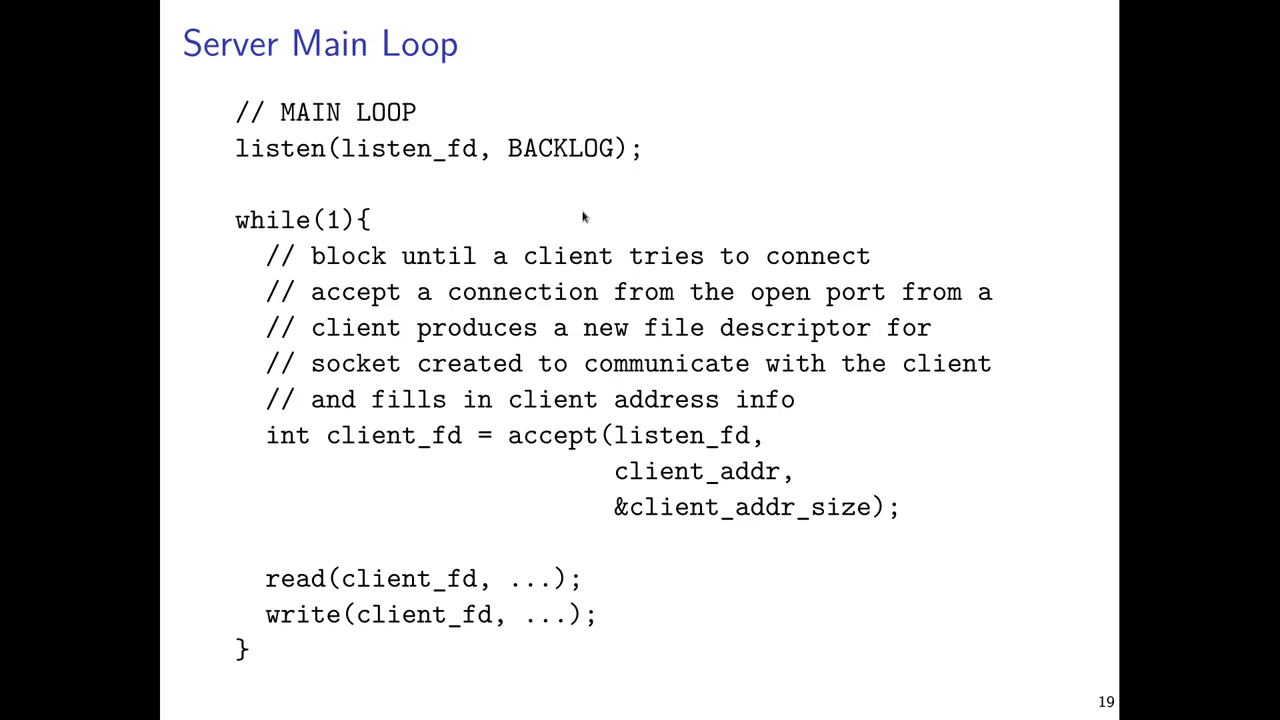
mouse_move(573, 185)
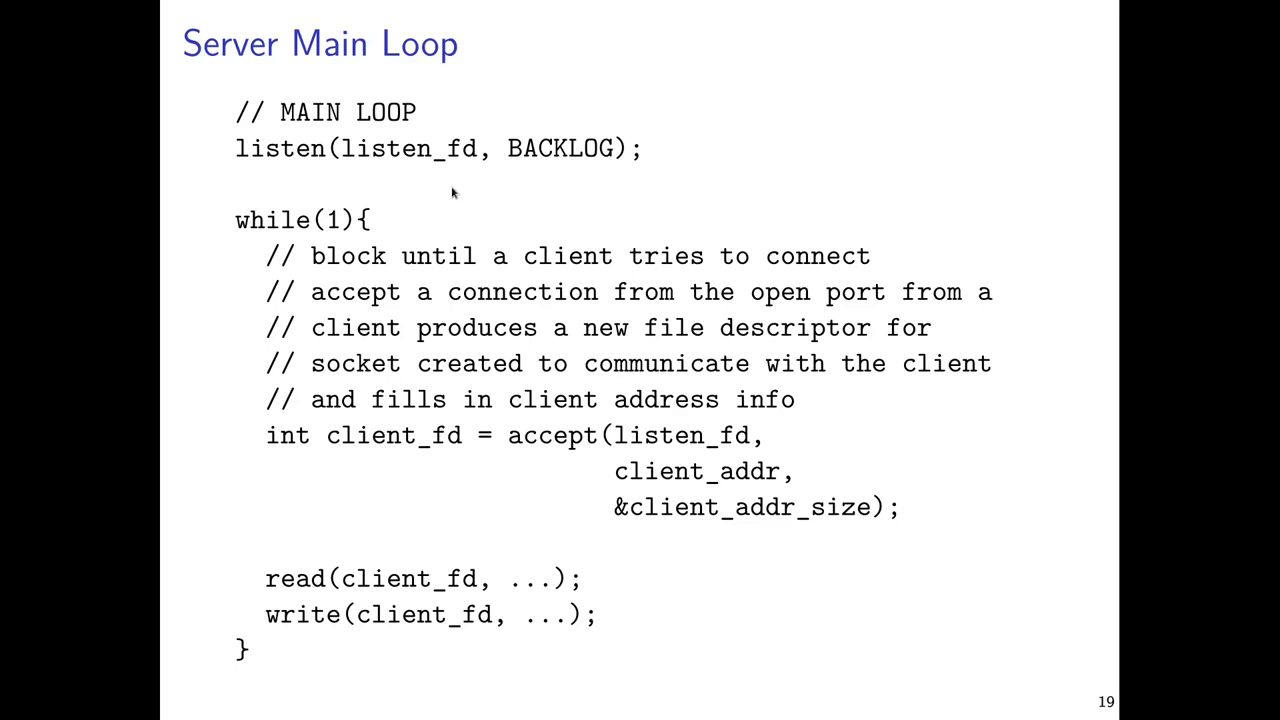
mouse_move(530, 175)
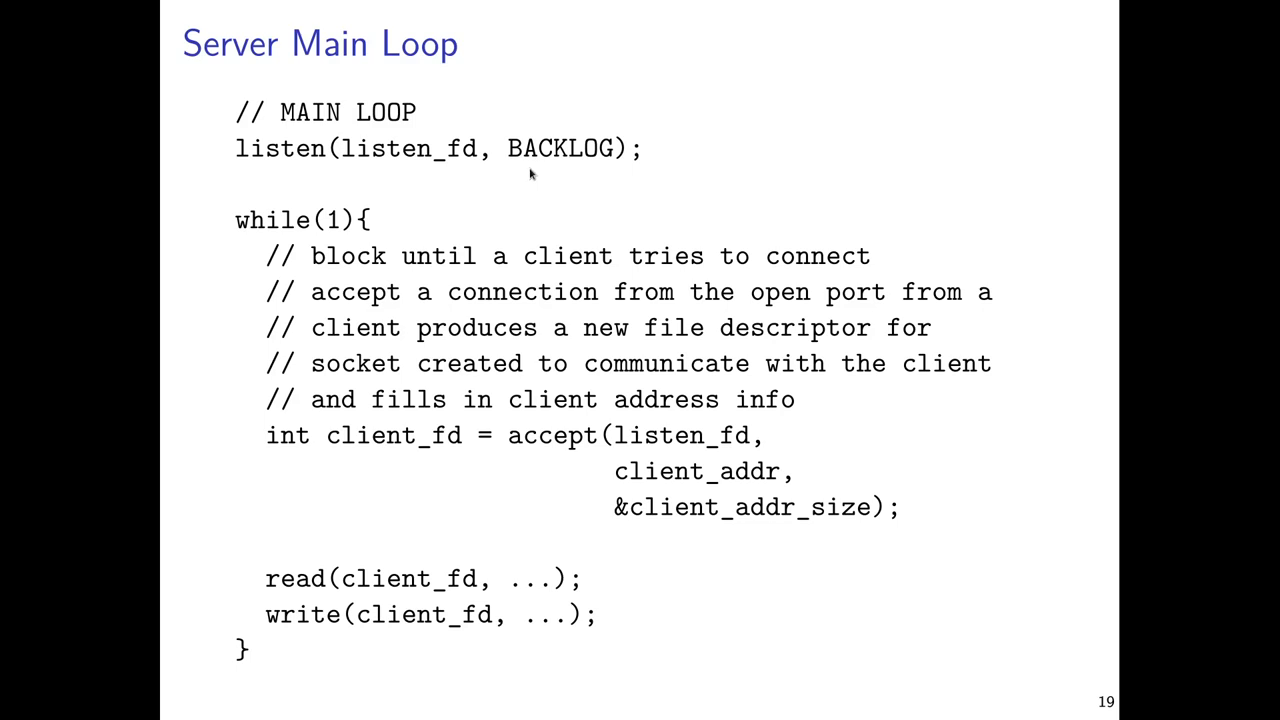
mouse_move(407, 479)
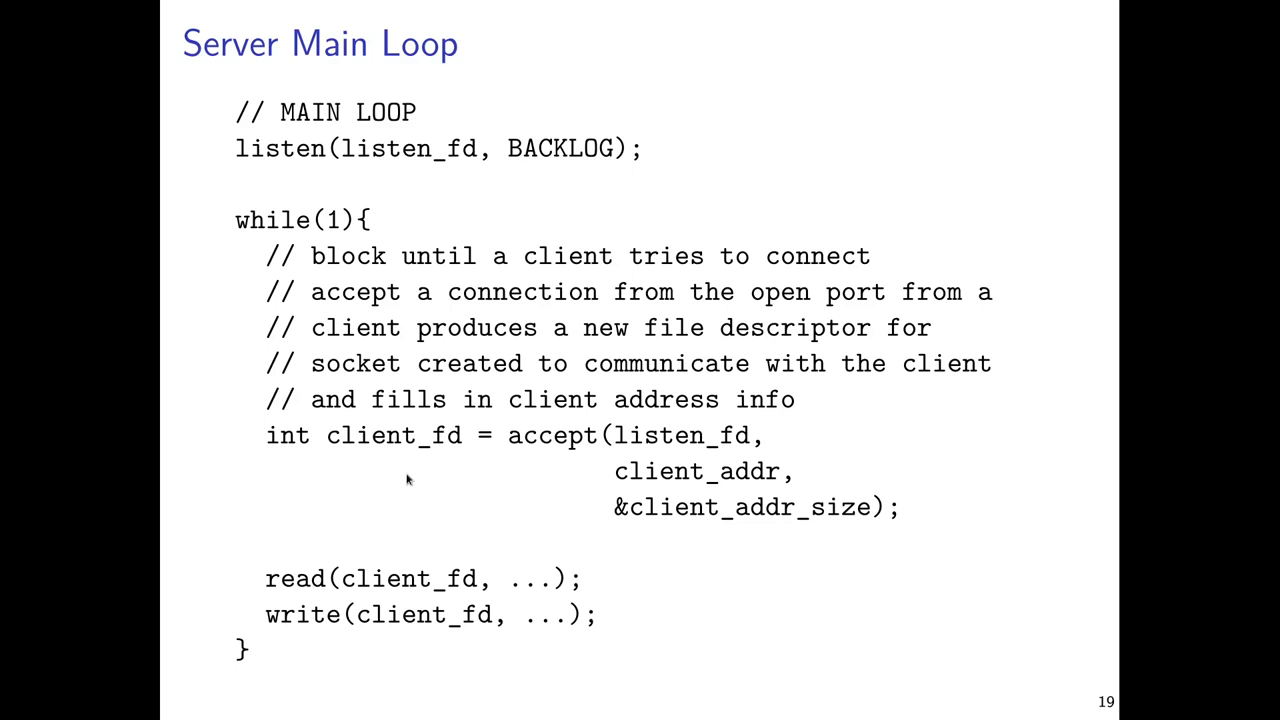
mouse_move(413, 485)
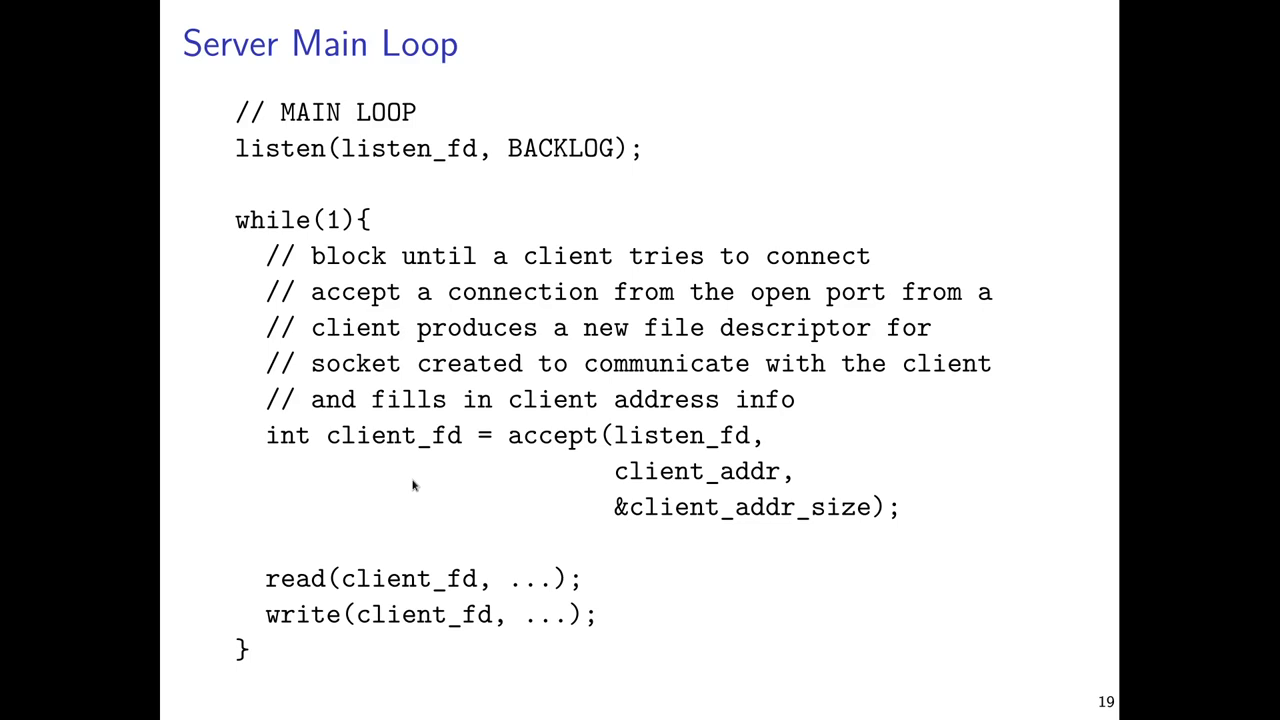
mouse_move(551, 425)
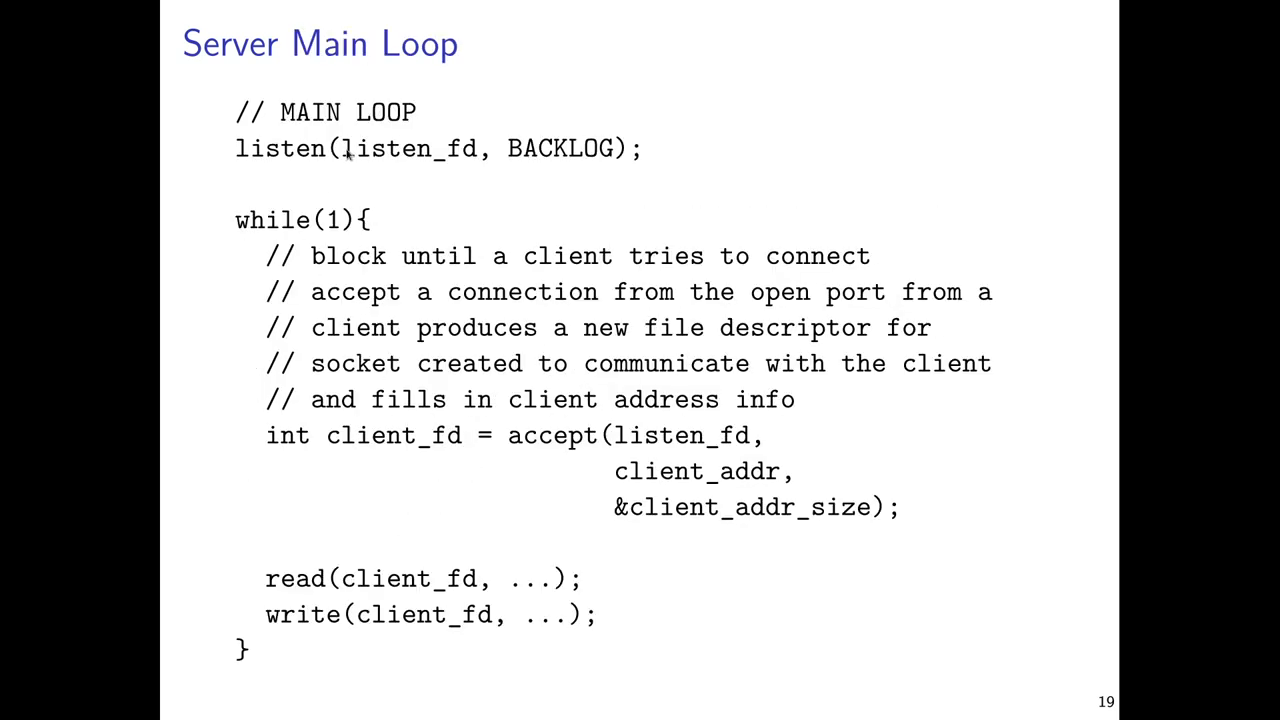
Step: Hold on slide 19 while explaining, then leave the slides for the Emacs client/server code
key(left)
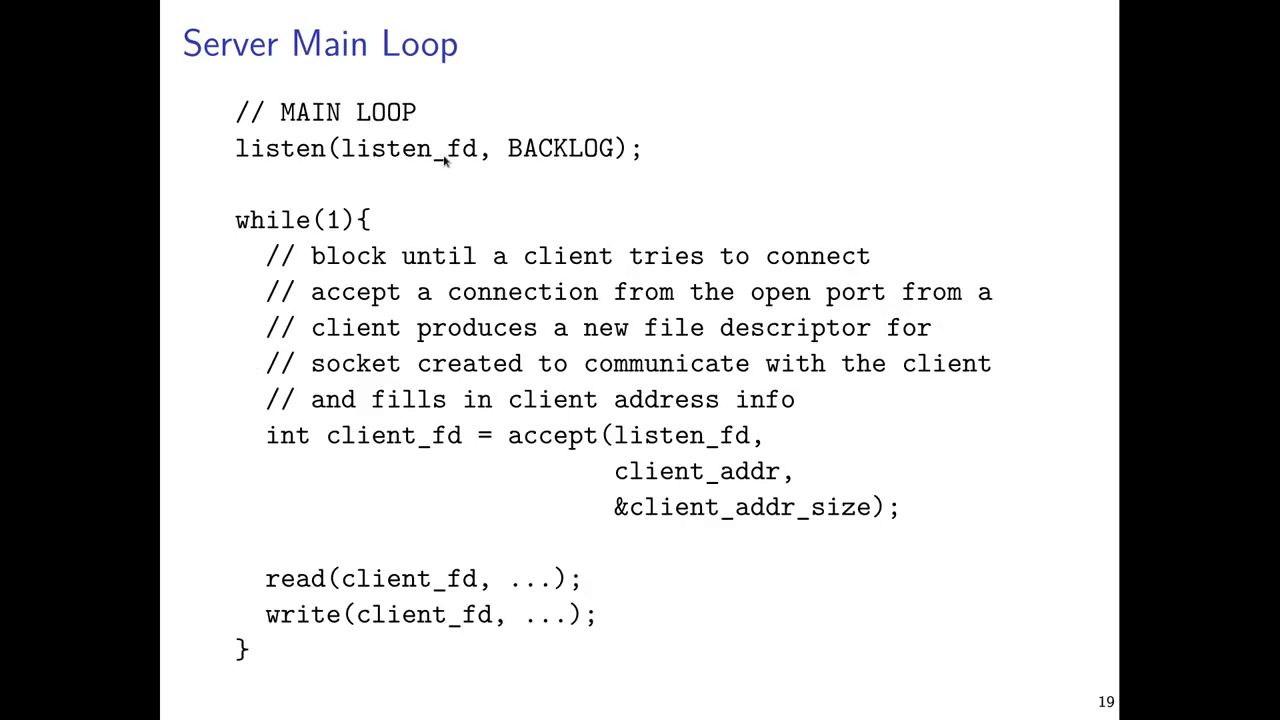
mouse_move(453, 172)
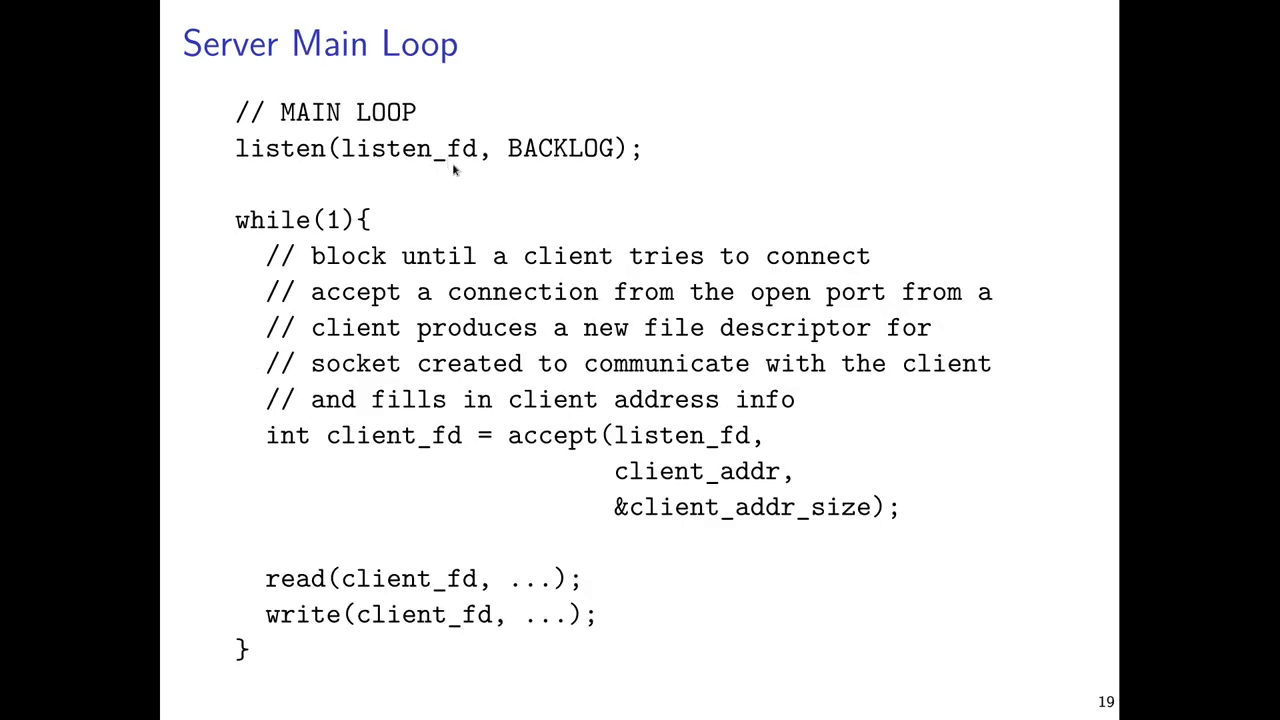
mouse_move(340, 218)
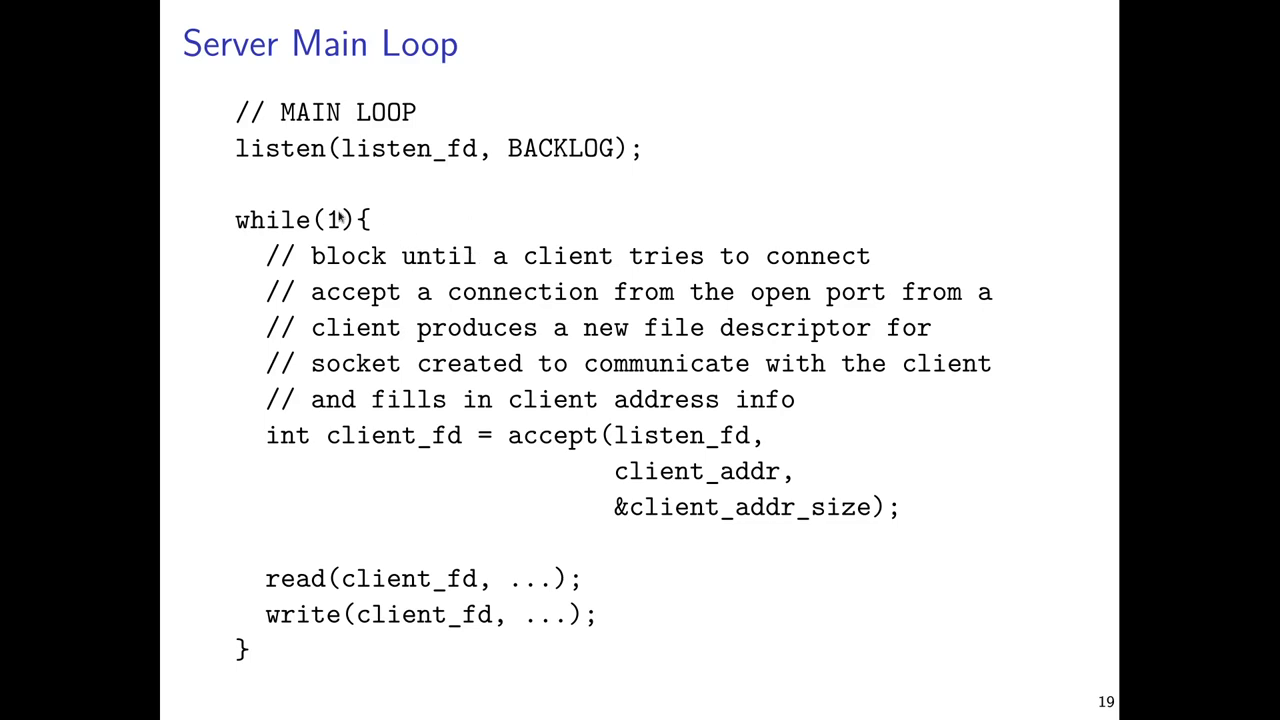
mouse_move(253, 687)
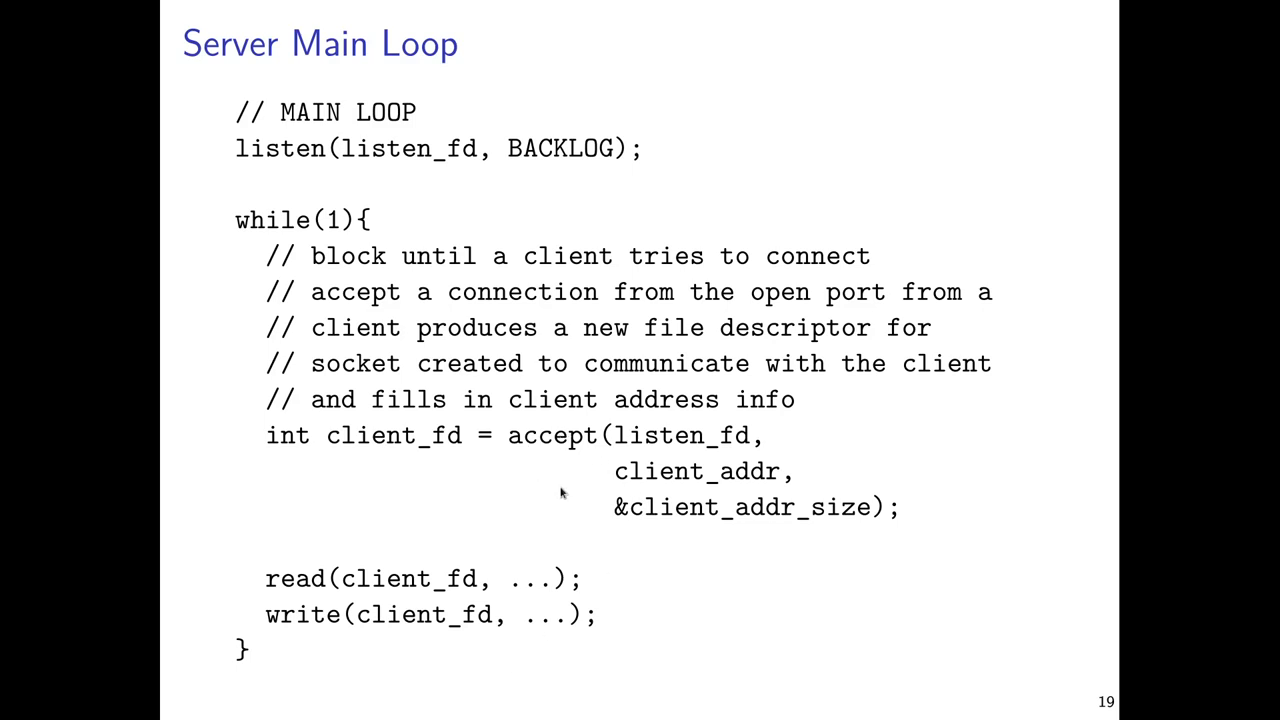
mouse_move(603, 478)
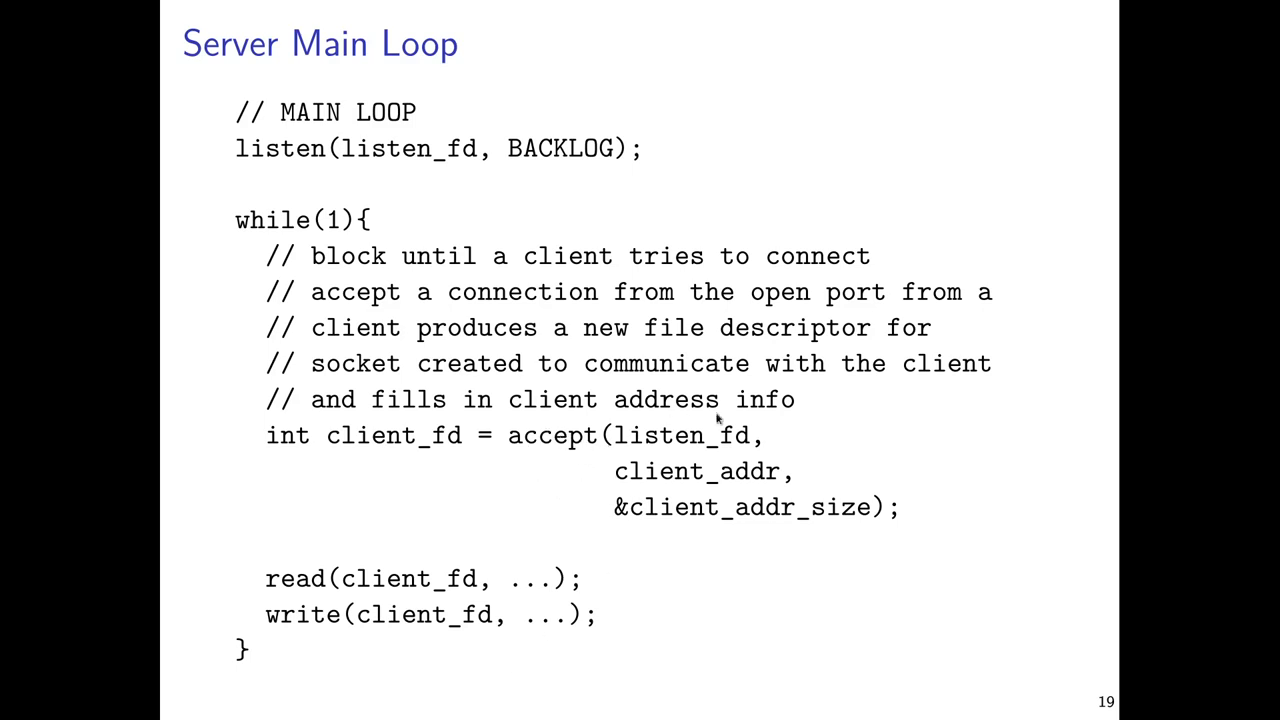
mouse_move(675, 443)
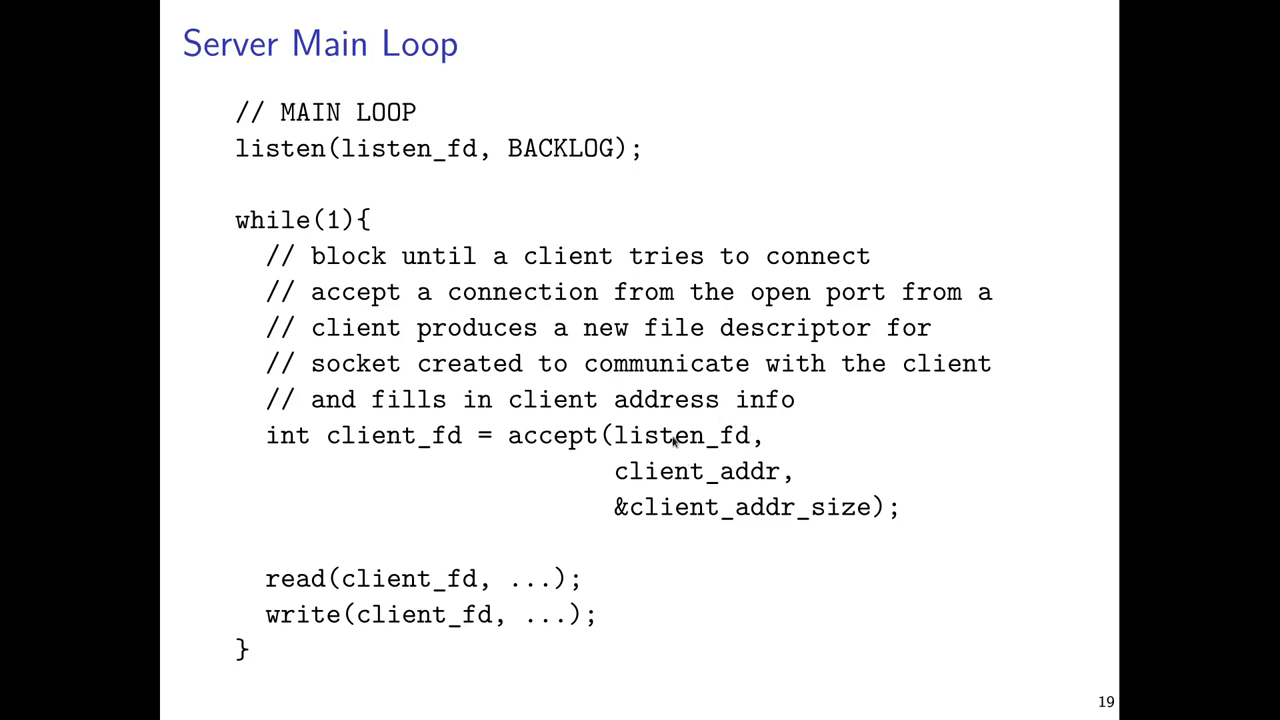
mouse_move(668, 475)
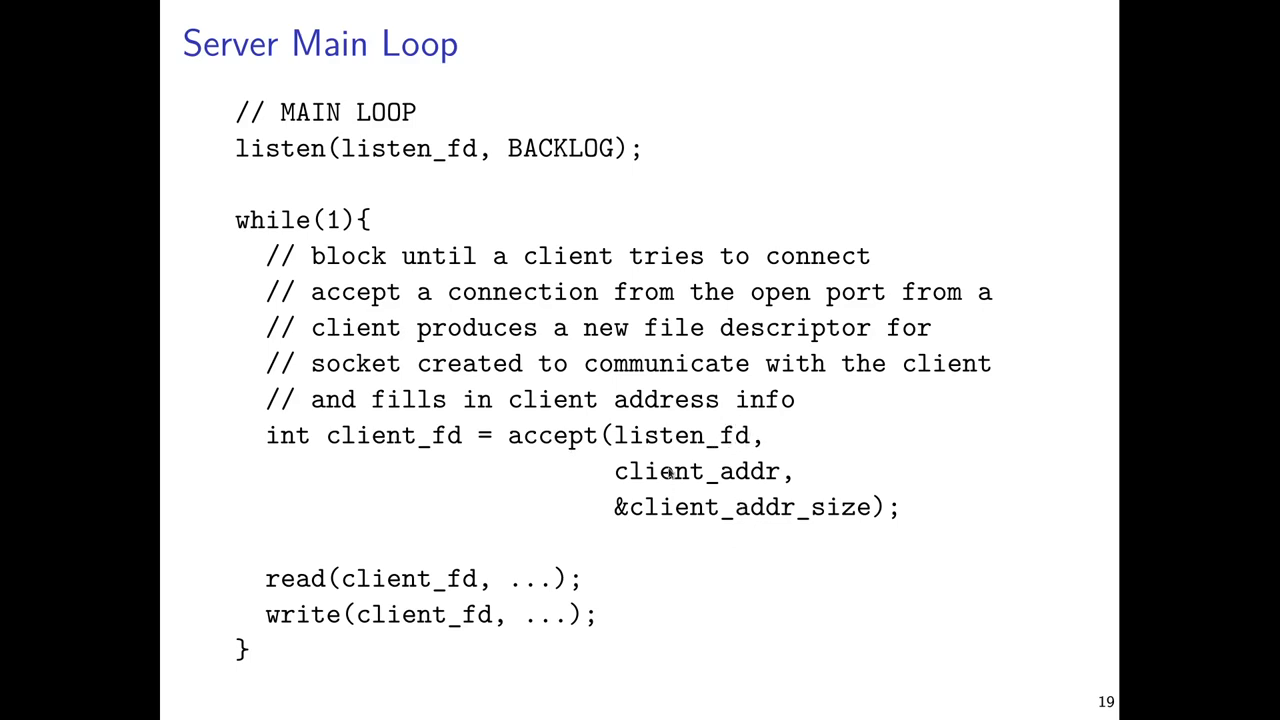
mouse_move(740, 505)
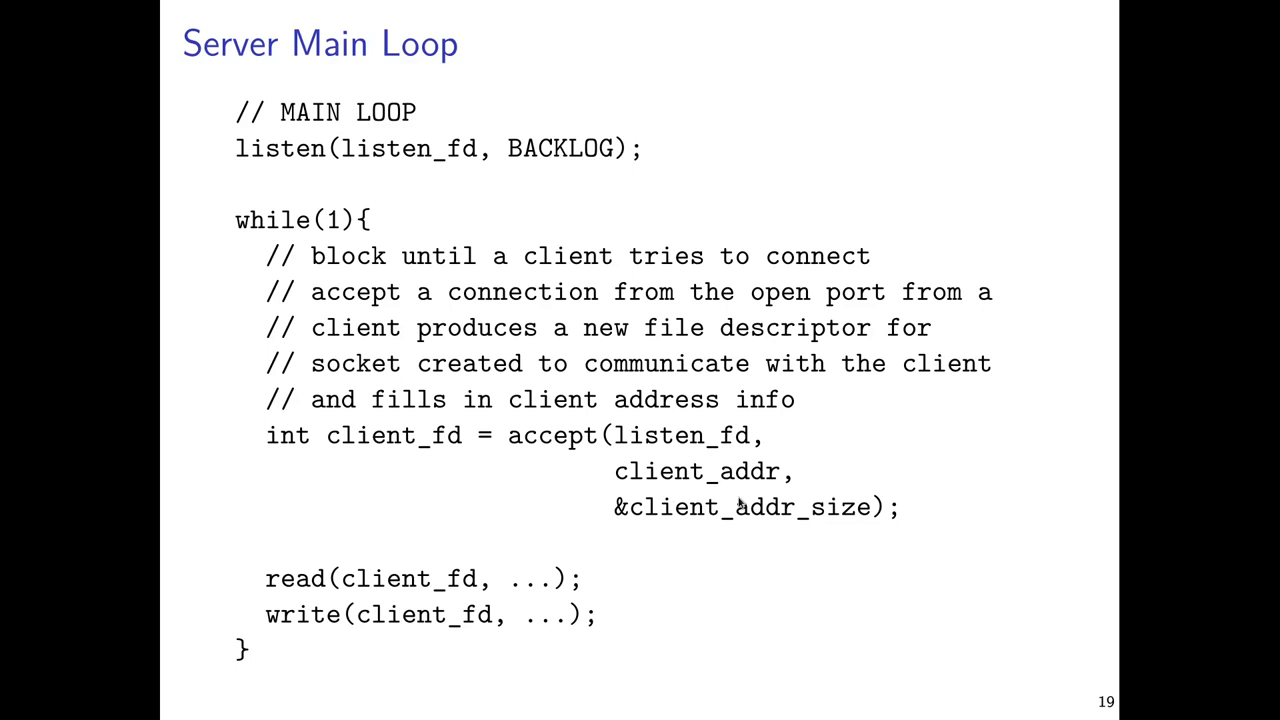
mouse_move(578, 501)
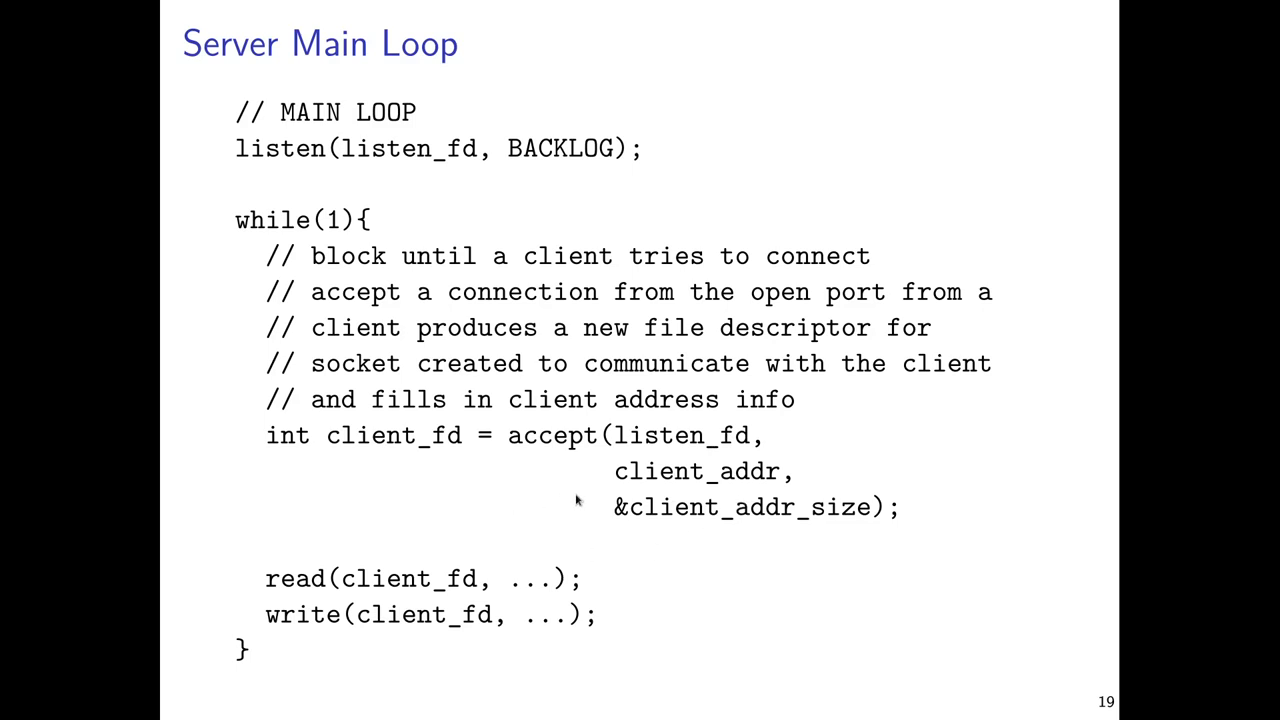
mouse_move(566, 495)
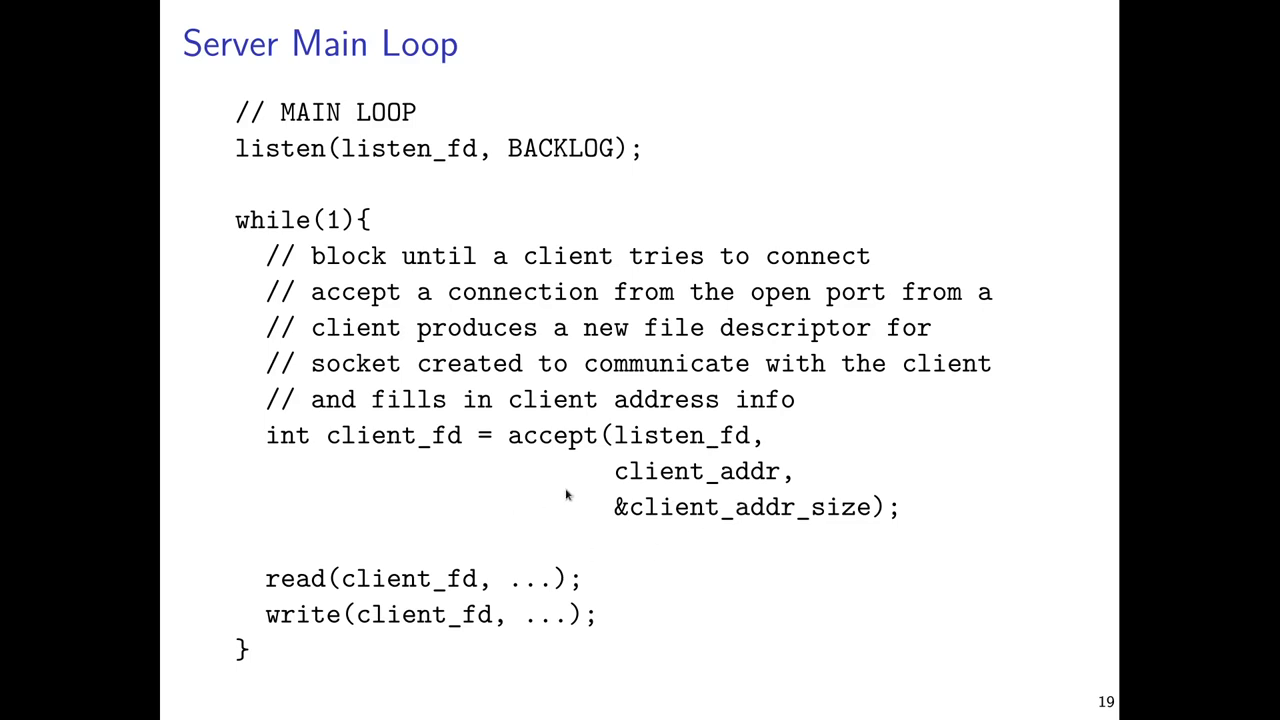
mouse_move(570, 553)
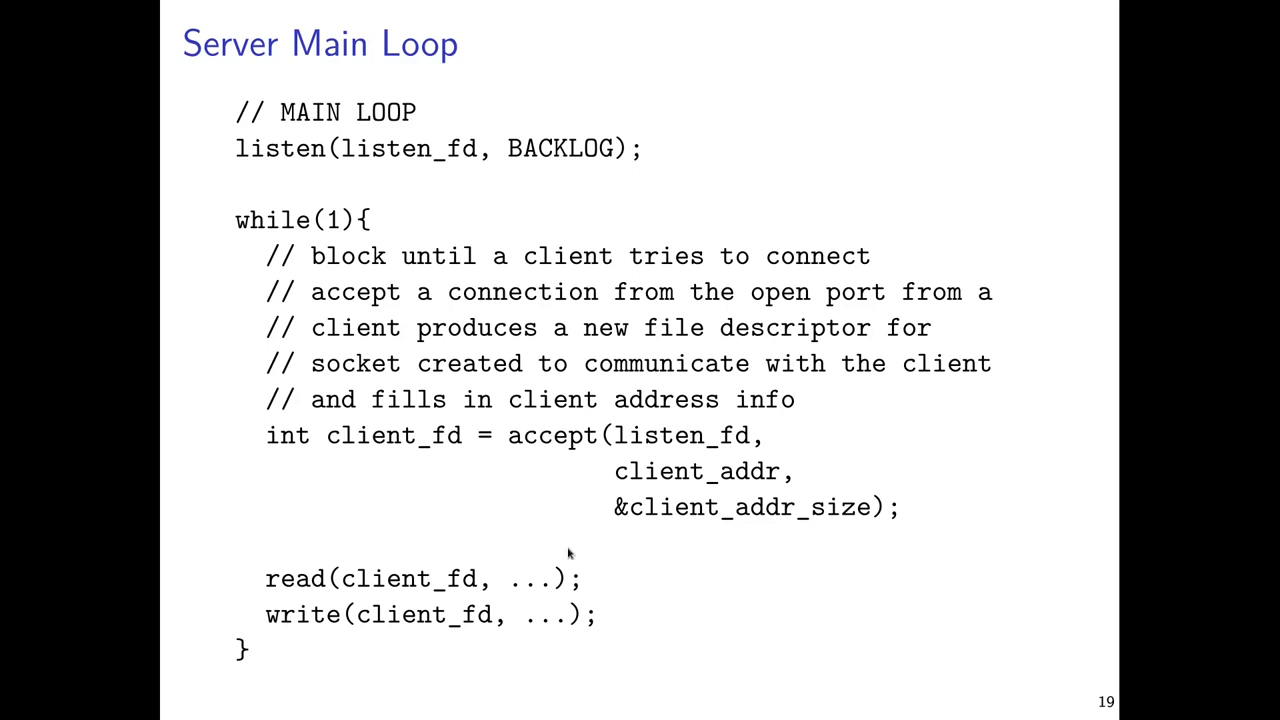
mouse_move(519, 462)
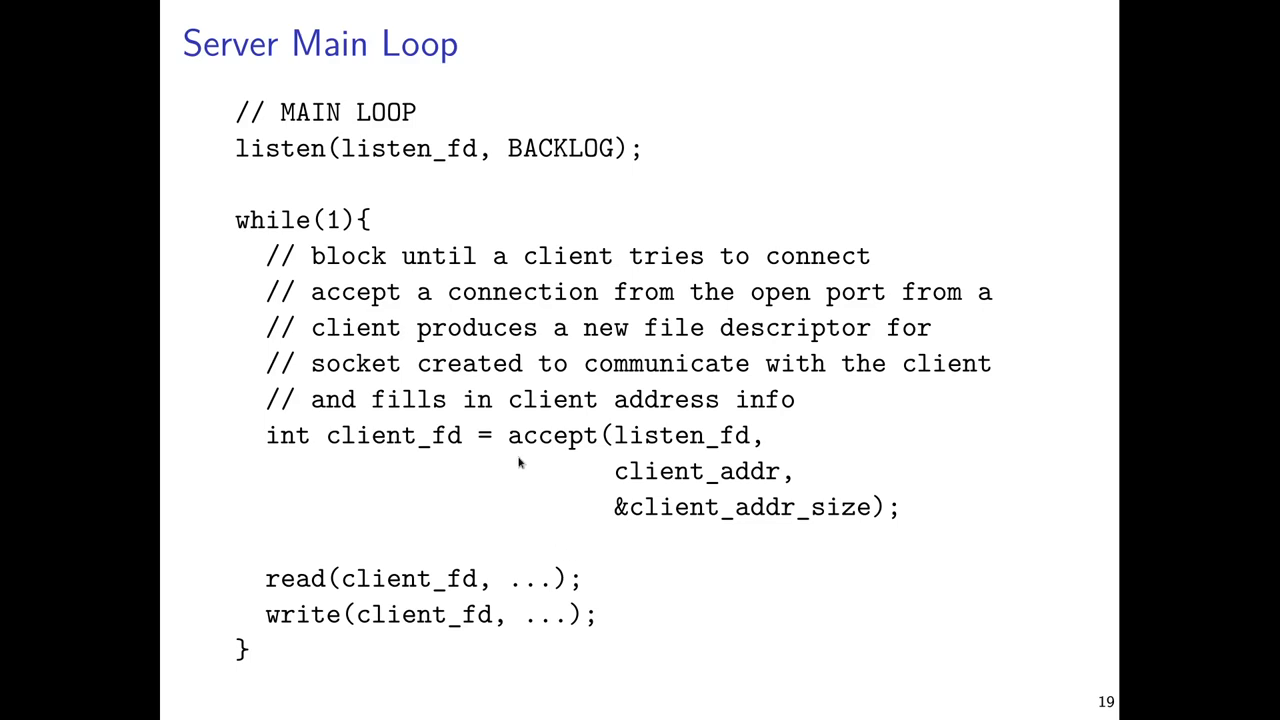
mouse_move(437, 447)
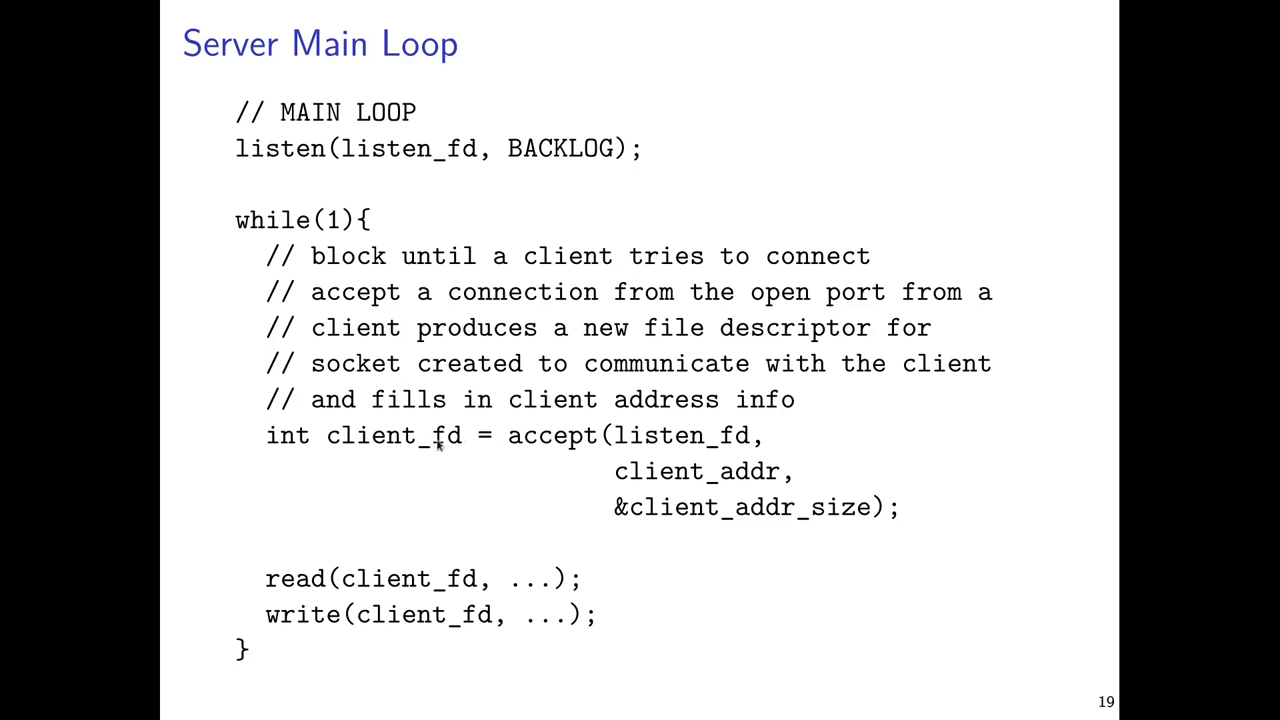
mouse_move(614, 520)
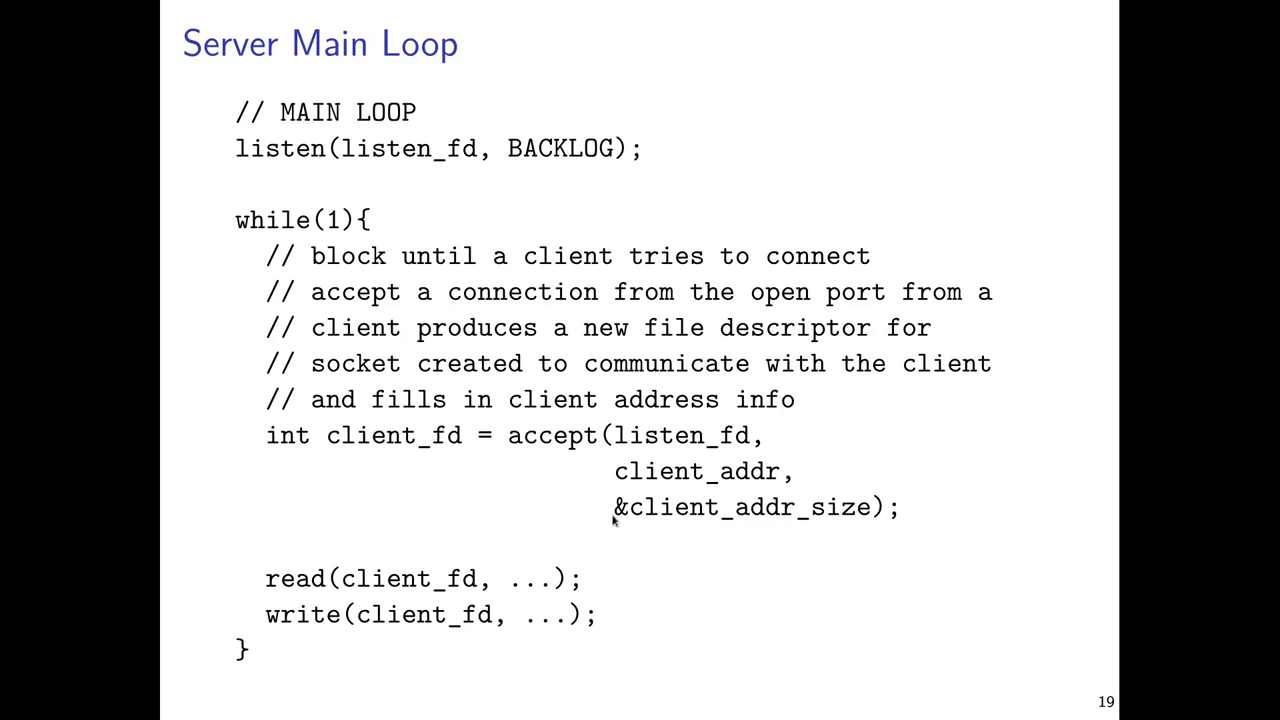
mouse_move(612, 528)
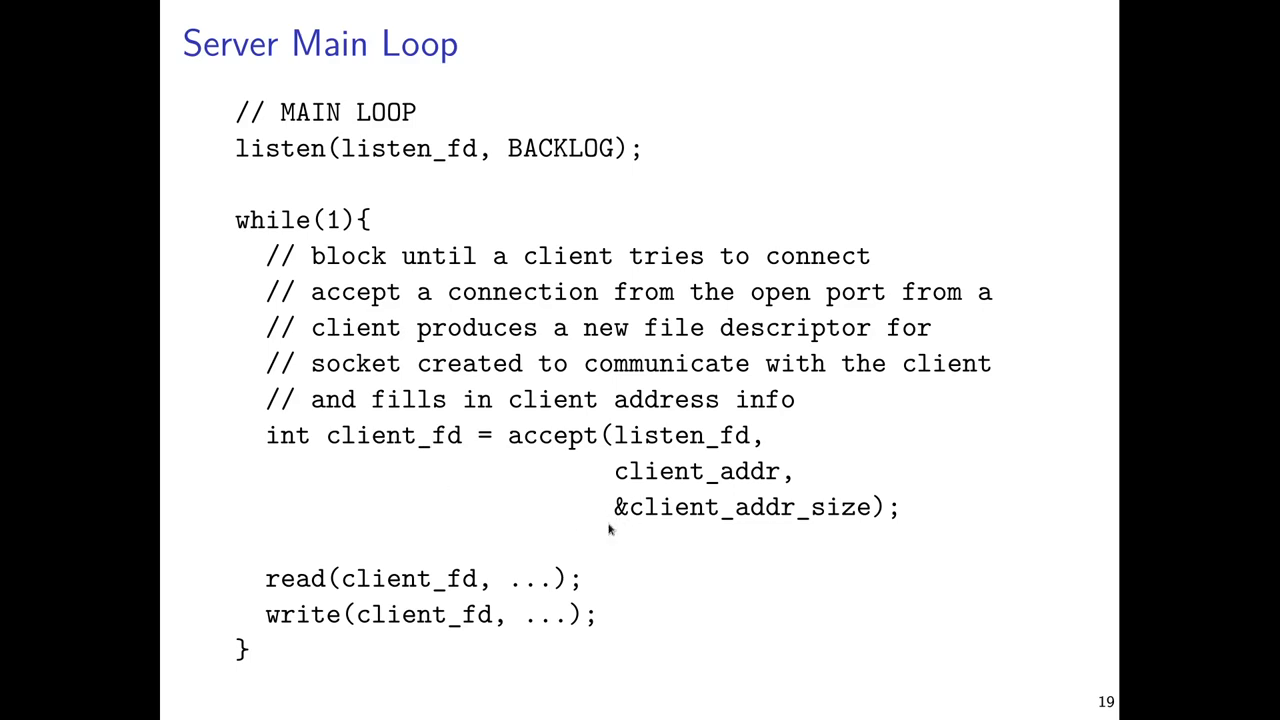
mouse_move(685, 513)
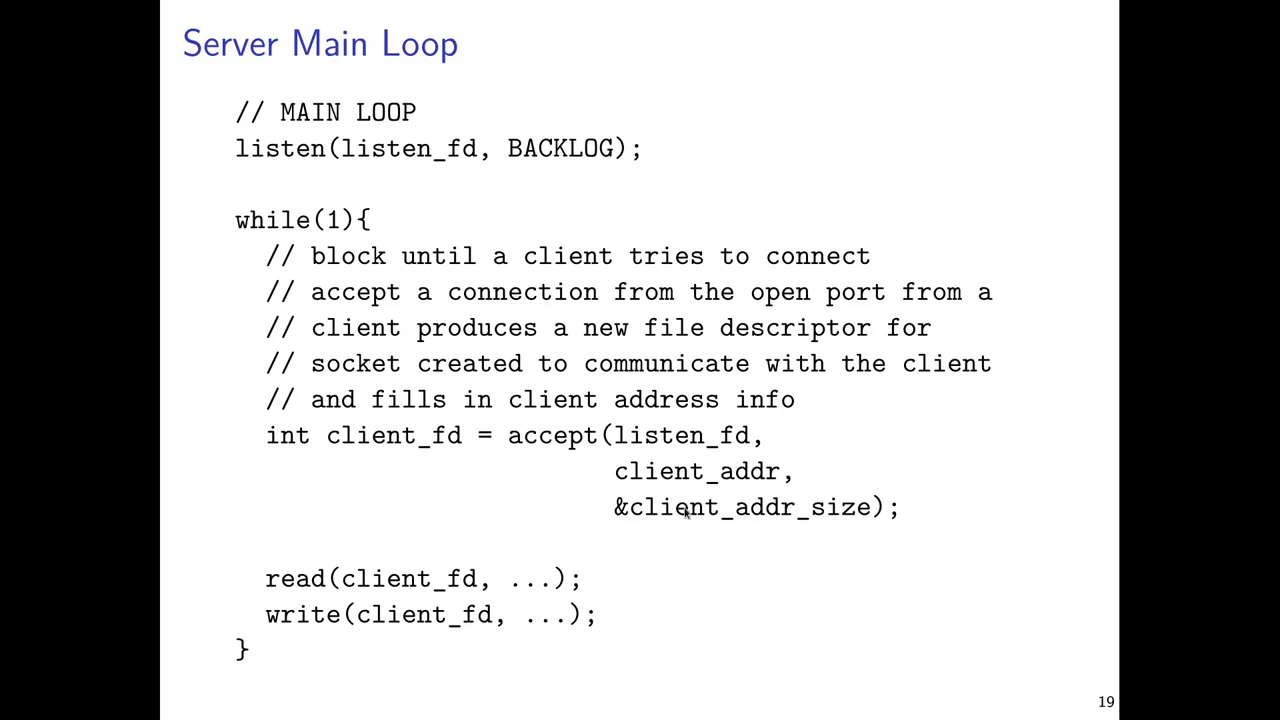
mouse_move(600, 497)
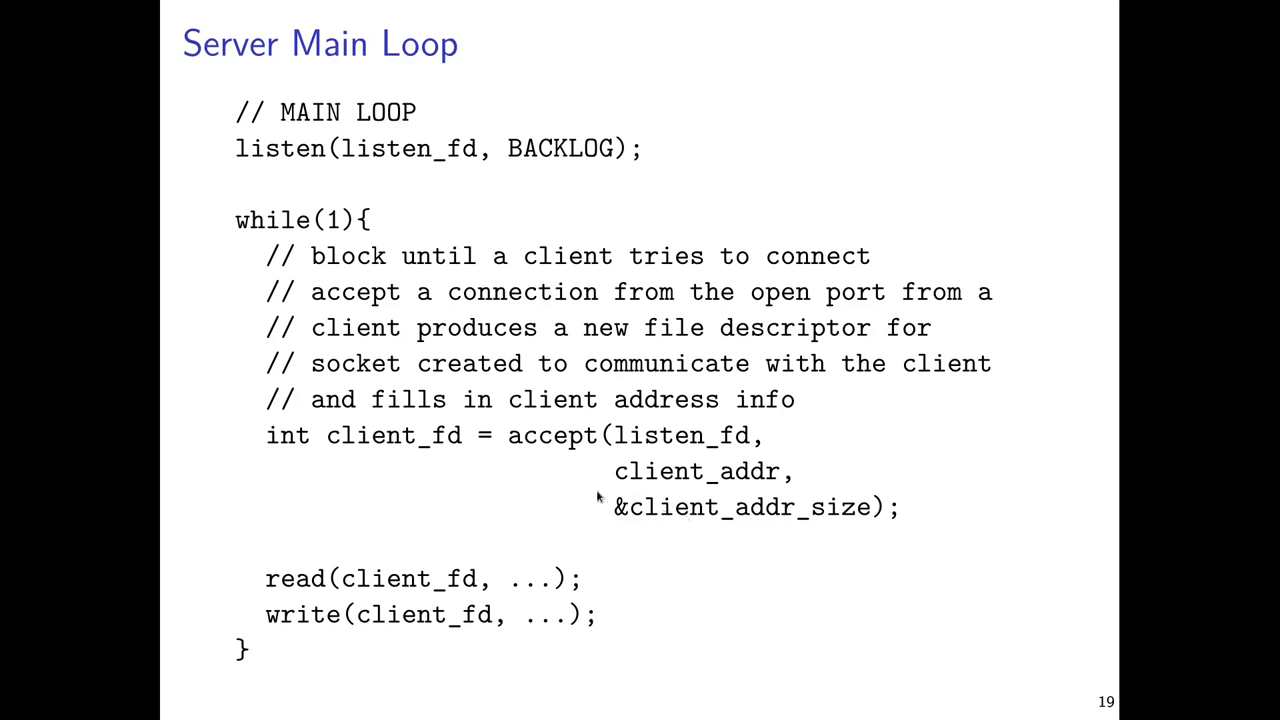
mouse_move(445, 458)
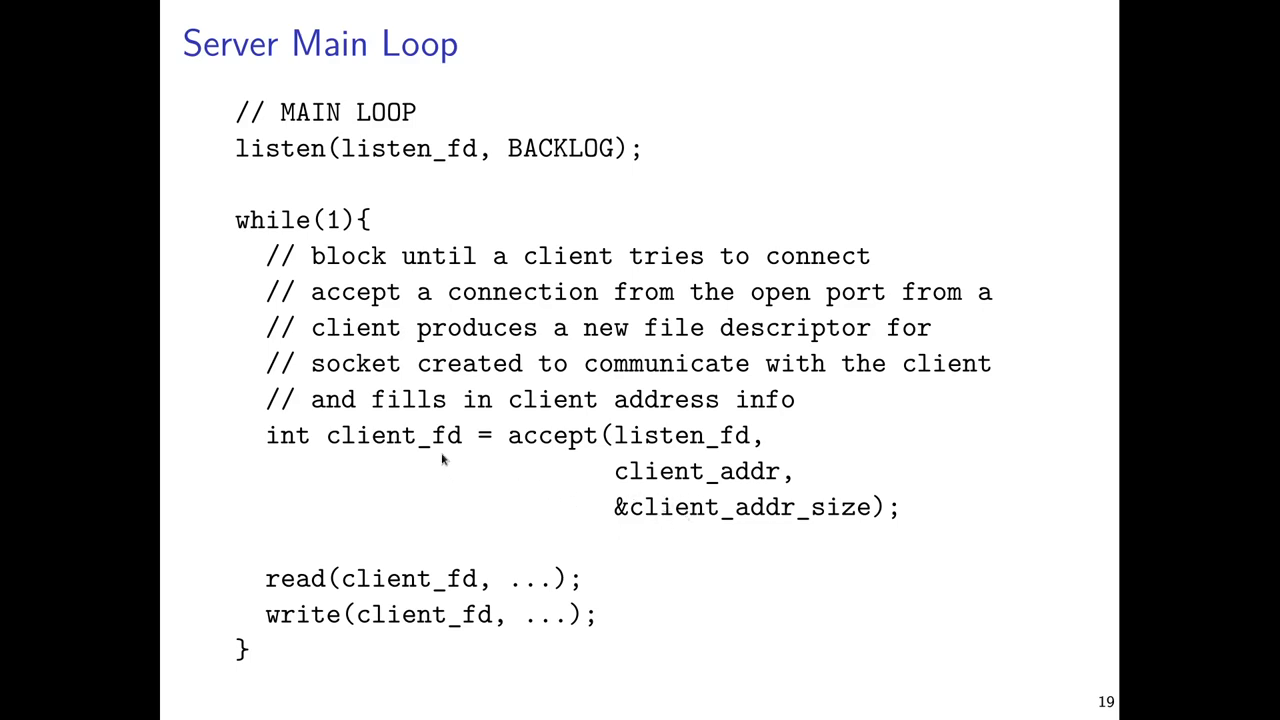
mouse_move(435, 452)
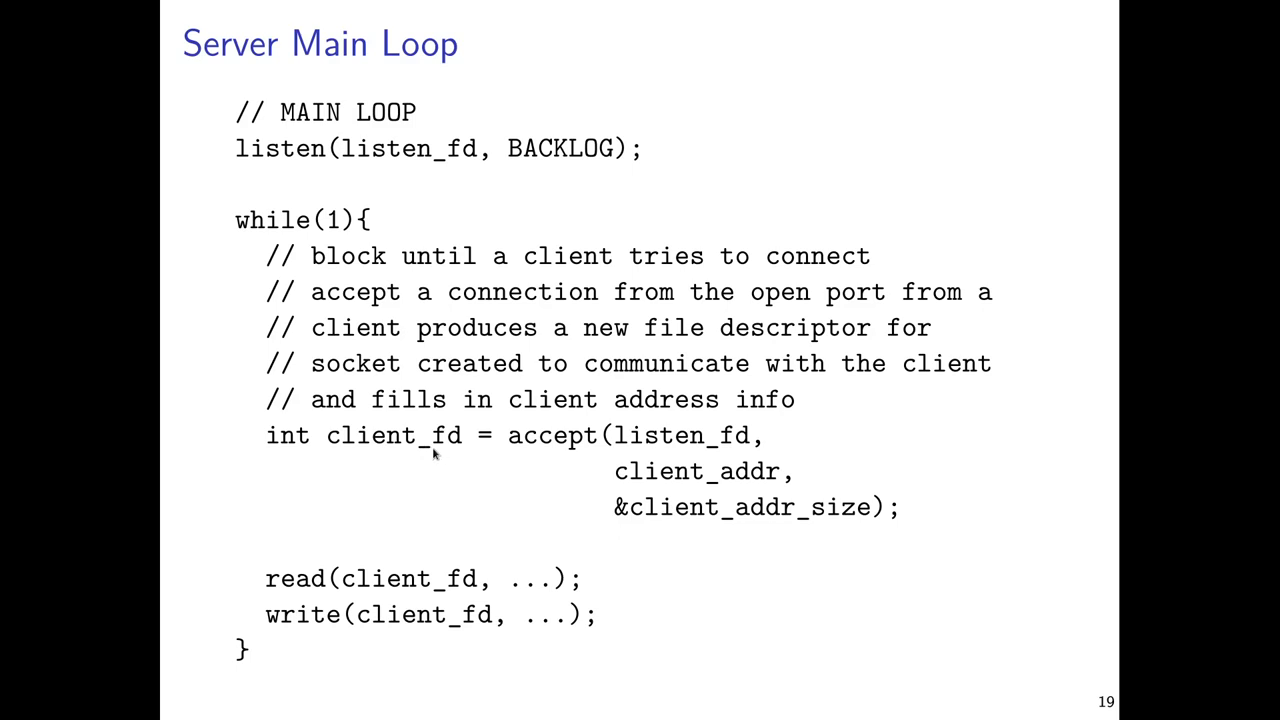
mouse_move(572, 507)
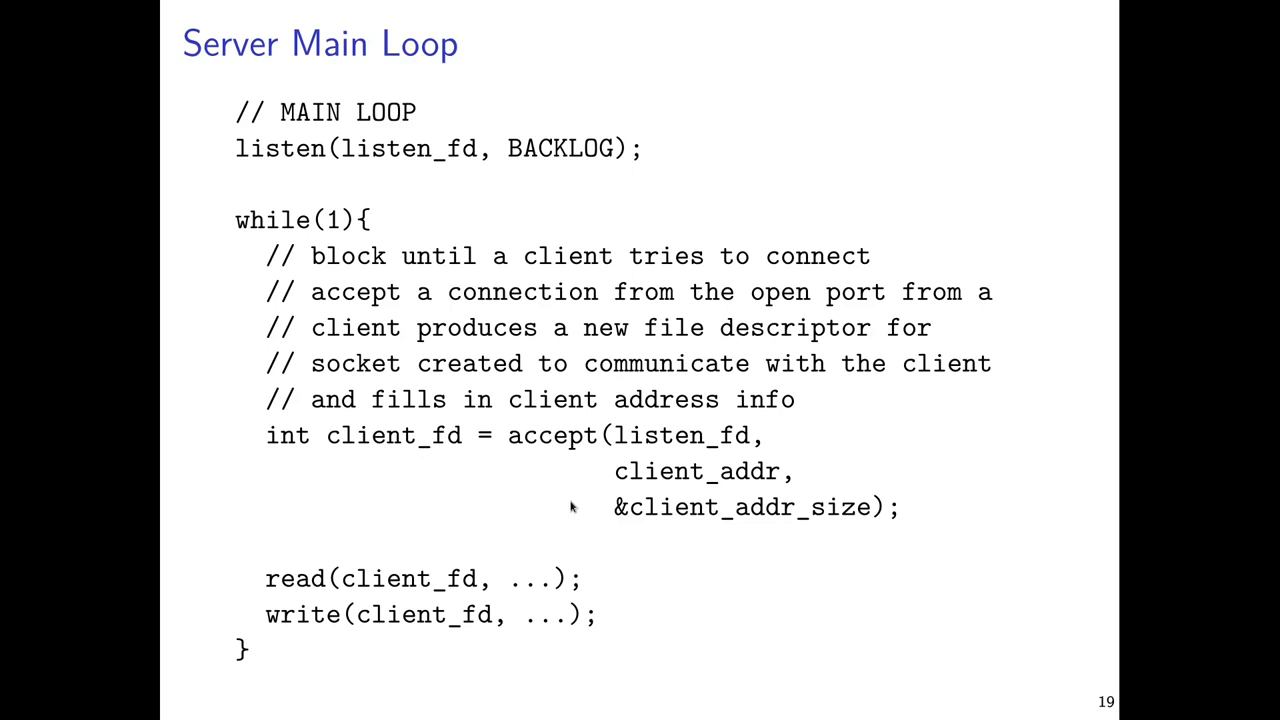
mouse_move(318, 627)
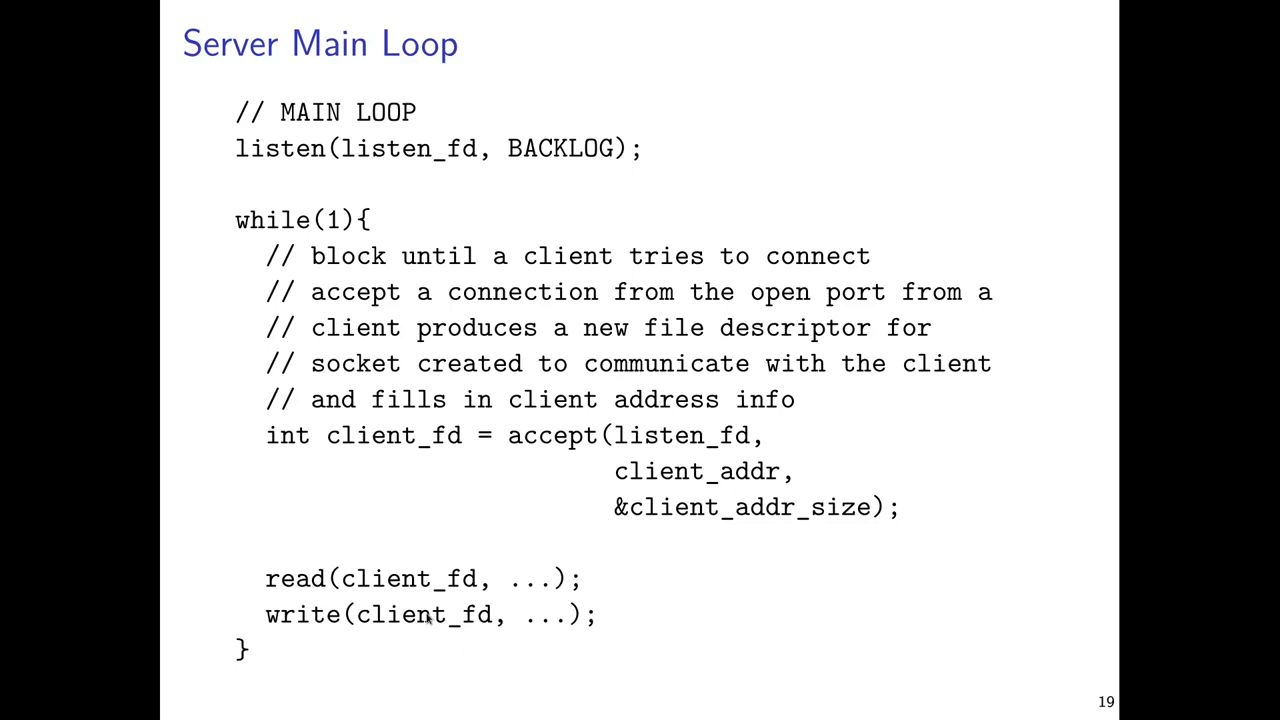
mouse_move(410, 457)
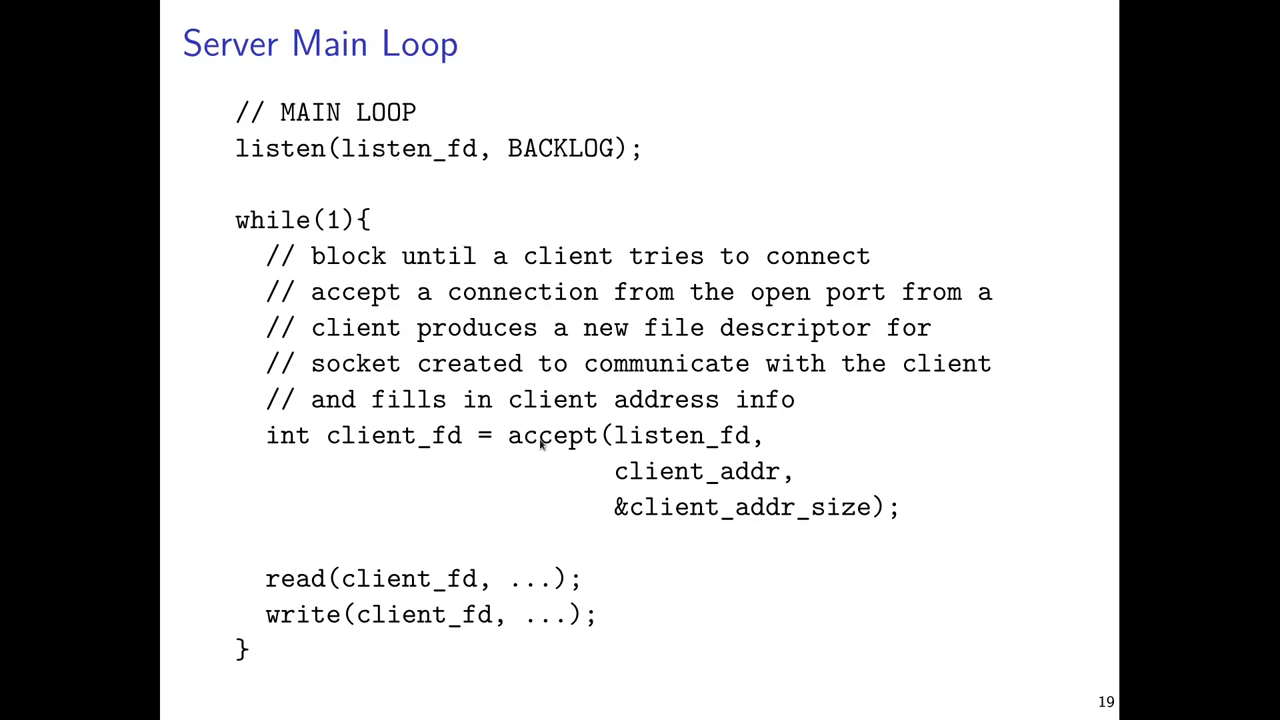
mouse_move(546, 450)
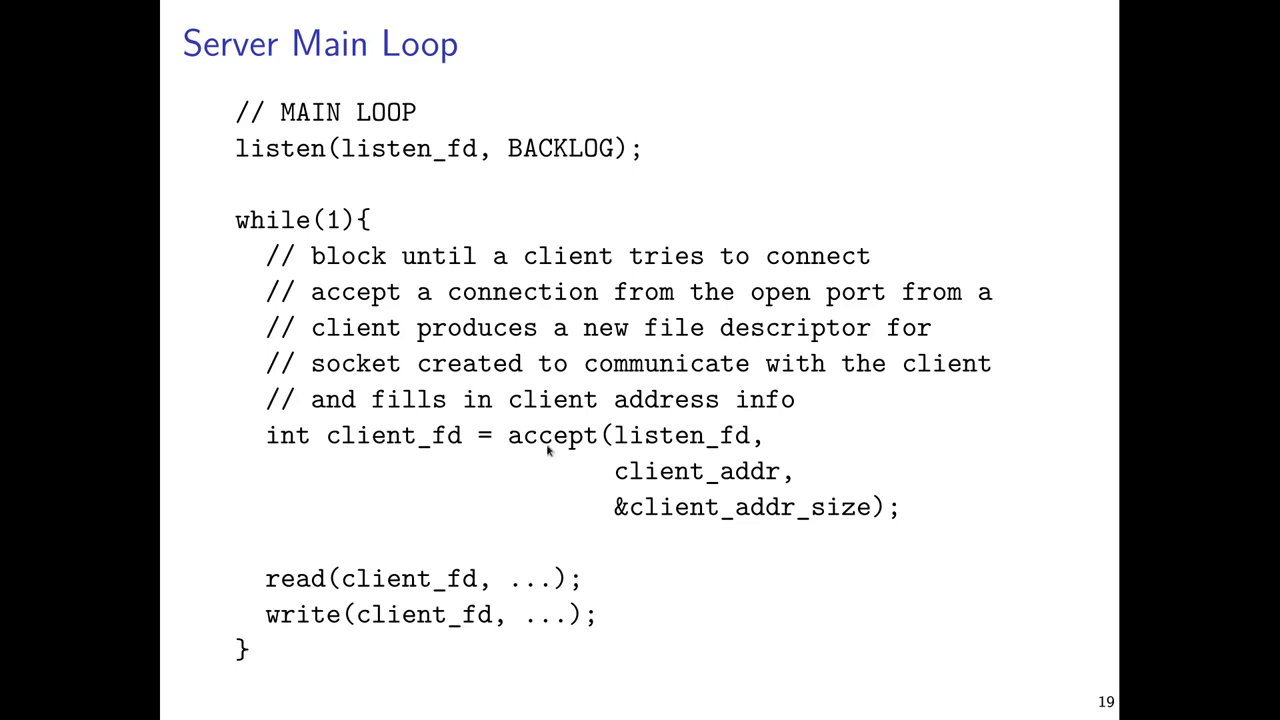
mouse_move(433, 145)
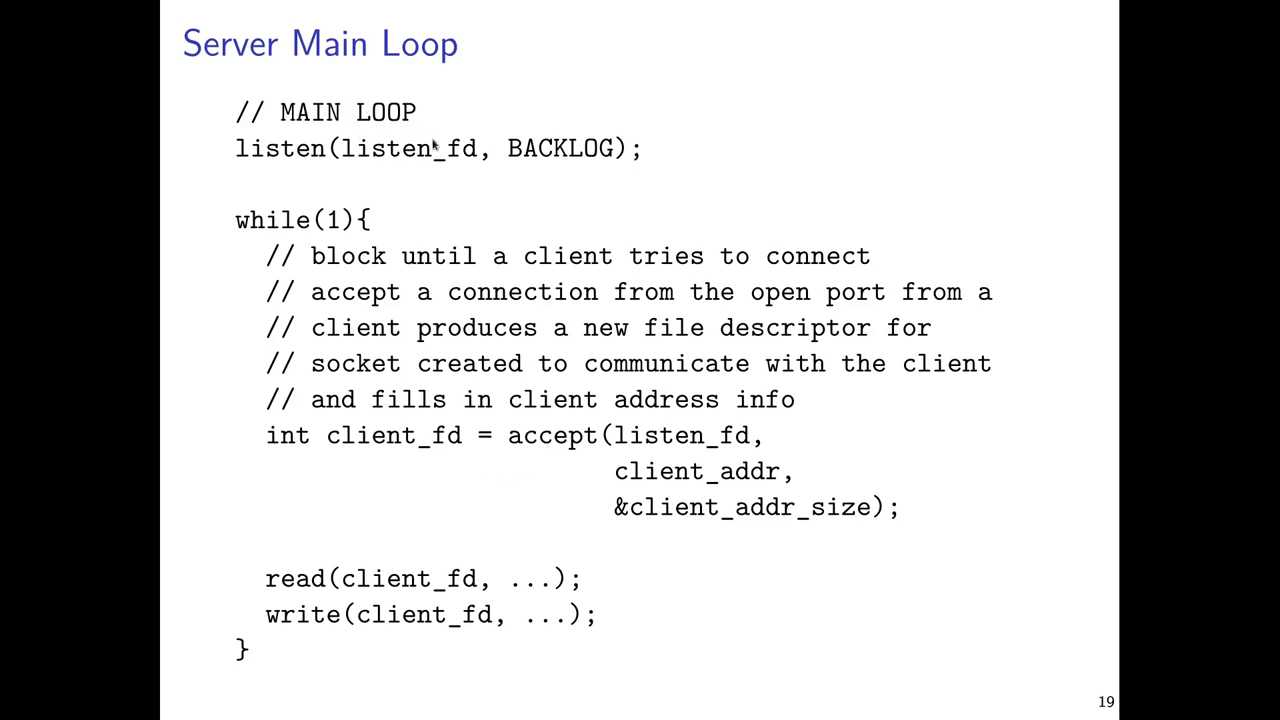
mouse_move(406, 174)
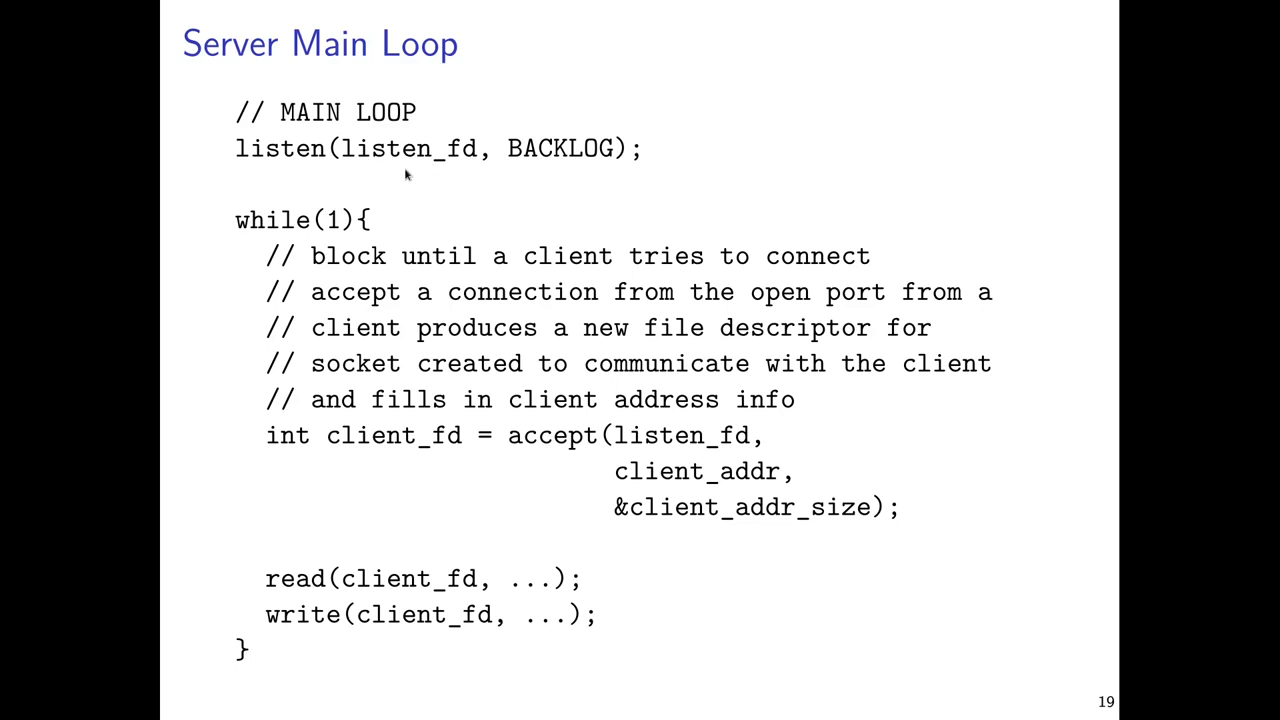
mouse_move(515, 516)
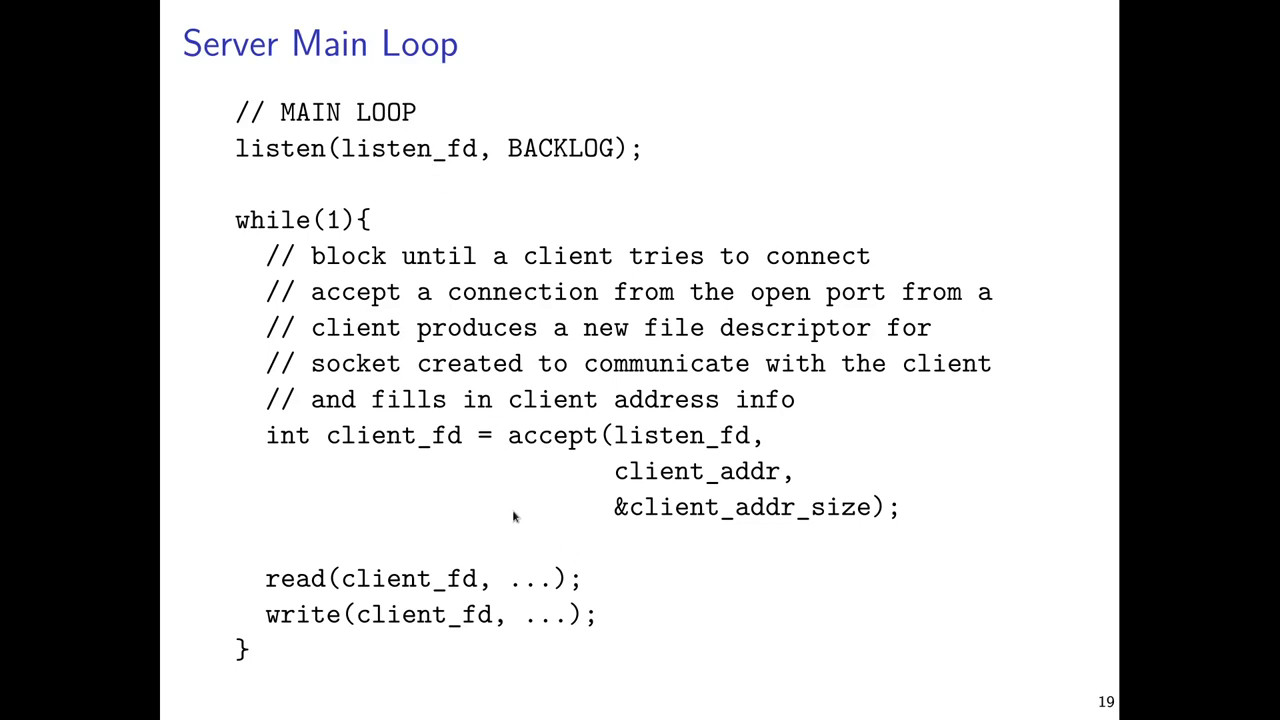
mouse_move(508, 510)
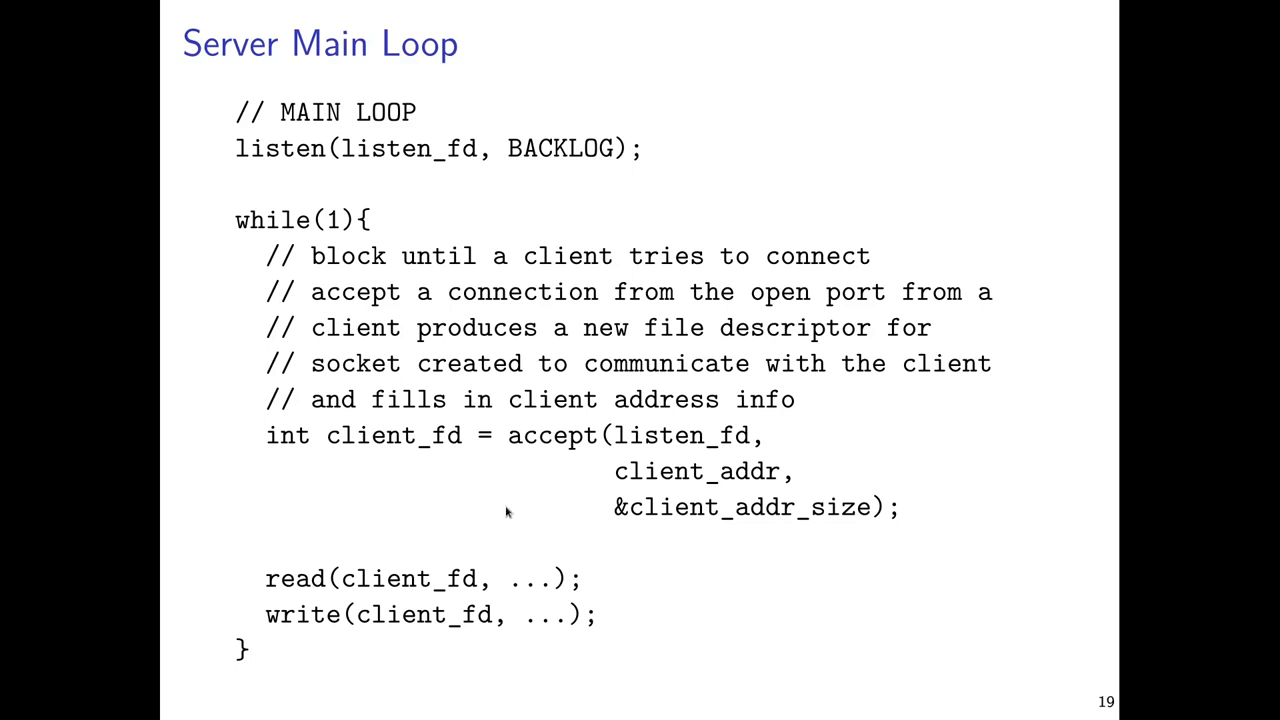
mouse_move(504, 516)
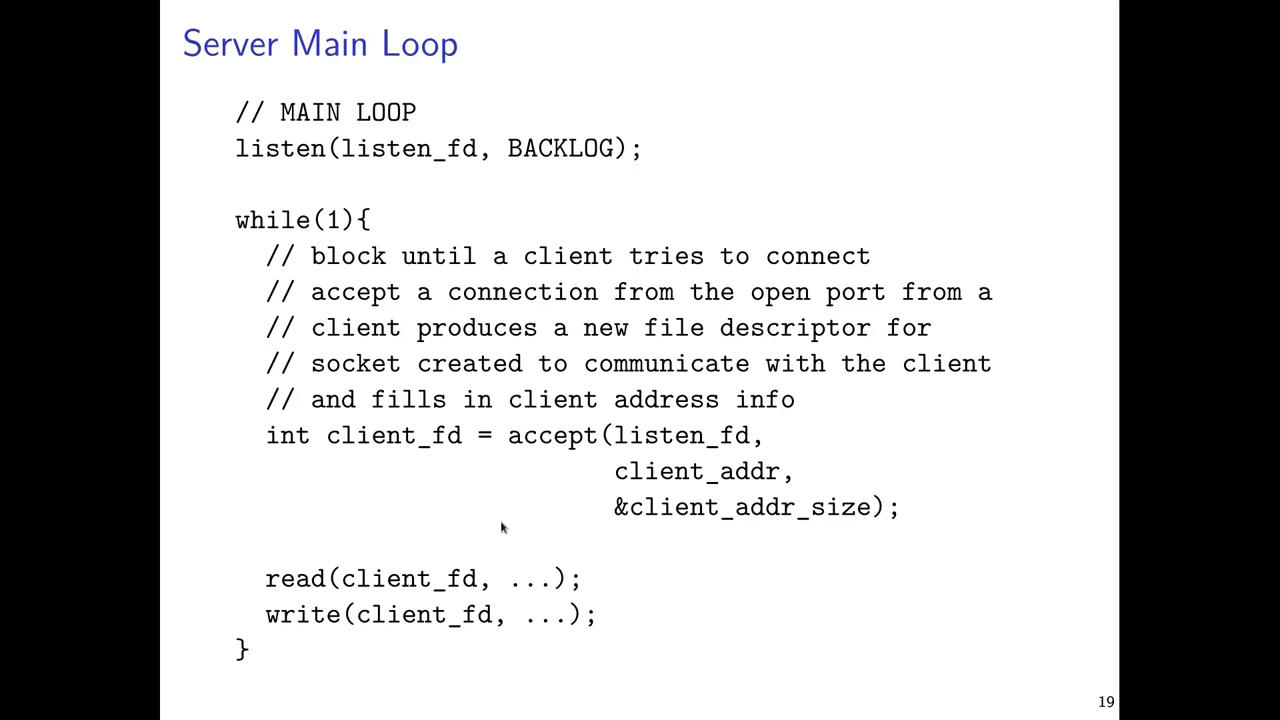
mouse_move(490, 521)
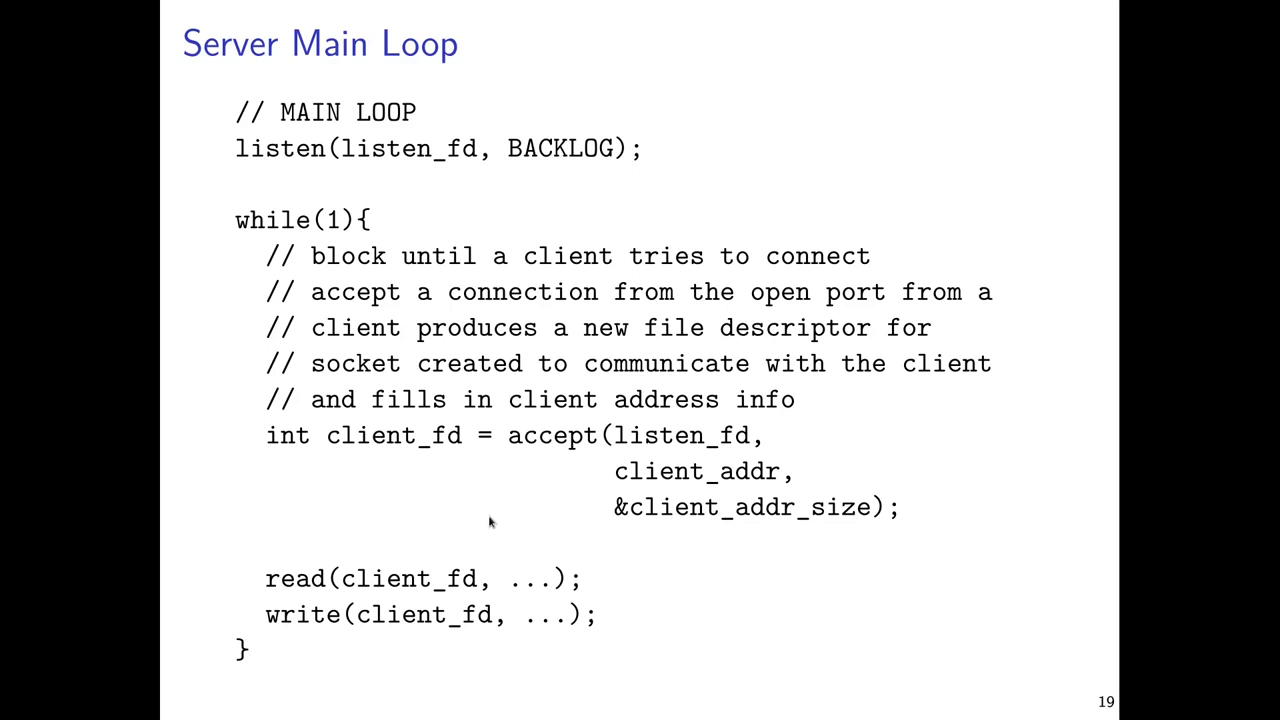
mouse_move(478, 428)
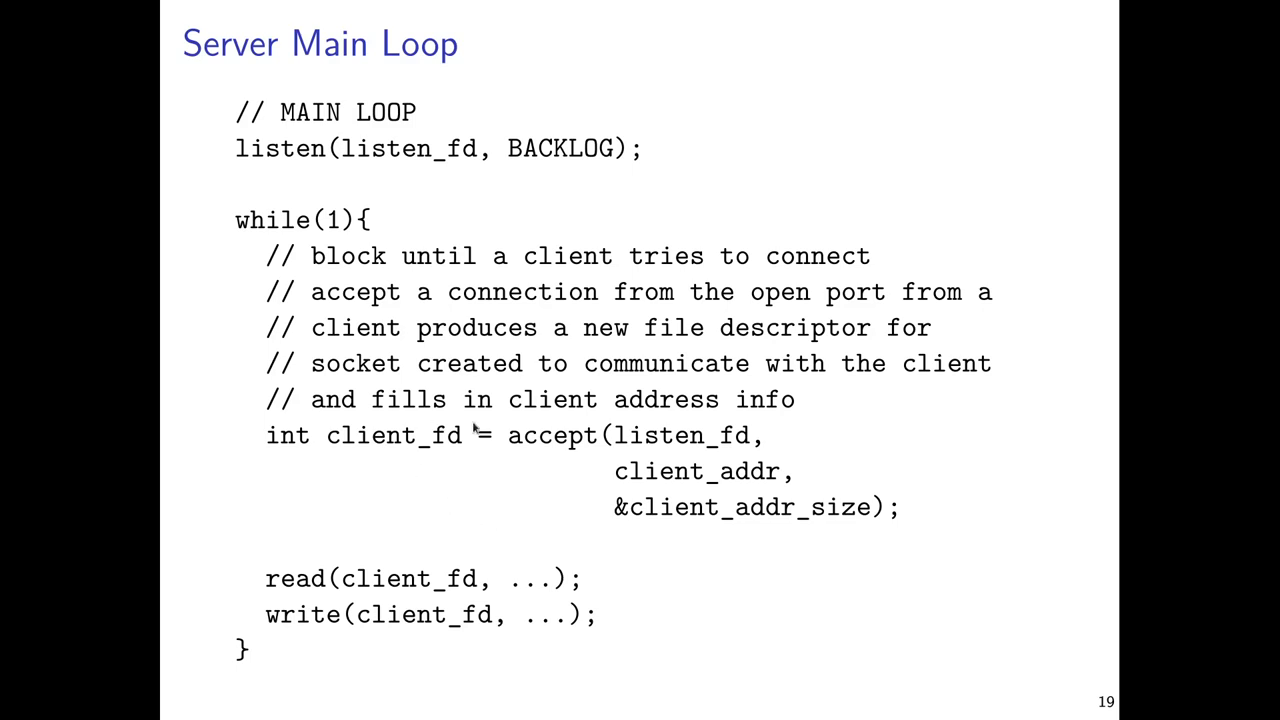
mouse_move(613, 497)
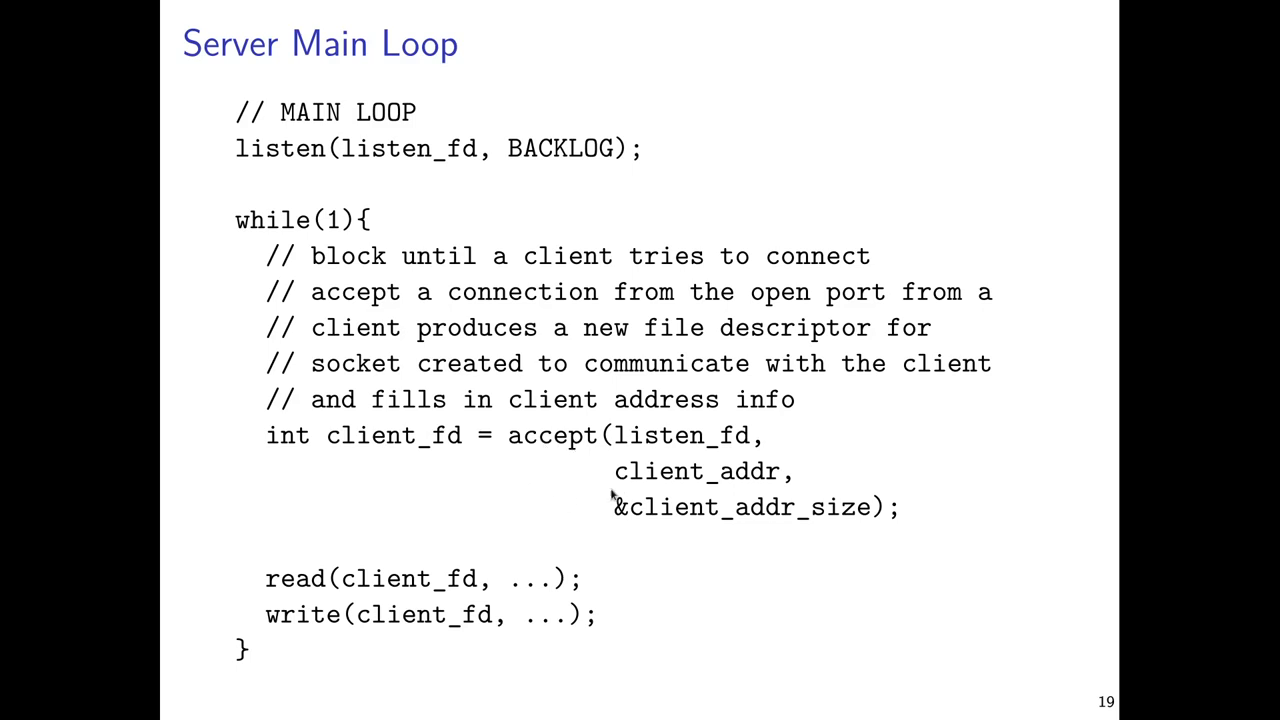
mouse_move(389, 469)
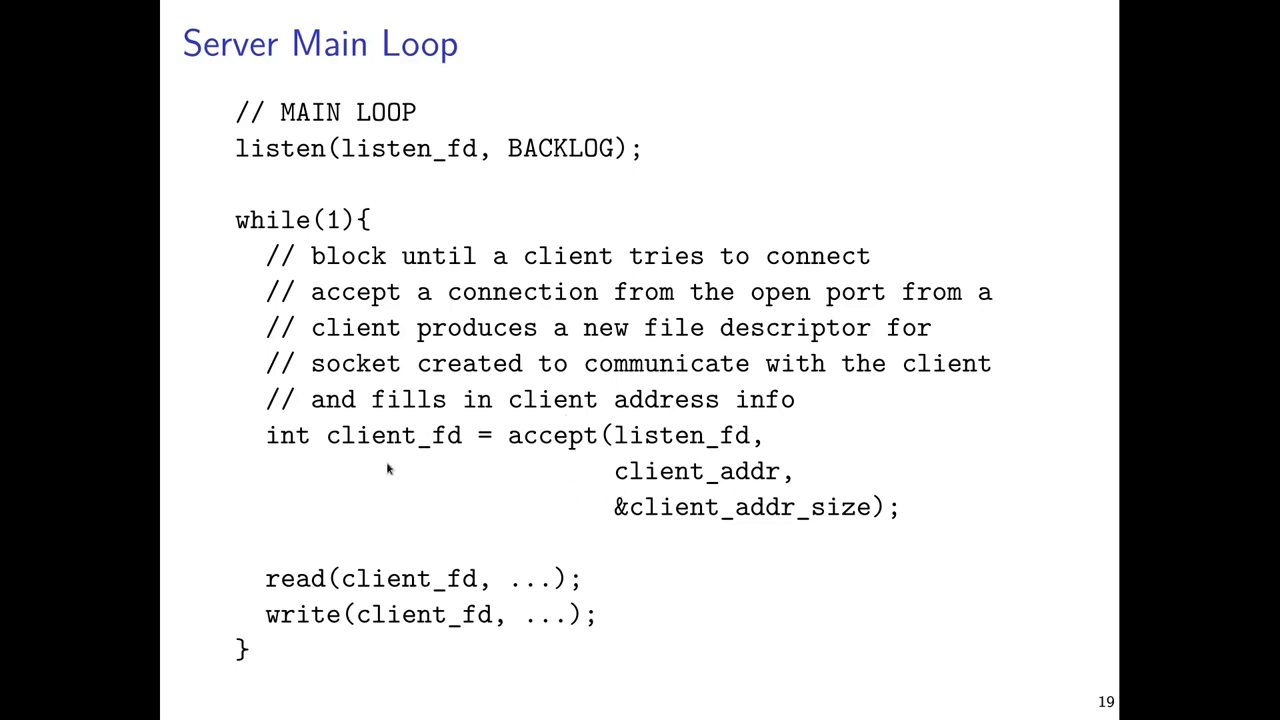
mouse_move(363, 451)
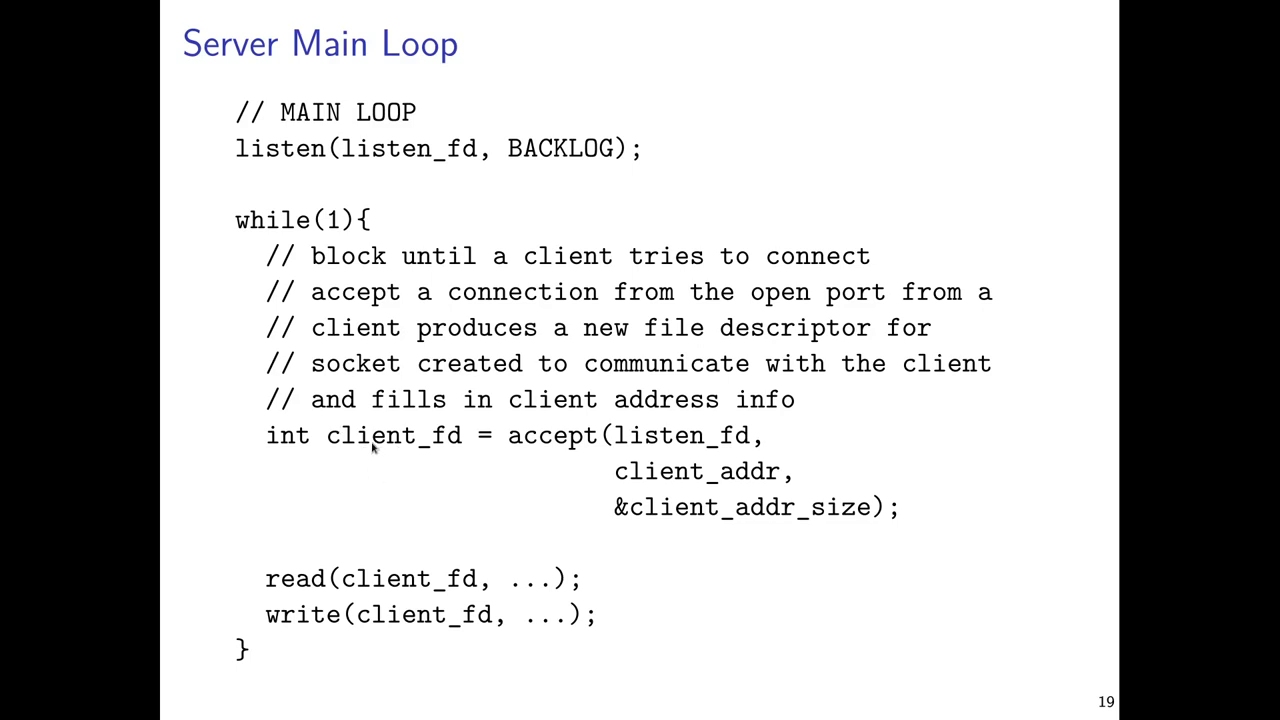
mouse_move(352, 595)
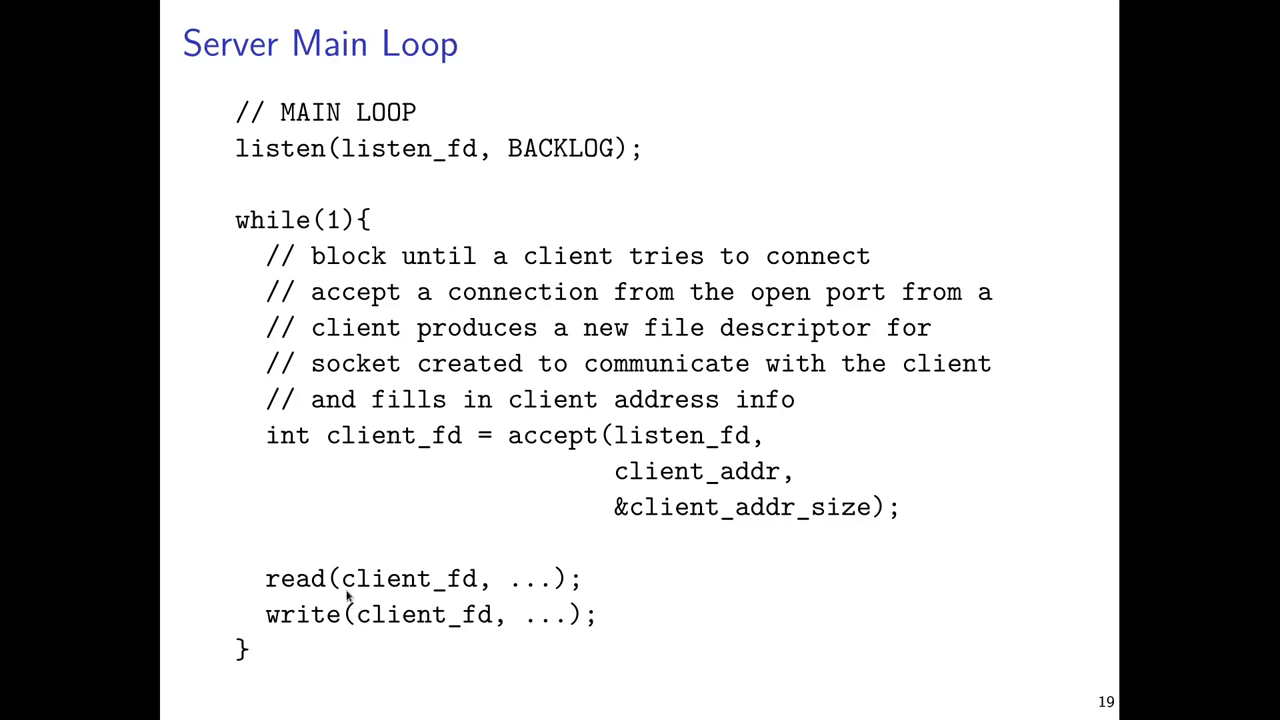
mouse_move(368, 583)
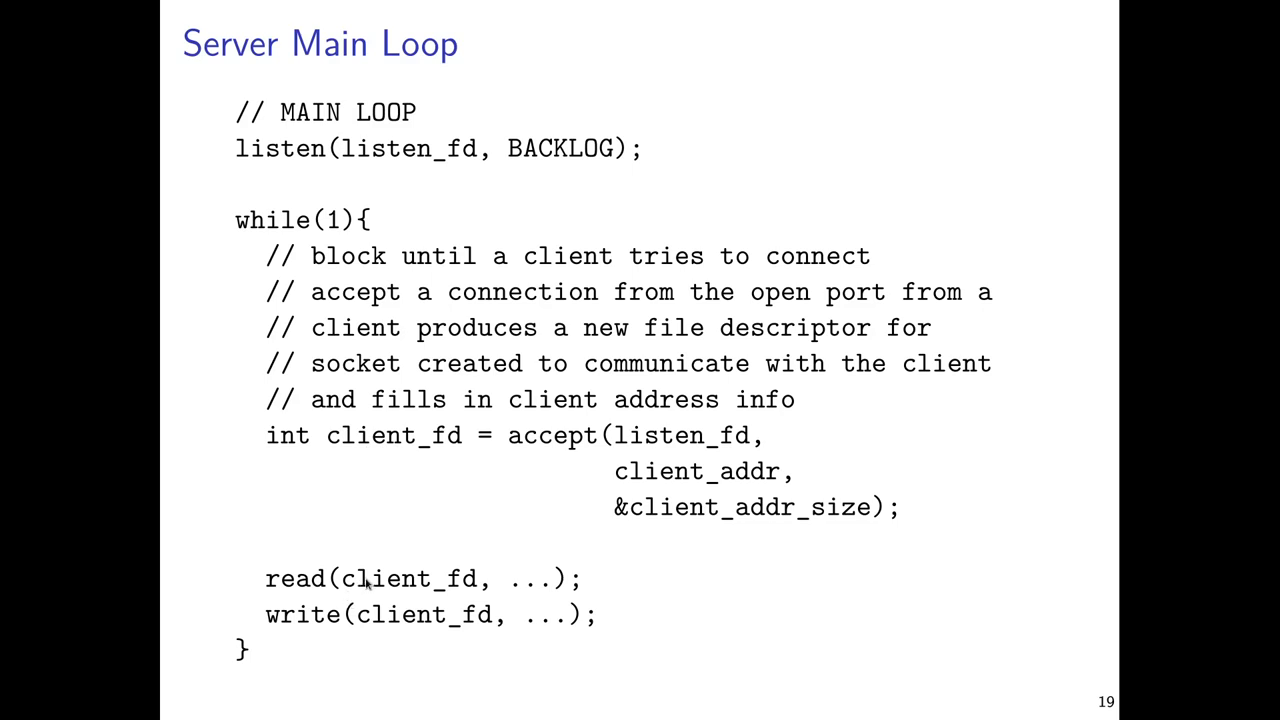
mouse_move(408, 620)
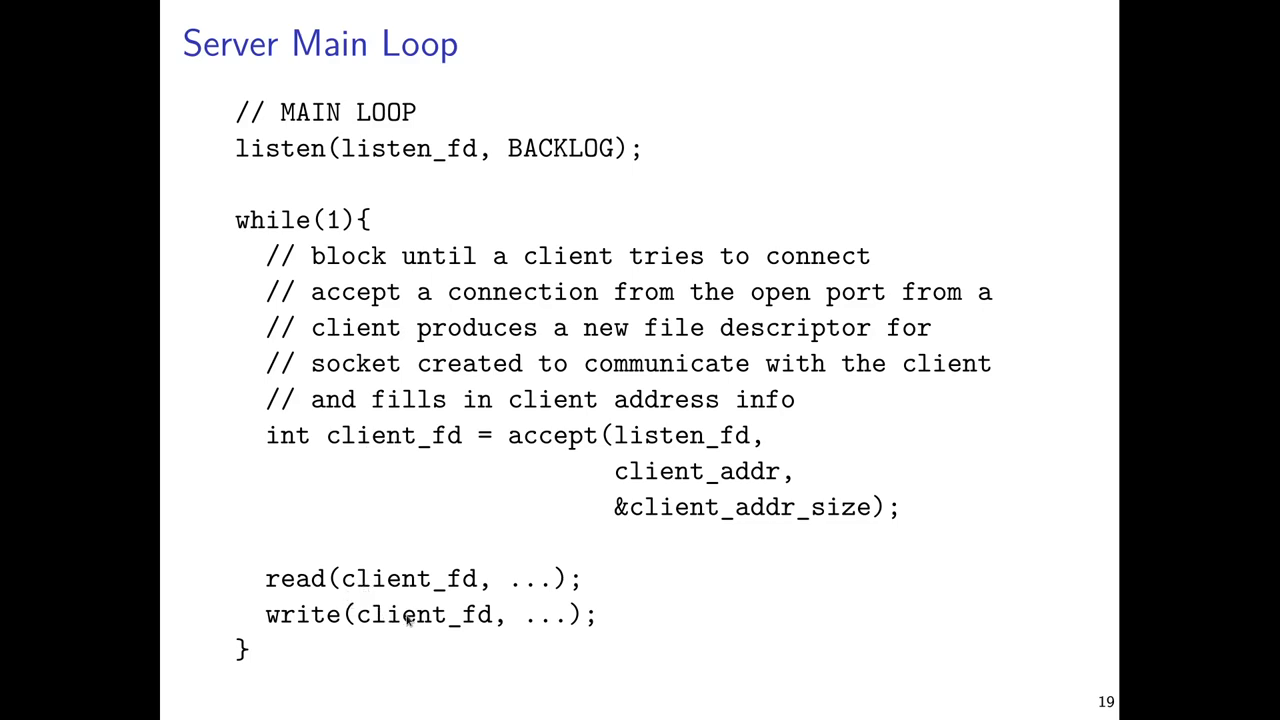
mouse_move(417, 511)
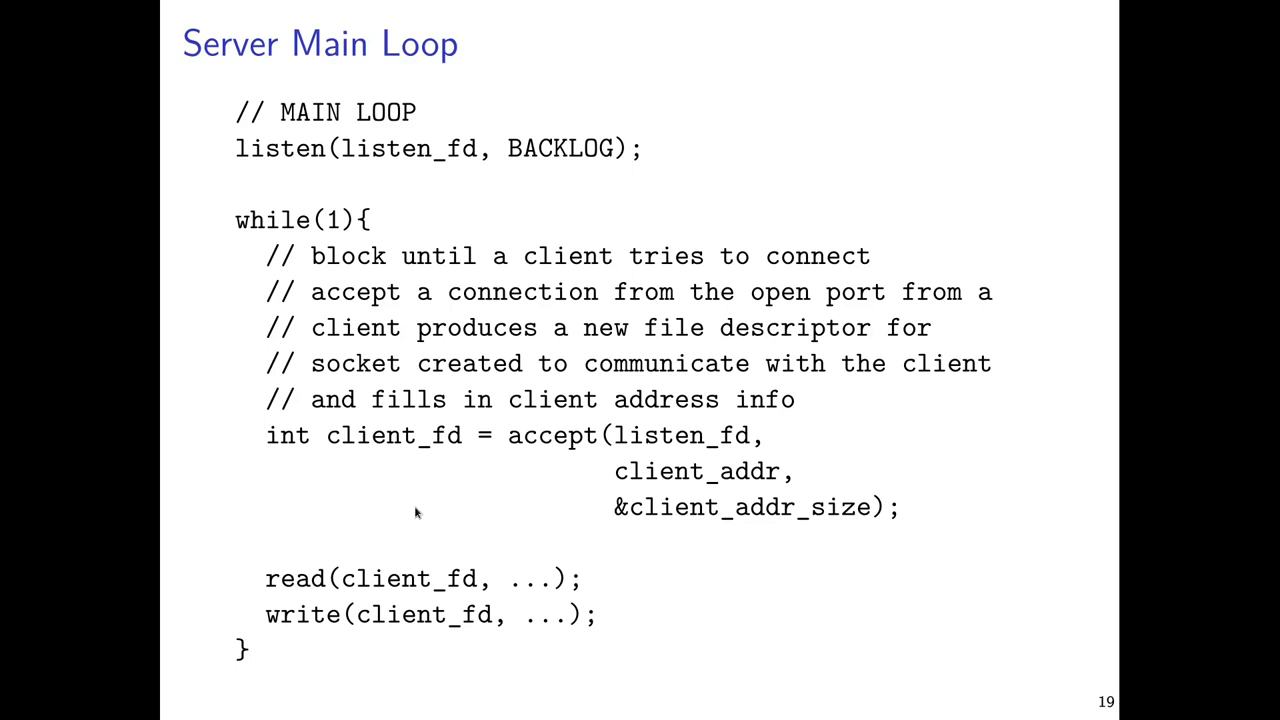
key(Right)
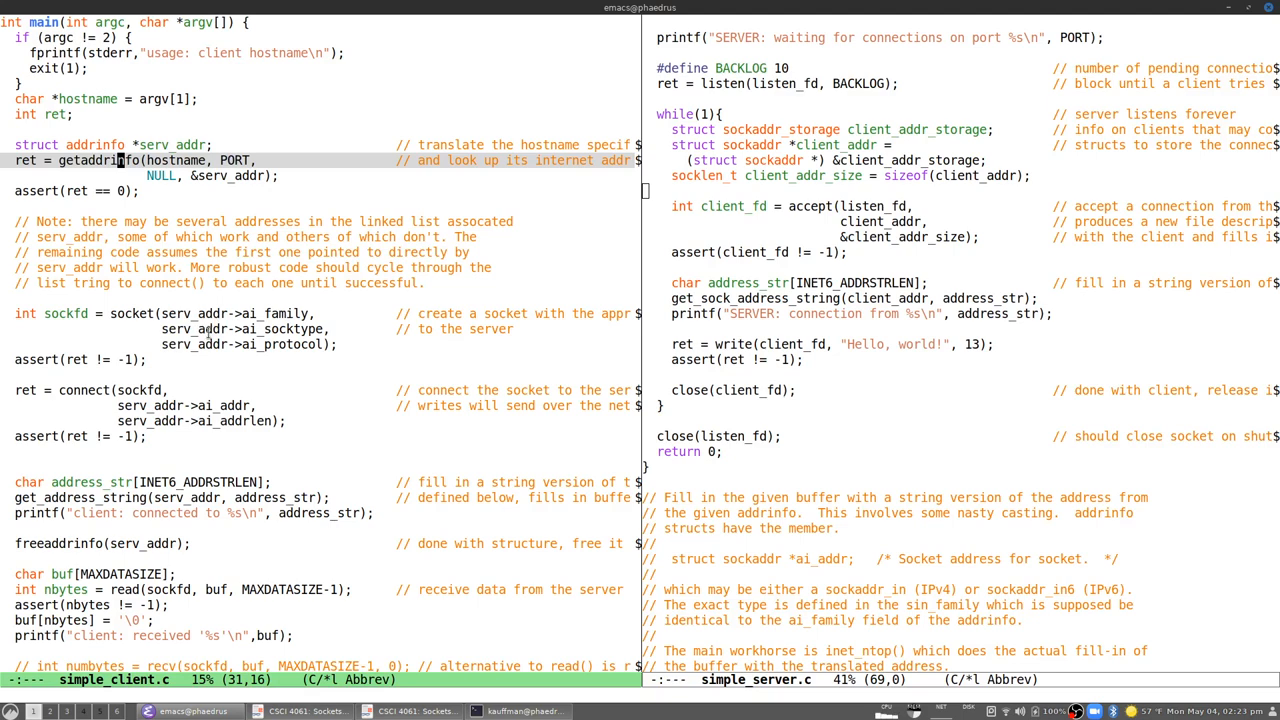
mouse_move(157, 408)
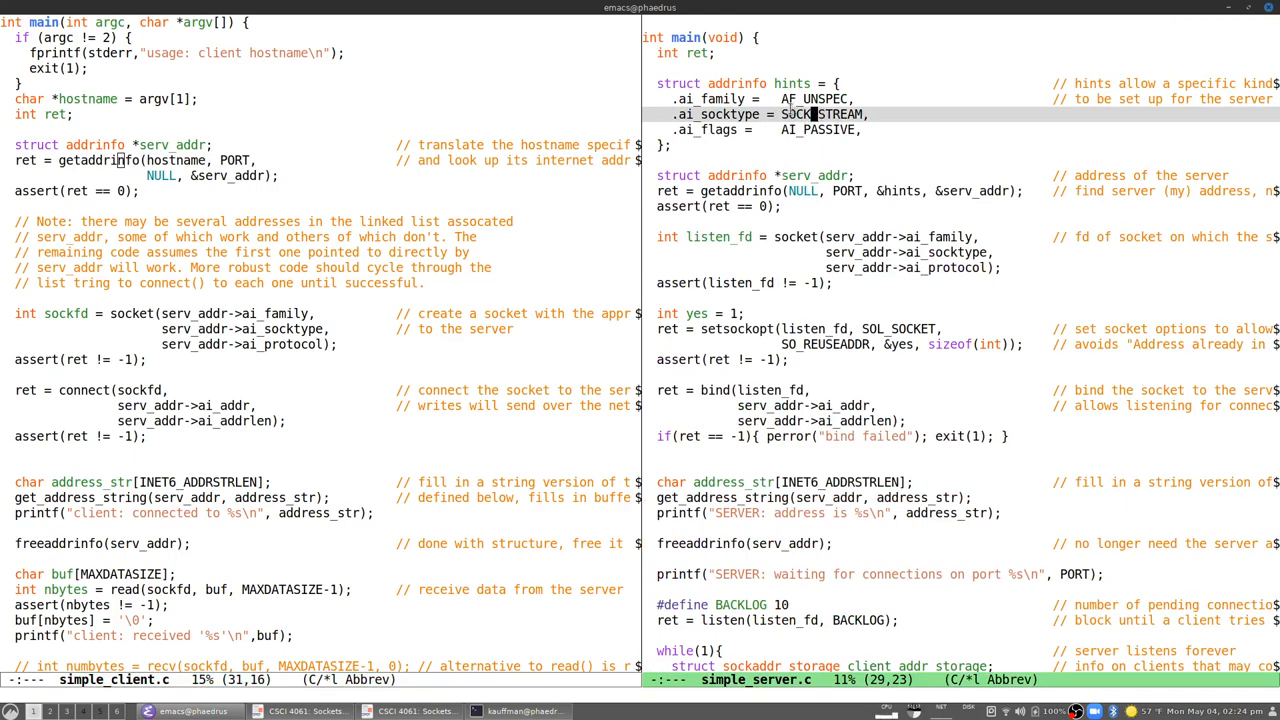
mouse_move(912, 224)
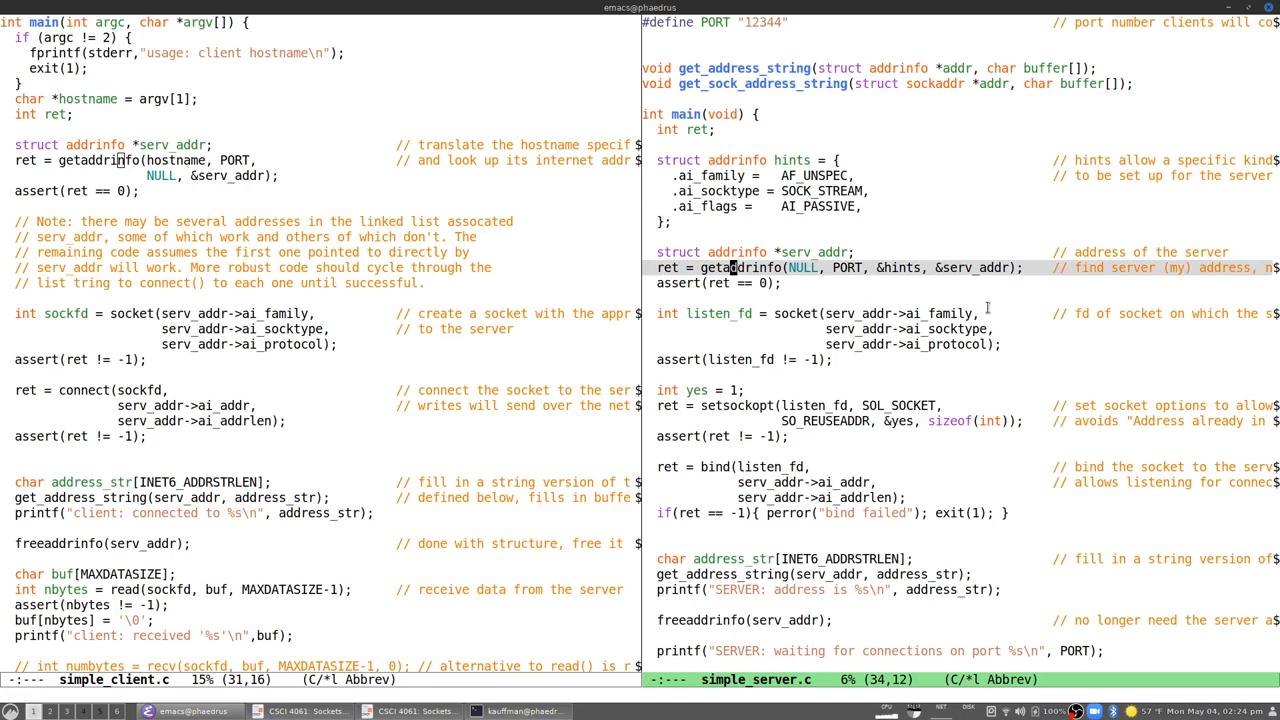
mouse_move(945, 296)
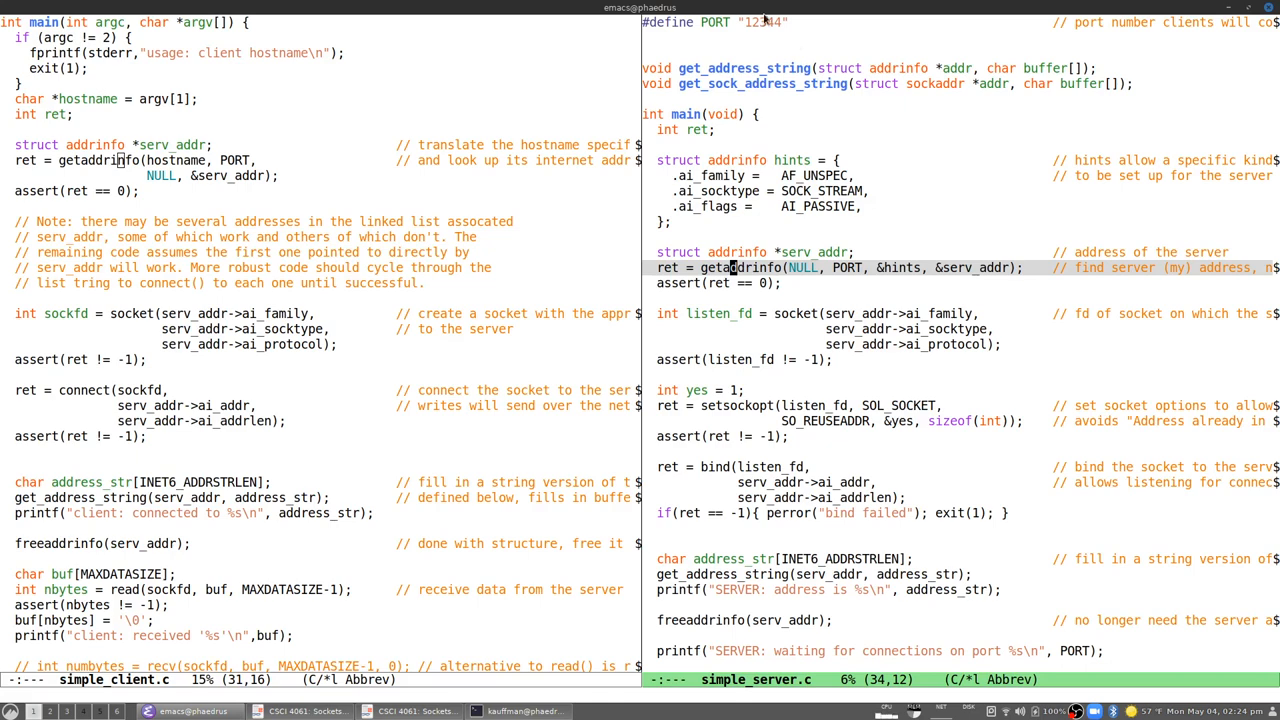
mouse_move(912, 363)
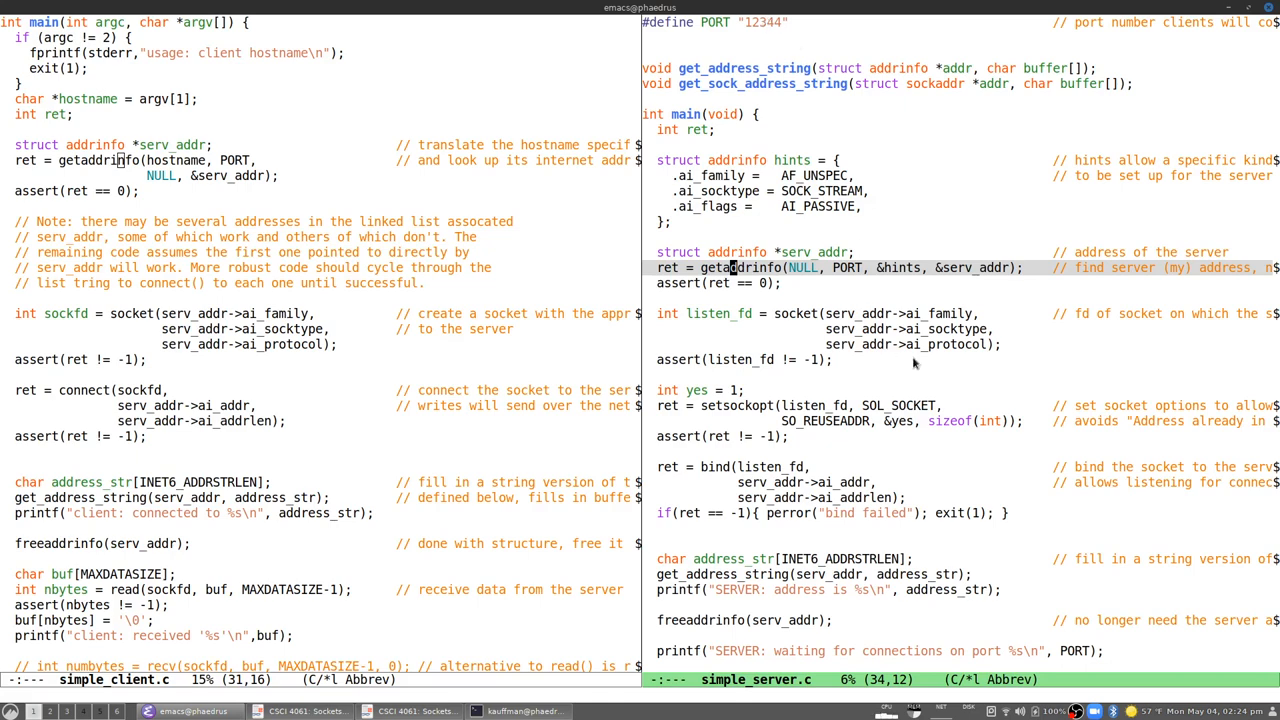
Step: Point at the setsockopt call in simple_server.c, then scroll down toward bind
click(828, 405)
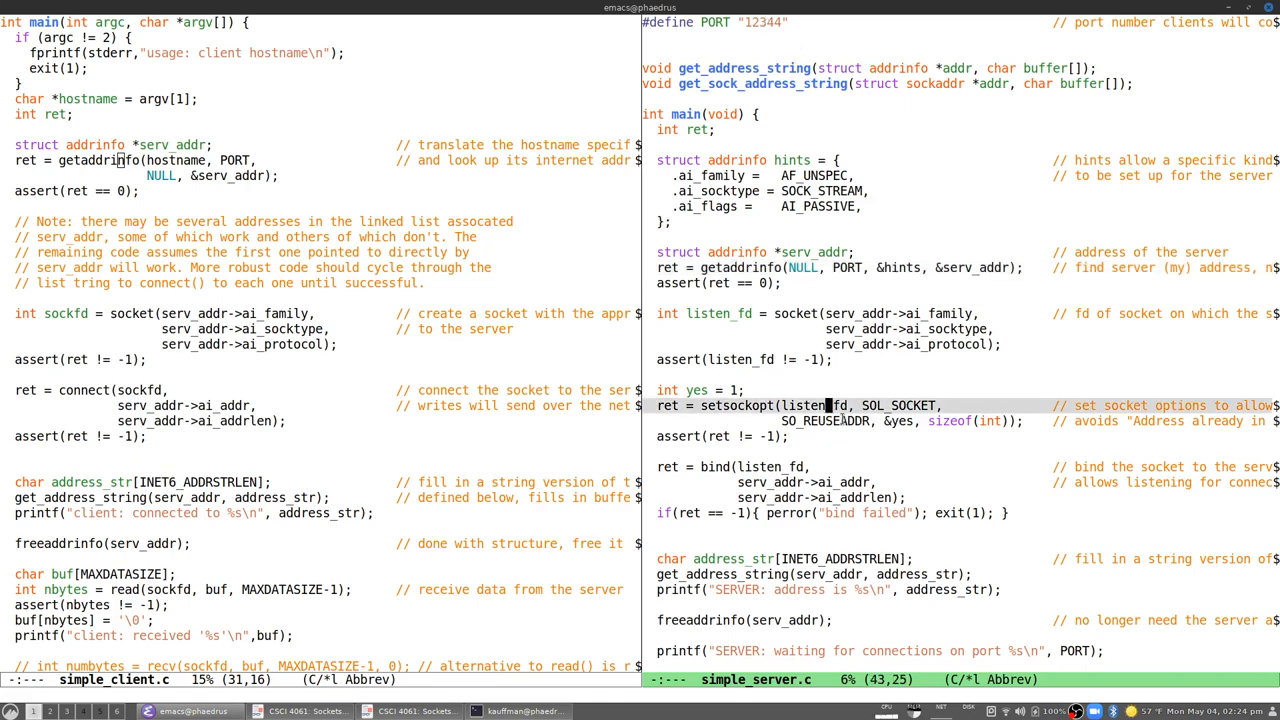
mouse_move(868, 433)
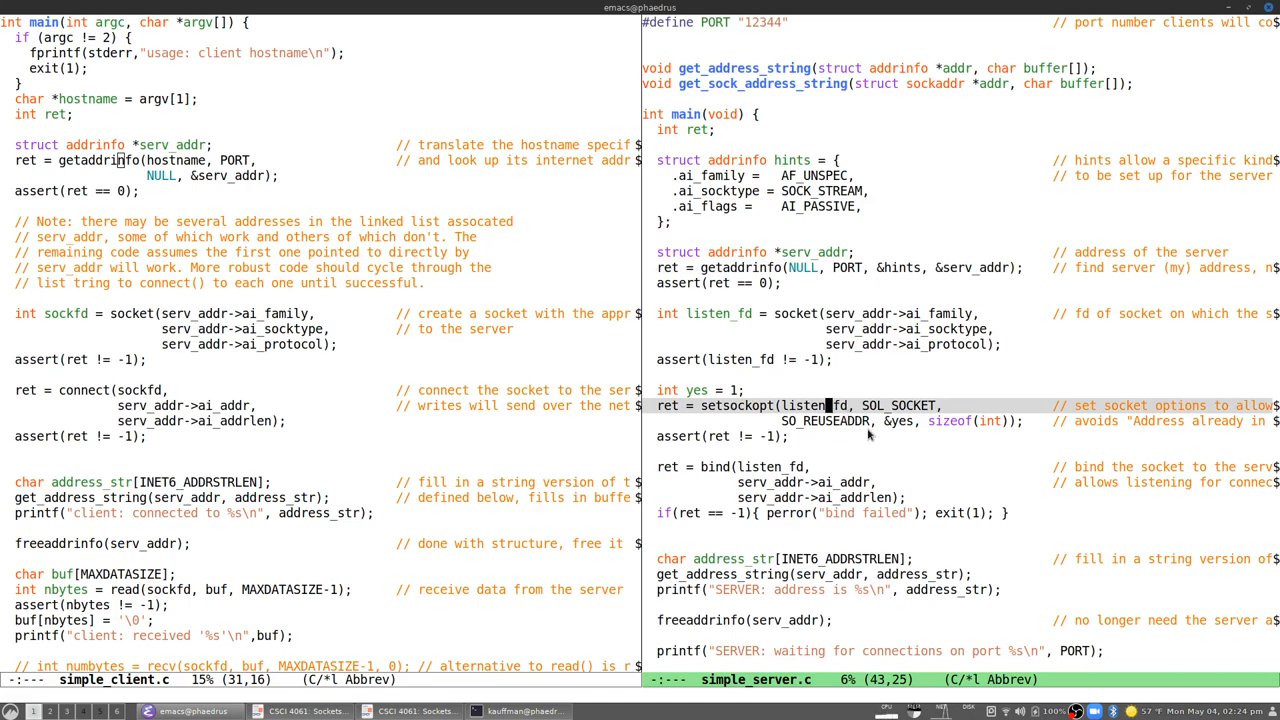
mouse_move(875, 433)
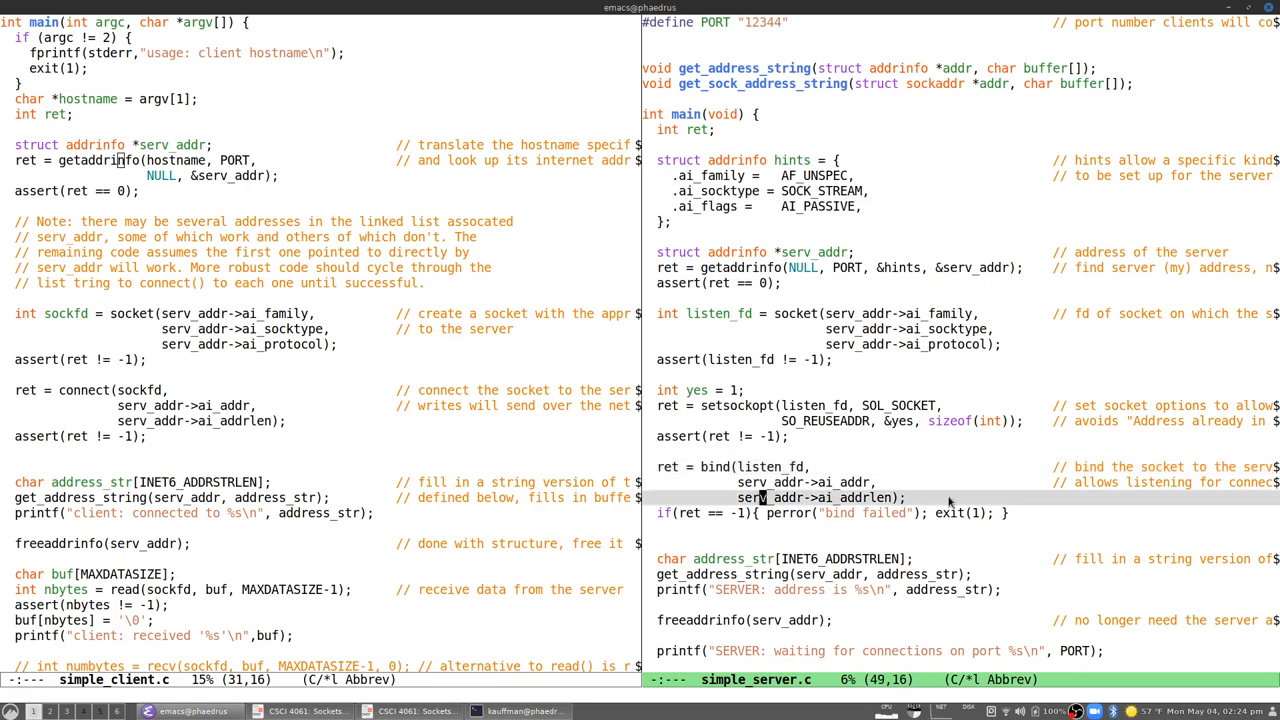
scroll(down, 3)
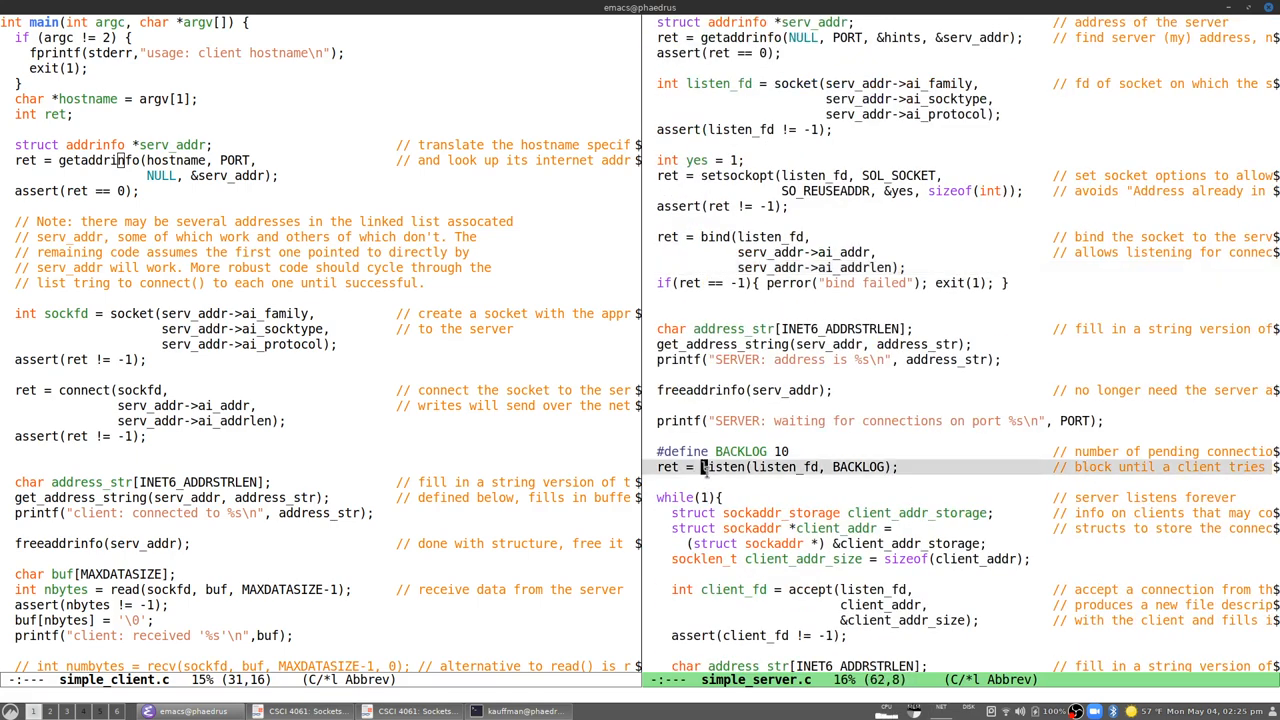
Step: Scroll simple_server.c down to listen(listen_fd, BACKLOG) and the while(1) accept loop
scroll(down, 3)
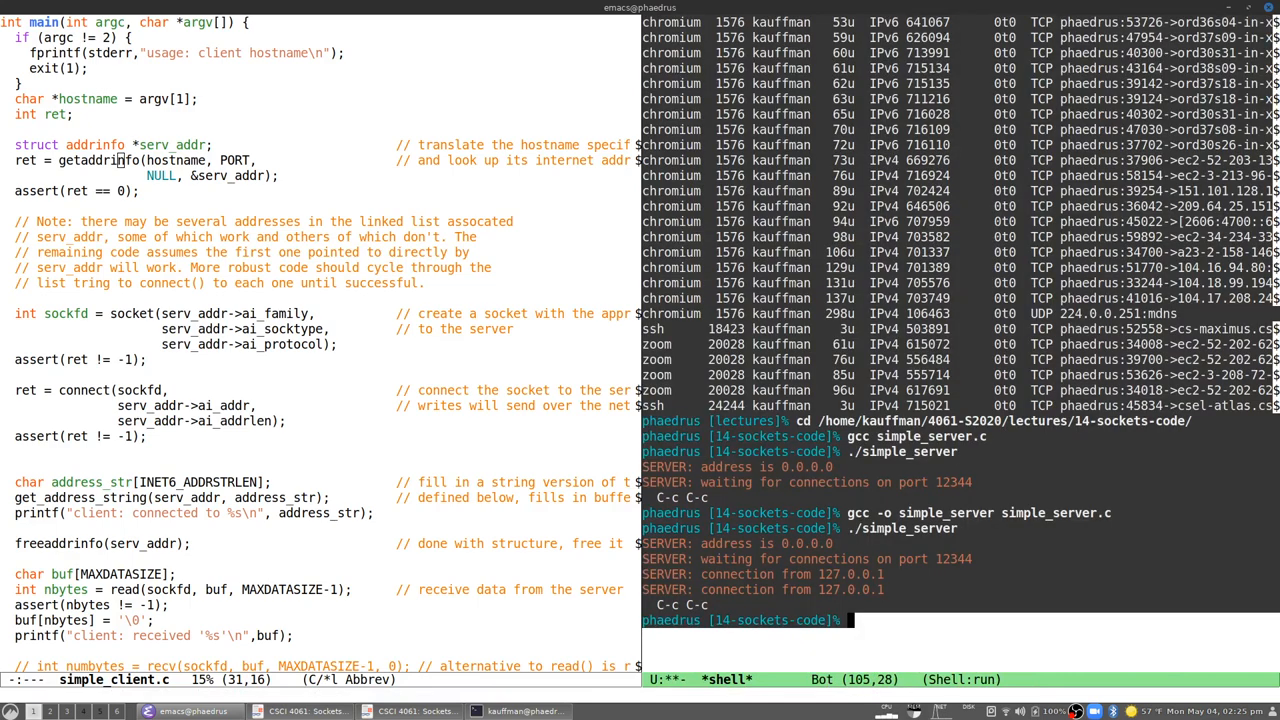
Step: Type the ./simp… program command in the Emacs shell buffer
text(./simple_server)
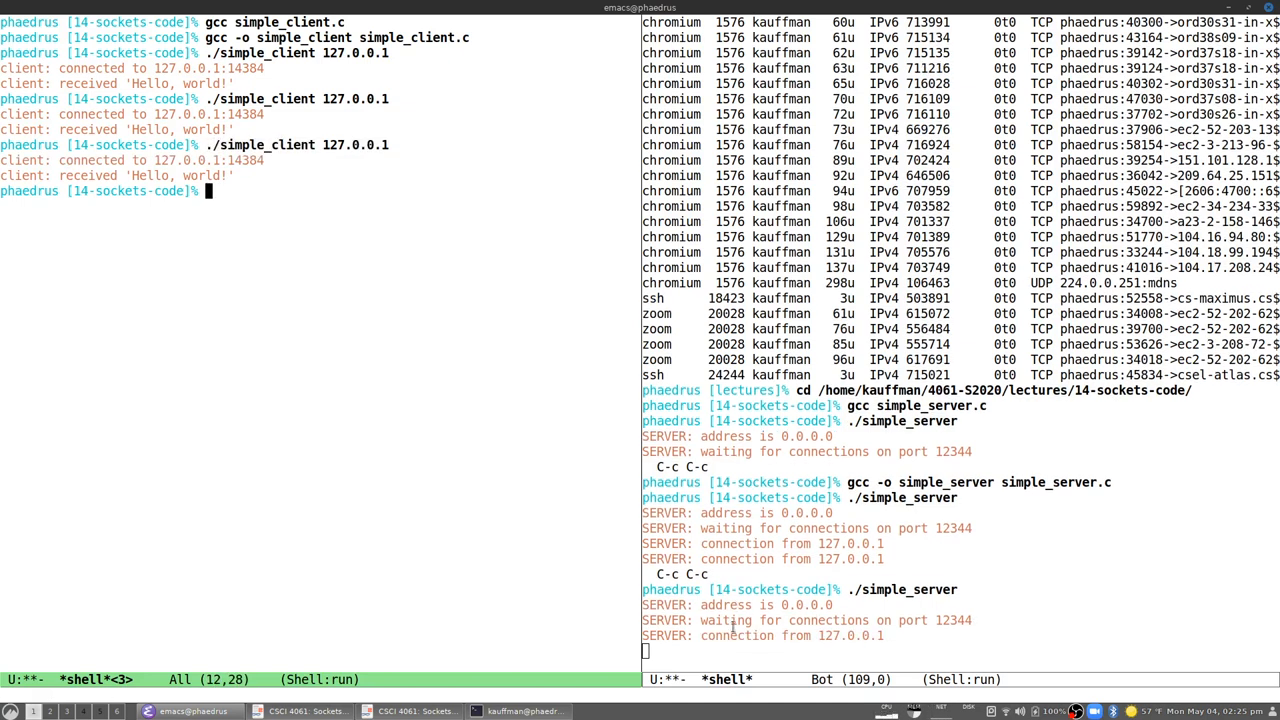
mouse_move(286, 305)
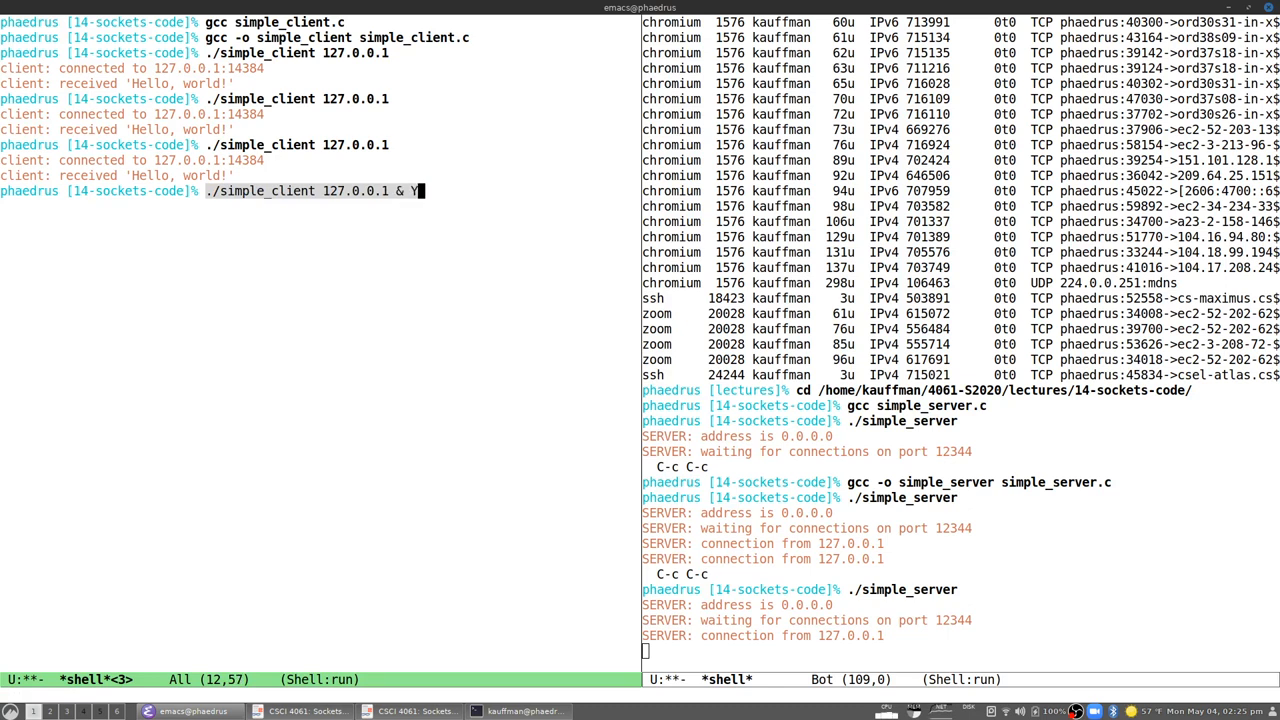
Step: Launch ./simple_client 127.0.0.1 in the background with & repeatedly
text(./simple_client 127.0.0.1)
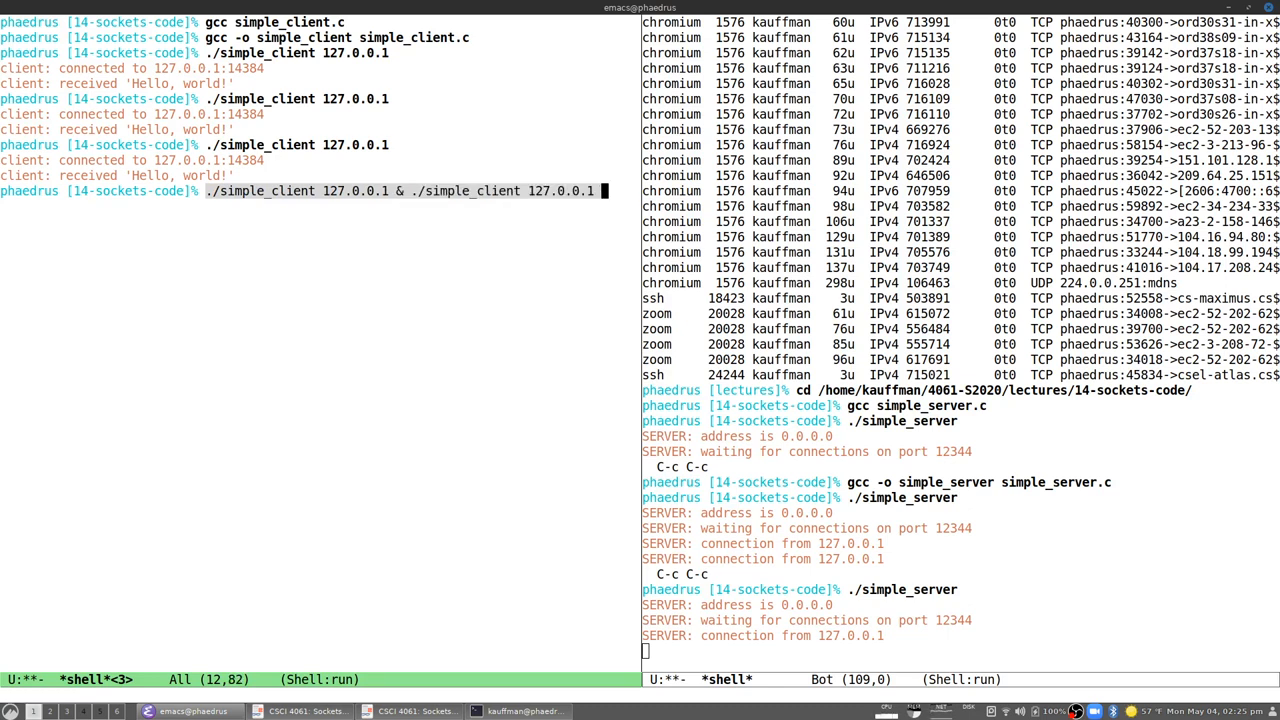
text(&)
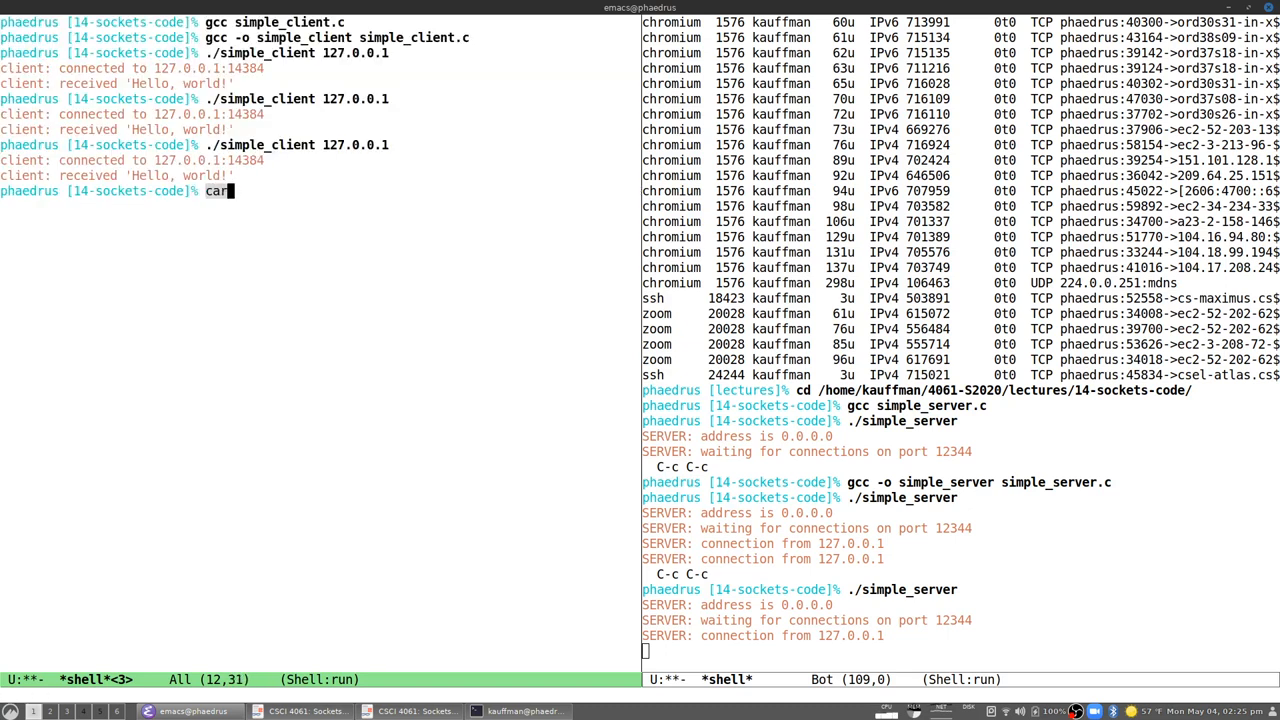
text(rot)
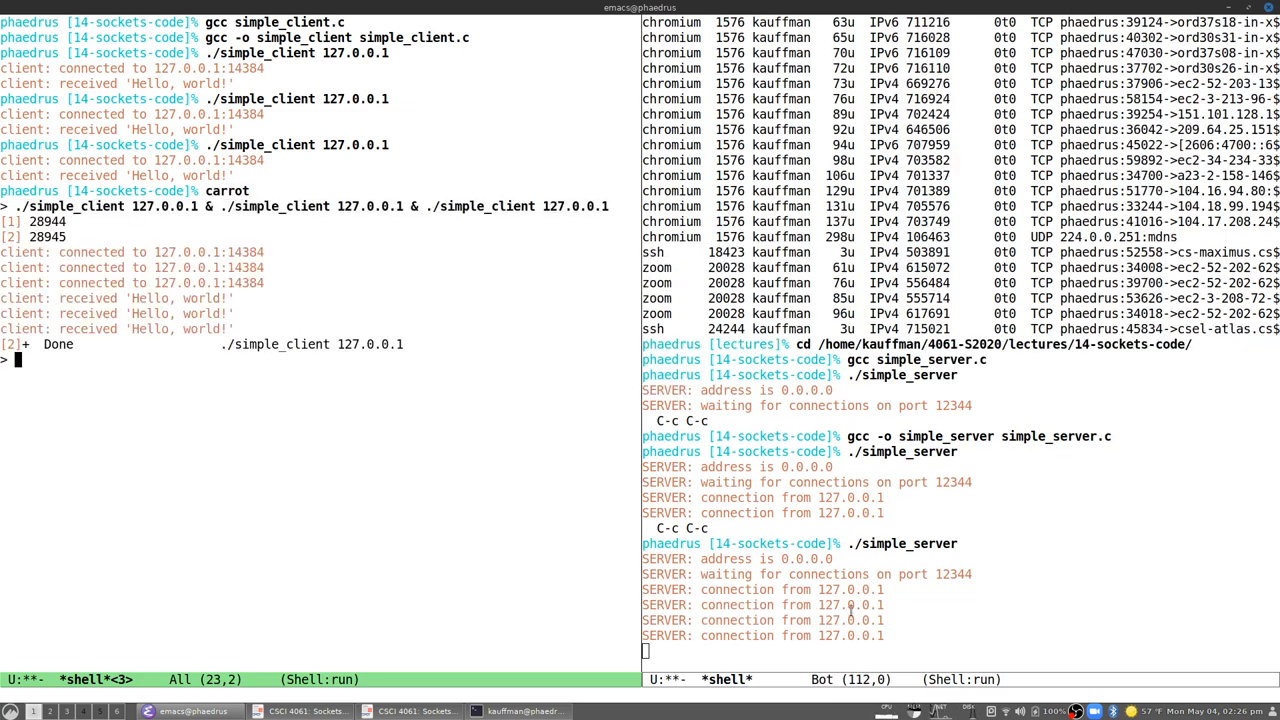
mouse_move(391, 476)
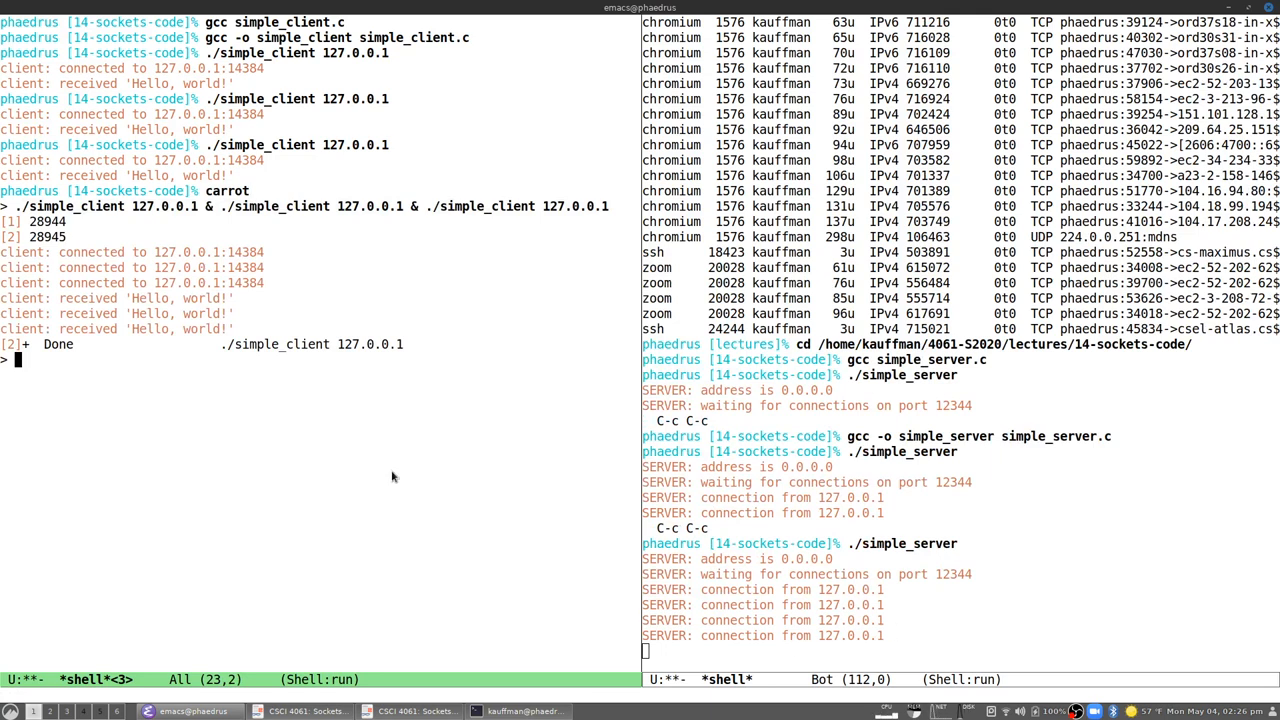
mouse_move(245, 338)
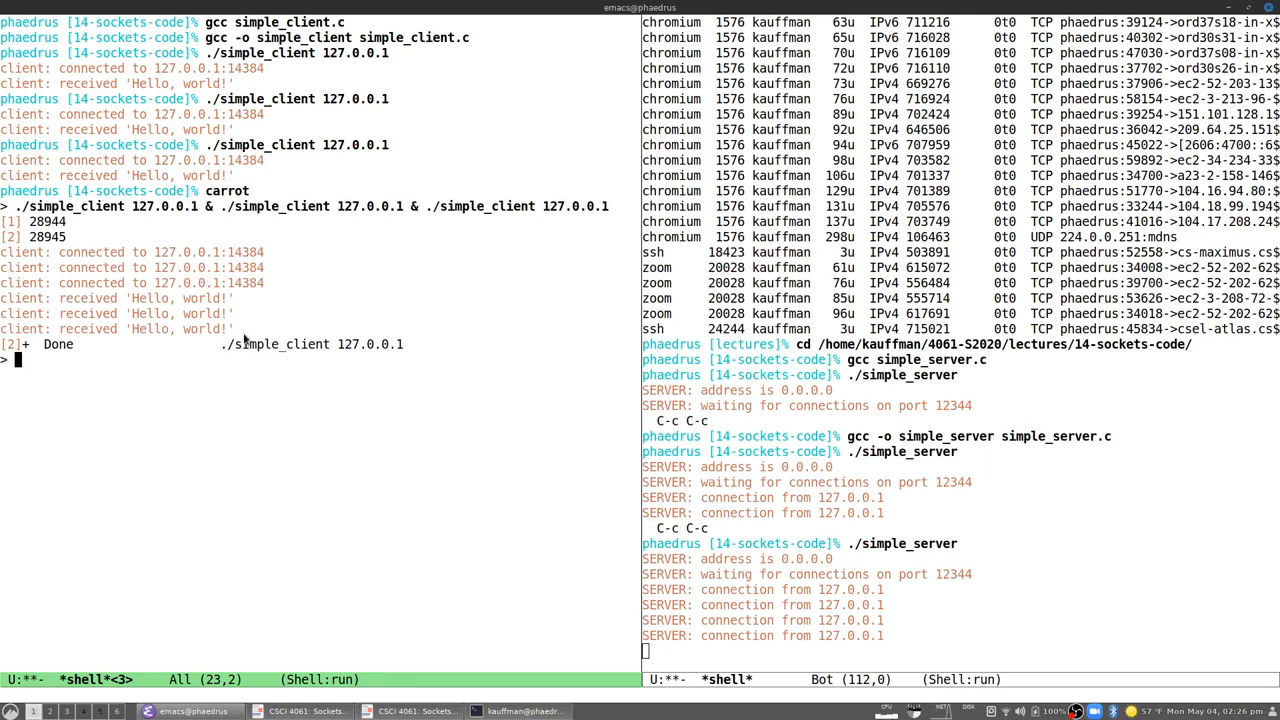
mouse_move(221, 393)
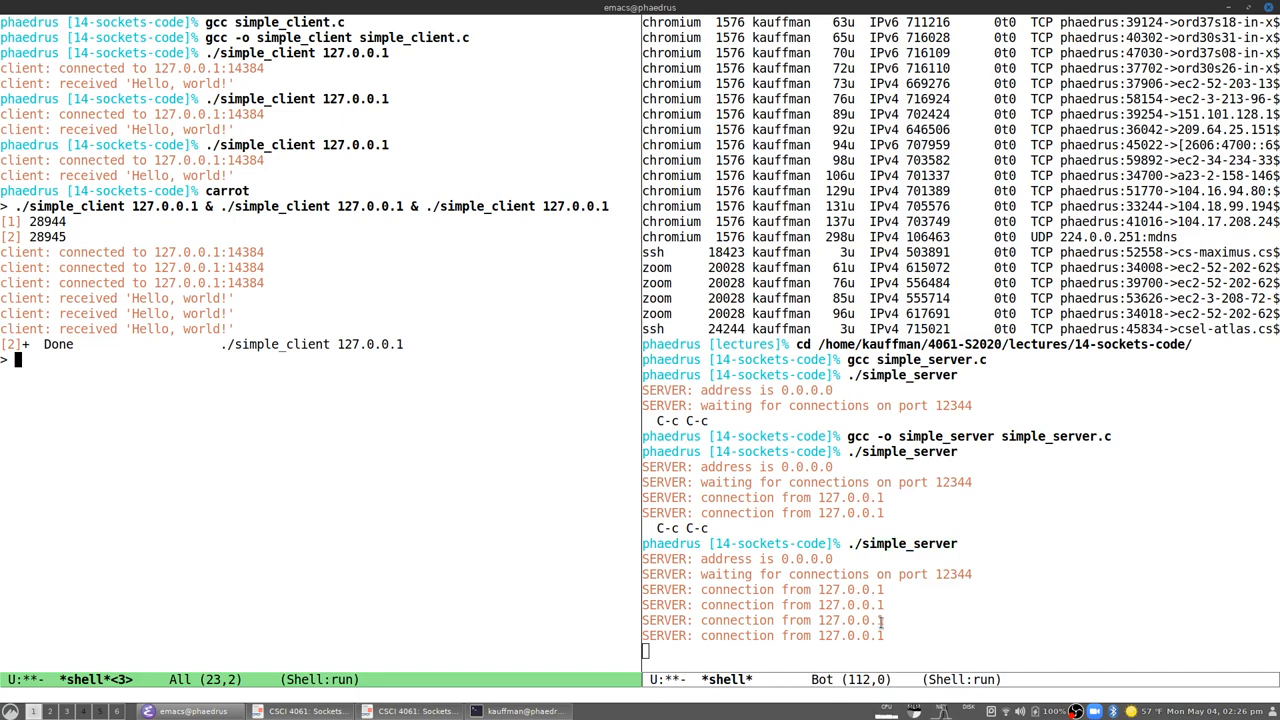
mouse_move(910, 637)
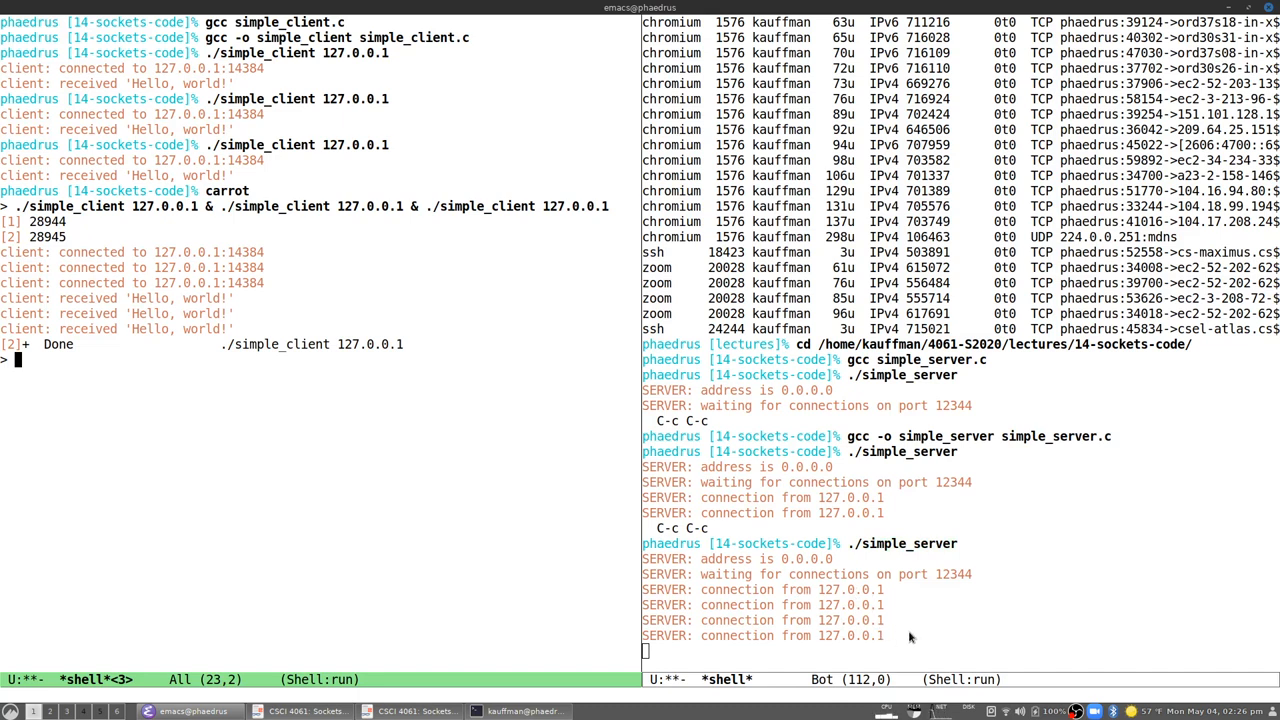
mouse_move(757, 436)
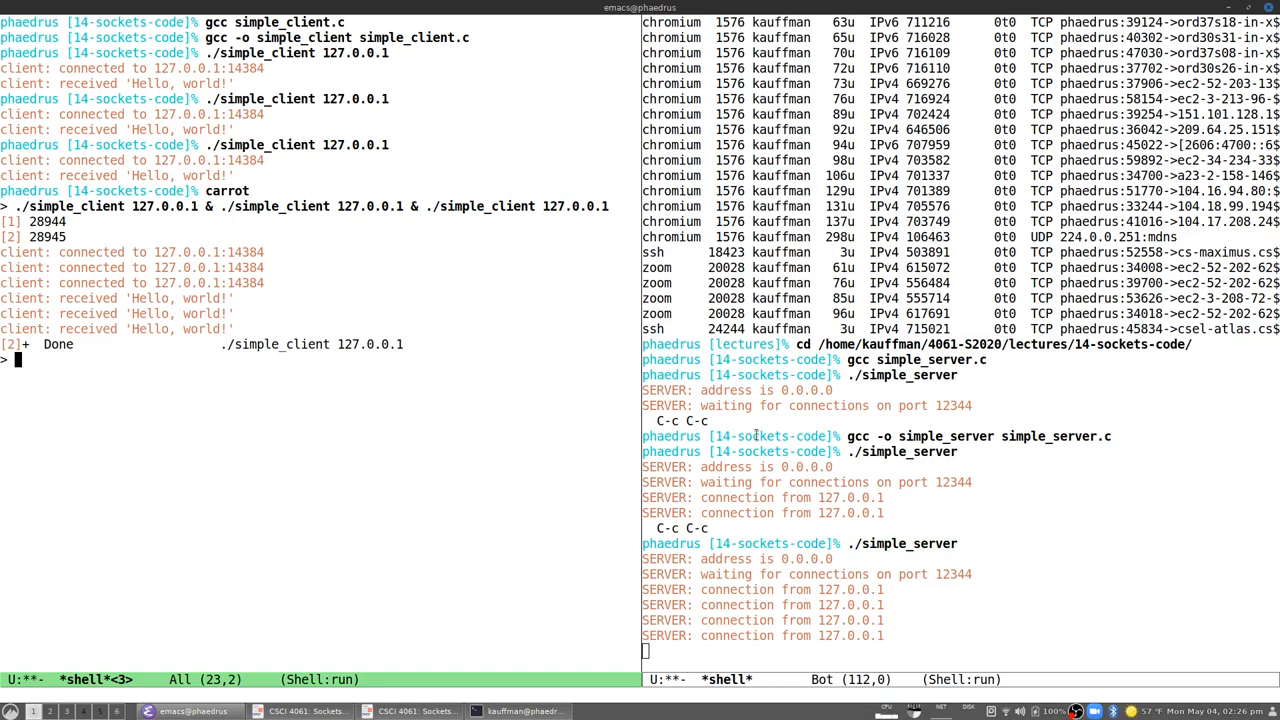
mouse_move(392, 335)
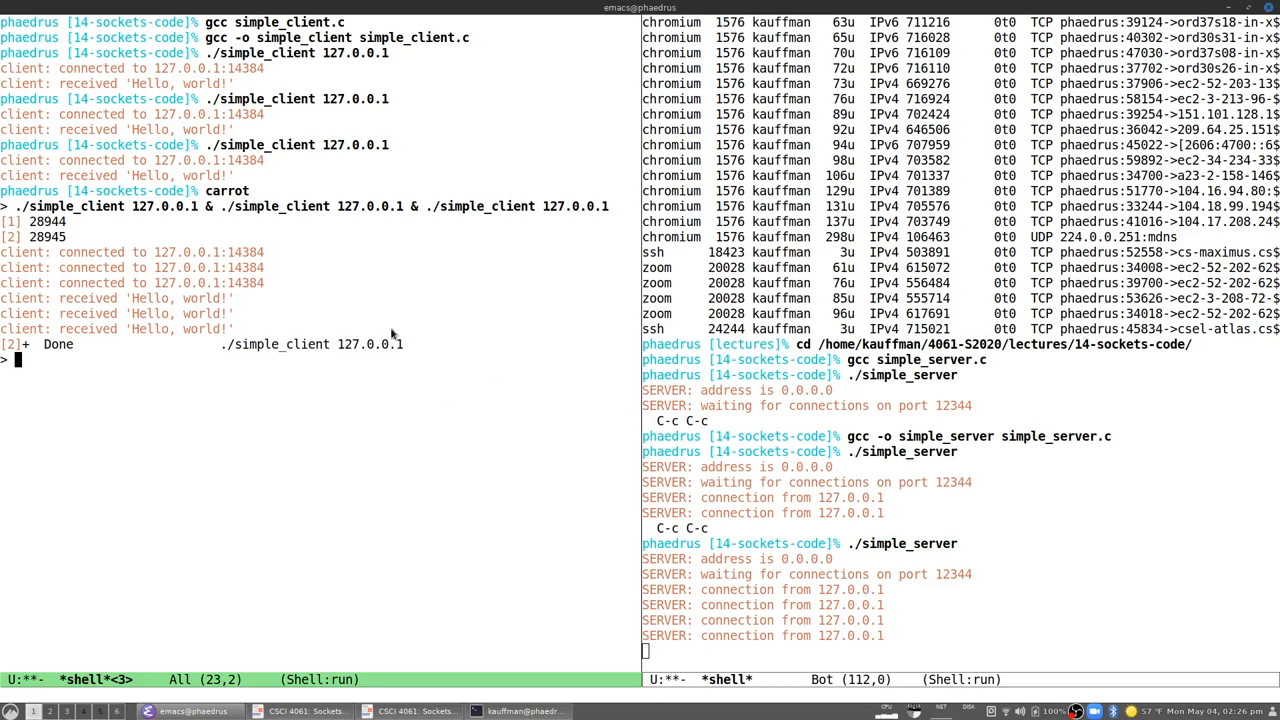
mouse_move(378, 341)
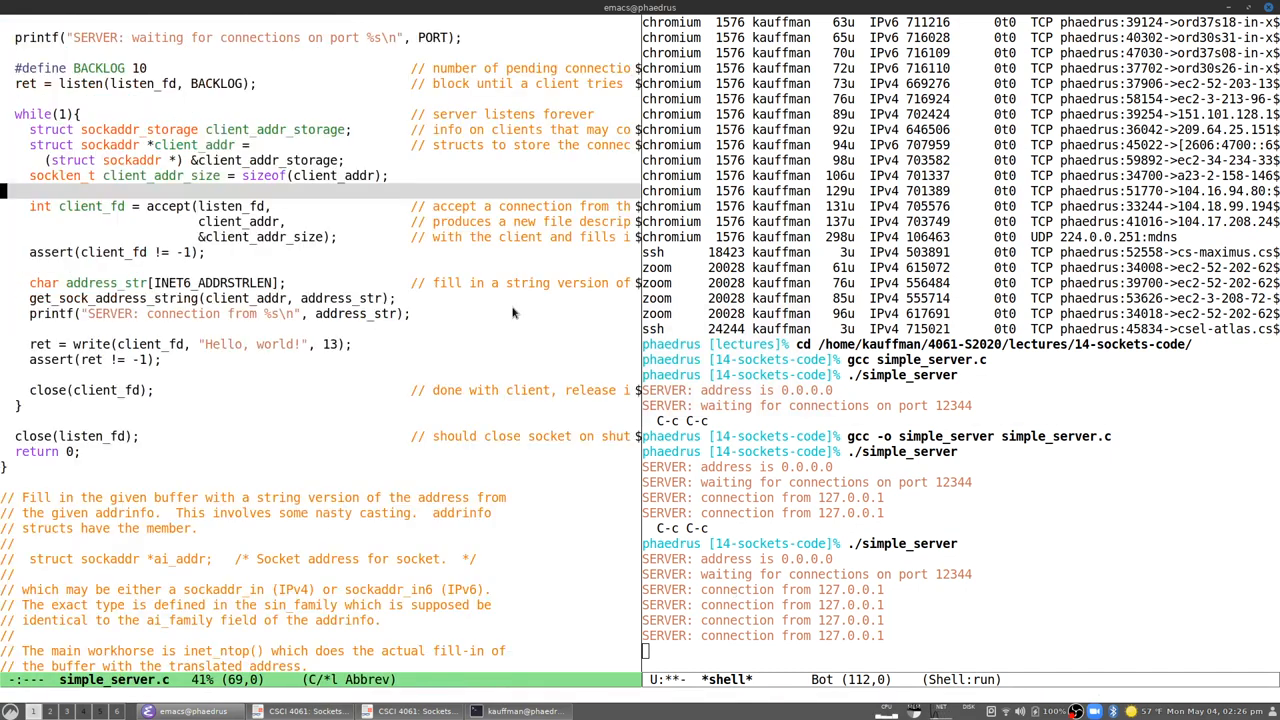
mouse_move(443, 302)
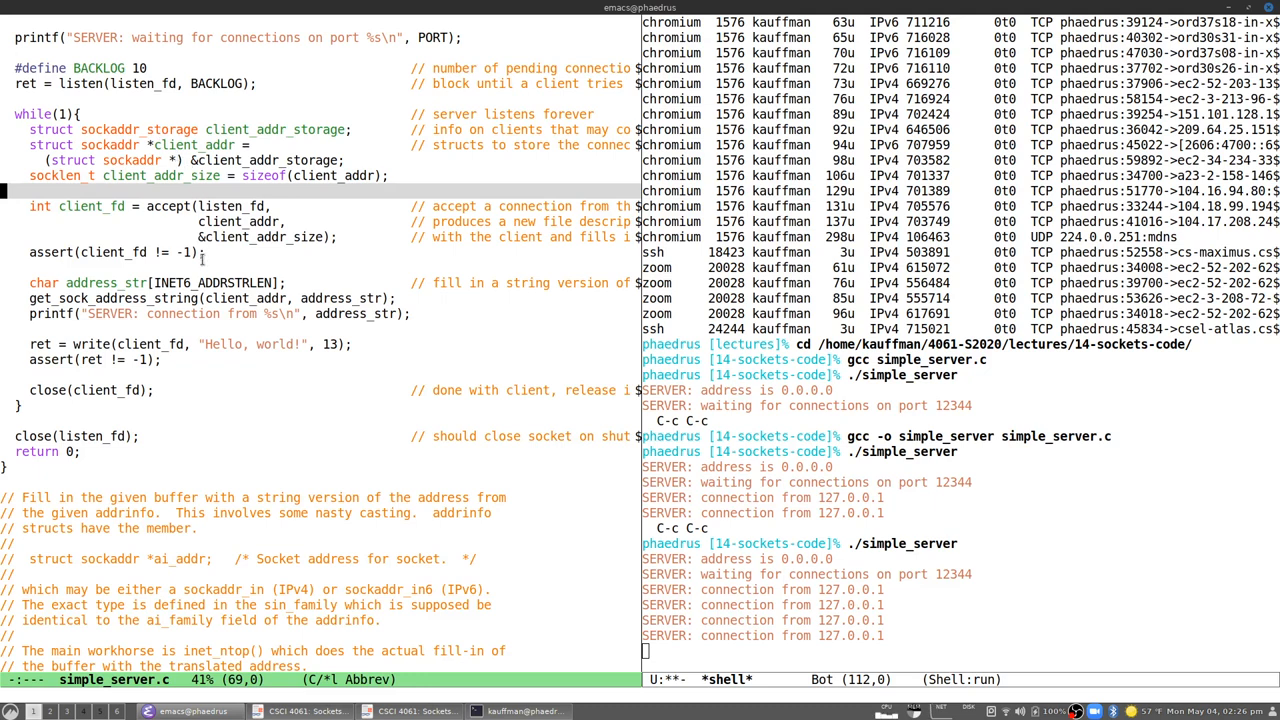
mouse_move(10, 105)
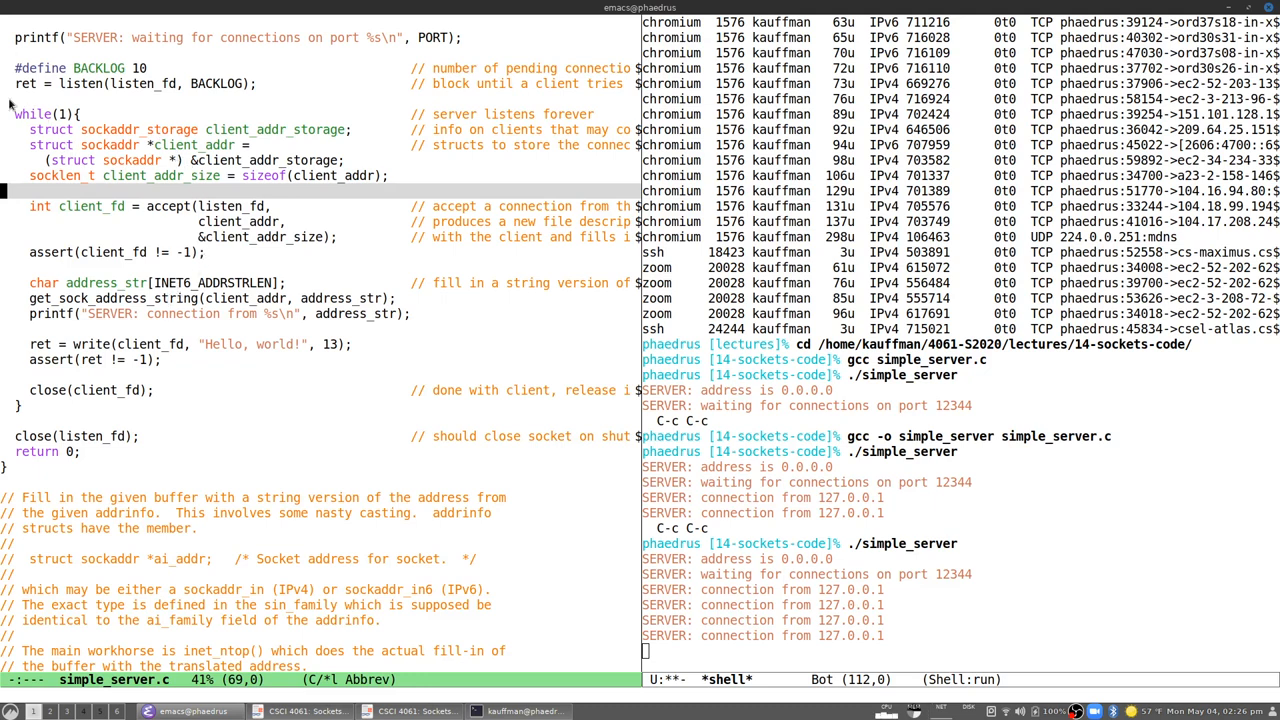
mouse_move(18, 105)
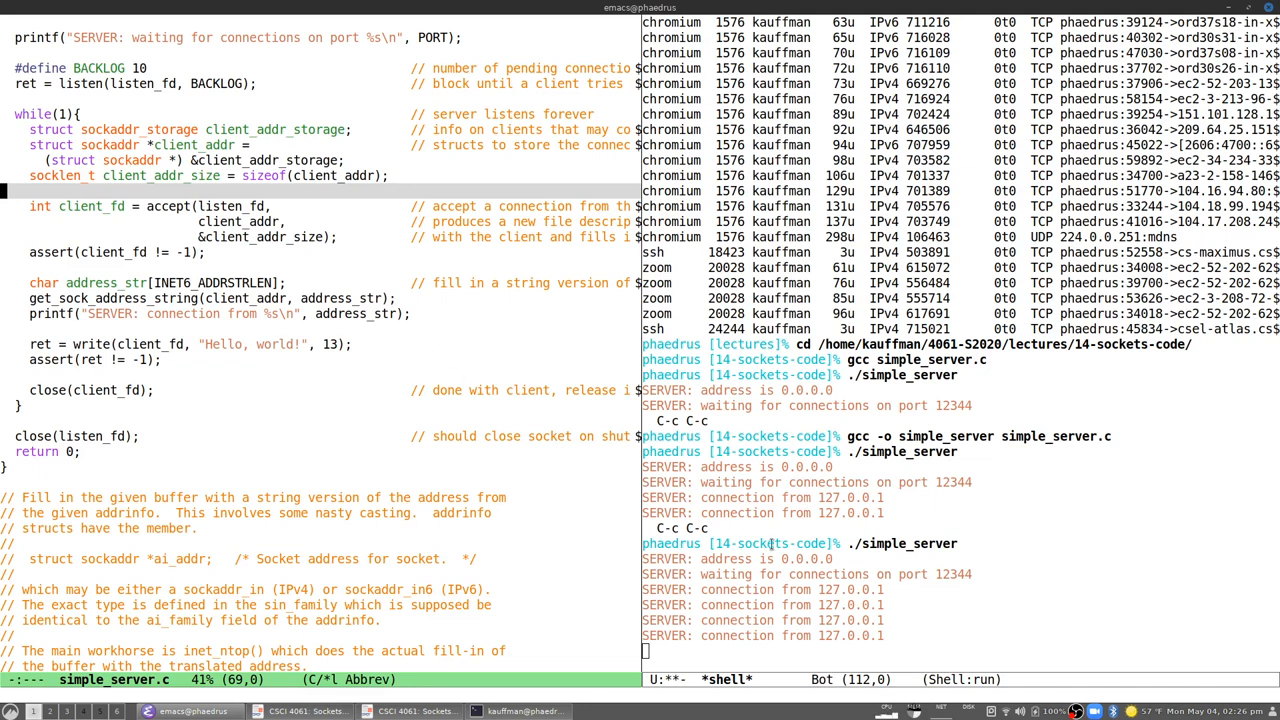
mouse_move(431, 385)
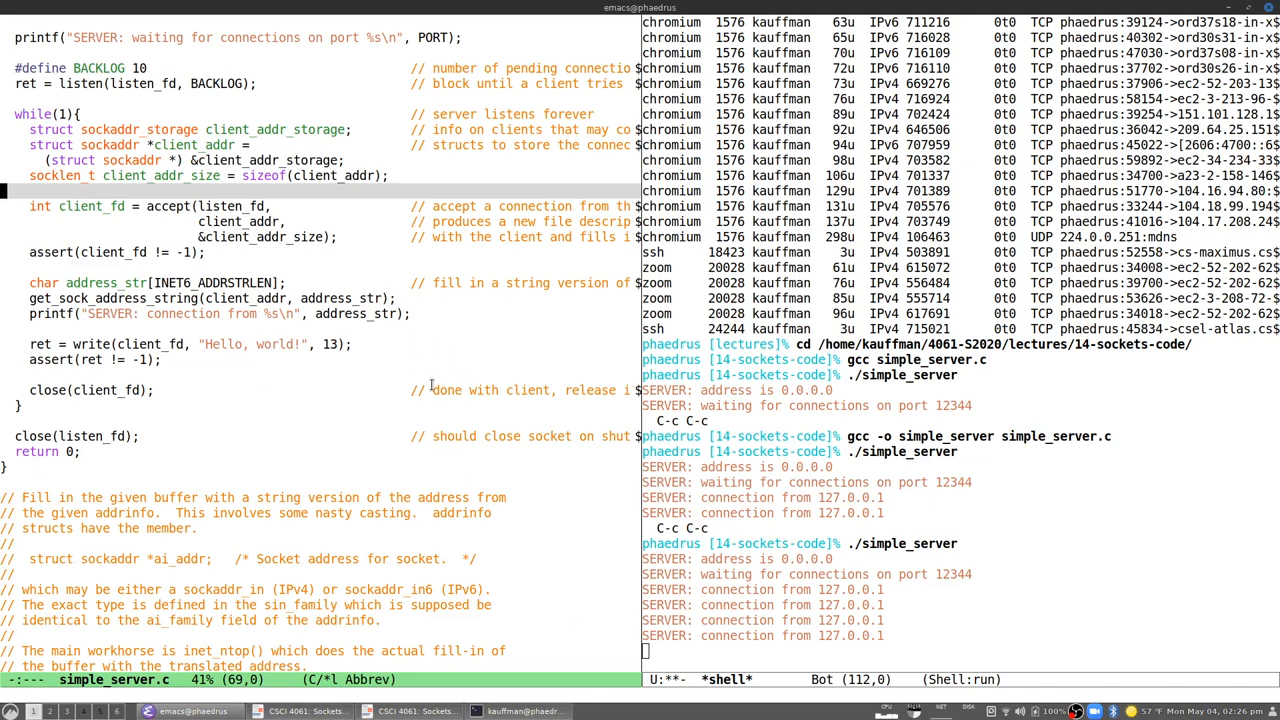
mouse_move(394, 491)
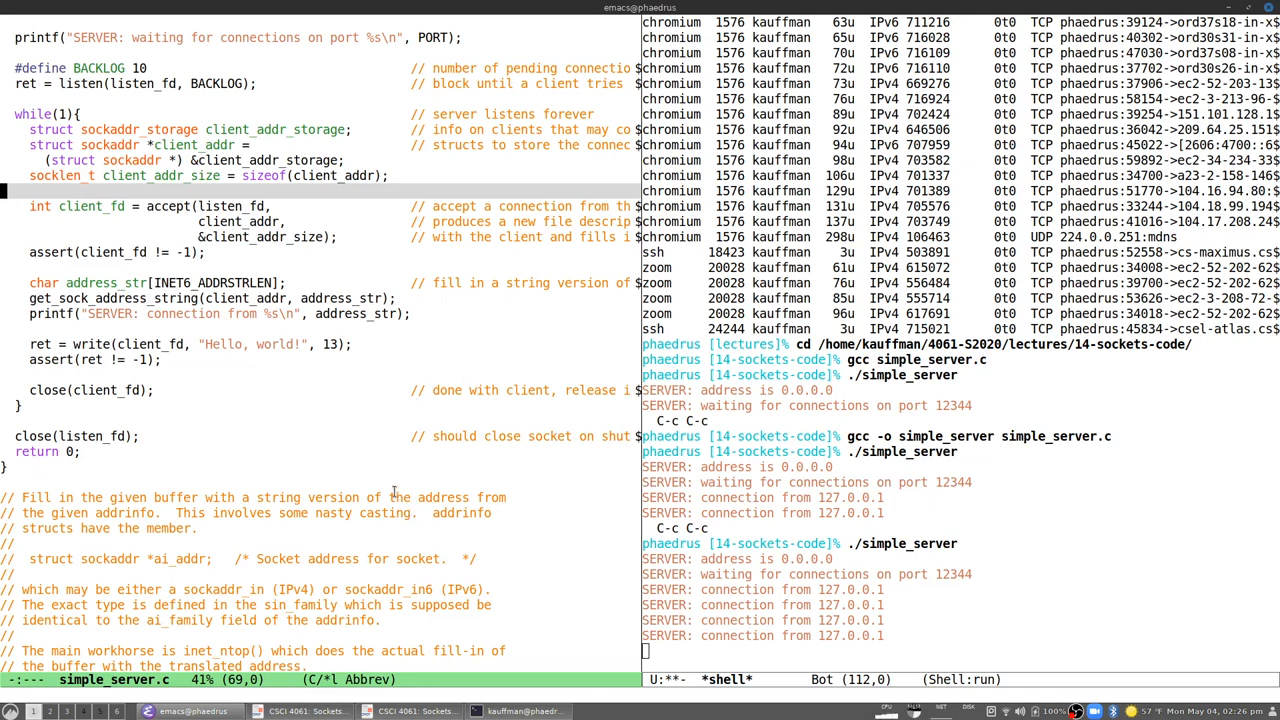
mouse_move(584, 620)
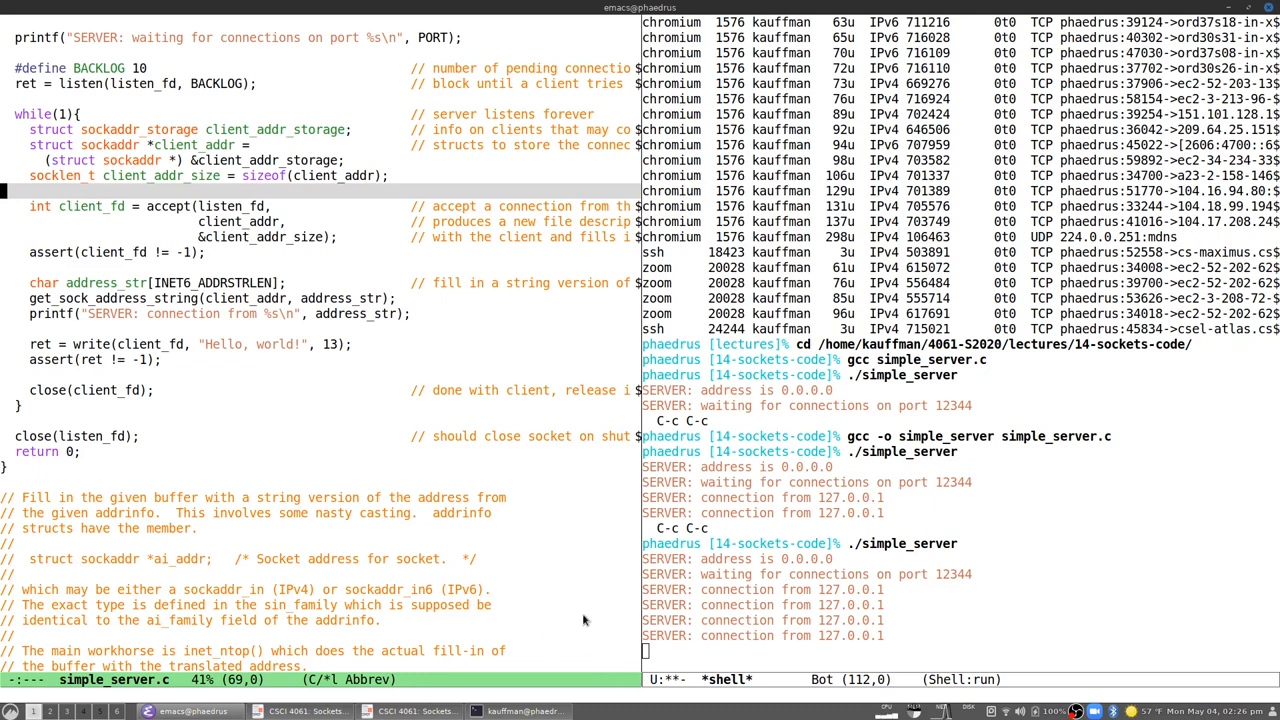
mouse_move(601, 643)
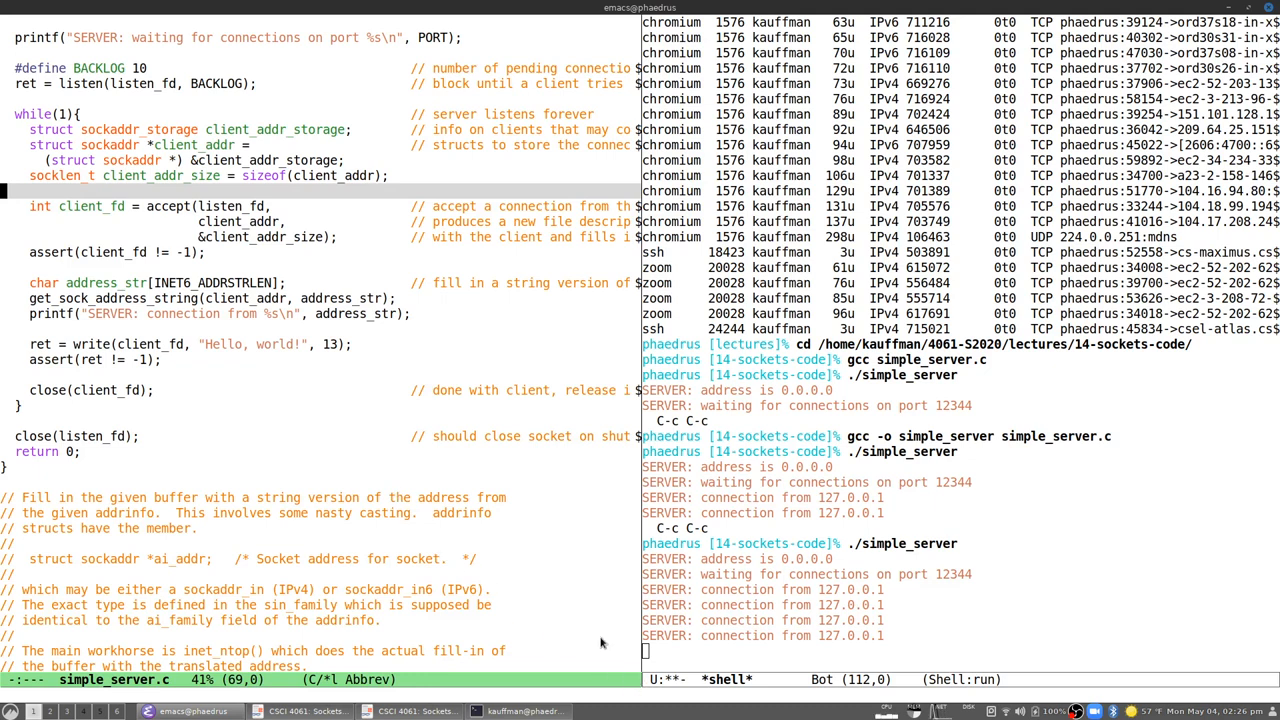
mouse_move(852, 651)
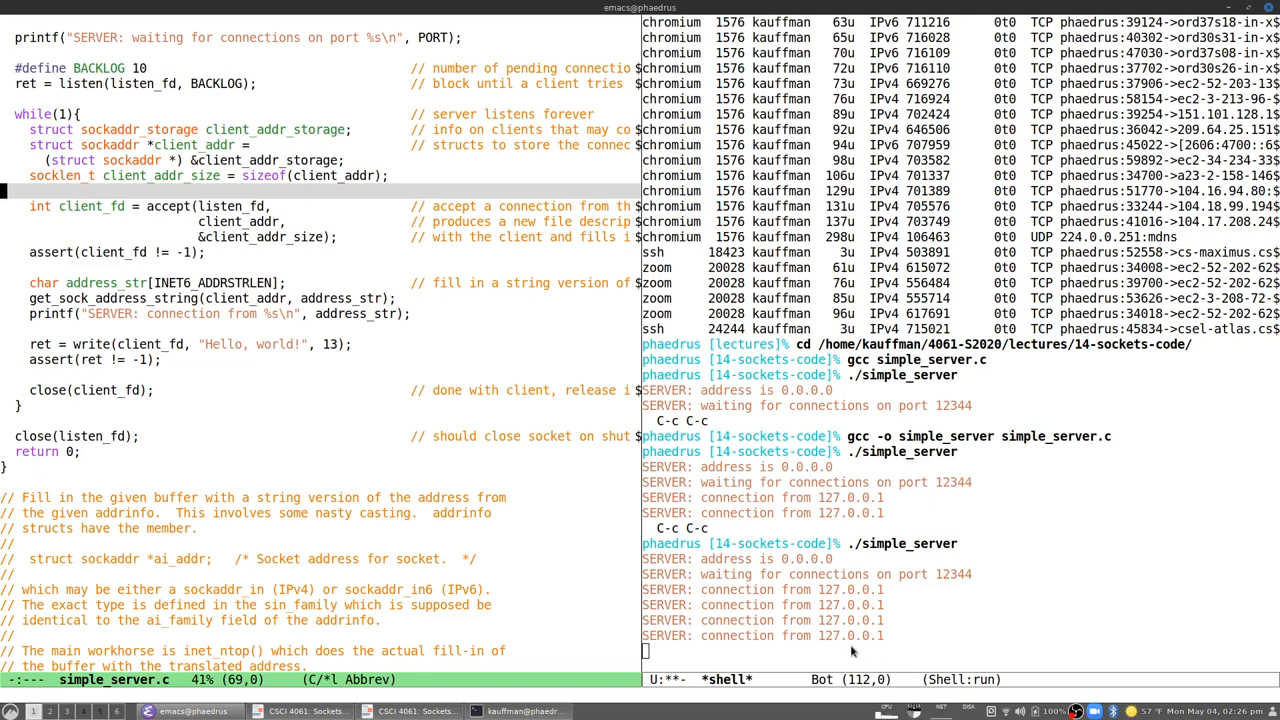
mouse_move(812, 655)
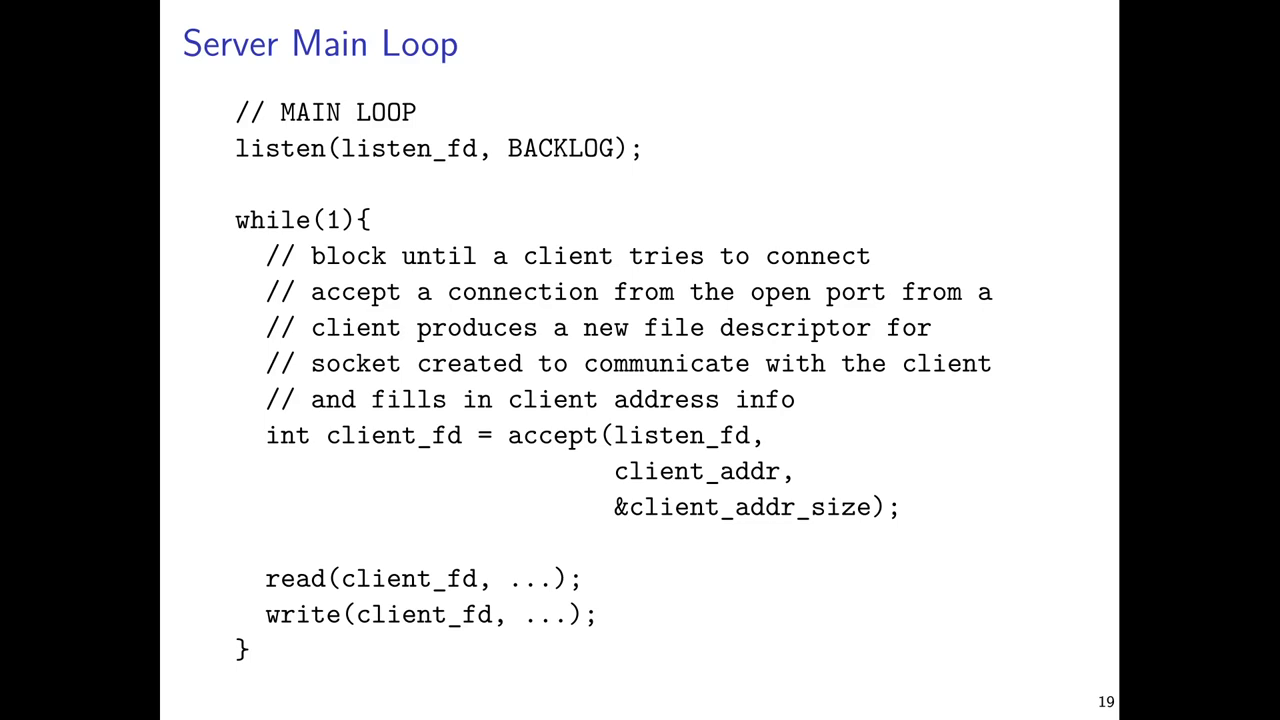
mouse_move(654, 7)
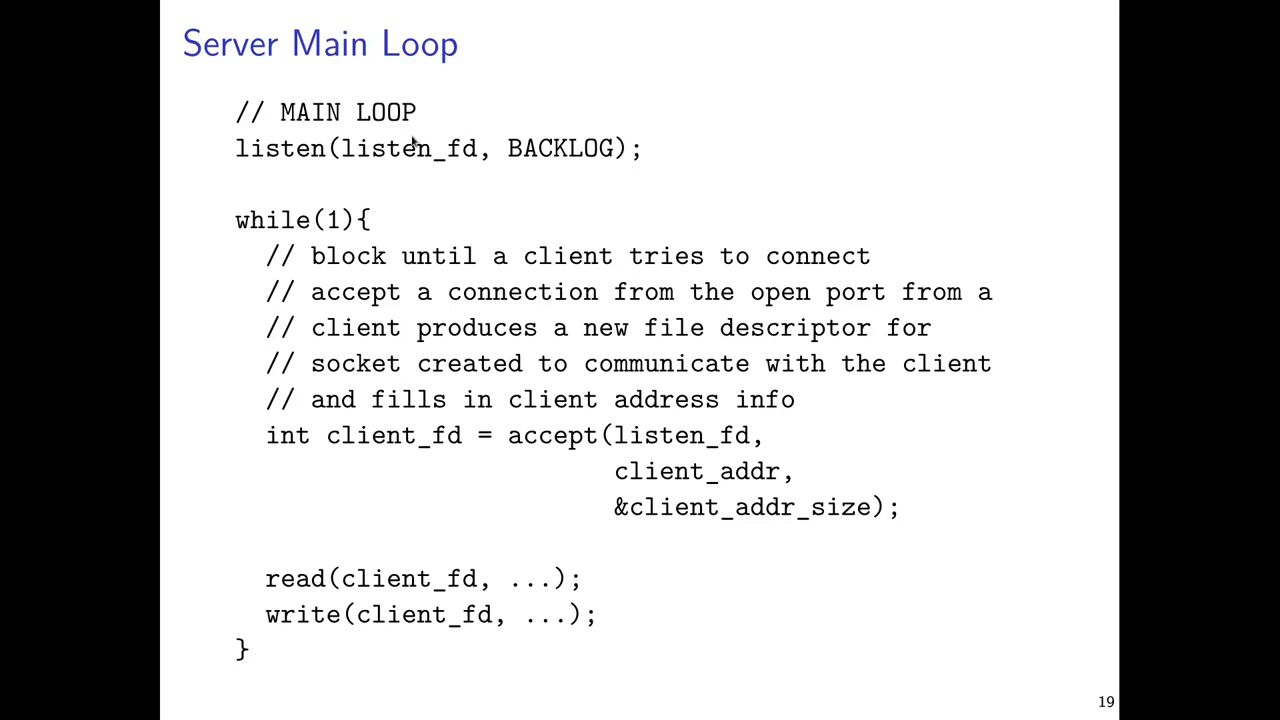
mouse_move(668, 521)
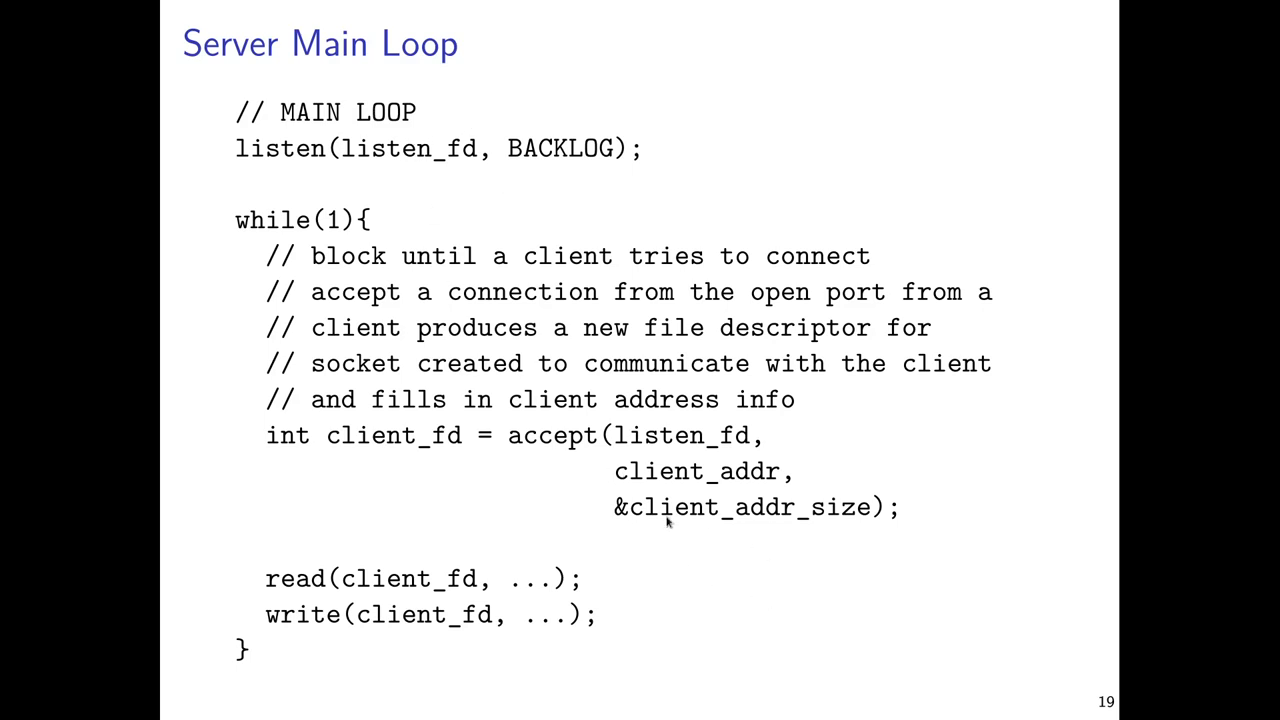
mouse_move(495, 655)
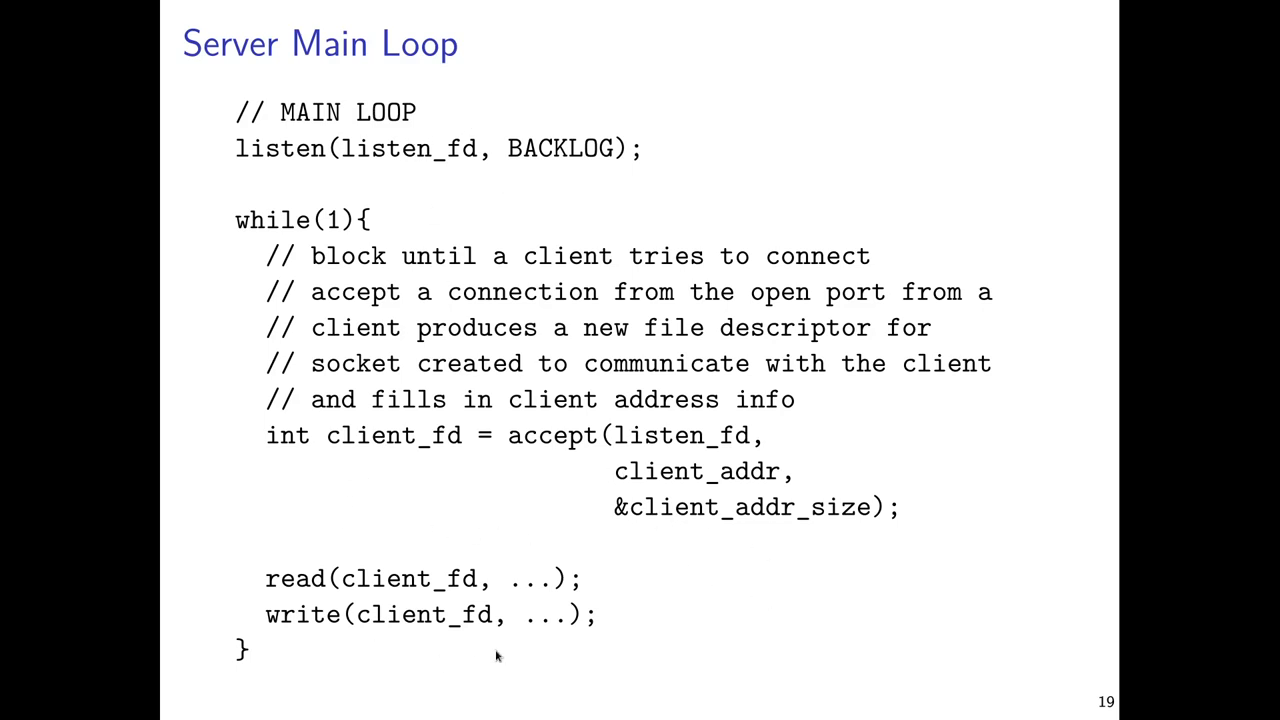
mouse_move(440, 655)
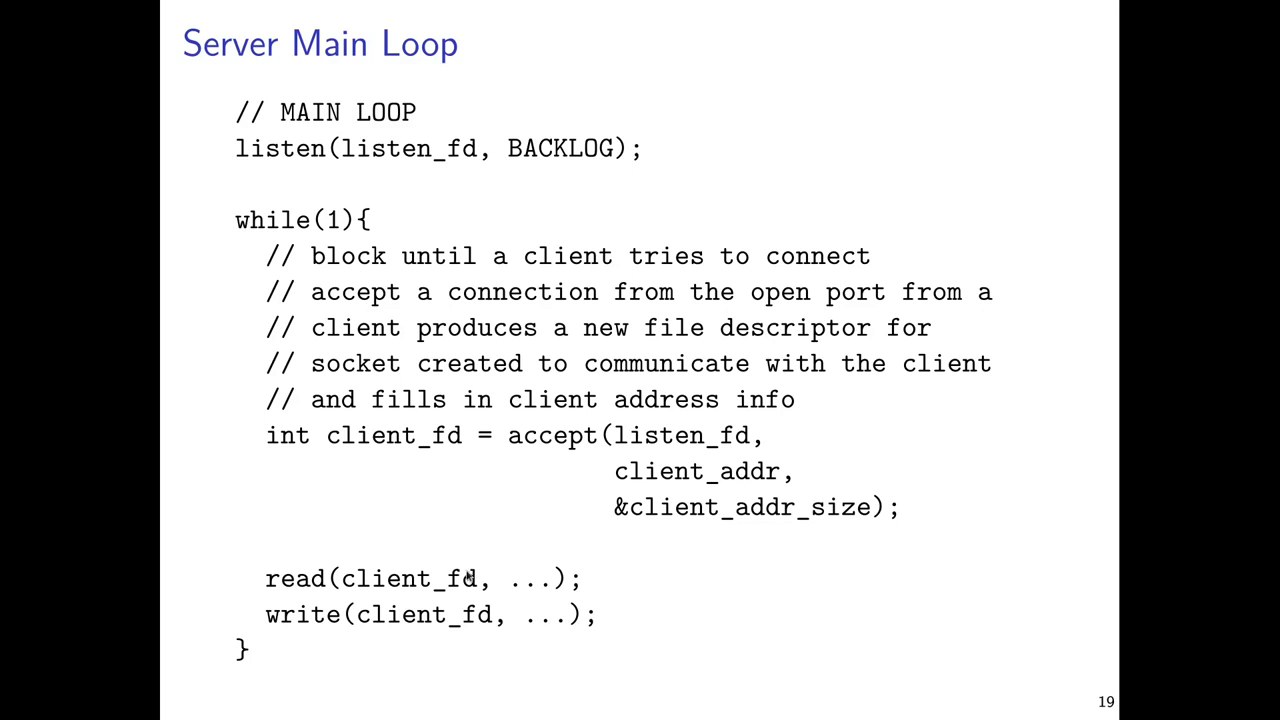
mouse_move(430, 614)
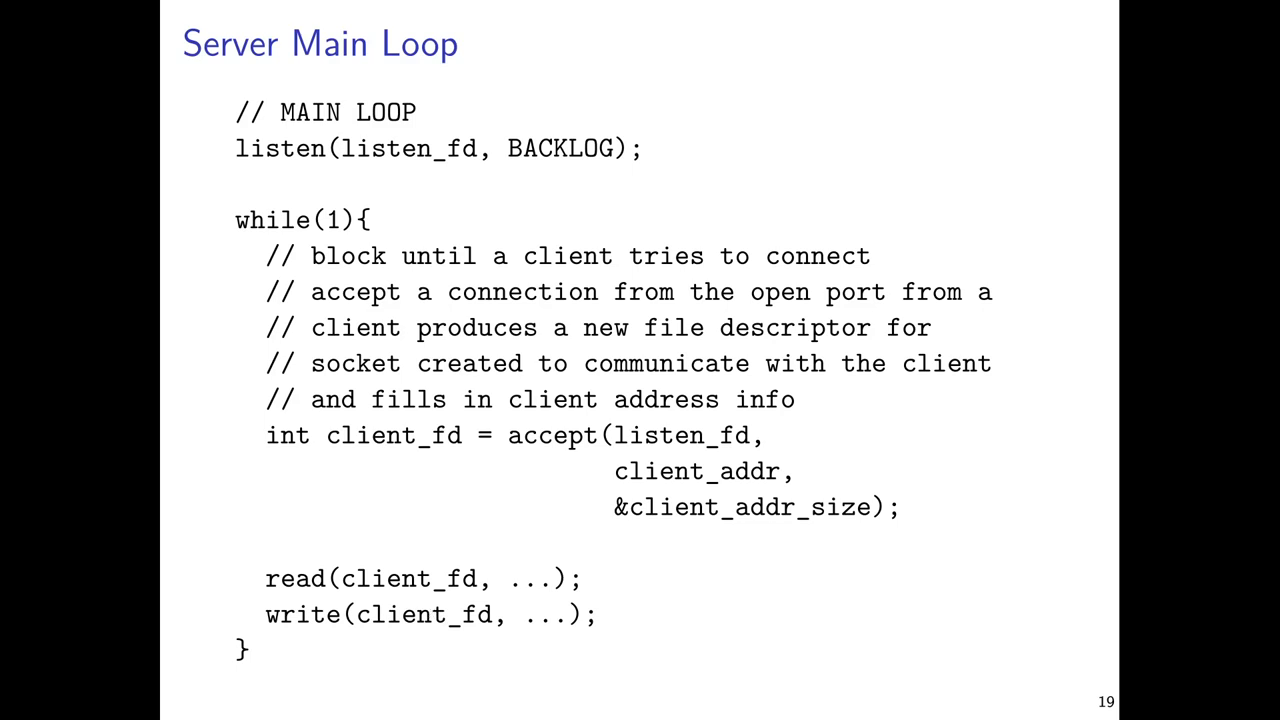
key(Right)
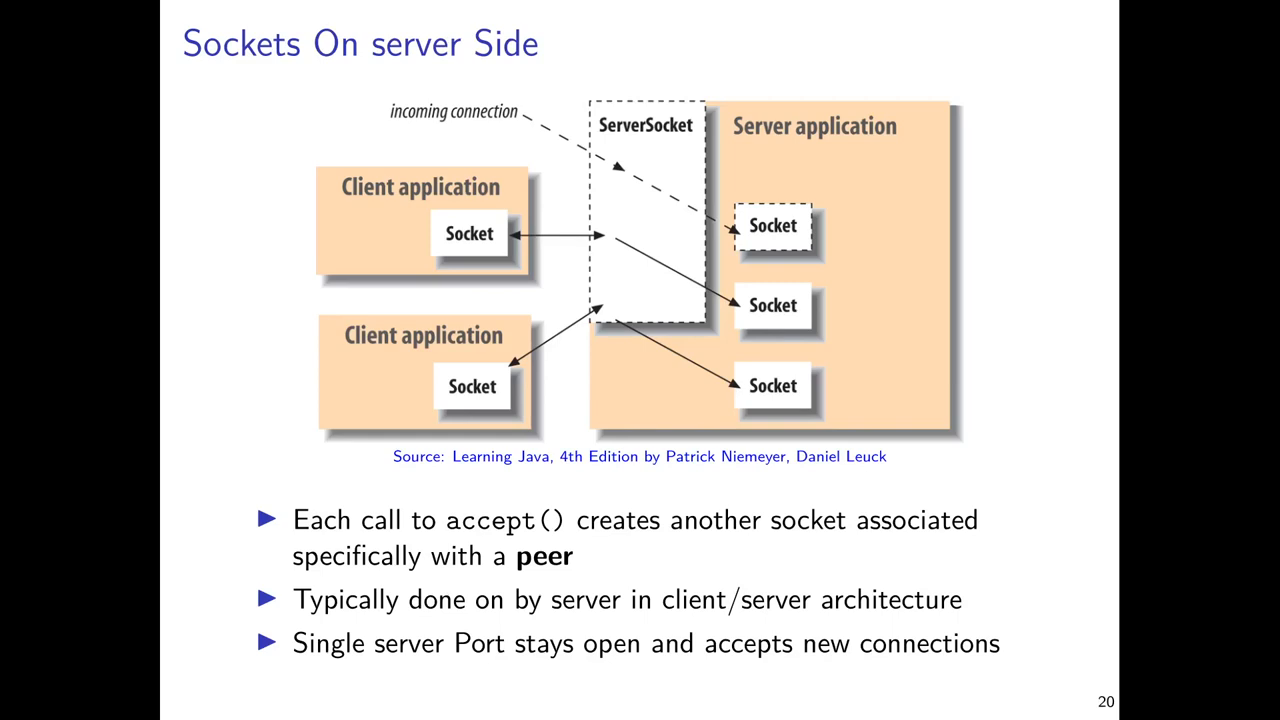
mouse_move(380, 302)
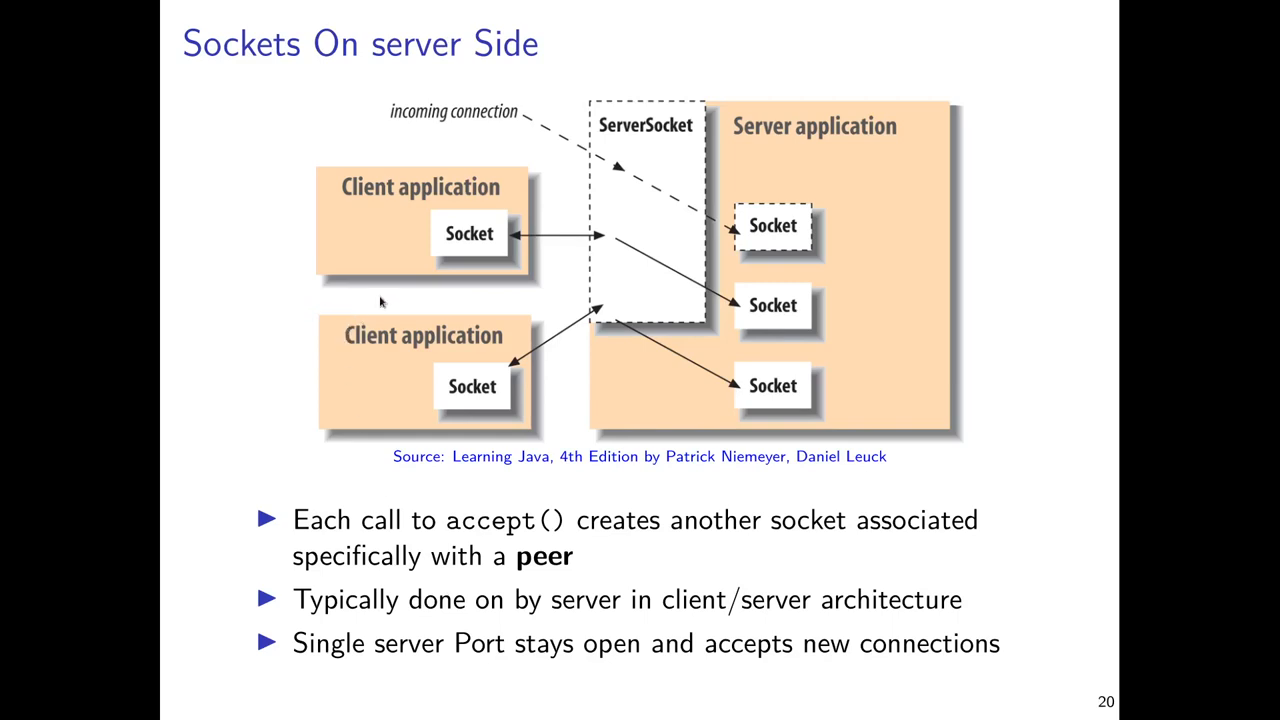
mouse_move(497, 217)
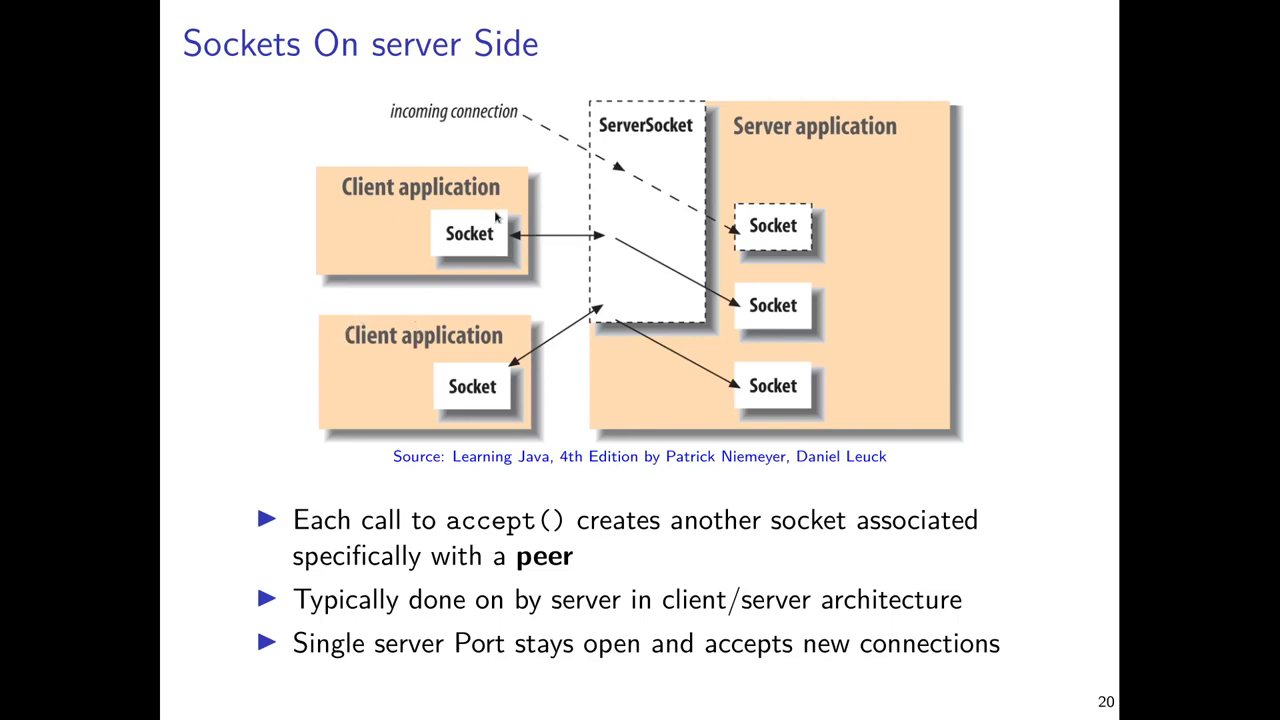
mouse_move(485, 250)
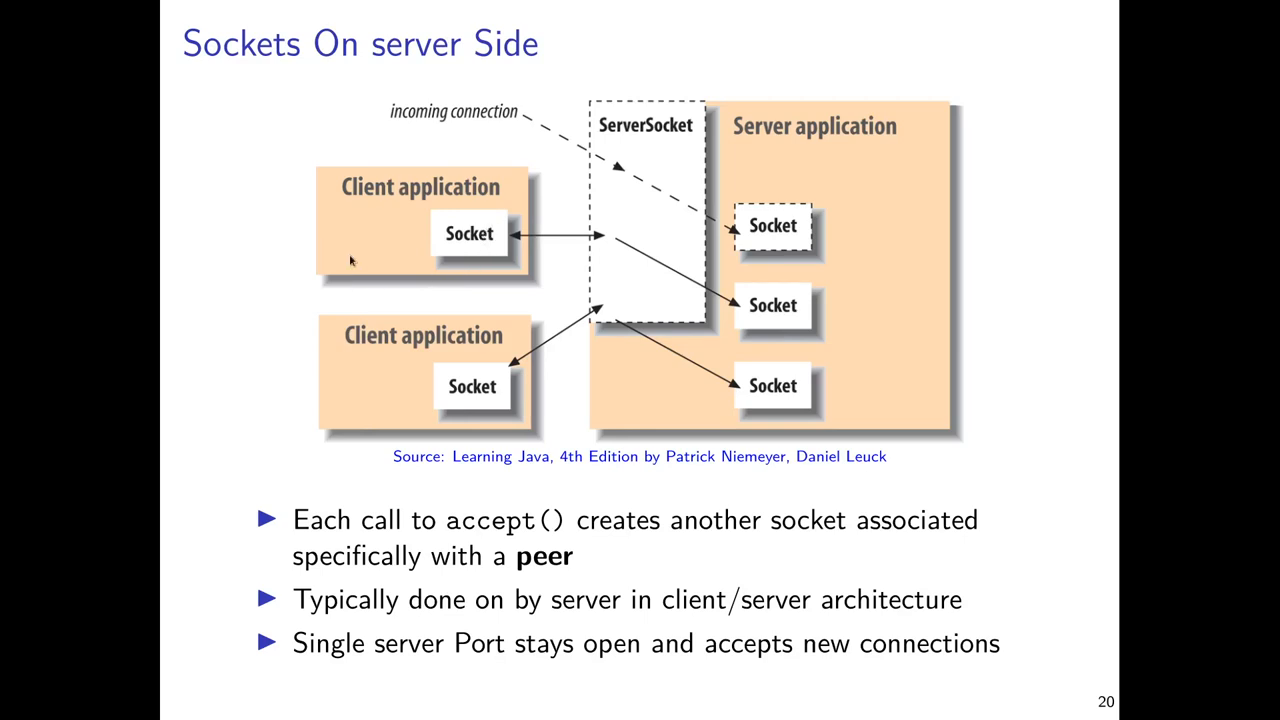
mouse_move(814, 287)
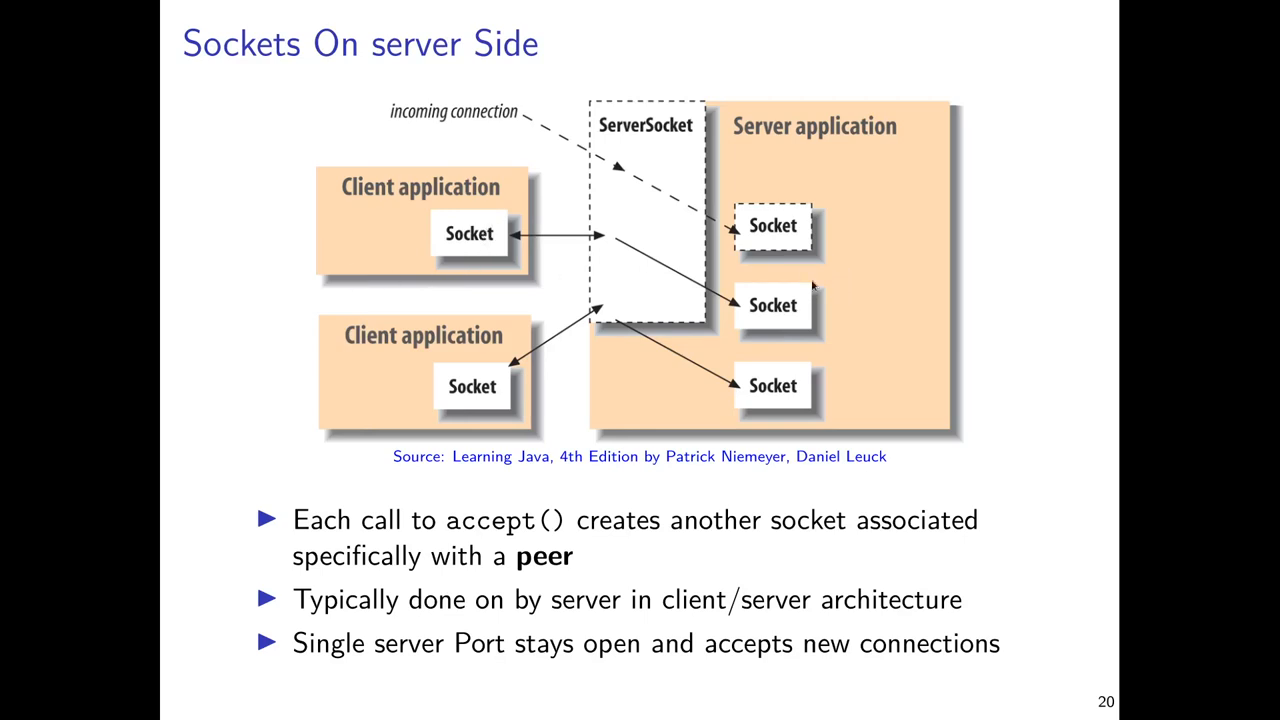
mouse_move(477, 237)
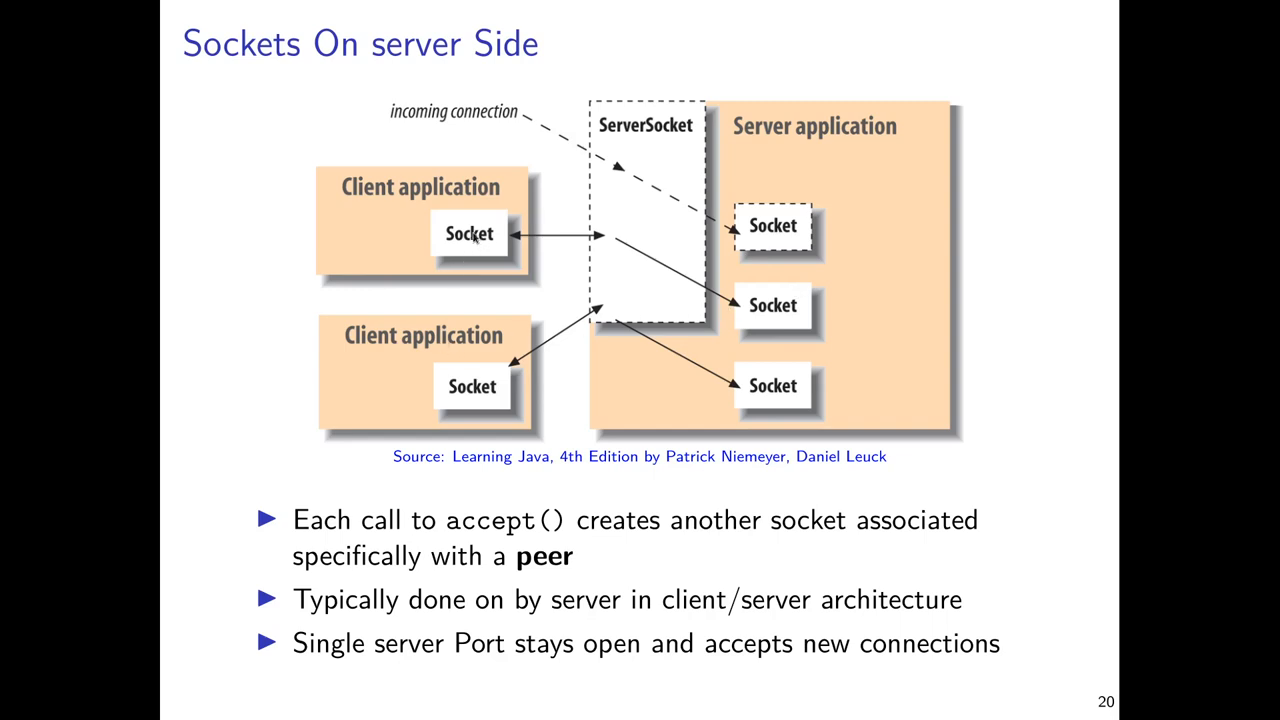
mouse_move(610, 272)
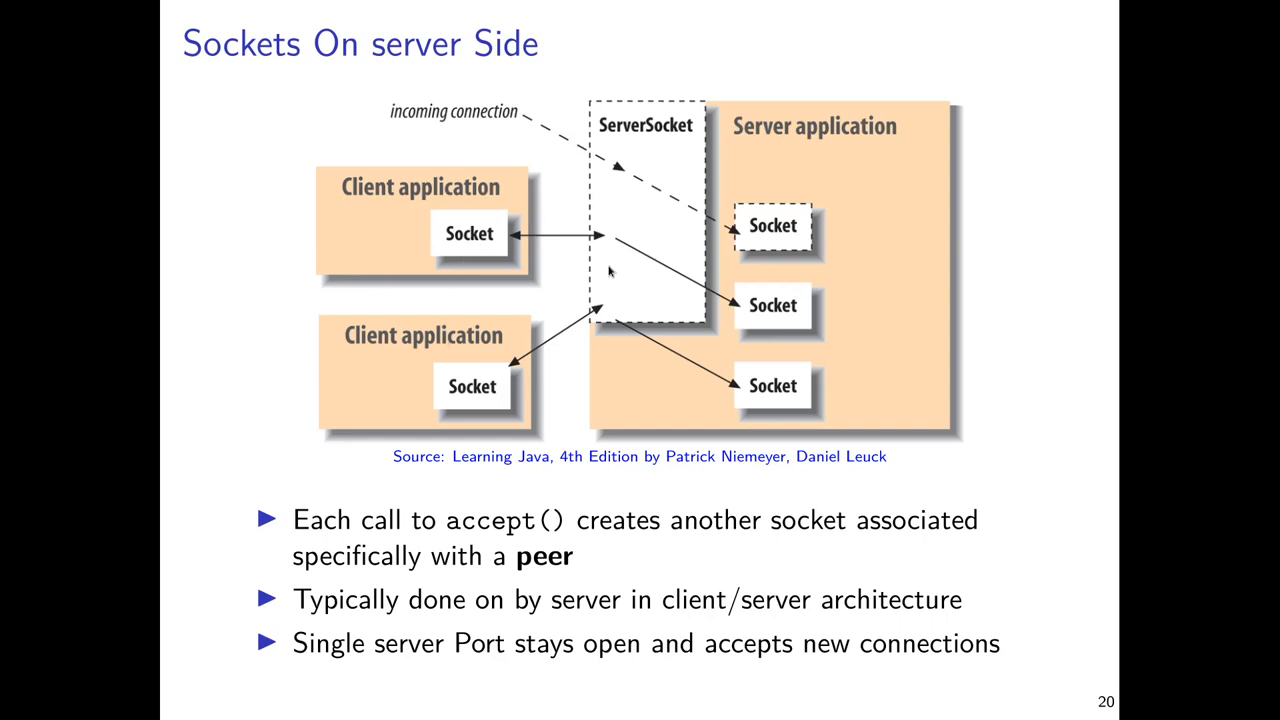
mouse_move(635, 265)
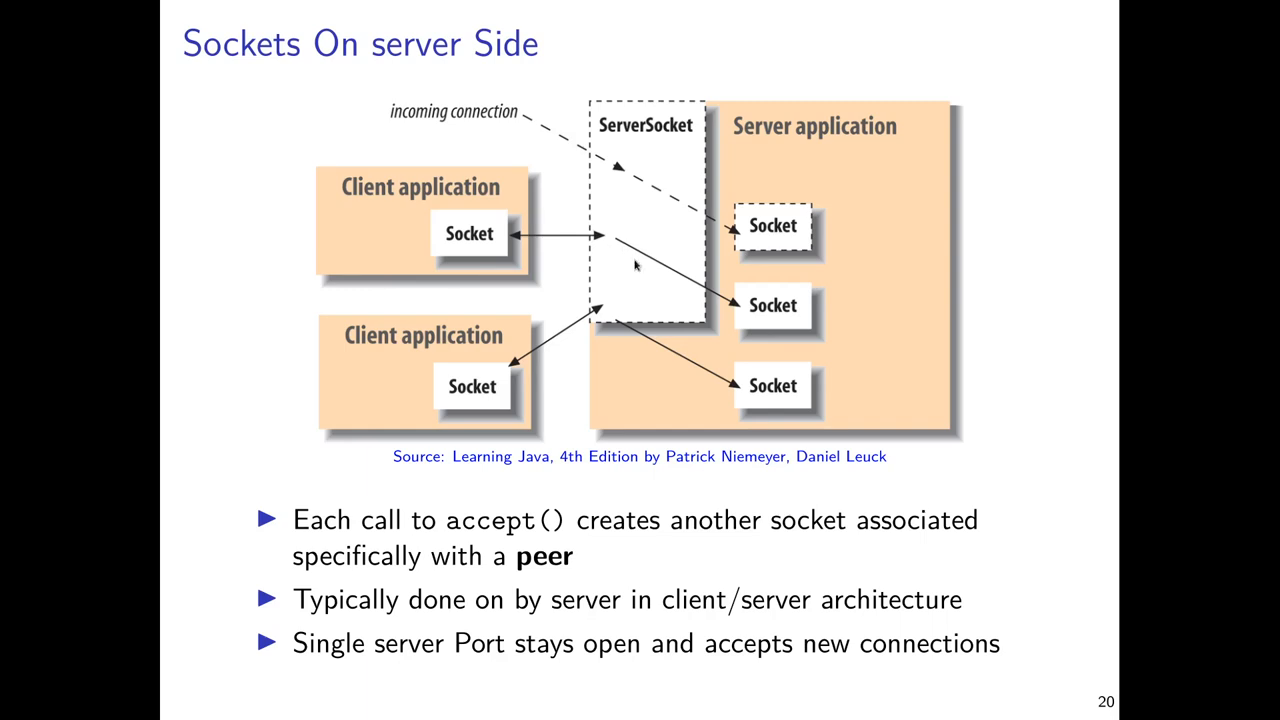
mouse_move(631, 268)
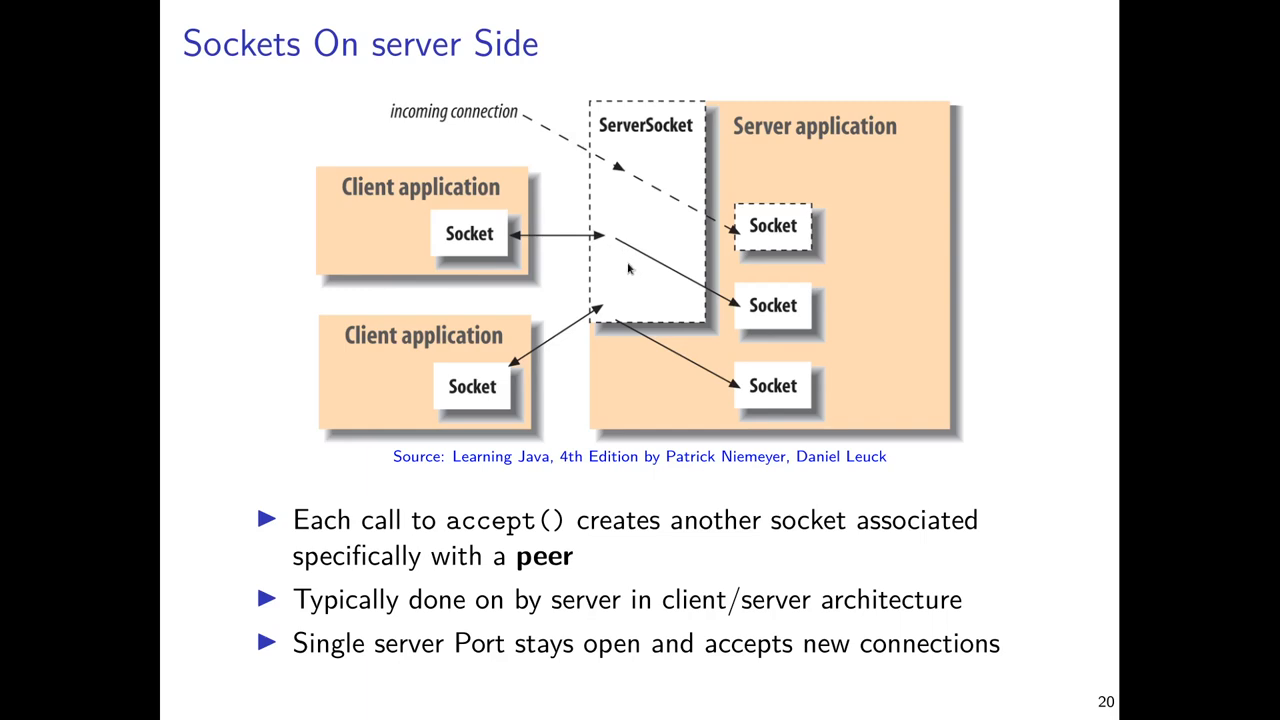
mouse_move(630, 270)
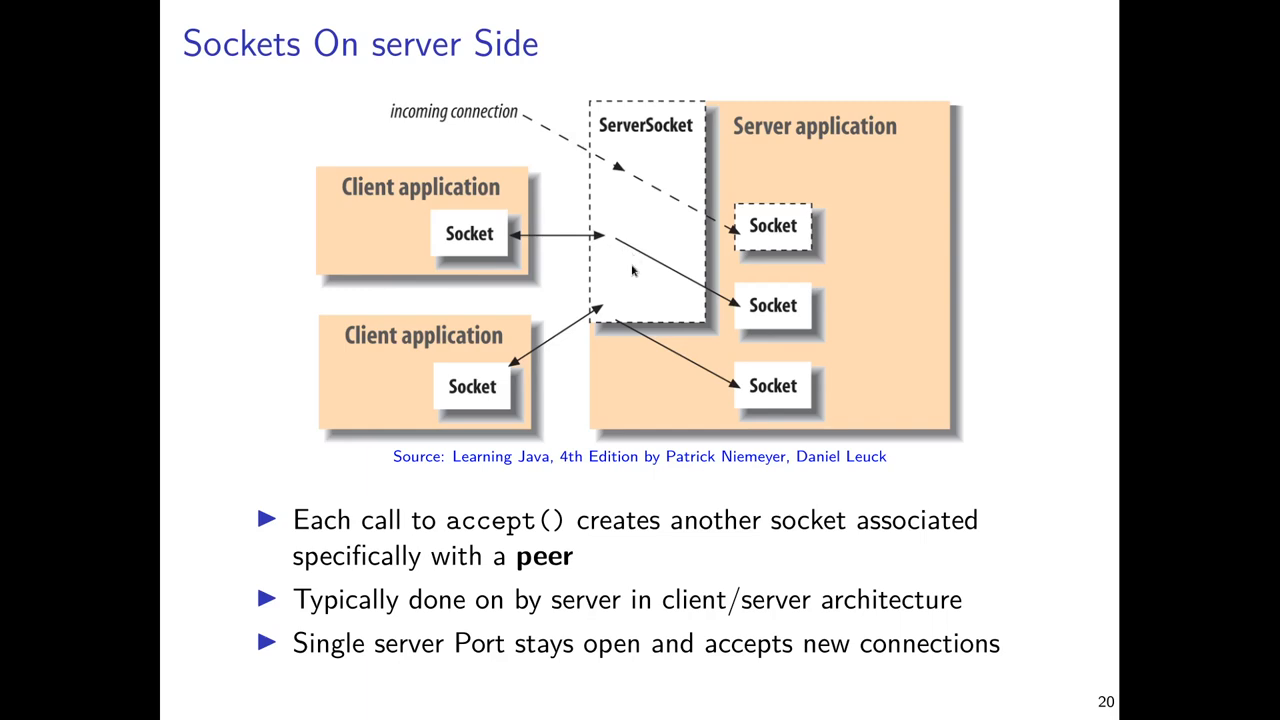
mouse_move(631, 263)
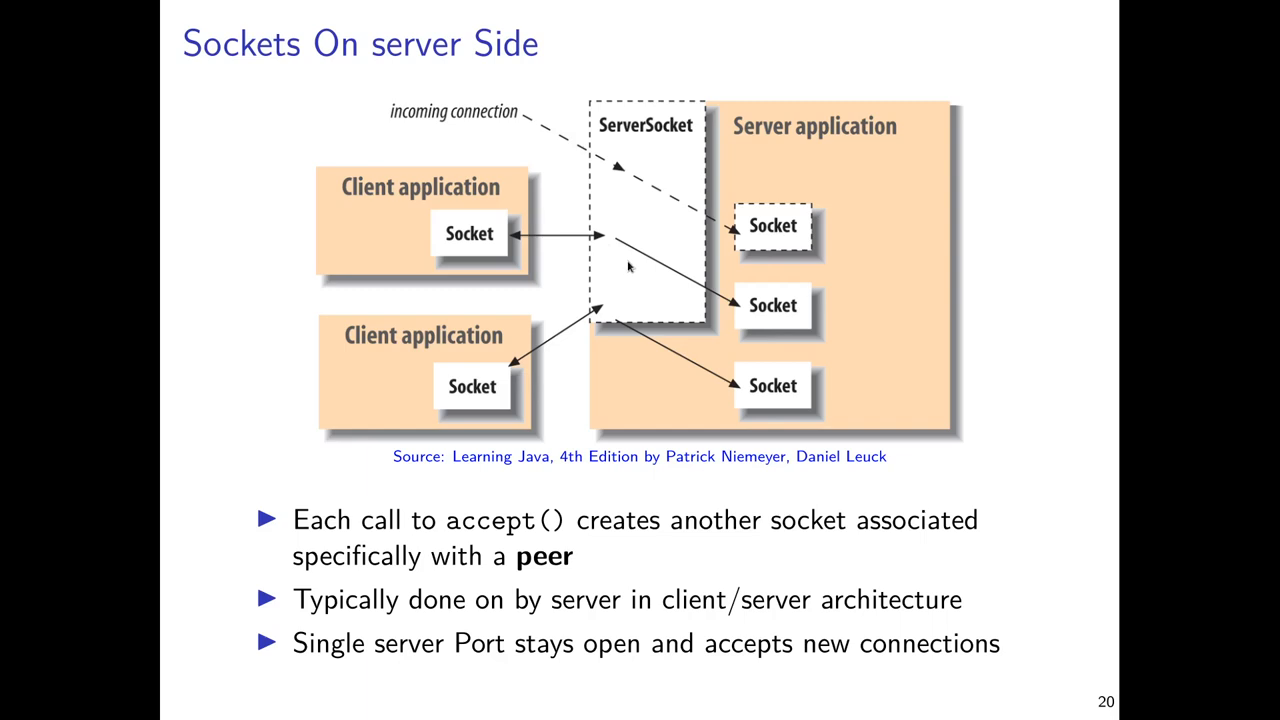
mouse_move(683, 216)
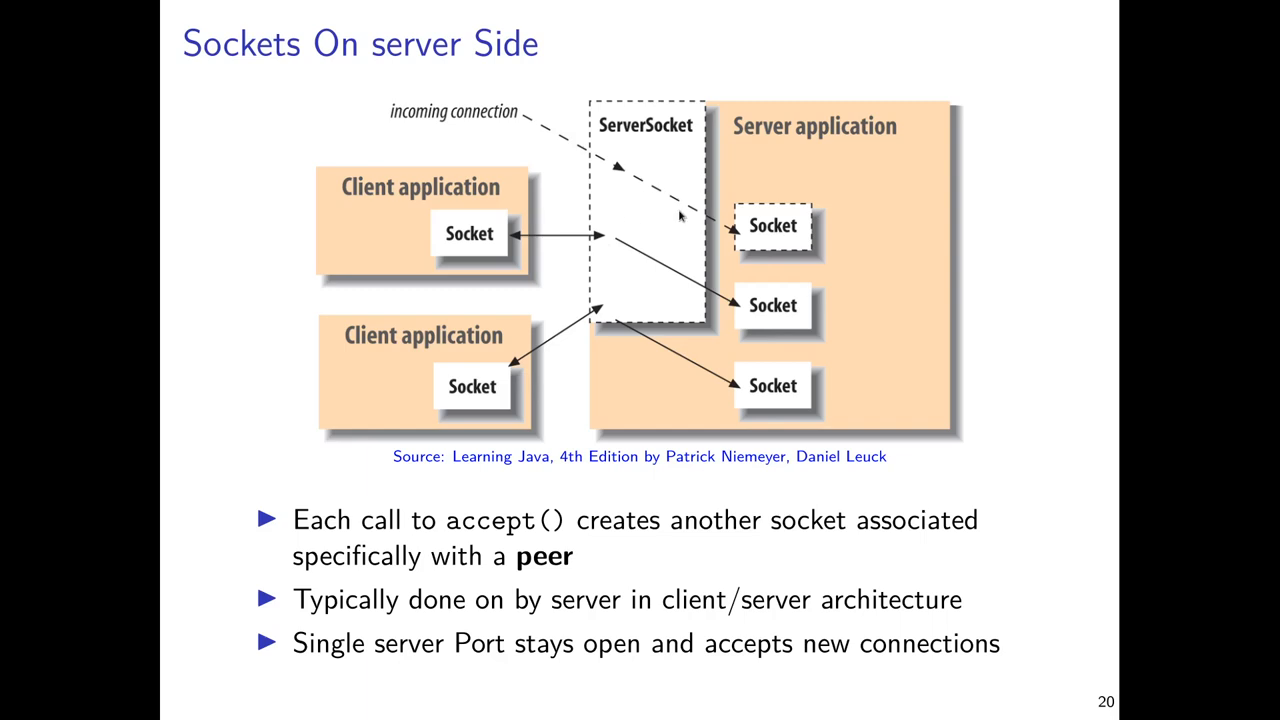
mouse_move(670, 207)
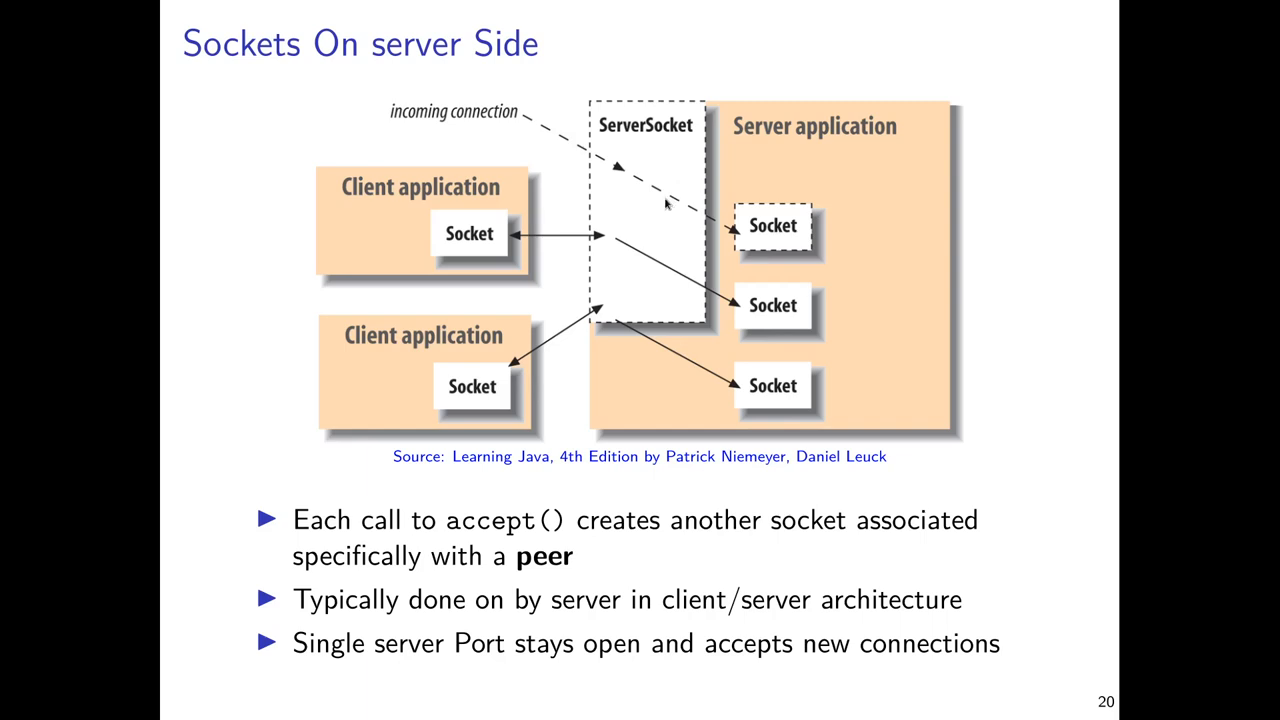
mouse_move(590, 230)
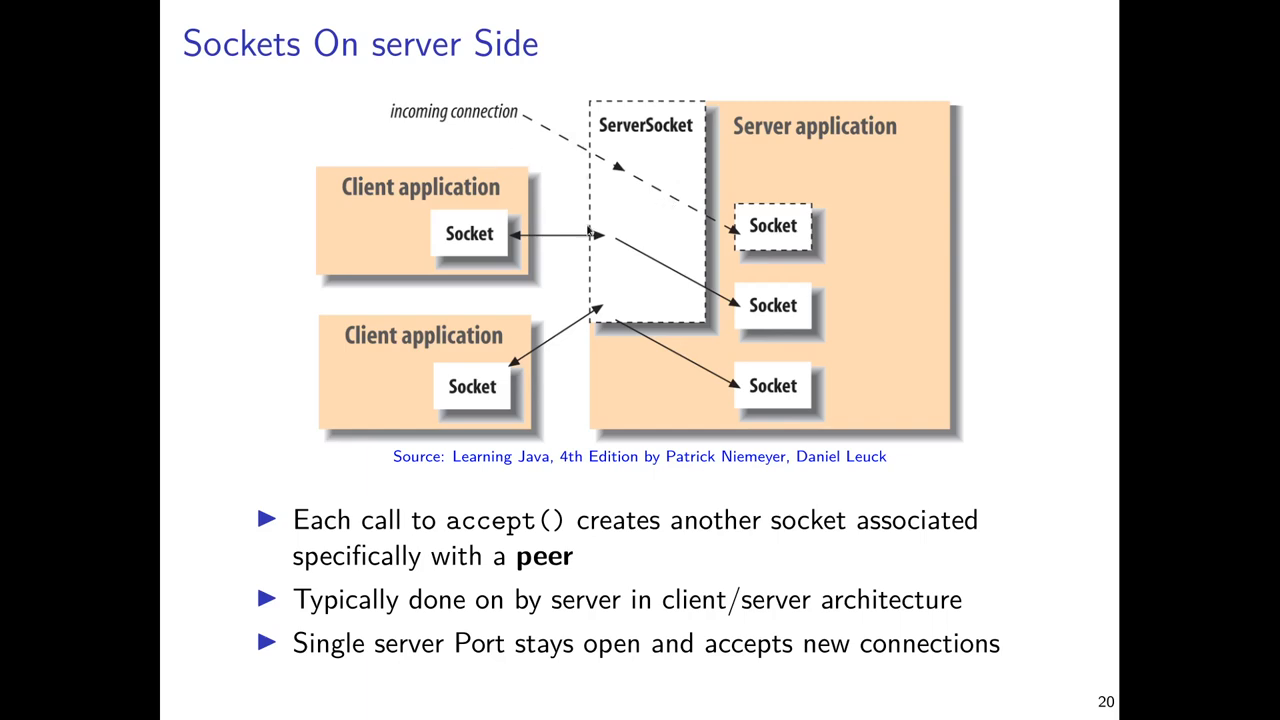
mouse_move(810, 323)
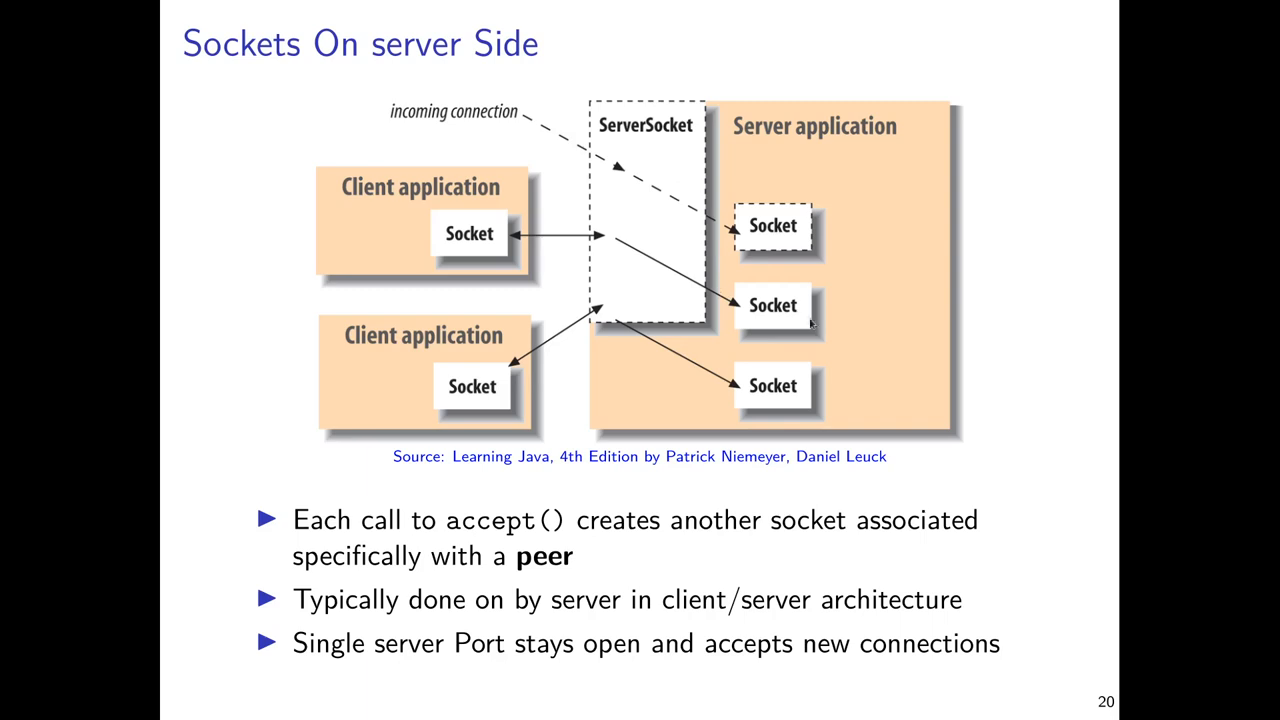
mouse_move(753, 323)
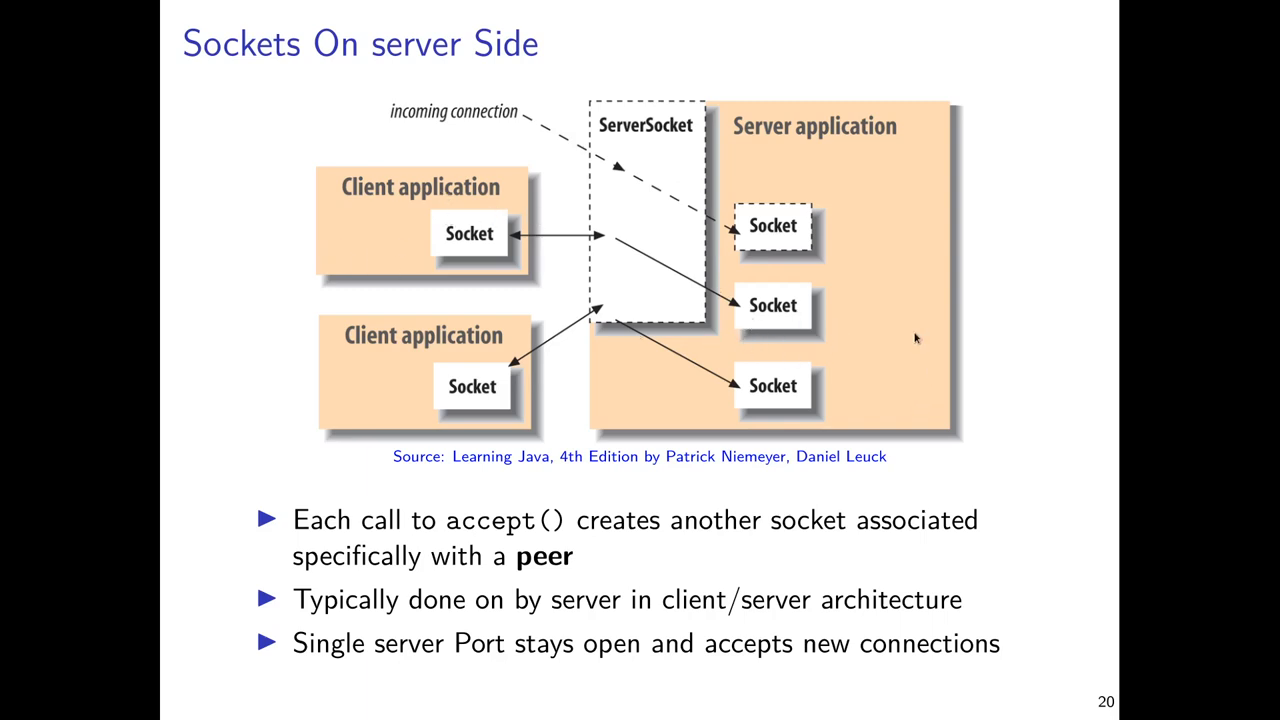
mouse_move(905, 337)
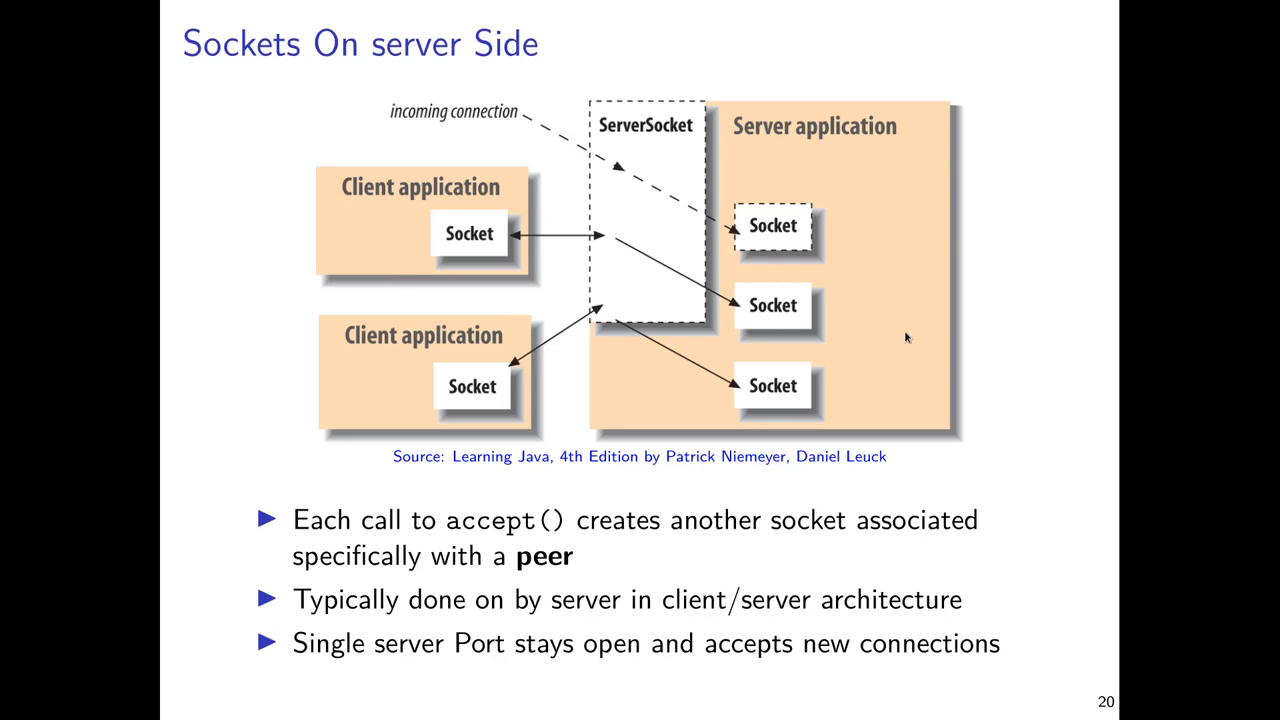
mouse_move(872, 198)
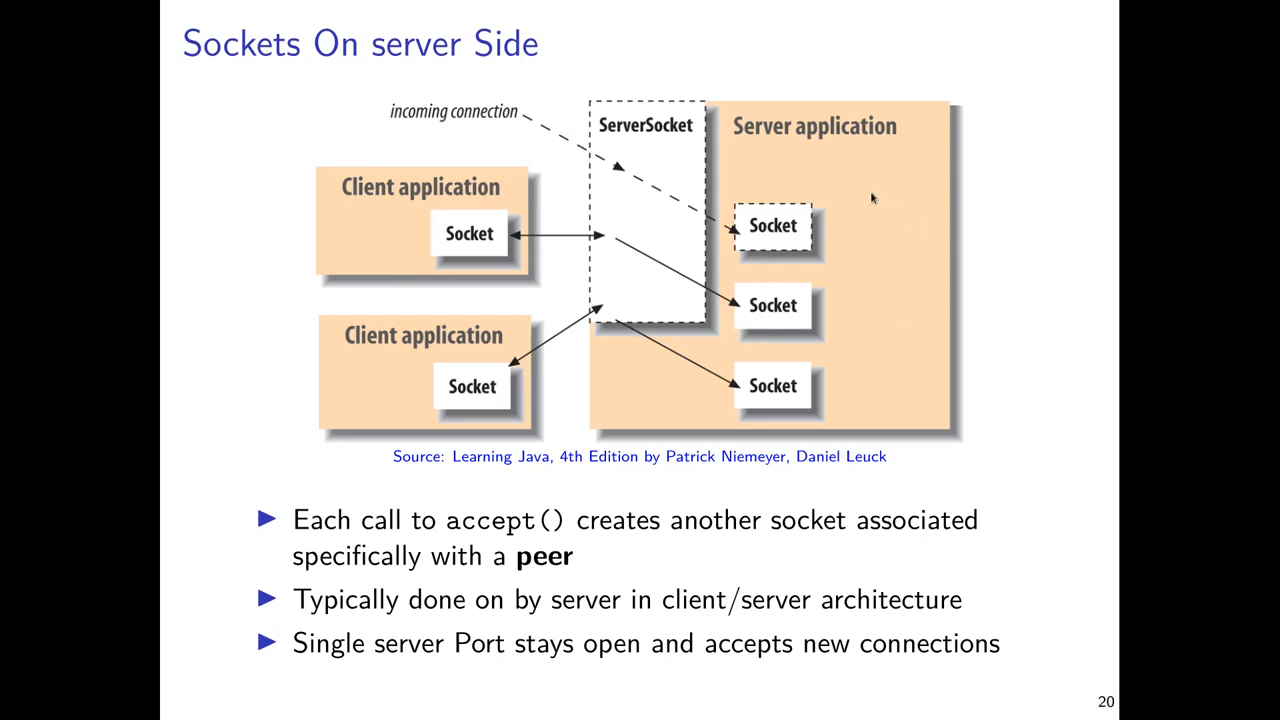
mouse_move(748, 318)
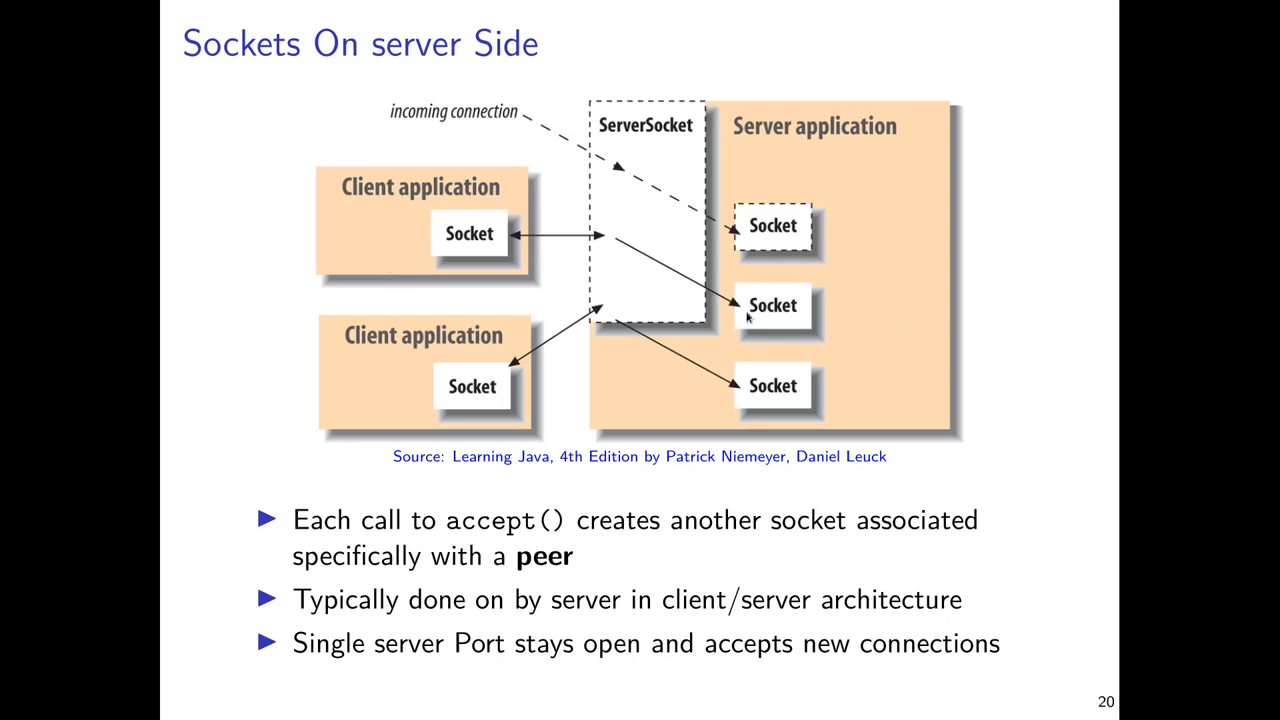
mouse_move(758, 322)
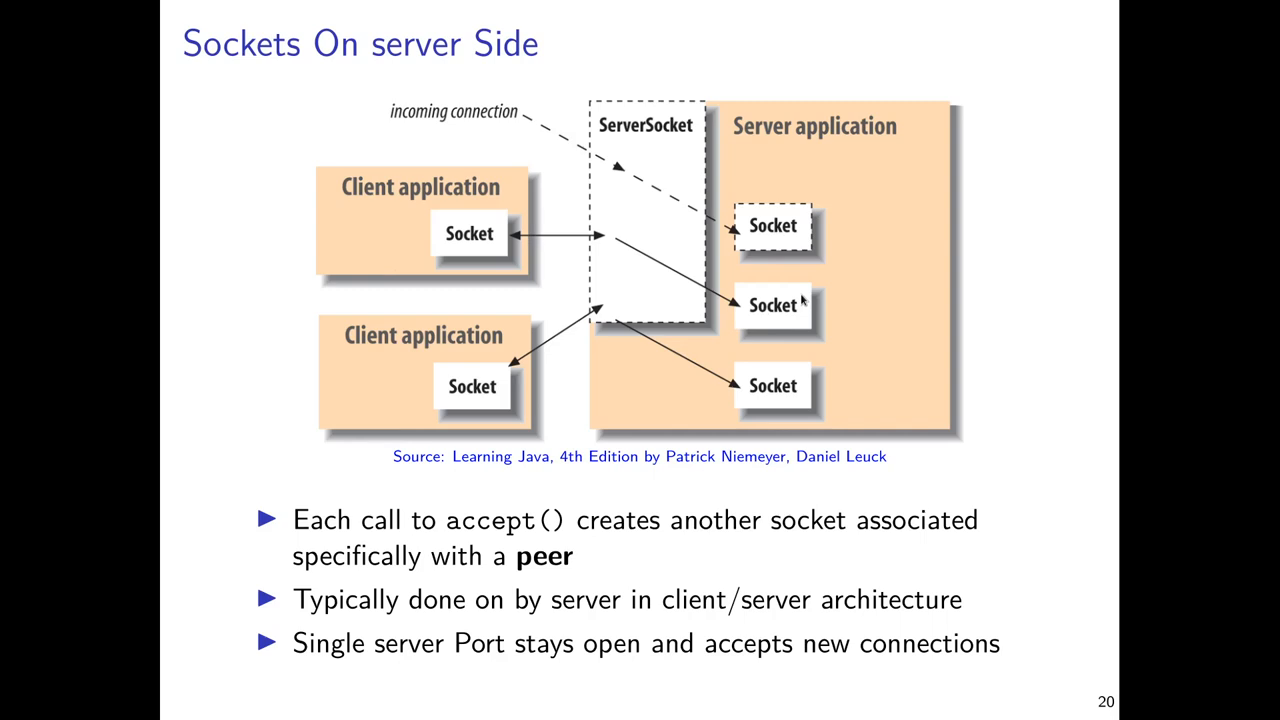
mouse_move(800, 303)
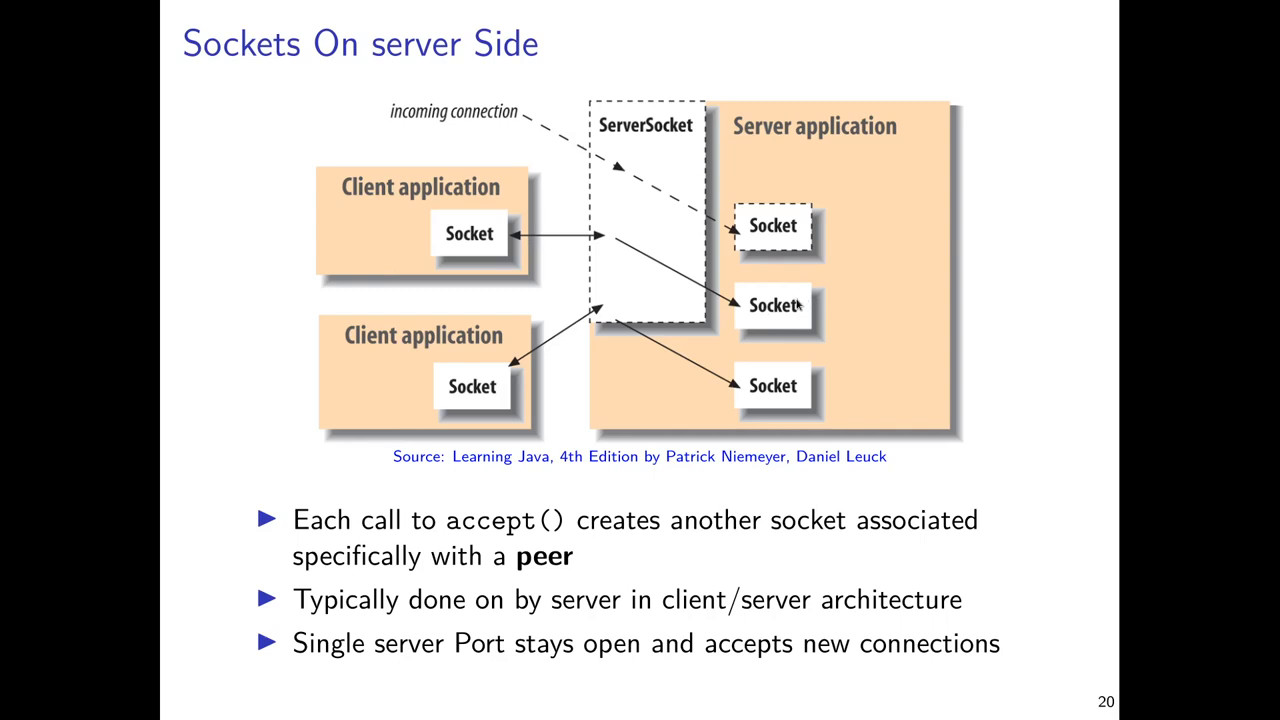
mouse_move(828, 476)
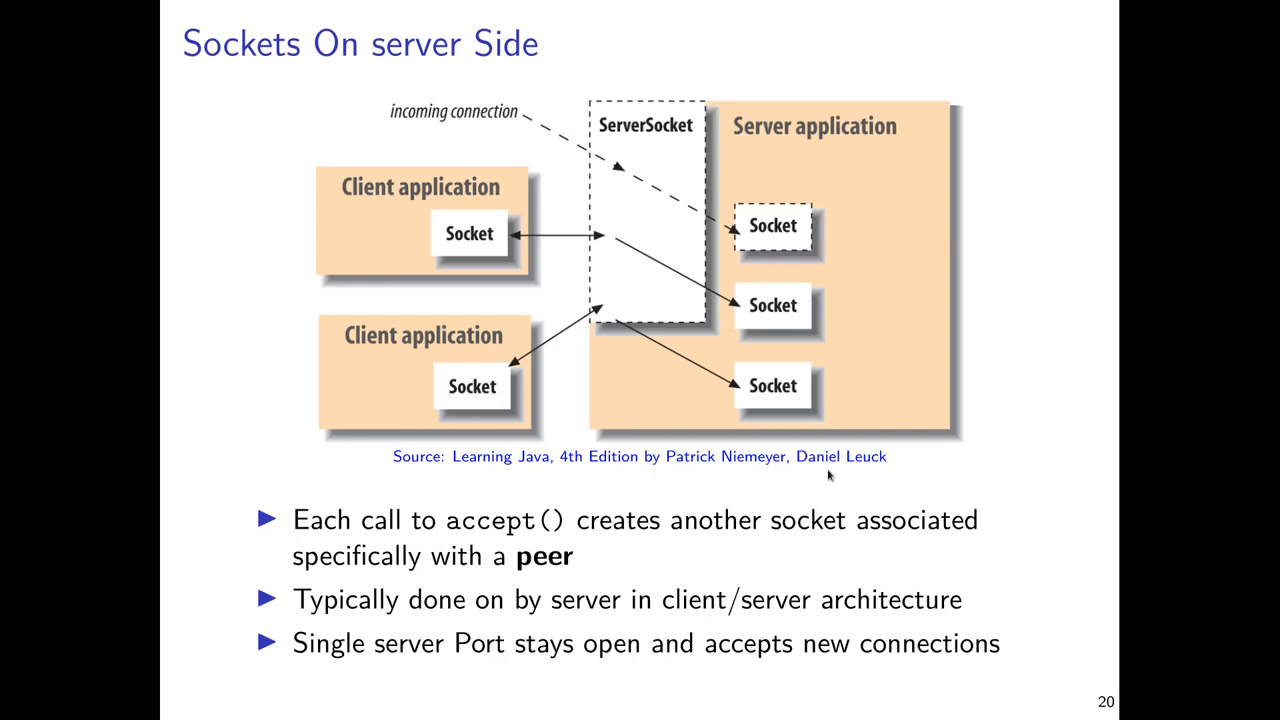
mouse_move(790, 418)
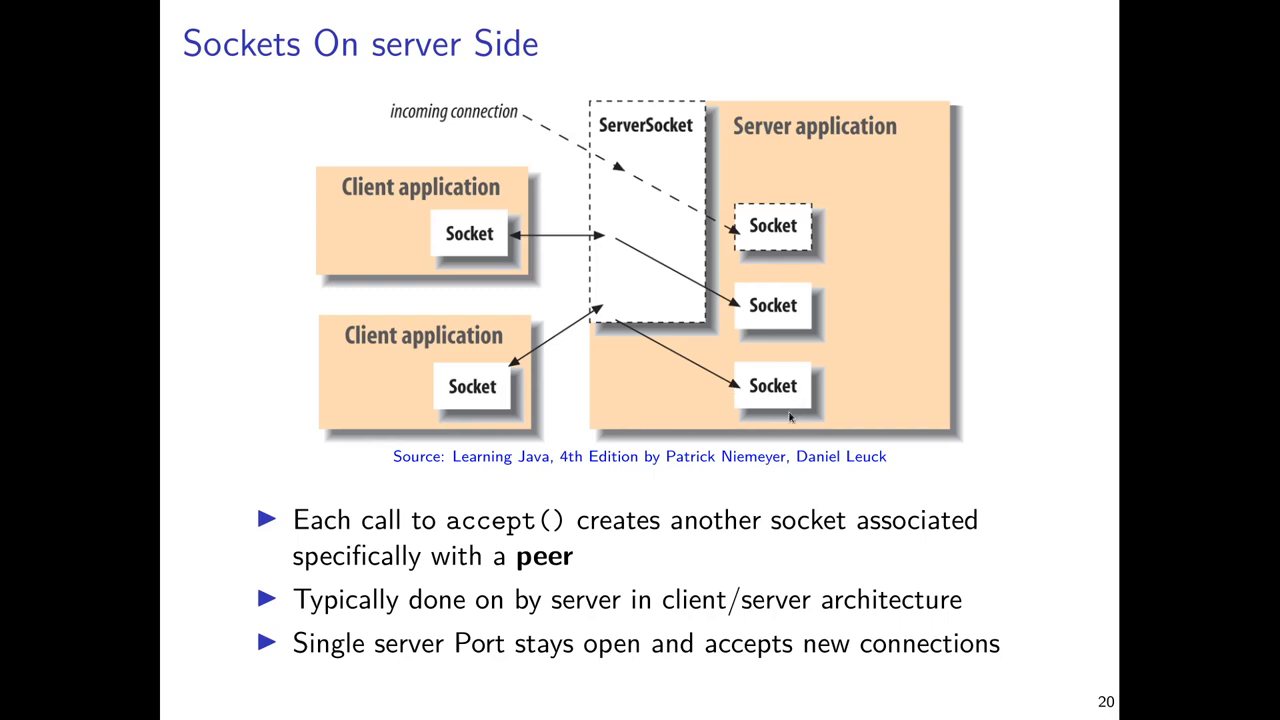
mouse_move(658, 214)
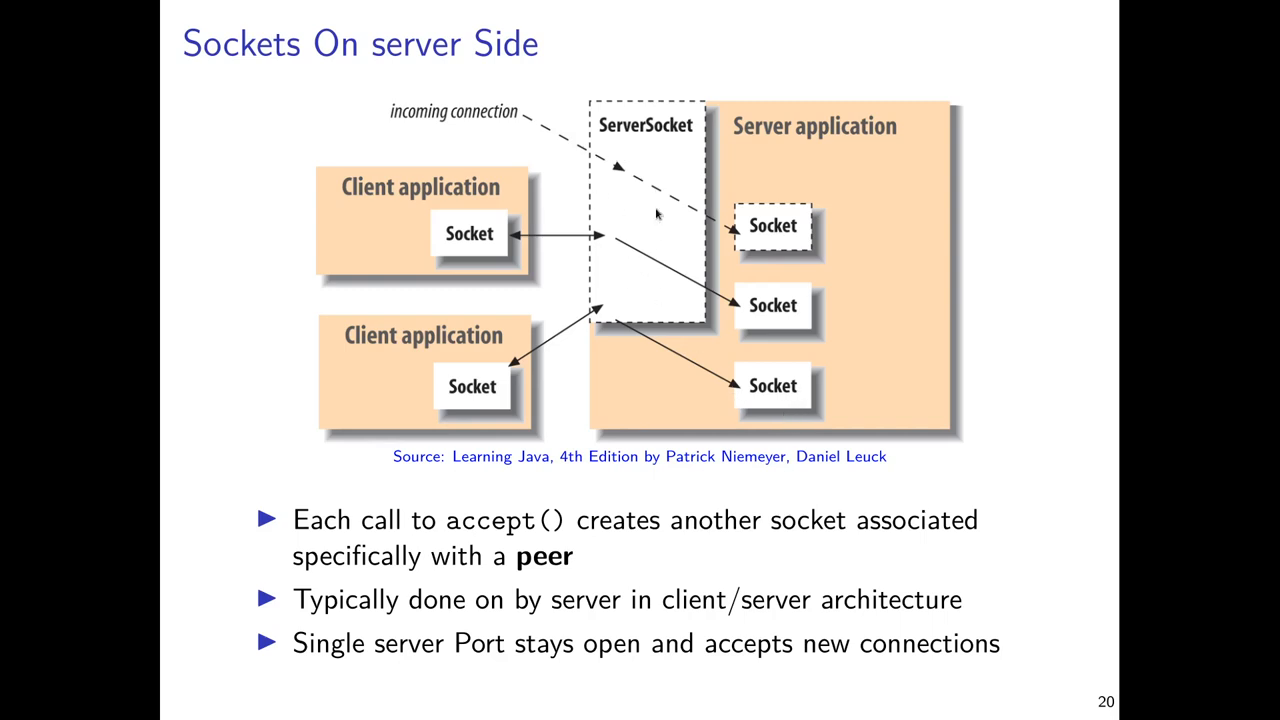
mouse_move(430, 237)
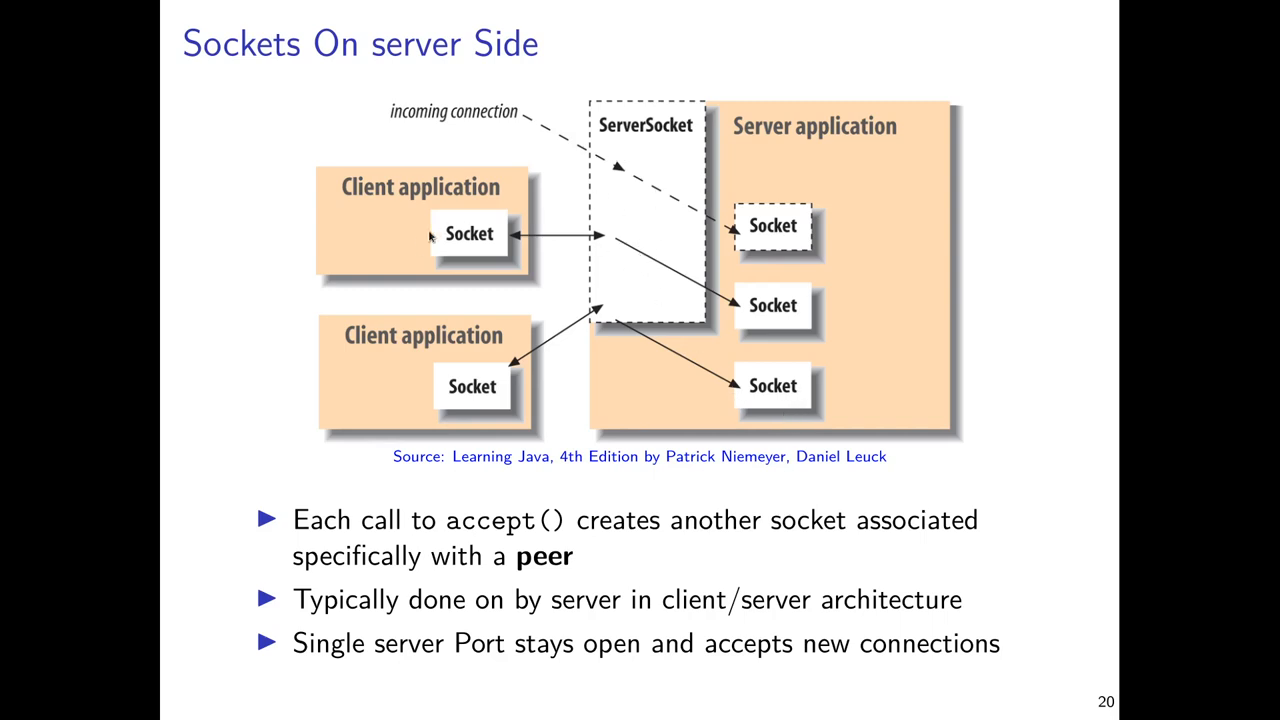
mouse_move(618, 250)
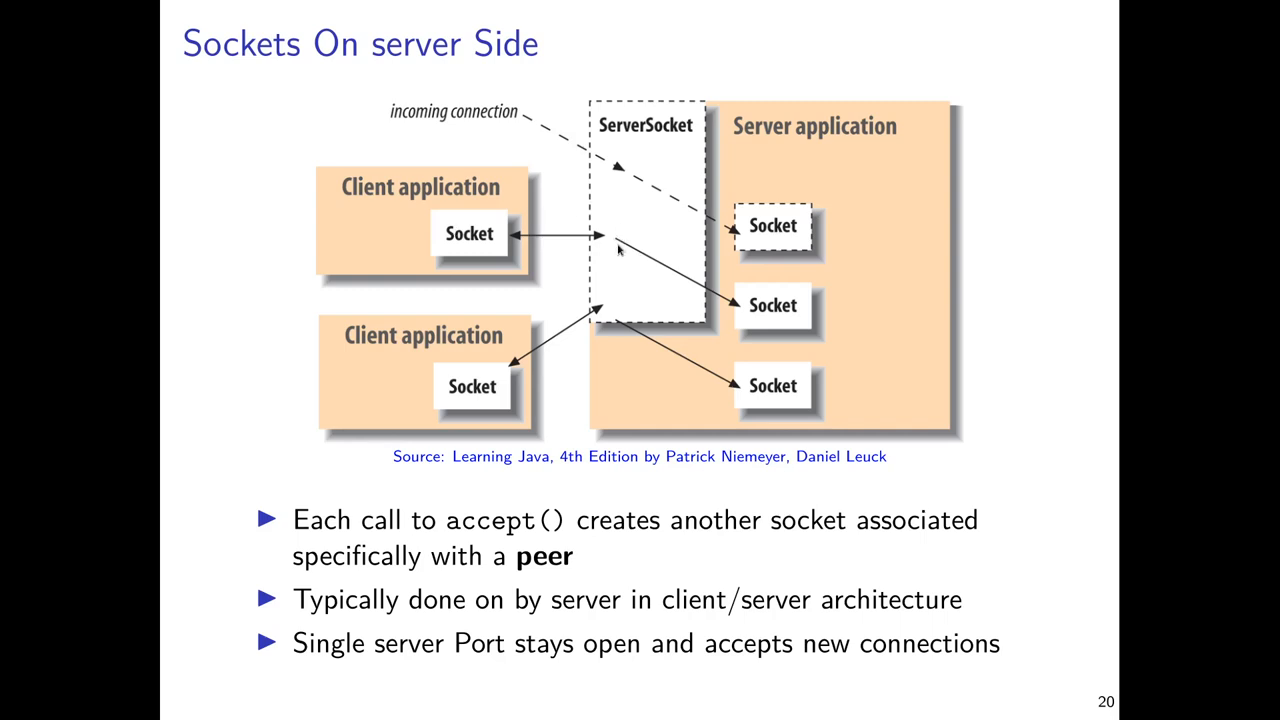
mouse_move(620, 237)
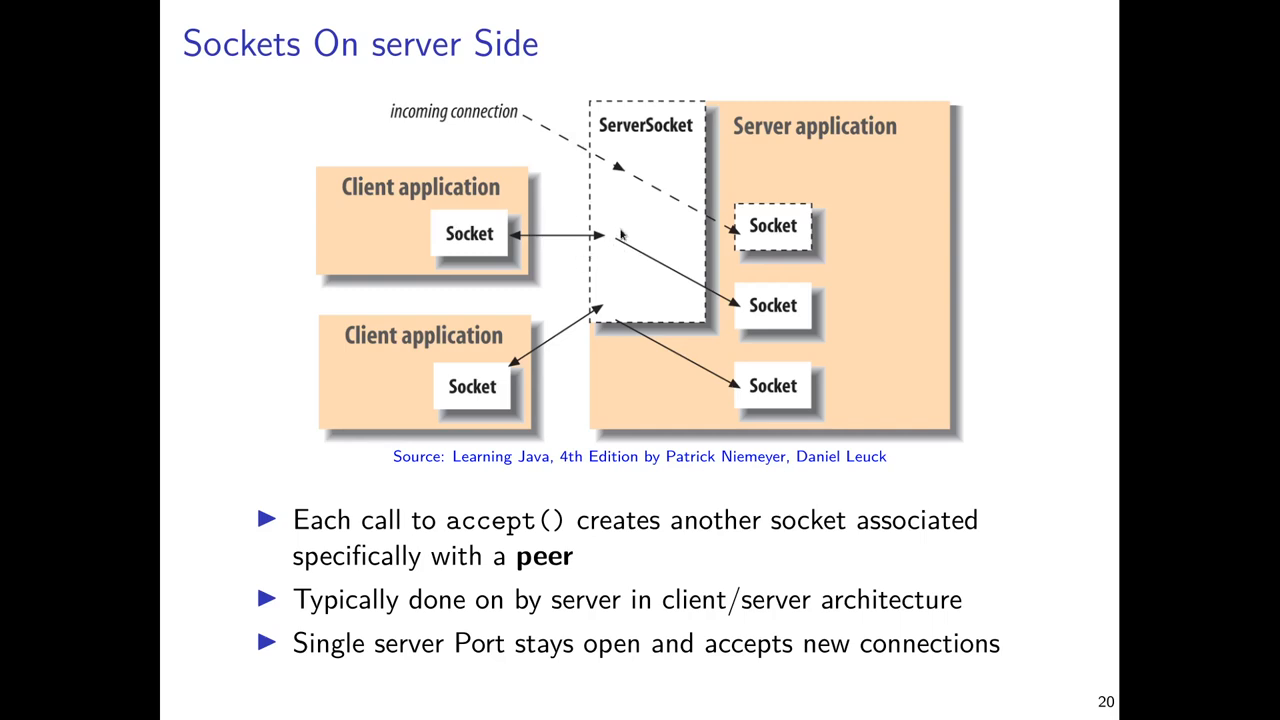
mouse_move(623, 233)
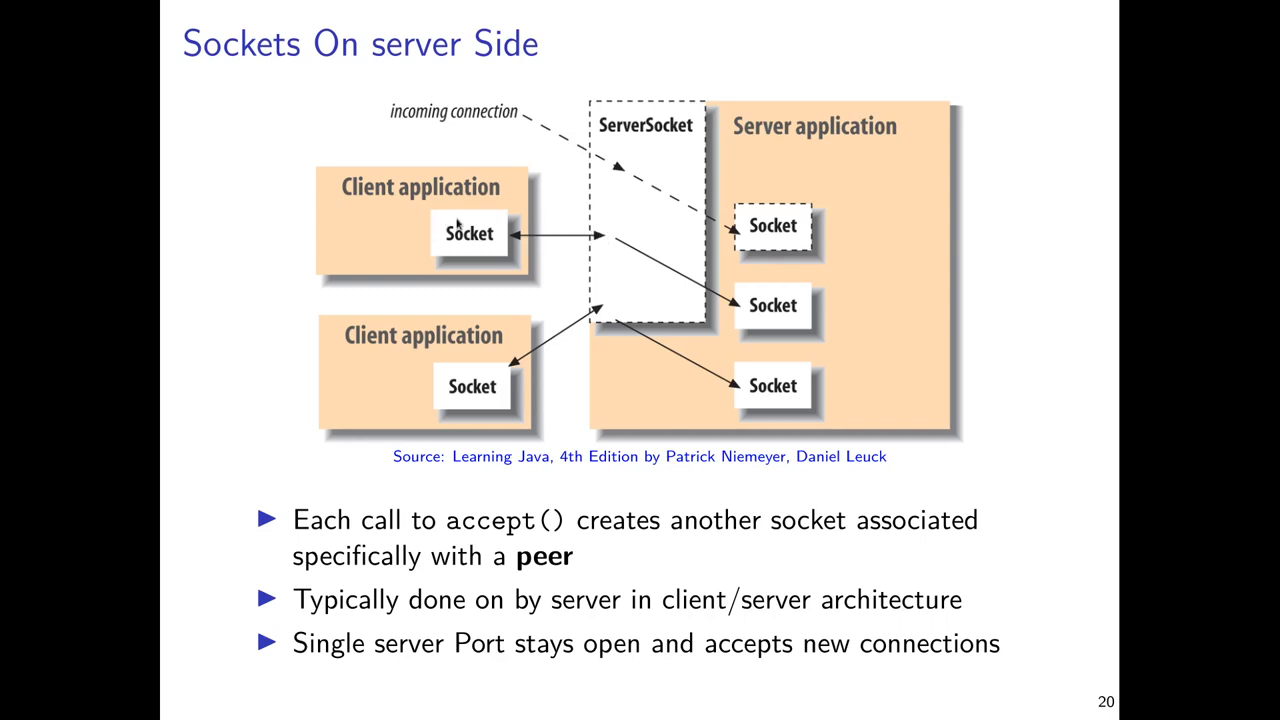
mouse_move(765, 317)
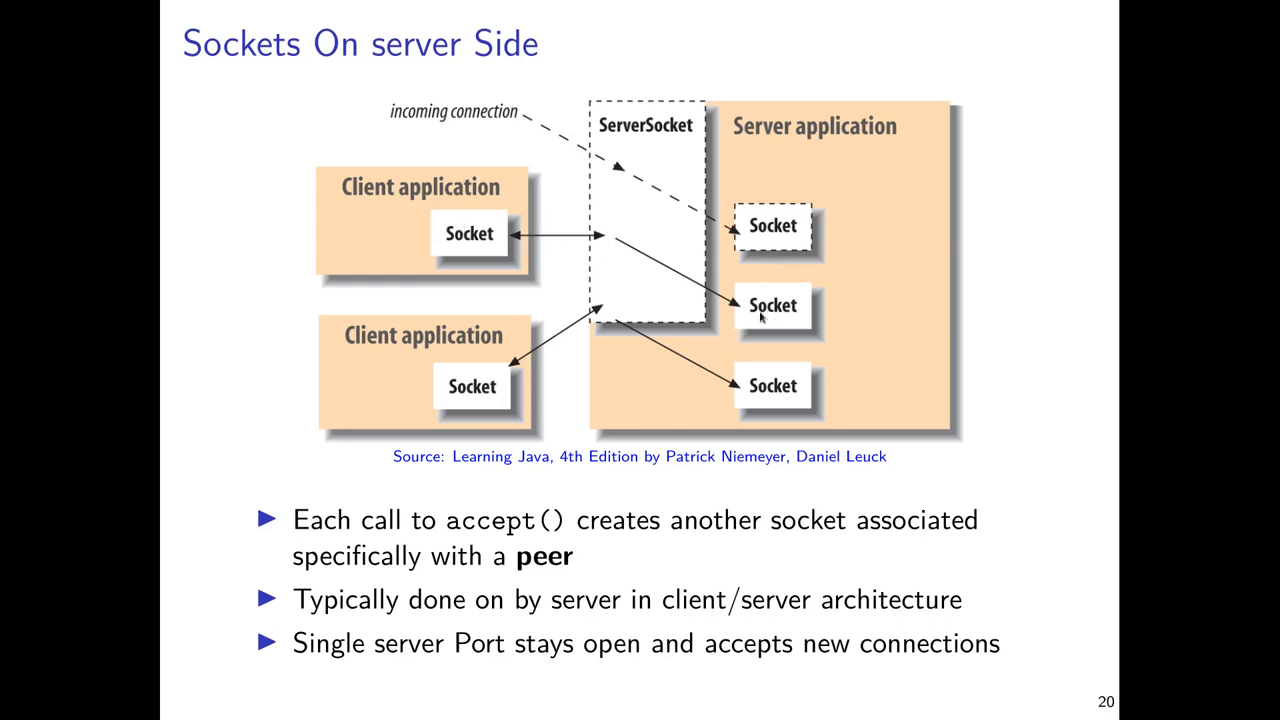
mouse_move(770, 322)
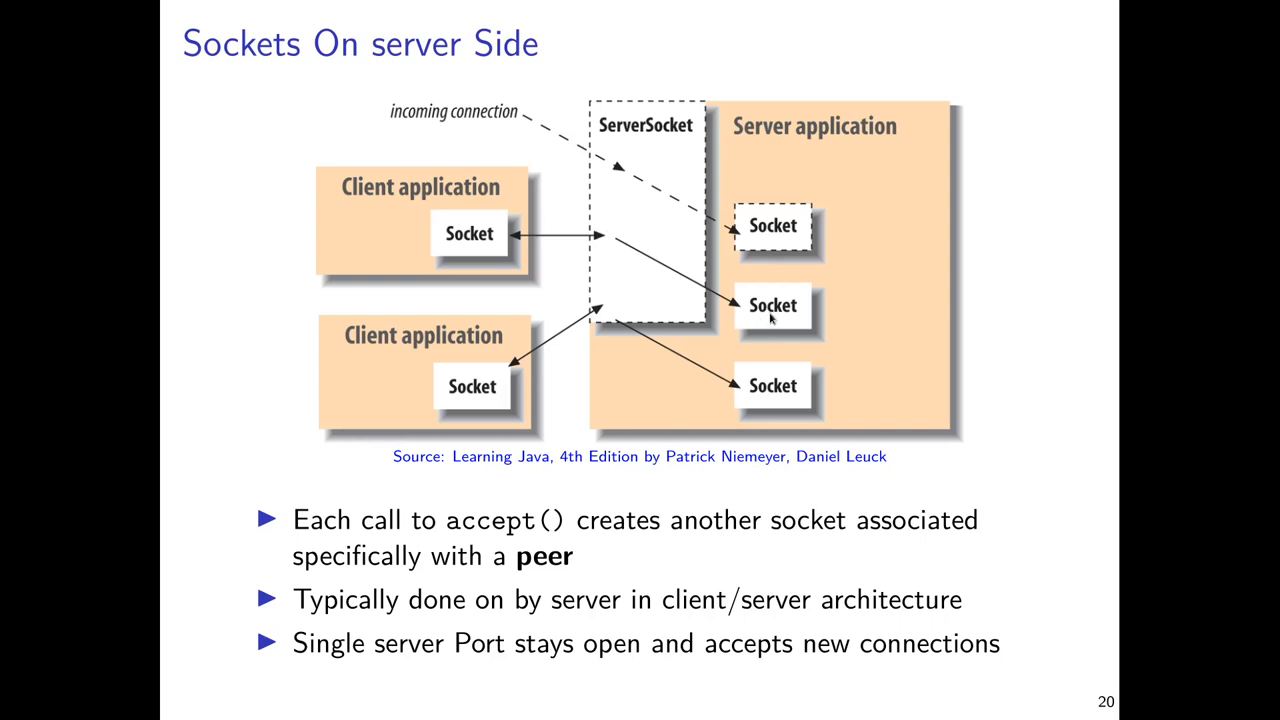
mouse_move(527, 466)
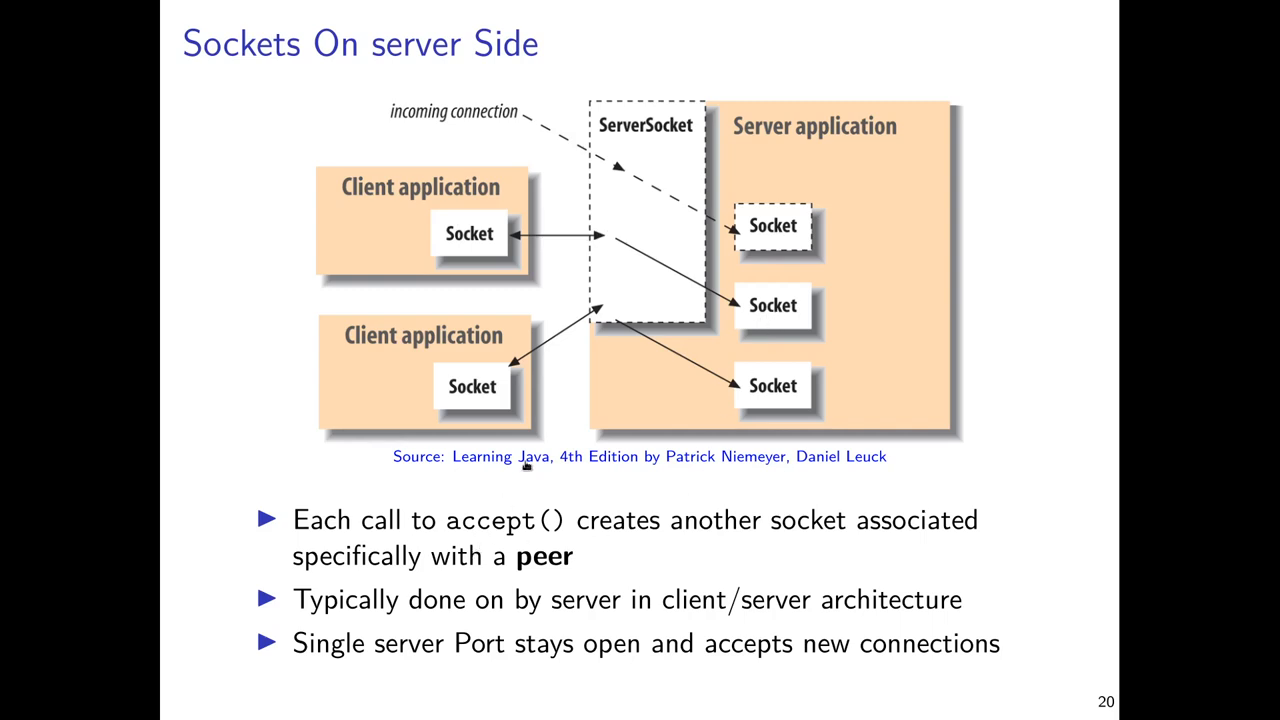
mouse_move(880, 327)
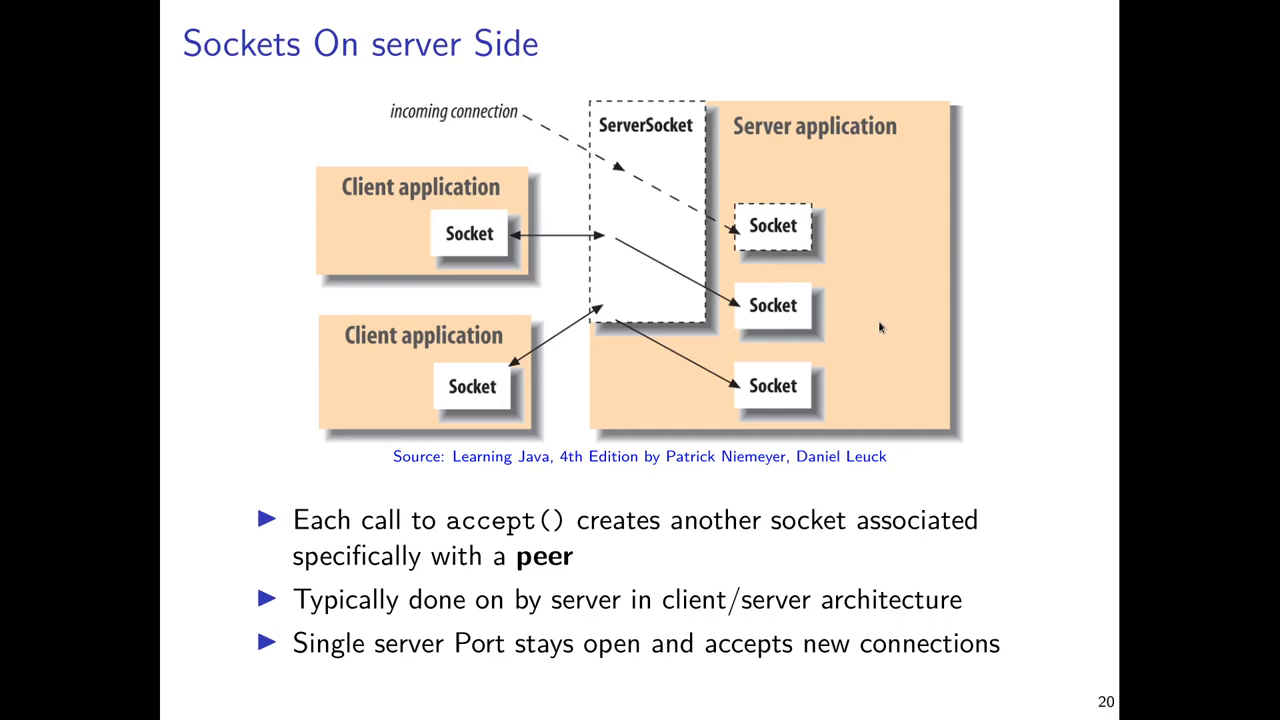
key(right)
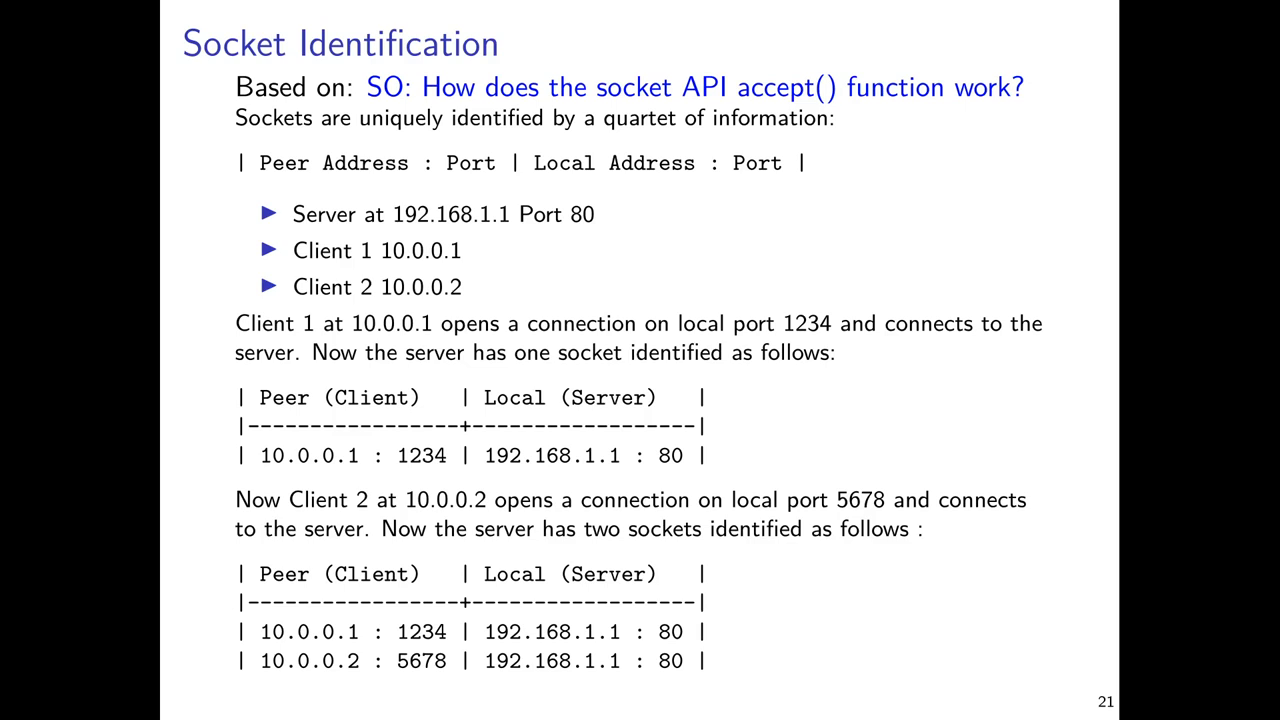
mouse_move(878, 327)
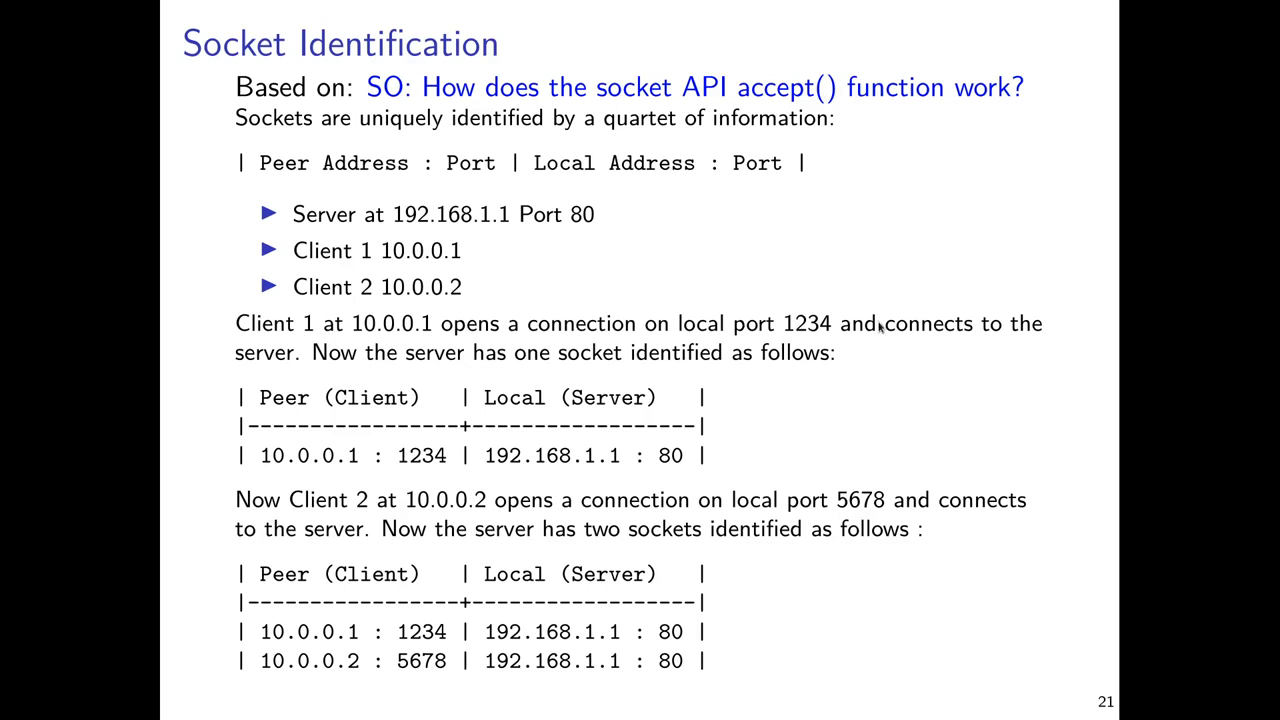
mouse_move(935, 308)
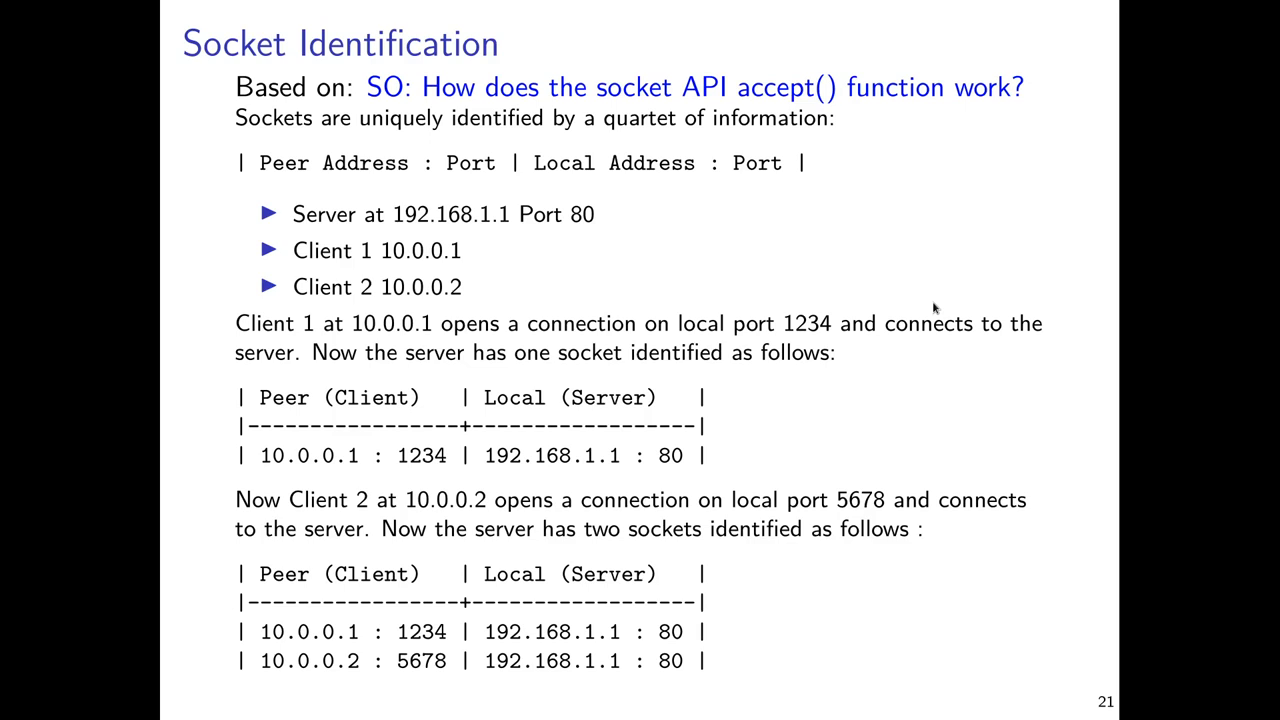
mouse_move(946, 342)
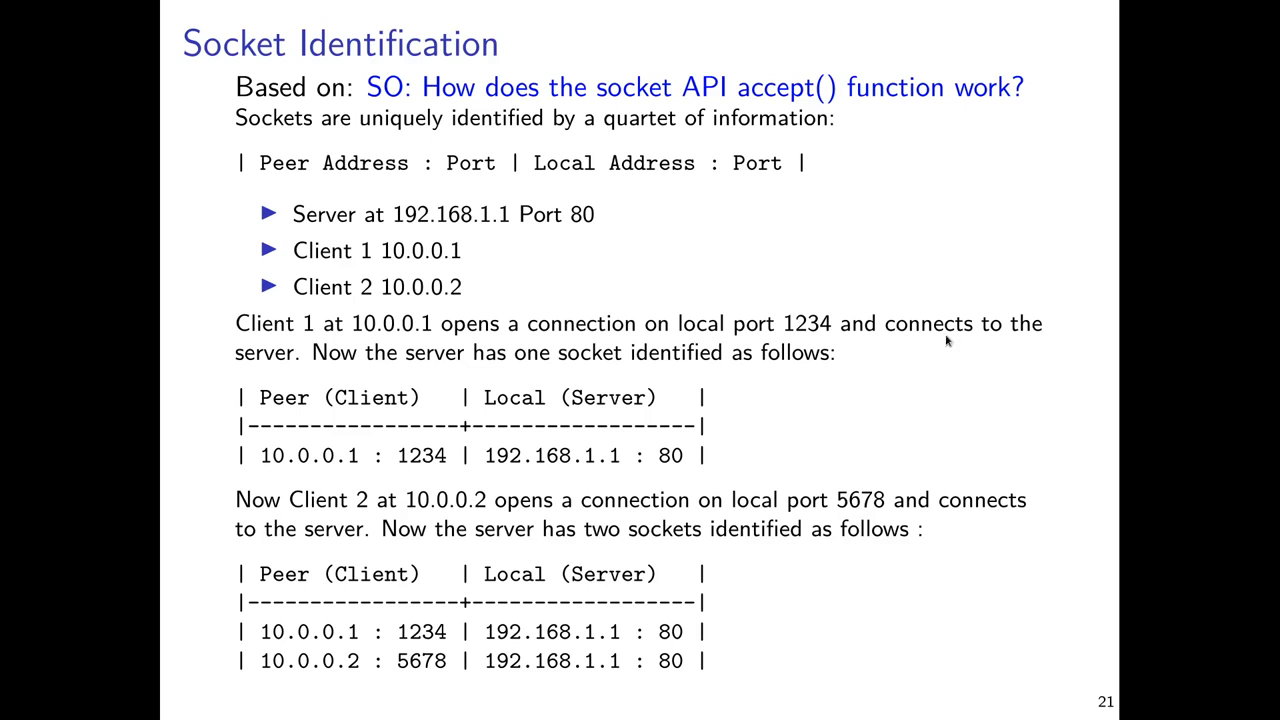
mouse_move(882, 438)
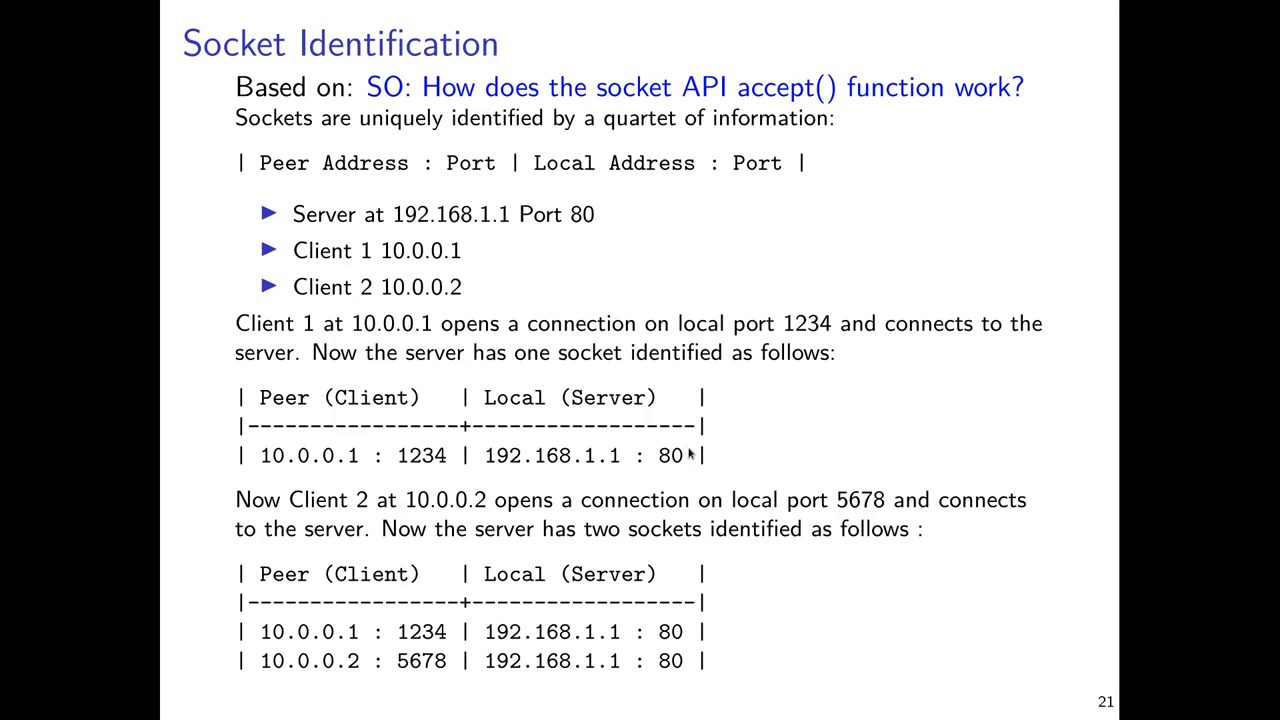
mouse_move(401, 467)
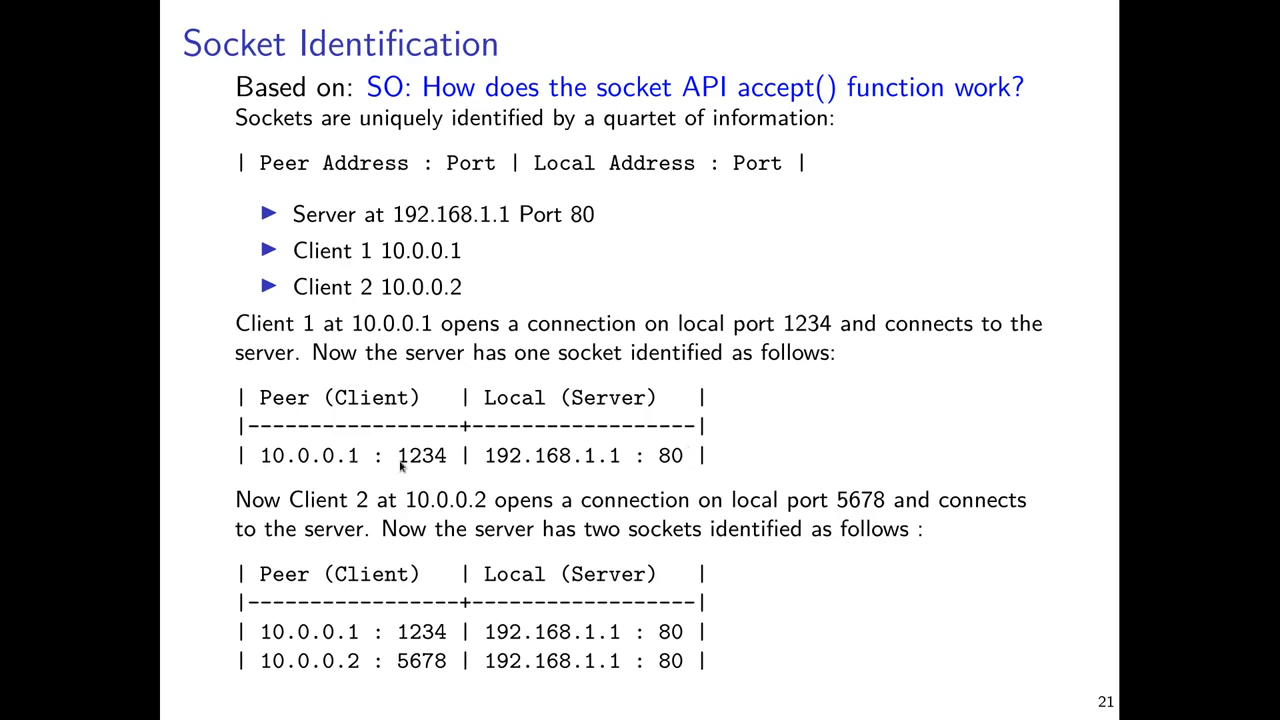
mouse_move(405, 485)
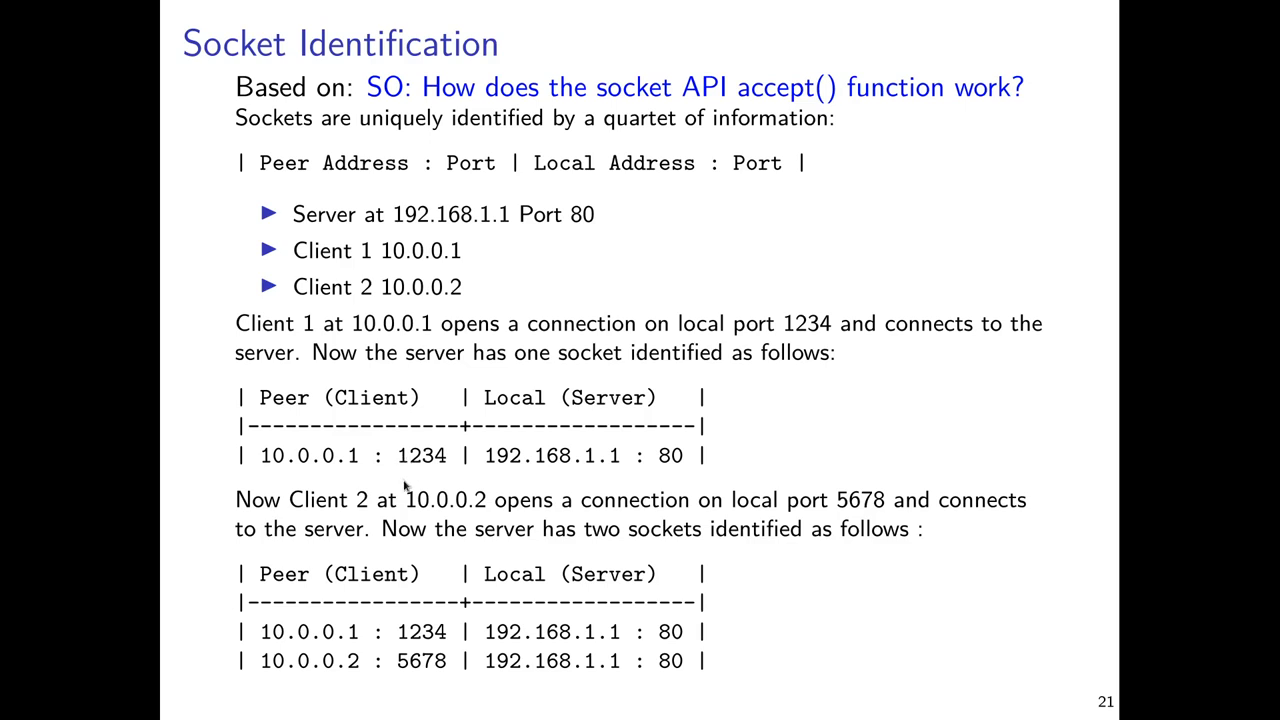
mouse_move(695, 500)
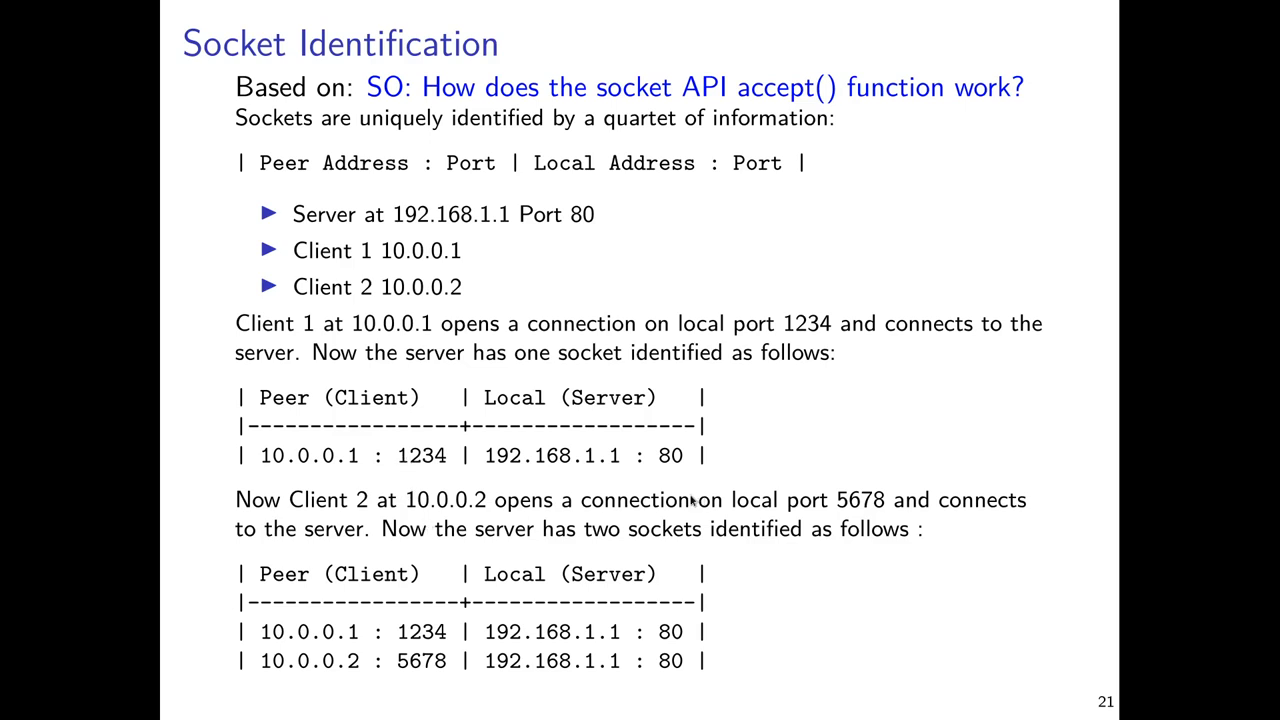
mouse_move(728, 593)
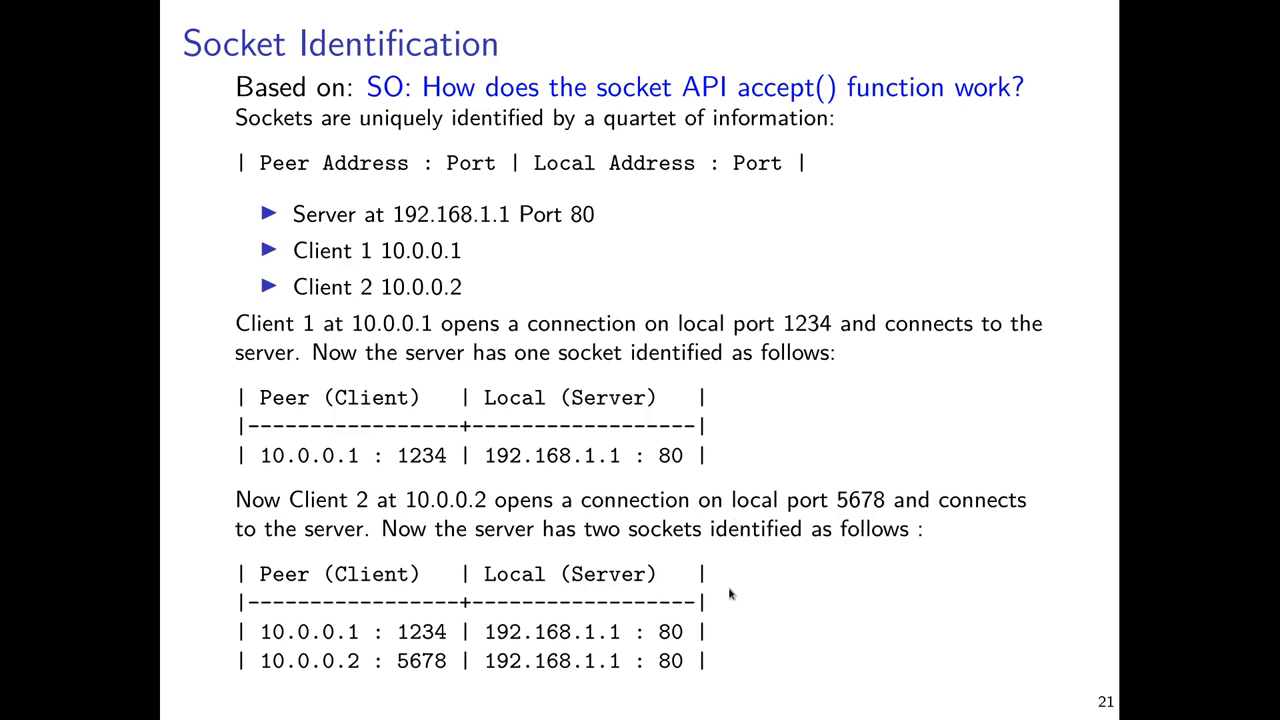
mouse_move(438, 618)
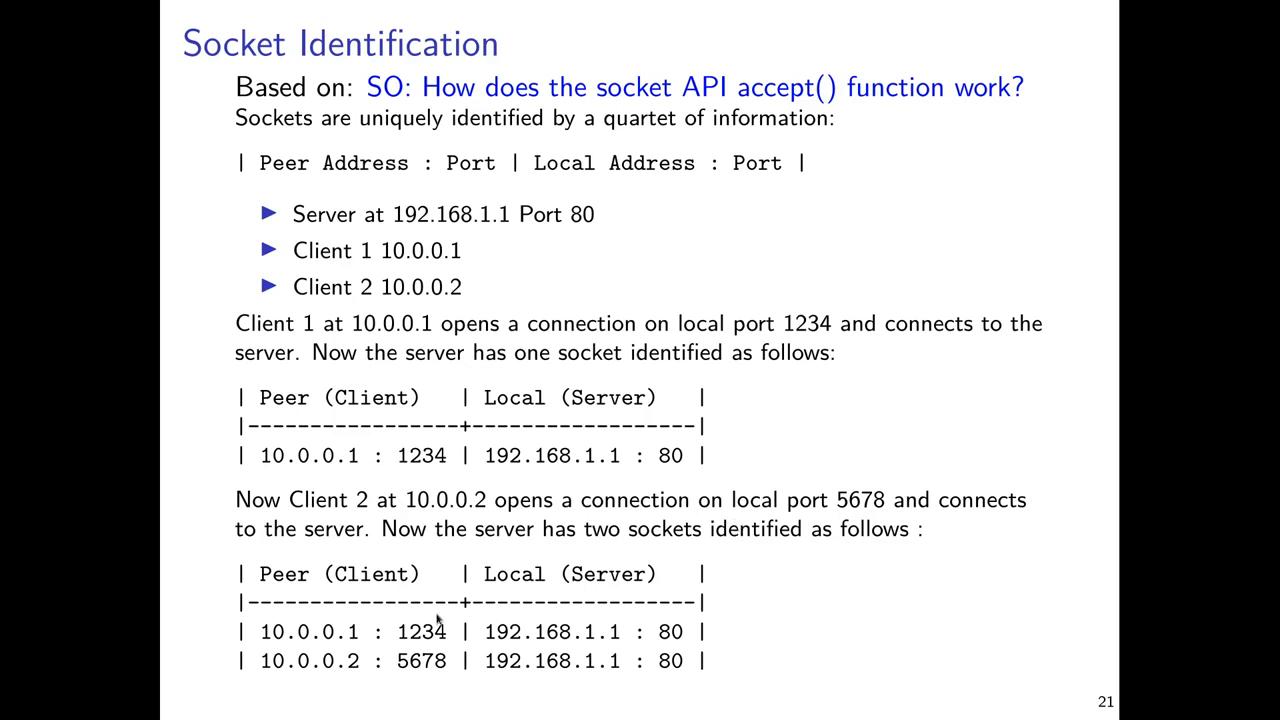
mouse_move(612, 672)
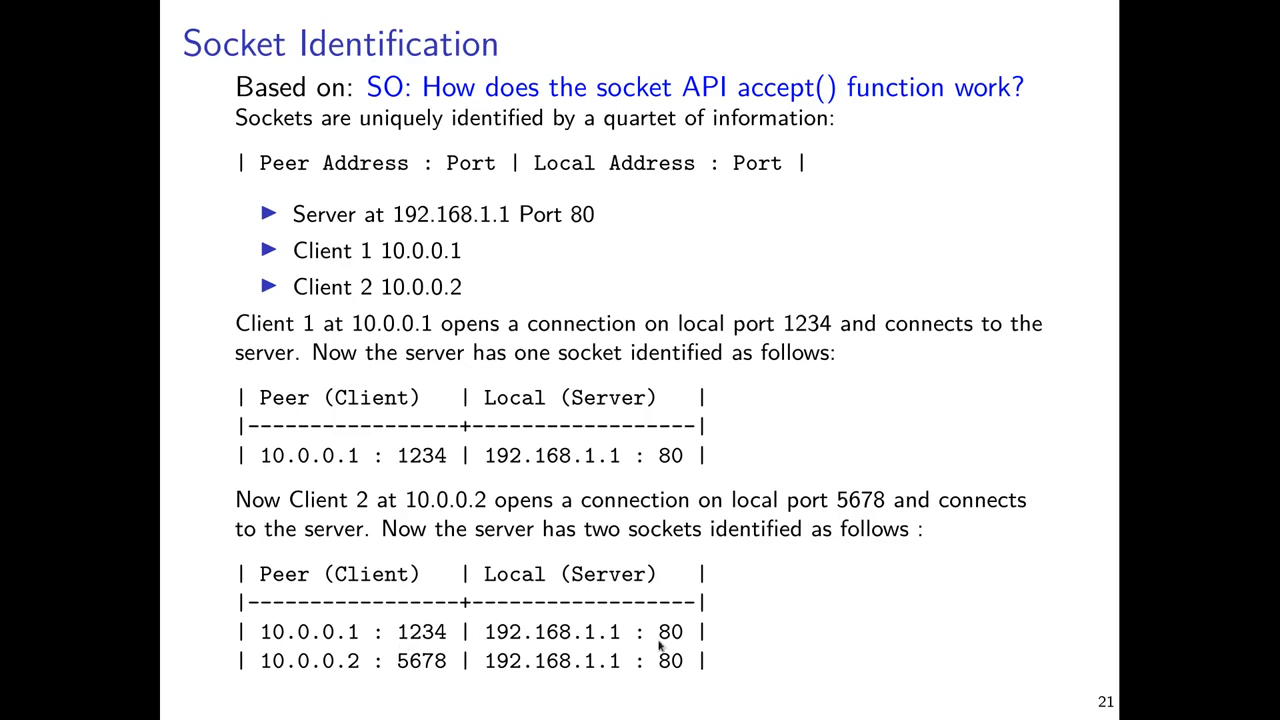
mouse_move(620, 629)
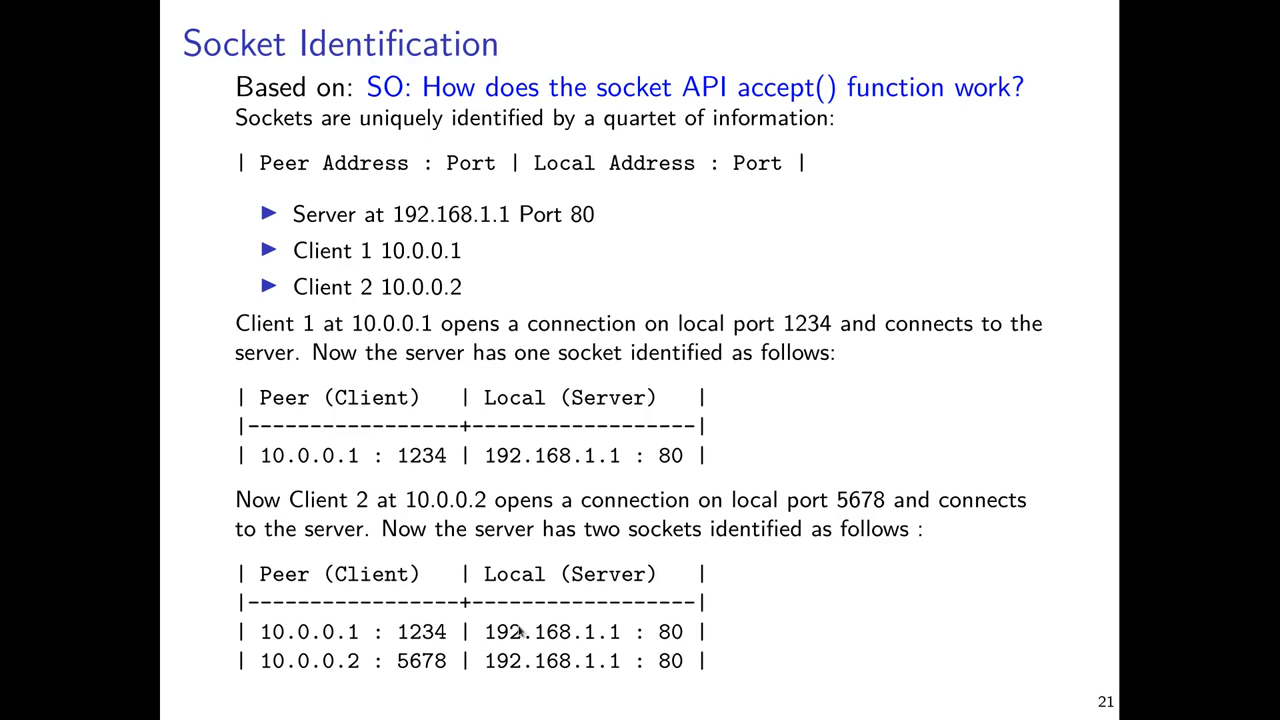
mouse_move(610, 622)
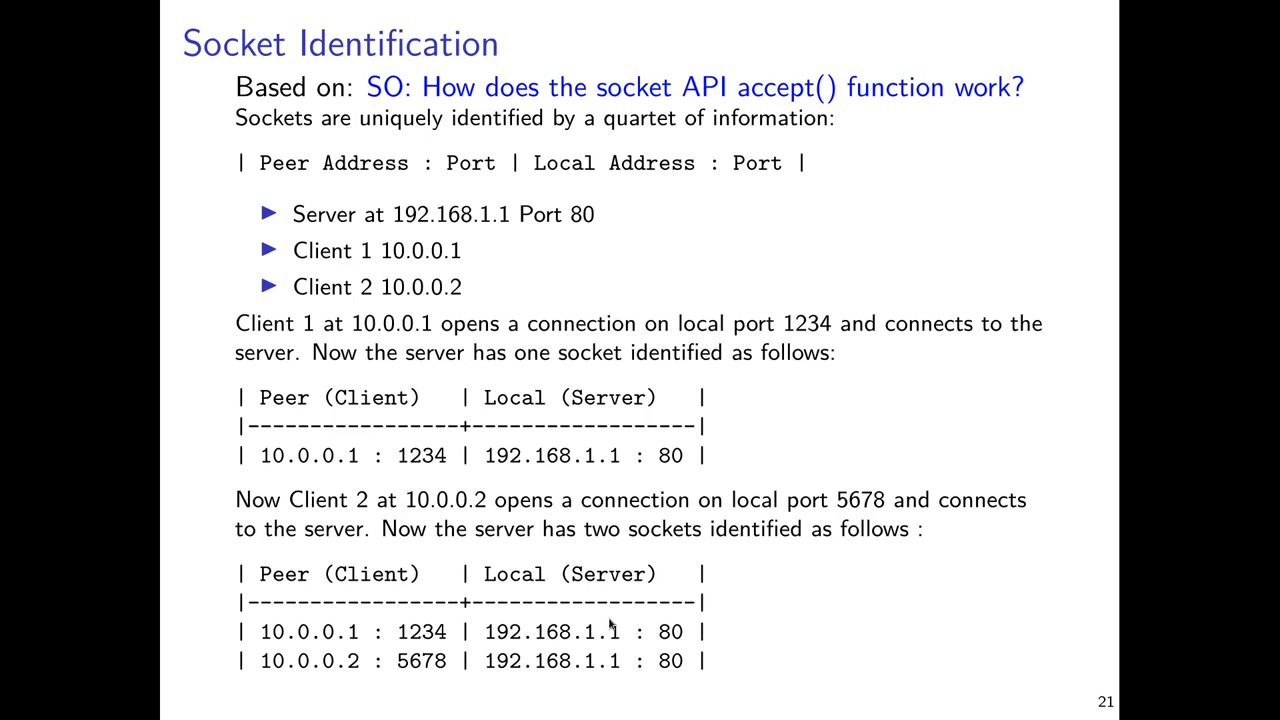
mouse_move(350, 641)
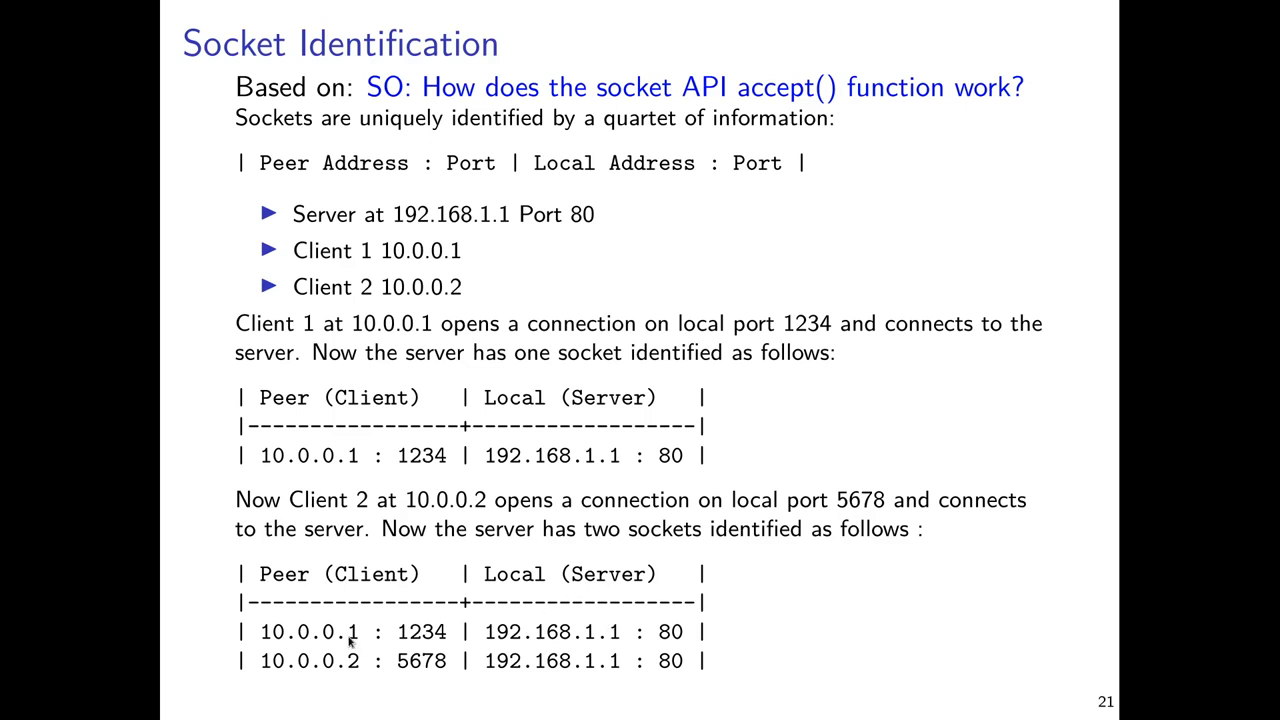
mouse_move(345, 640)
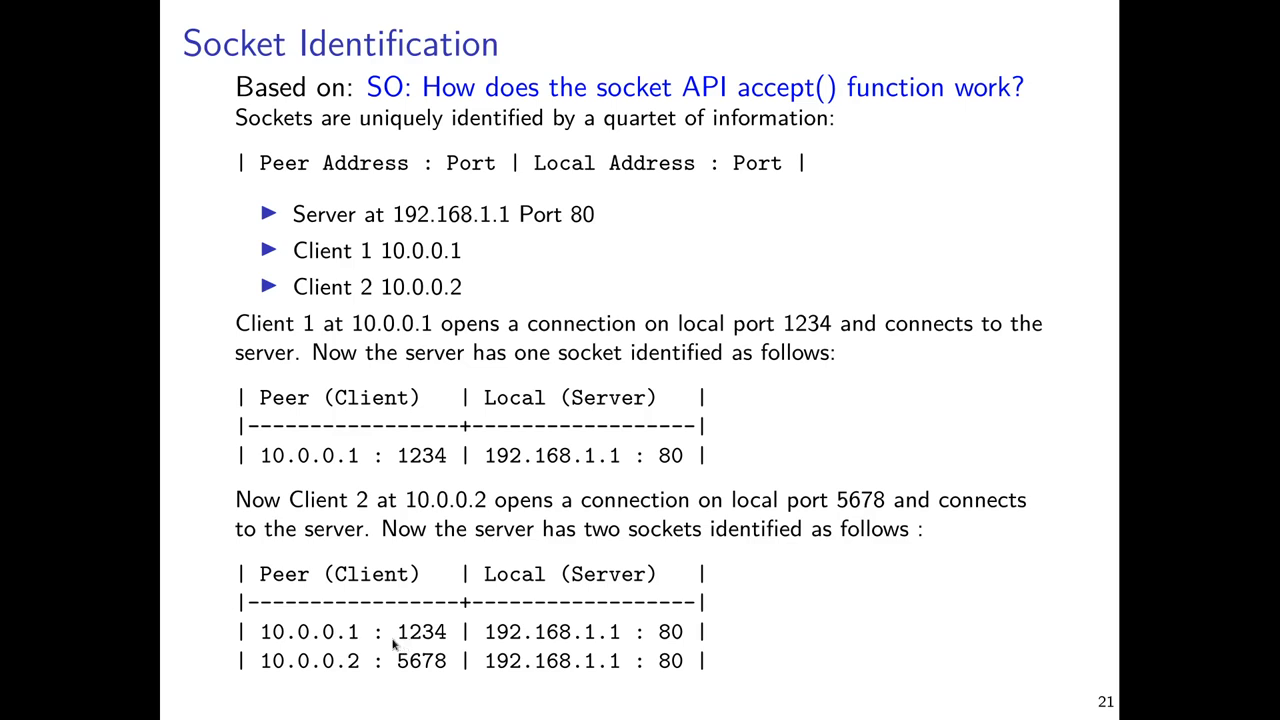
mouse_move(413, 621)
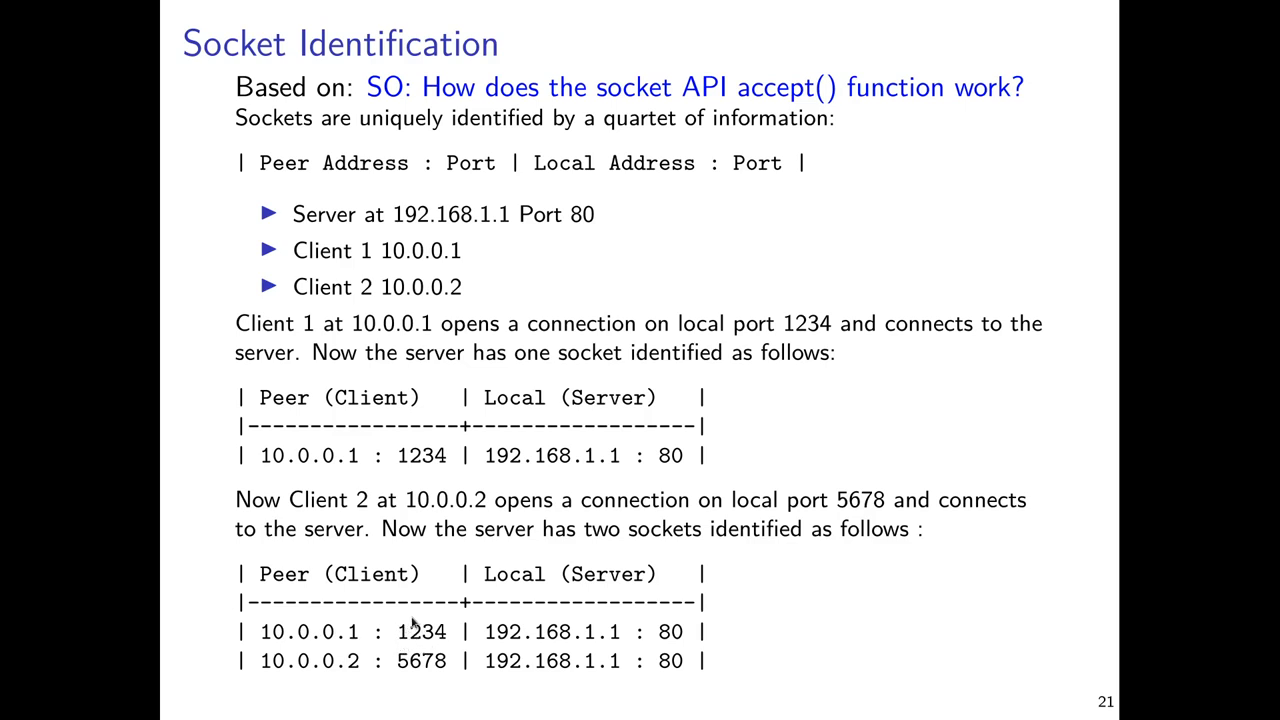
mouse_move(538, 631)
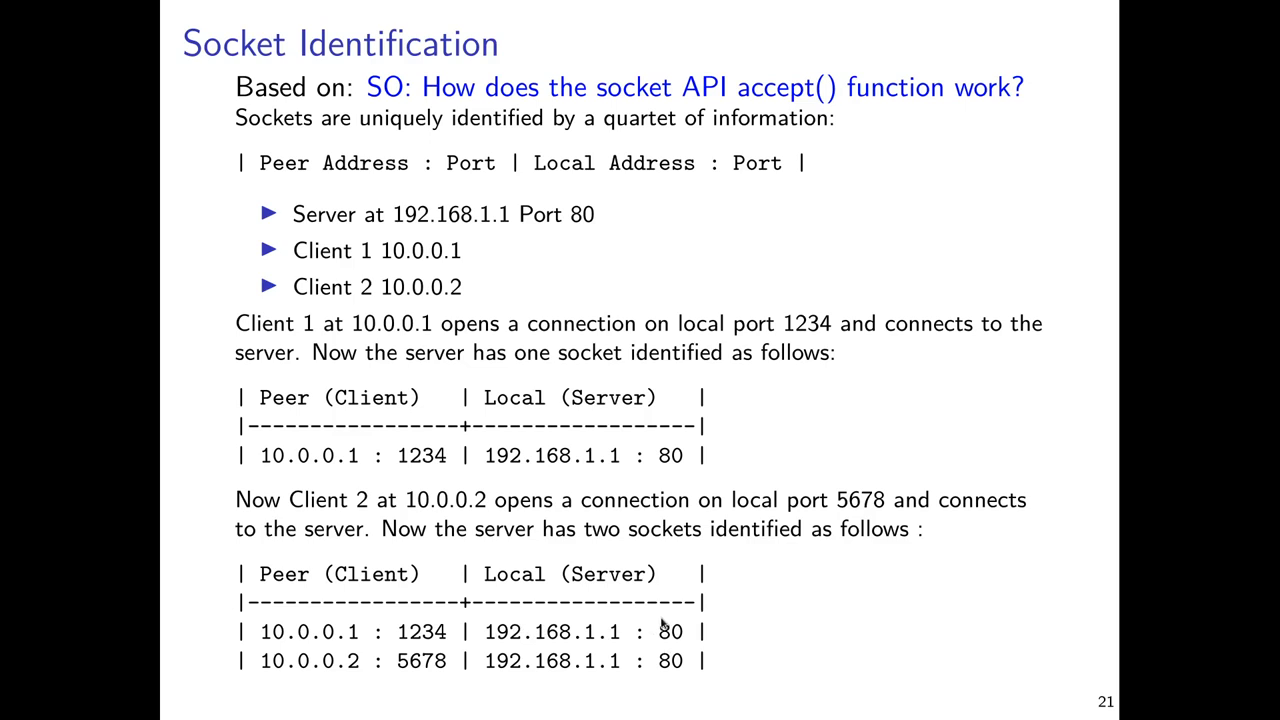
mouse_move(670, 652)
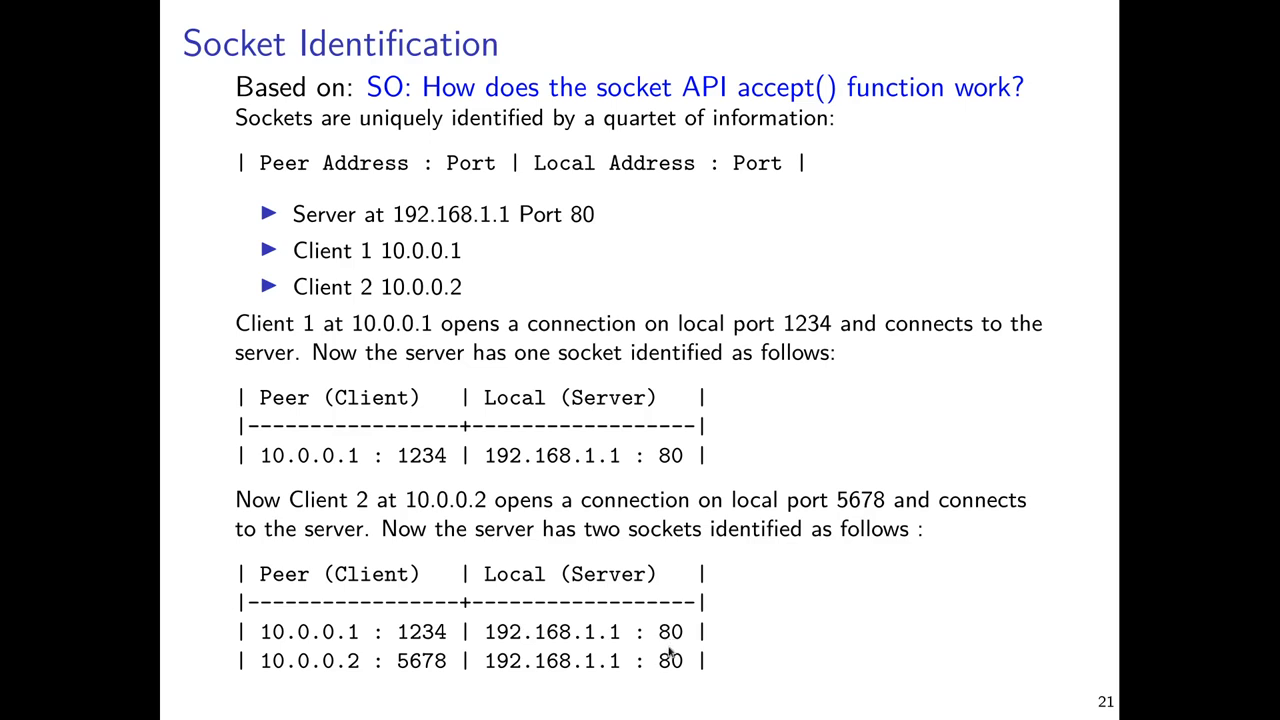
mouse_move(660, 645)
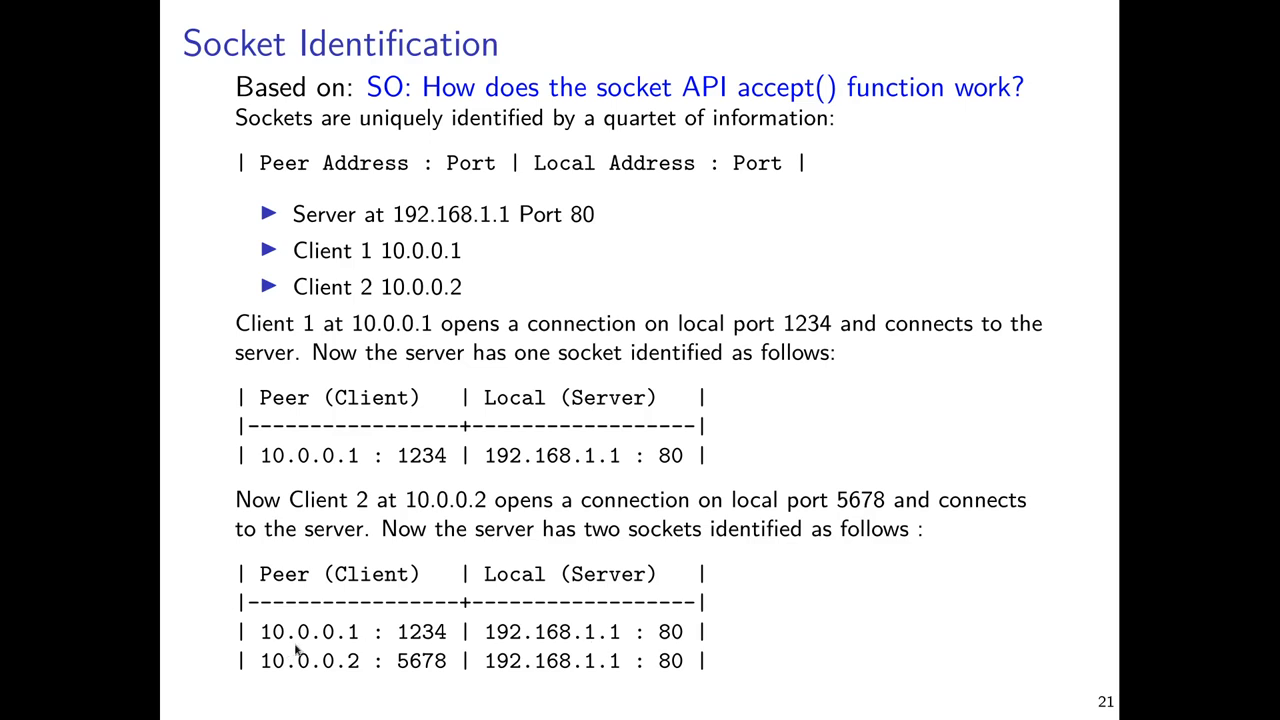
mouse_move(393, 627)
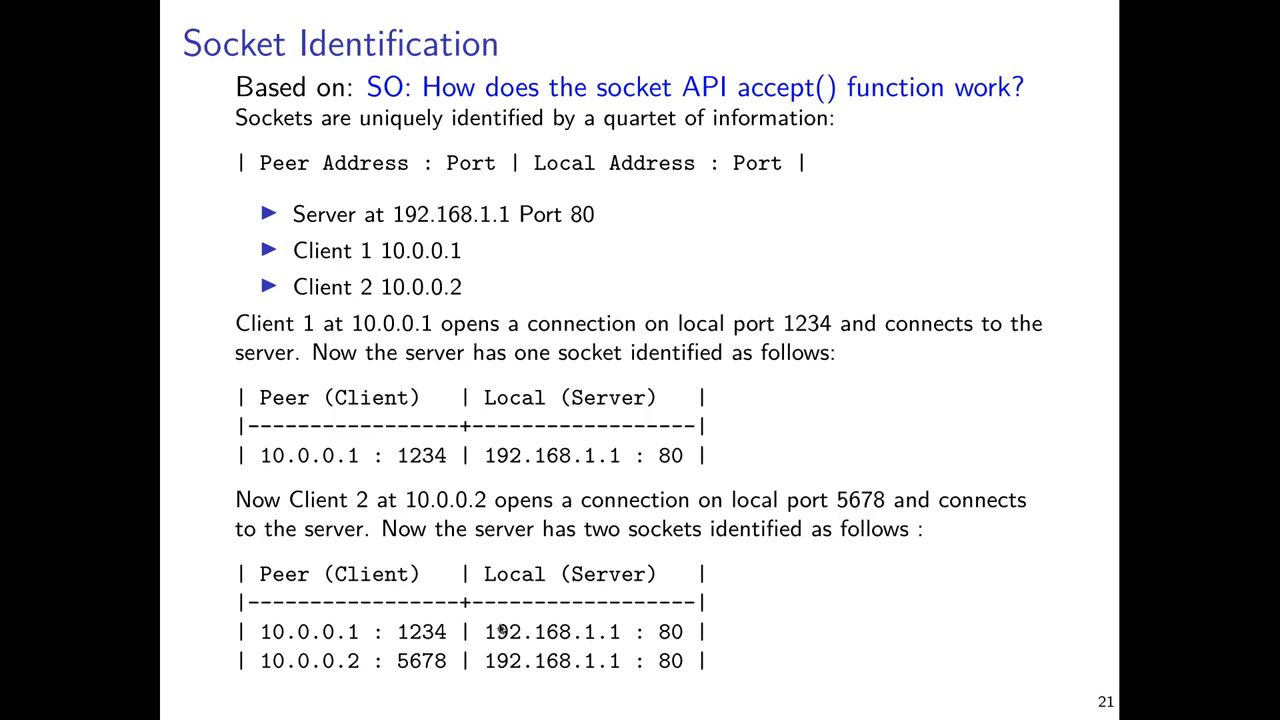
mouse_move(378, 677)
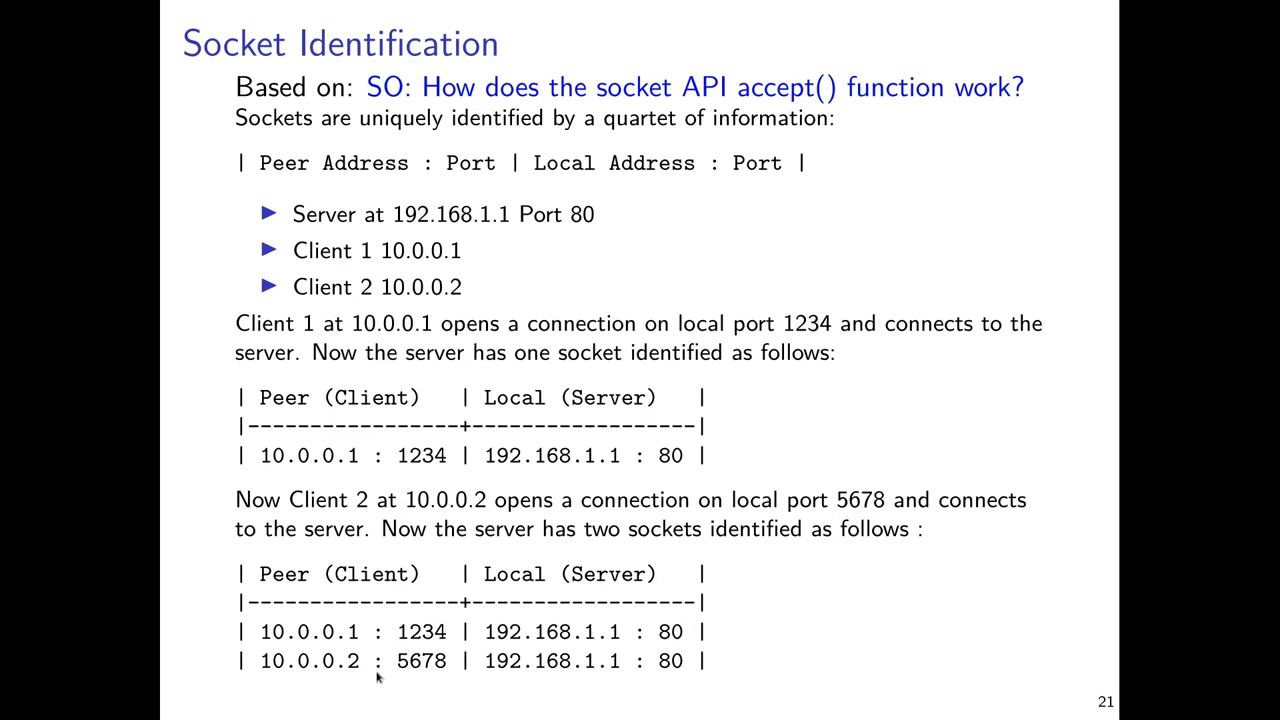
mouse_move(418, 681)
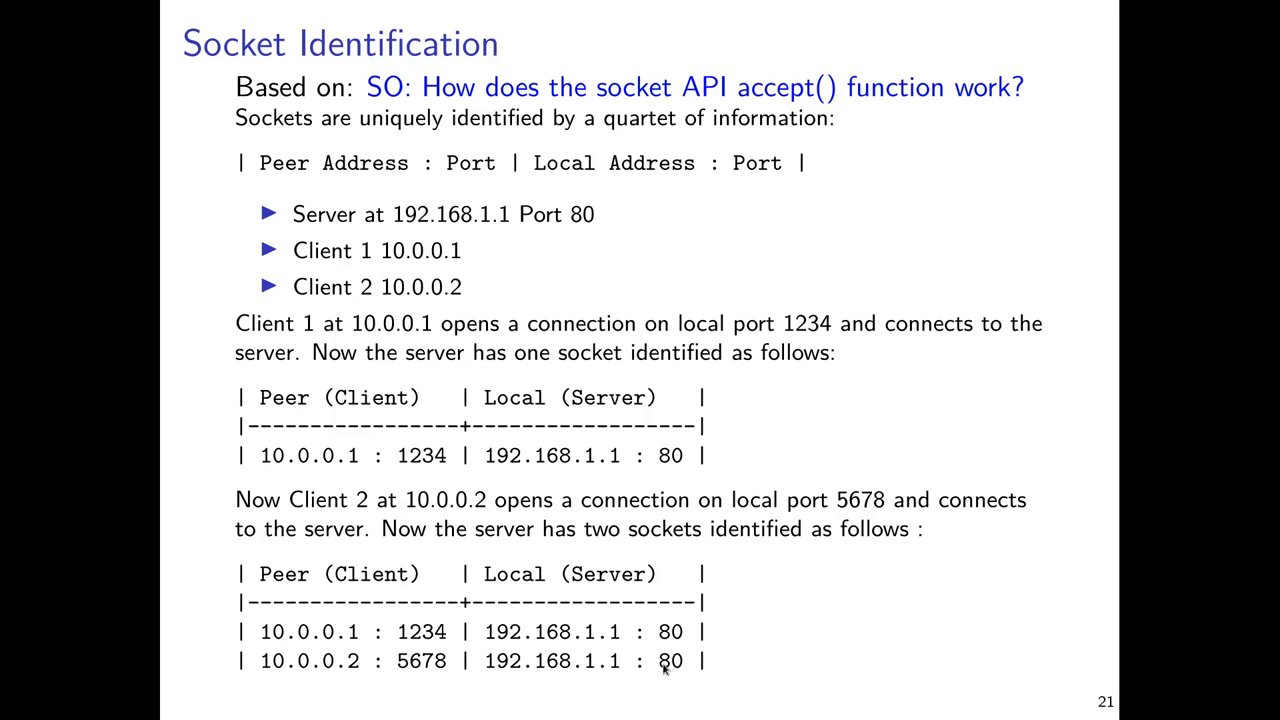
mouse_move(347, 713)
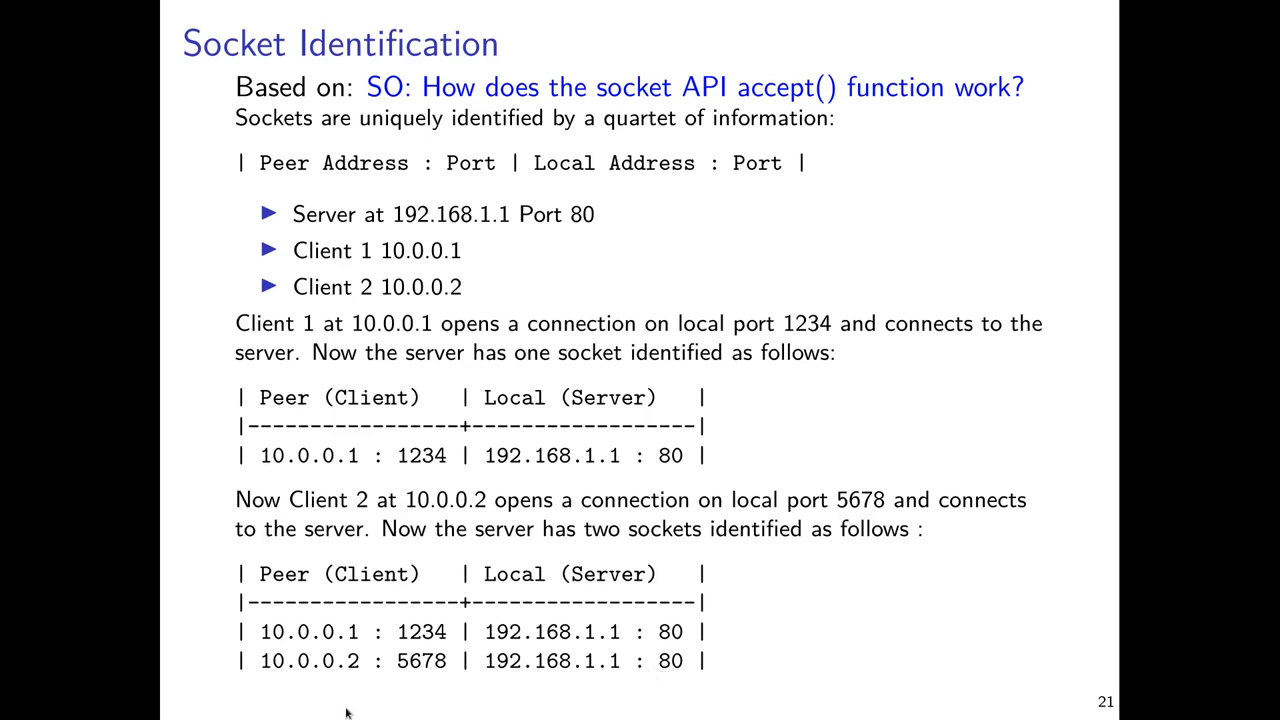
mouse_move(532, 688)
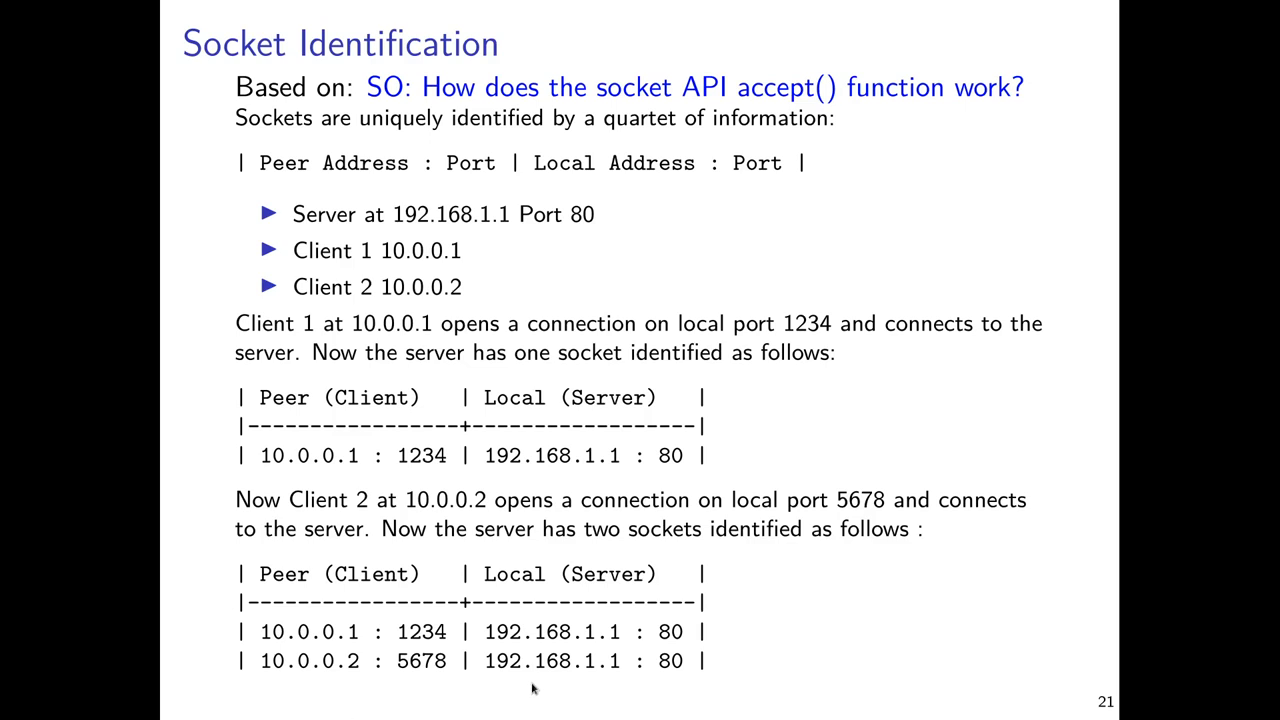
mouse_move(625, 687)
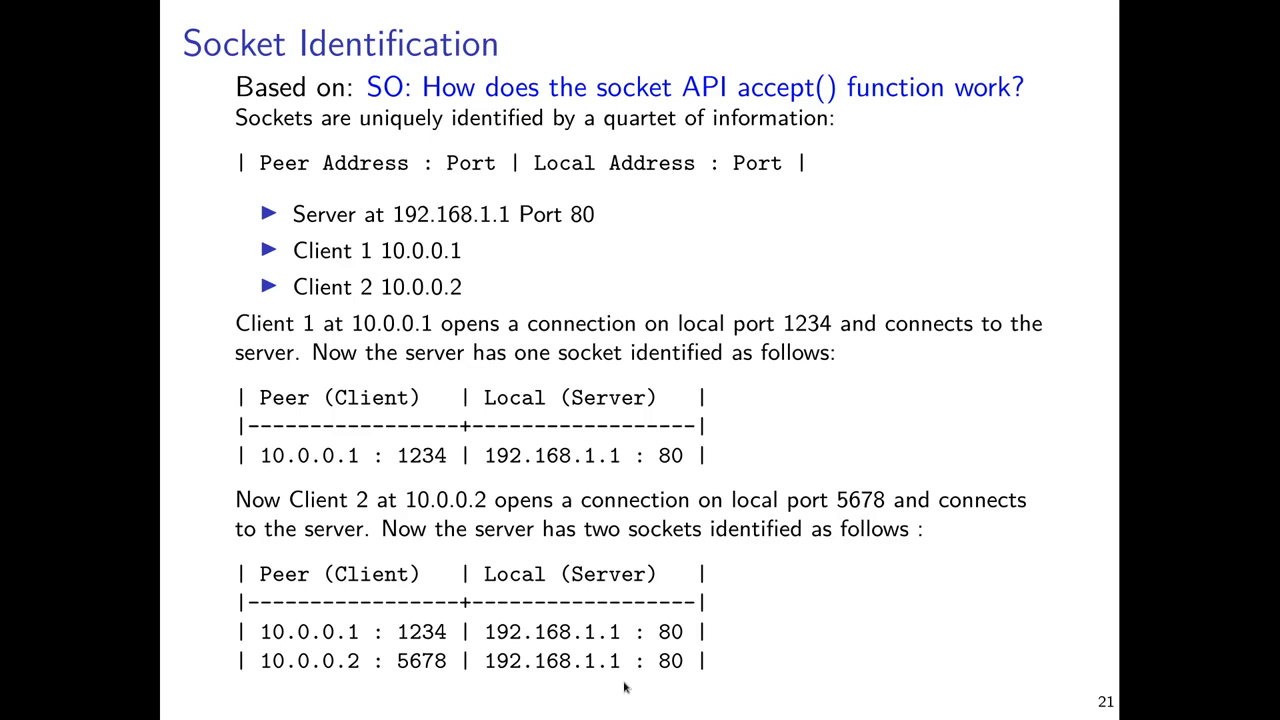
mouse_move(727, 697)
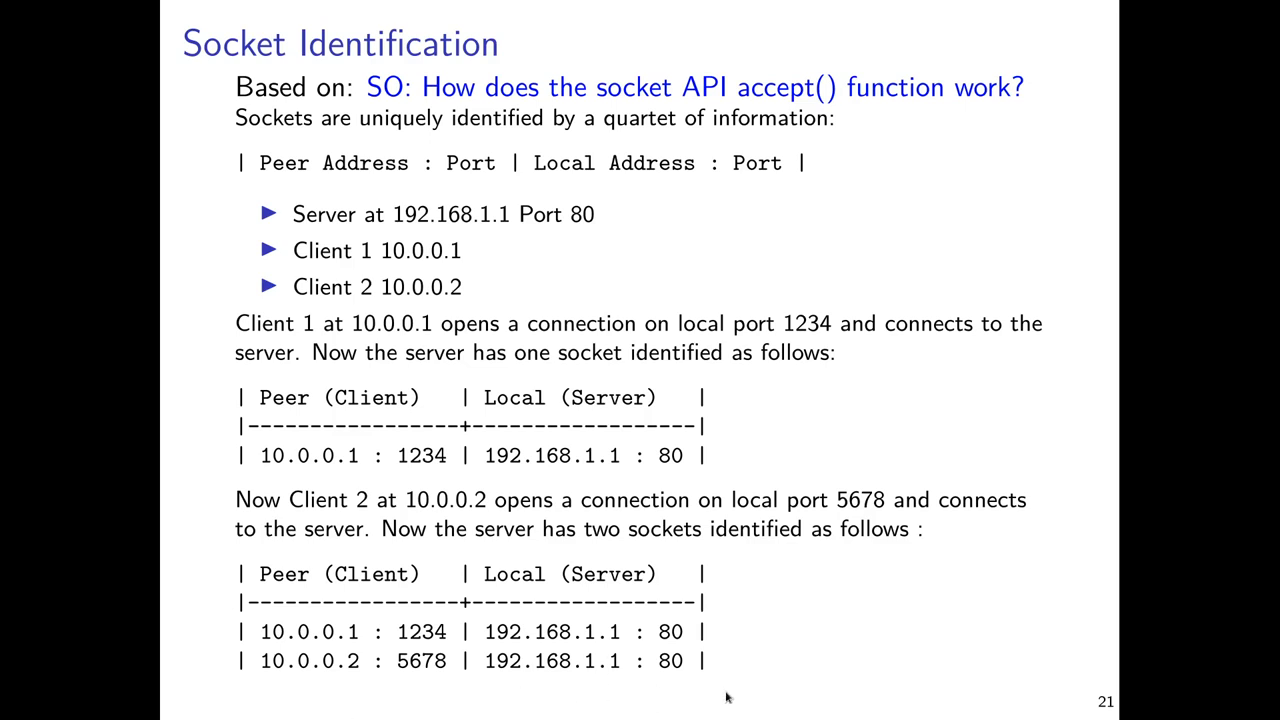
mouse_move(864, 635)
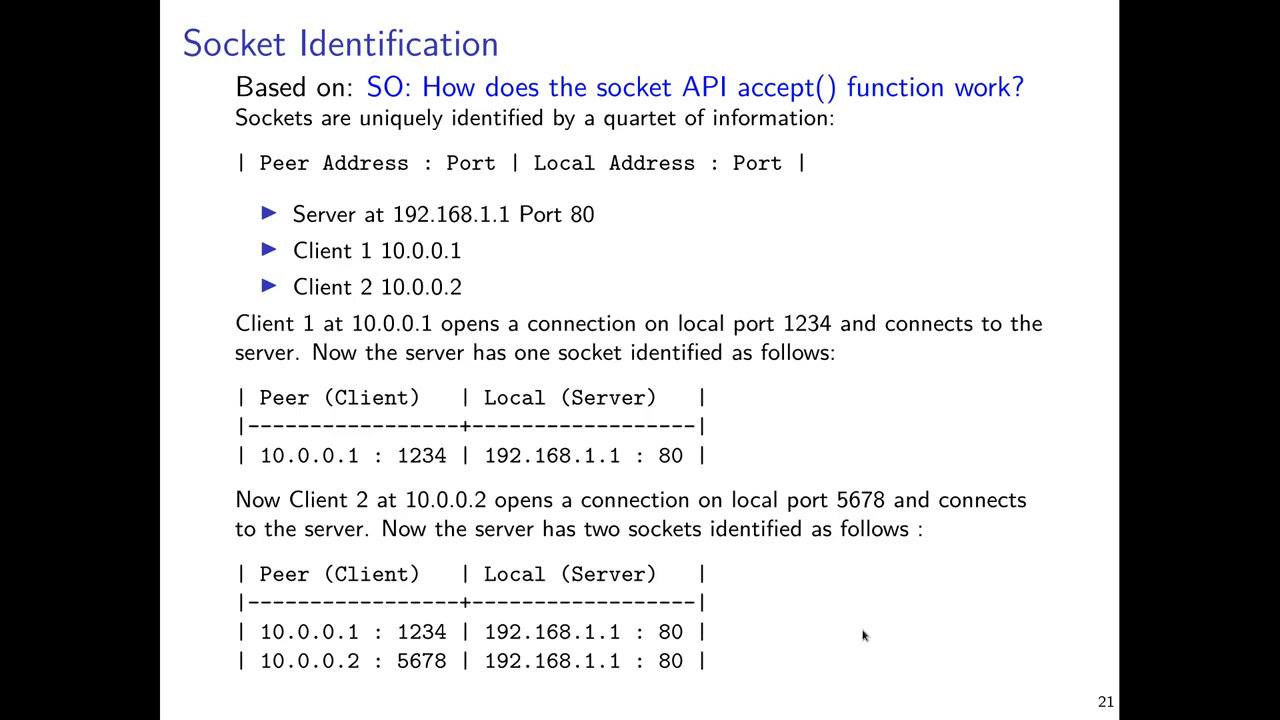
mouse_move(884, 608)
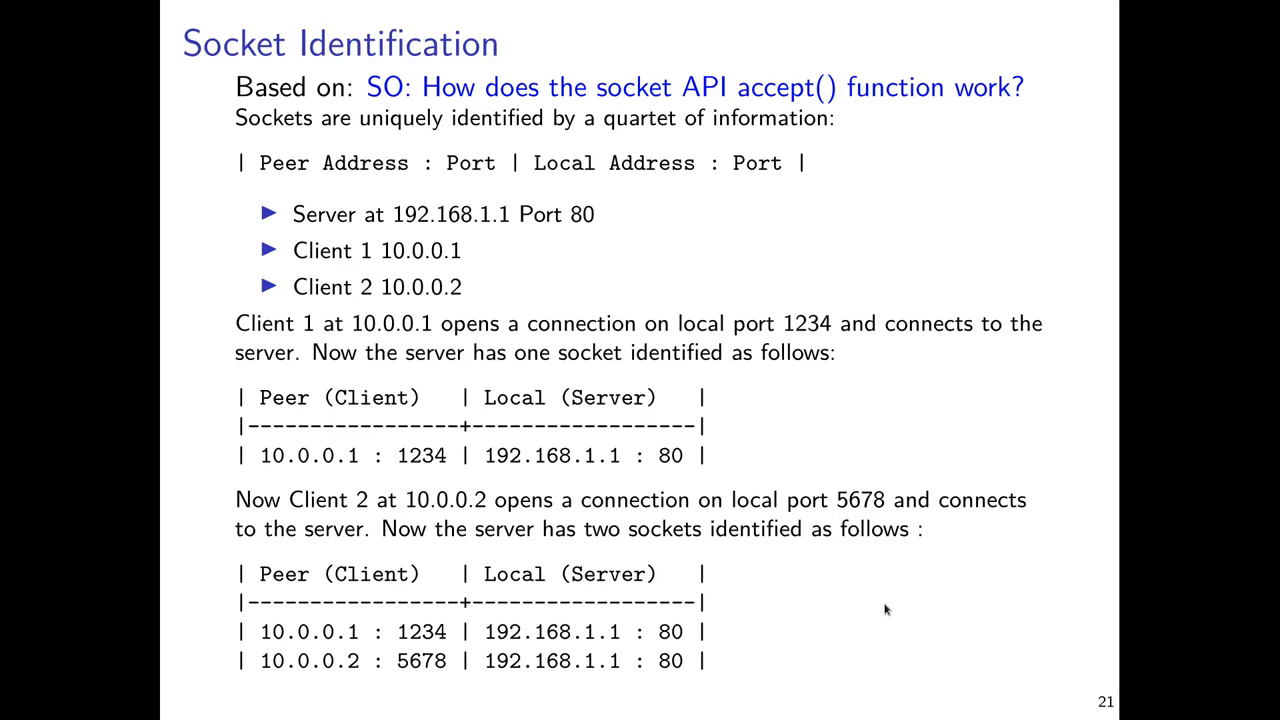
mouse_move(368, 607)
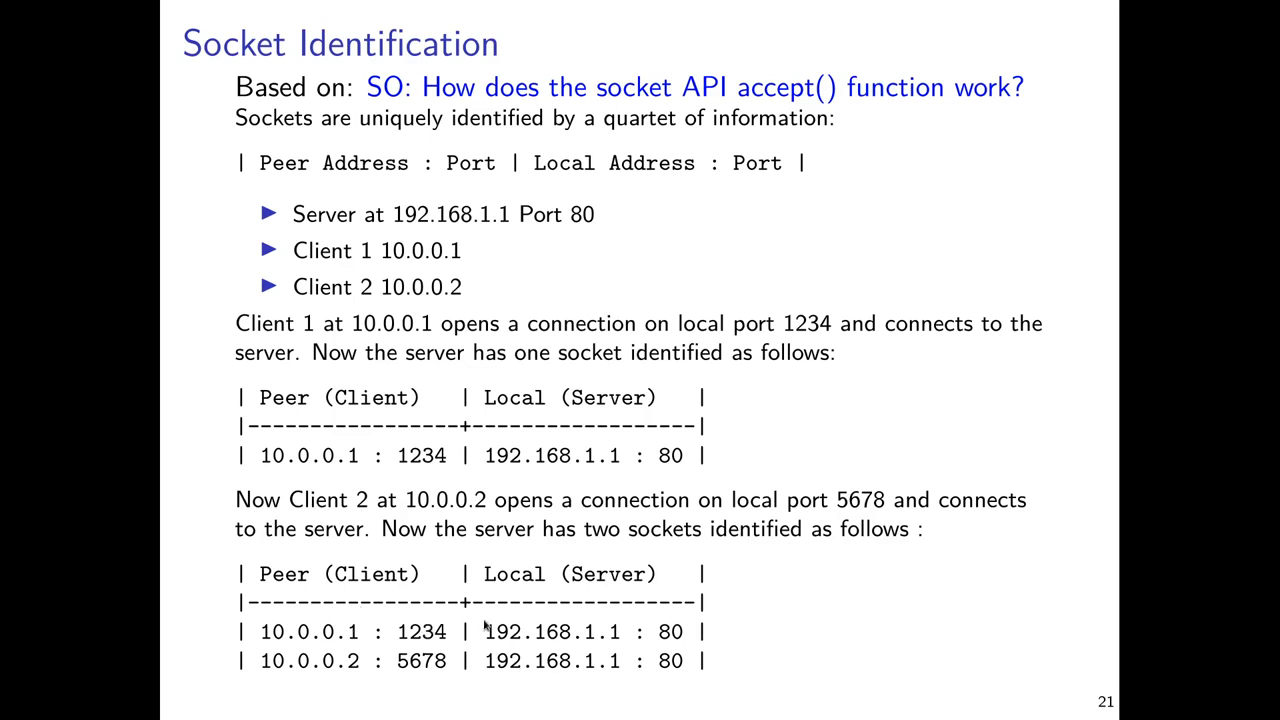
mouse_move(827, 663)
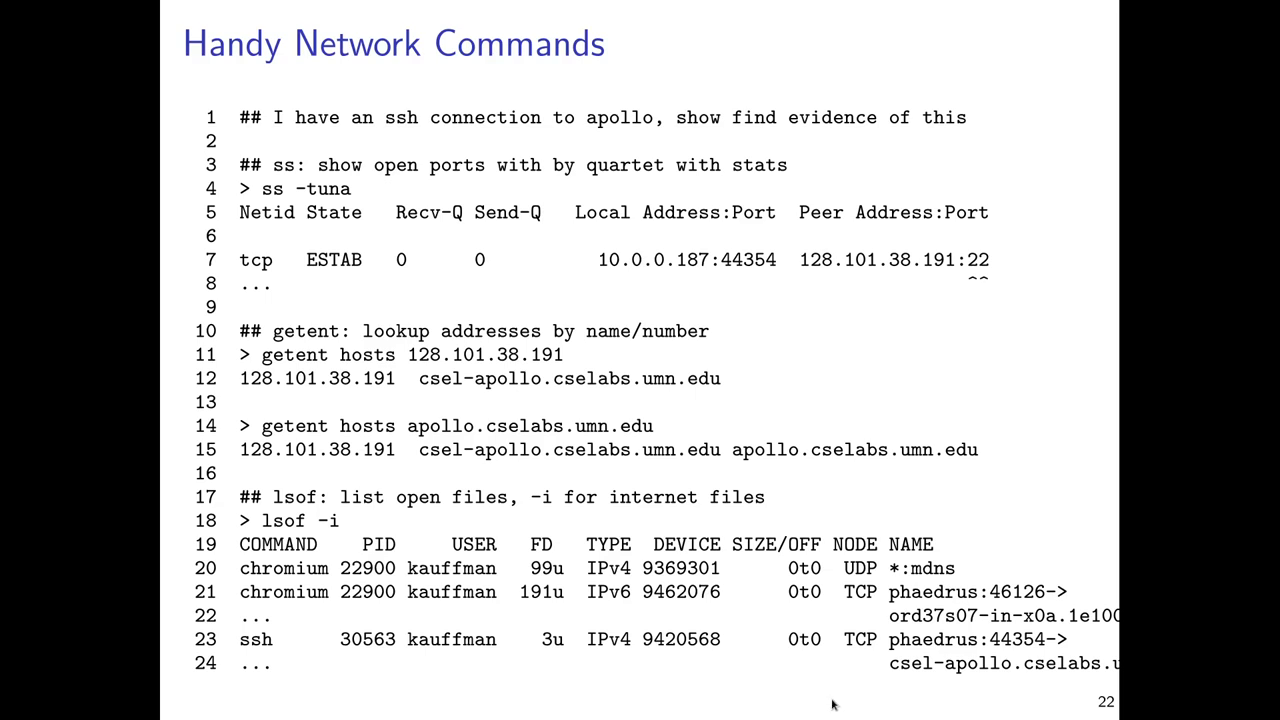
mouse_move(255, 191)
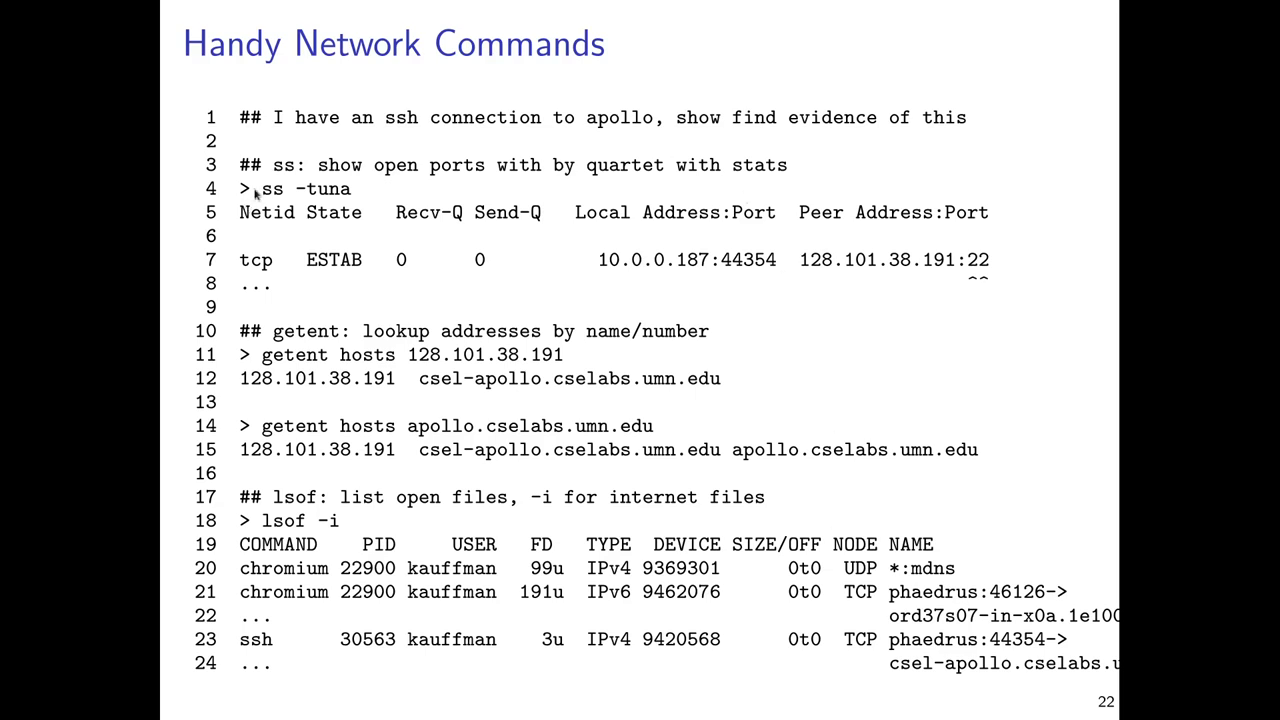
mouse_move(232, 225)
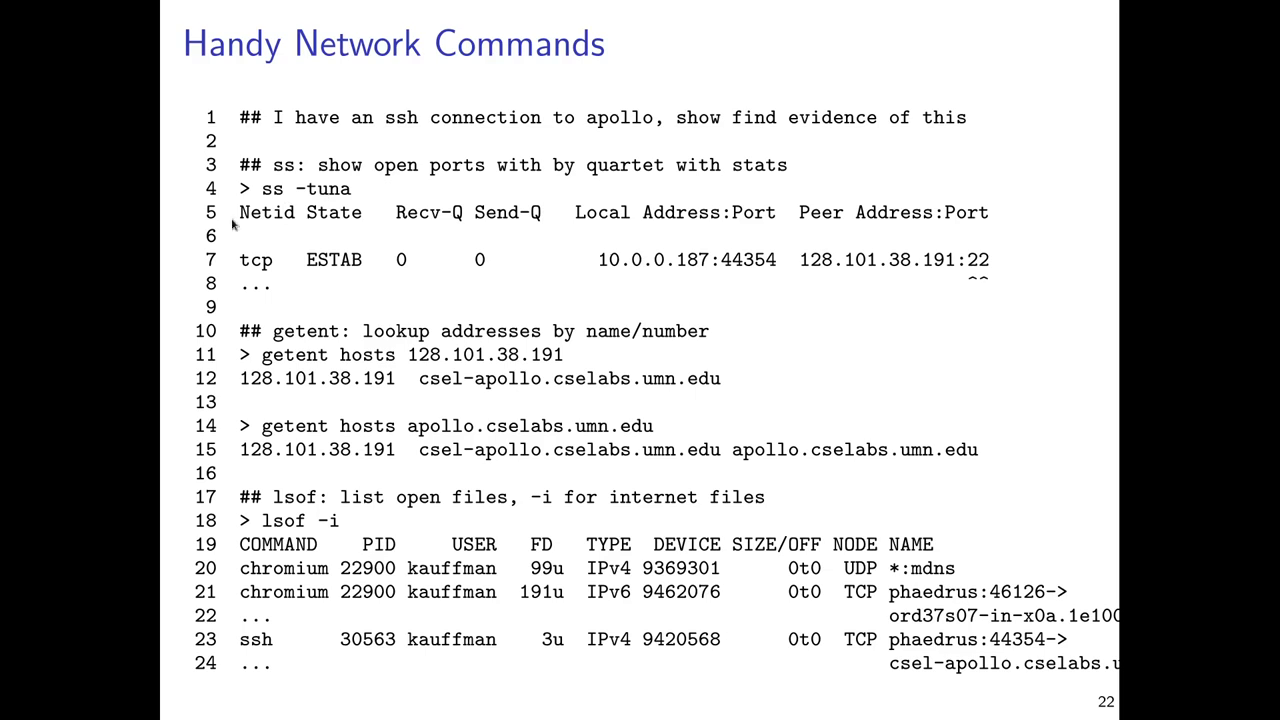
mouse_move(262, 198)
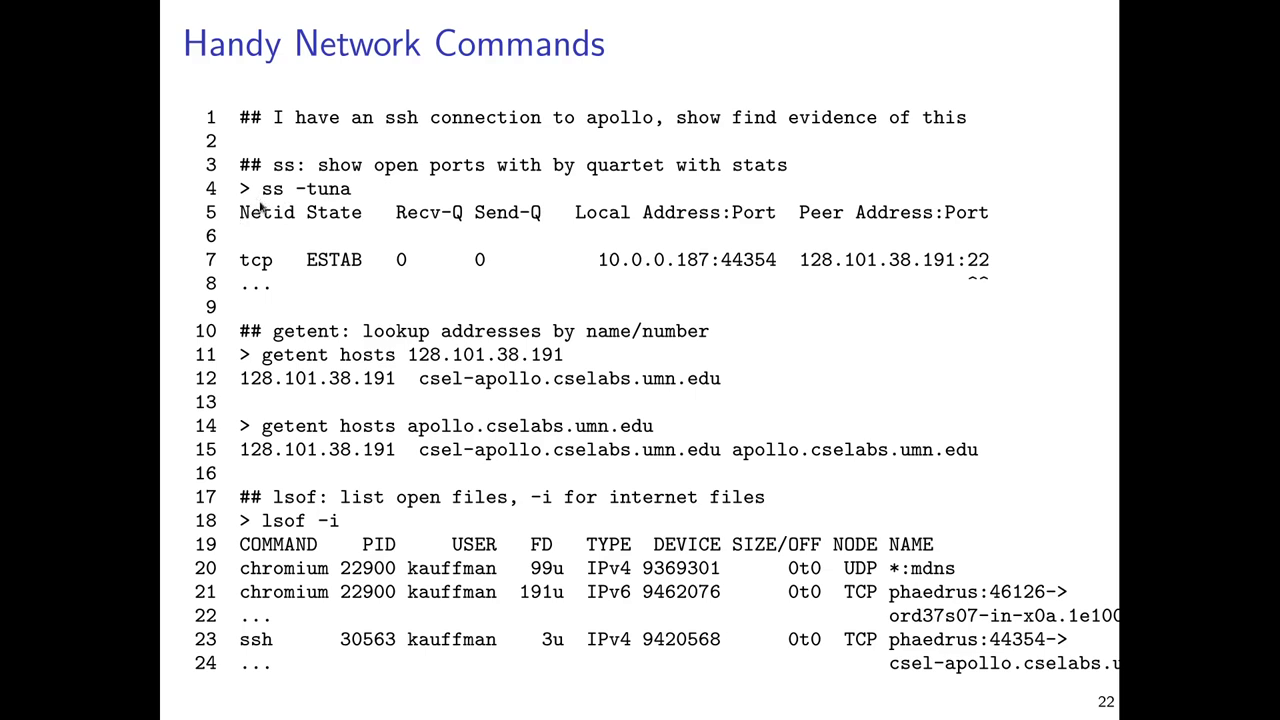
mouse_move(310, 202)
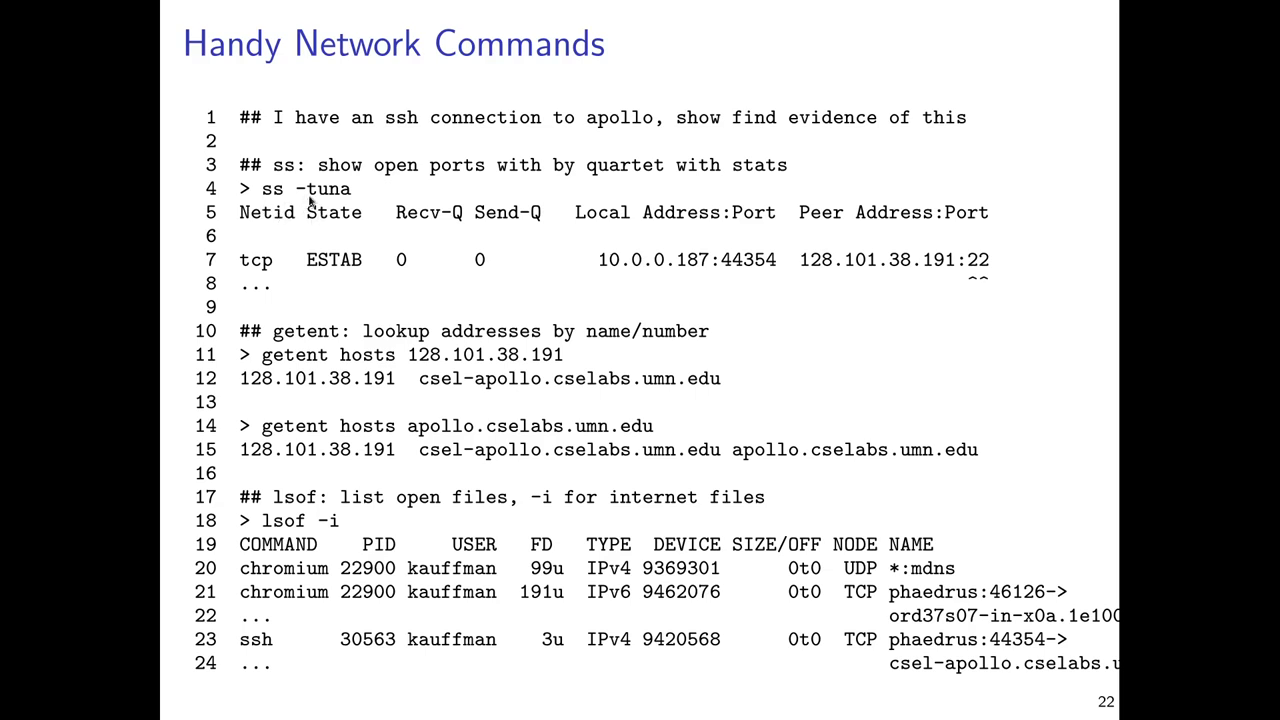
mouse_move(372, 190)
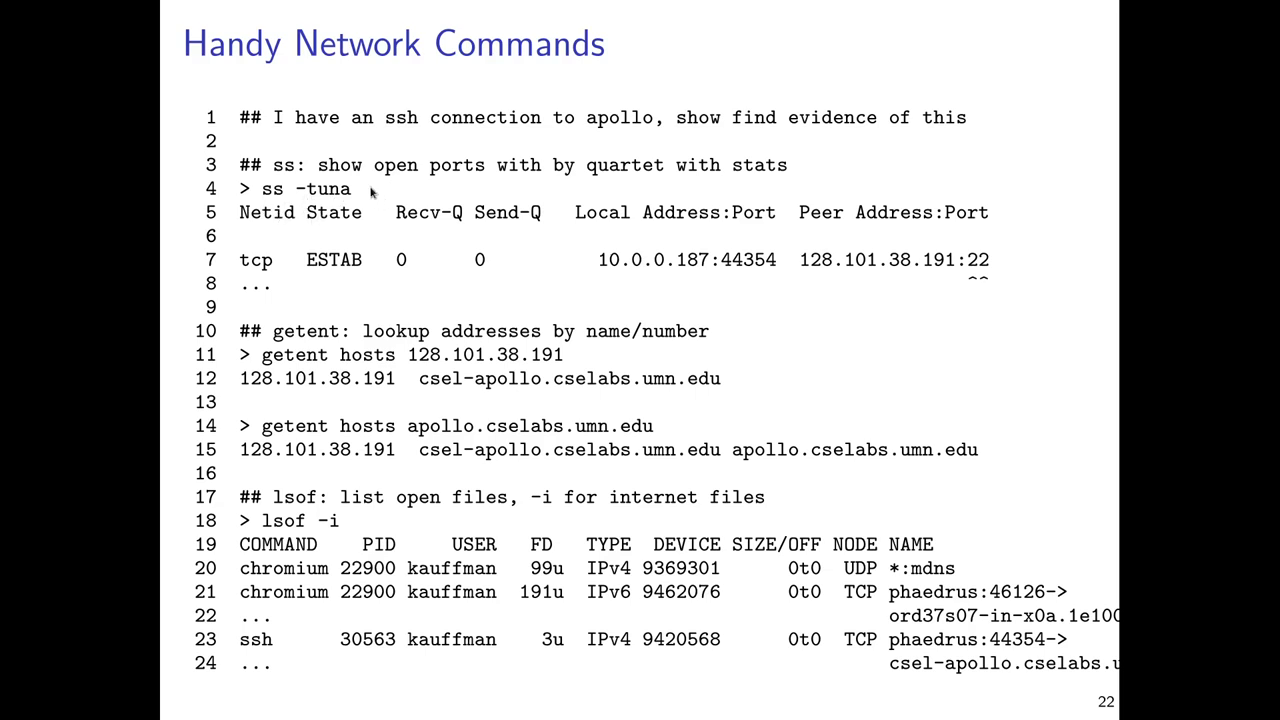
mouse_move(363, 196)
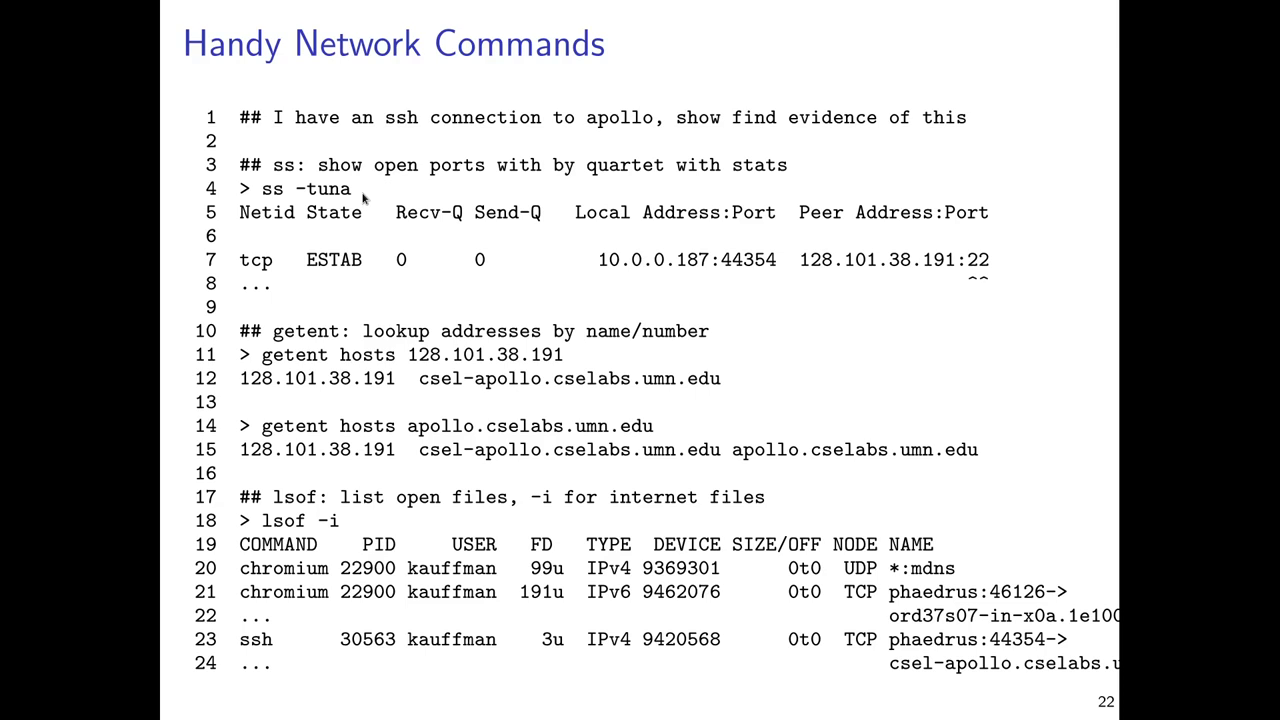
mouse_move(913, 259)
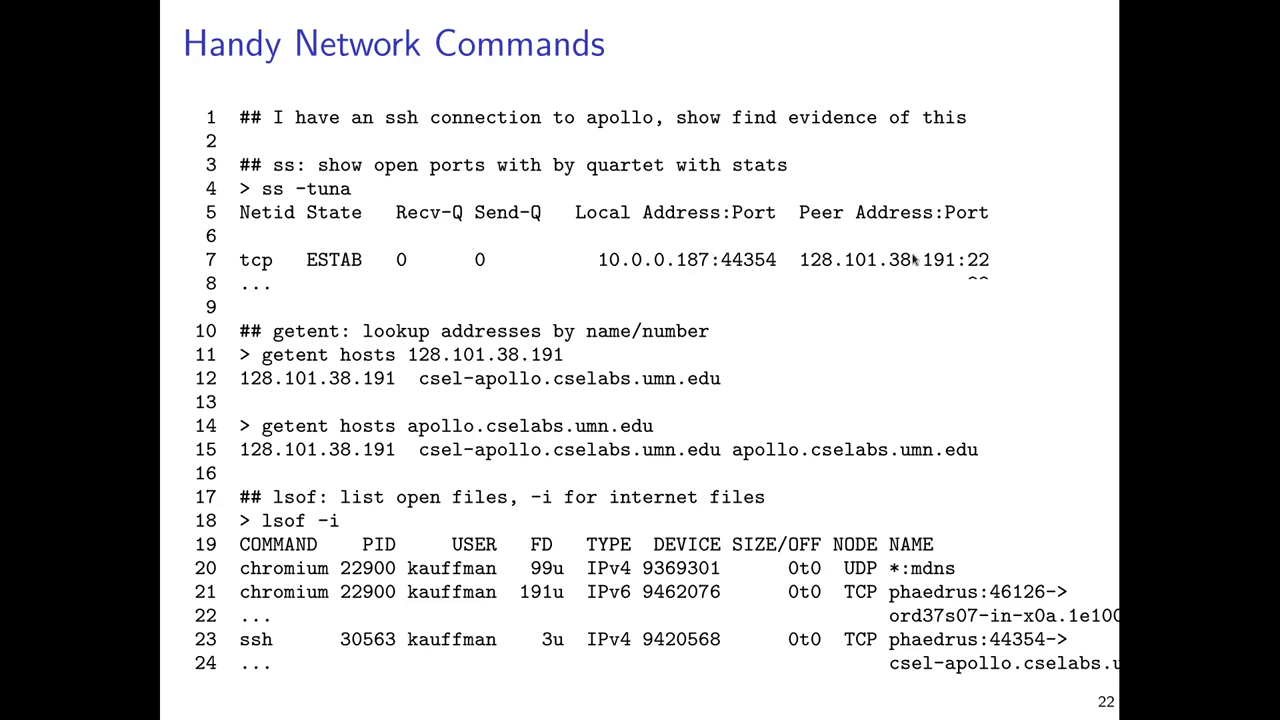
mouse_move(741, 286)
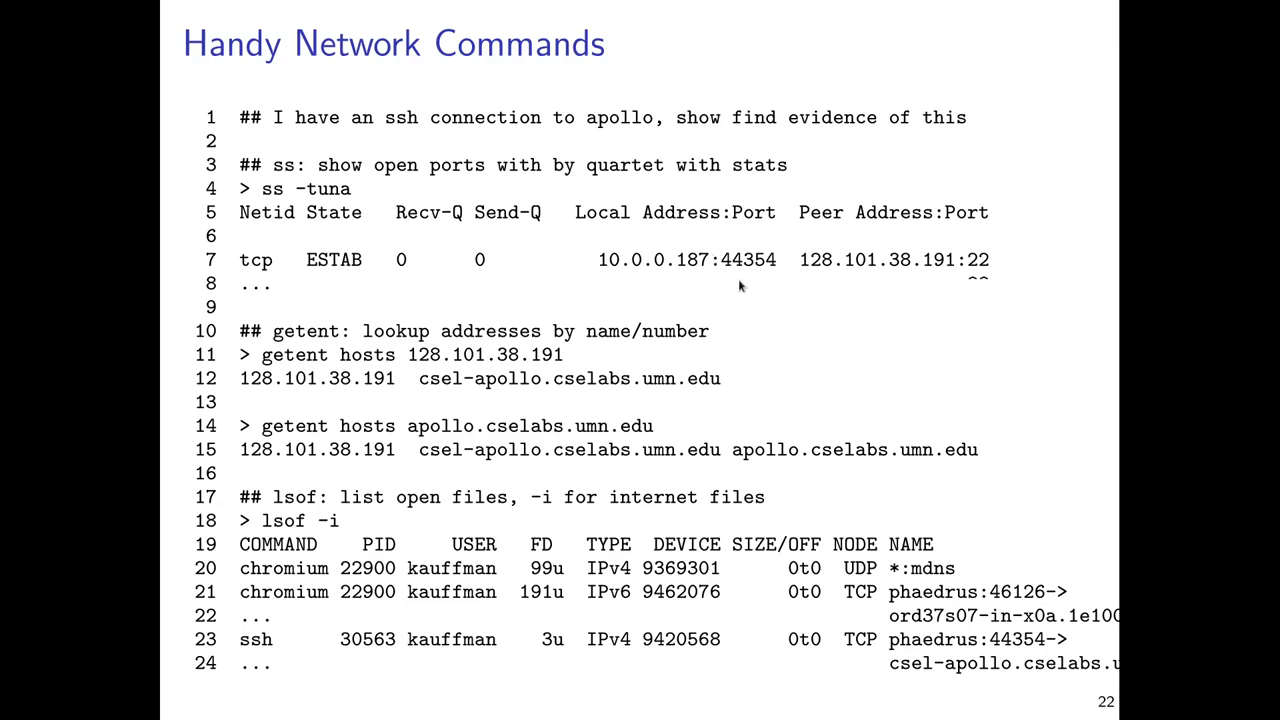
mouse_move(733, 290)
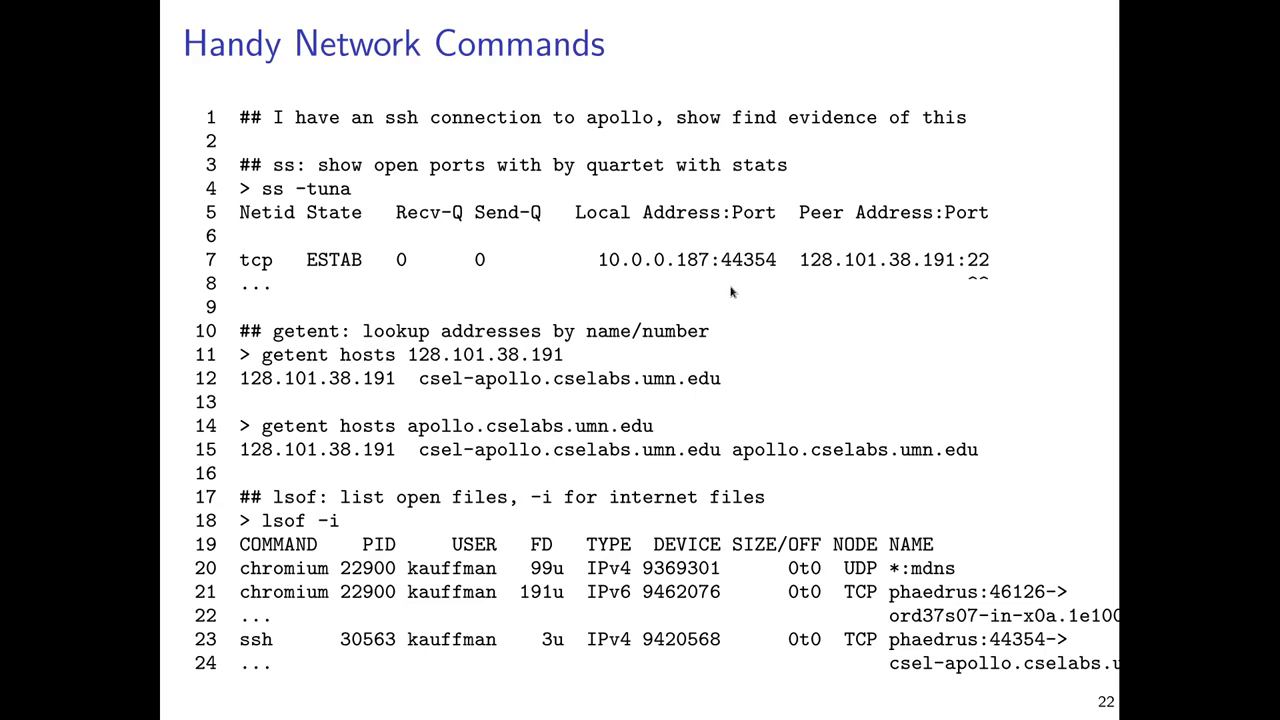
mouse_move(435, 236)
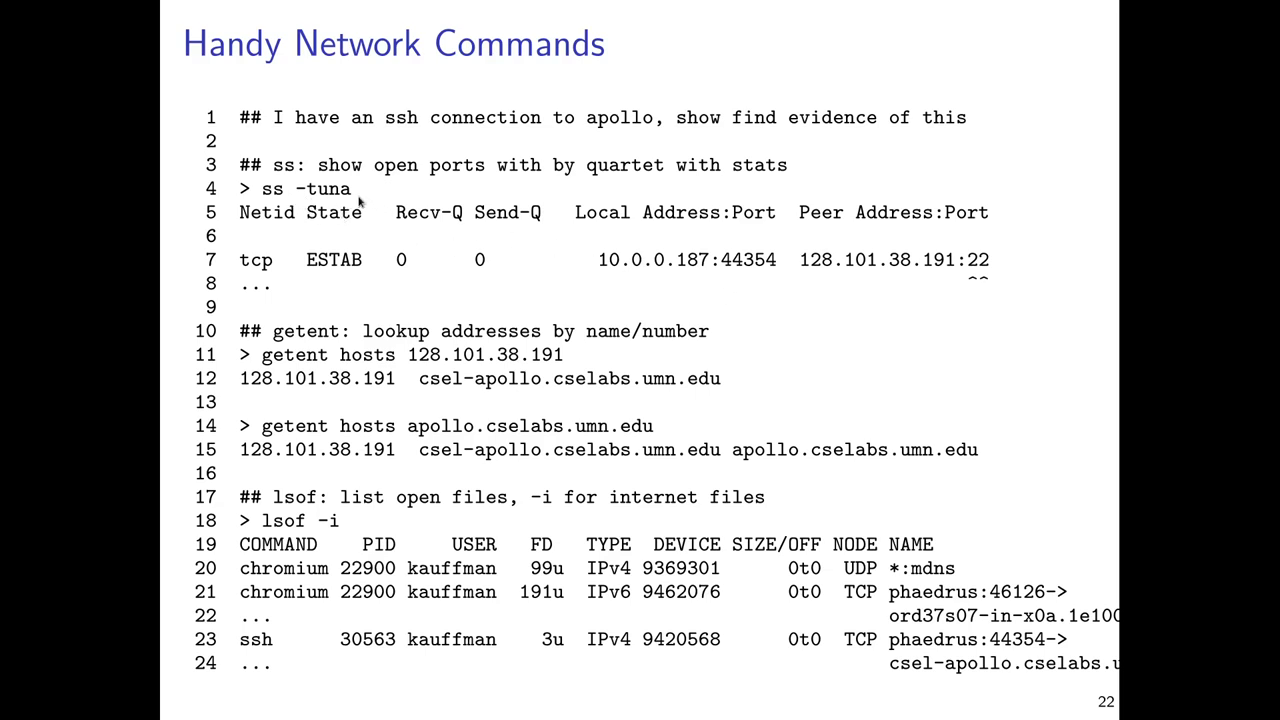
mouse_move(832, 340)
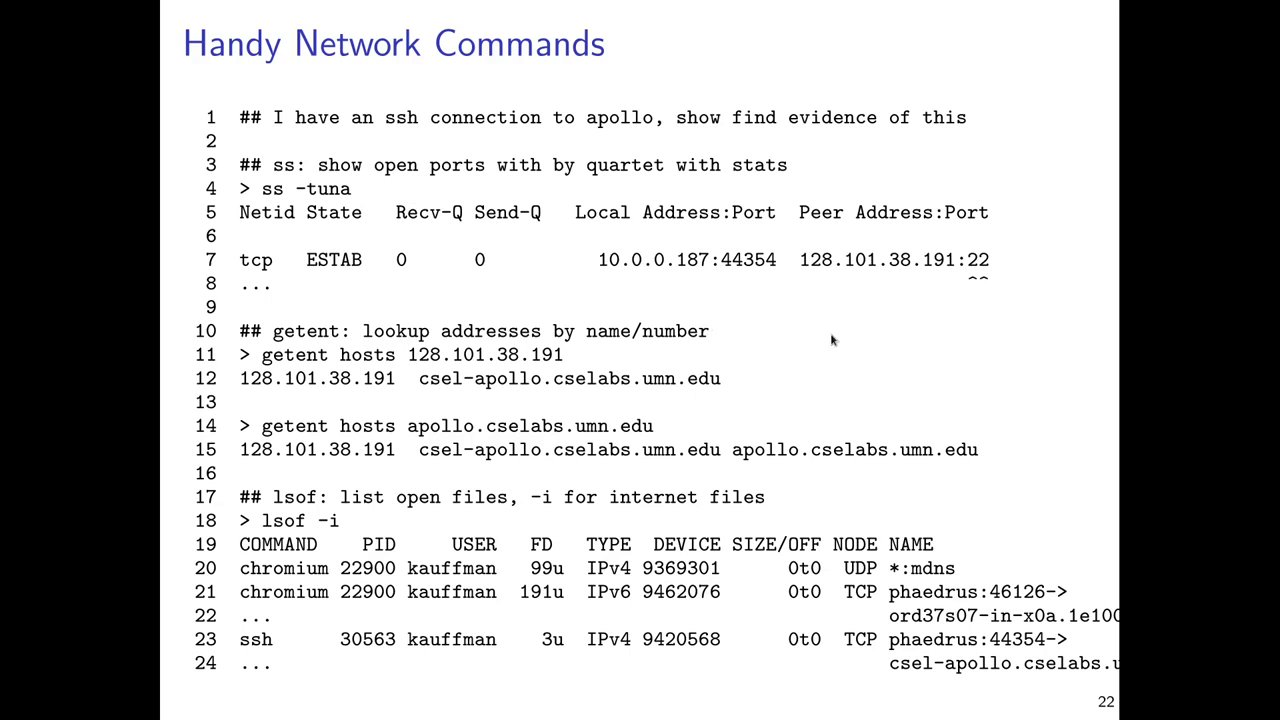
mouse_move(840, 337)
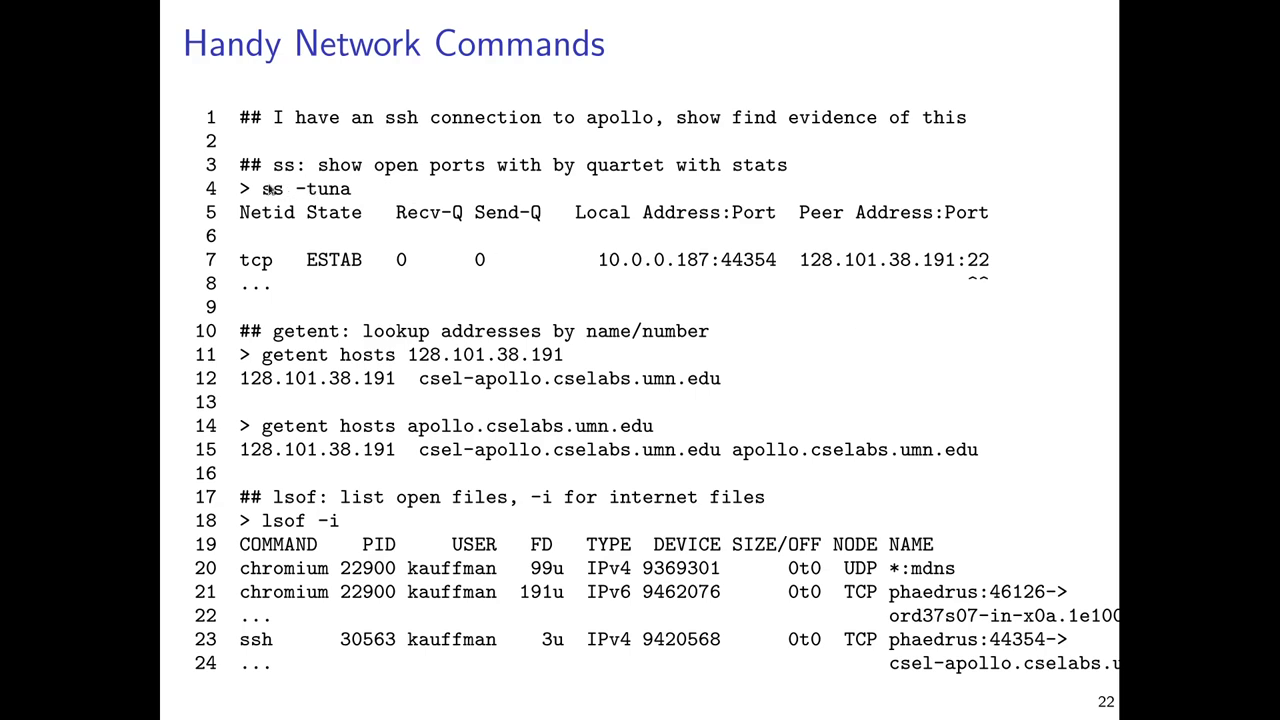
mouse_move(423, 218)
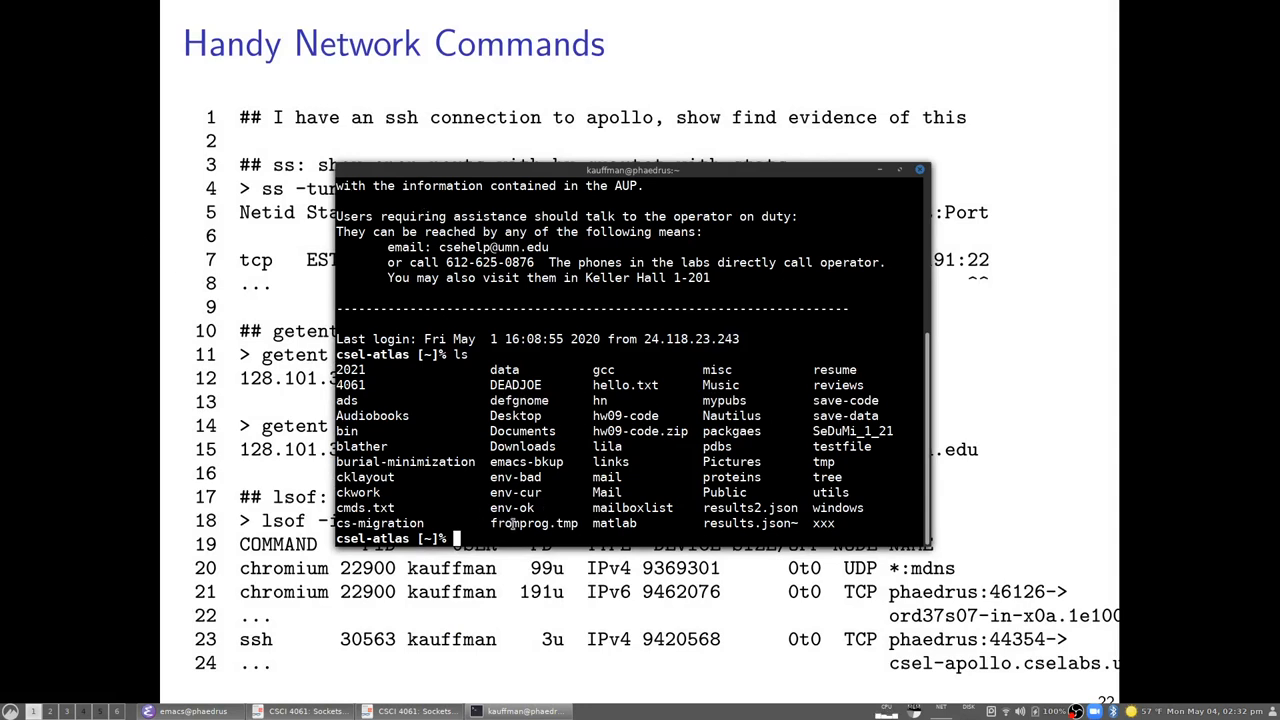
mouse_move(565, 482)
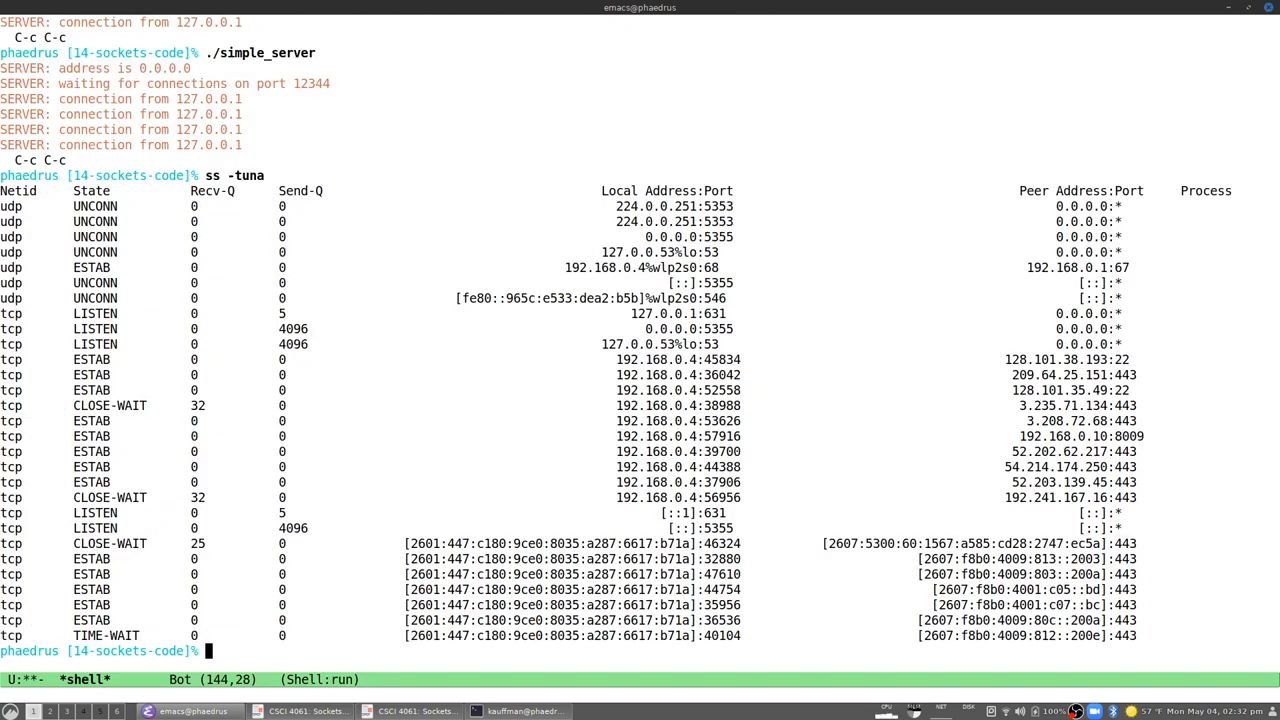
mouse_move(347, 135)
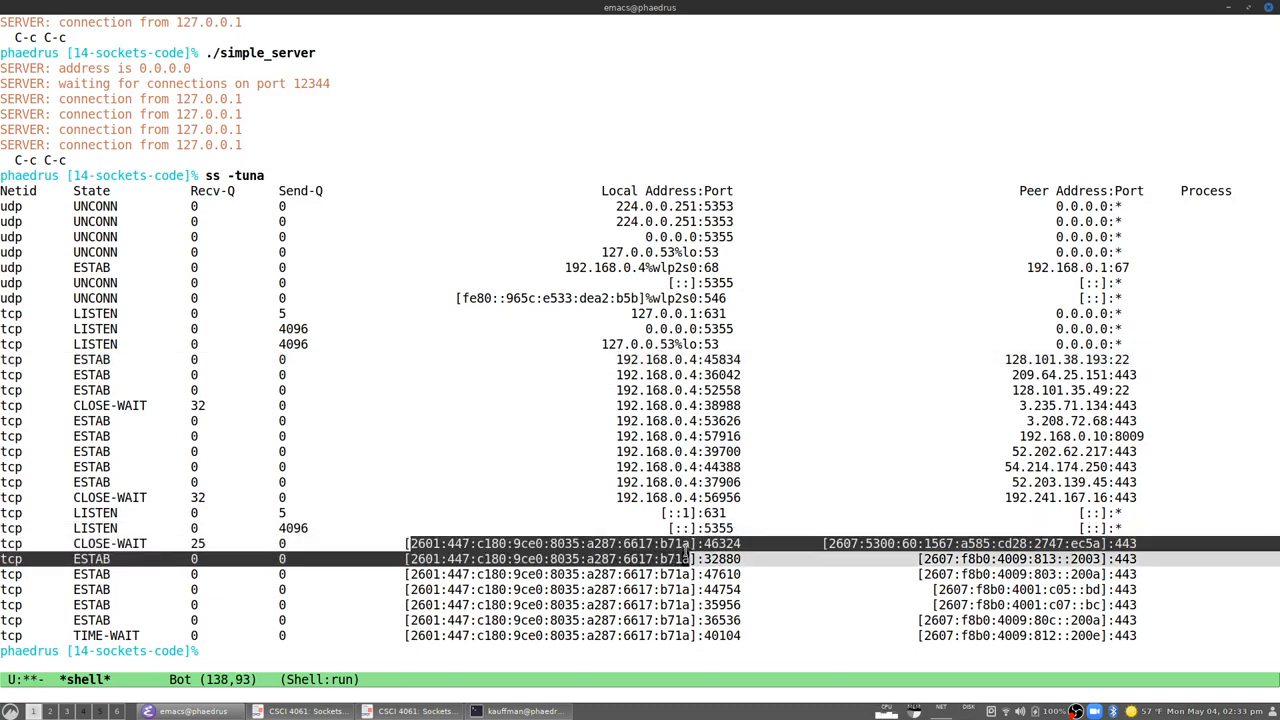
Step: Set a mark in the ss -tuna listing near the ESTAB row to 128.101.38.193:22
key(C-space)
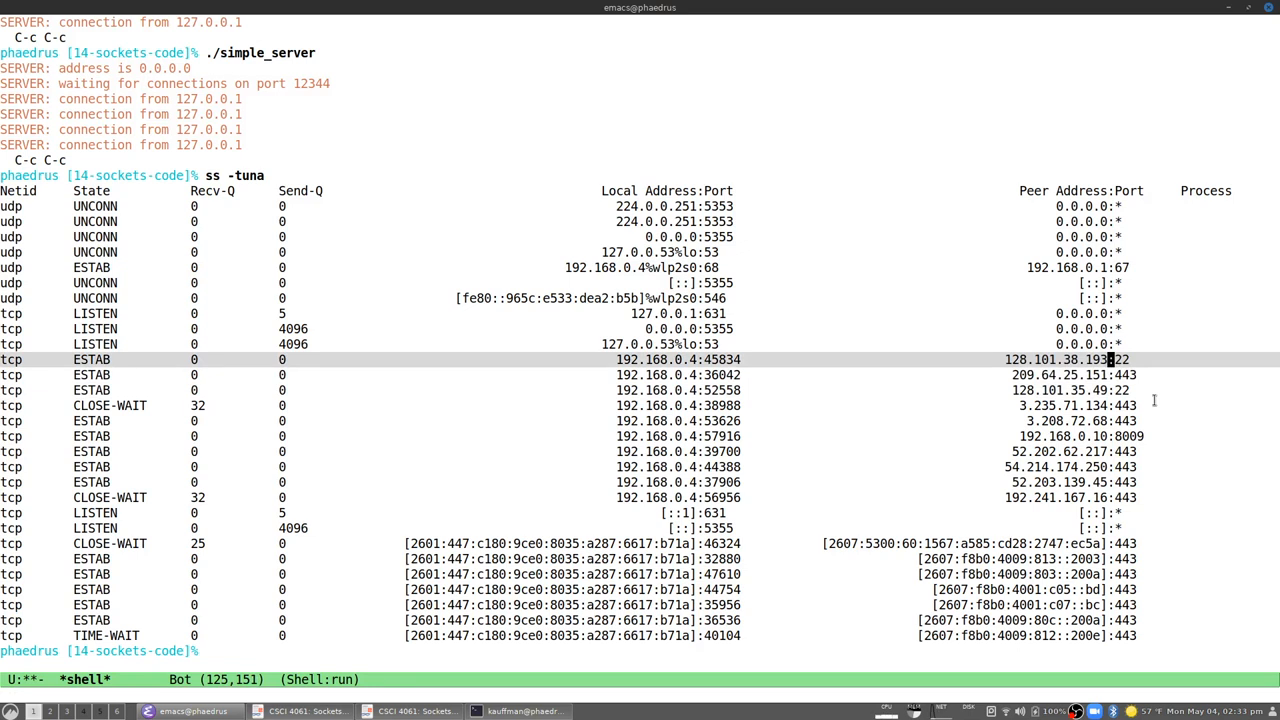
Step: Run getent hosts 128.101.38.193 to look up the address's hostname
text(getent)
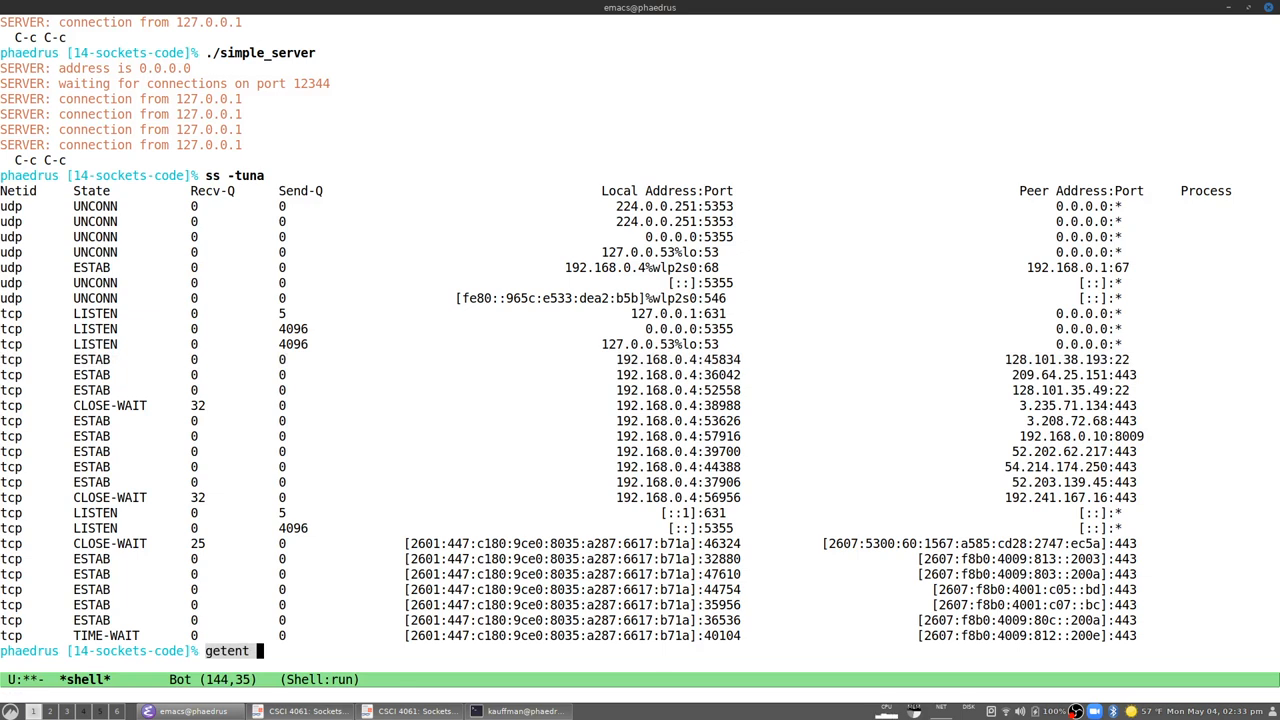
text(hosts 128.101.38.193)
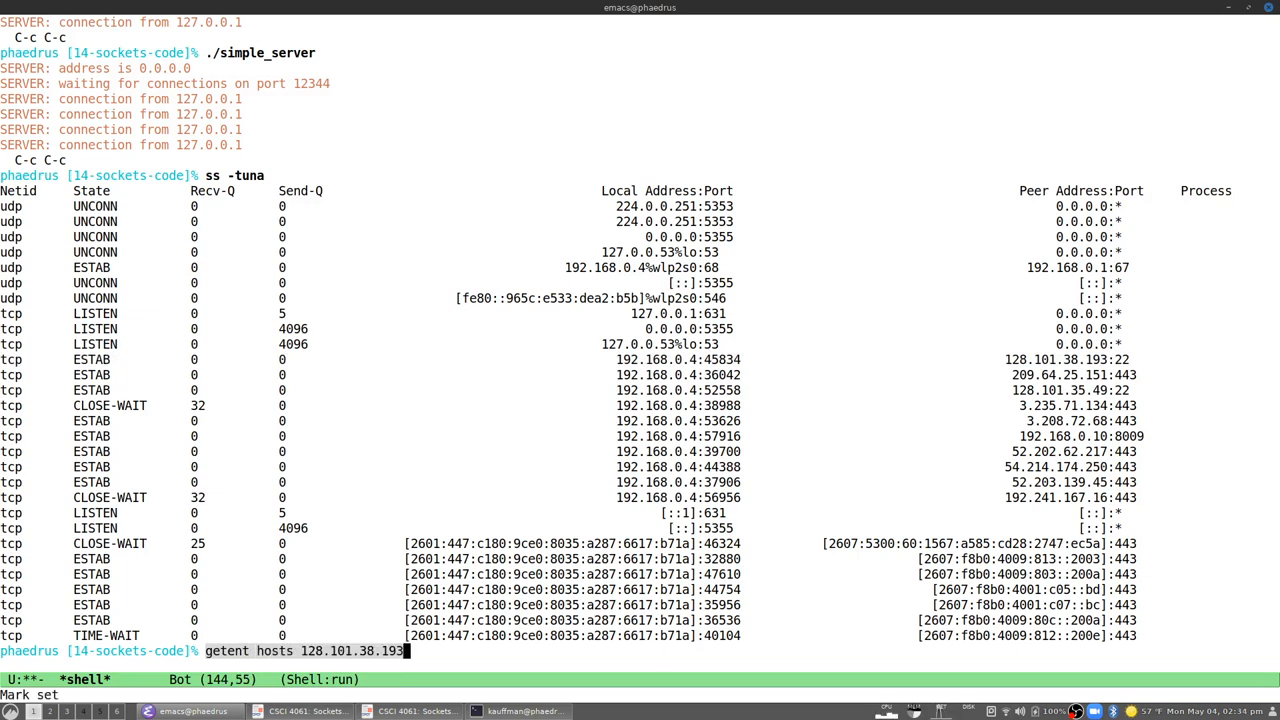
key(Return)
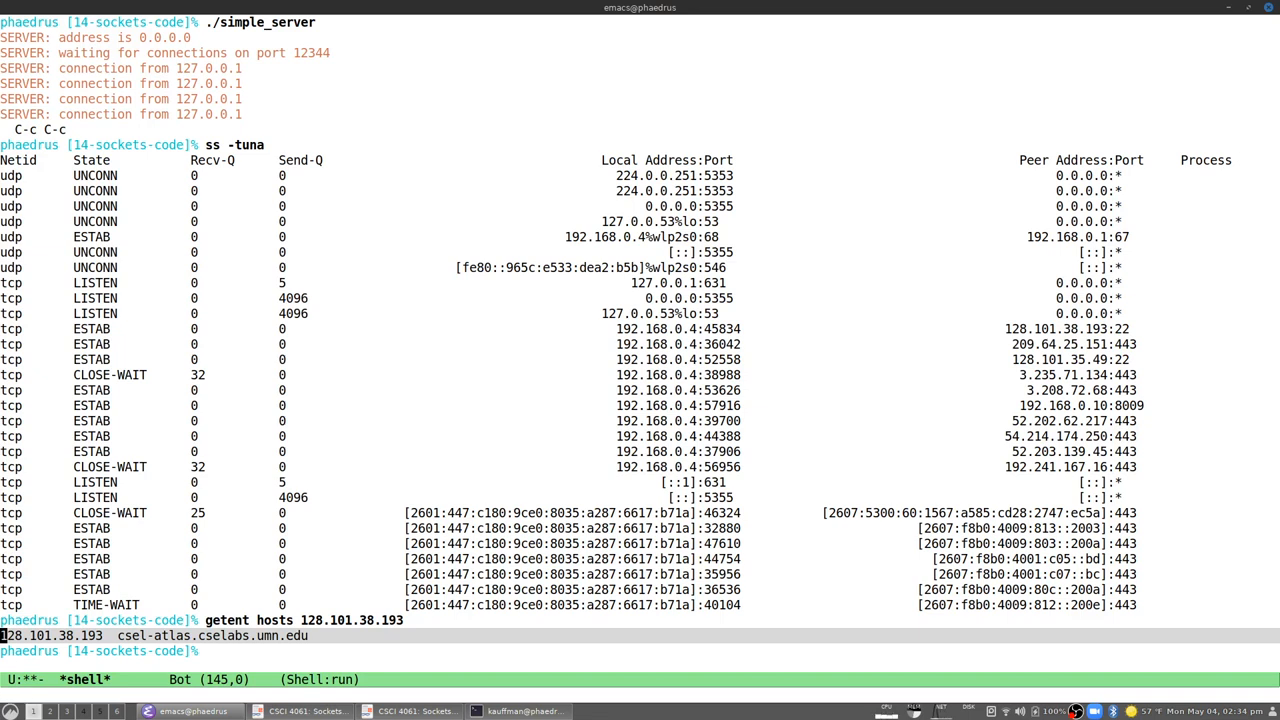
mouse_move(1256, 167)
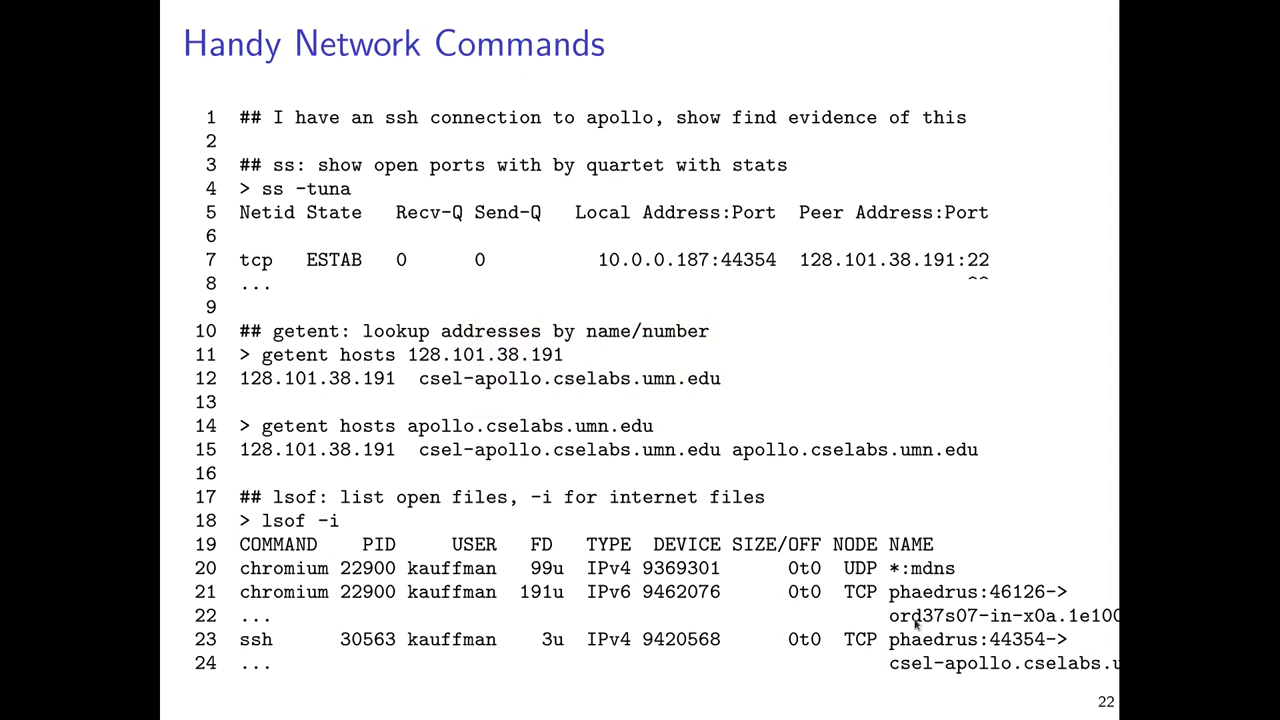
mouse_move(540, 550)
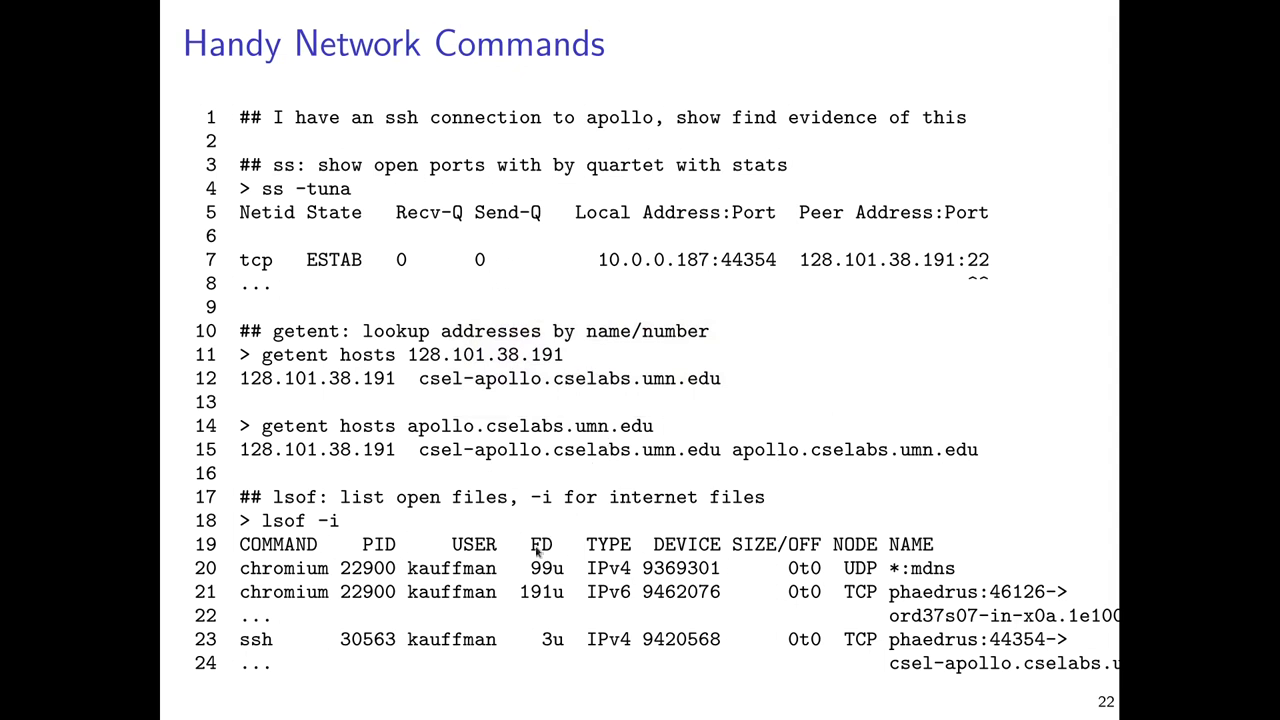
mouse_move(370, 535)
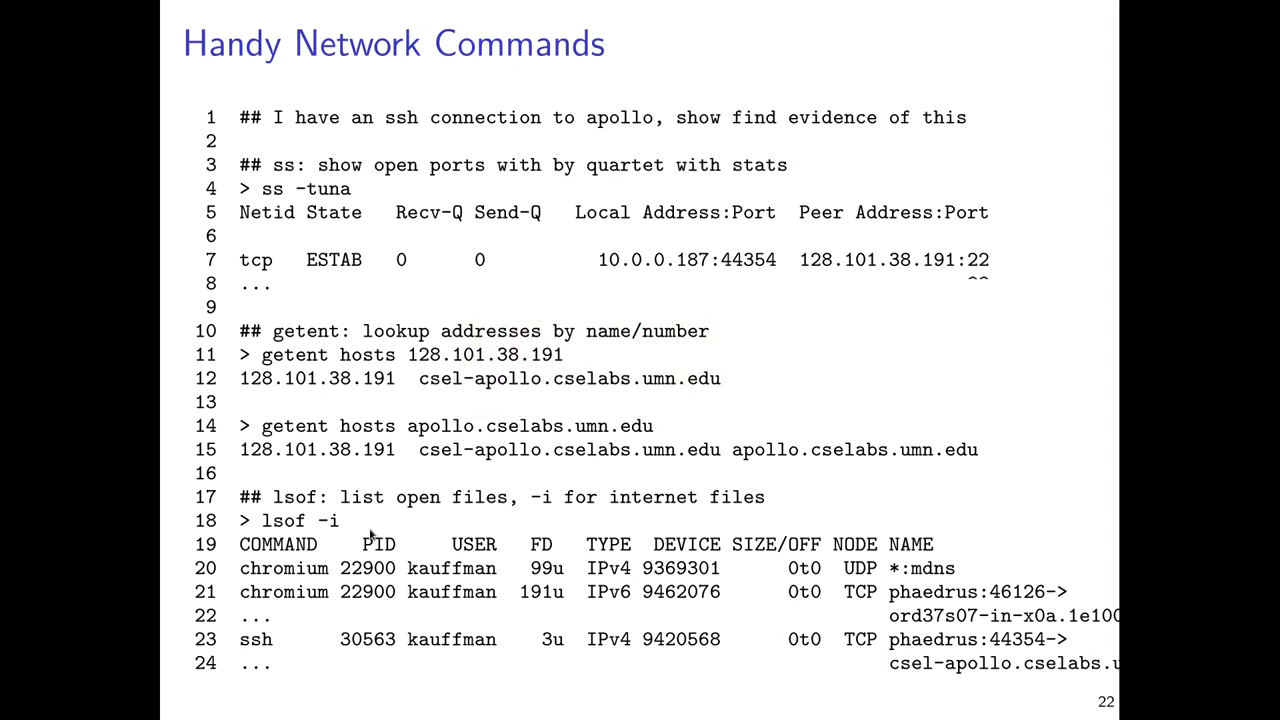
mouse_move(305, 525)
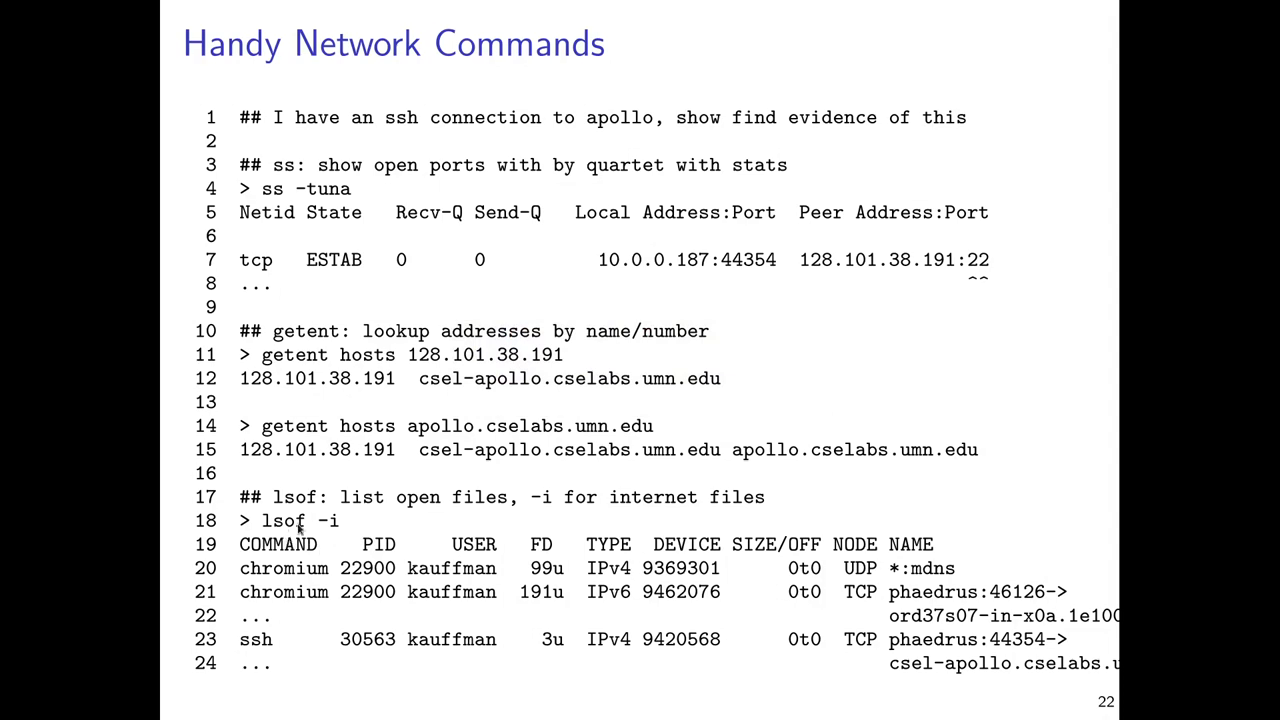
mouse_move(302, 535)
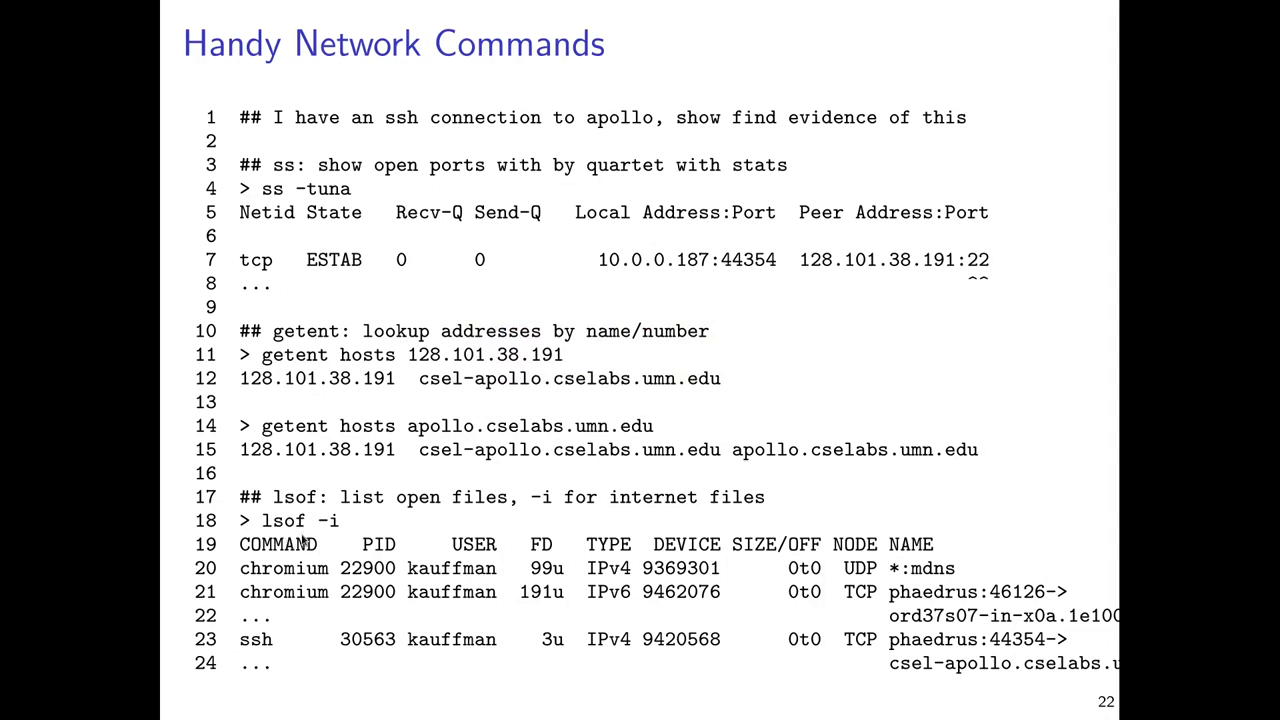
mouse_move(345, 568)
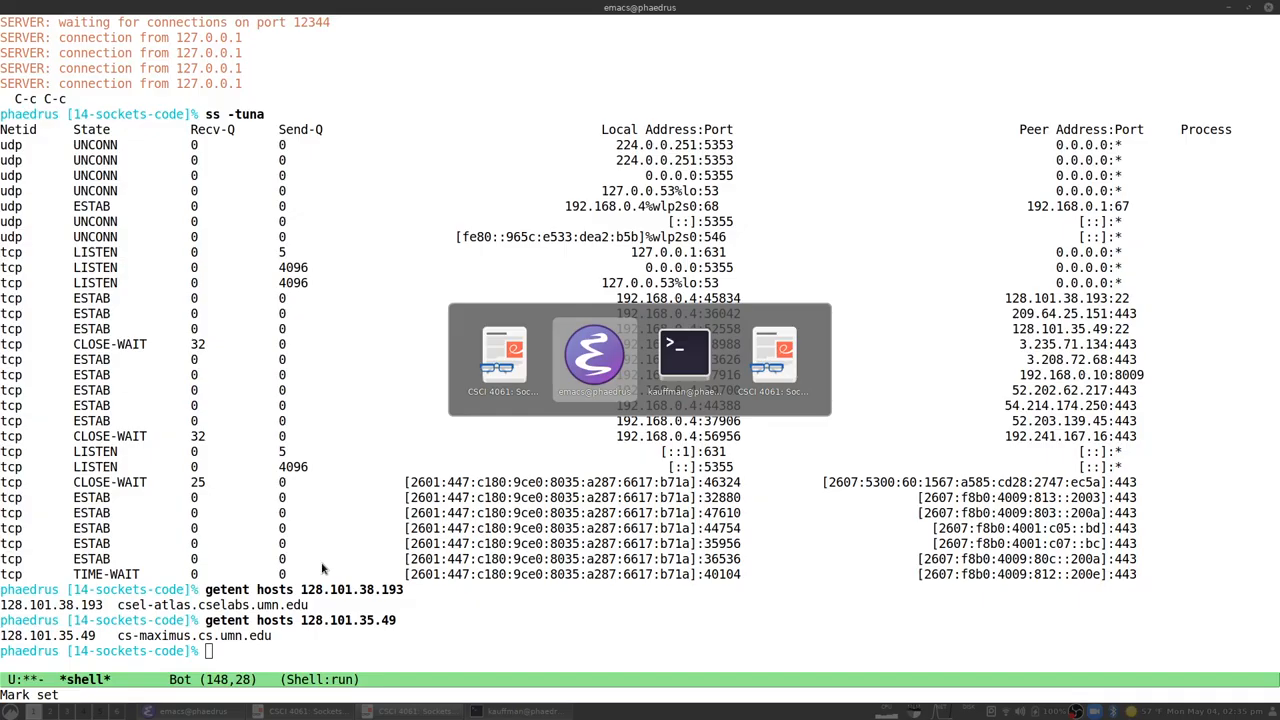
Step: Resolve 128.101.35.49 to cs-maximus.cs.umn.edu again, then return to slide 22
text(lo)
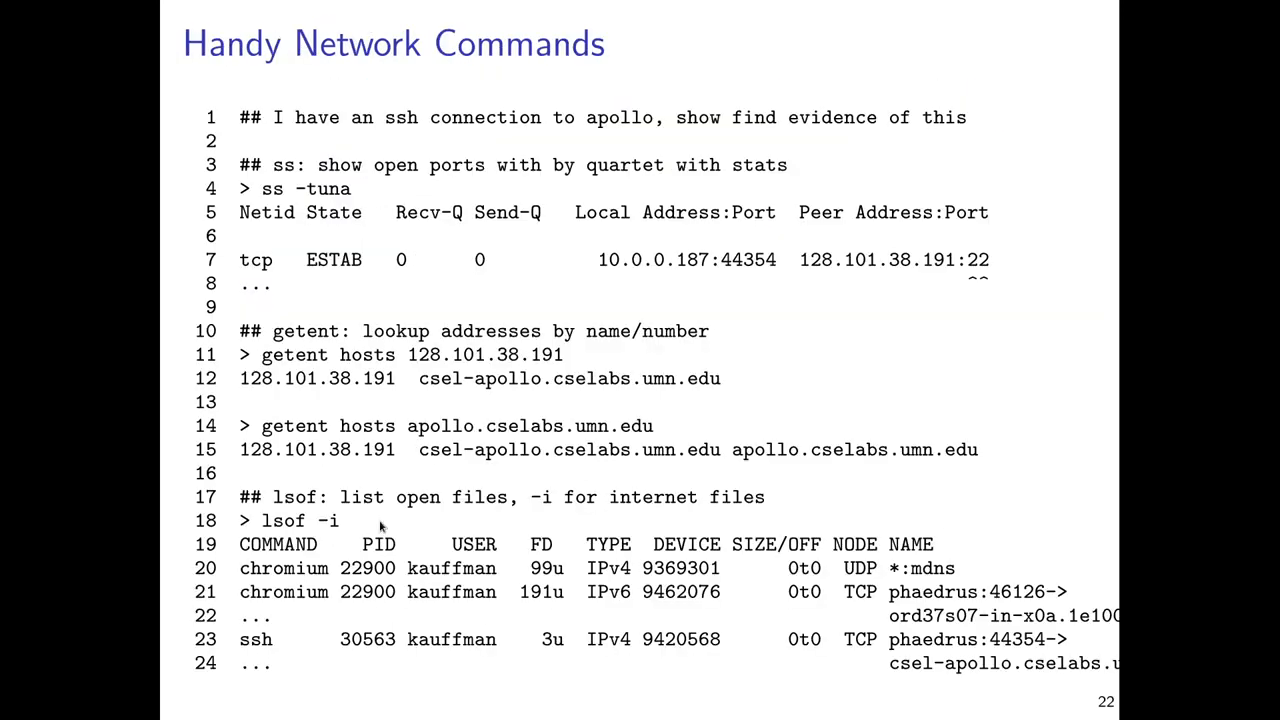
mouse_move(355, 551)
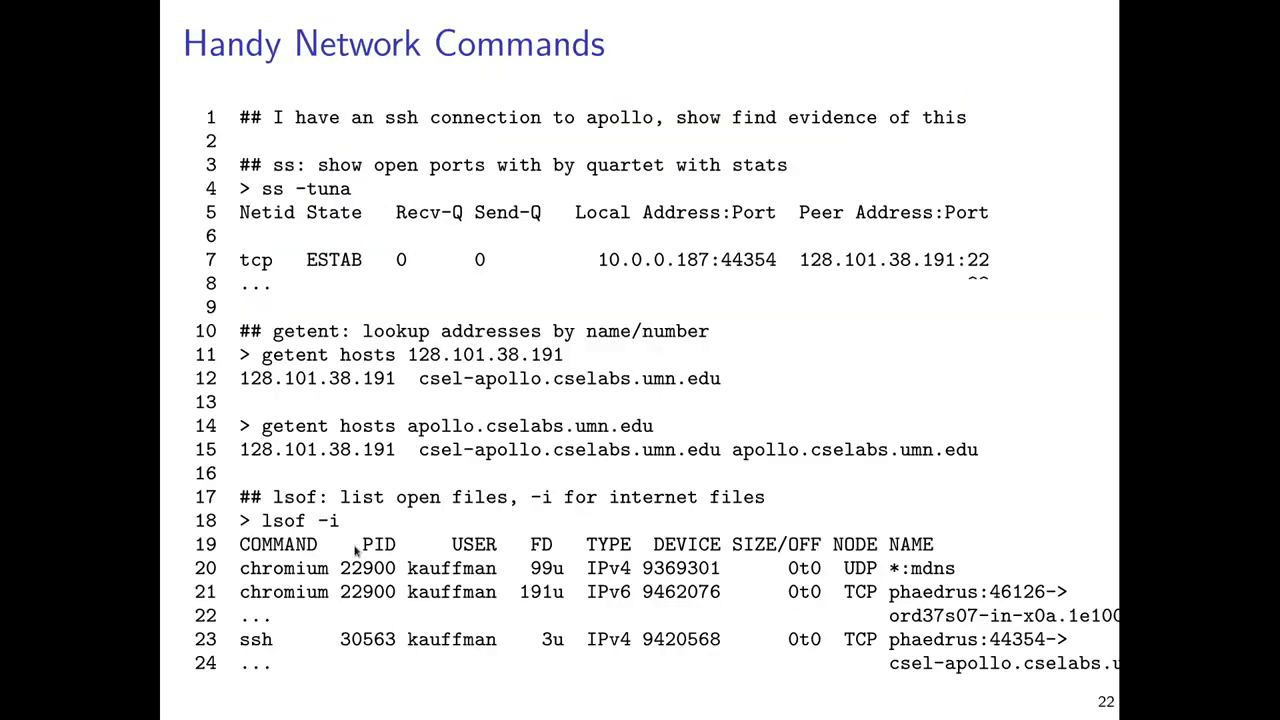
mouse_move(815, 645)
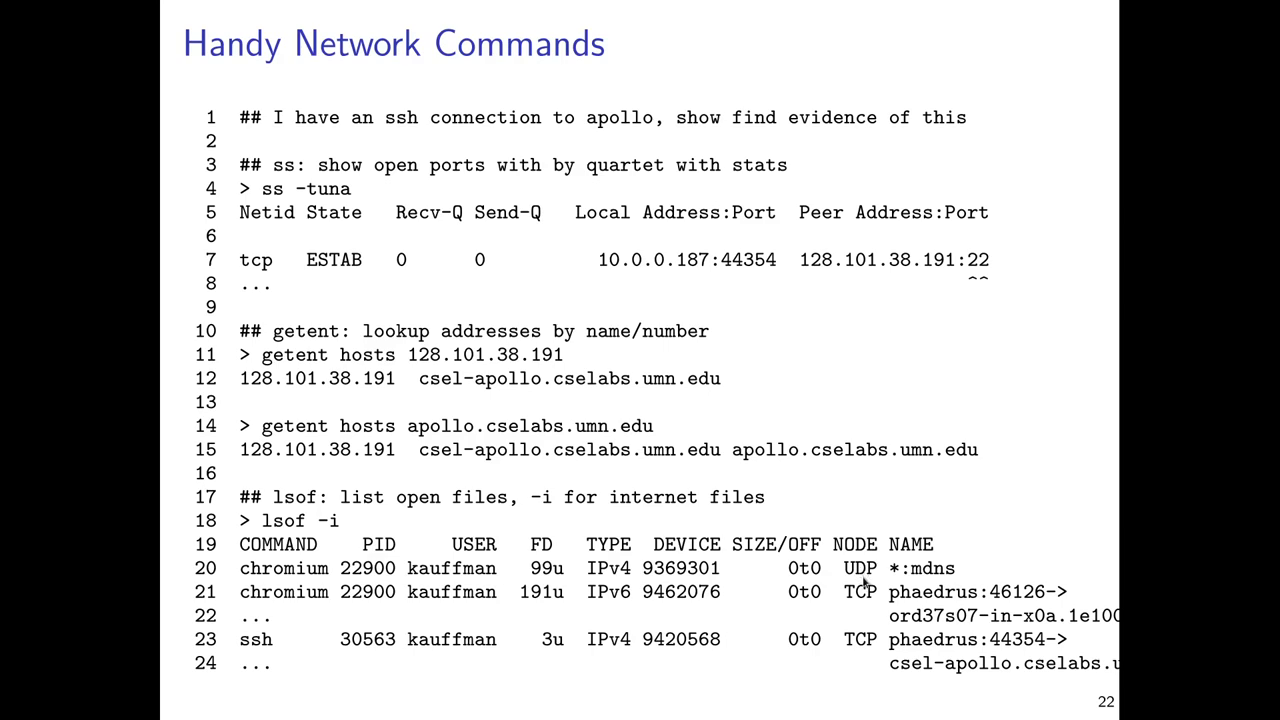
mouse_move(843, 601)
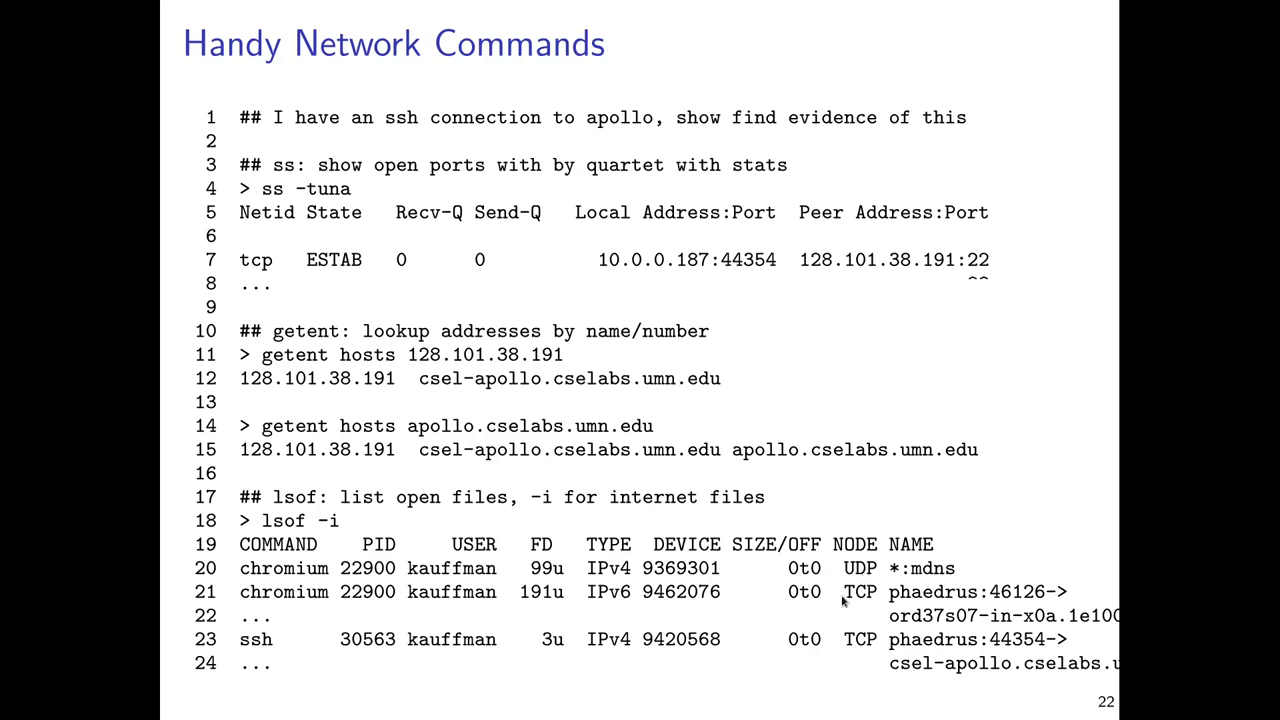
mouse_move(438, 573)
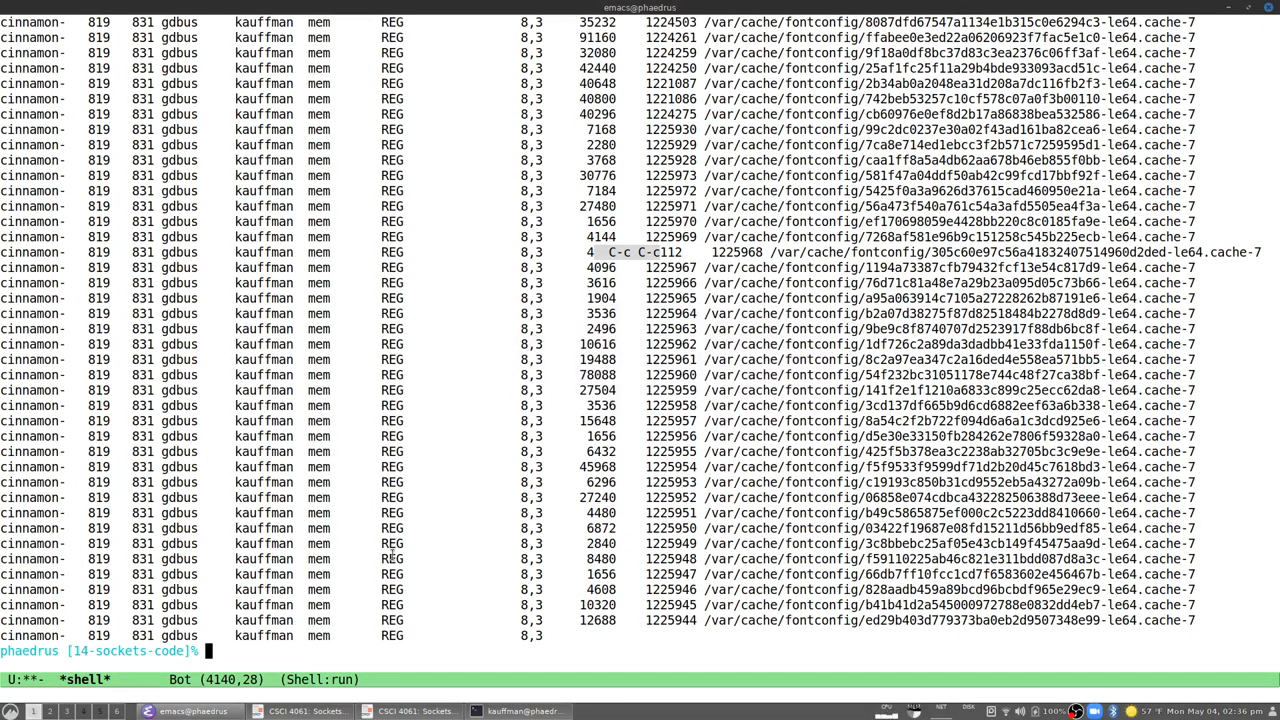
mouse_move(435, 533)
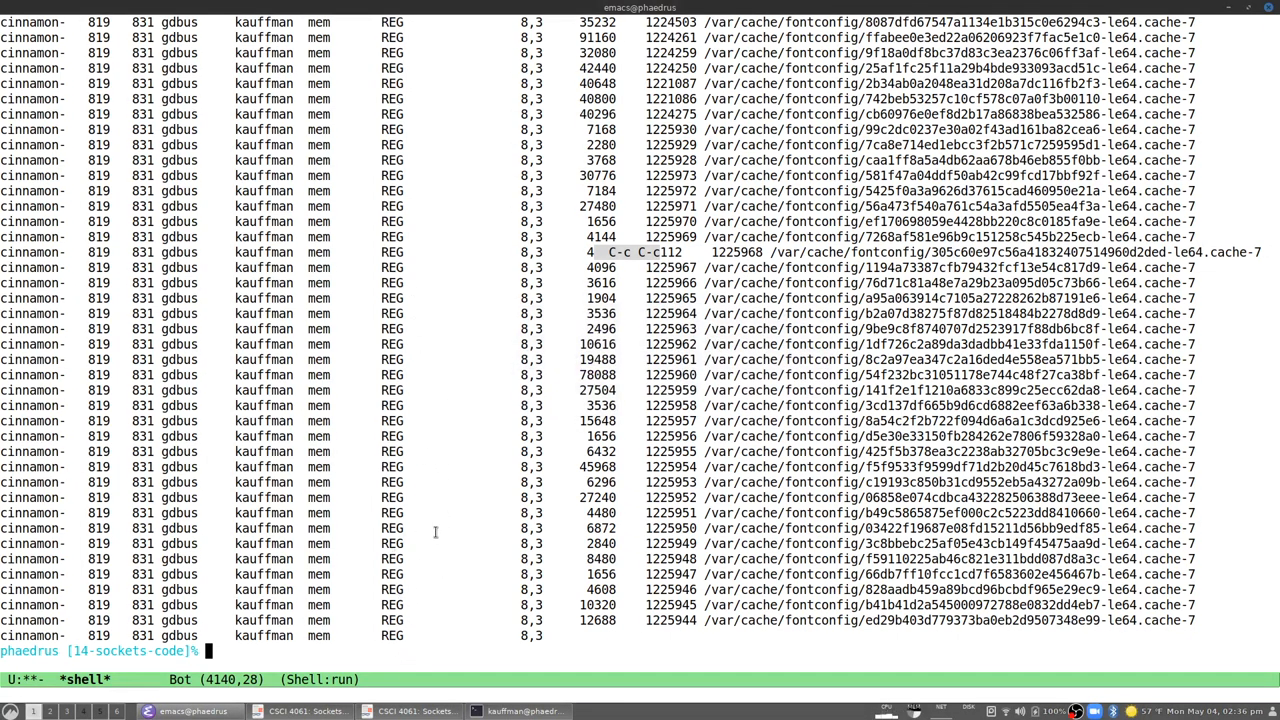
mouse_move(437, 521)
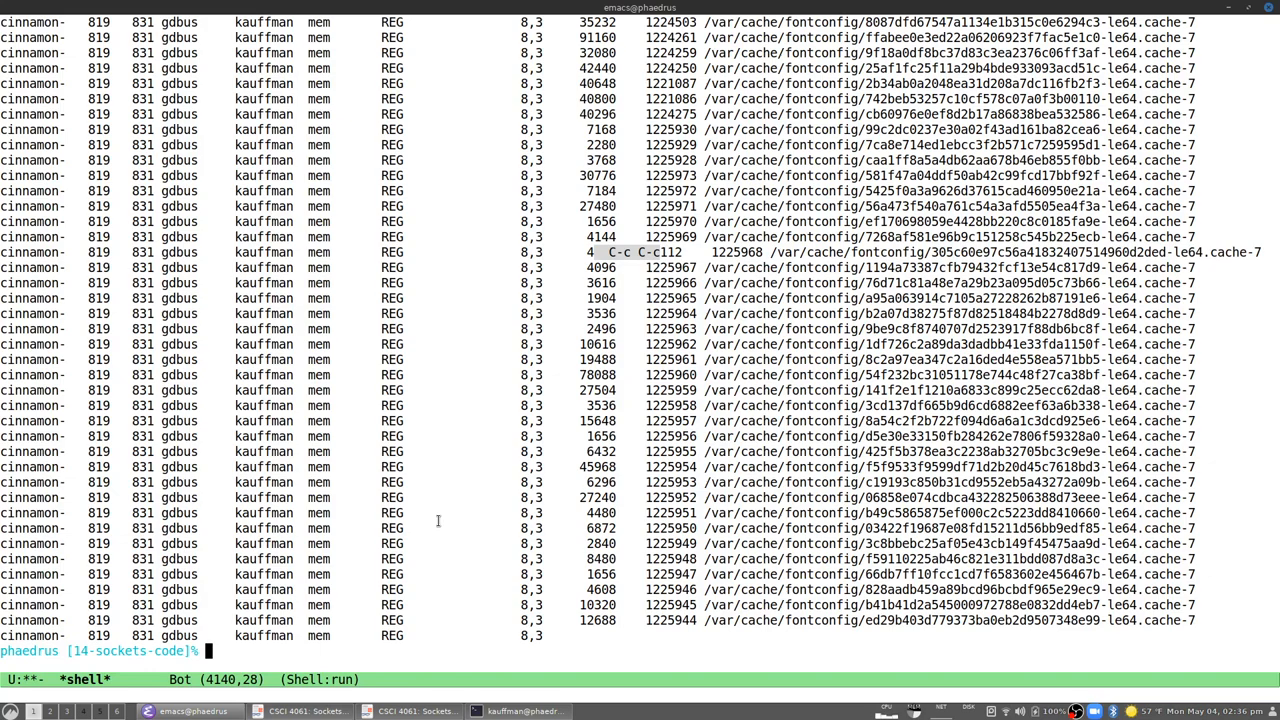
Step: Run lsof and scroll through its listing of fontconfig cache entries
scroll(down, 3)
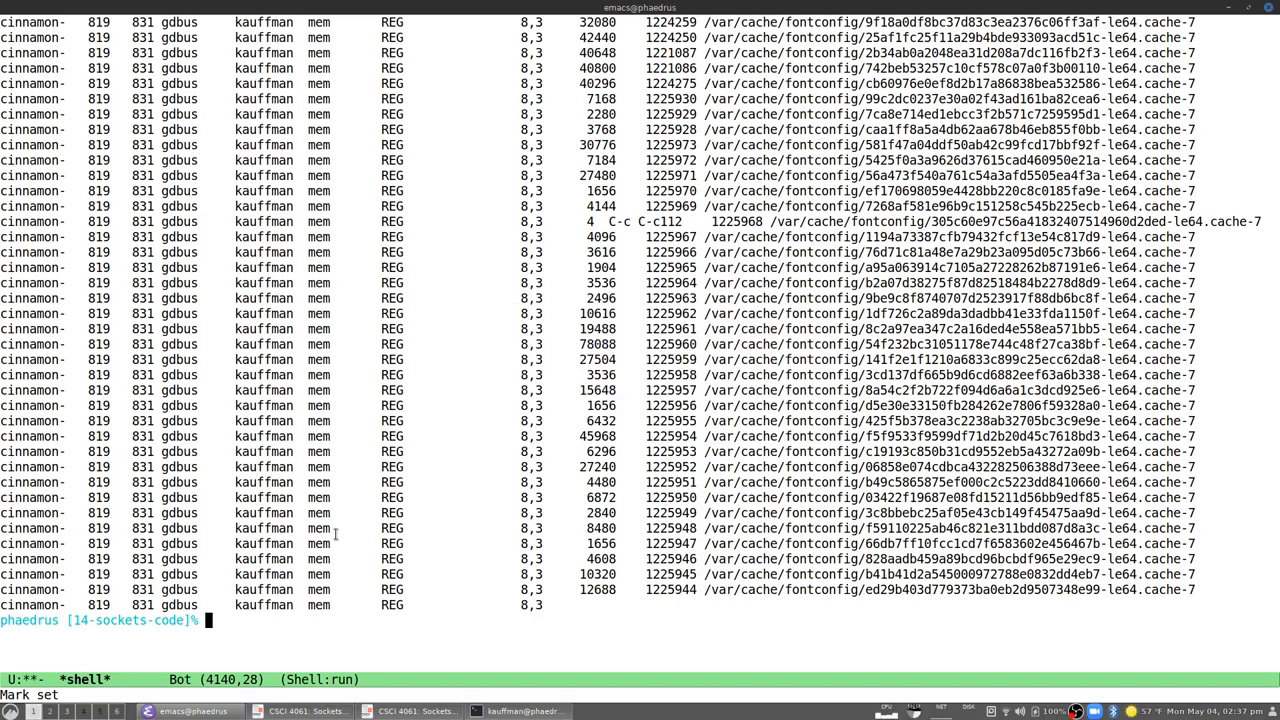
Step: Run lsof -i to list chromium's established https connections
text(lsof -i)
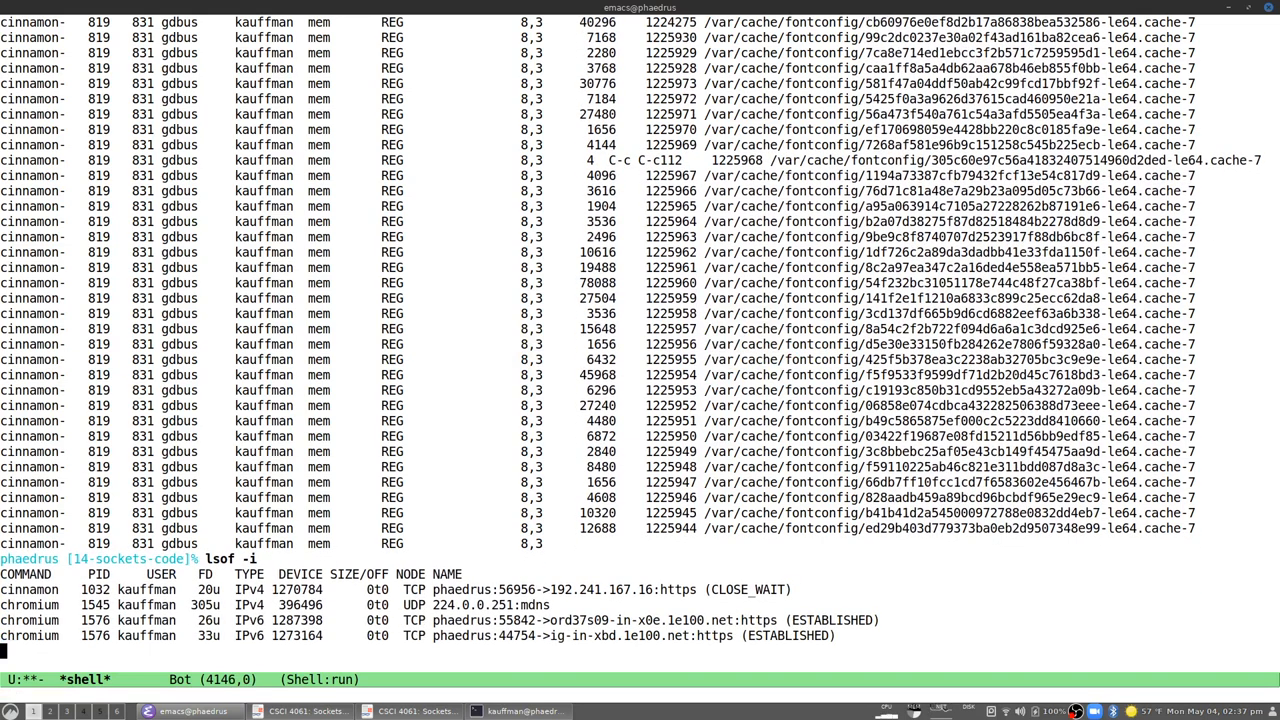
scroll(down, 3)
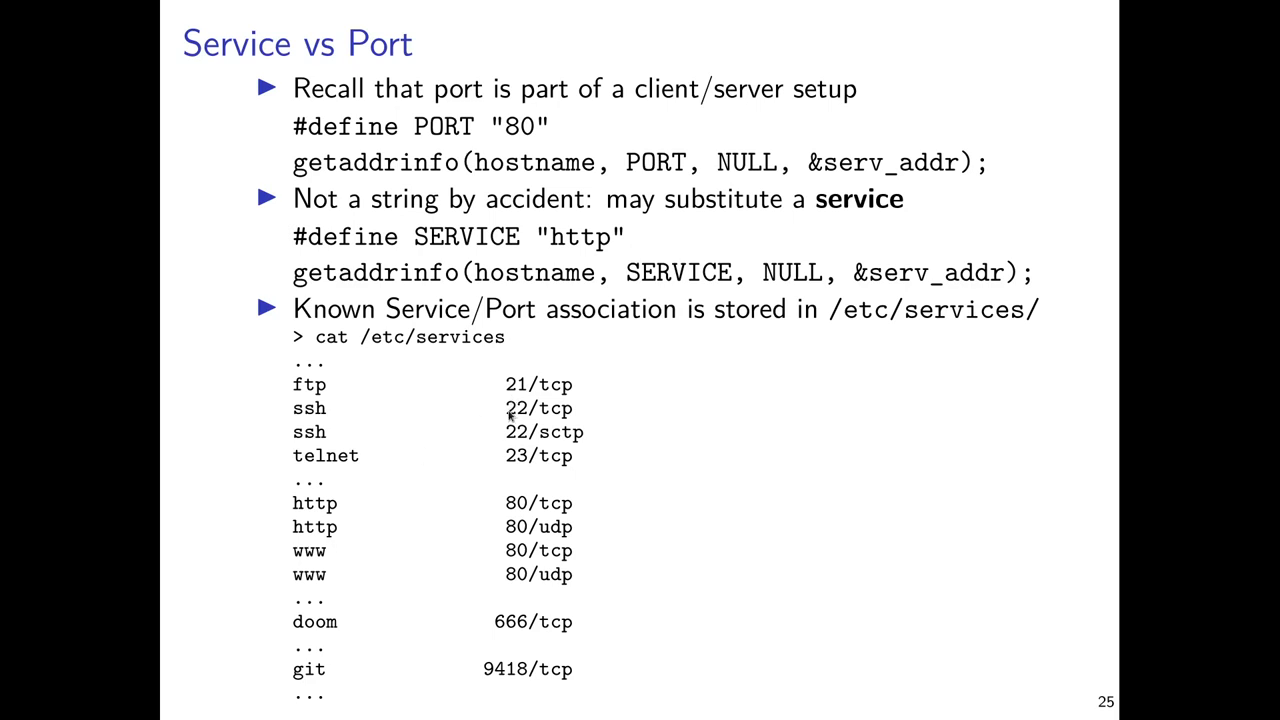
mouse_move(265, 524)
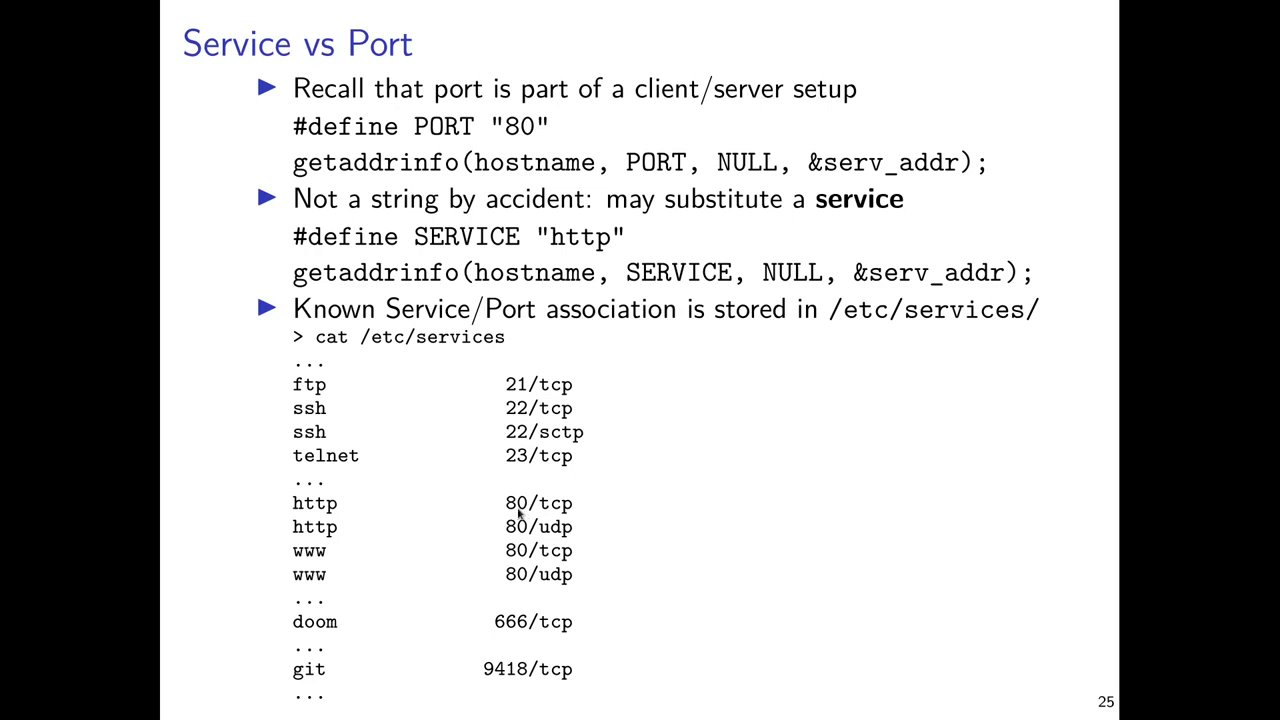
mouse_move(523, 511)
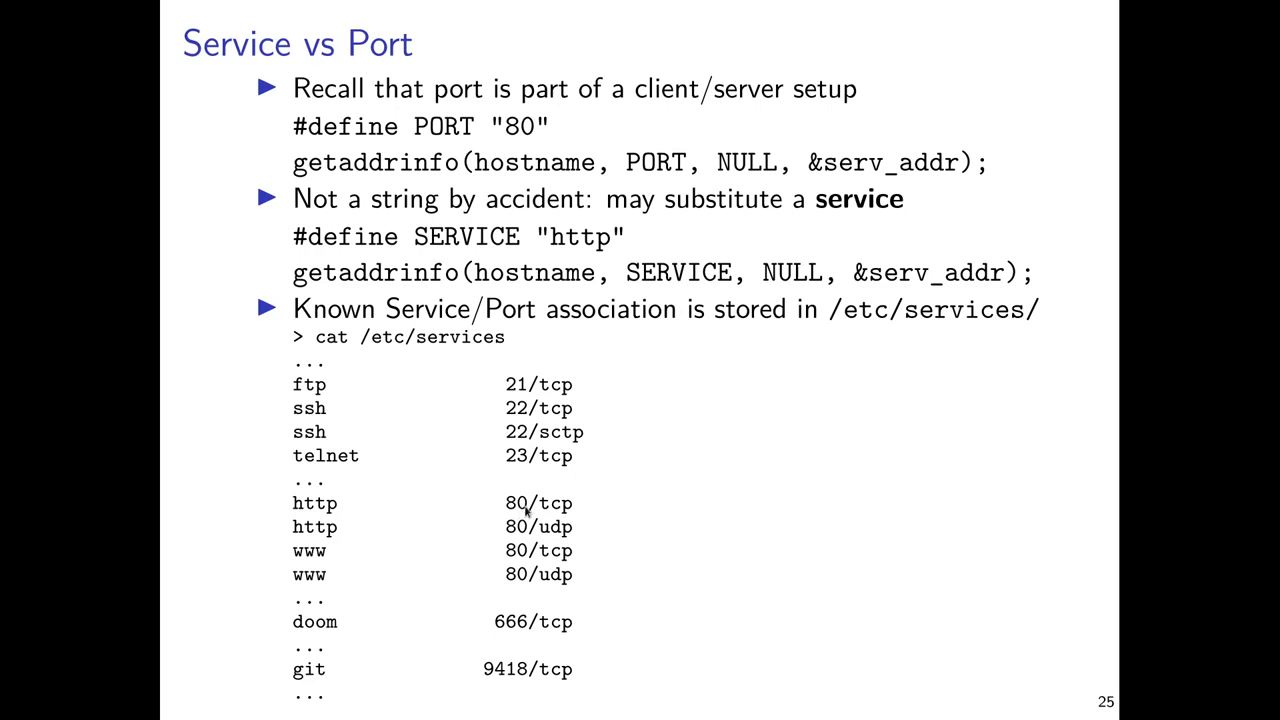
mouse_move(686, 562)
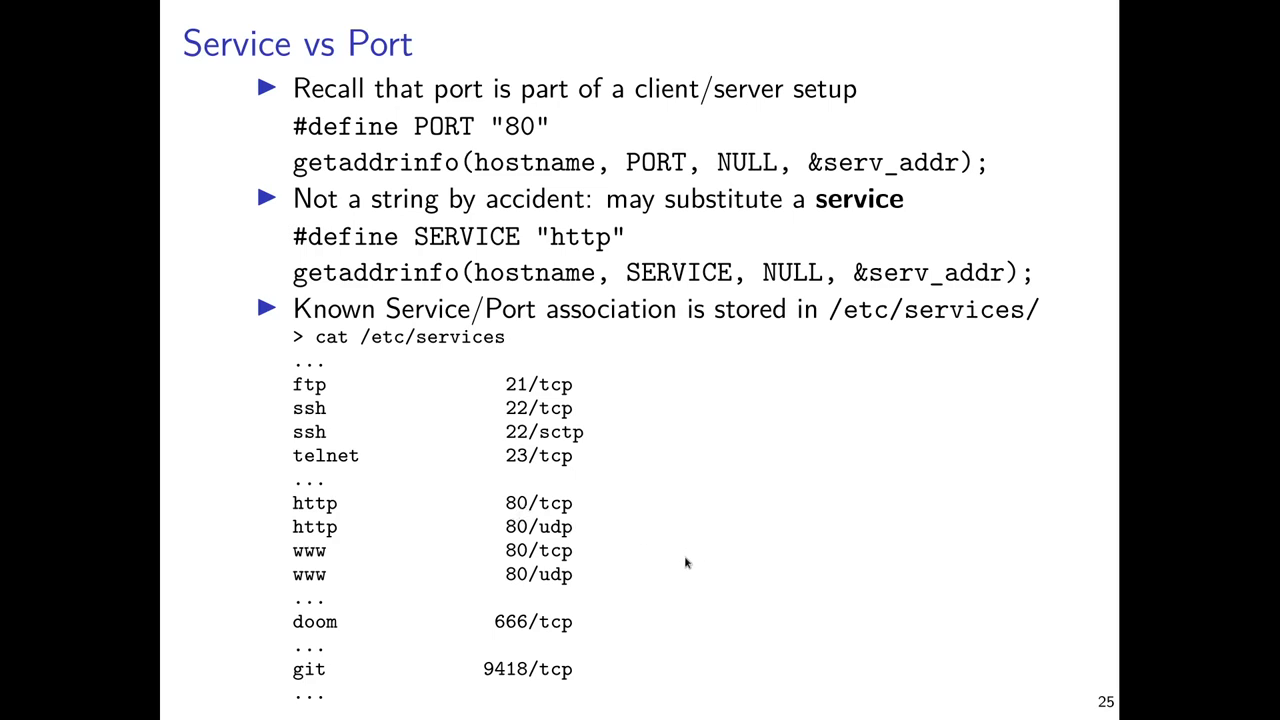
mouse_move(673, 560)
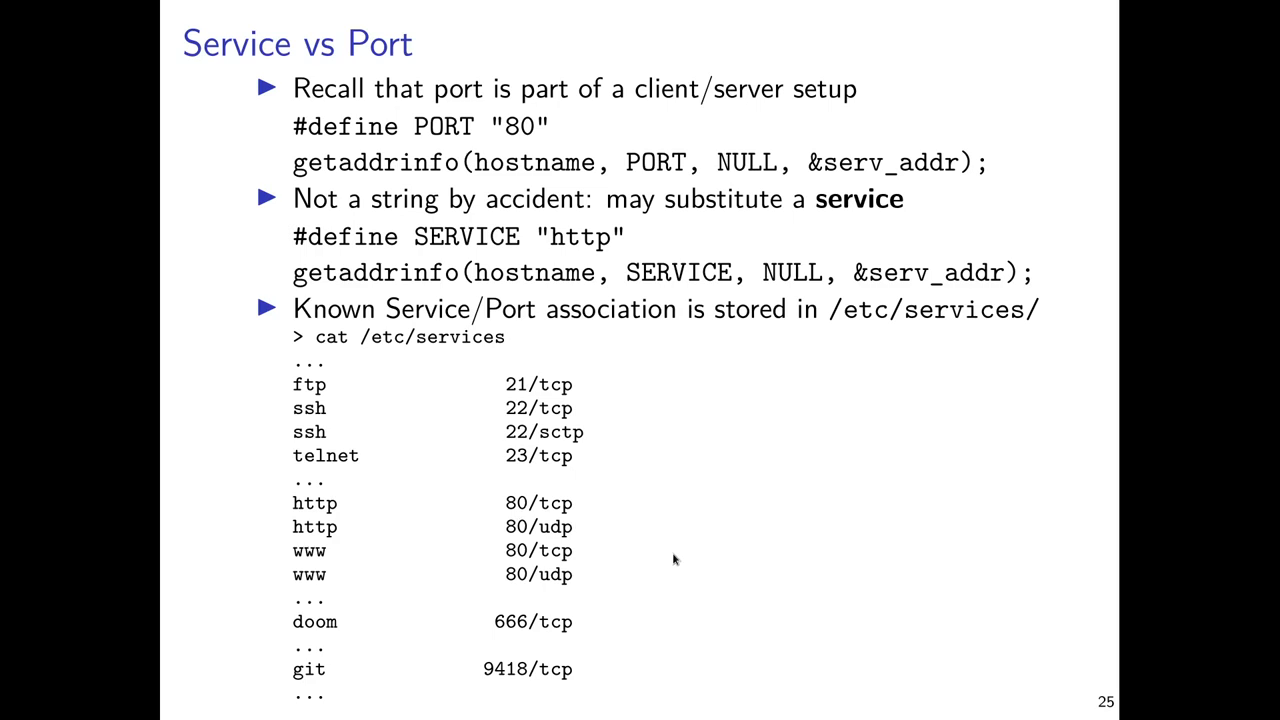
mouse_move(658, 563)
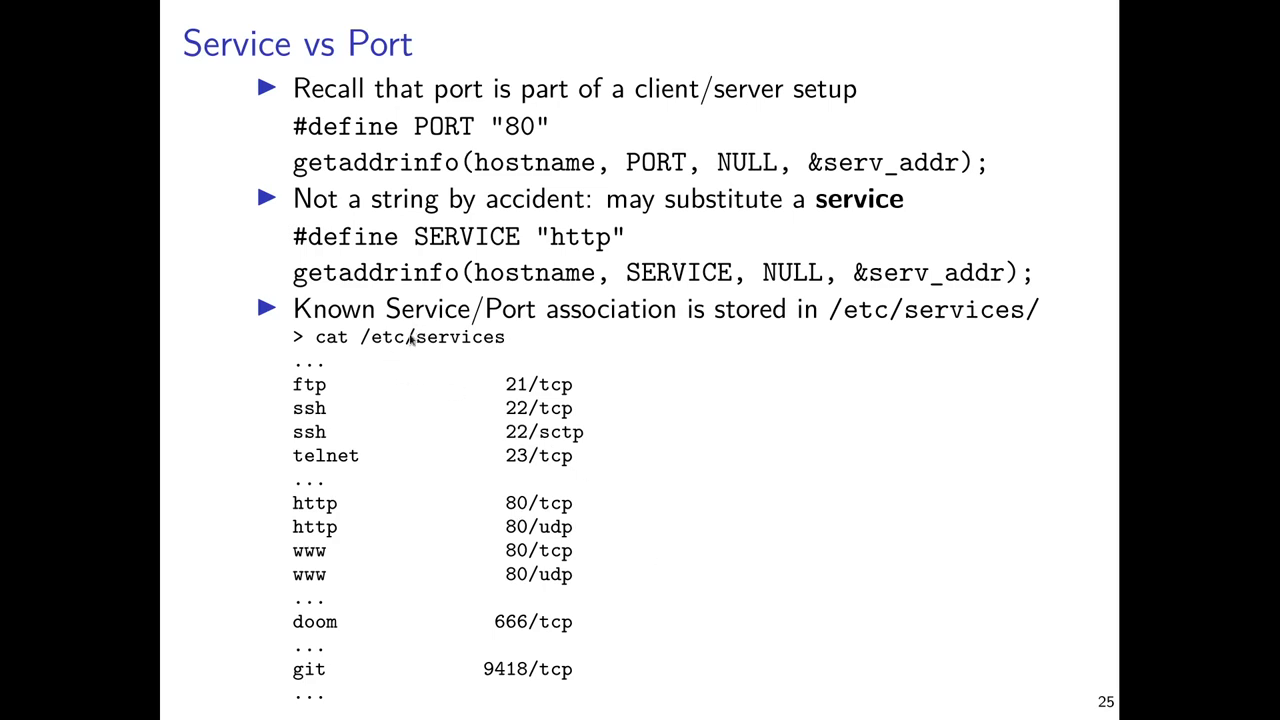
mouse_move(378, 360)
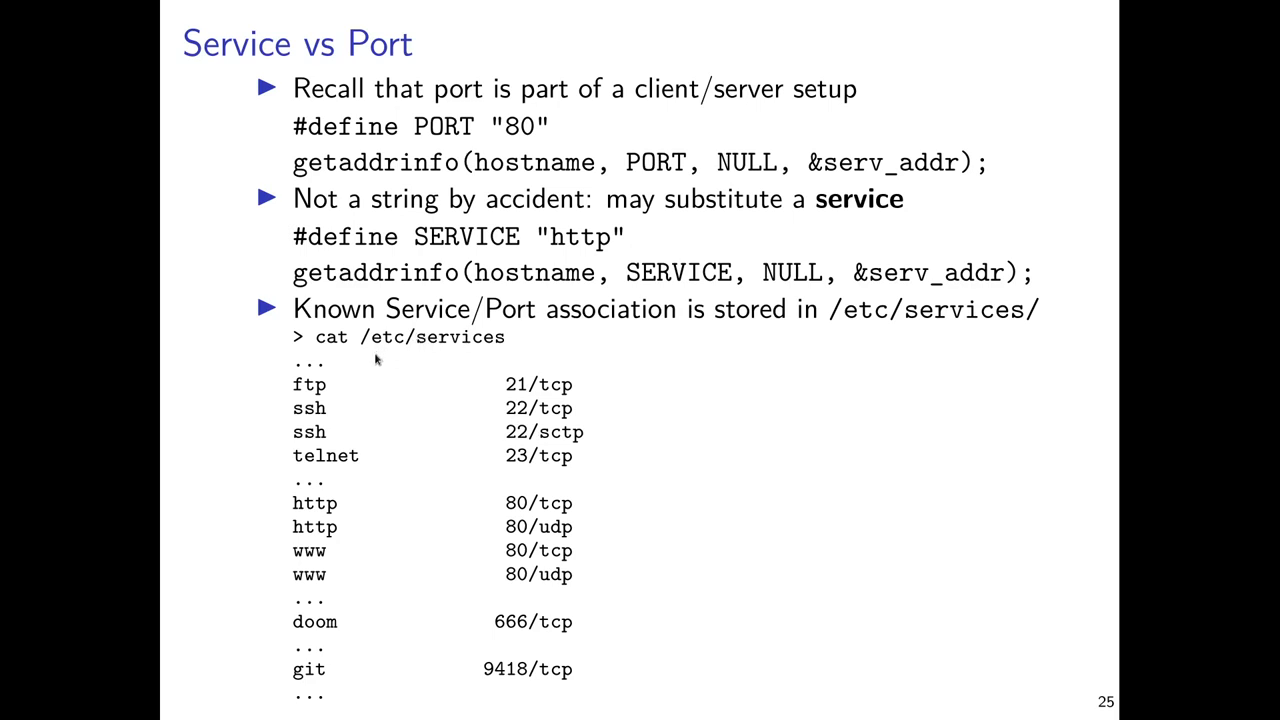
mouse_move(435, 345)
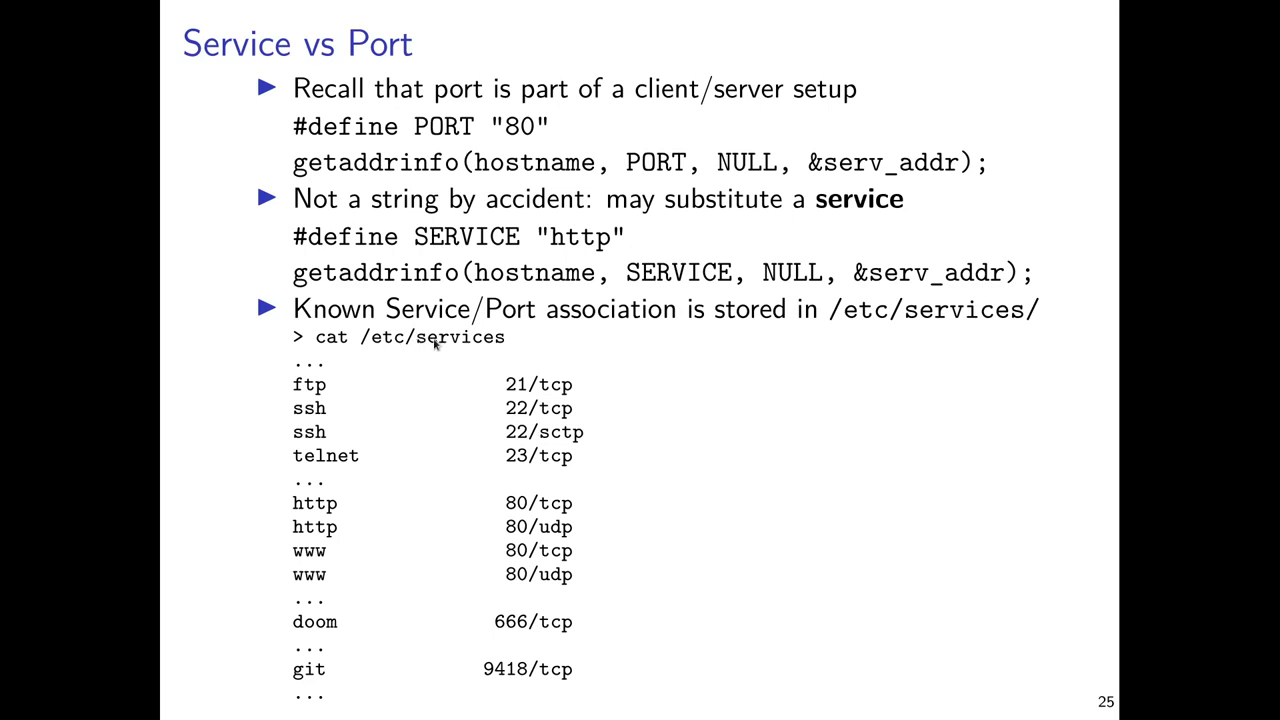
mouse_move(578, 367)
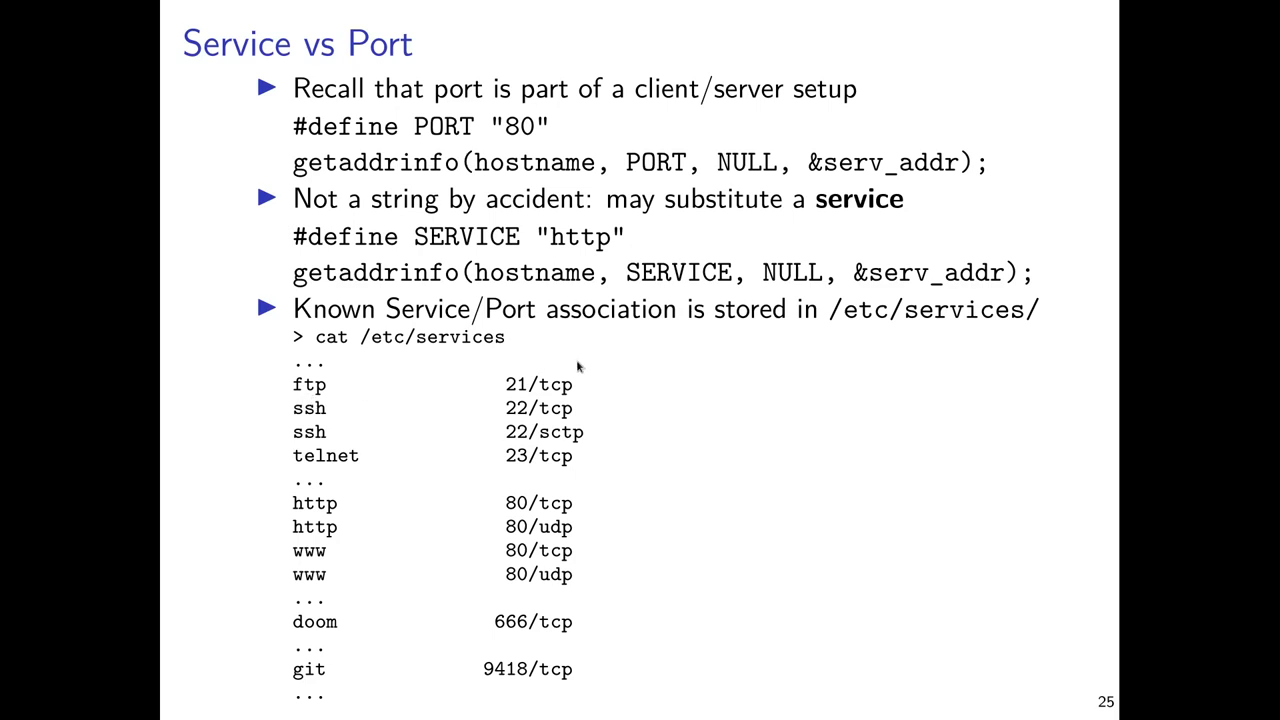
mouse_move(550, 383)
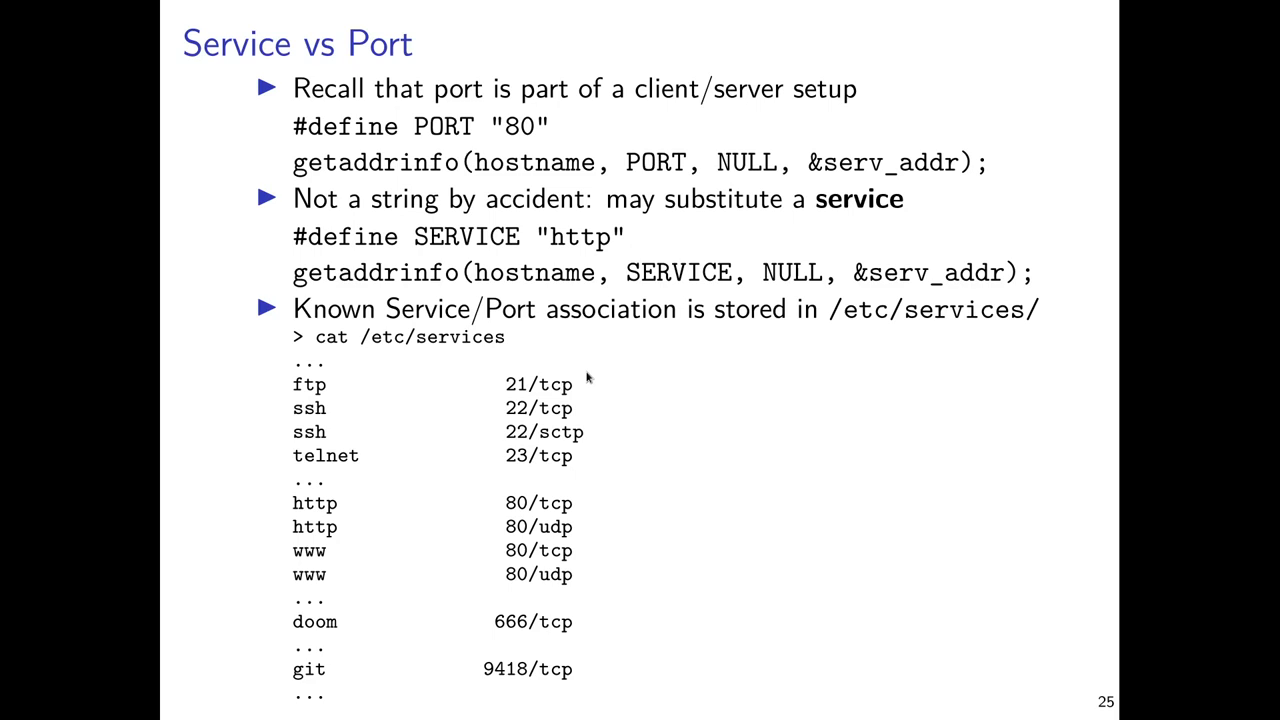
mouse_move(560, 252)
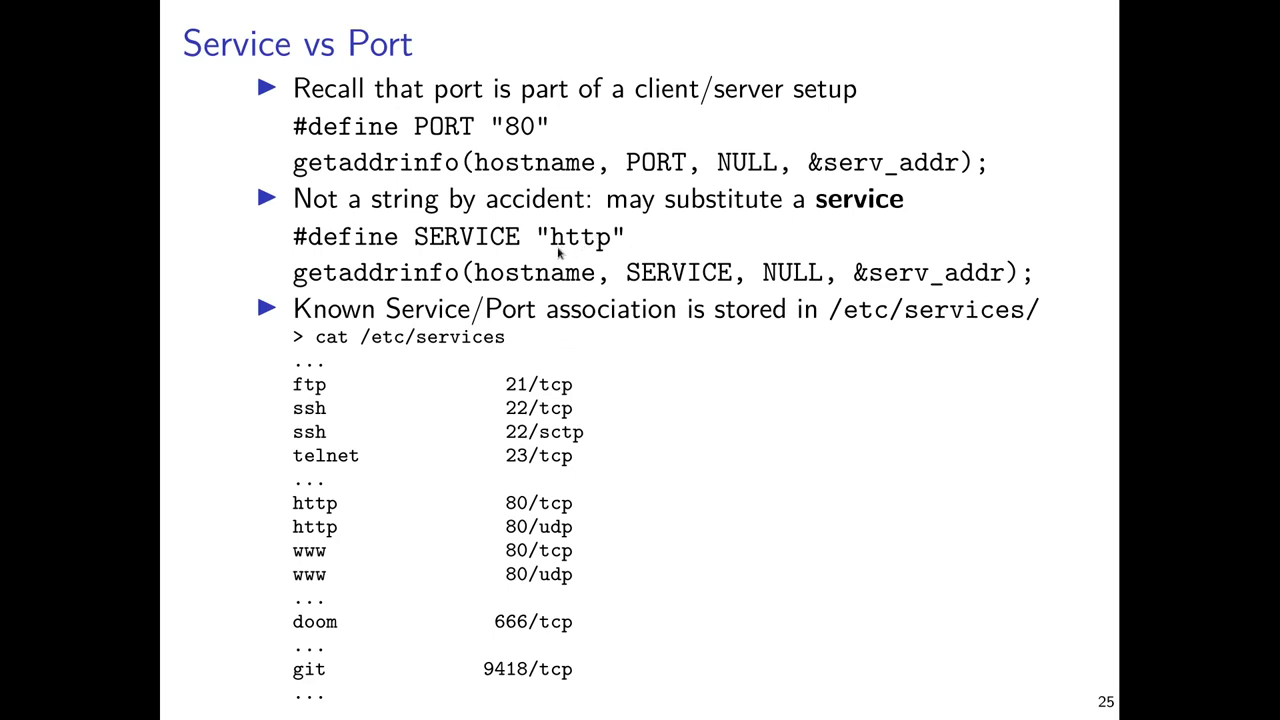
mouse_move(598, 246)
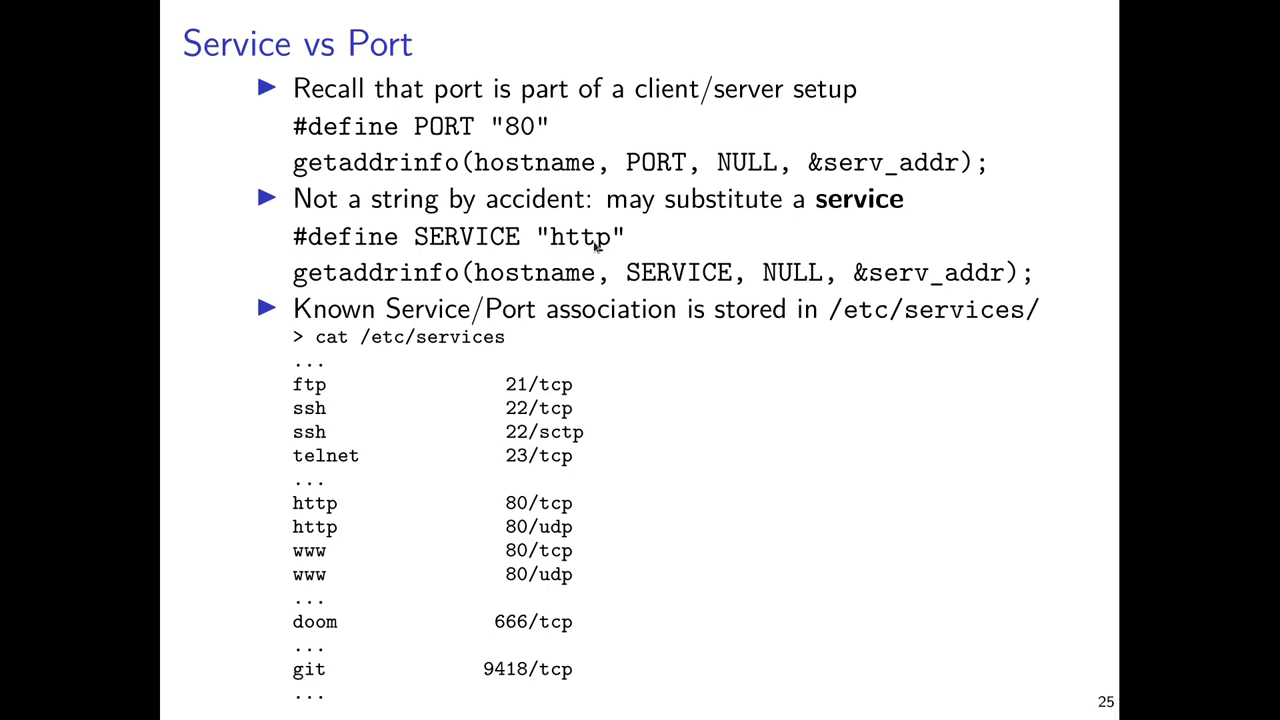
mouse_move(480, 272)
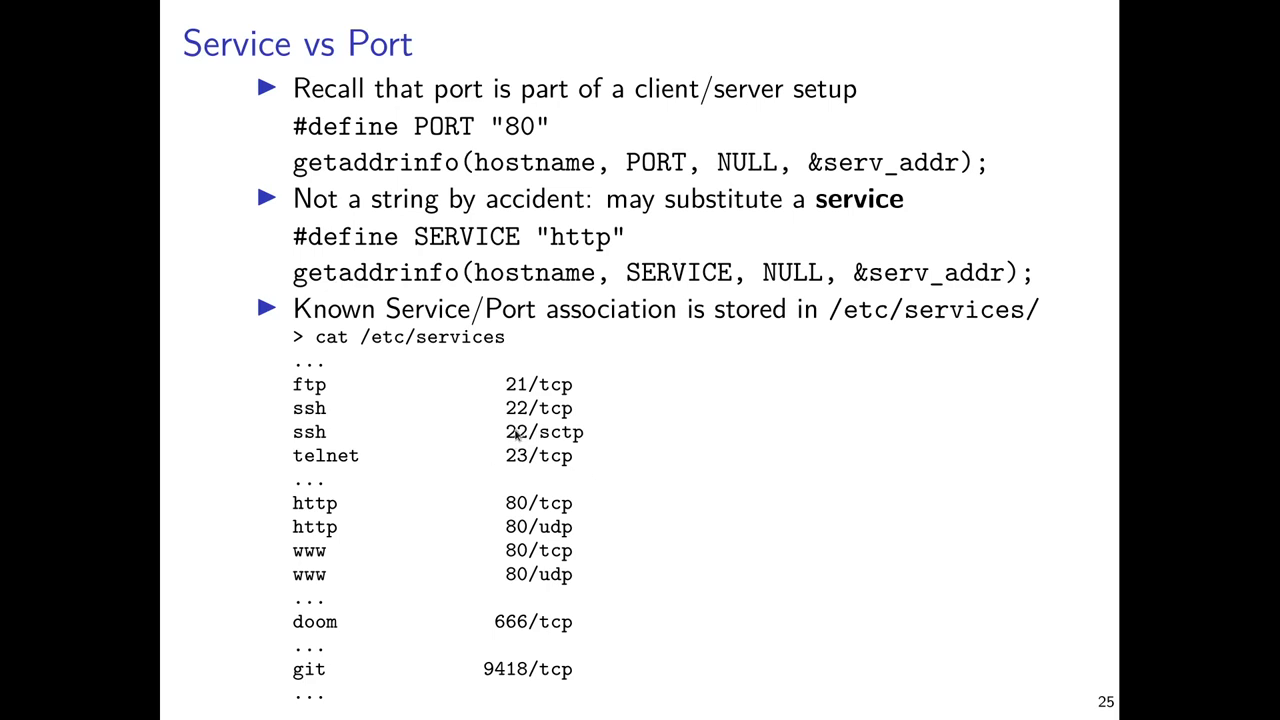
mouse_move(706, 285)
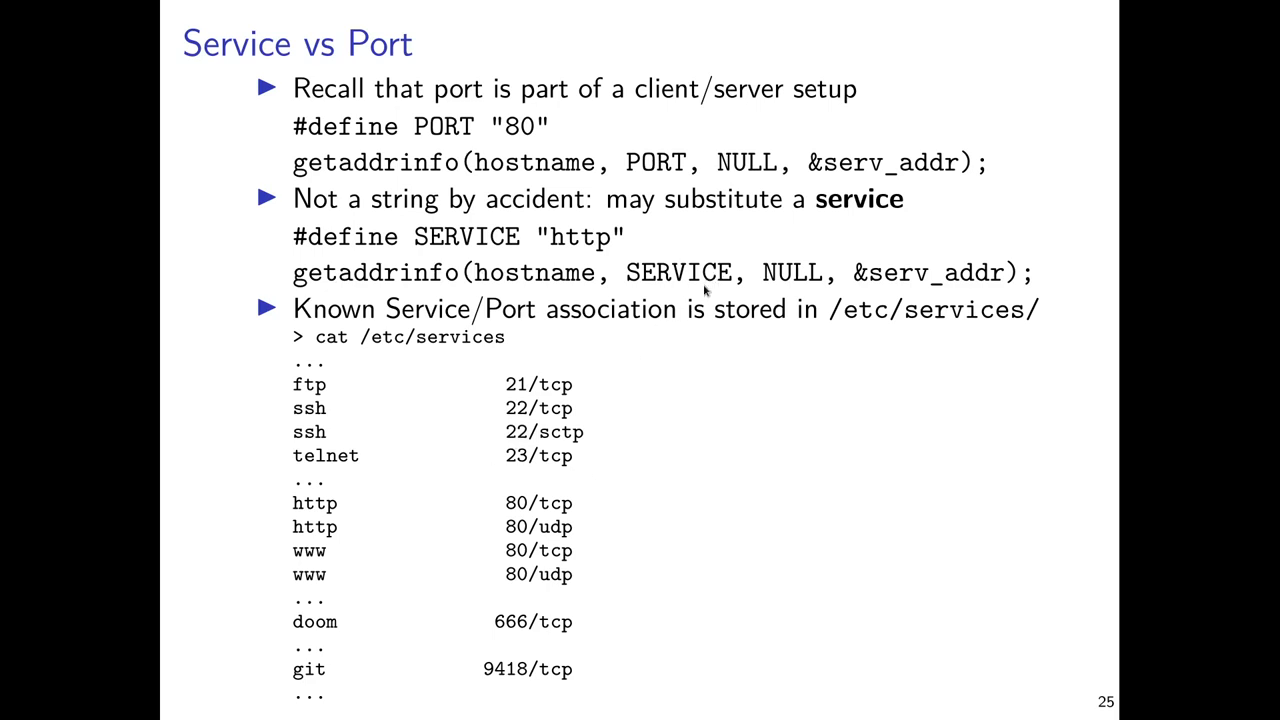
mouse_move(715, 420)
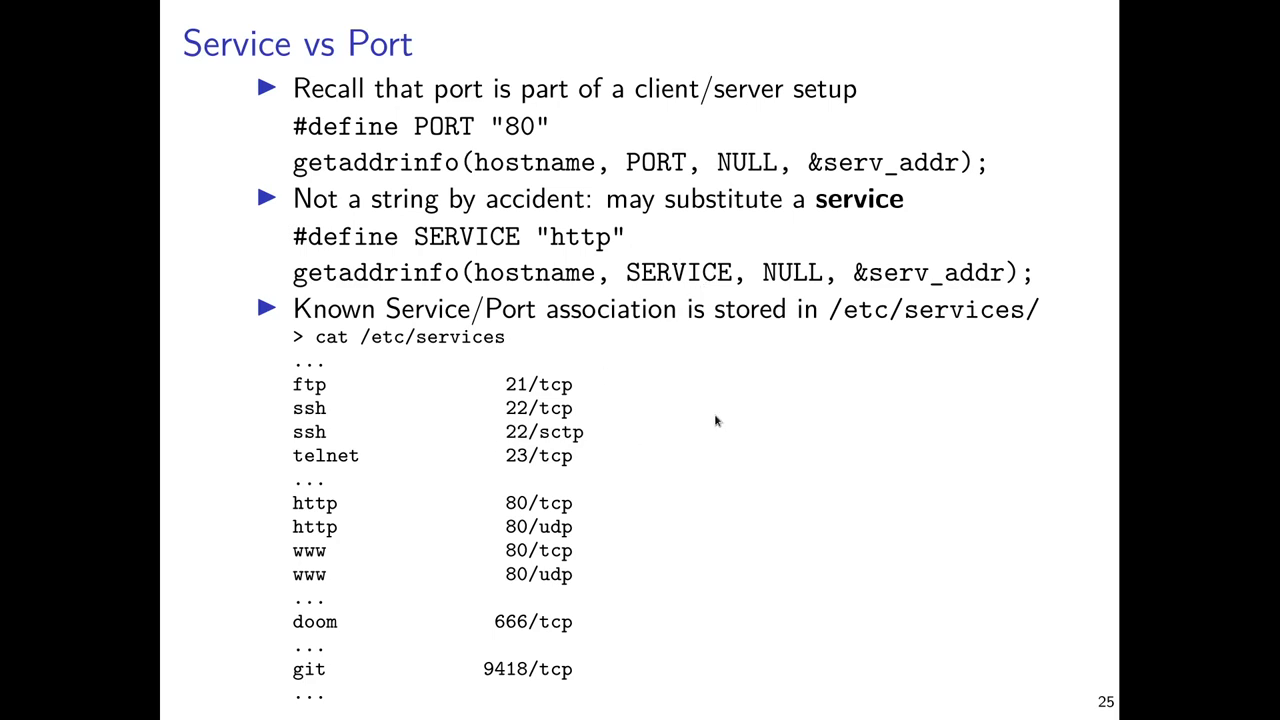
mouse_move(706, 413)
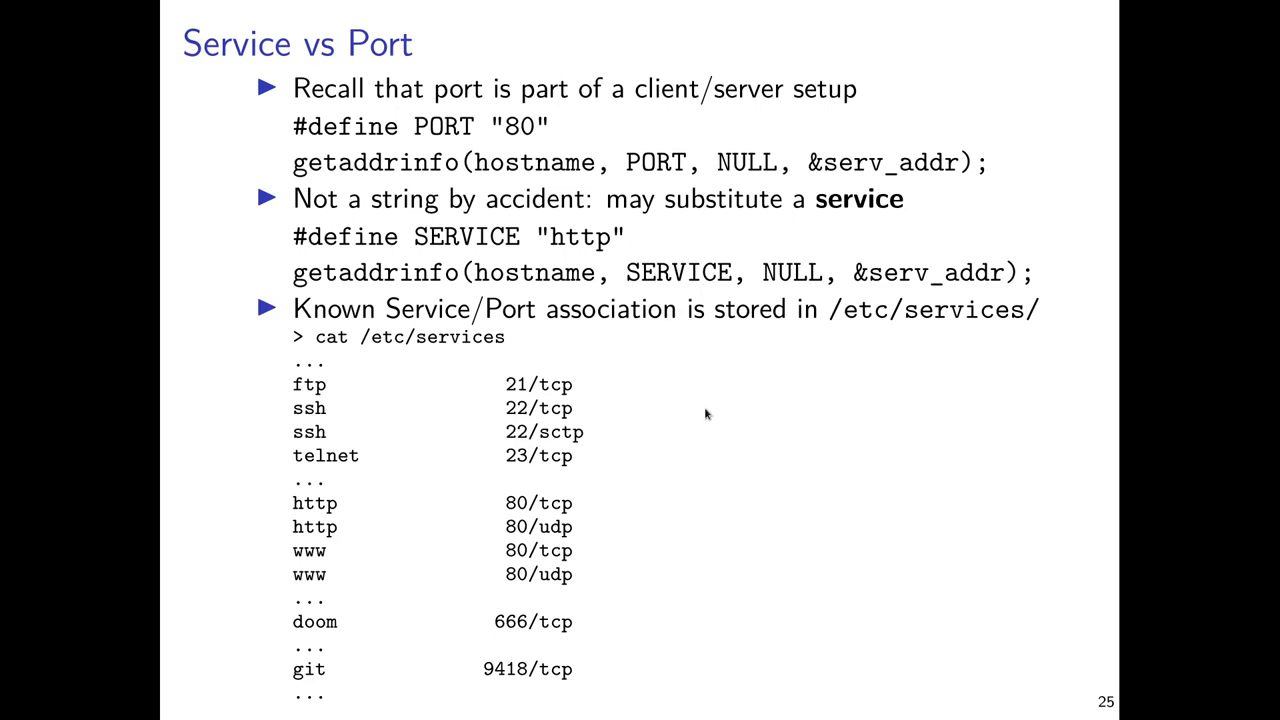
mouse_move(658, 388)
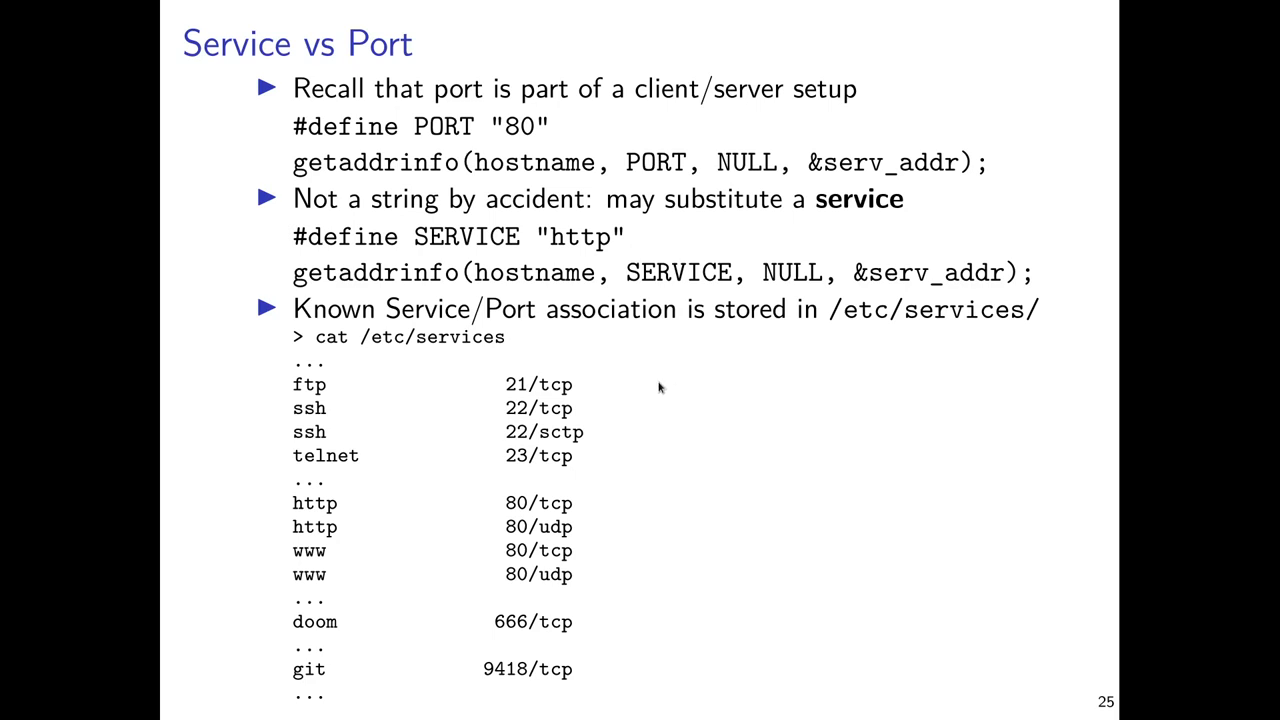
mouse_move(519, 133)
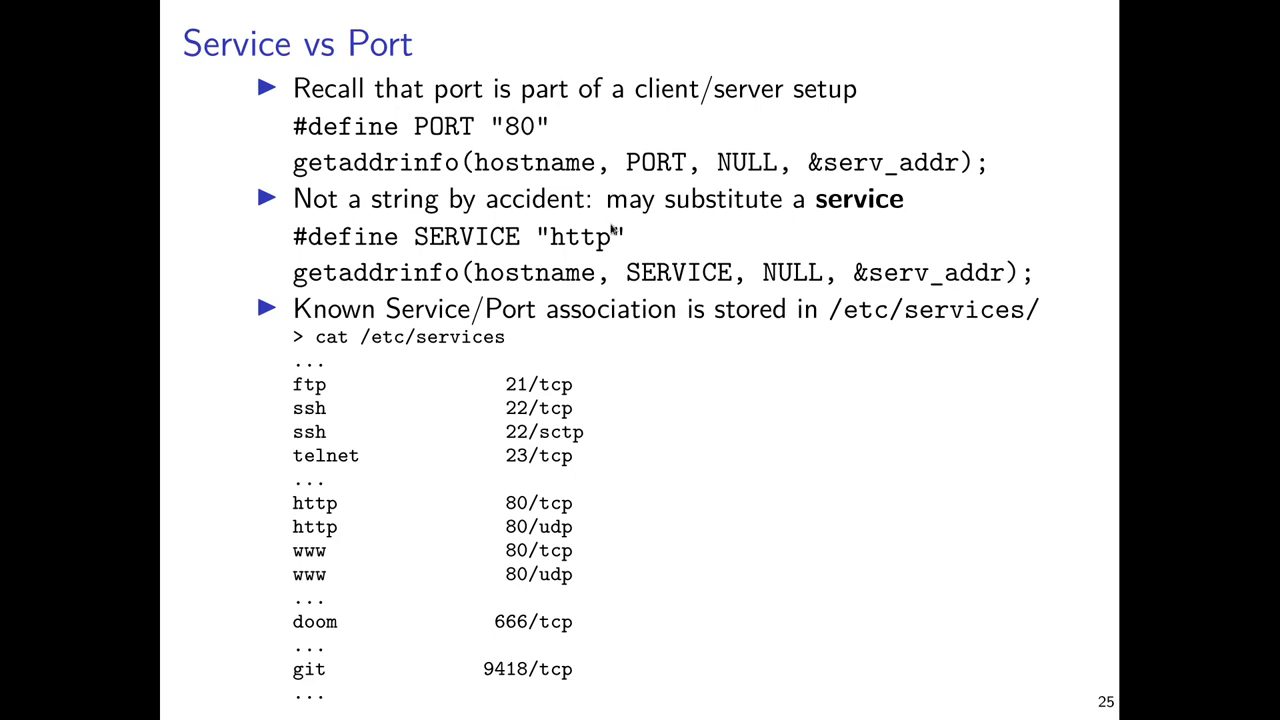
mouse_move(560, 246)
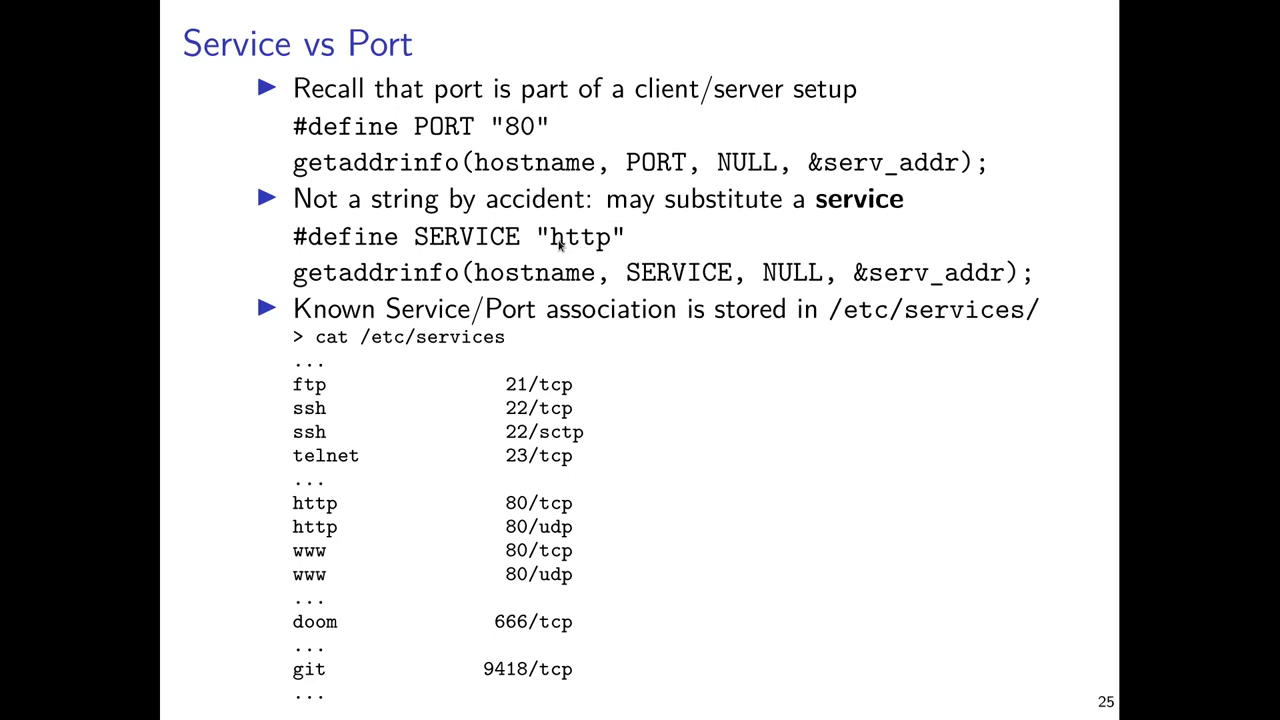
mouse_move(610, 254)
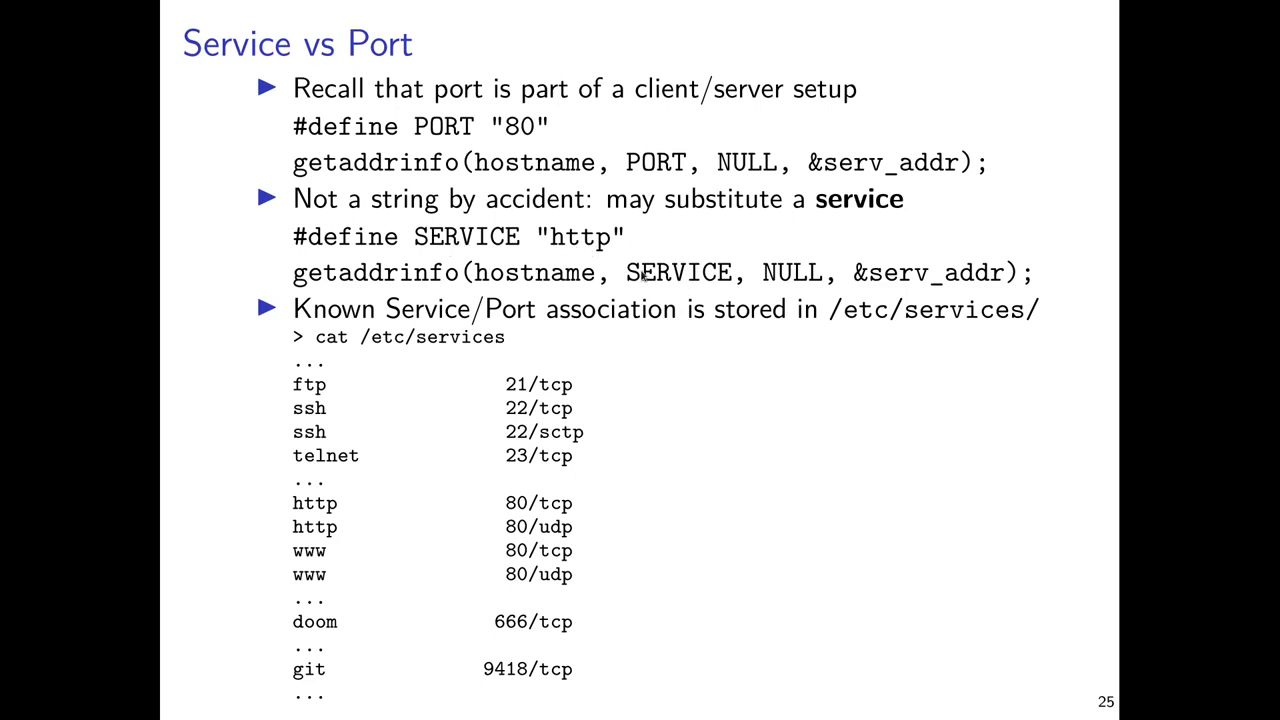
mouse_move(685, 287)
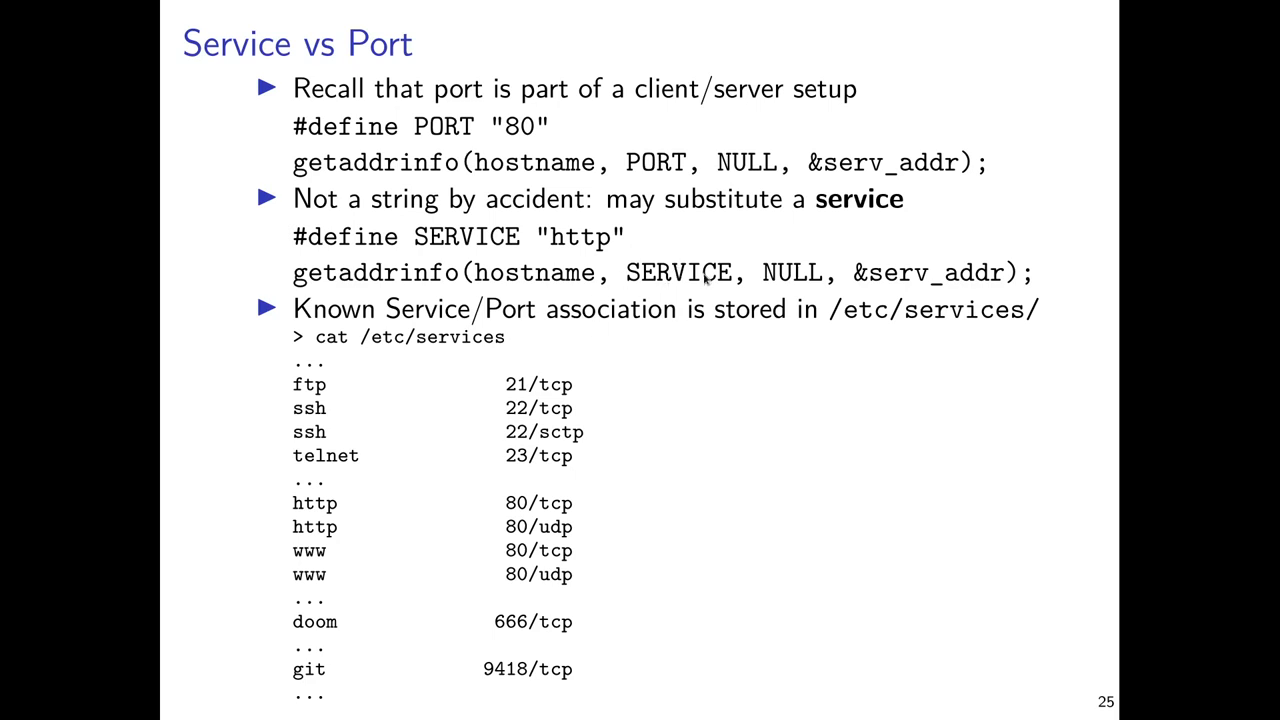
mouse_move(700, 285)
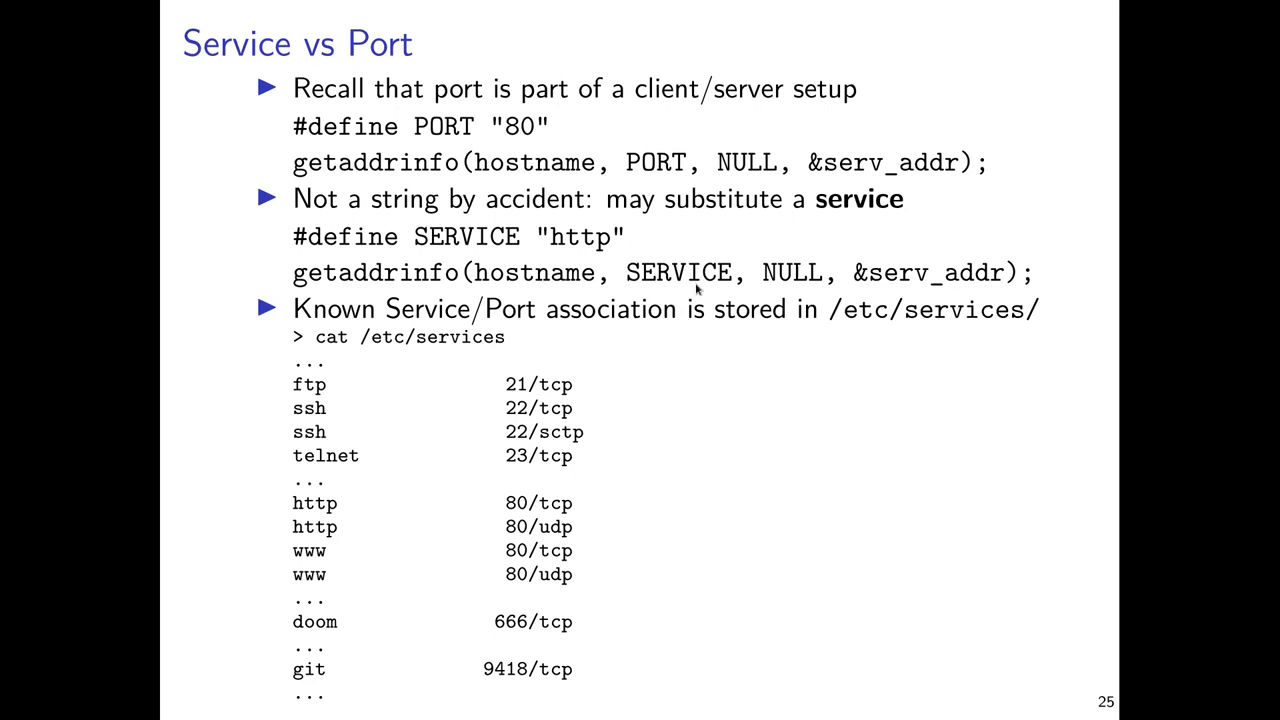
mouse_move(702, 288)
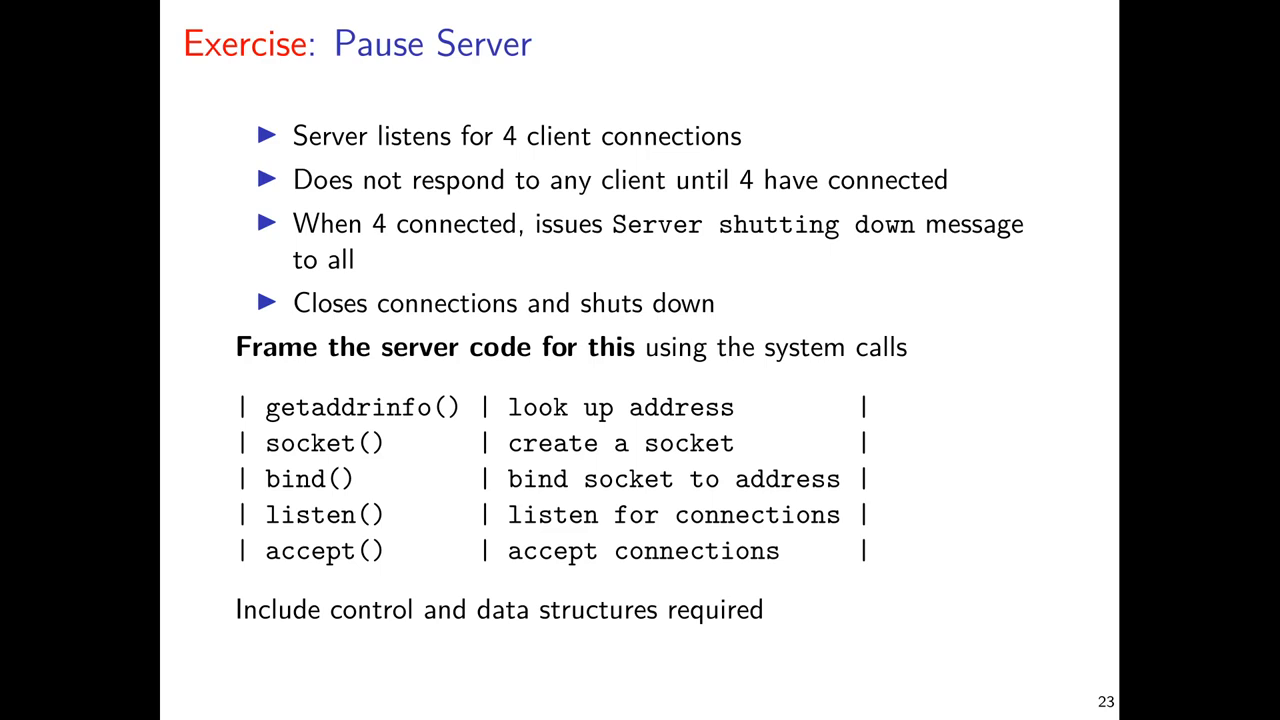
mouse_move(362, 166)
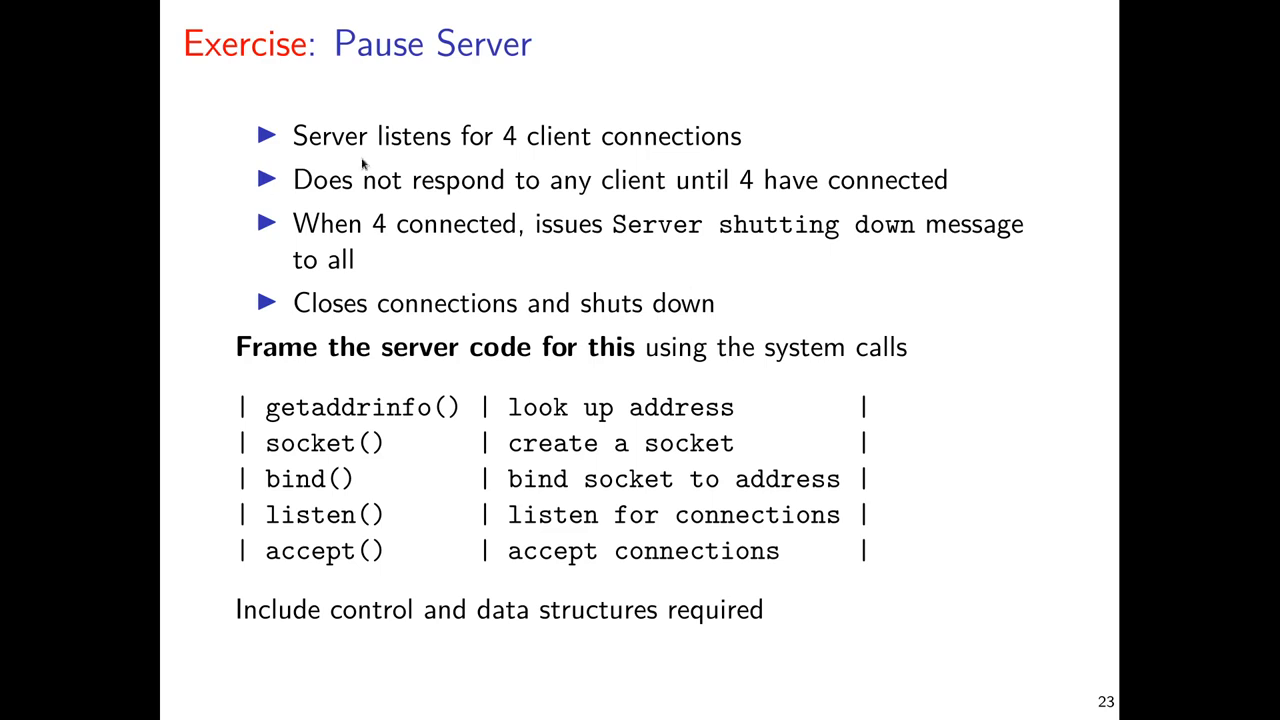
mouse_move(537, 155)
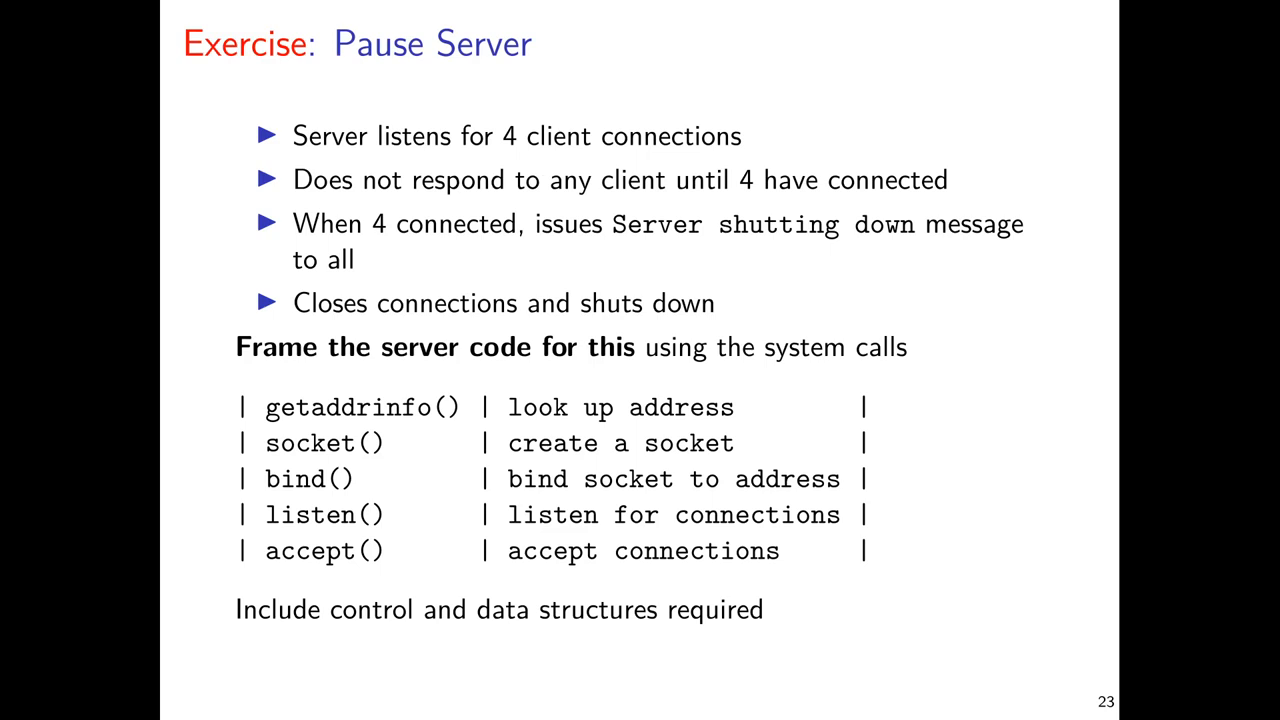
mouse_move(532, 158)
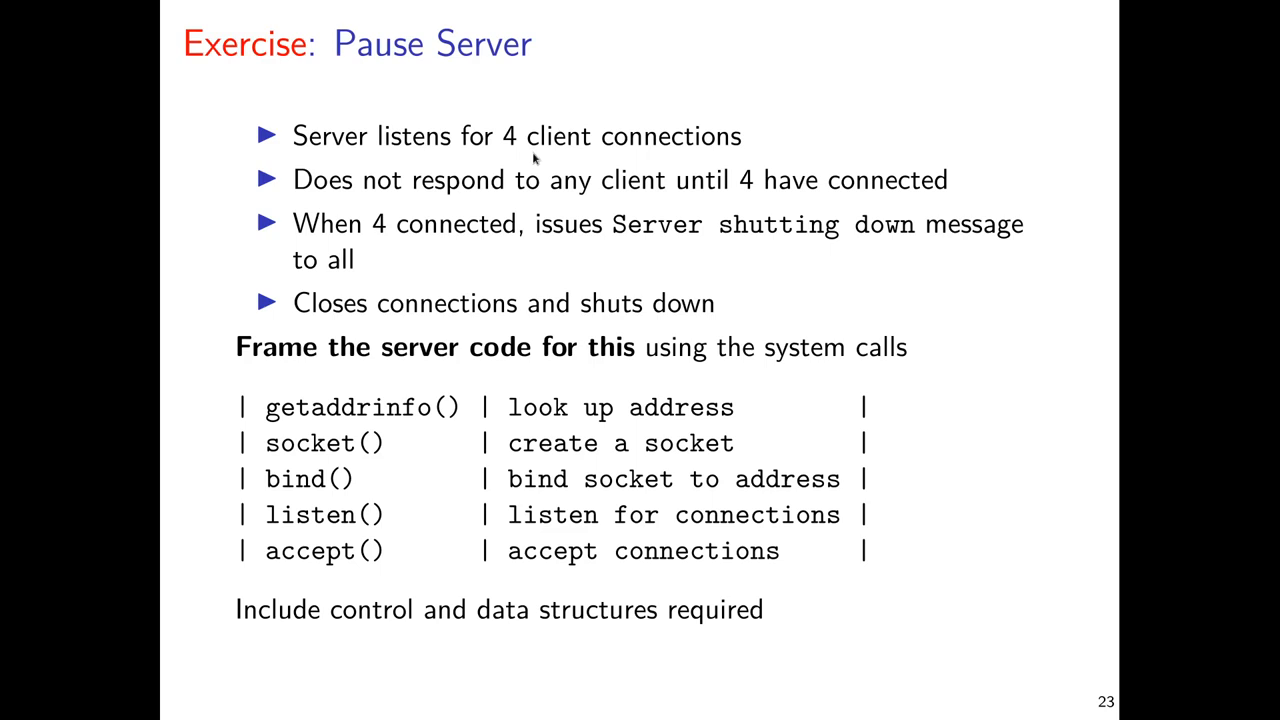
mouse_move(543, 178)
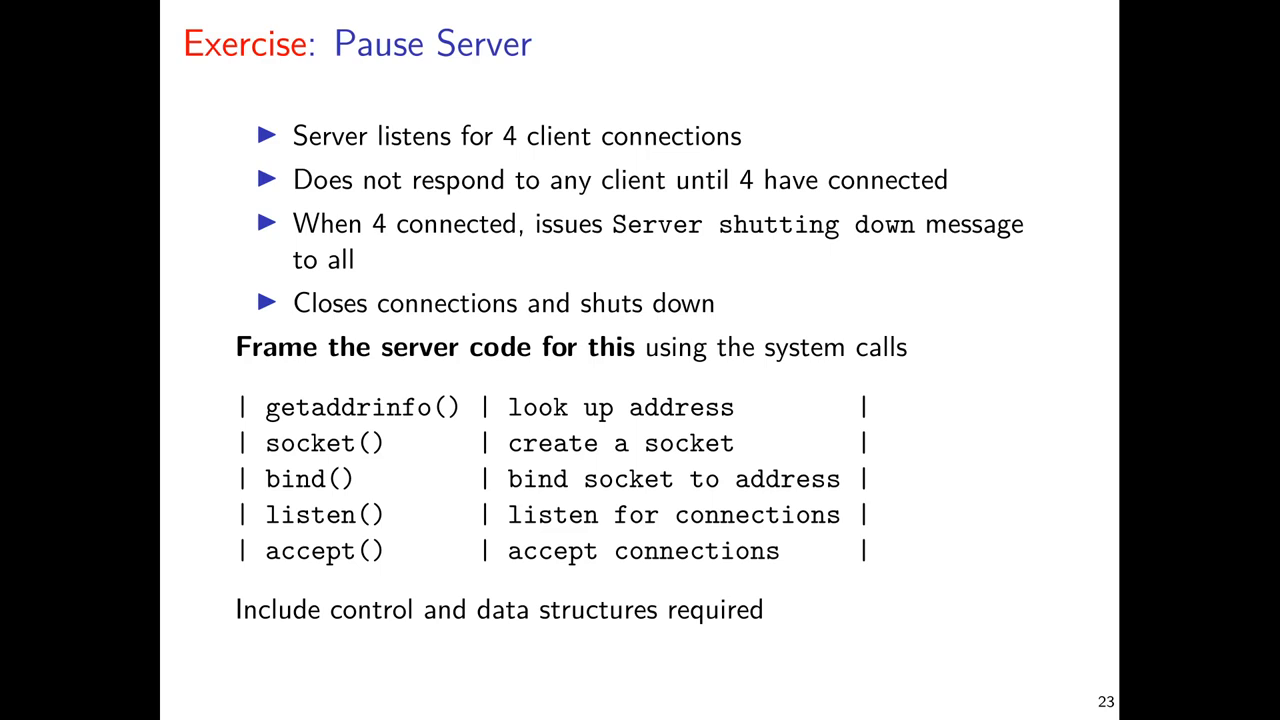
mouse_move(307, 452)
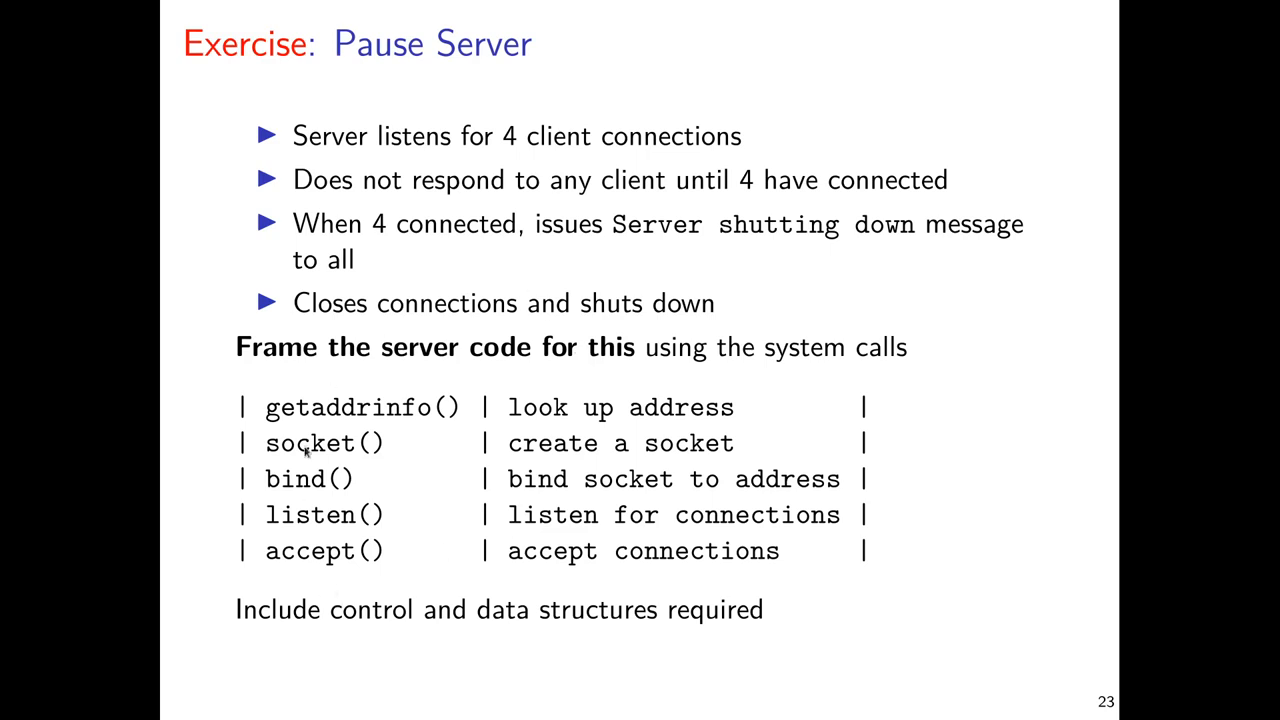
mouse_move(425, 449)
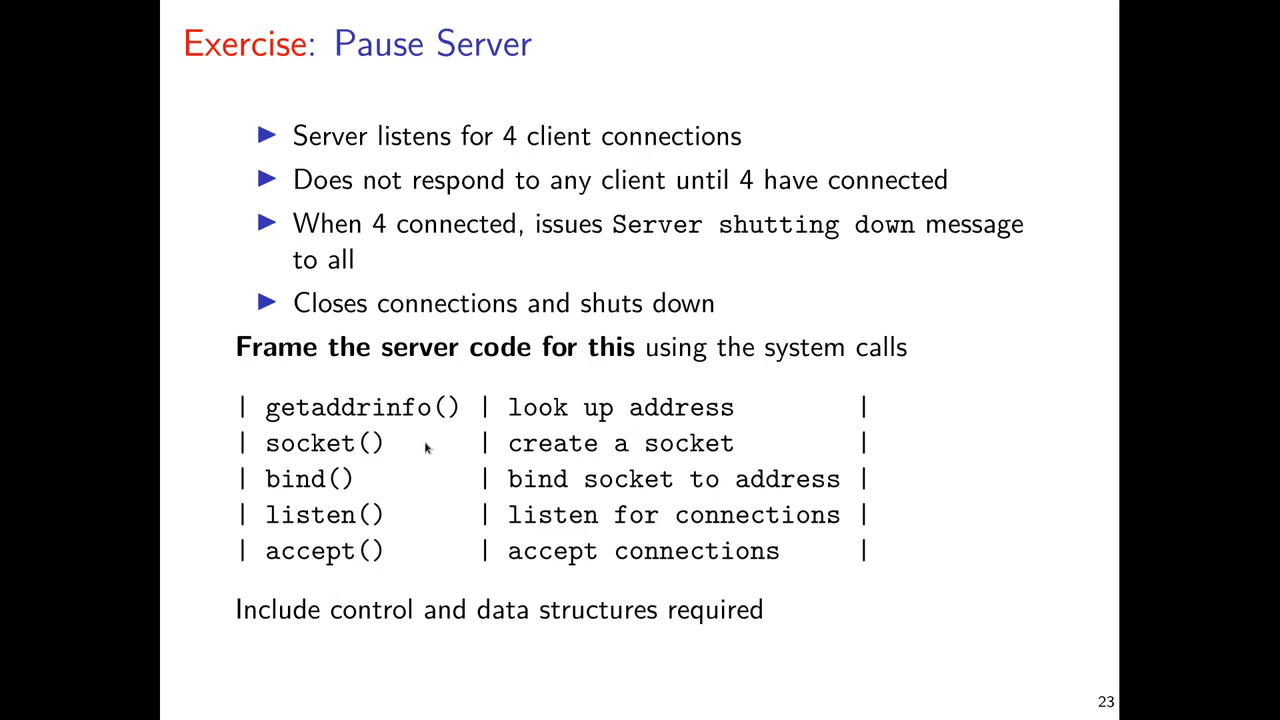
mouse_move(419, 453)
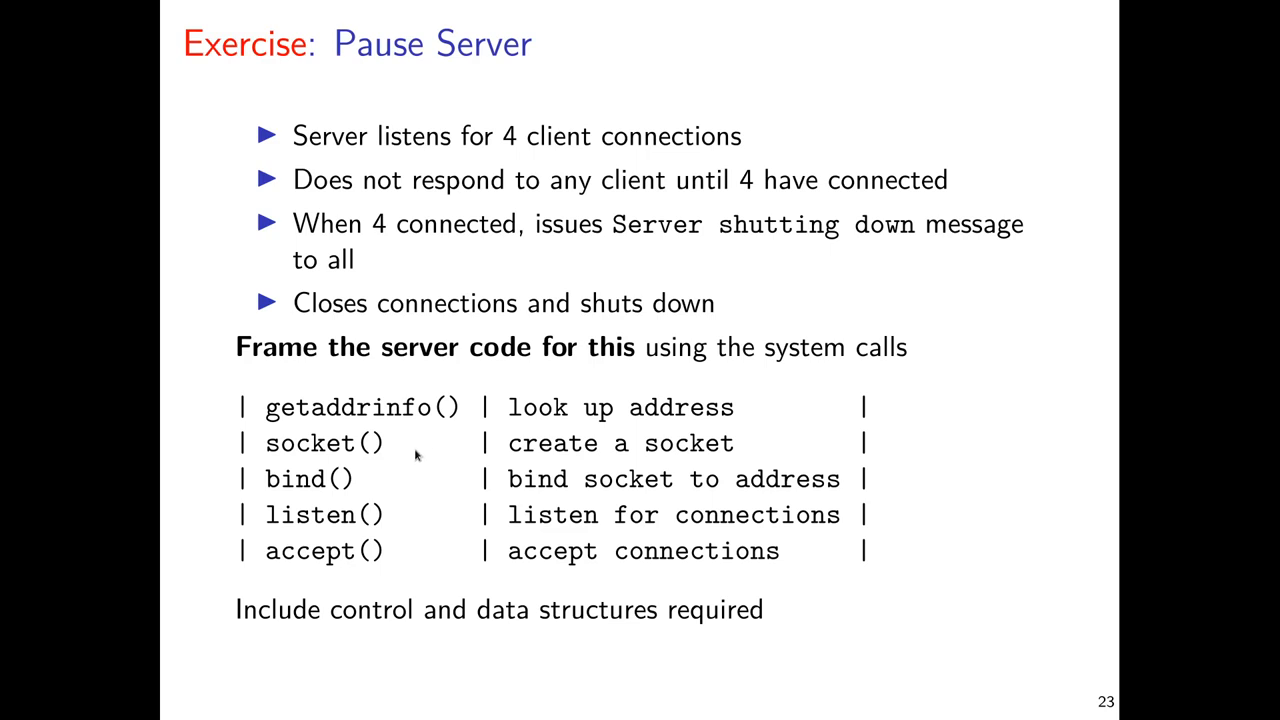
mouse_move(421, 462)
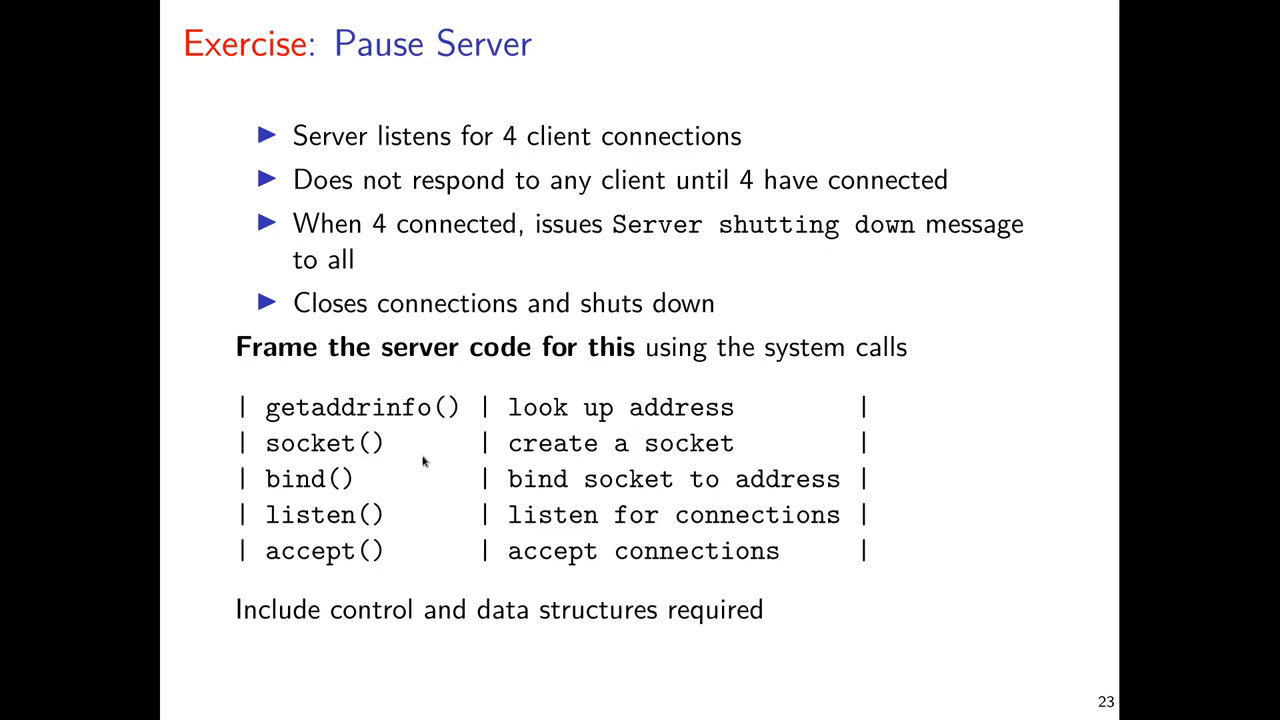
mouse_move(480, 538)
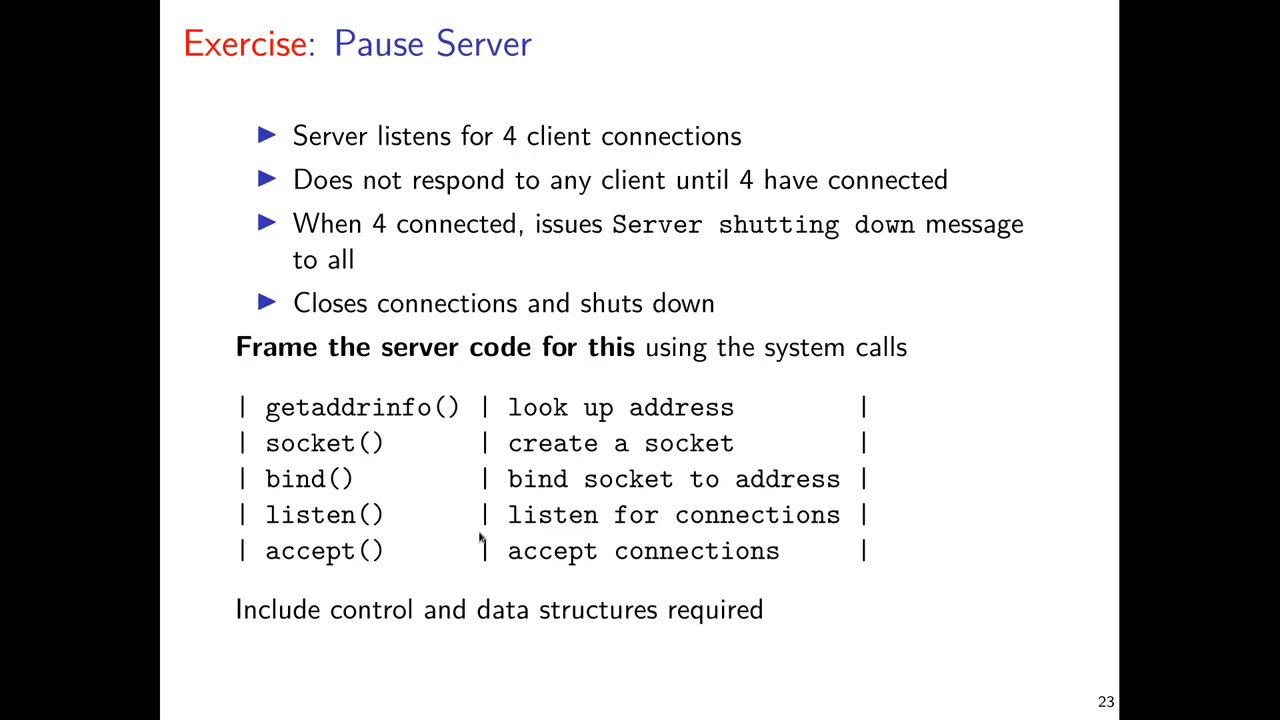
mouse_move(400, 632)
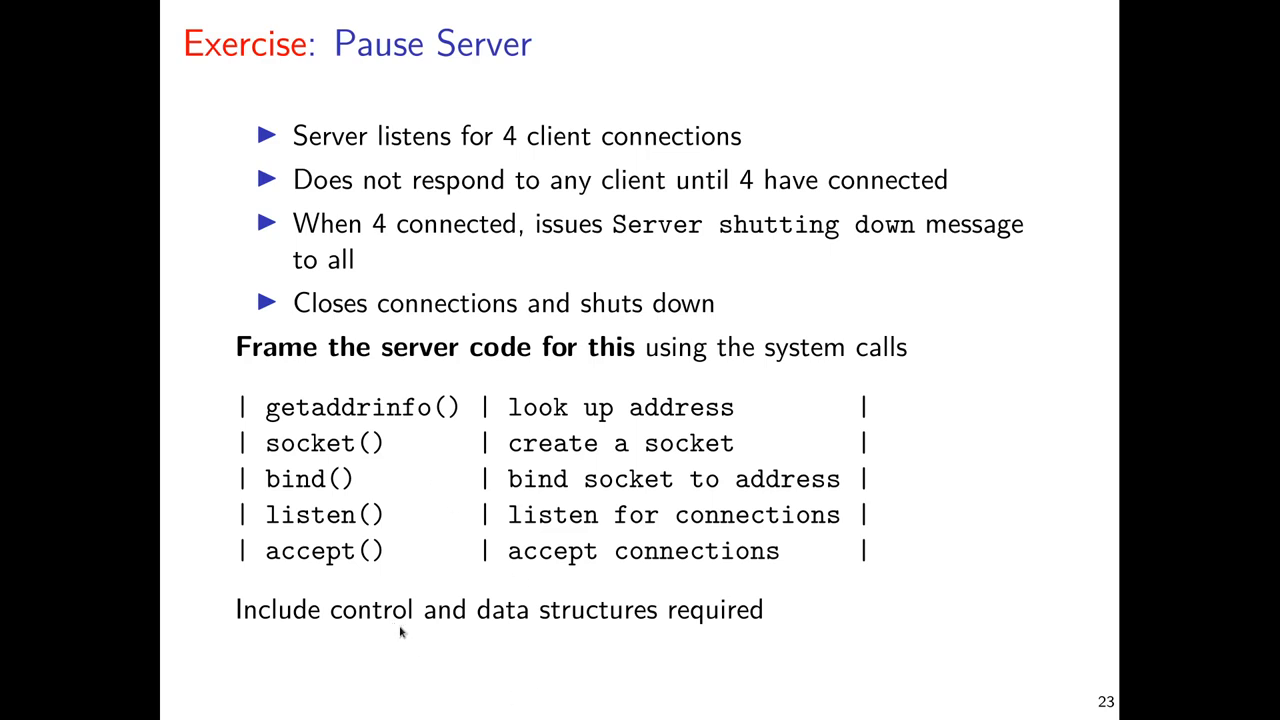
mouse_move(467, 683)
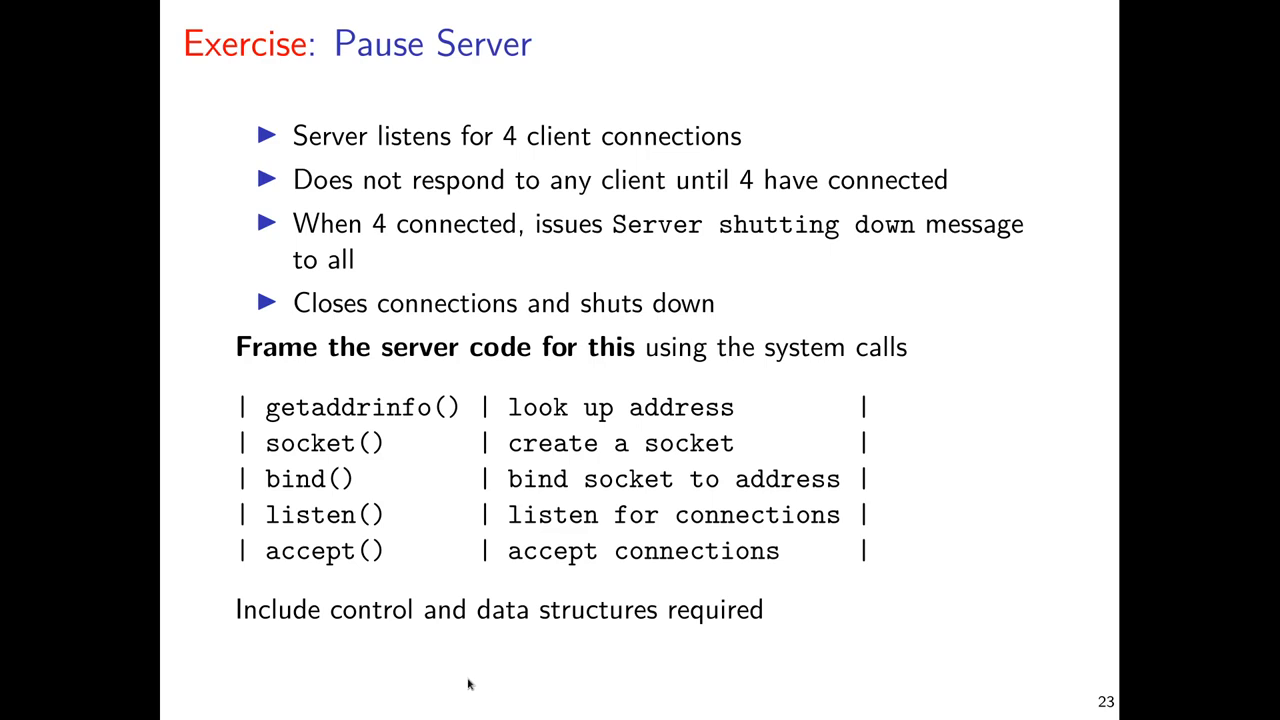
mouse_move(392, 690)
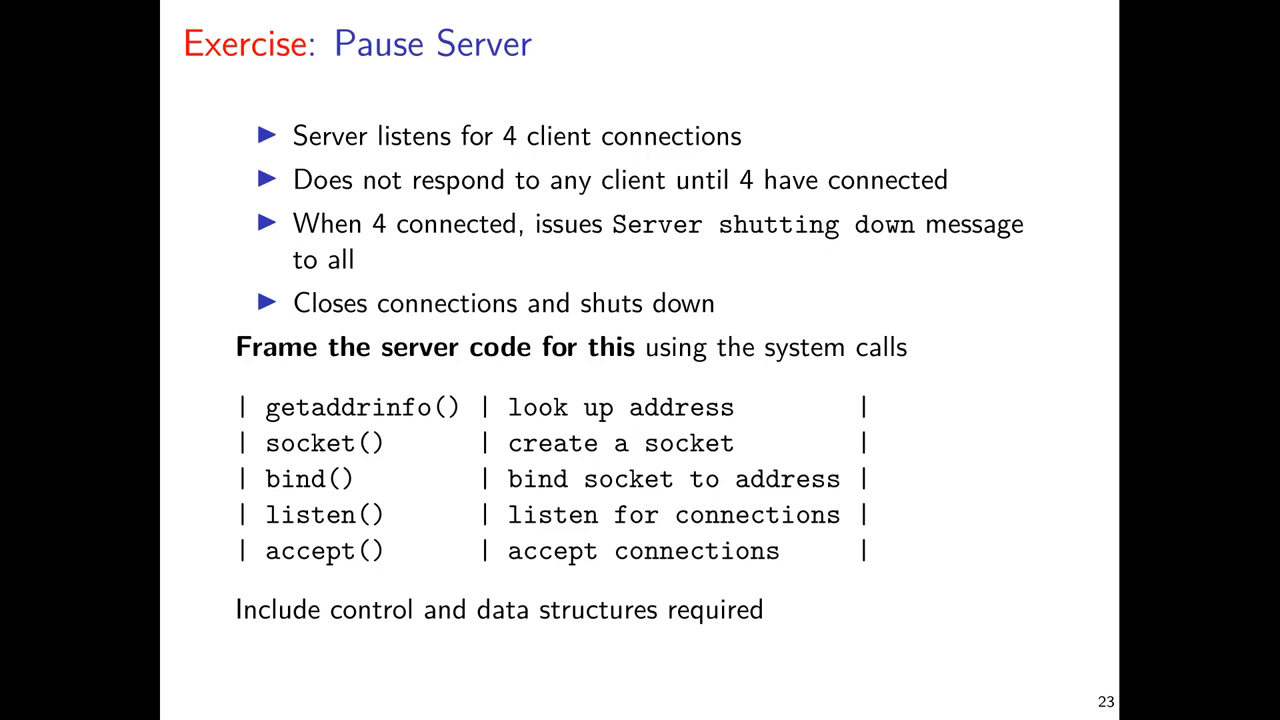
mouse_move(453, 503)
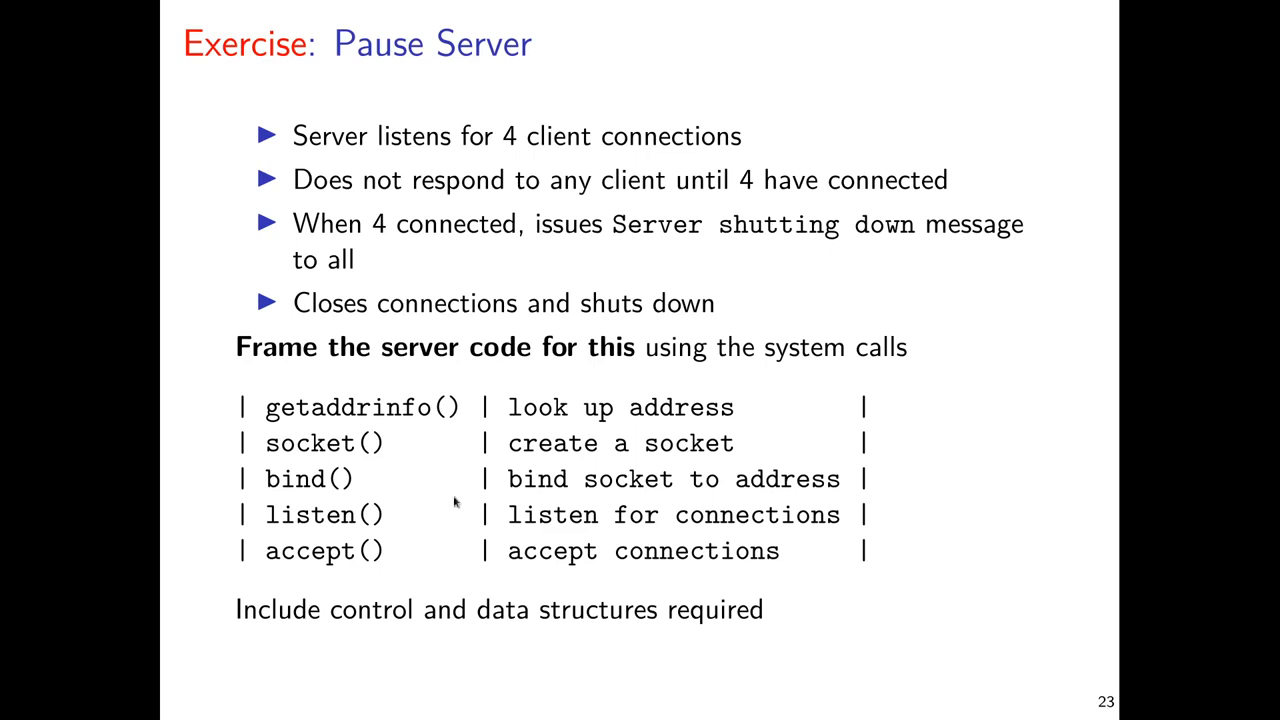
mouse_move(605, 531)
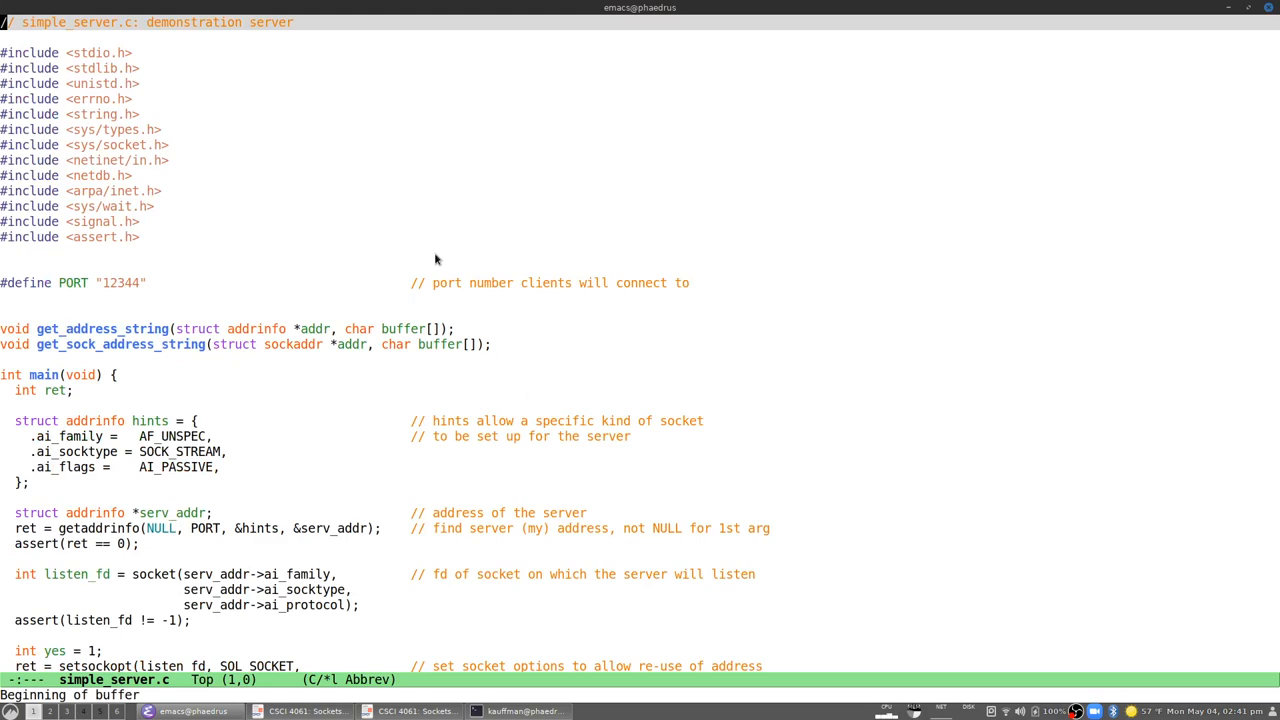
Step: Scroll simple_server.c past socket(), setsockopt() and bind() down to listen()
scroll(down, 3)
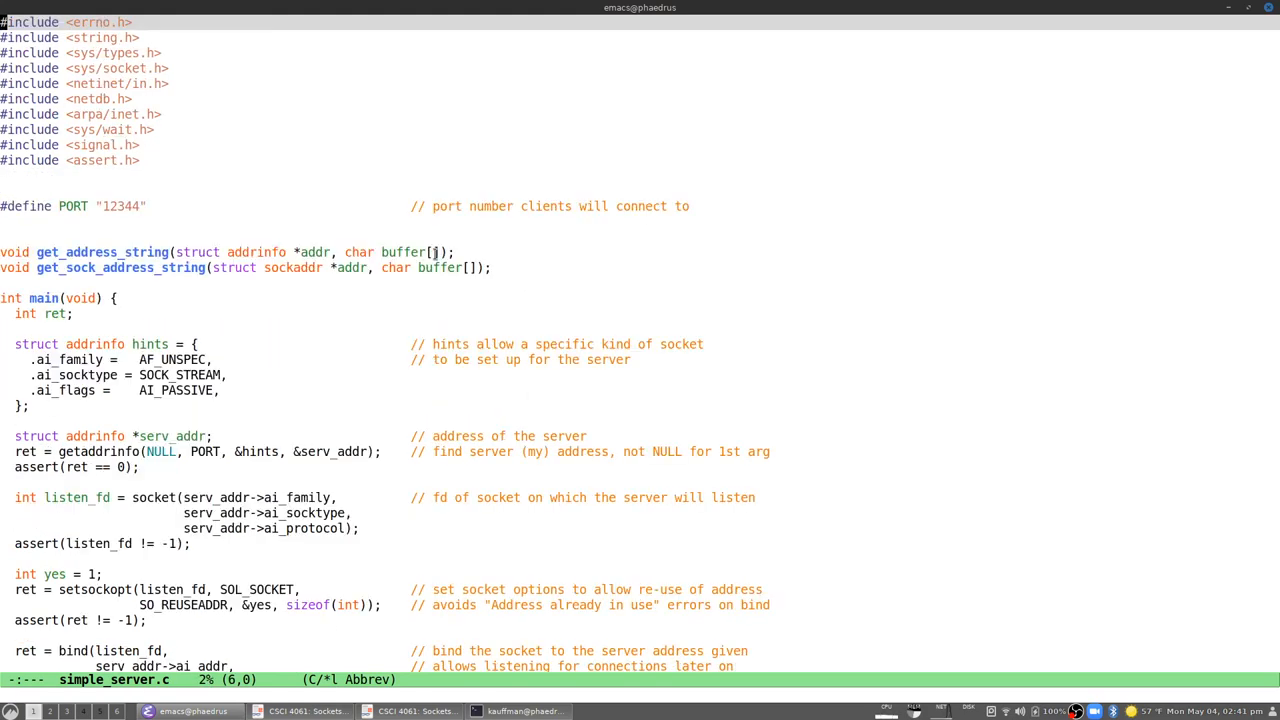
scroll(down, 3)
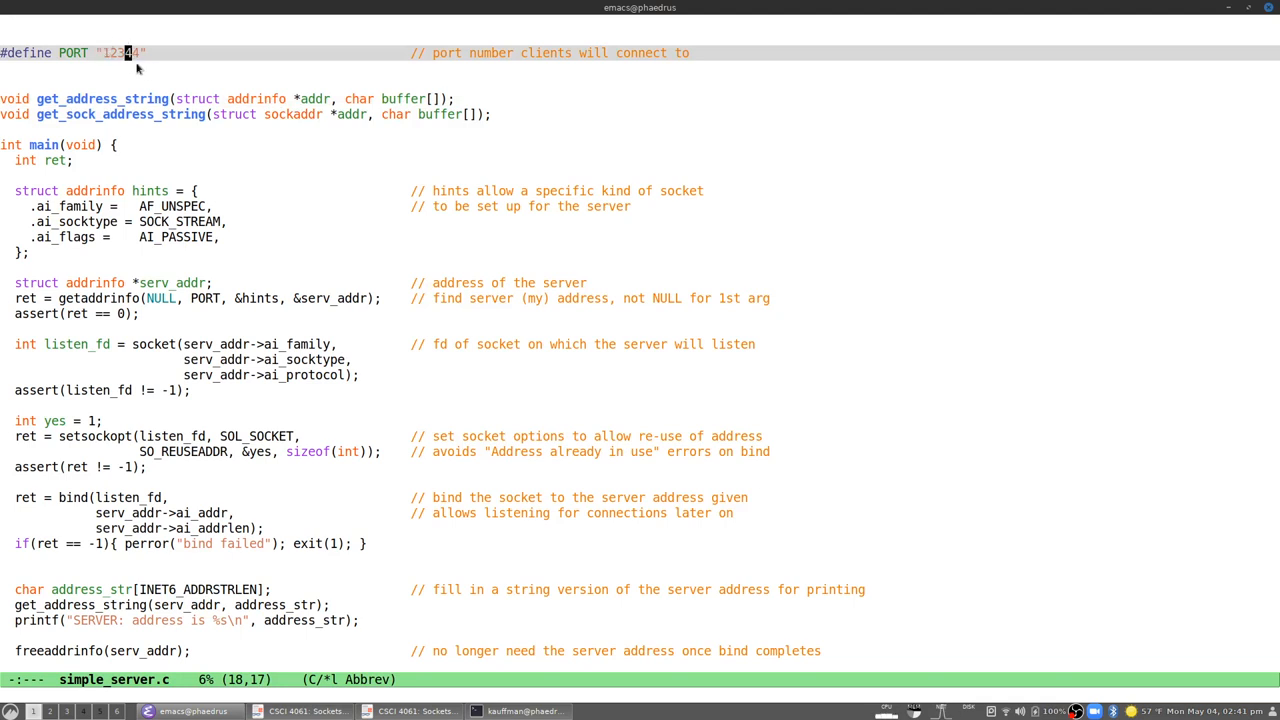
mouse_move(266, 210)
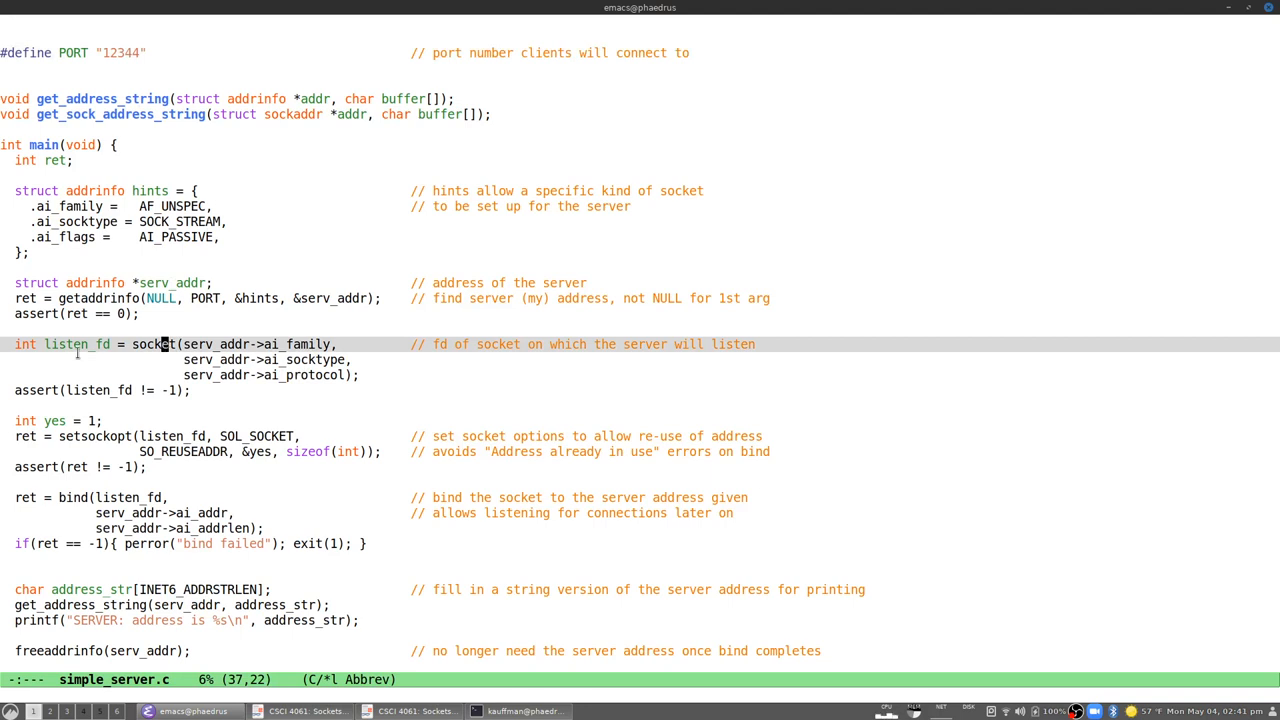
mouse_move(243, 360)
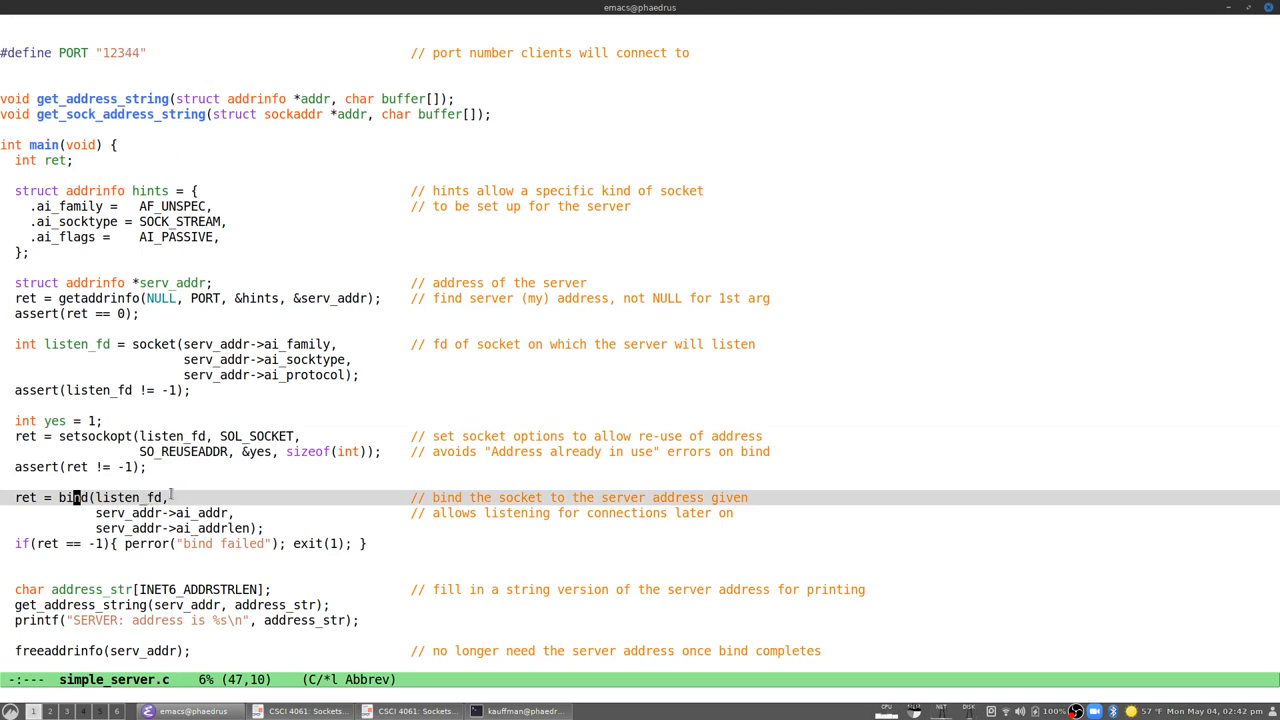
mouse_move(263, 494)
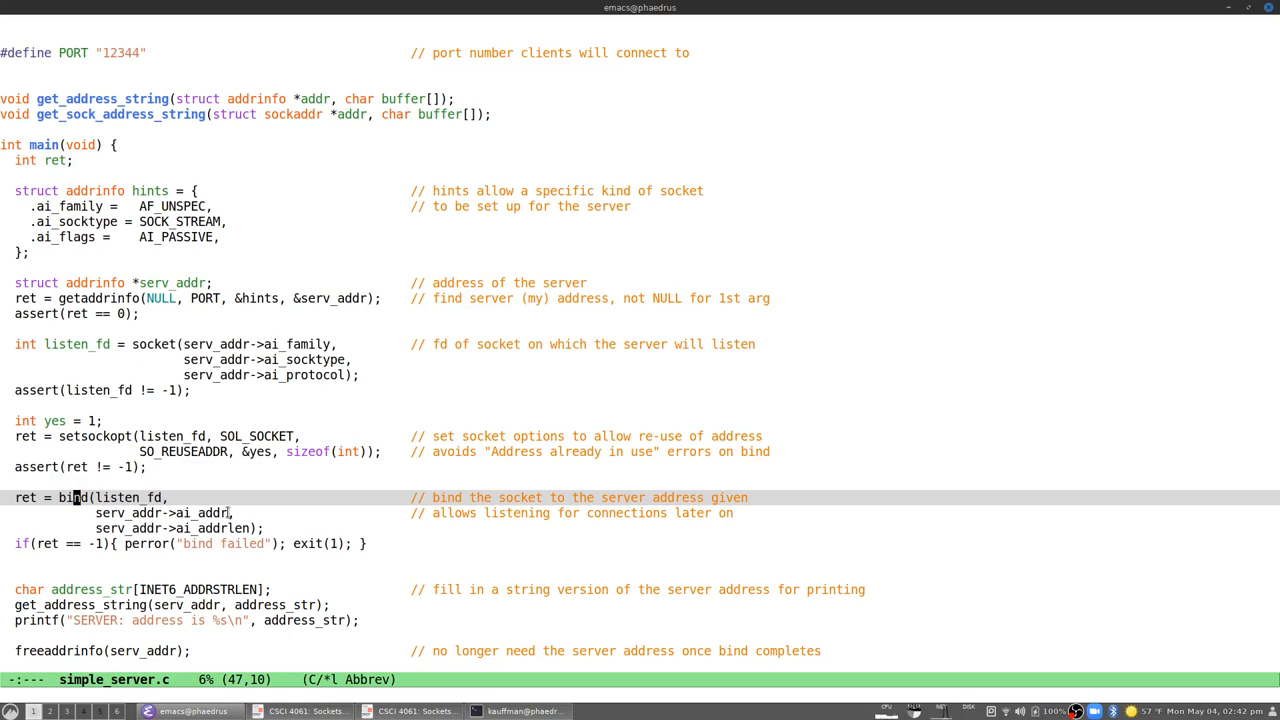
scroll(down, 3)
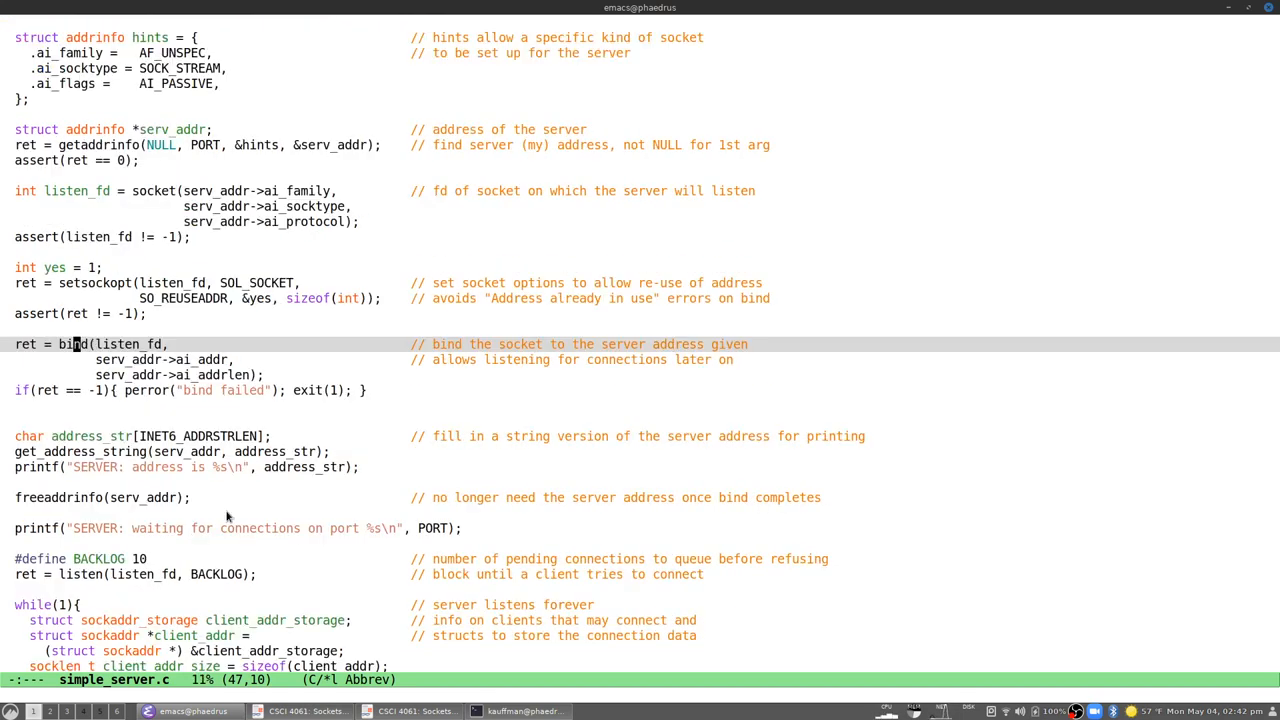
scroll(down, 3)
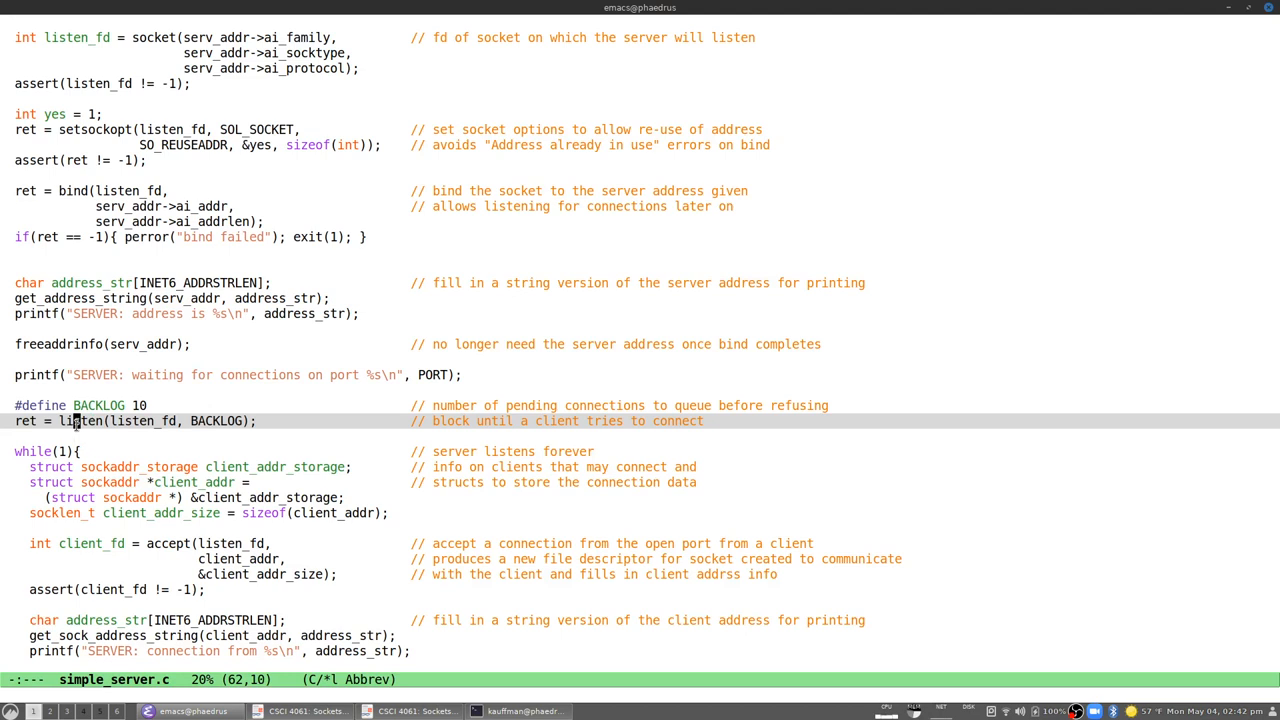
mouse_move(333, 443)
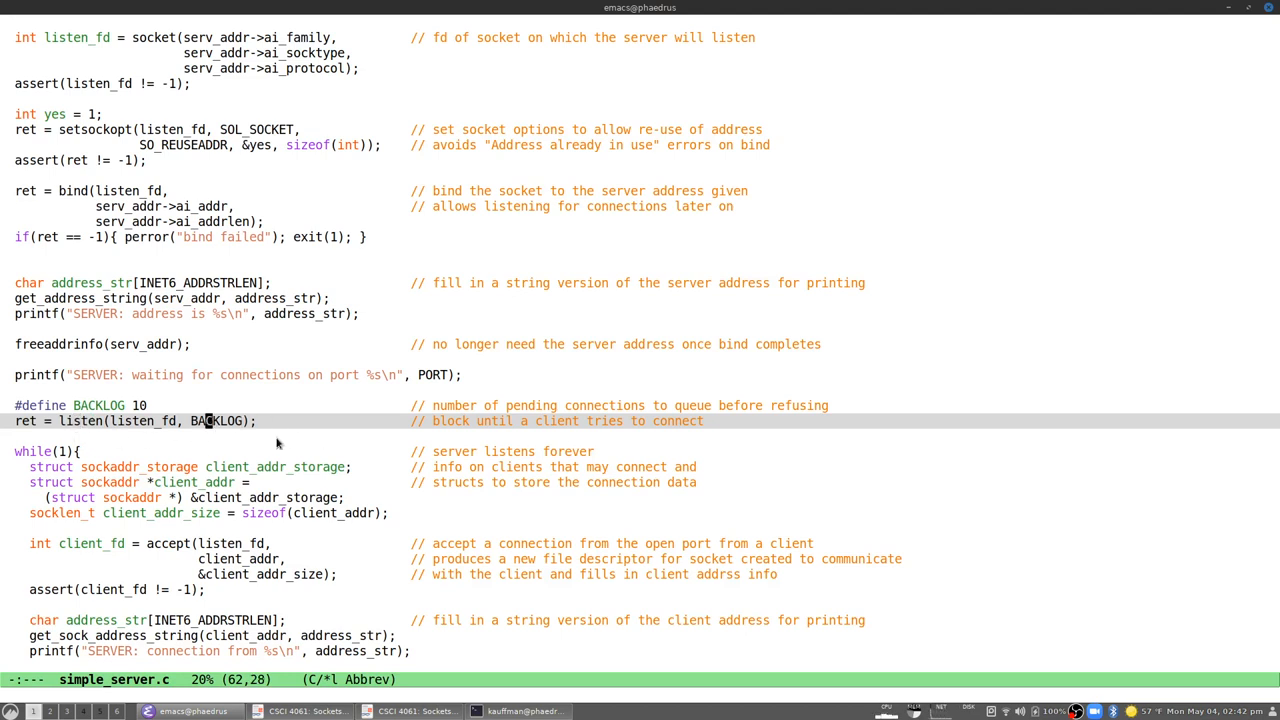
mouse_move(313, 438)
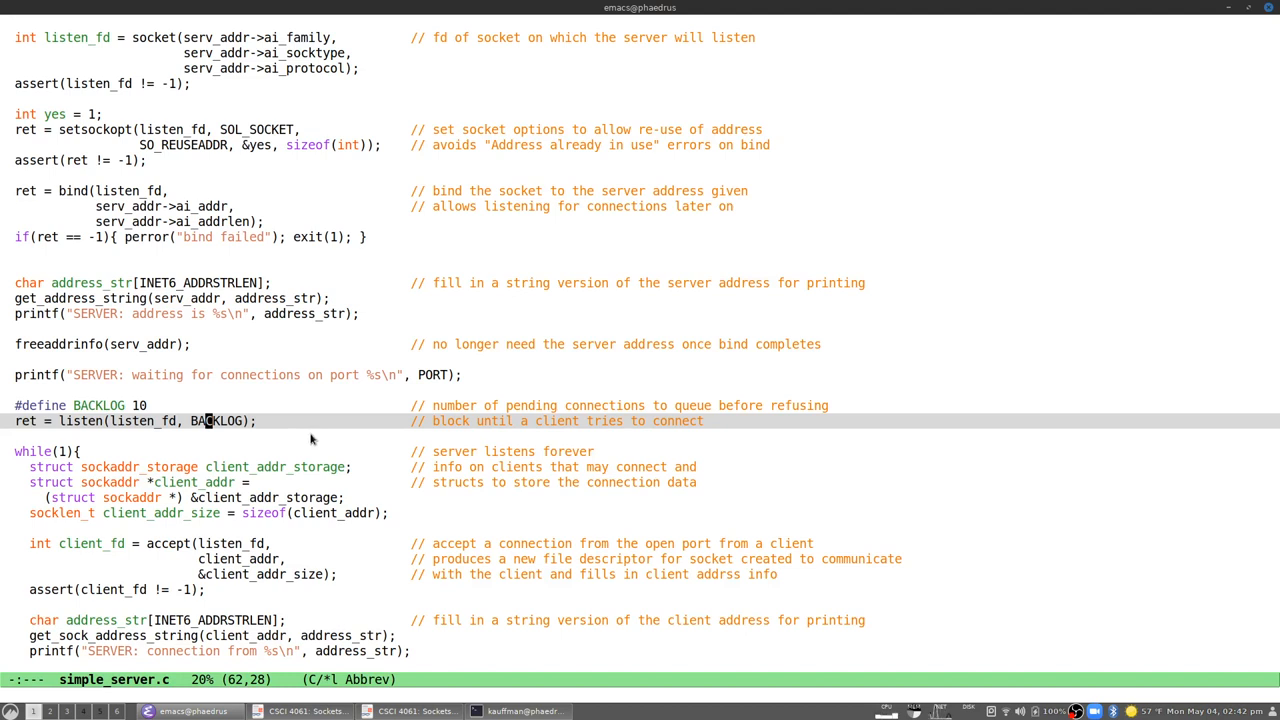
scroll(down, 3)
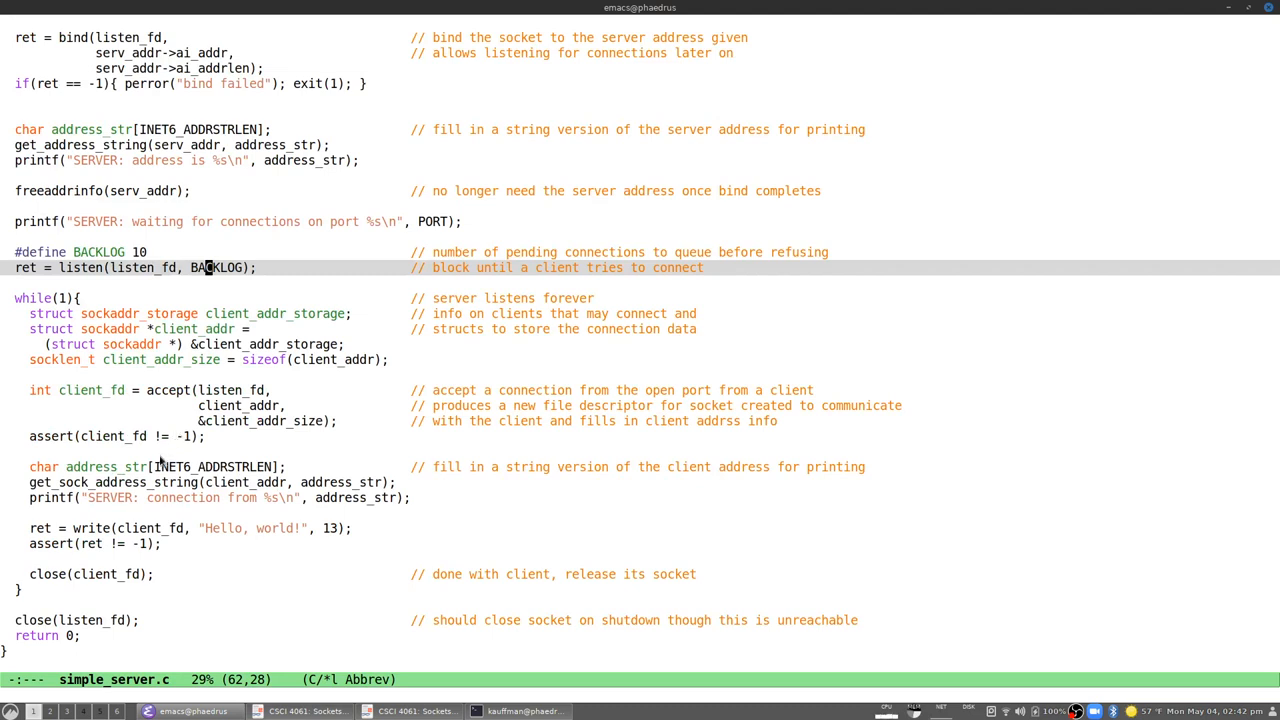
mouse_move(110, 567)
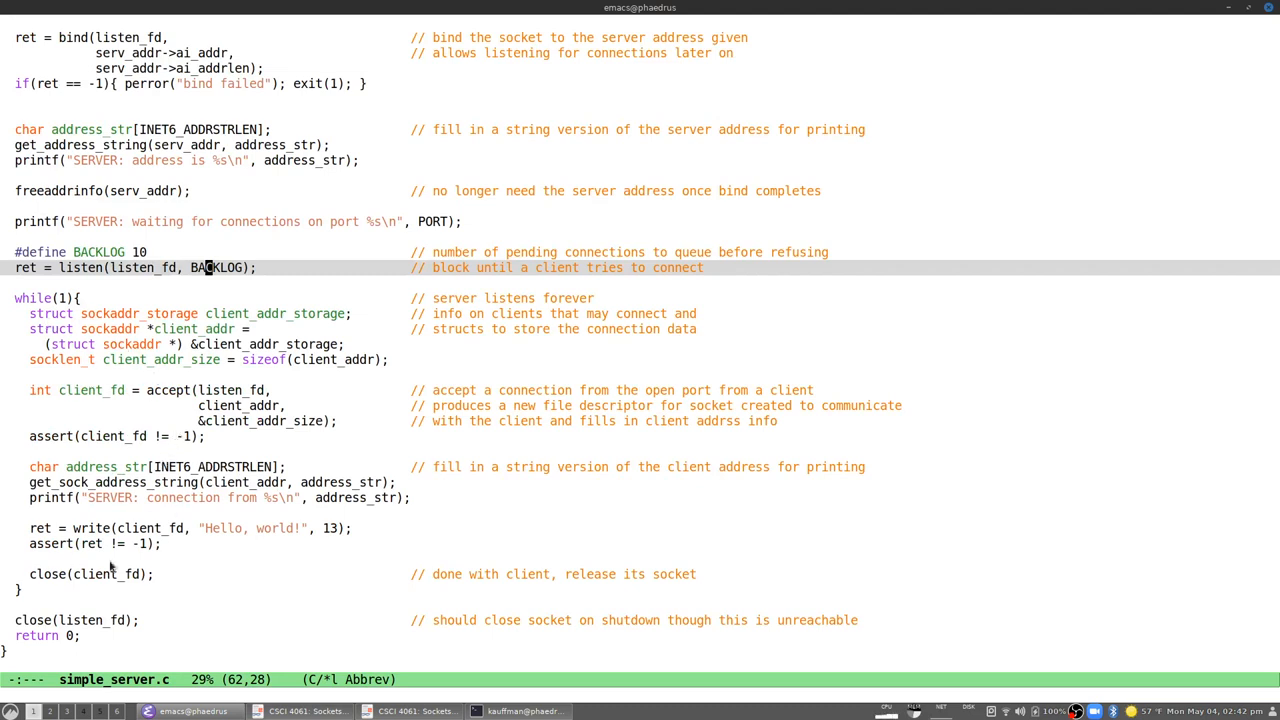
mouse_move(152, 433)
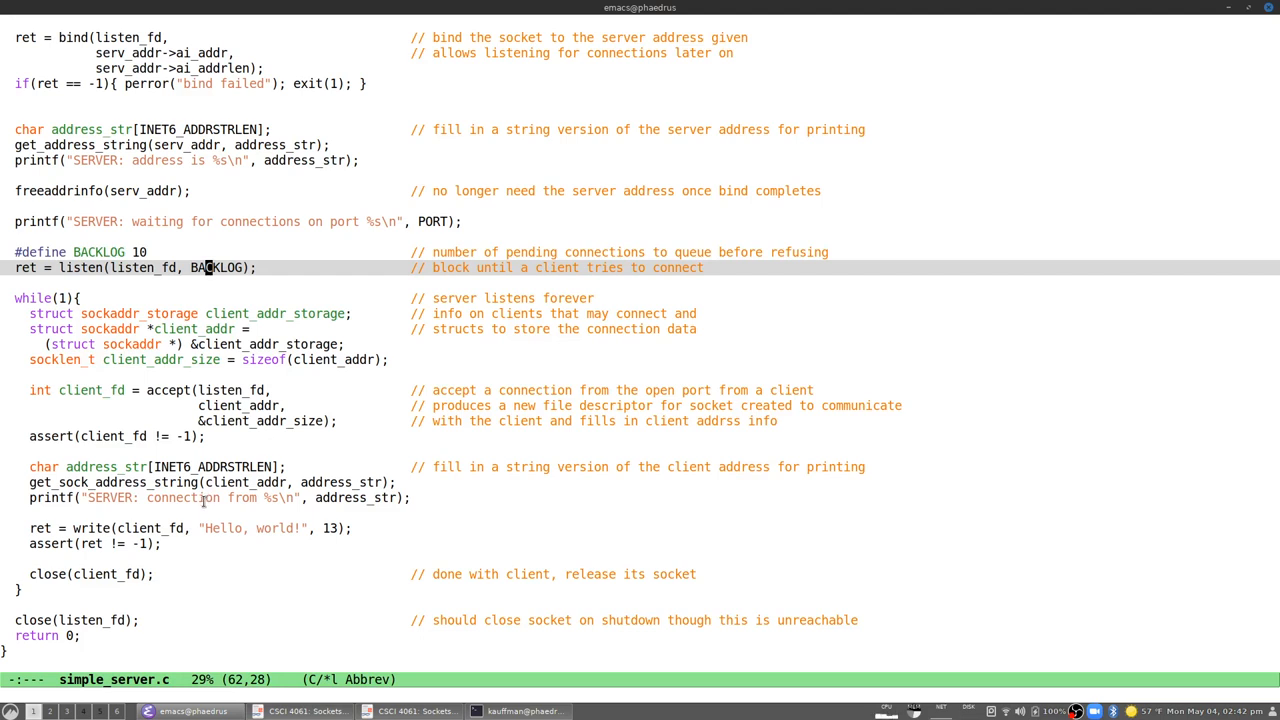
mouse_move(219, 528)
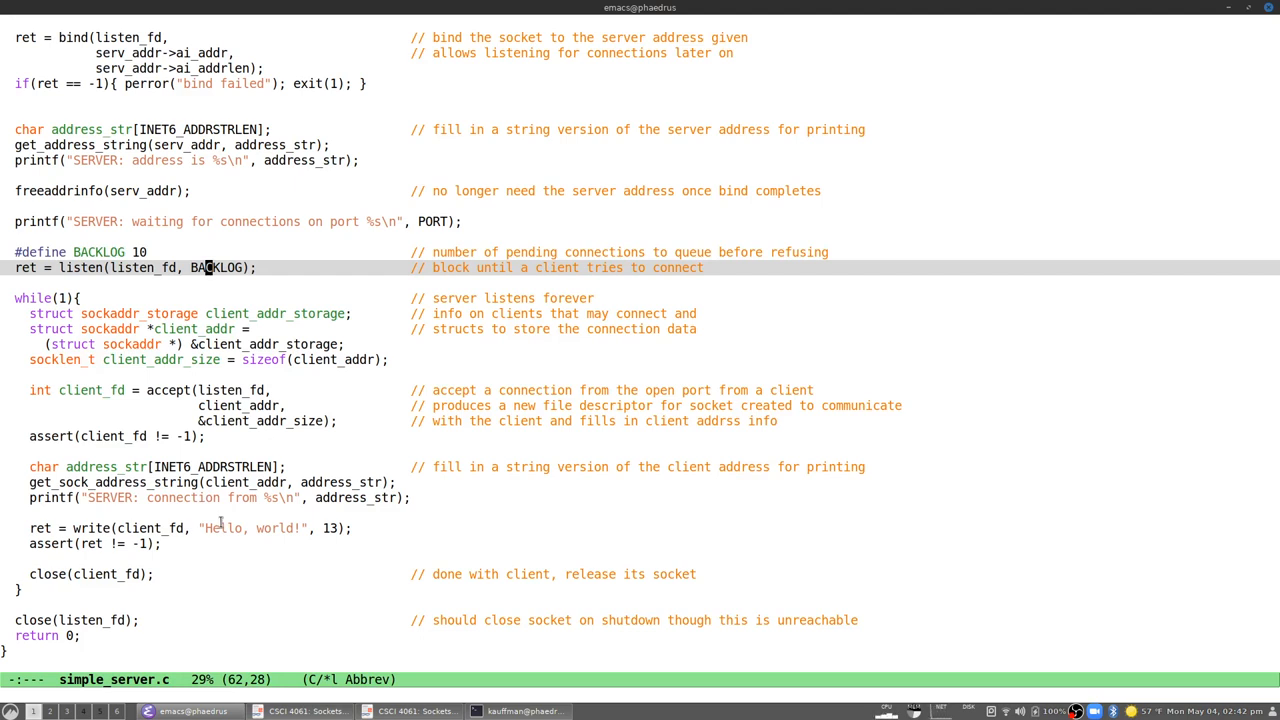
mouse_move(235, 612)
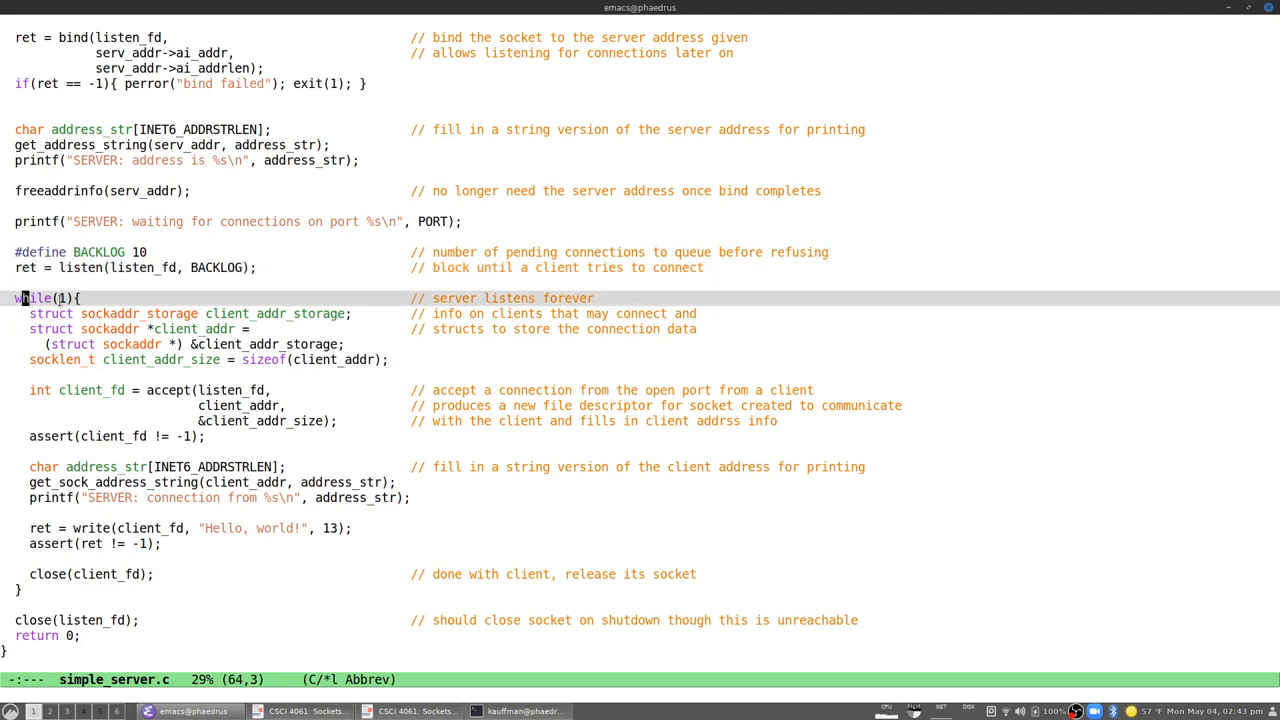
mouse_move(397, 485)
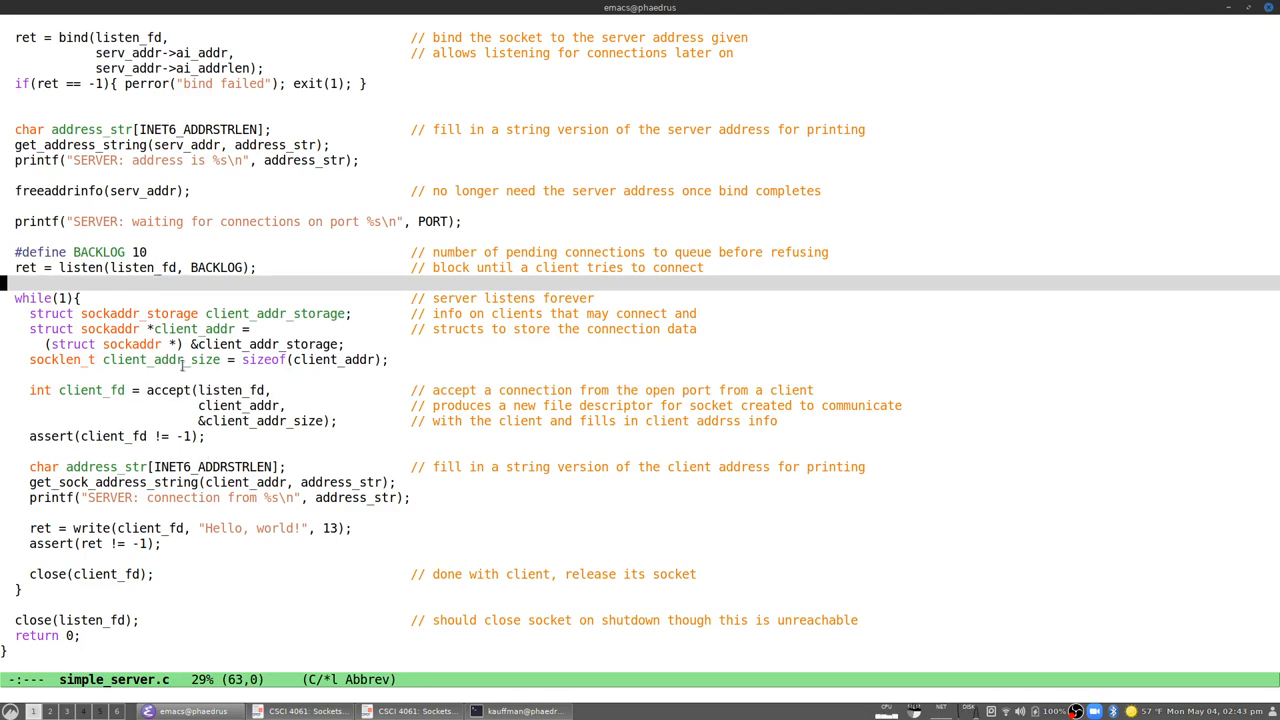
mouse_move(213, 556)
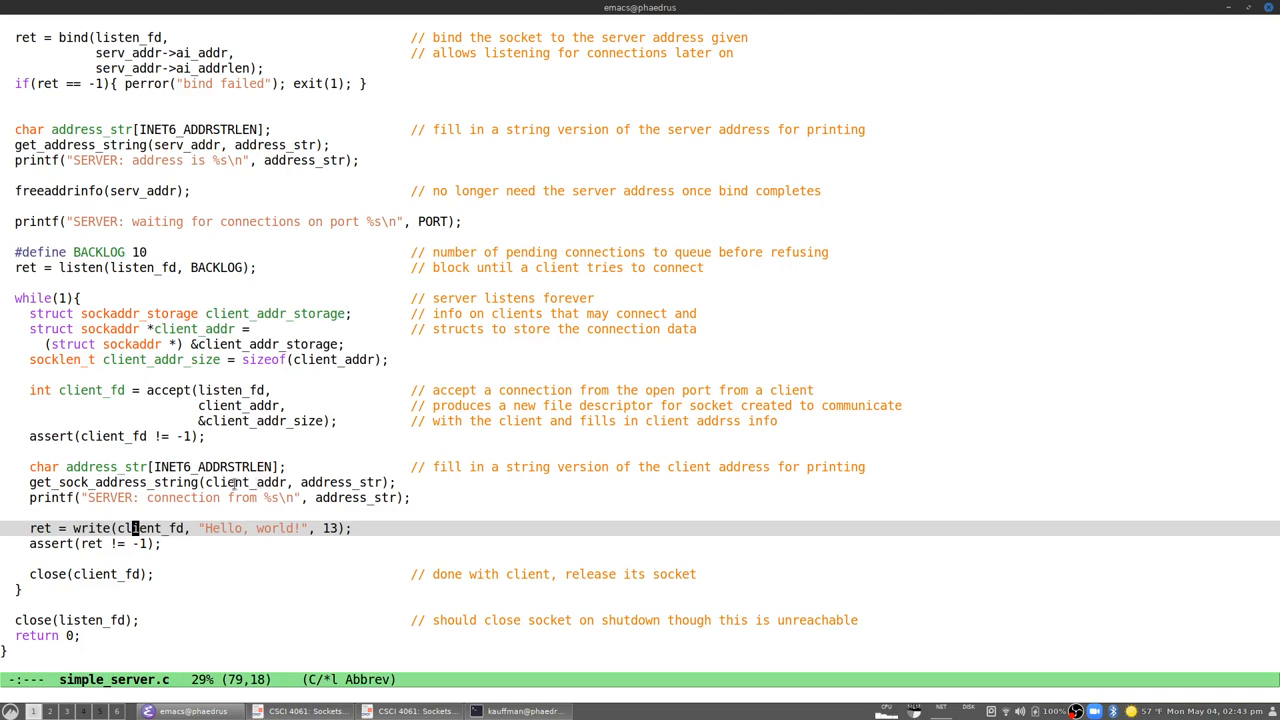
mouse_move(363, 566)
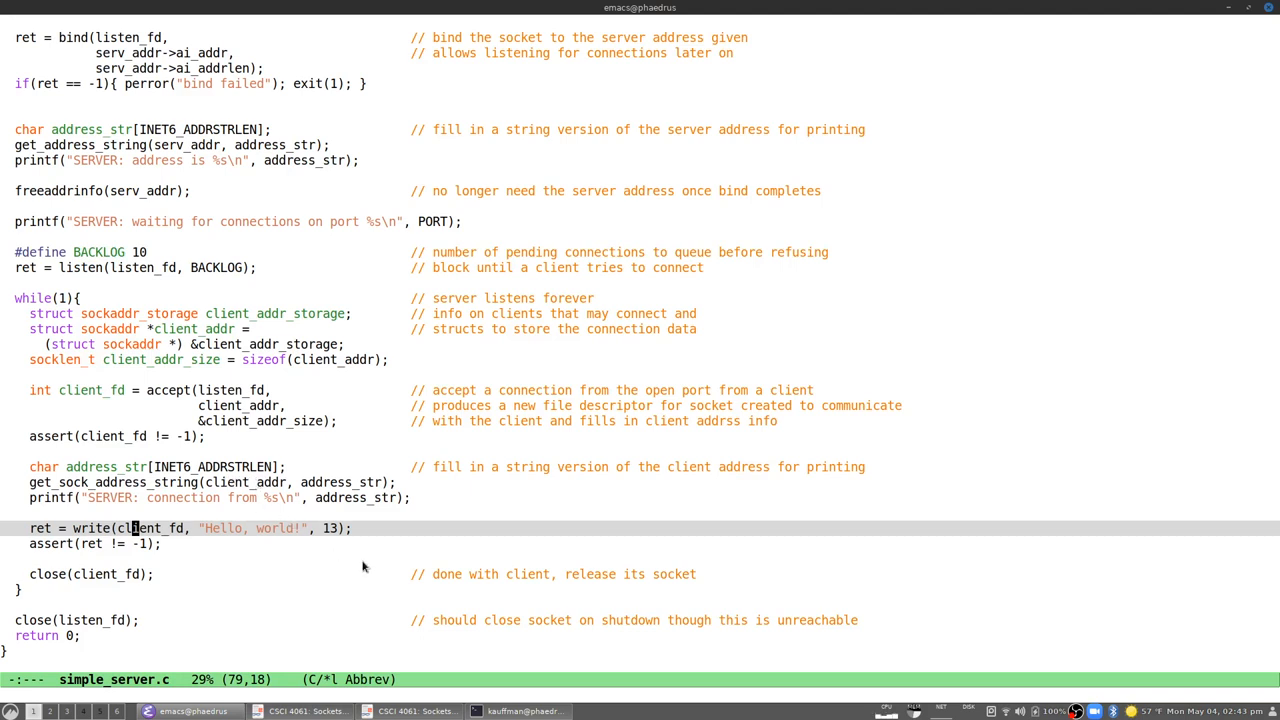
mouse_move(315, 568)
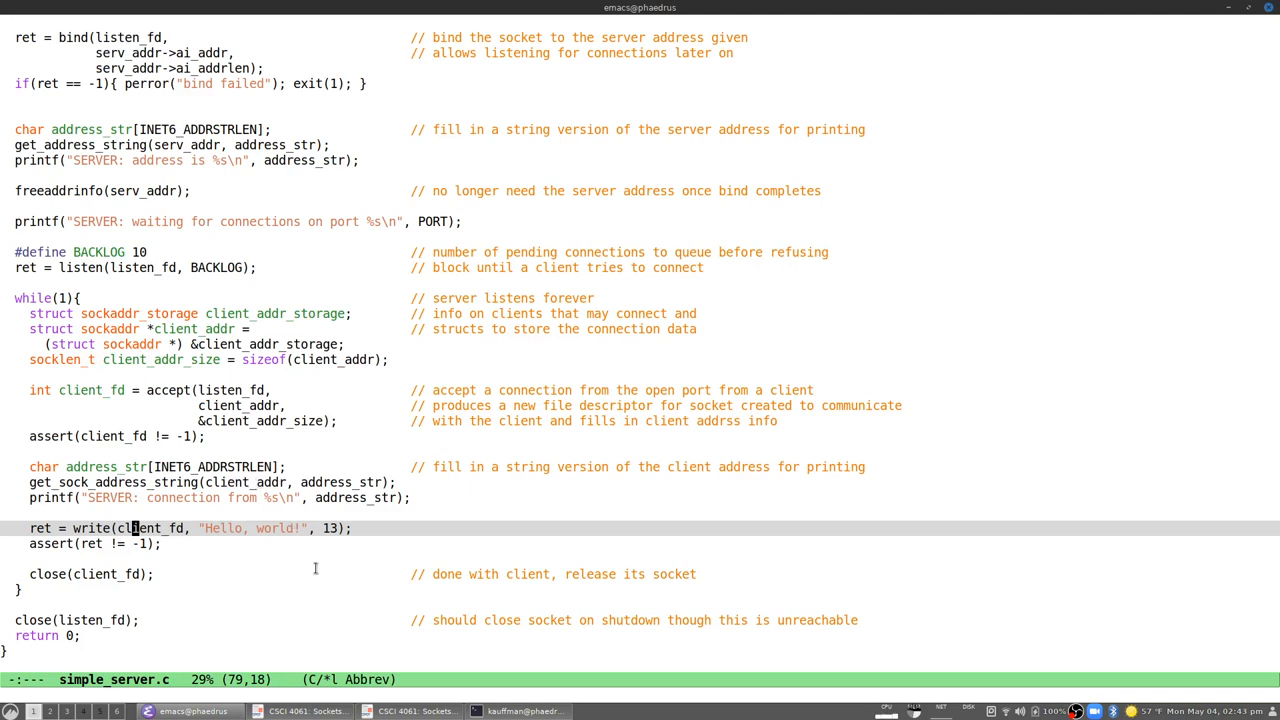
Step: Scroll the accept loop to close(listen_fd), then show slide 24, Answers: Pause Server
scroll(down, 3)
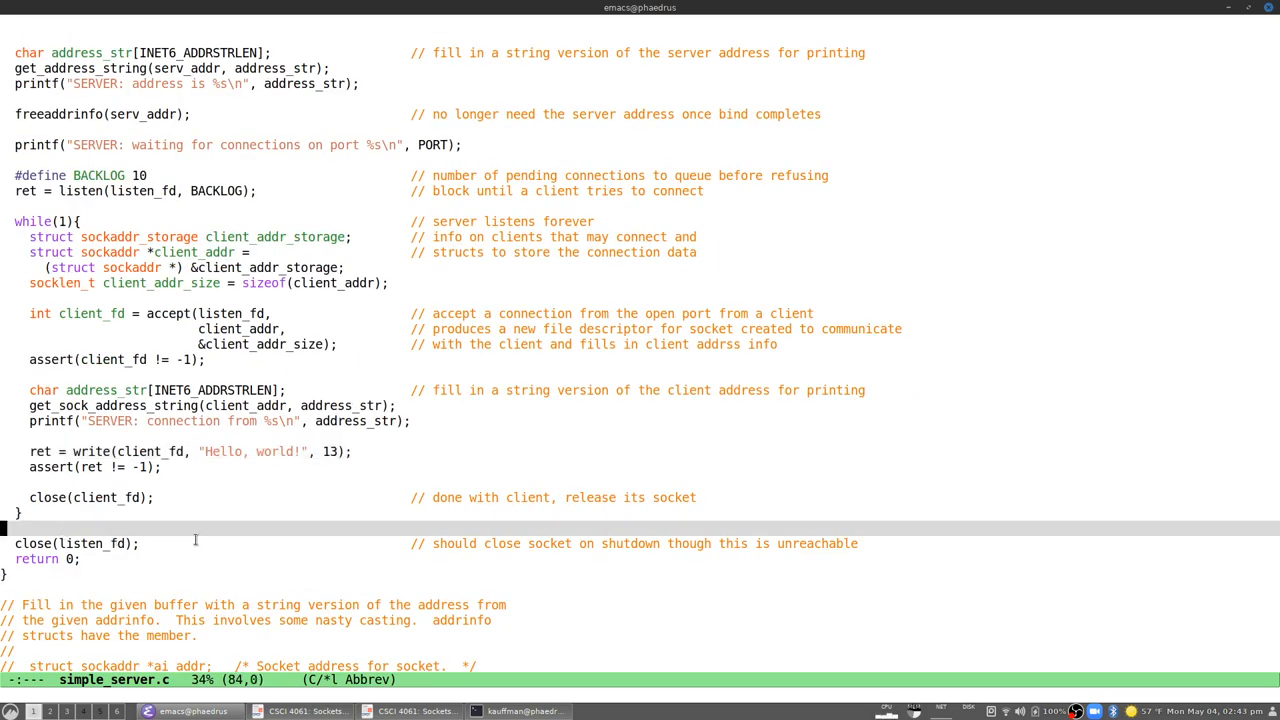
mouse_move(173, 537)
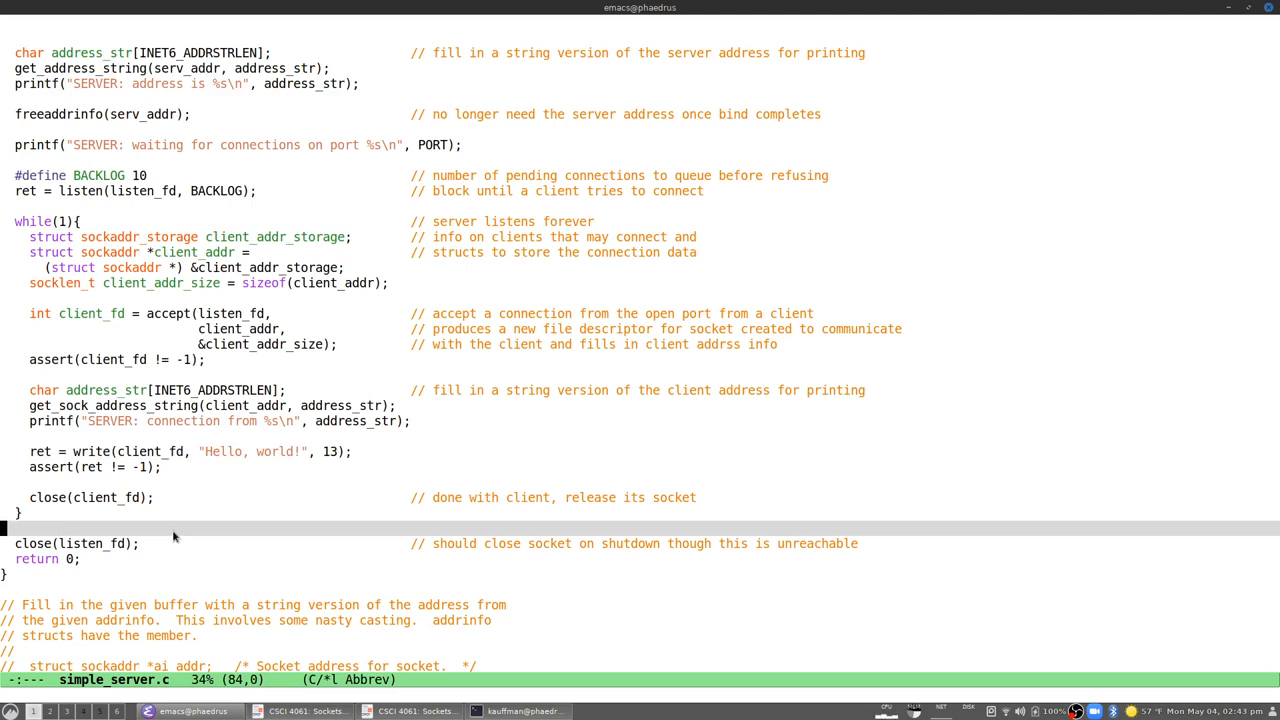
mouse_move(184, 495)
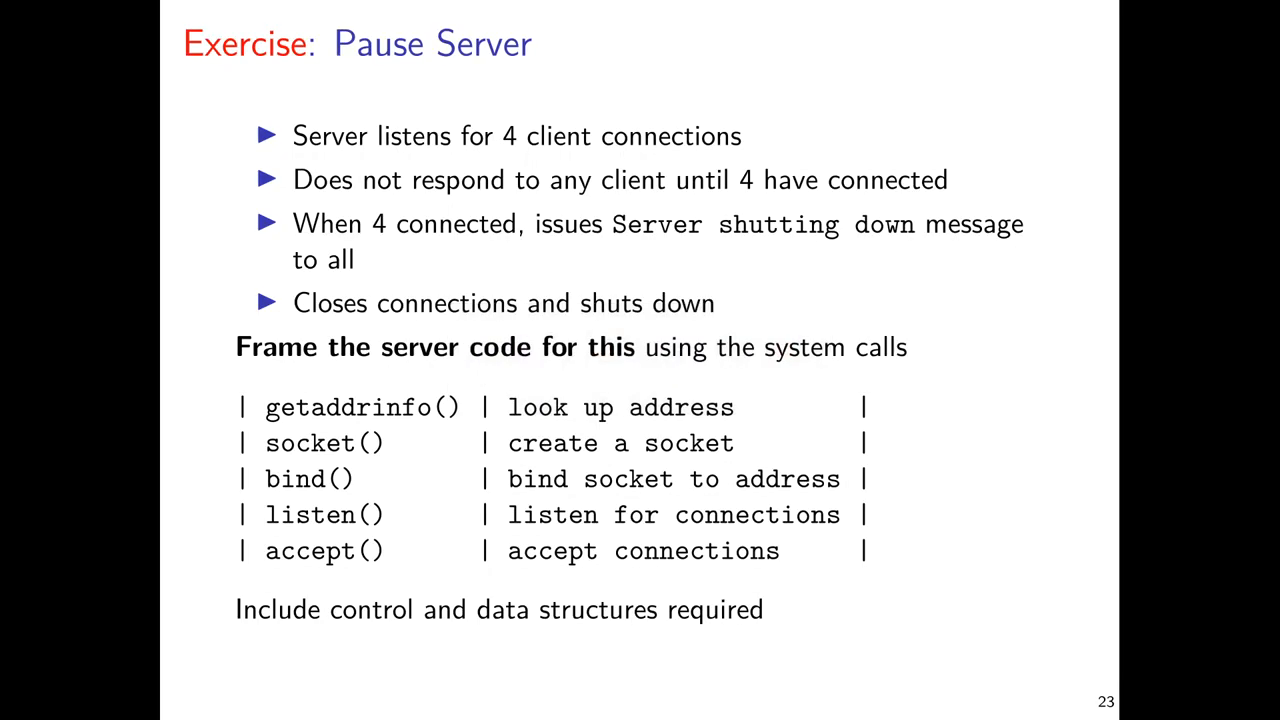
key(right)
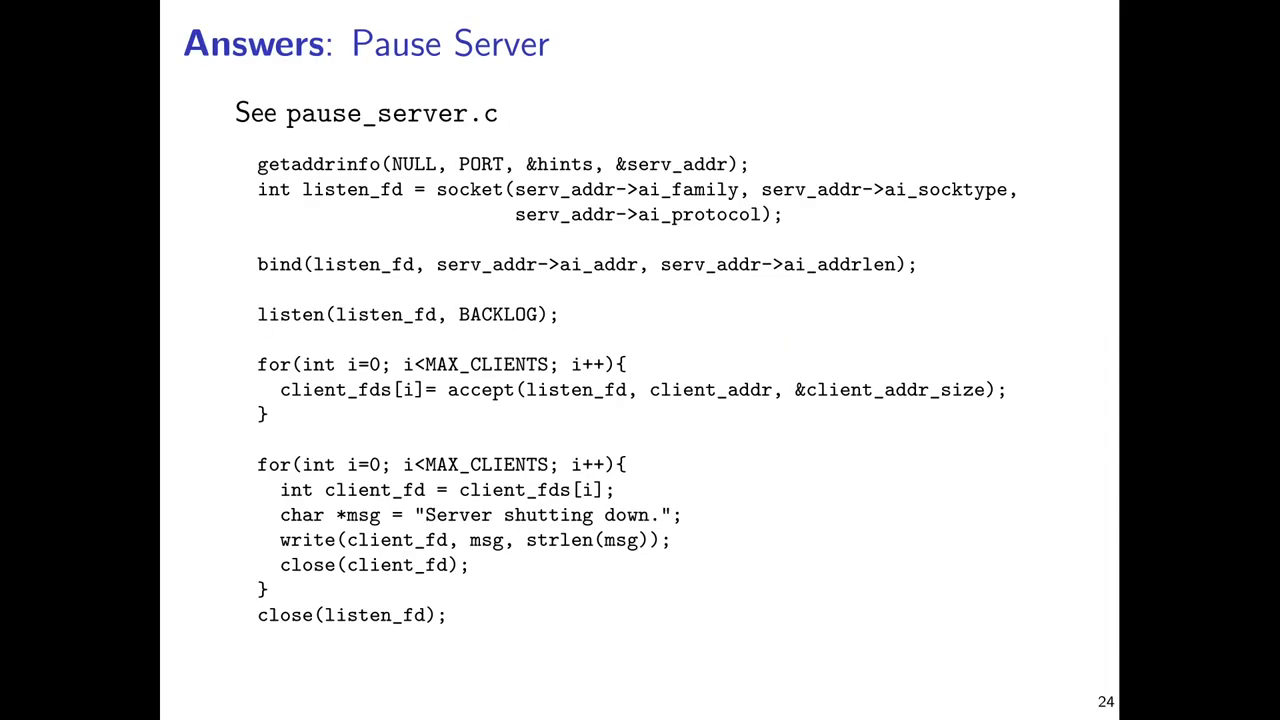
mouse_move(449, 282)
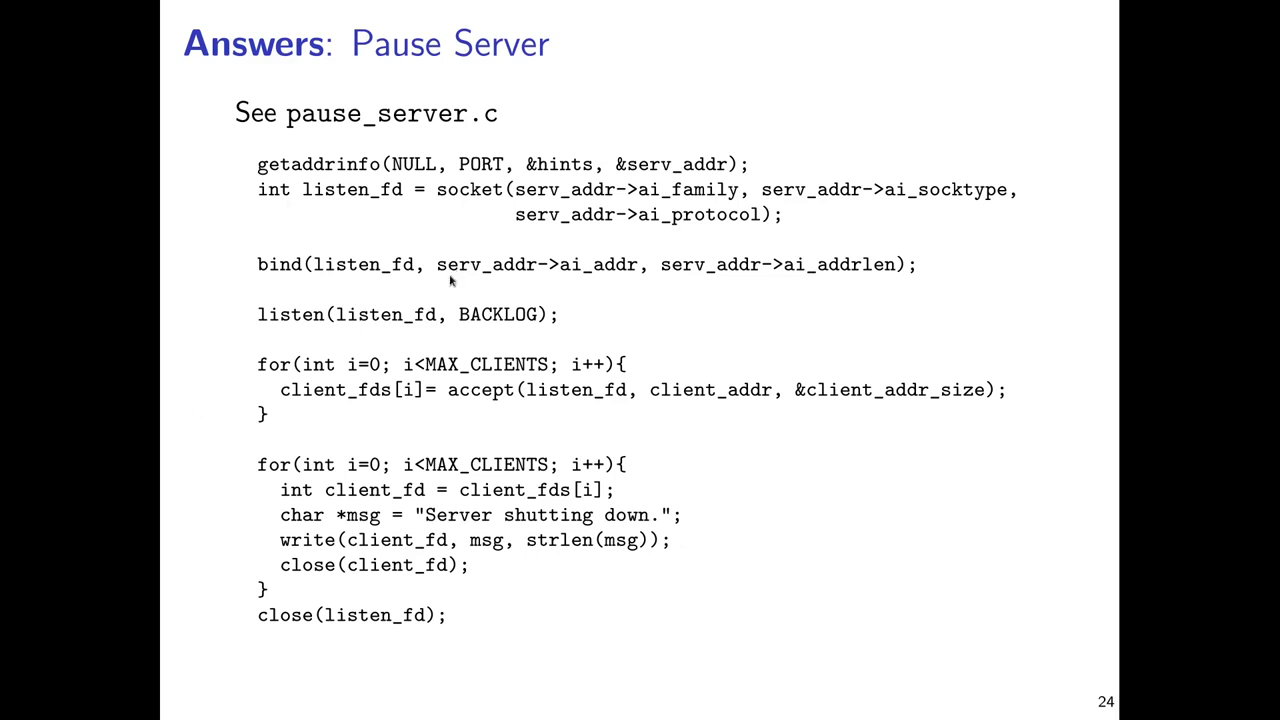
mouse_move(336, 144)
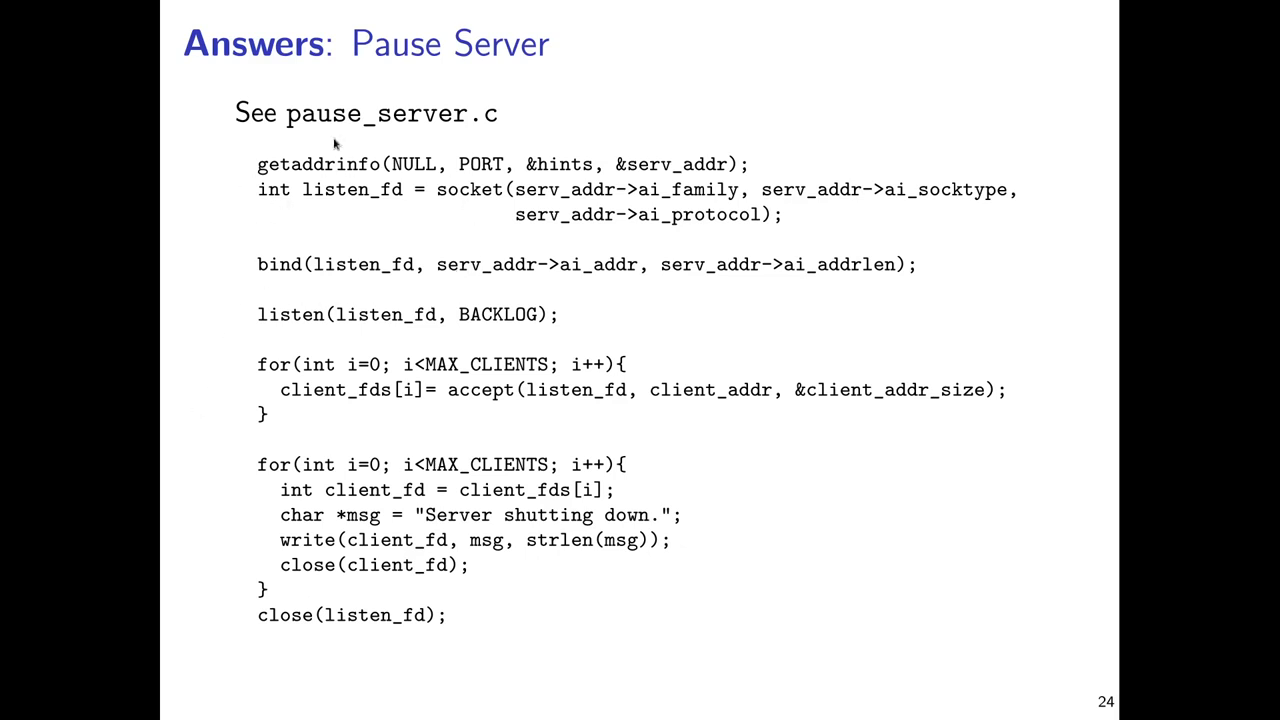
mouse_move(220, 328)
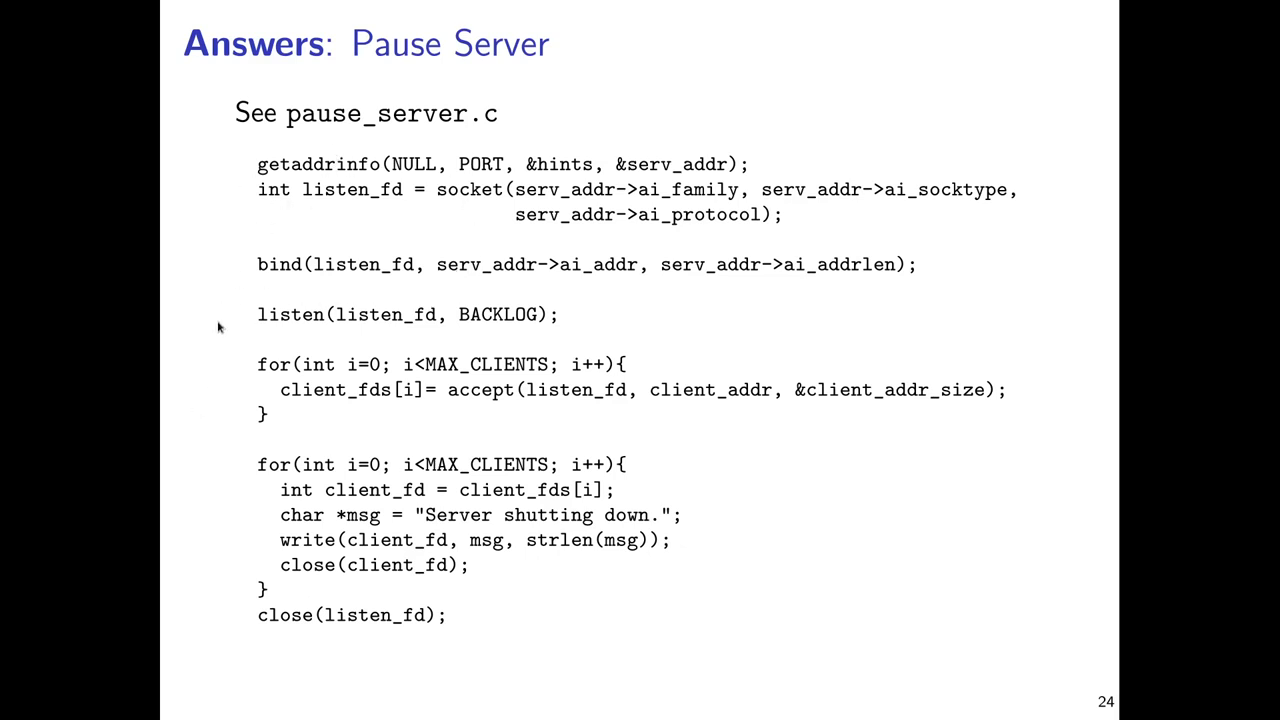
mouse_move(515, 401)
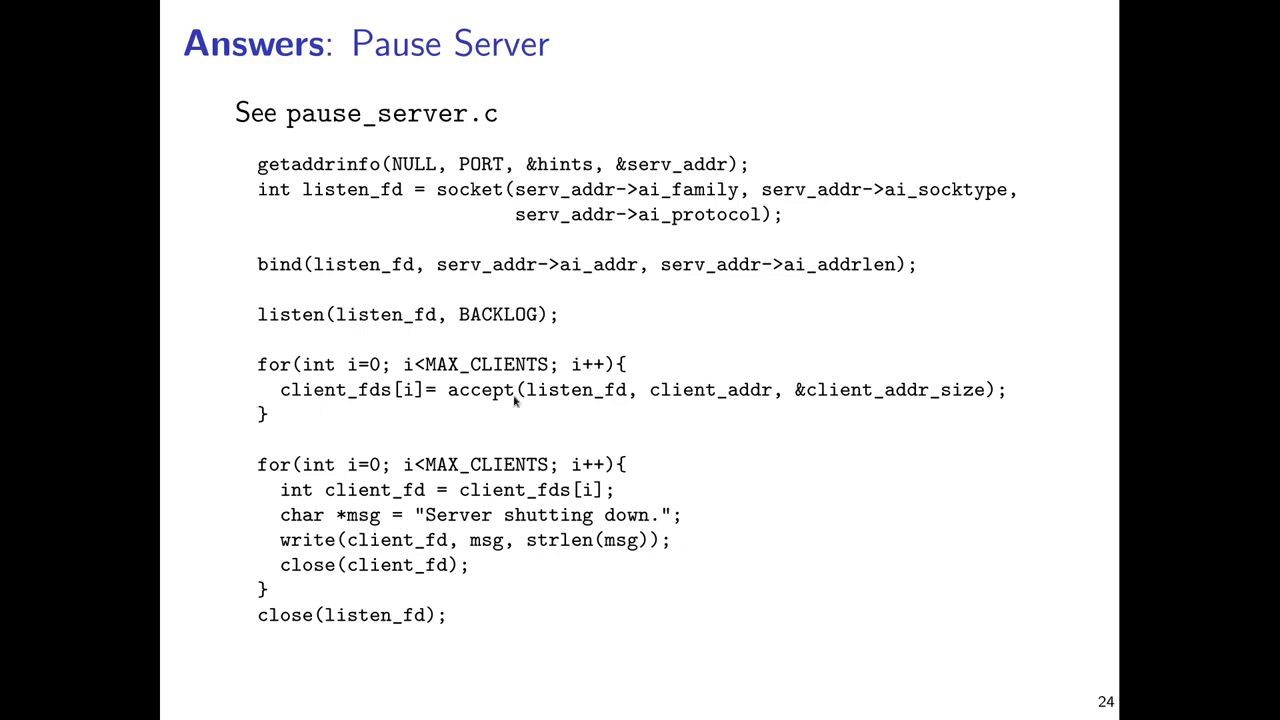
mouse_move(516, 402)
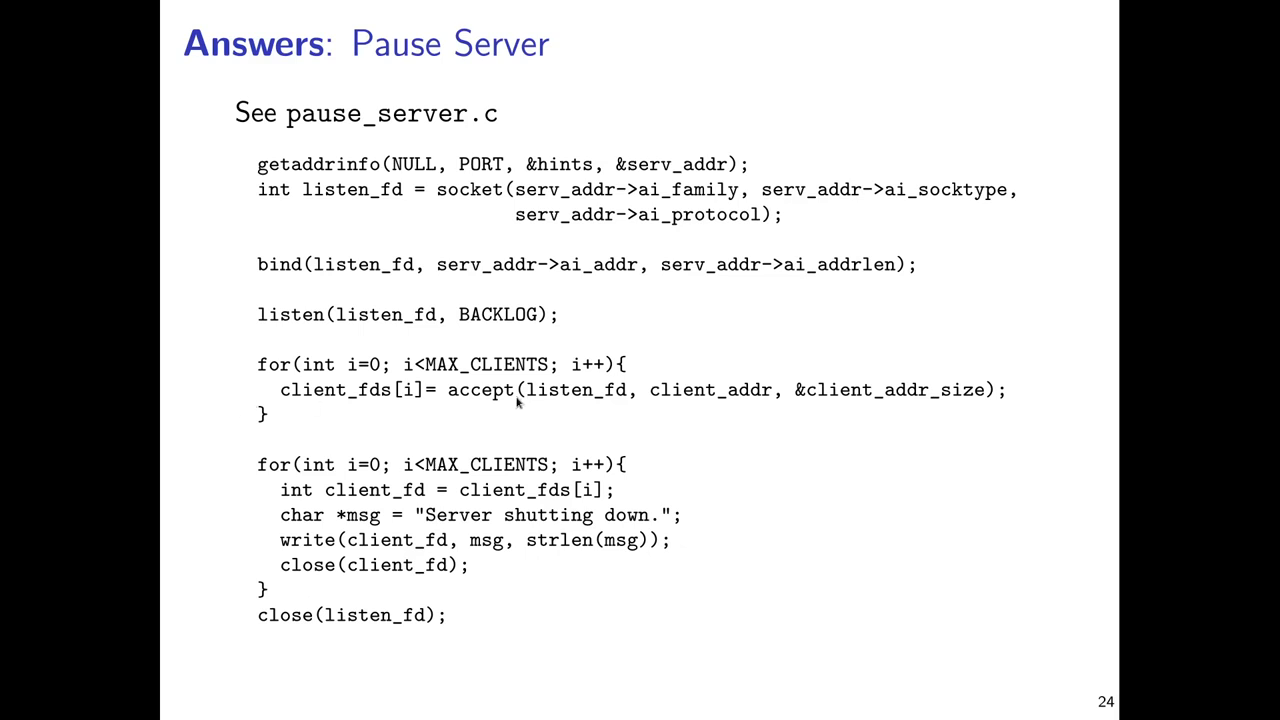
mouse_move(388, 420)
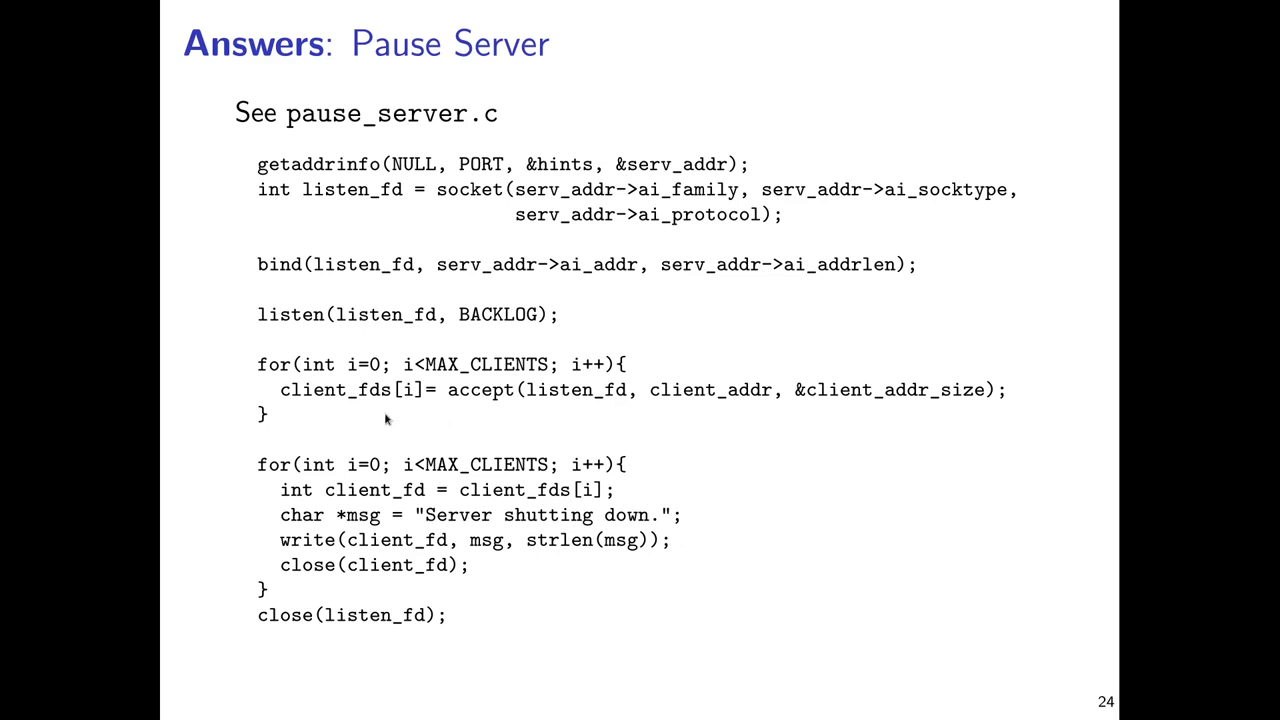
mouse_move(370, 404)
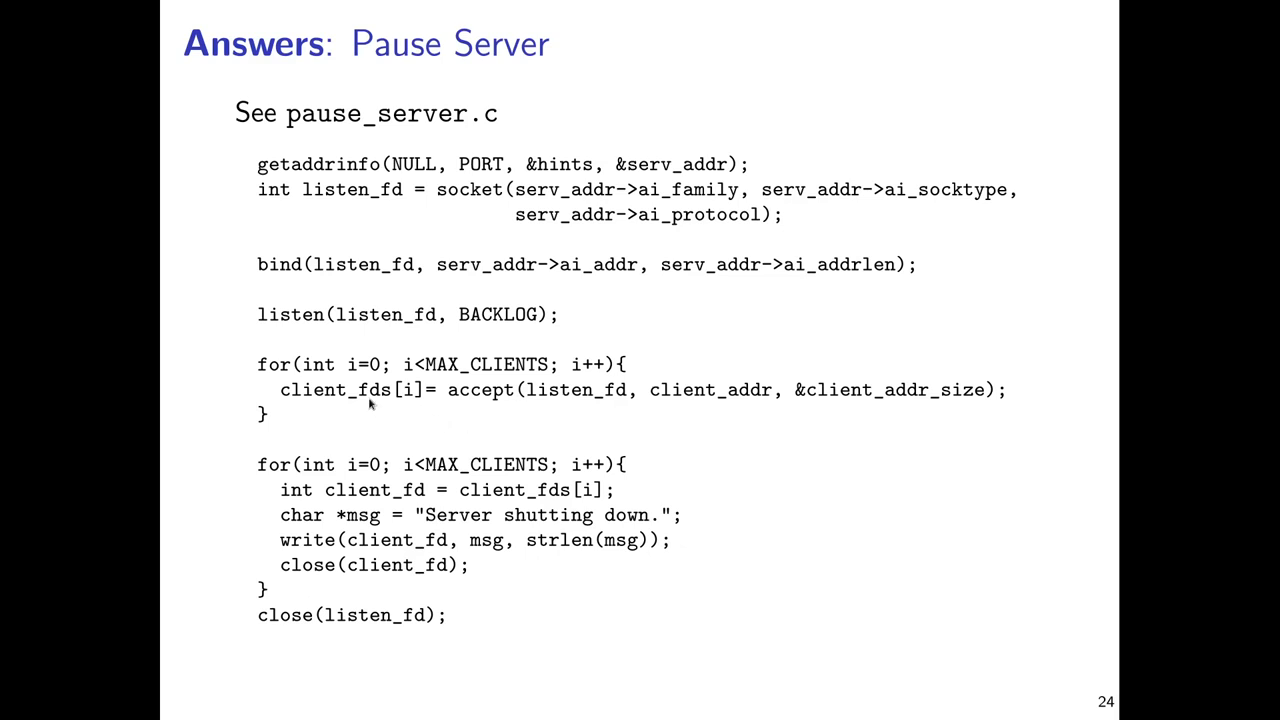
mouse_move(370, 405)
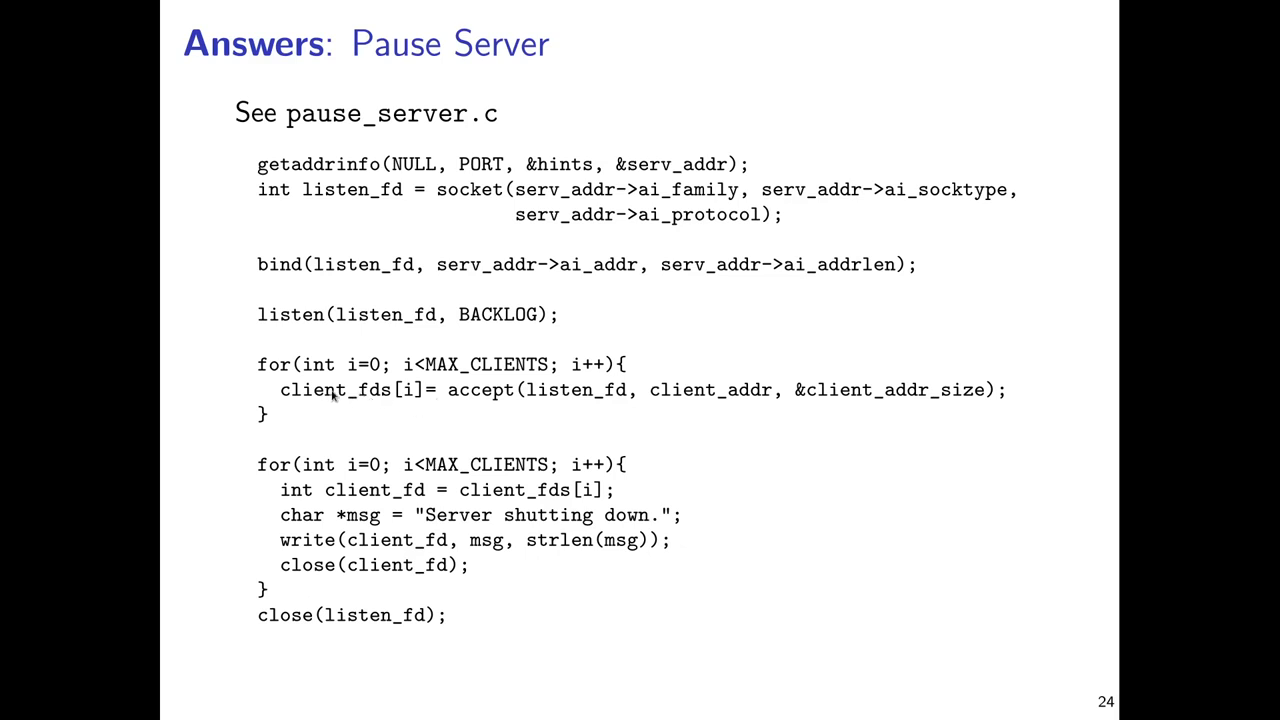
mouse_move(557, 398)
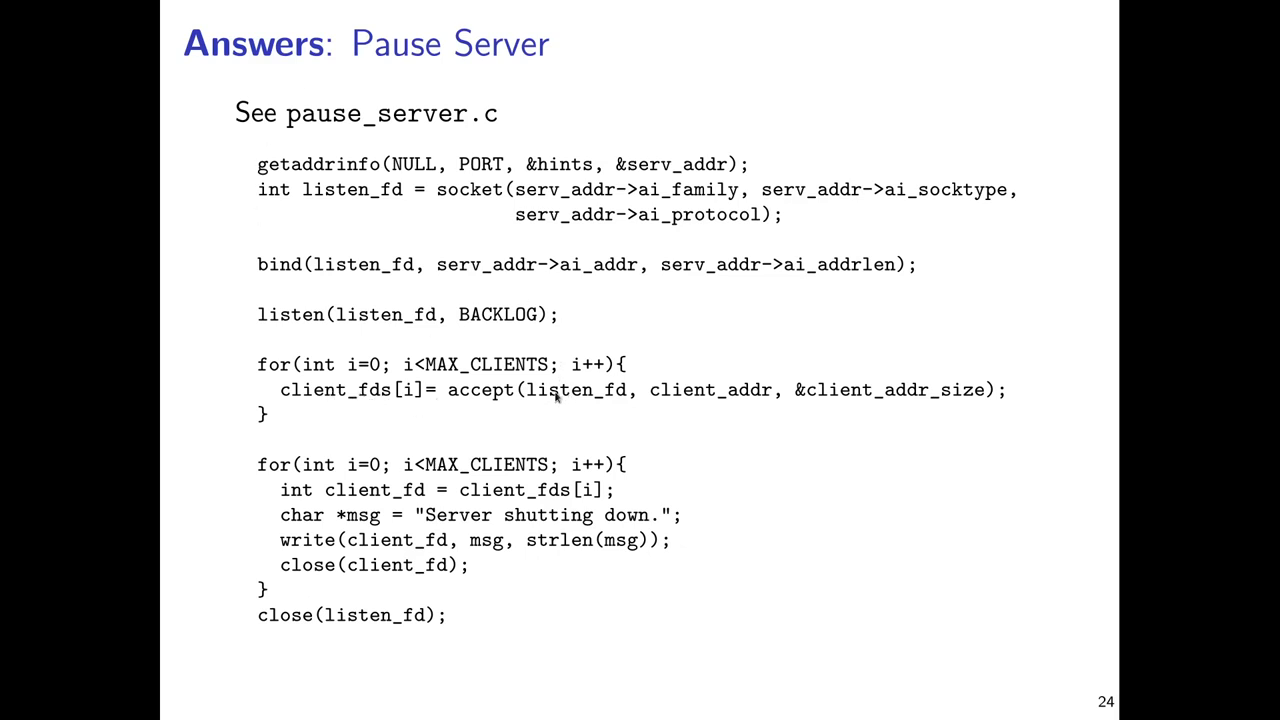
mouse_move(663, 340)
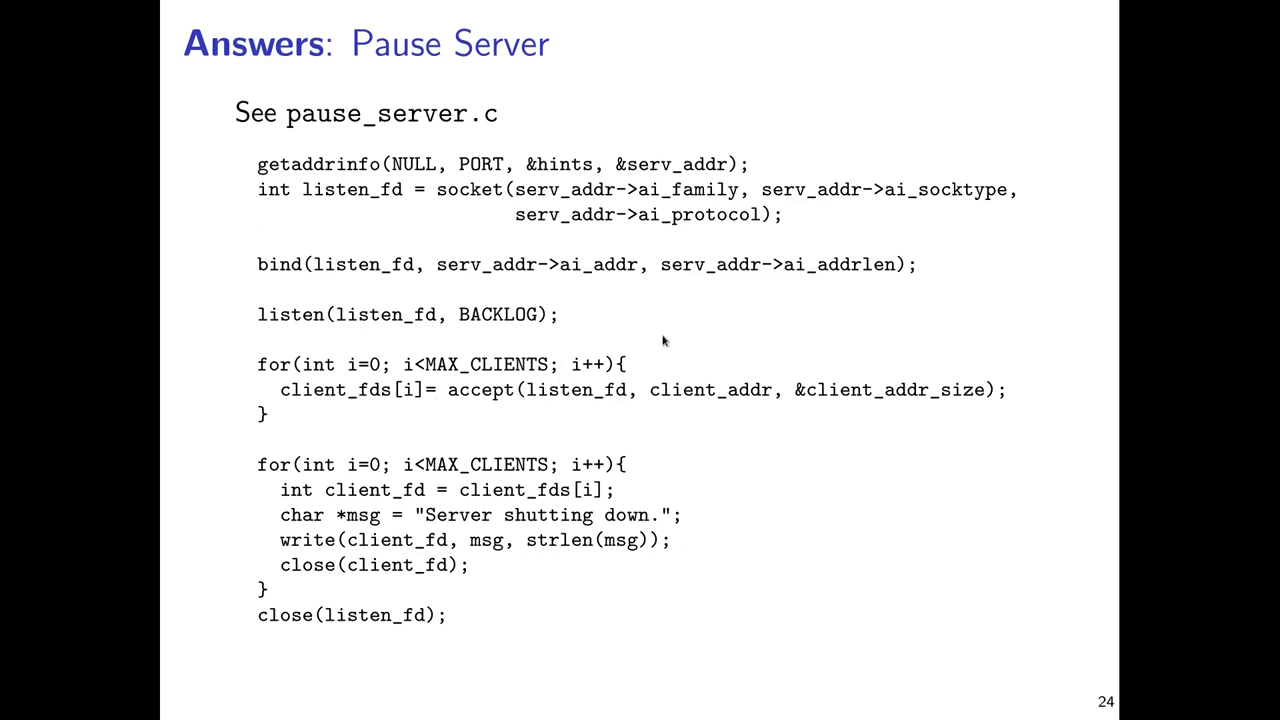
mouse_move(505, 390)
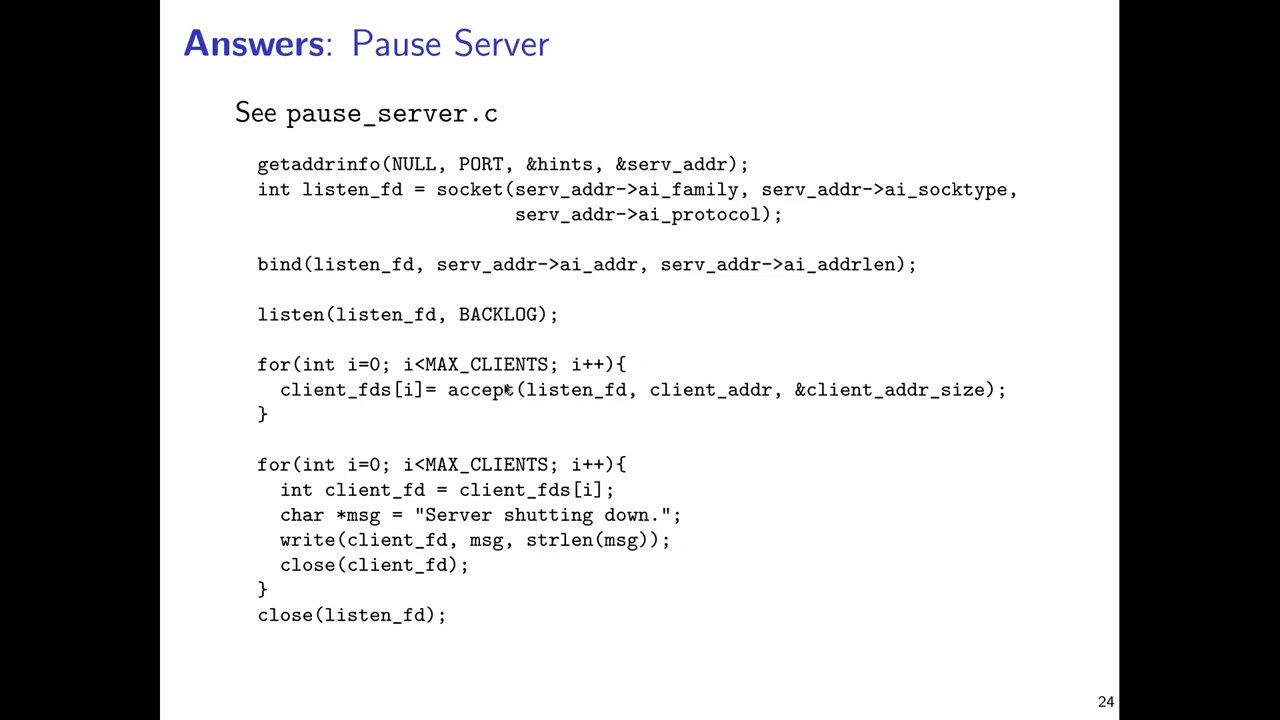
mouse_move(742, 445)
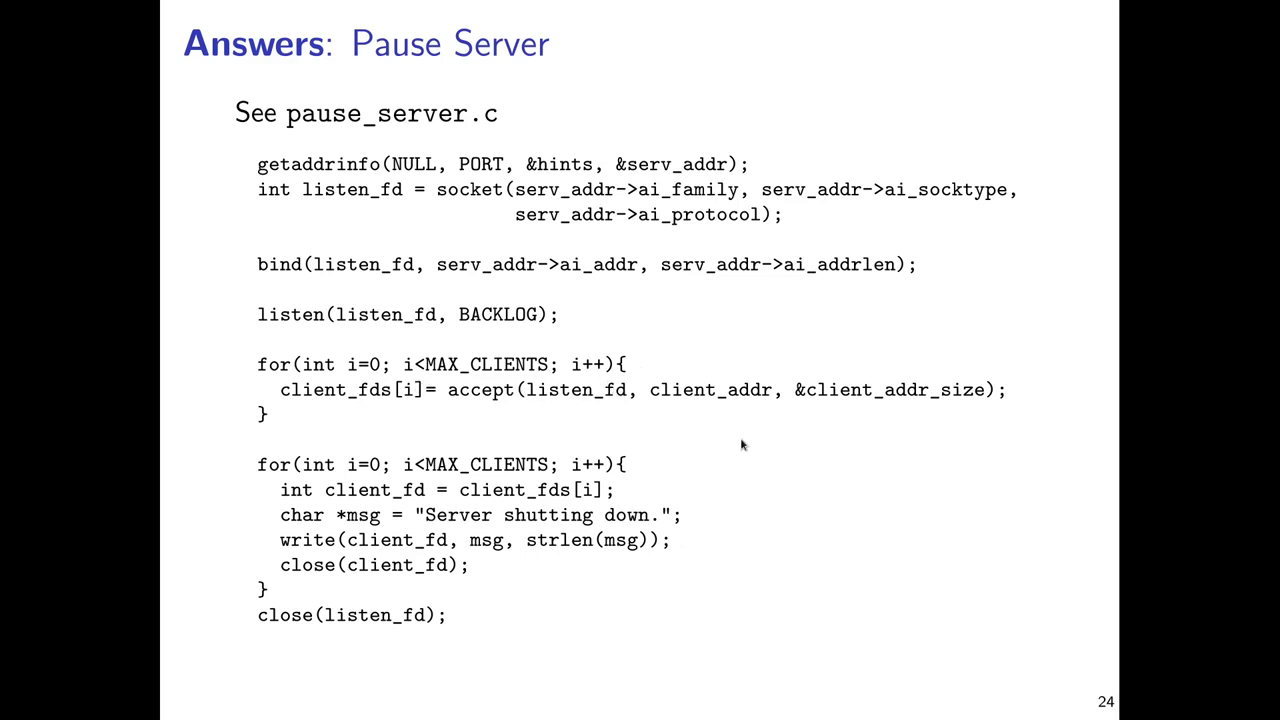
mouse_move(417, 509)
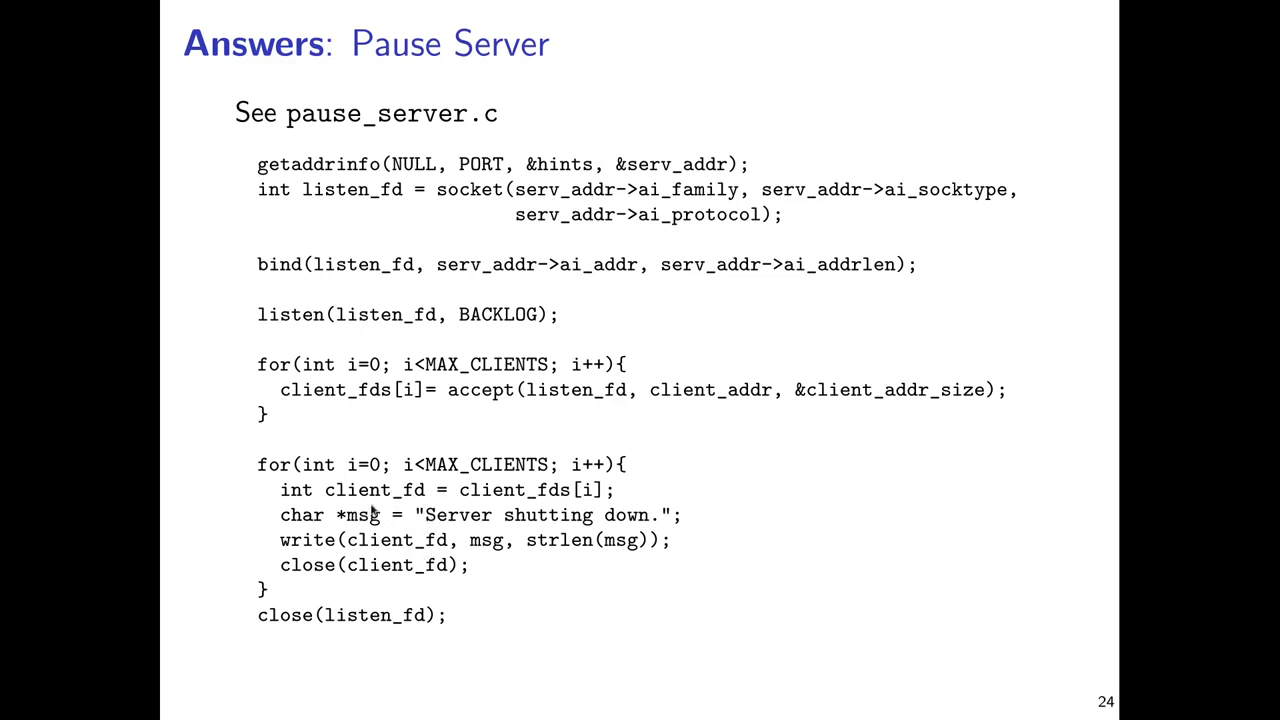
mouse_move(415, 505)
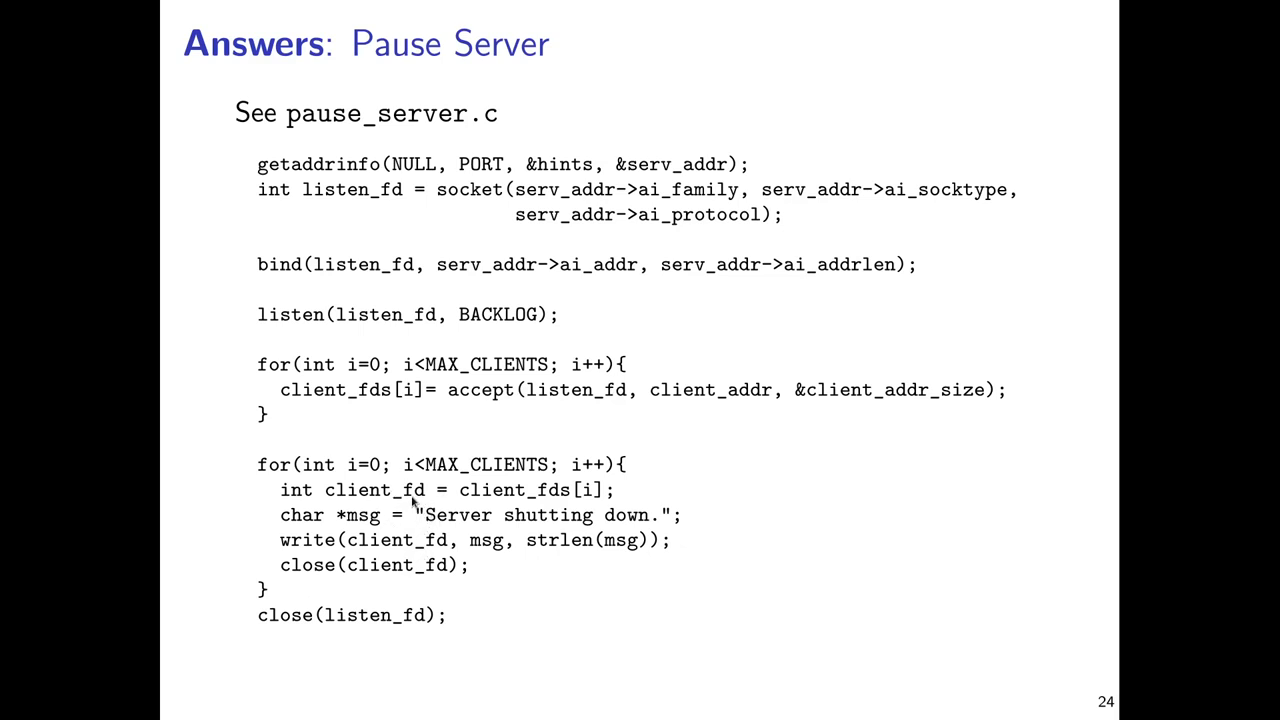
mouse_move(490, 557)
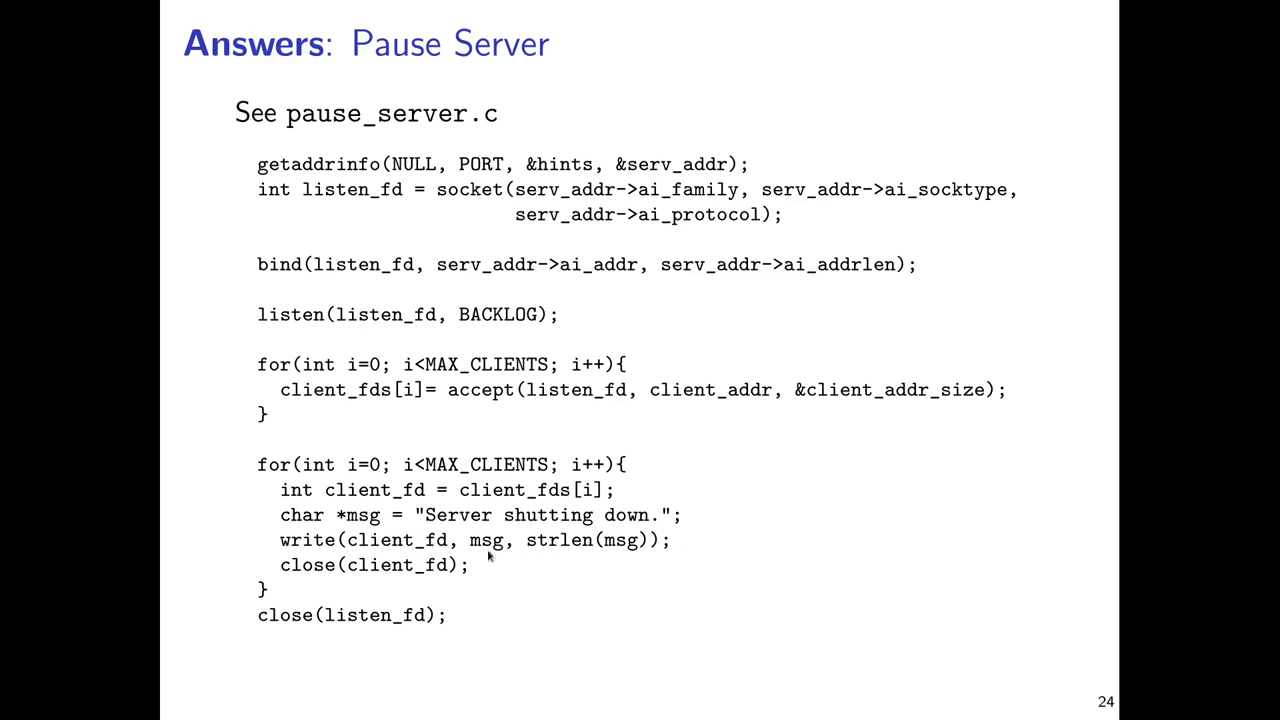
mouse_move(305, 543)
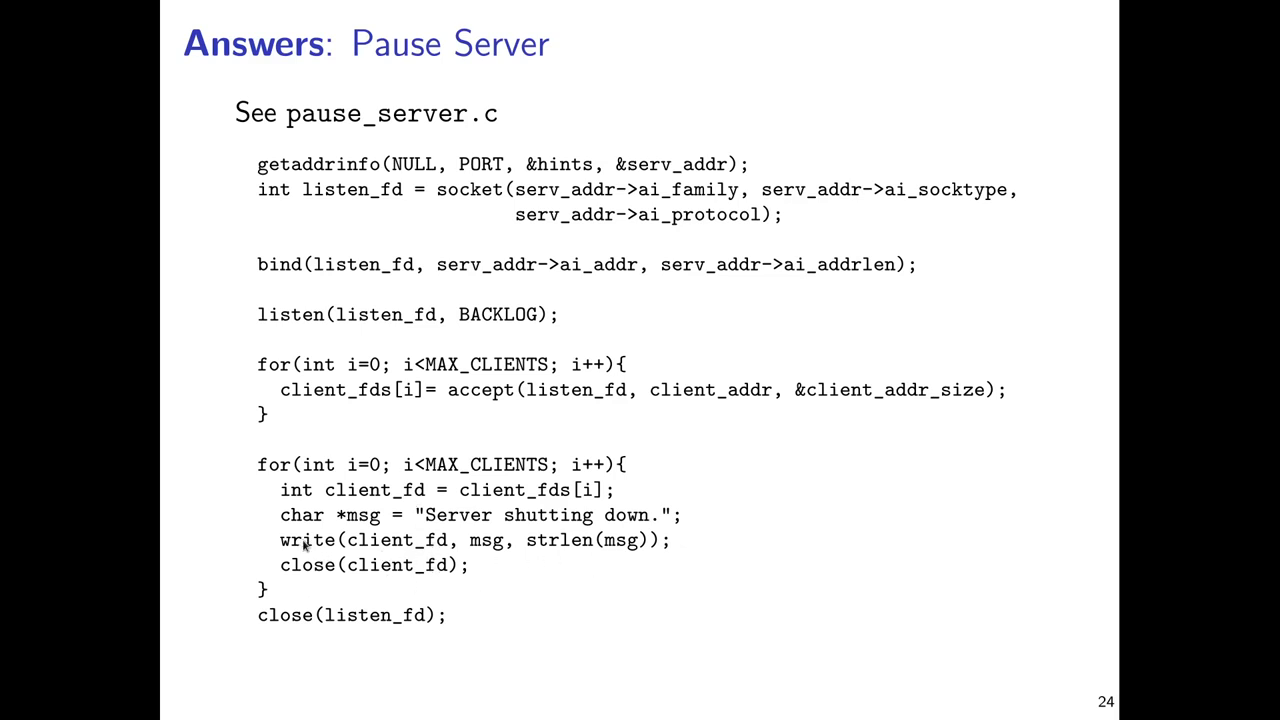
mouse_move(630, 565)
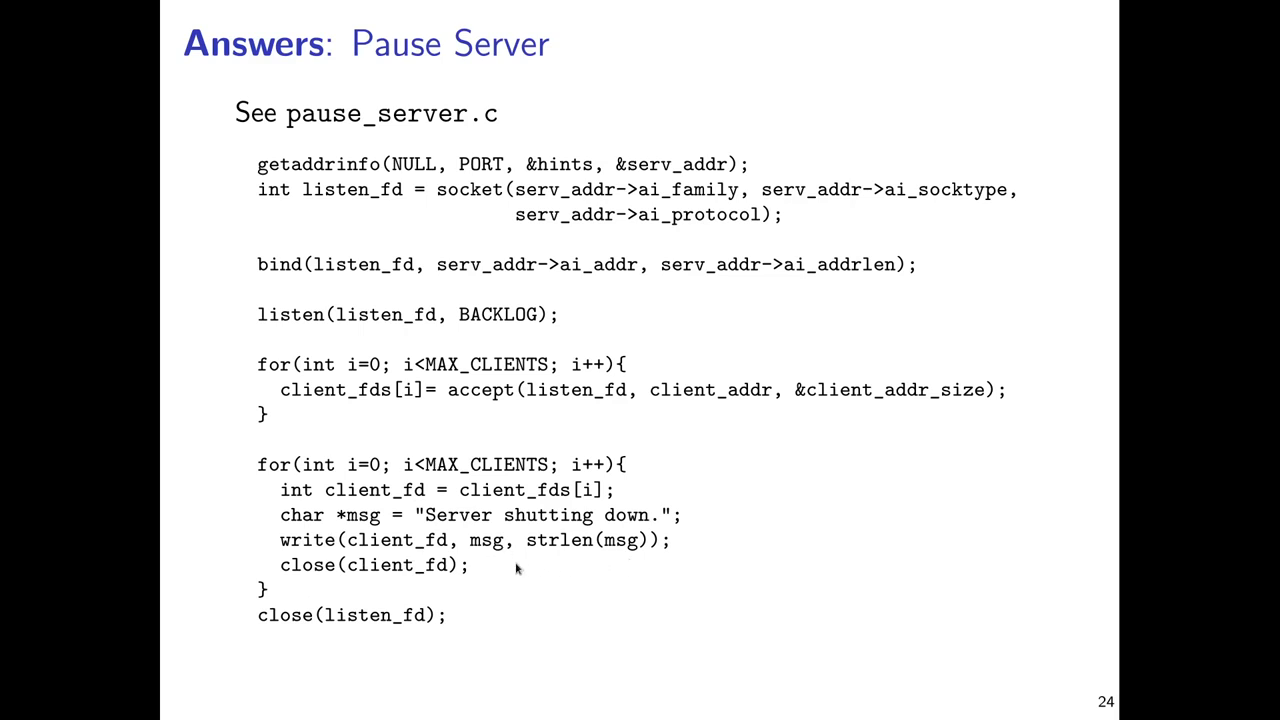
mouse_move(438, 628)
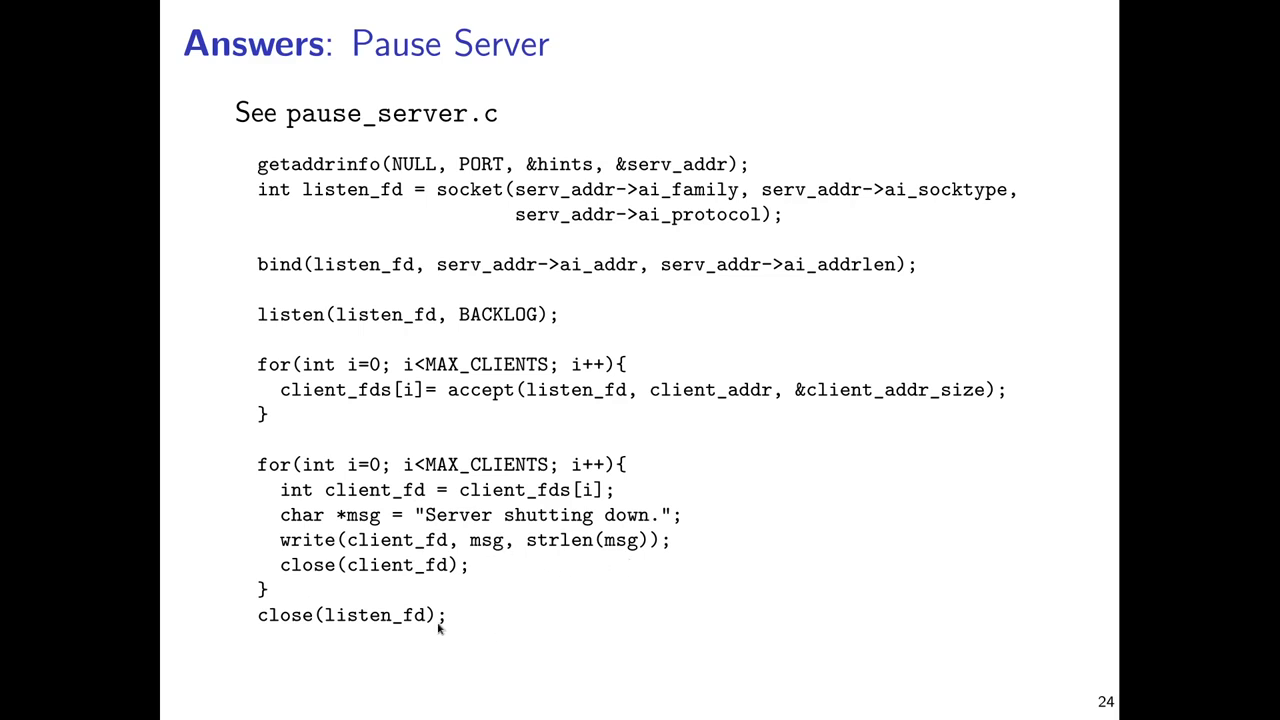
mouse_move(361, 569)
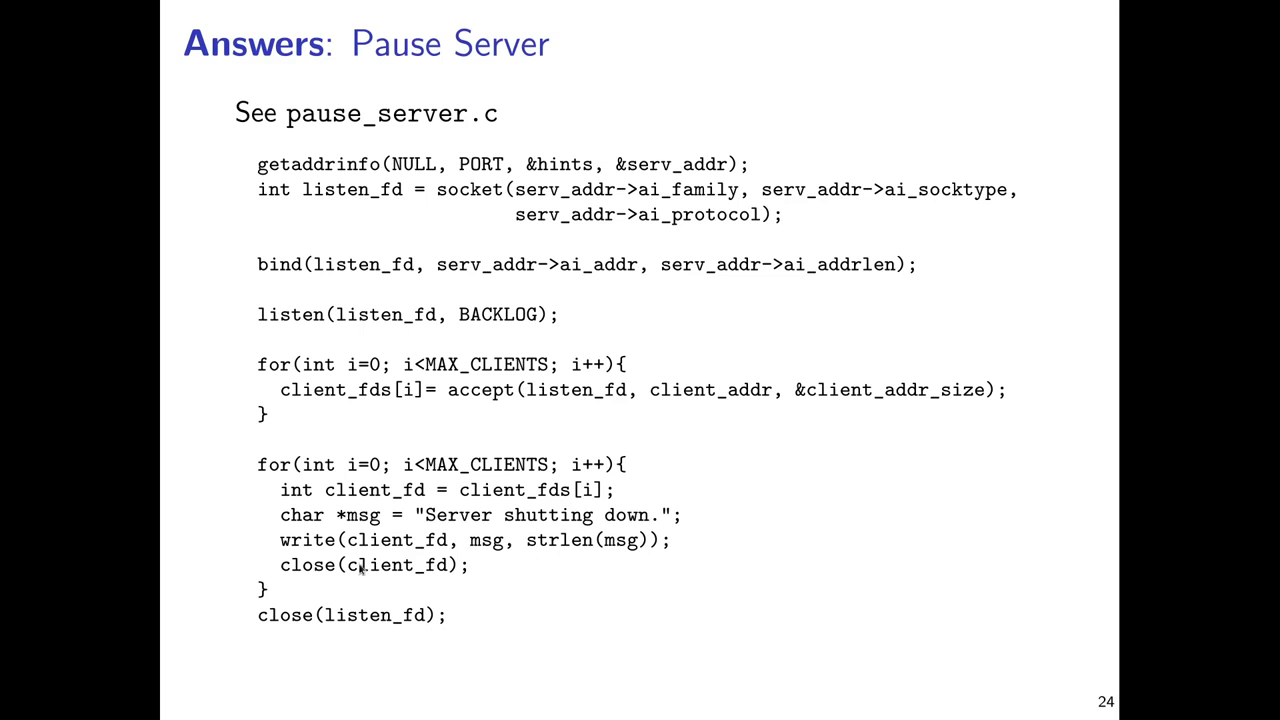
mouse_move(578, 628)
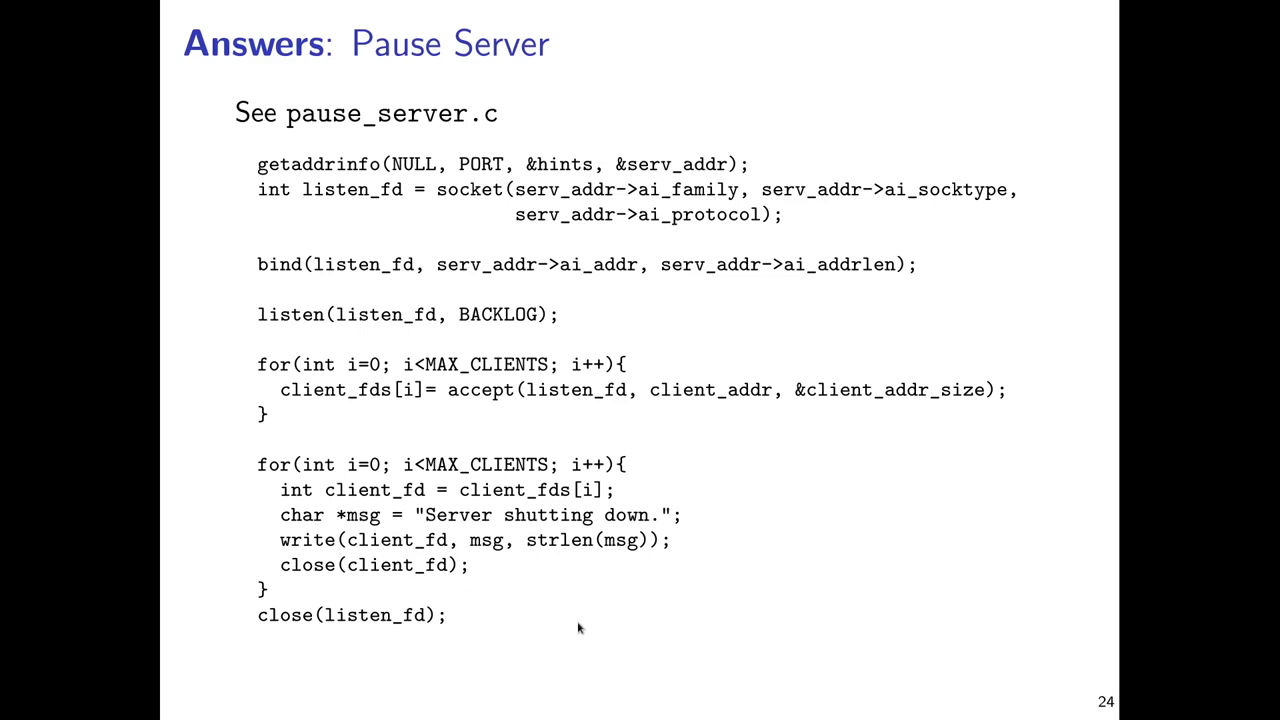
mouse_move(425, 447)
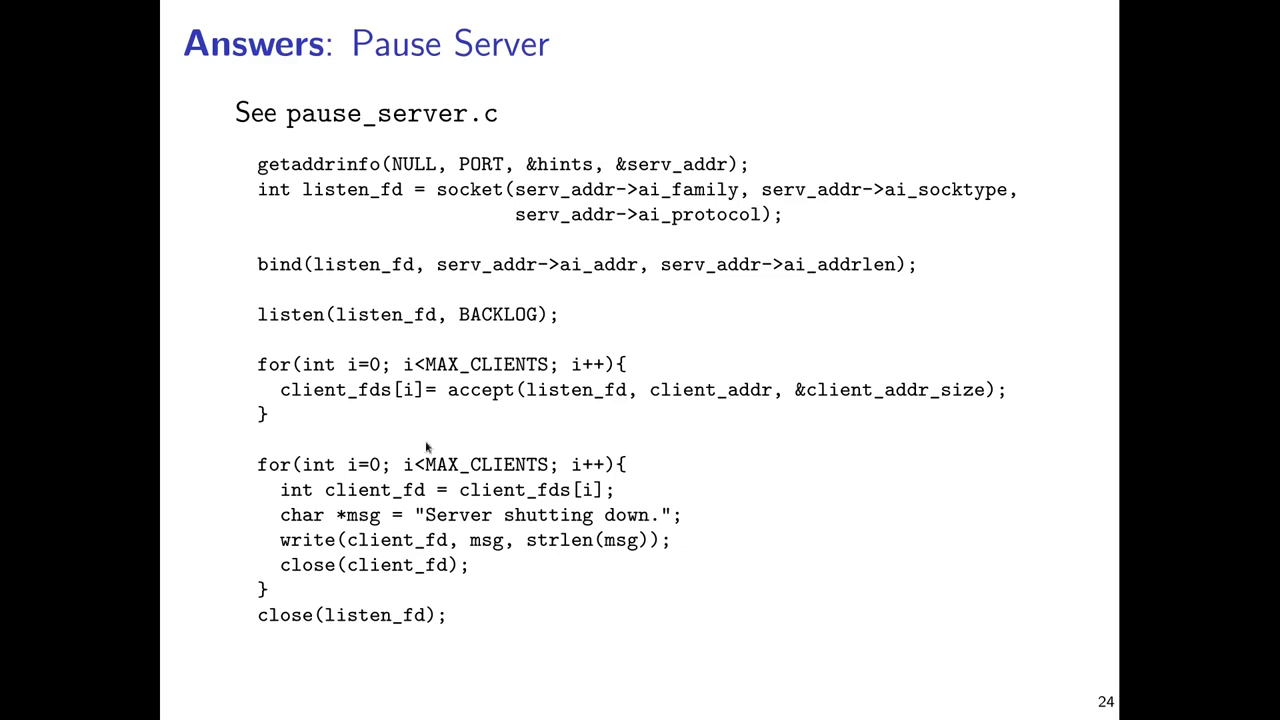
mouse_move(879, 589)
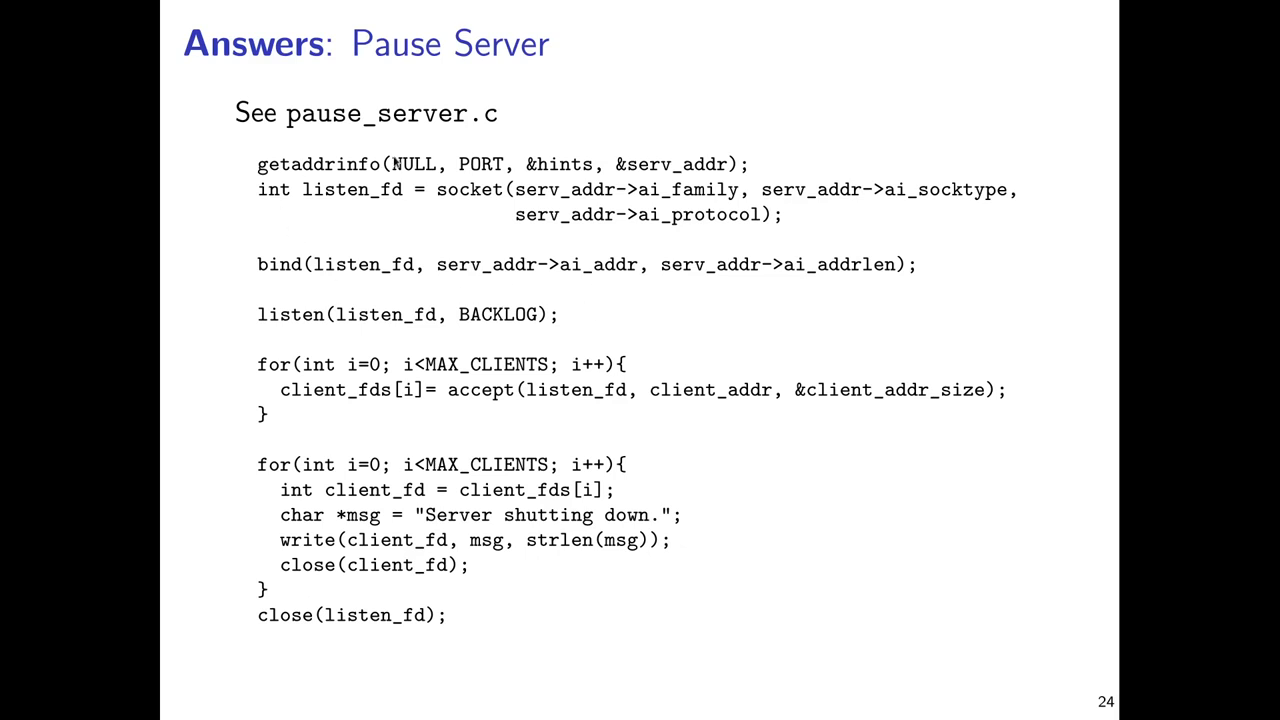
mouse_move(337, 184)
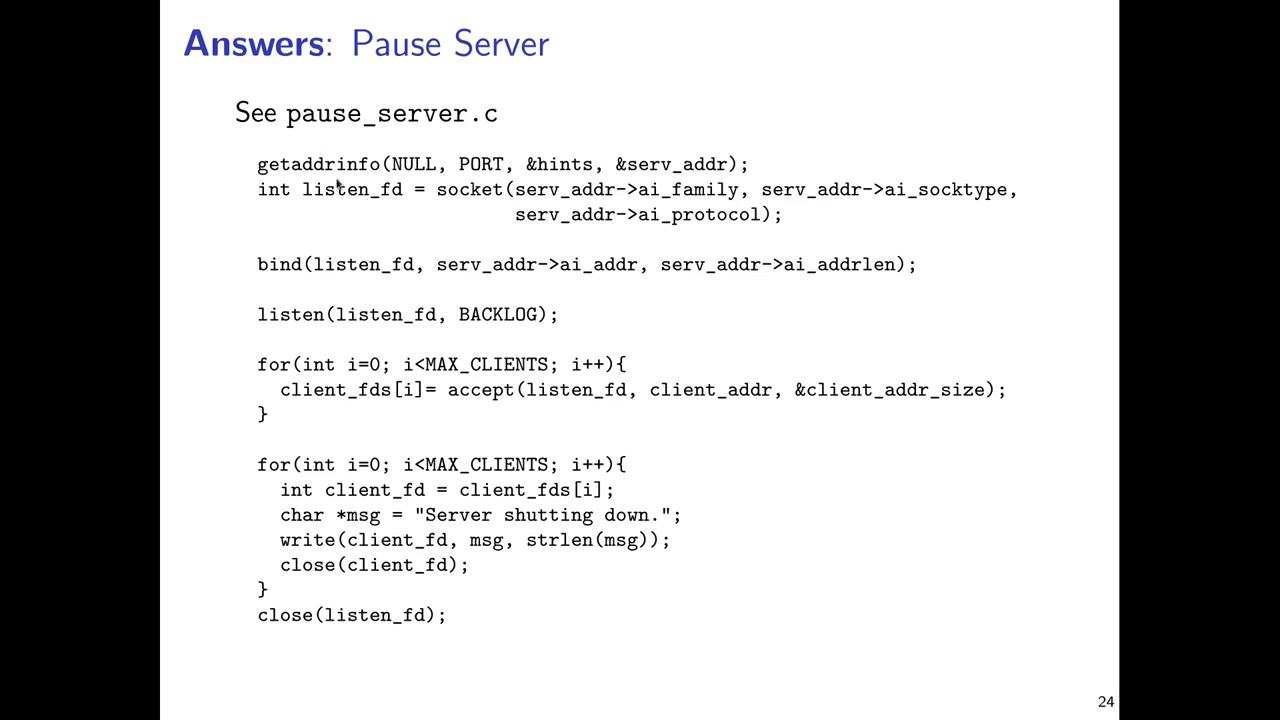
mouse_move(378, 260)
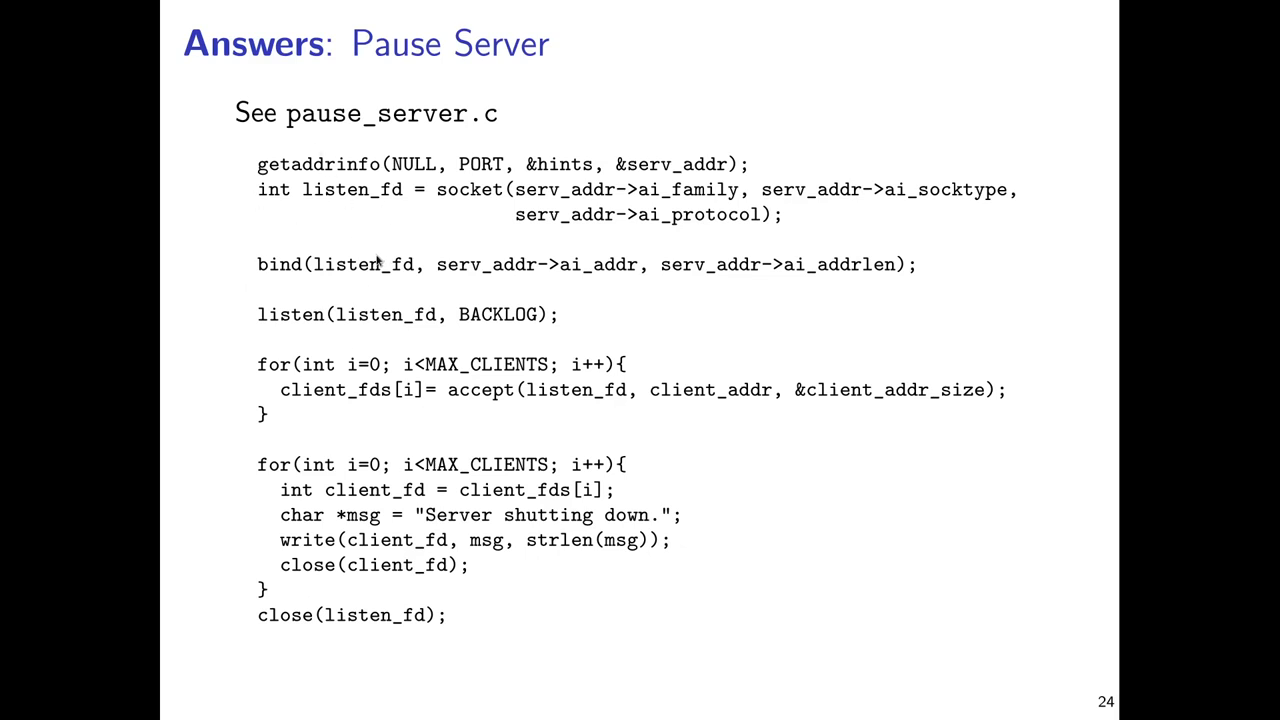
mouse_move(325, 432)
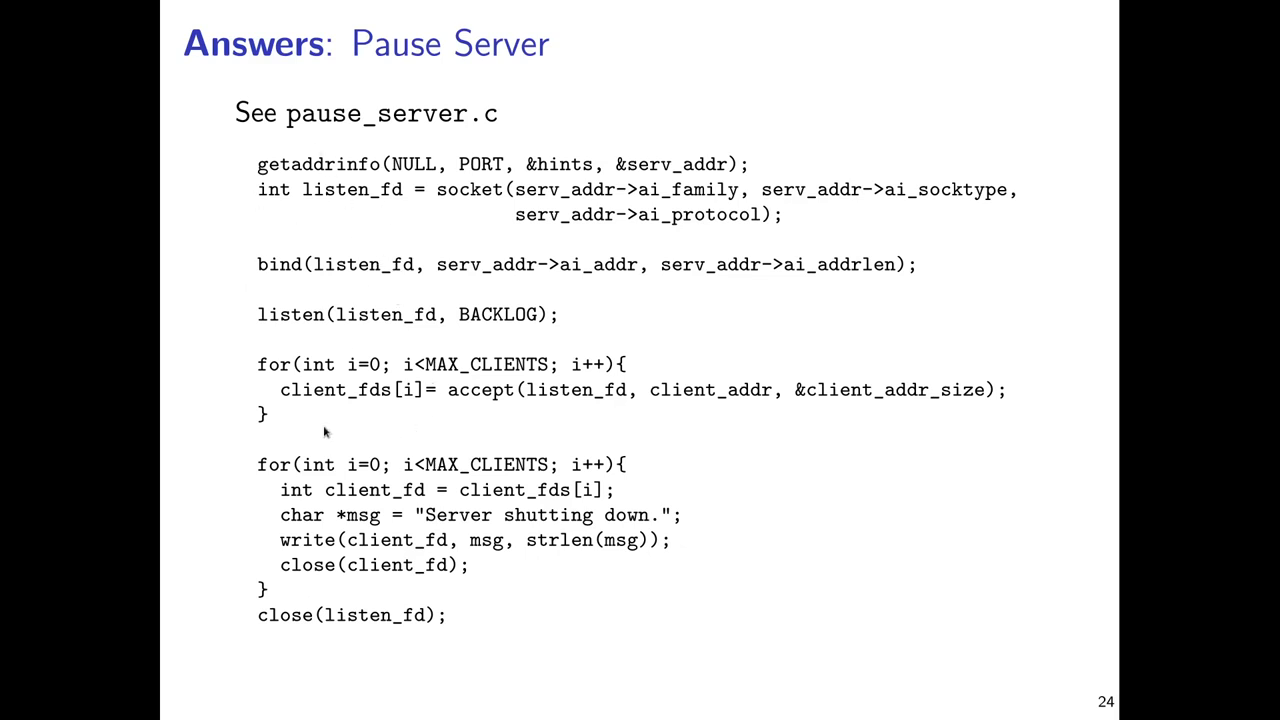
mouse_move(395, 417)
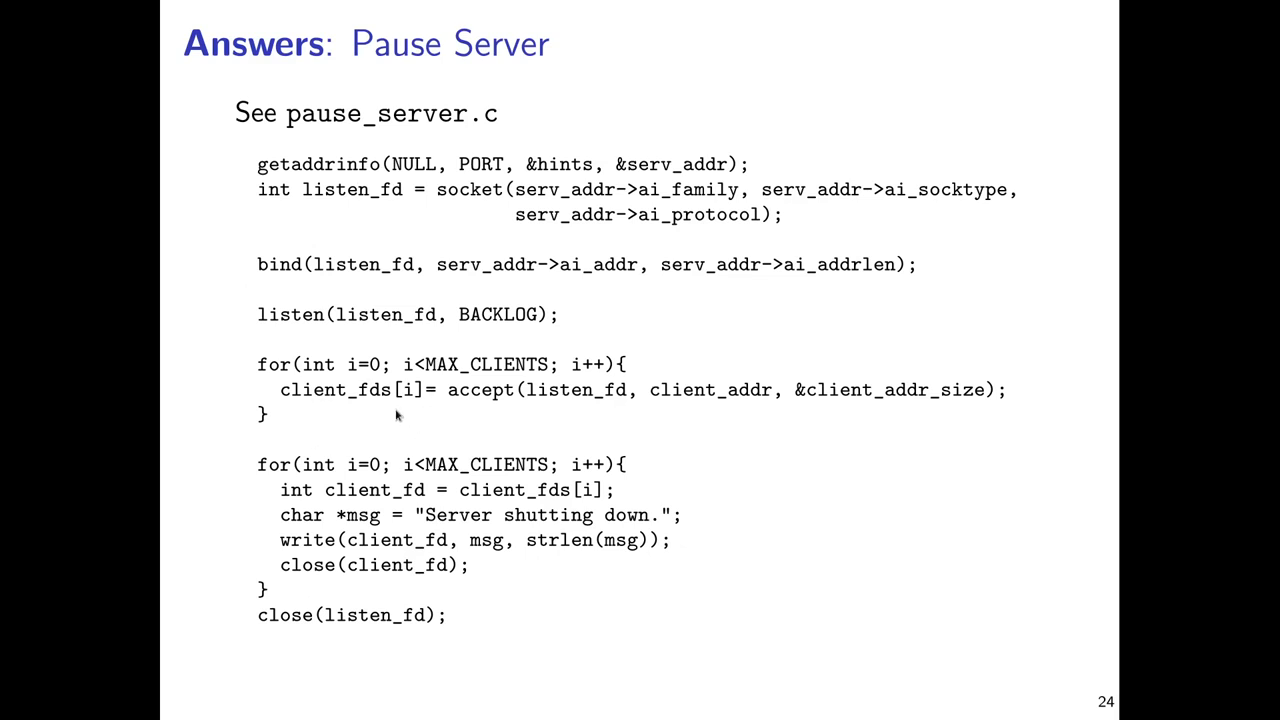
mouse_move(388, 399)
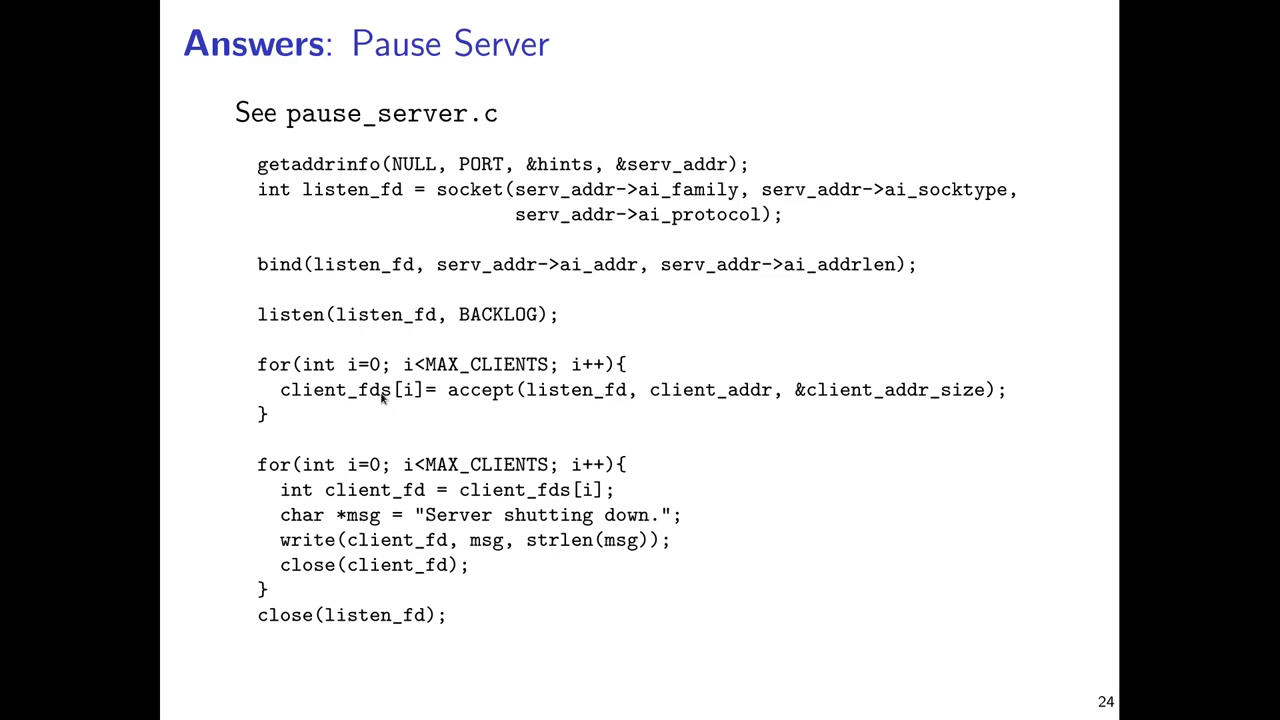
Step: Advance from slide 24 to slide 25, Service vs Port
key(Right)
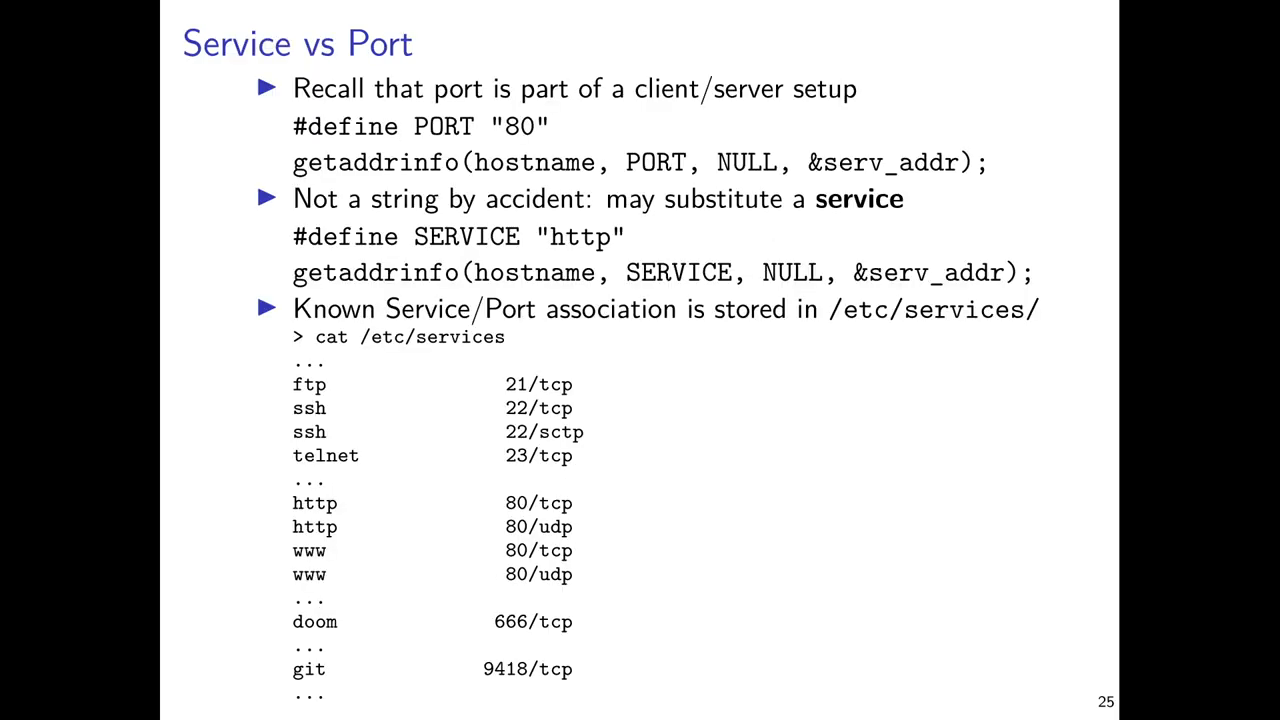
Step: Advance through slide 26, Unix Domain Sockets, to slide 27's AF_UNIX demo code
key(right)
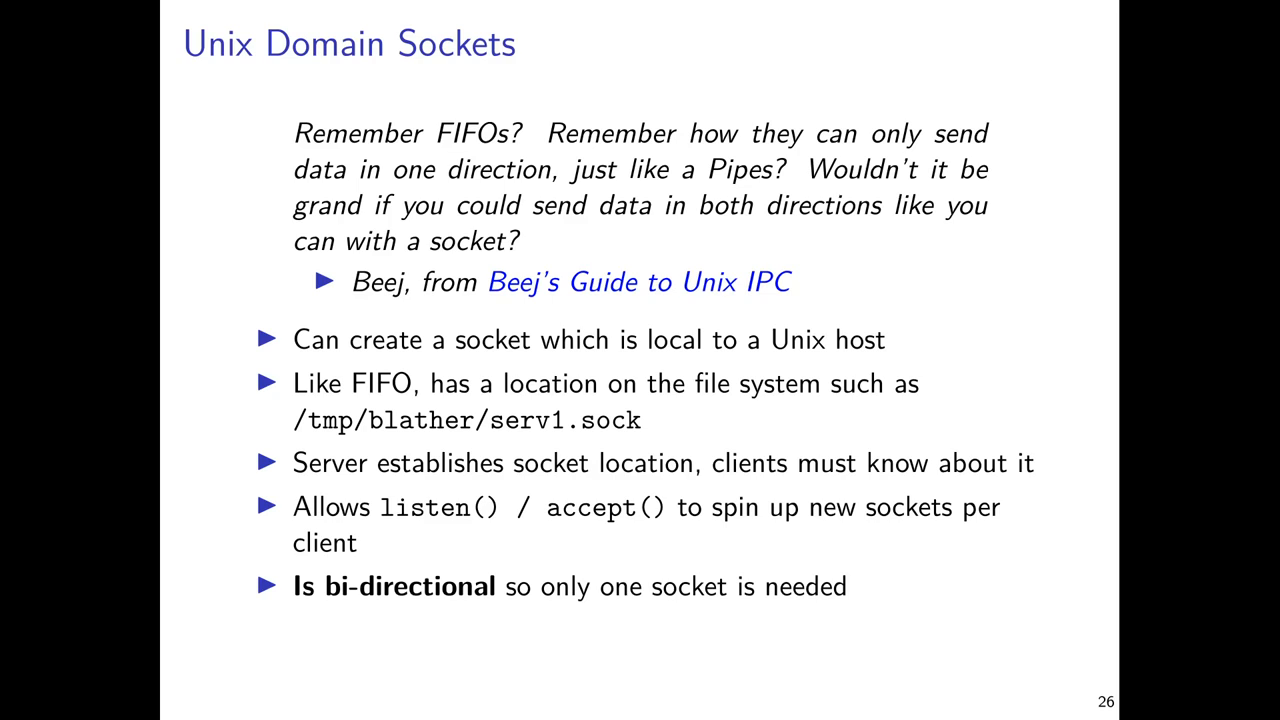
mouse_move(963, 187)
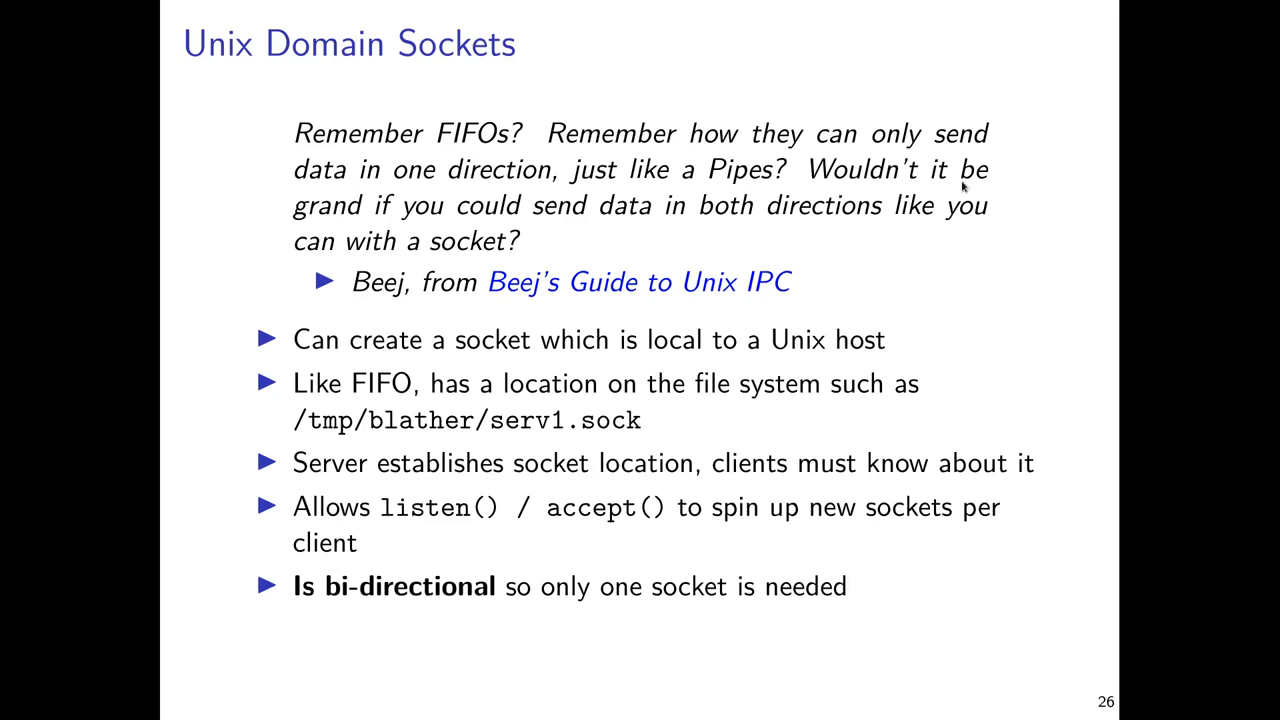
mouse_move(867, 211)
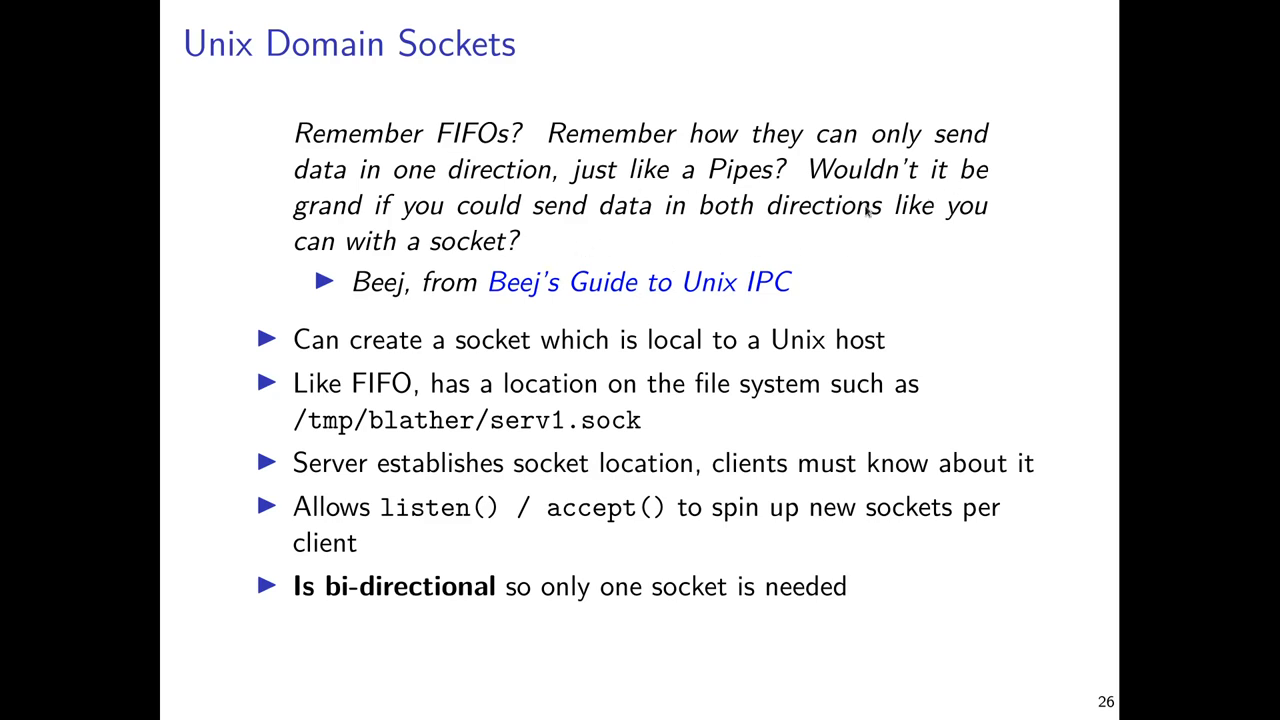
mouse_move(788, 186)
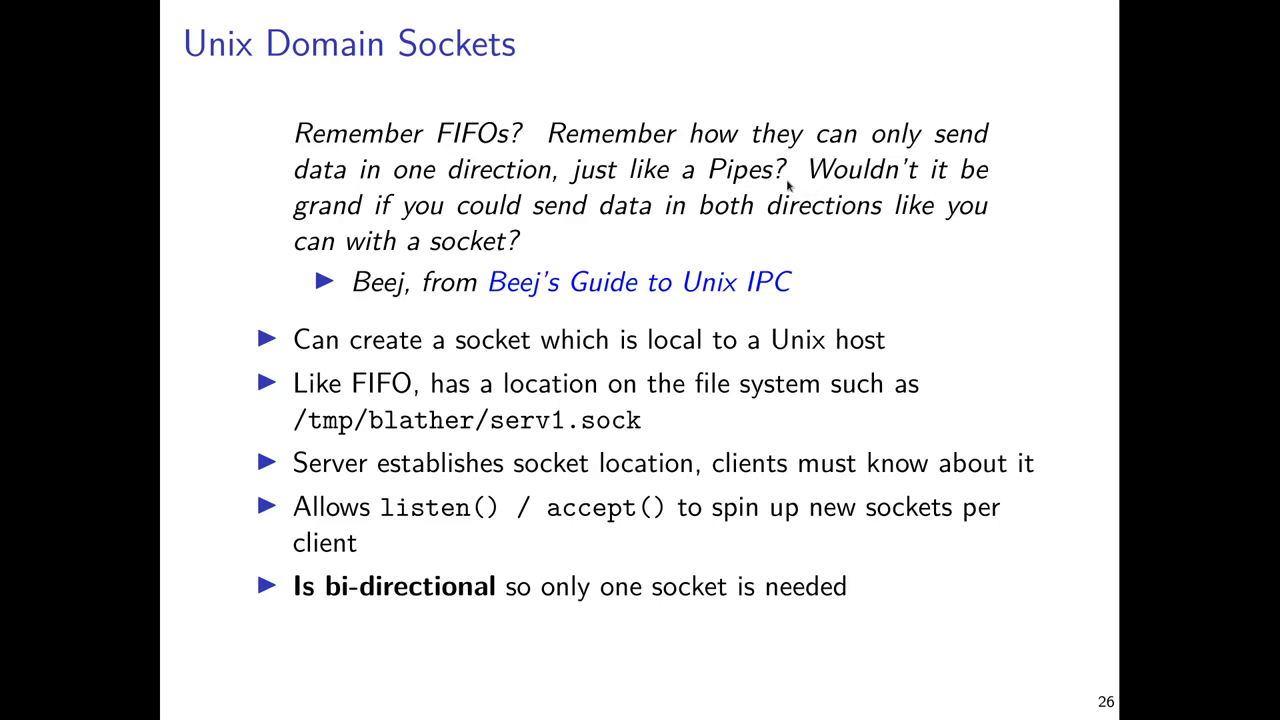
mouse_move(707, 175)
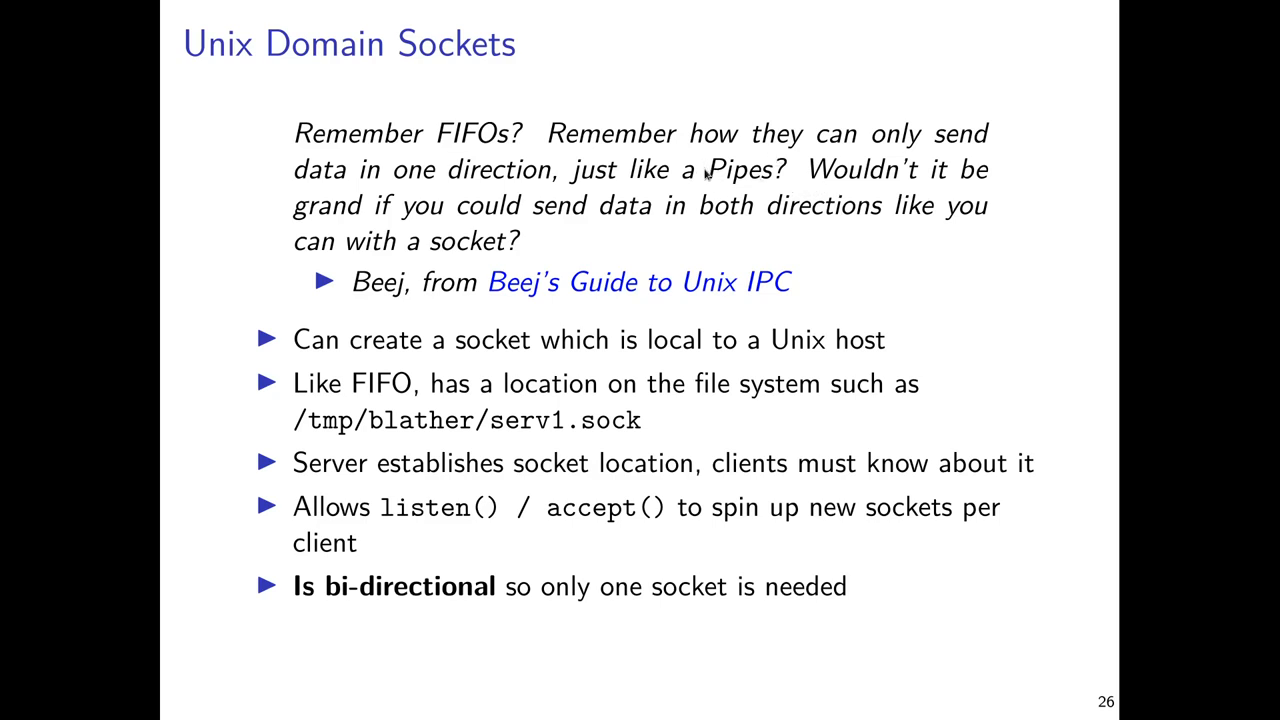
mouse_move(596, 238)
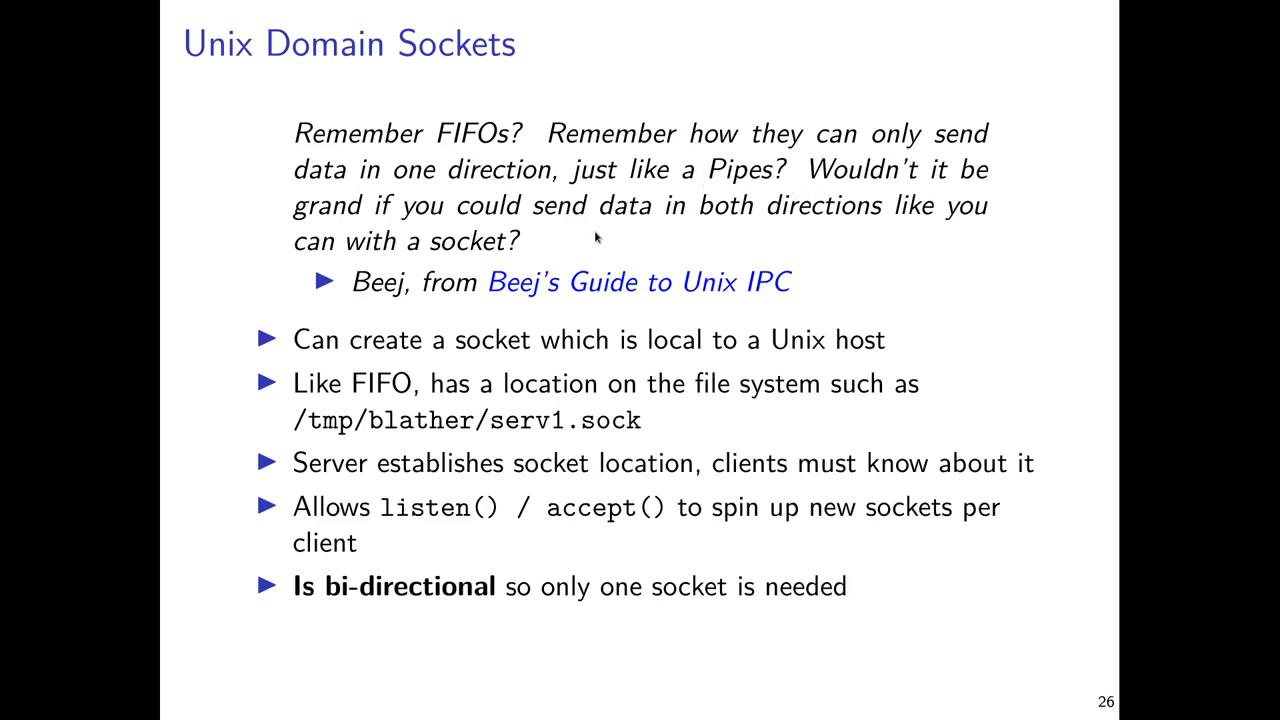
mouse_move(615, 227)
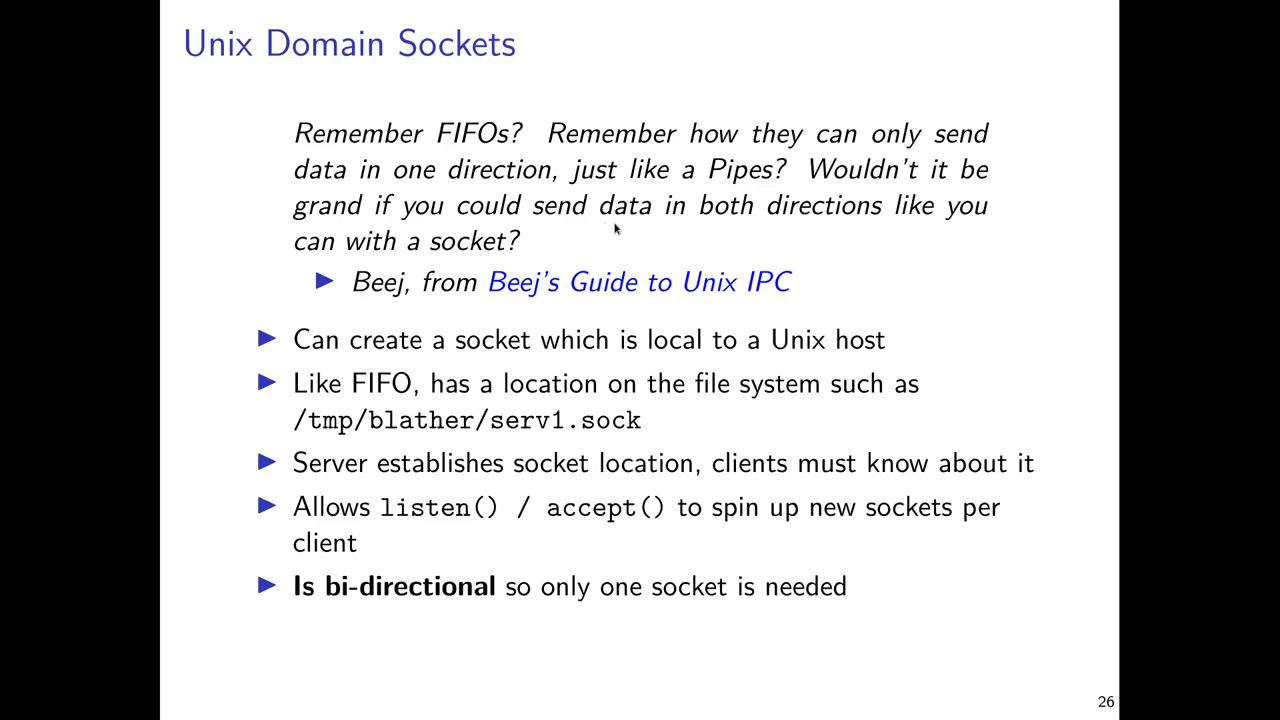
mouse_move(605, 208)
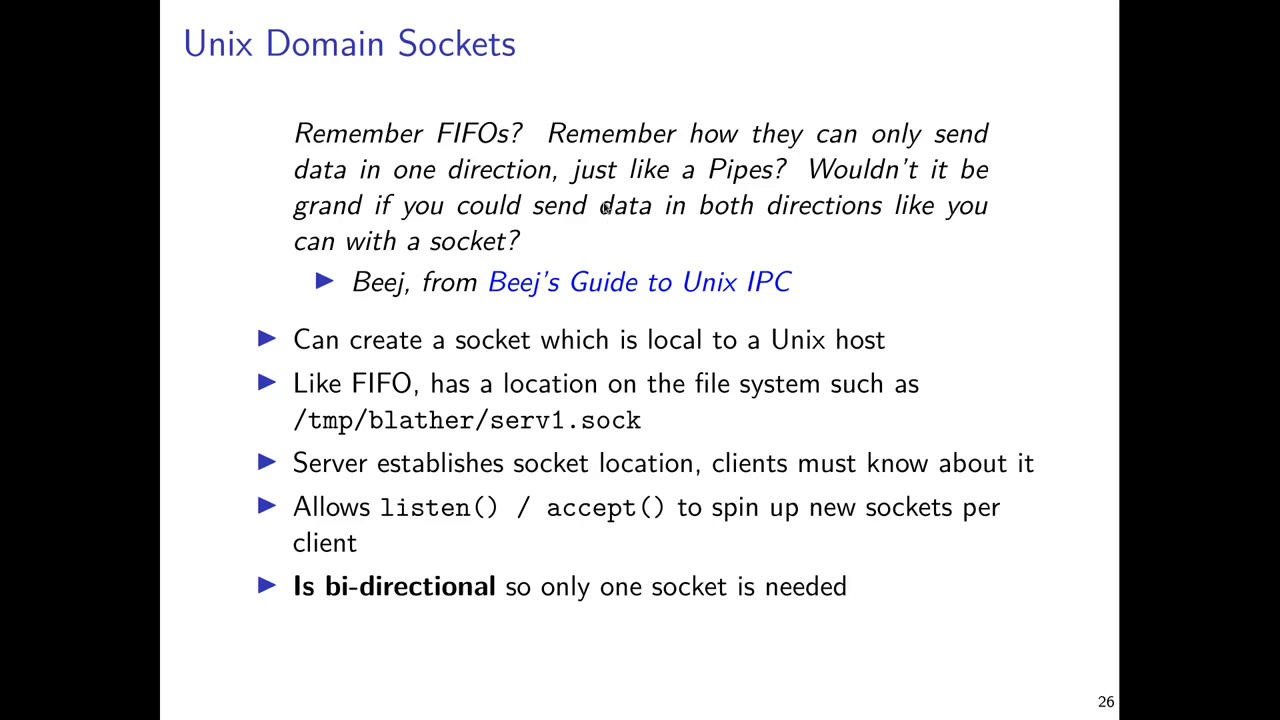
mouse_move(490, 242)
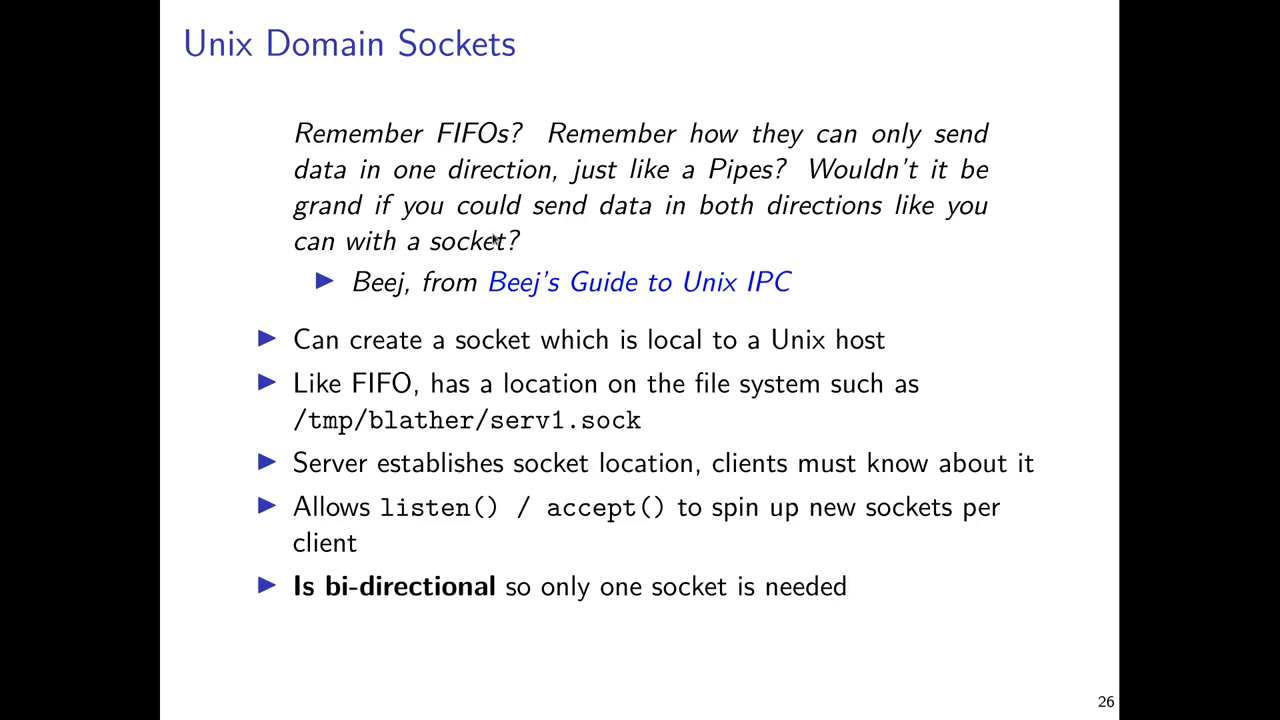
mouse_move(492, 213)
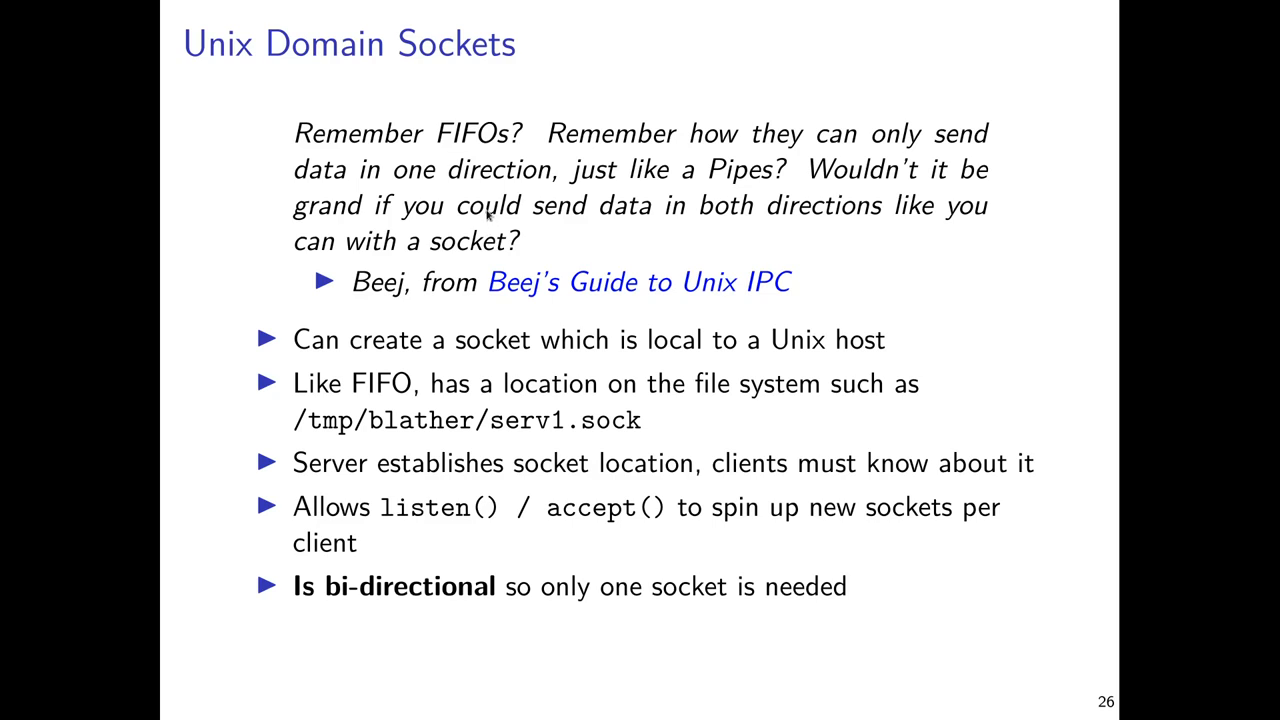
mouse_move(560, 365)
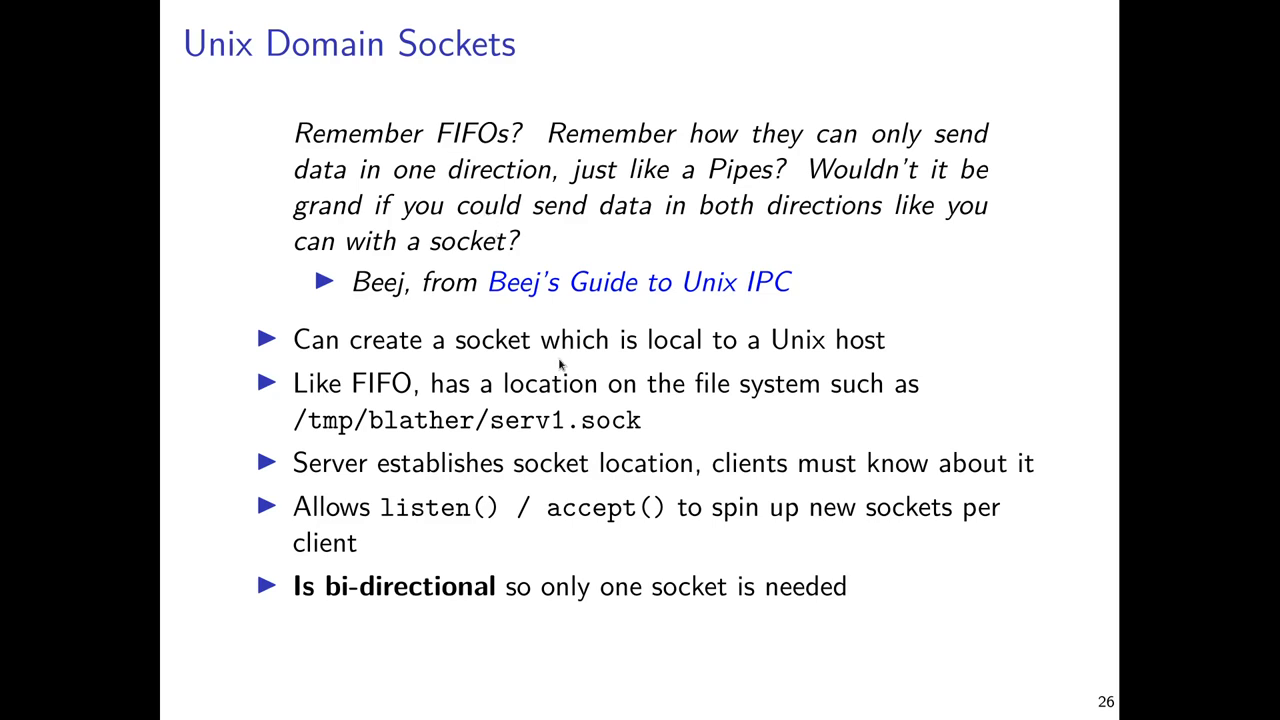
mouse_move(570, 380)
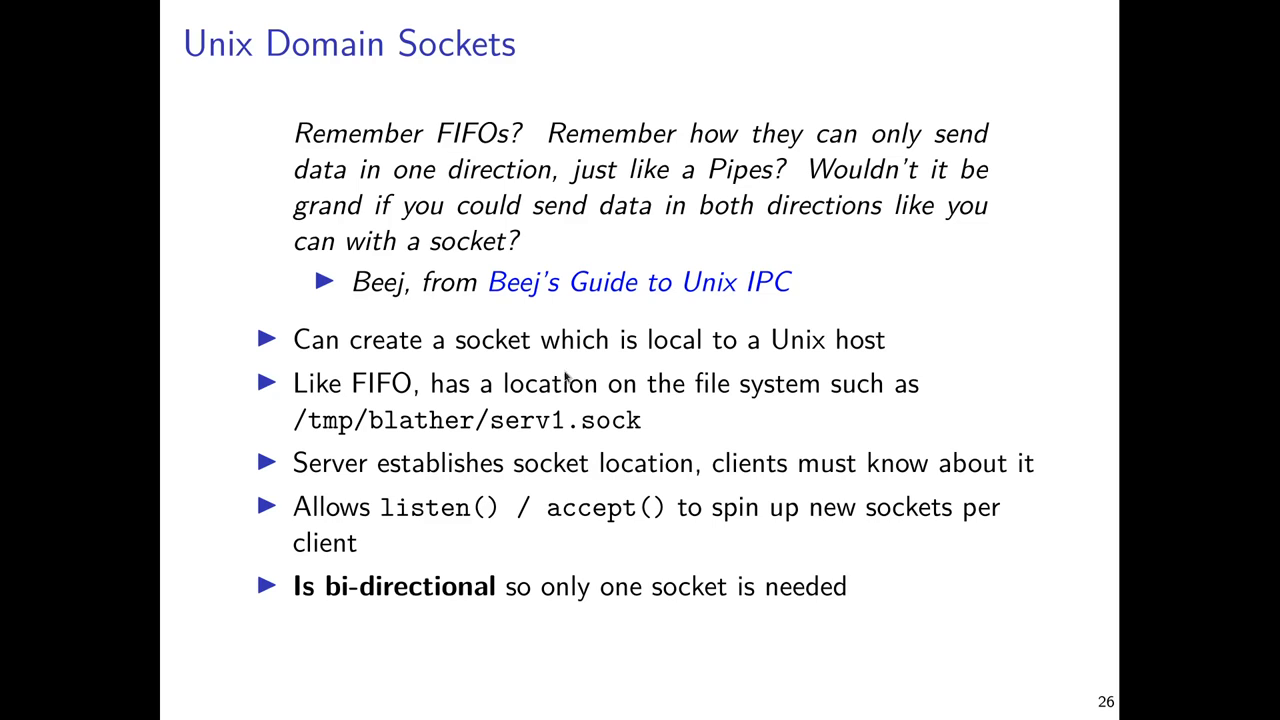
mouse_move(562, 382)
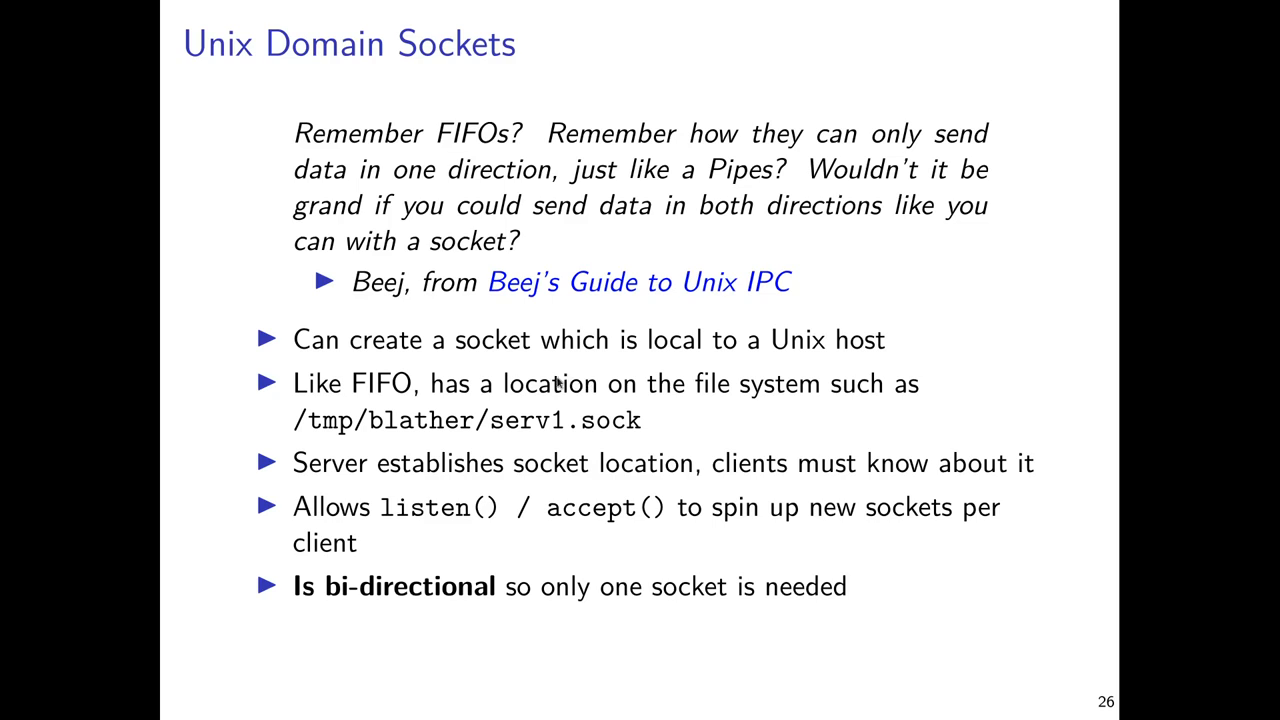
mouse_move(607, 407)
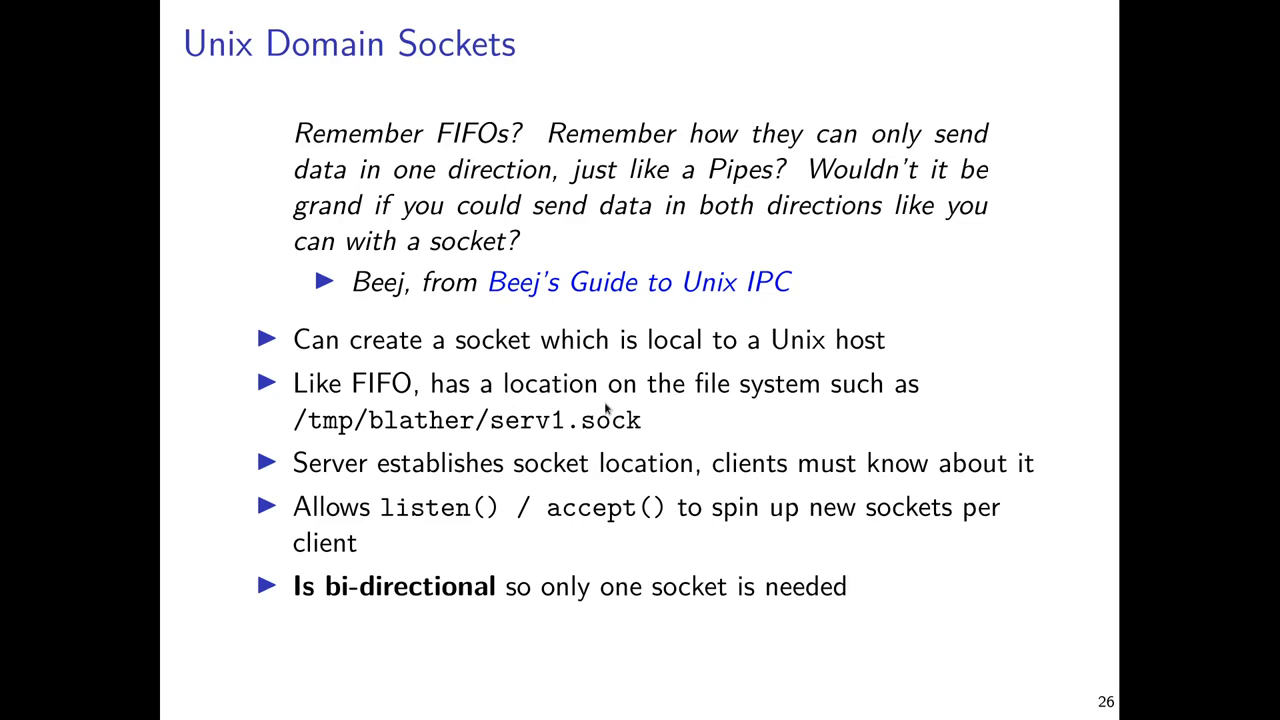
mouse_move(618, 399)
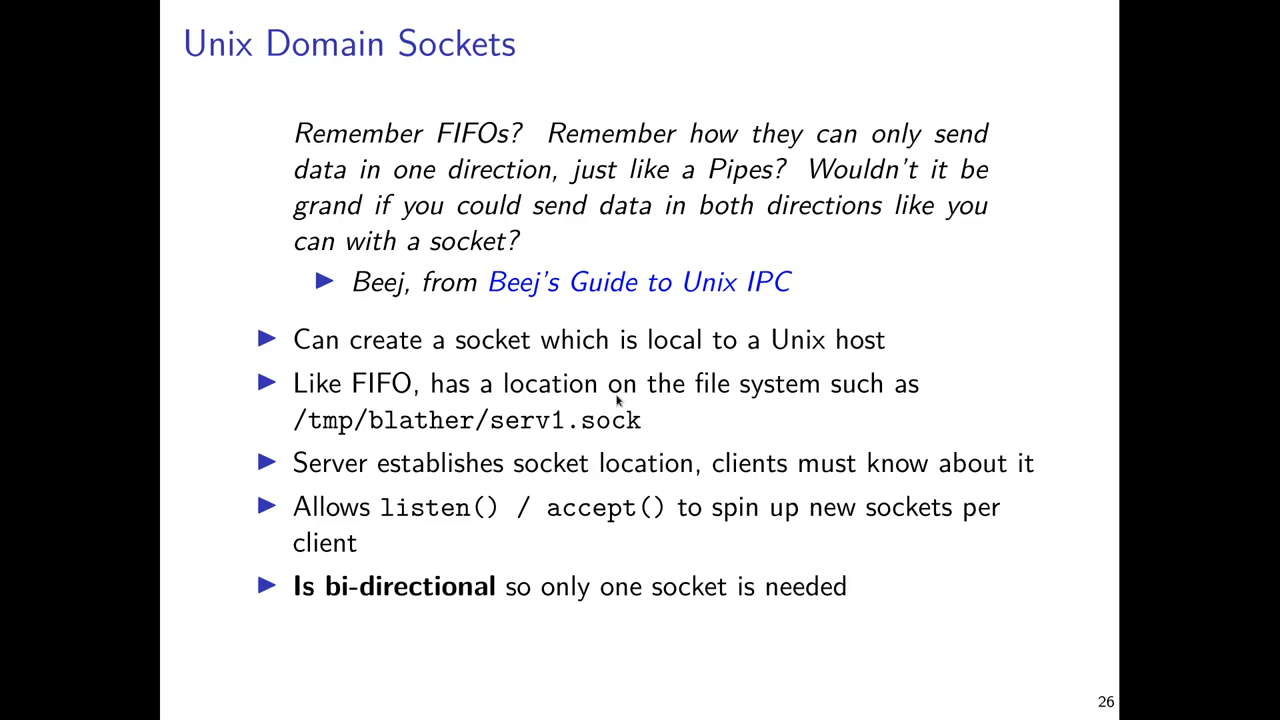
mouse_move(613, 404)
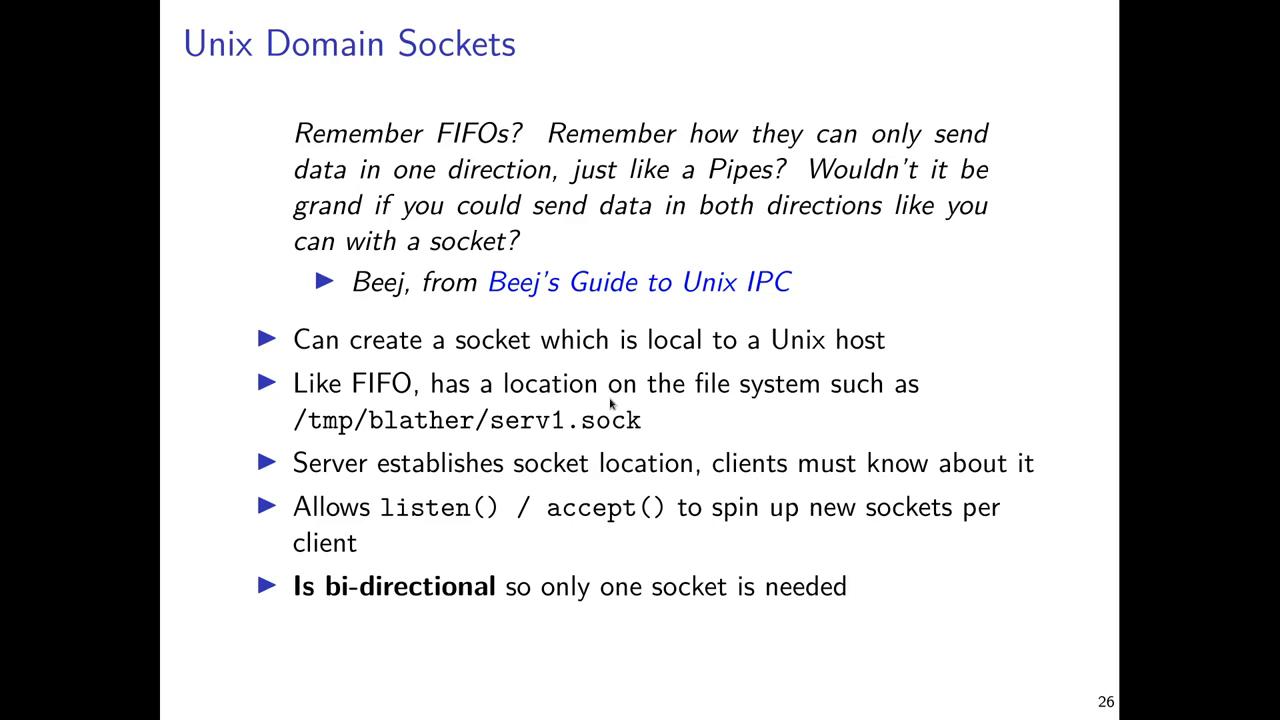
mouse_move(645, 405)
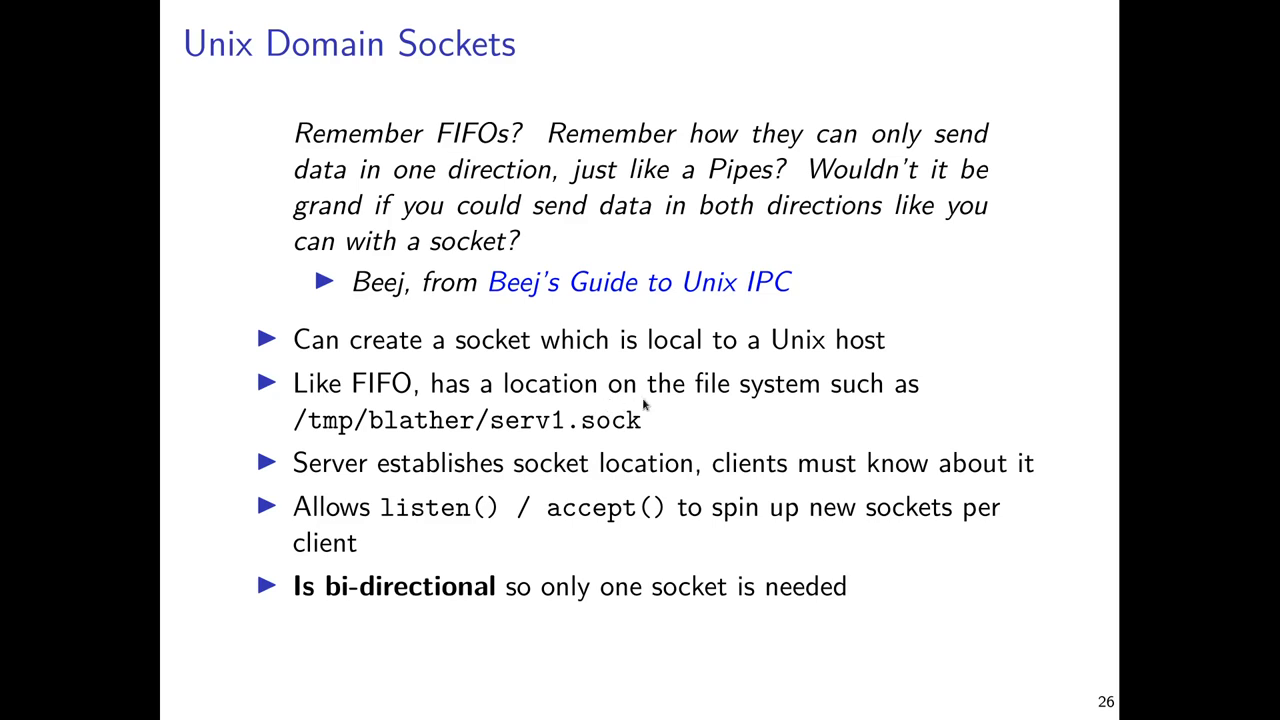
mouse_move(693, 430)
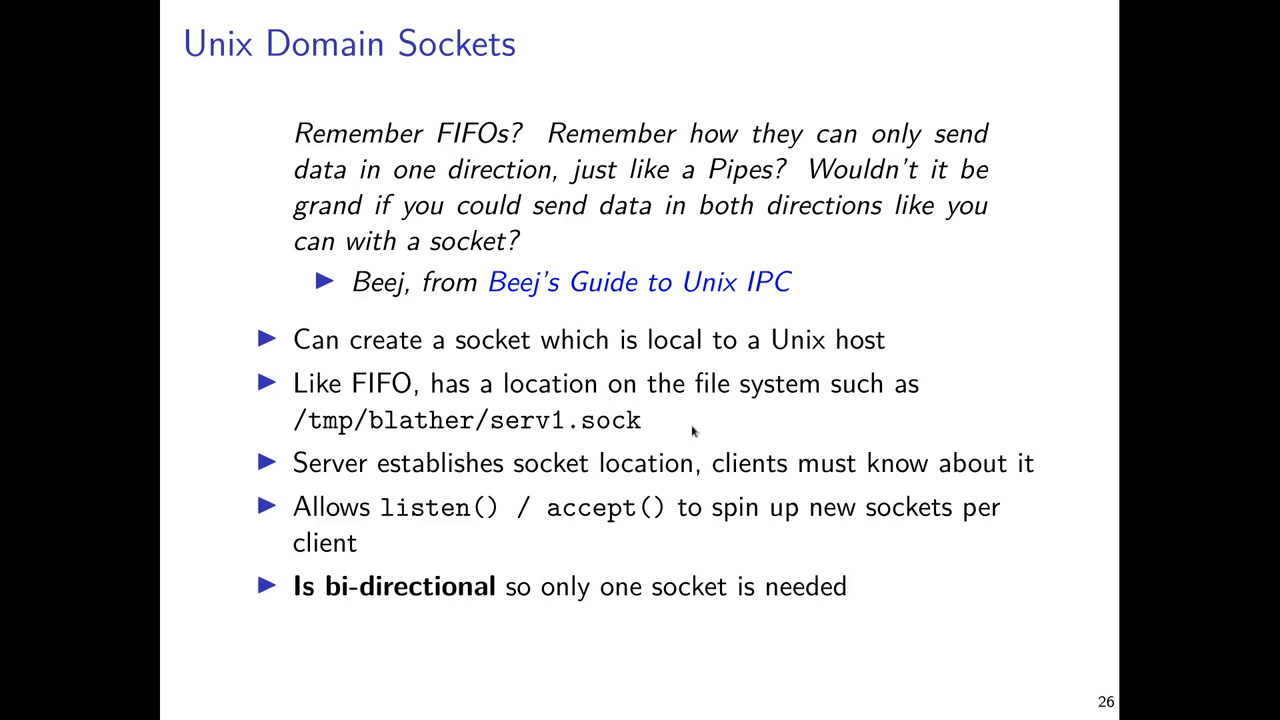
mouse_move(685, 425)
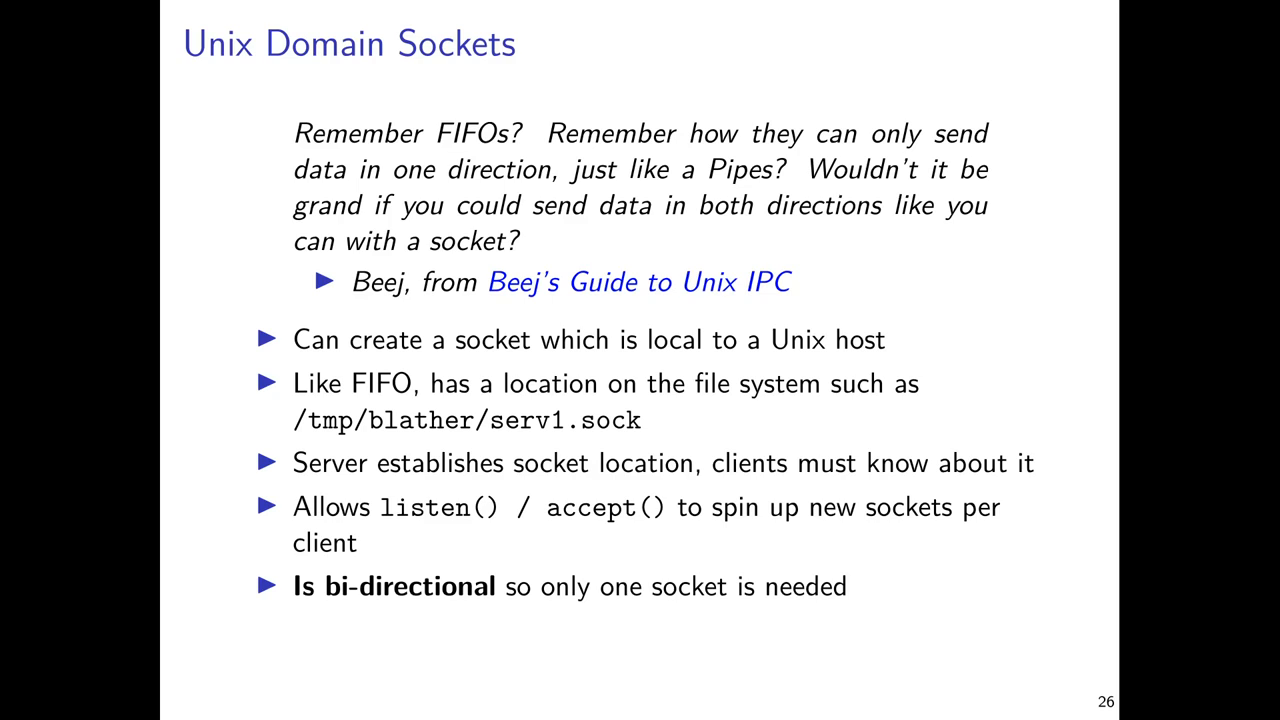
mouse_move(575, 678)
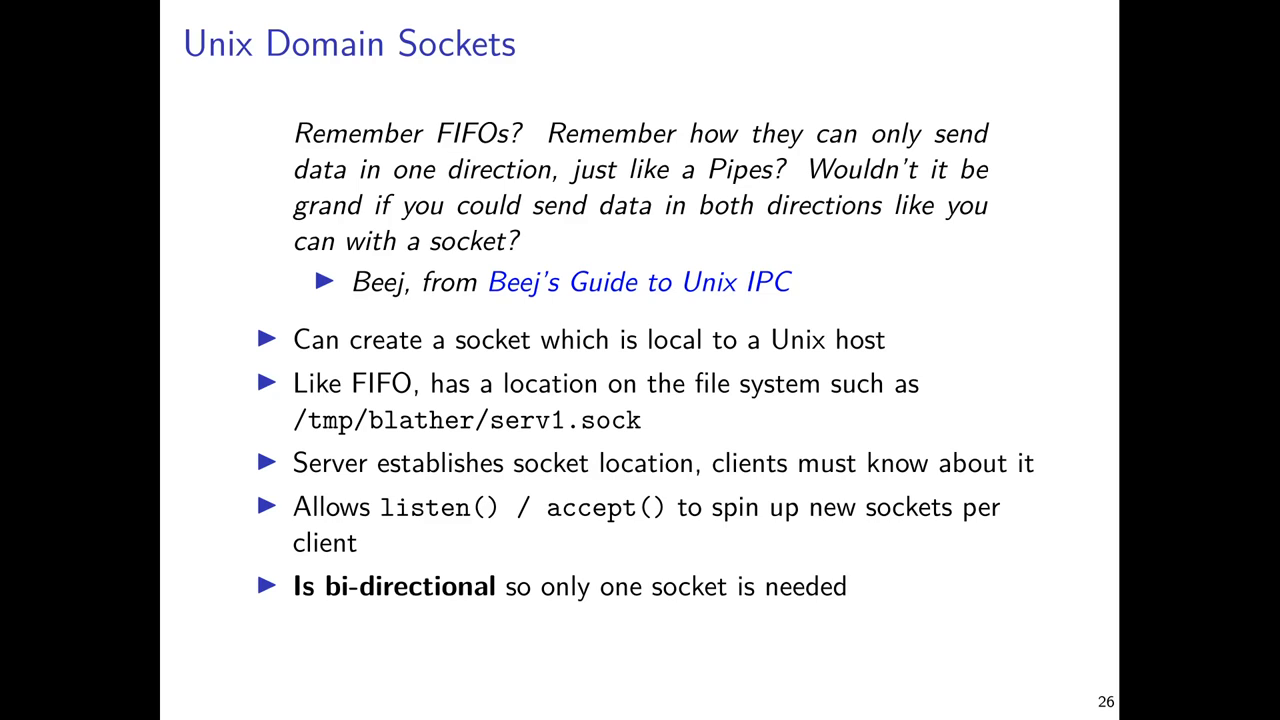
mouse_move(581, 674)
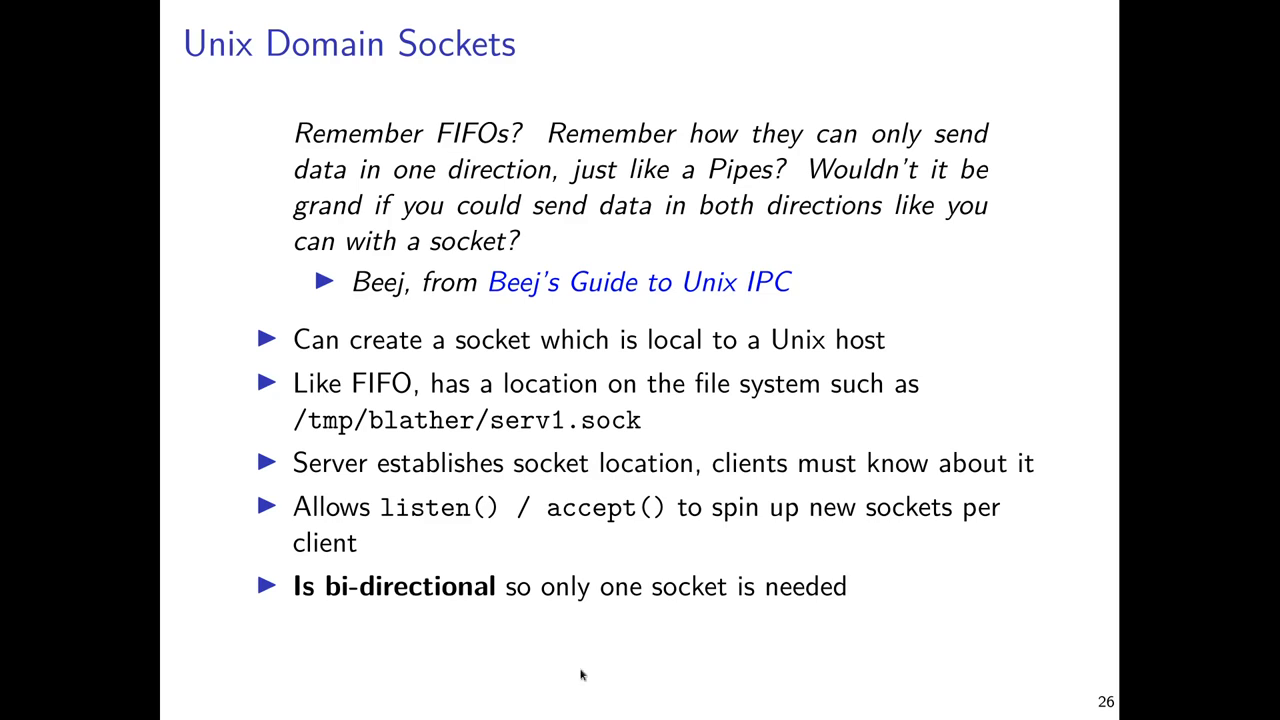
mouse_move(624, 629)
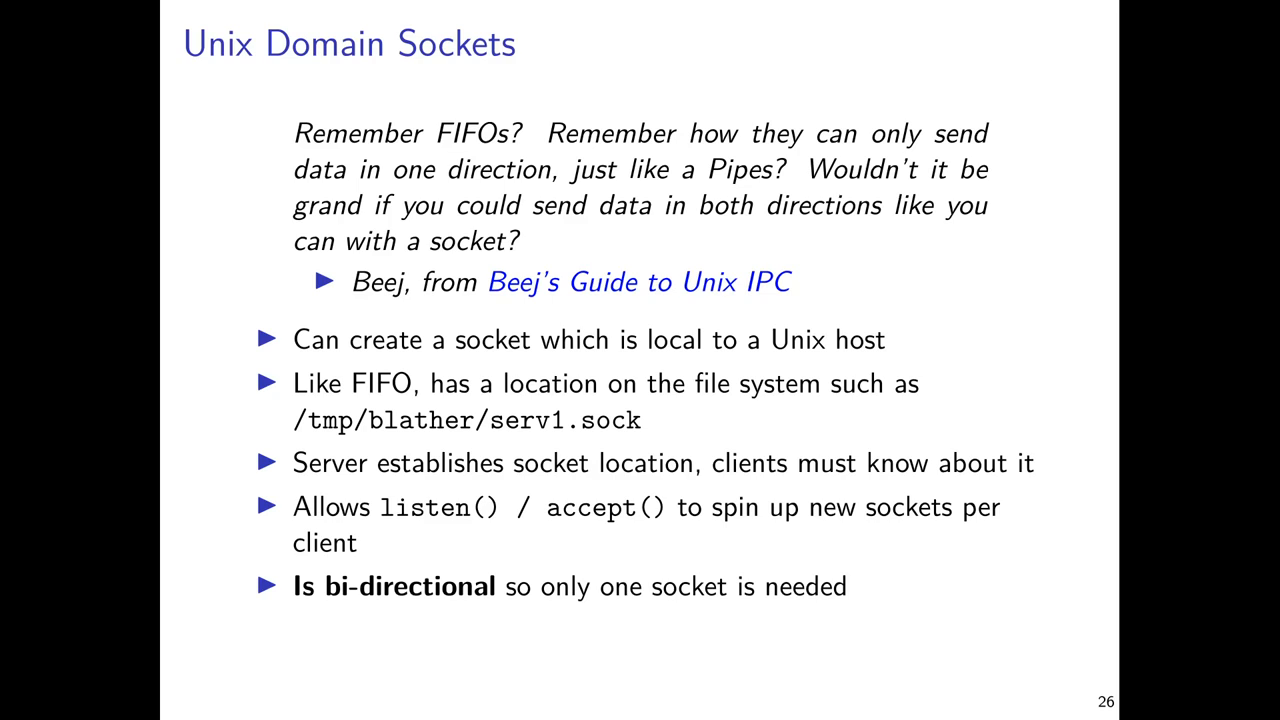
key(right)
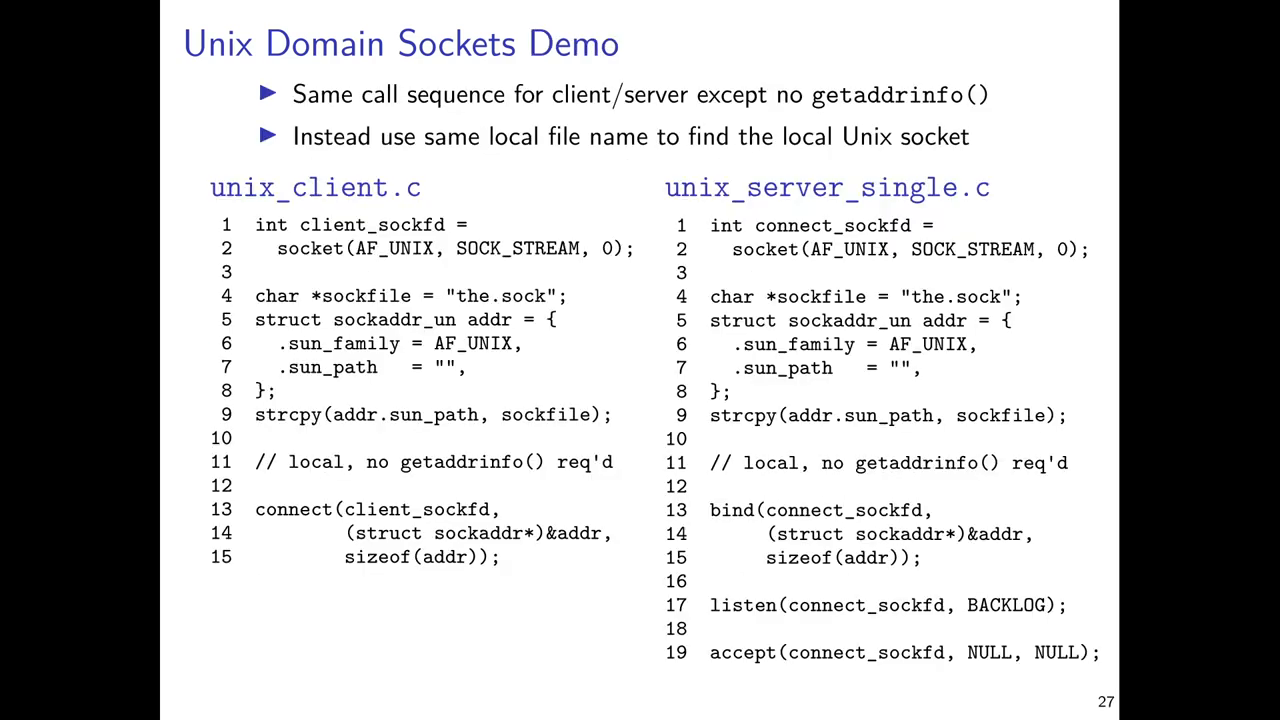
mouse_move(604, 694)
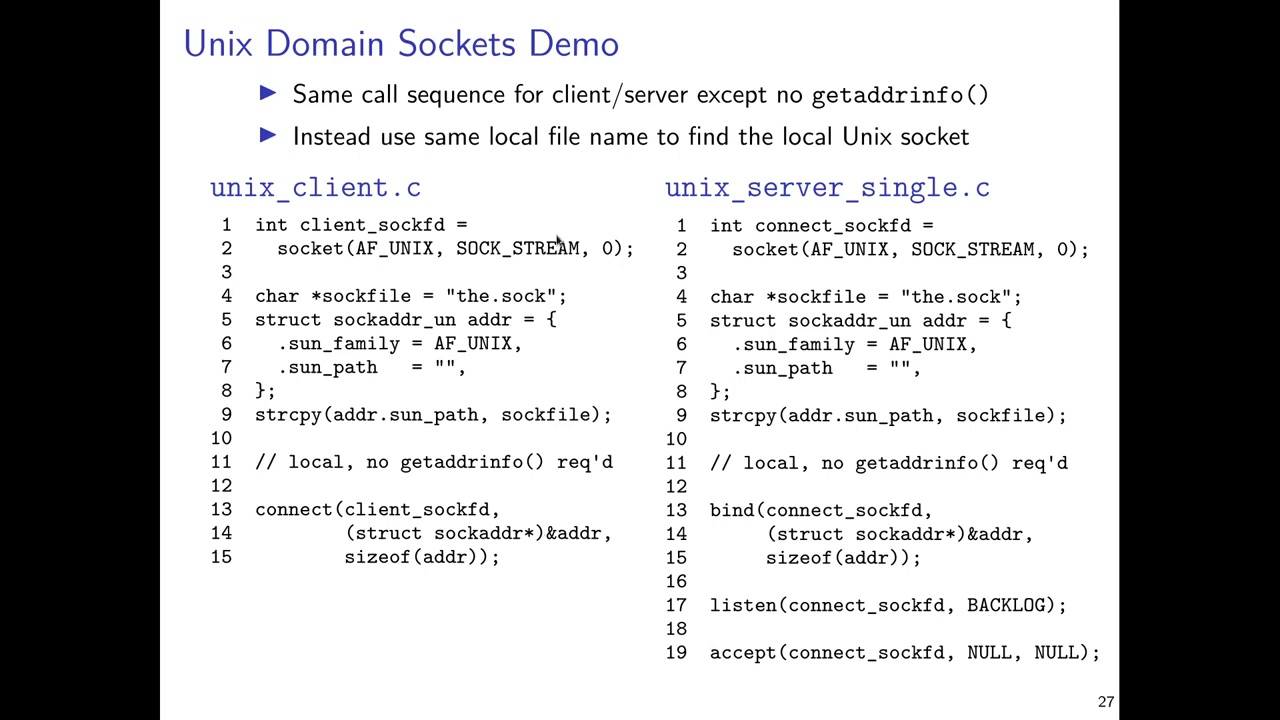
mouse_move(566, 219)
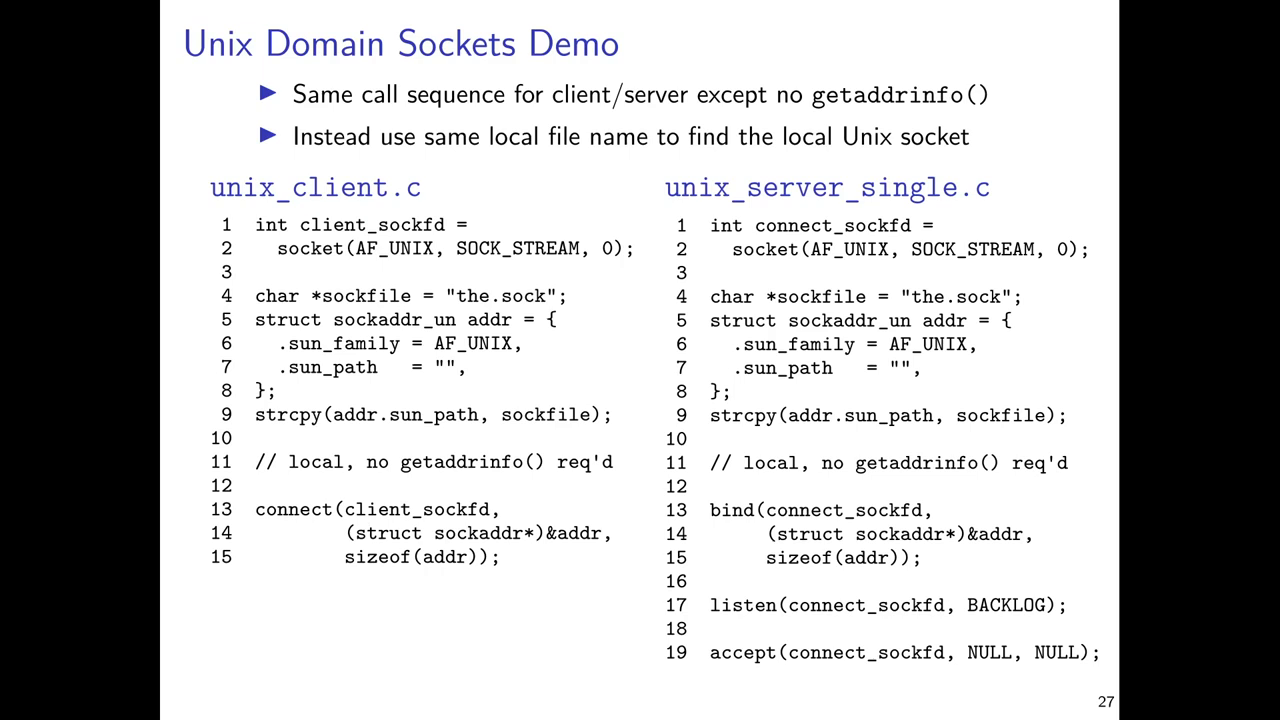
mouse_move(524, 272)
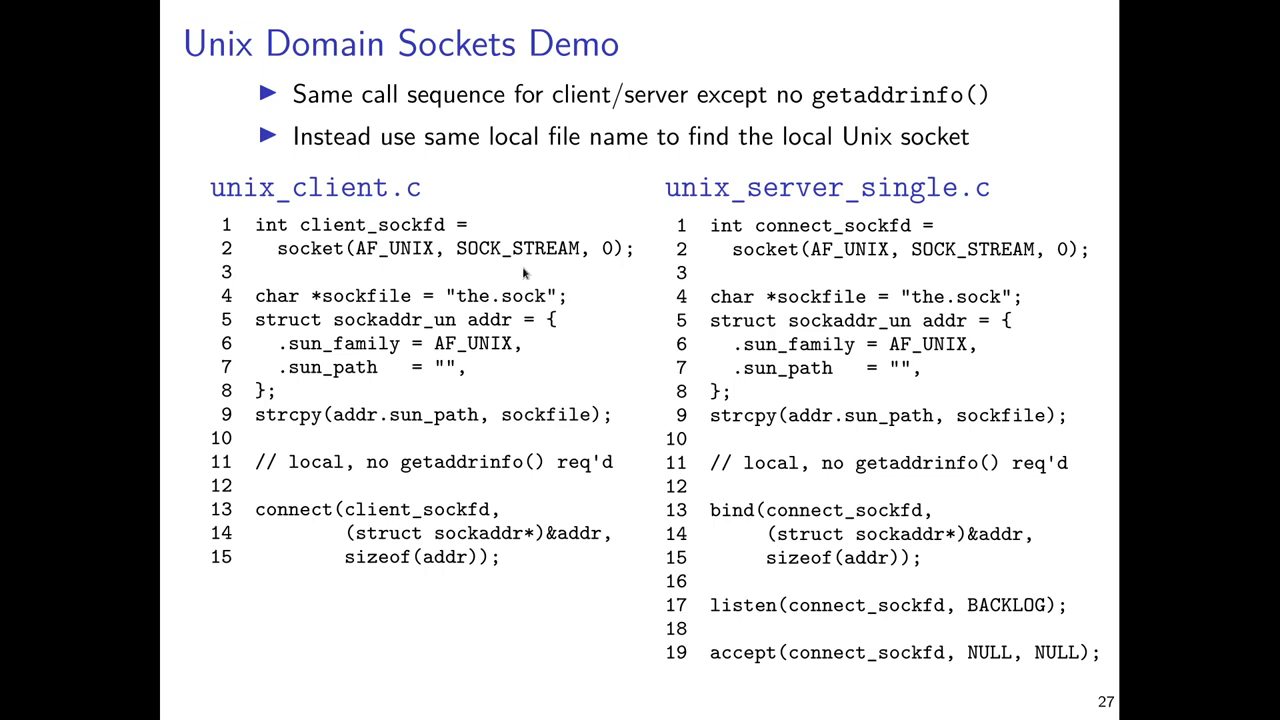
mouse_move(418, 270)
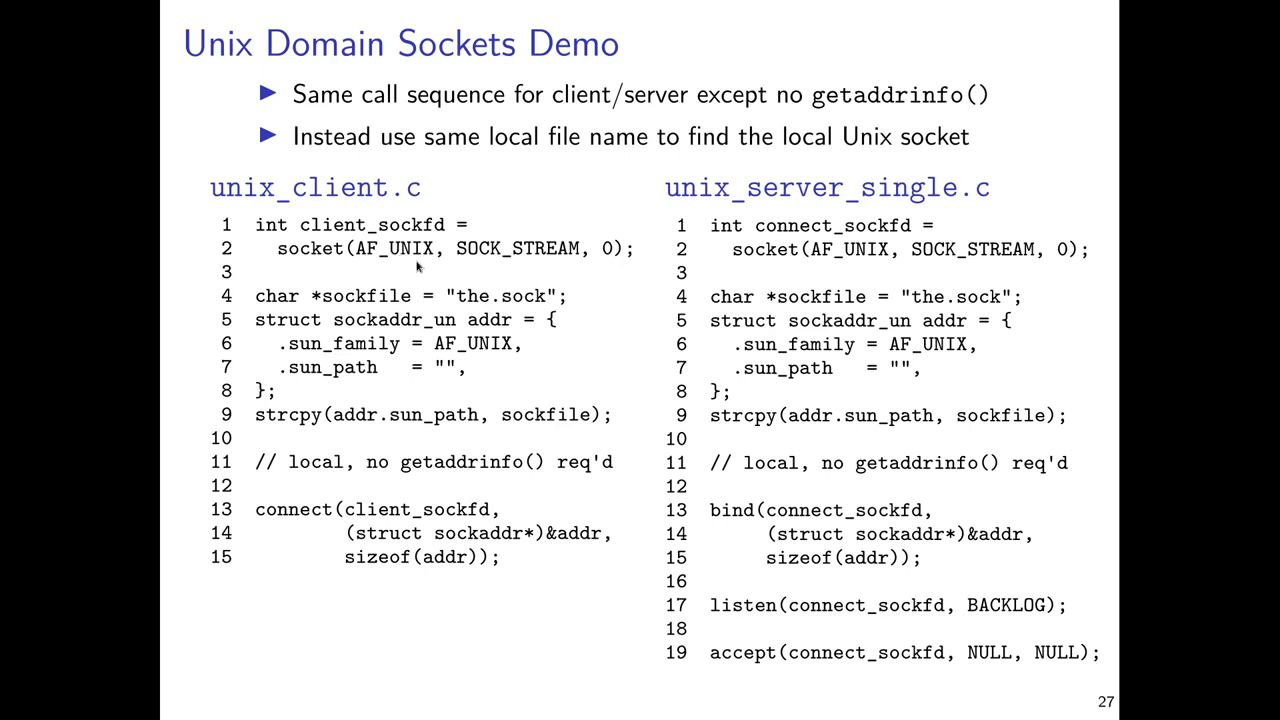
mouse_move(417, 265)
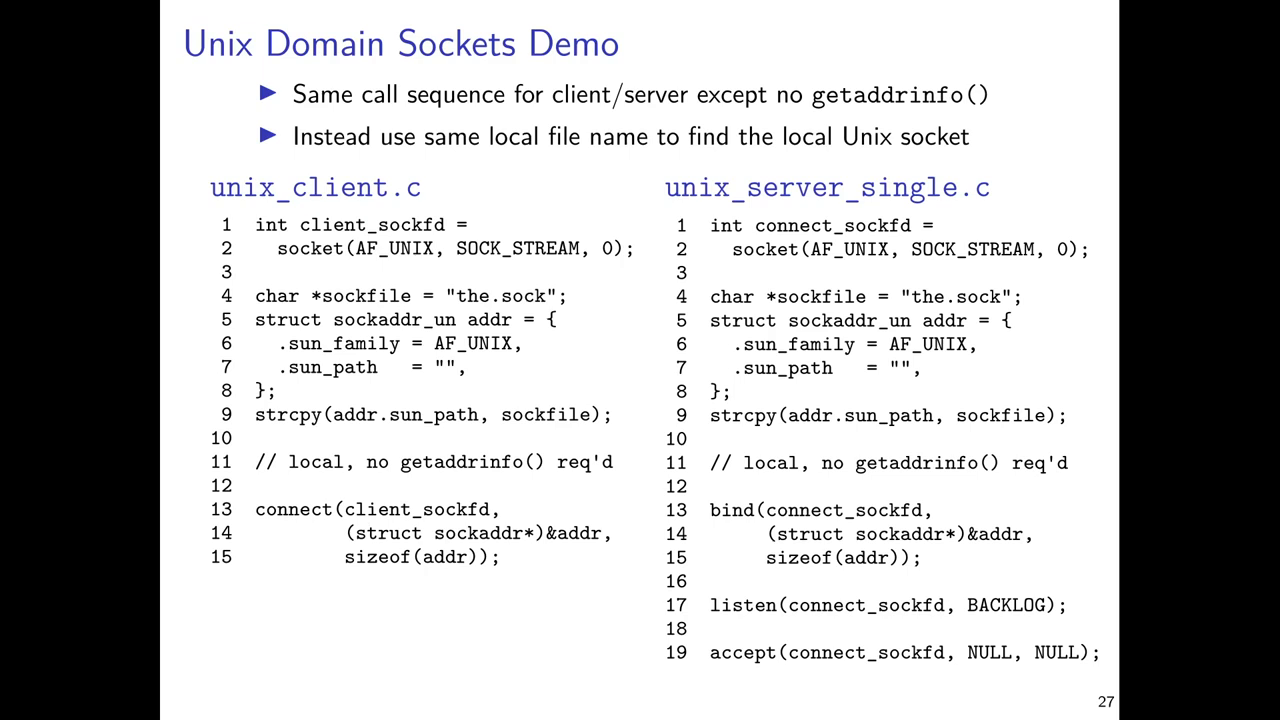
mouse_move(502, 312)
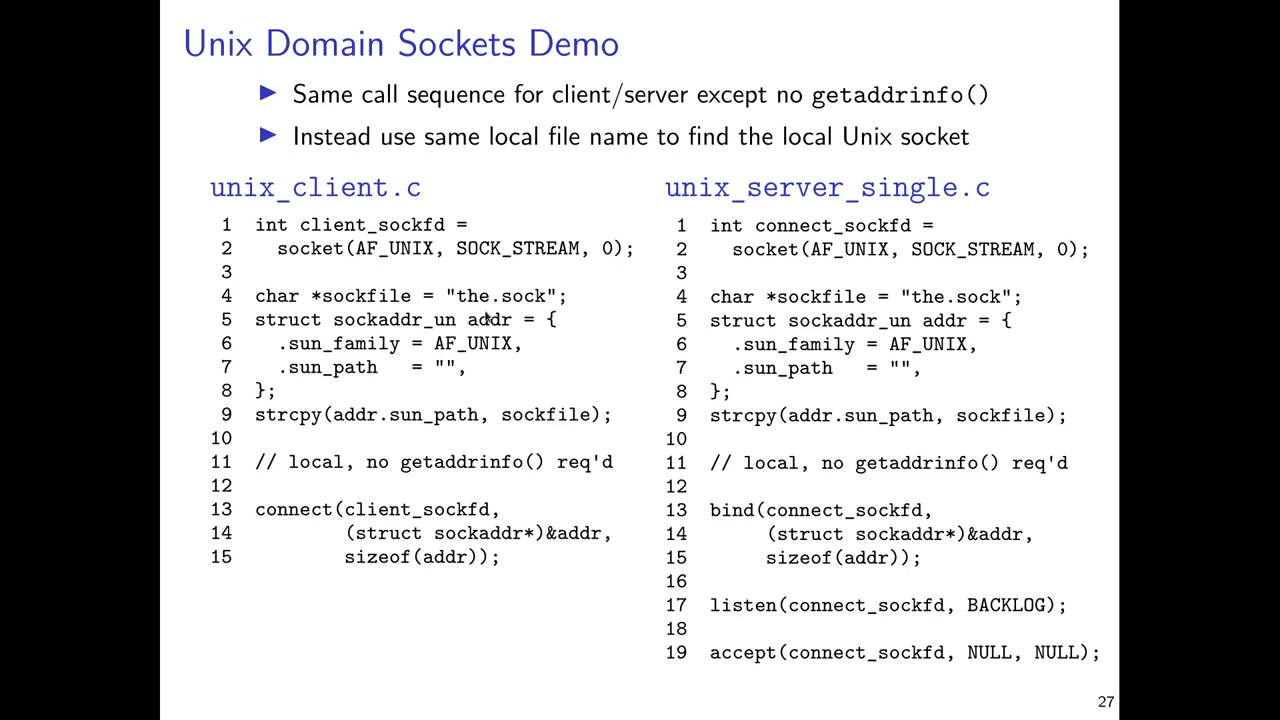
mouse_move(489, 347)
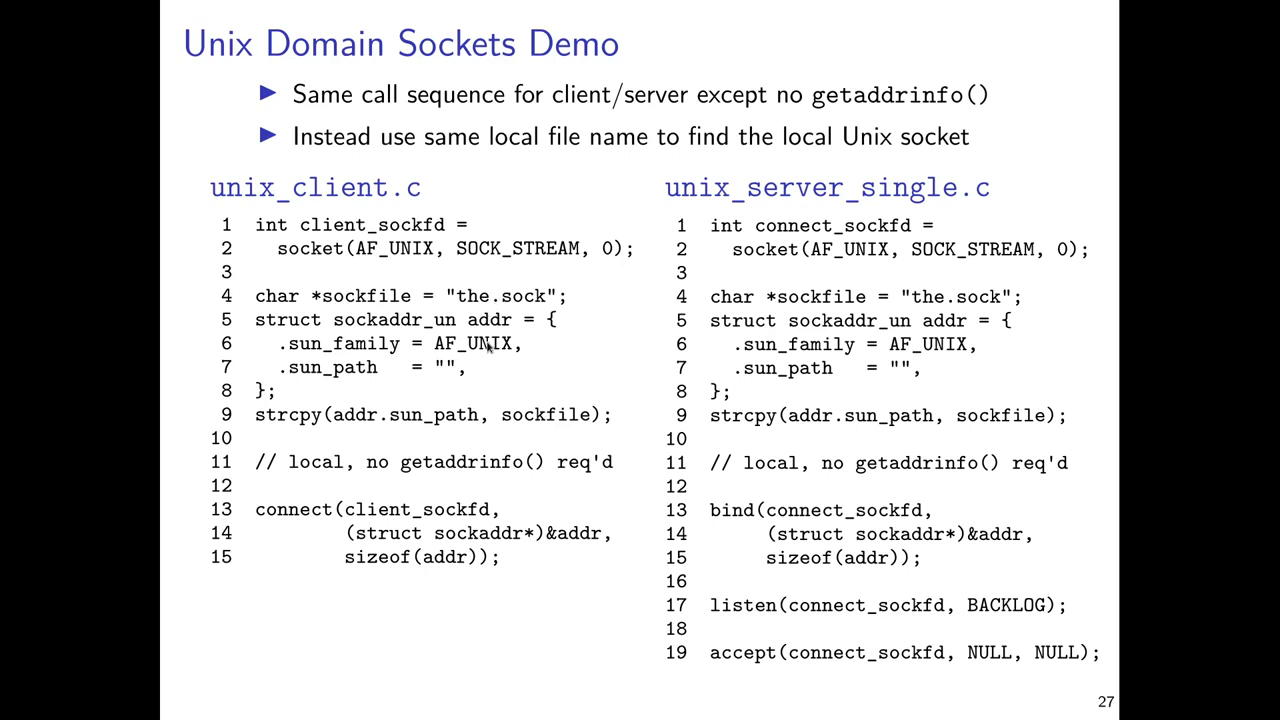
mouse_move(475, 353)
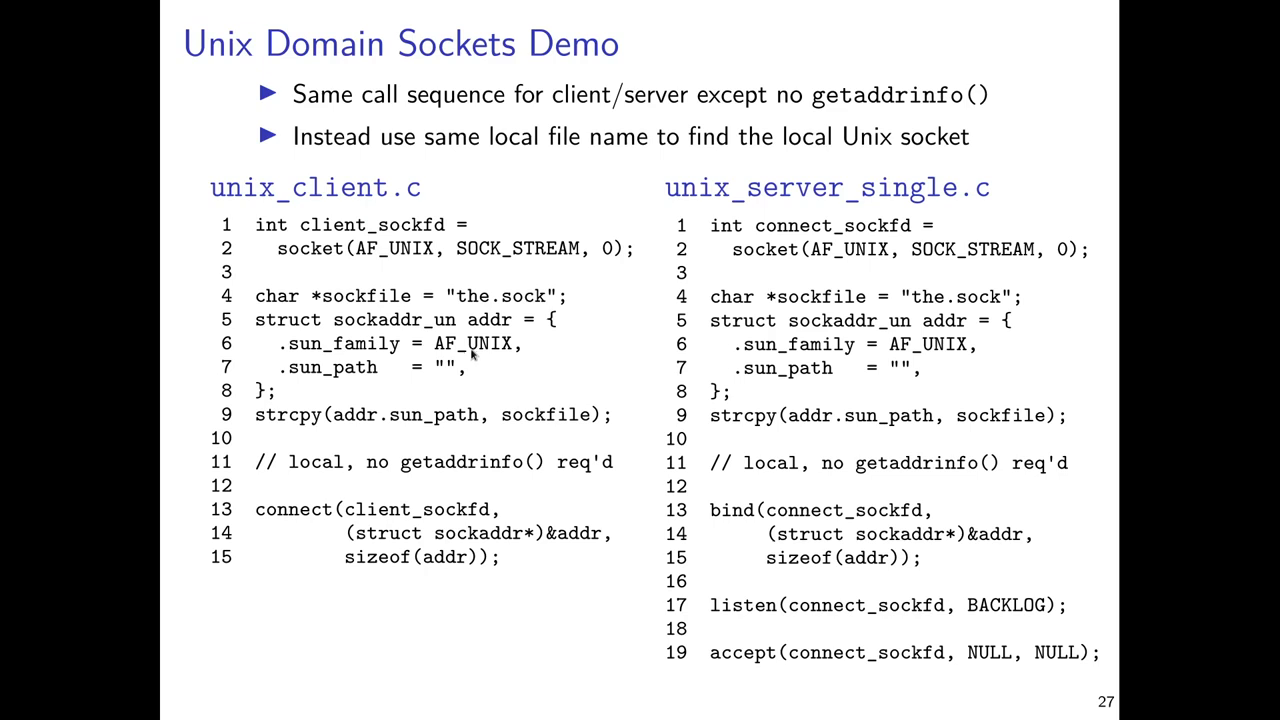
mouse_move(267, 522)
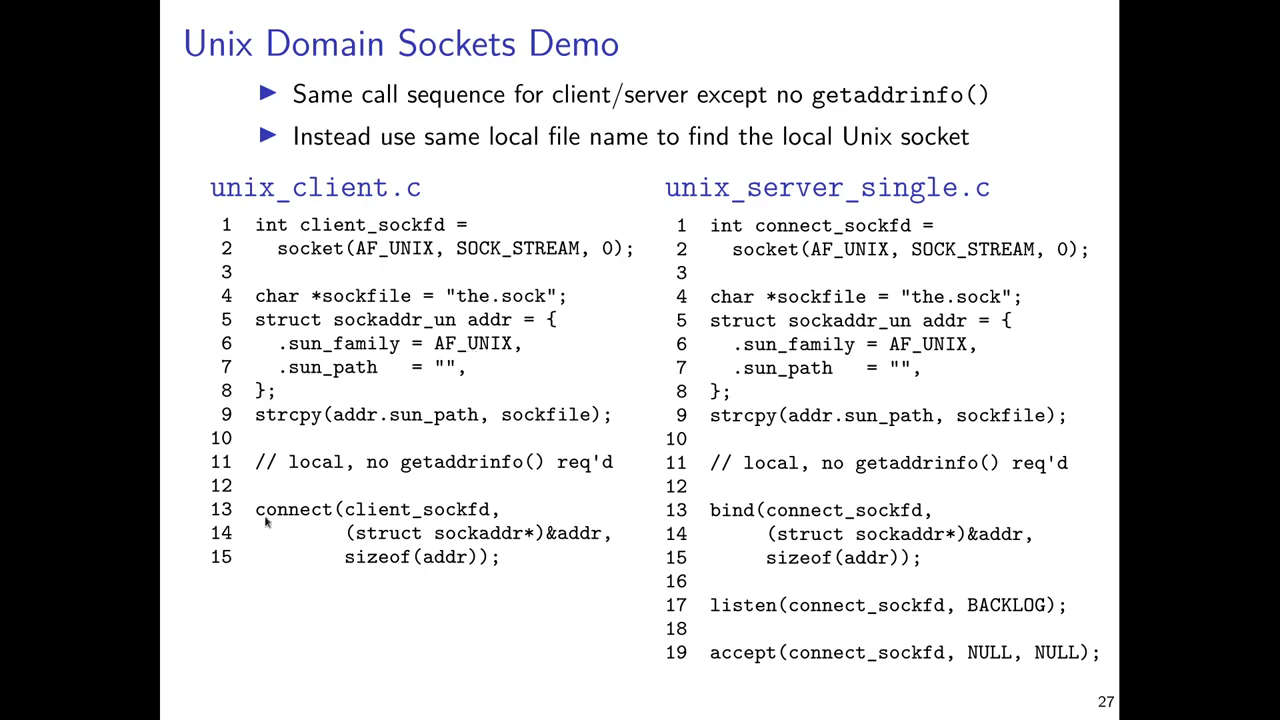
mouse_move(328, 537)
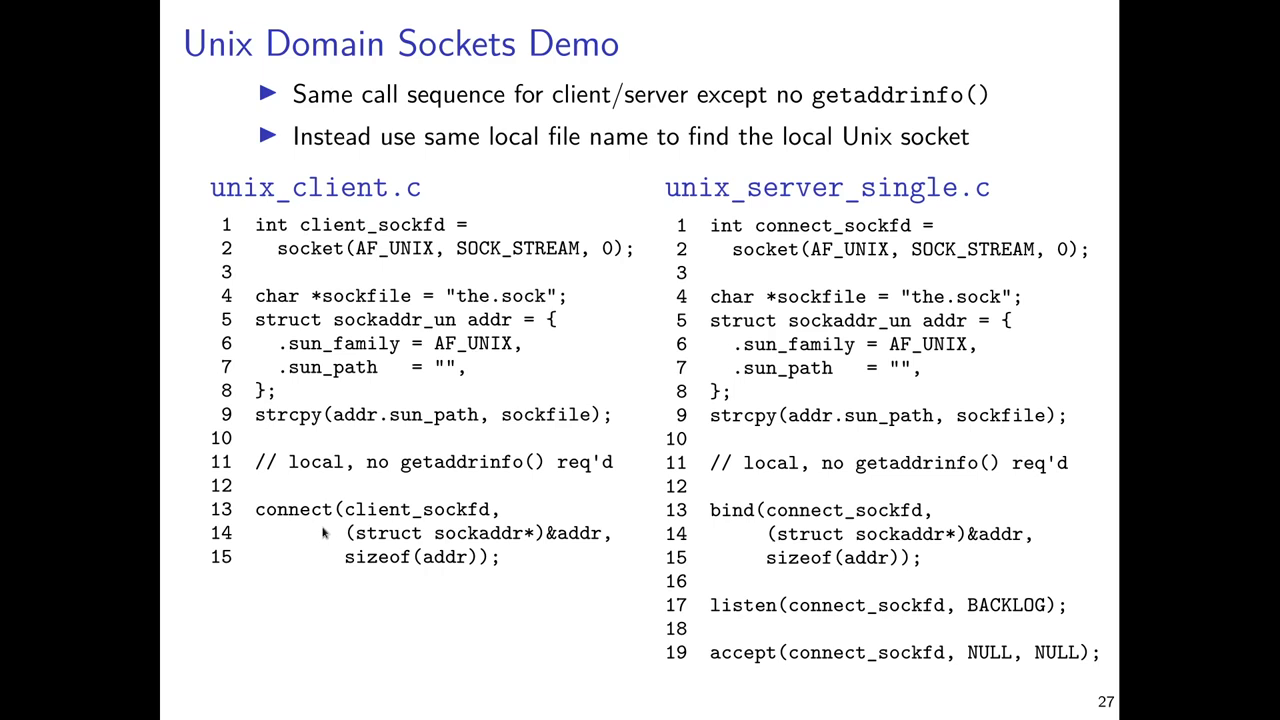
mouse_move(313, 531)
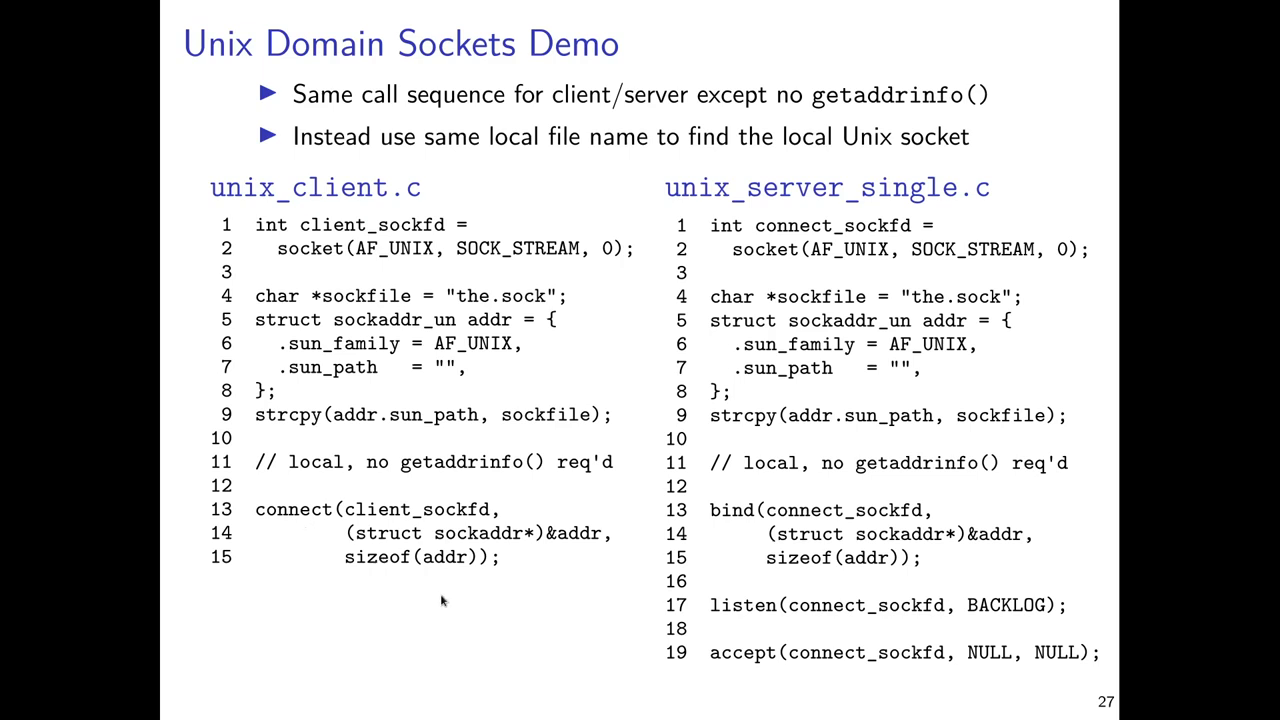
mouse_move(338, 564)
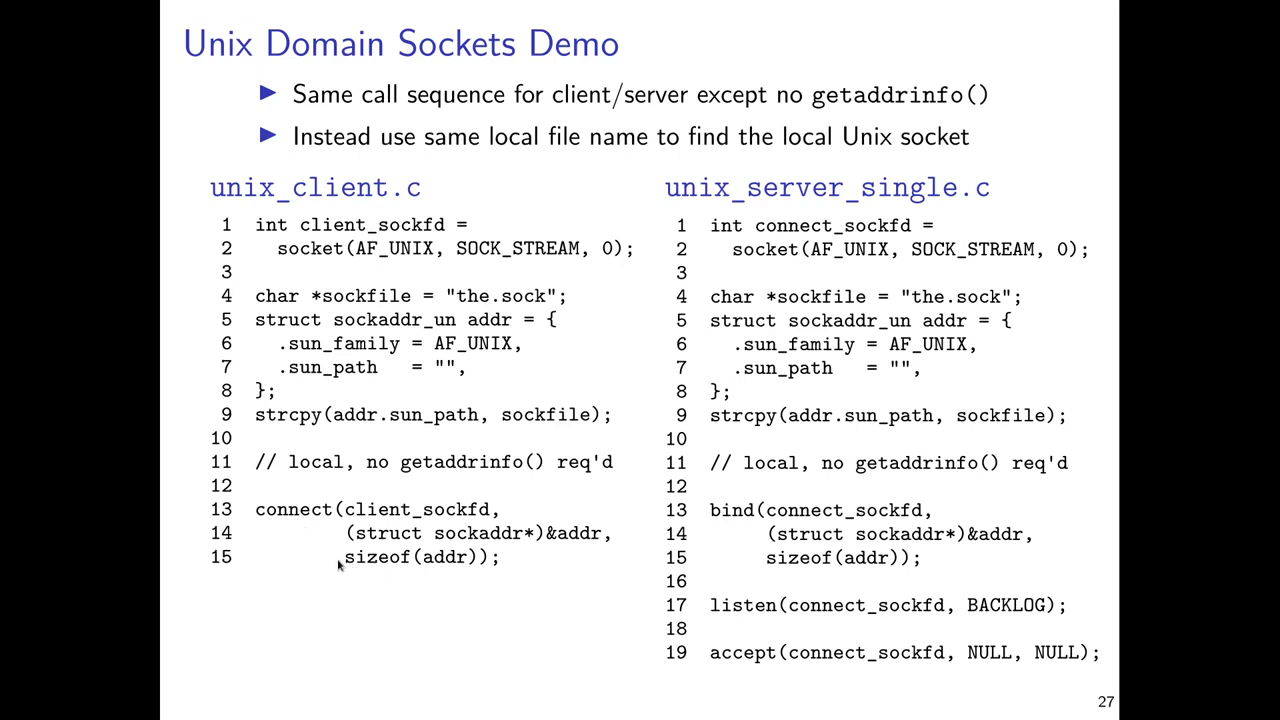
mouse_move(386, 625)
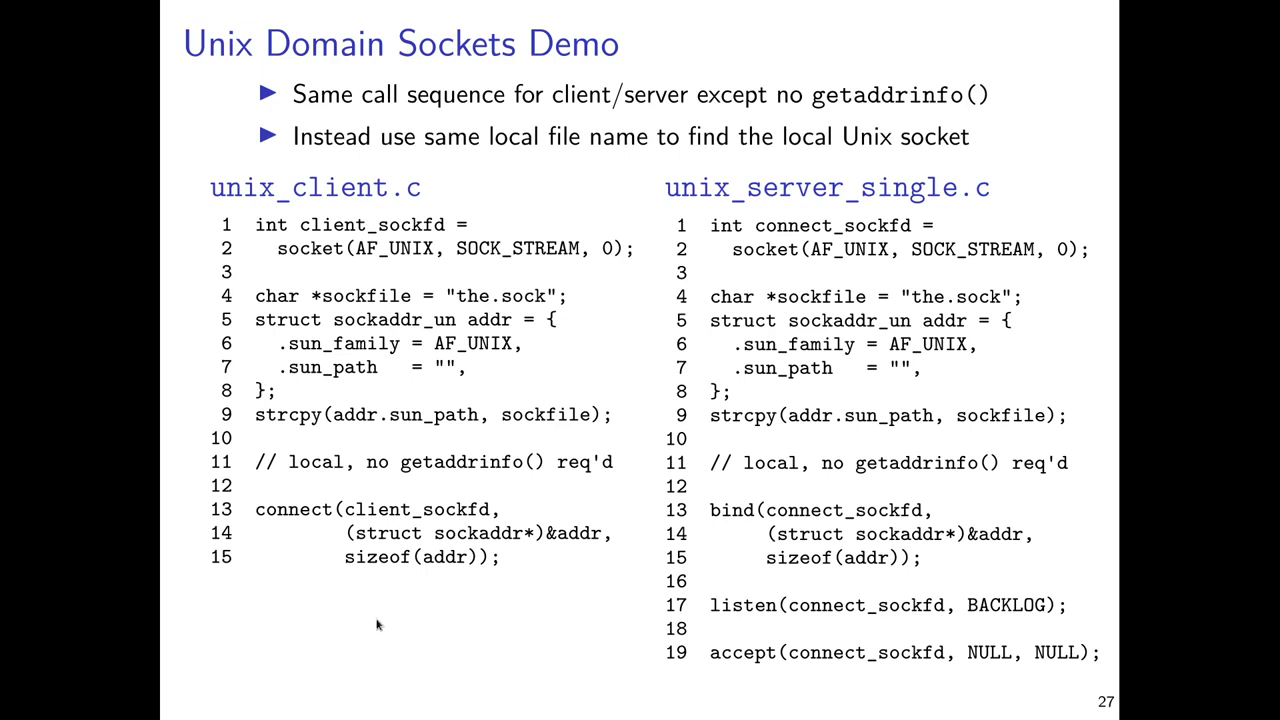
mouse_move(372, 621)
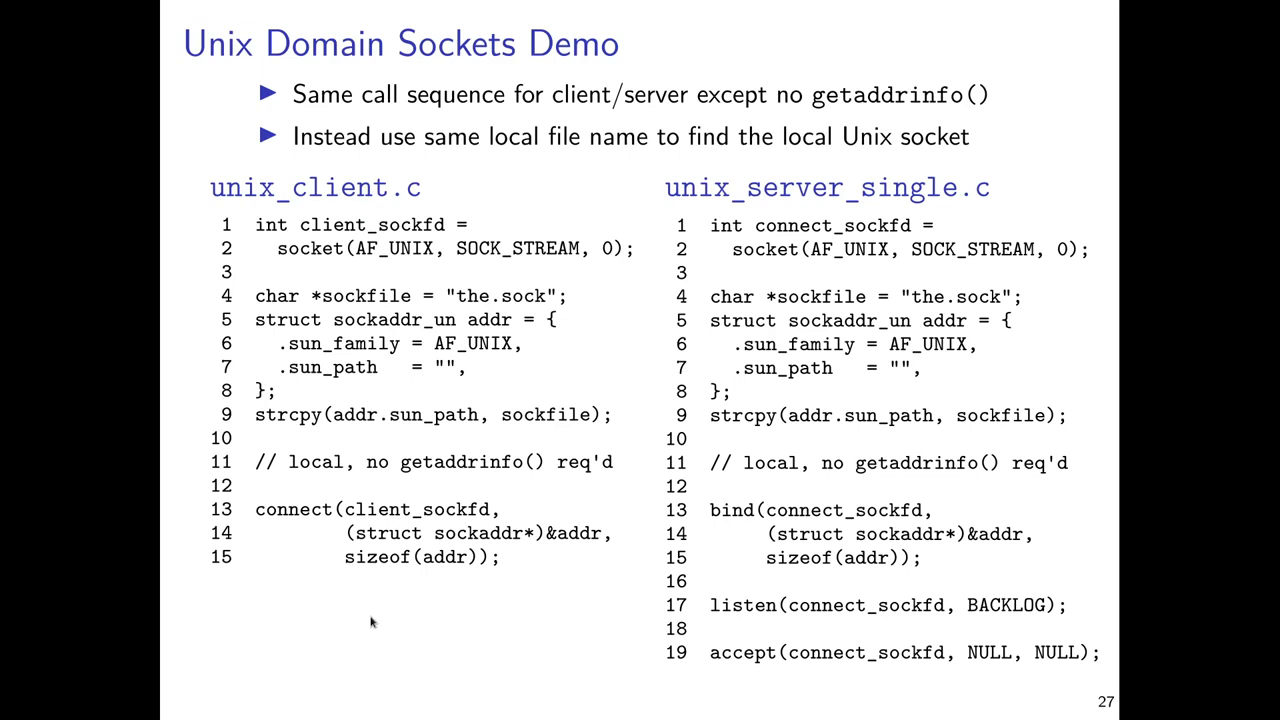
mouse_move(990, 287)
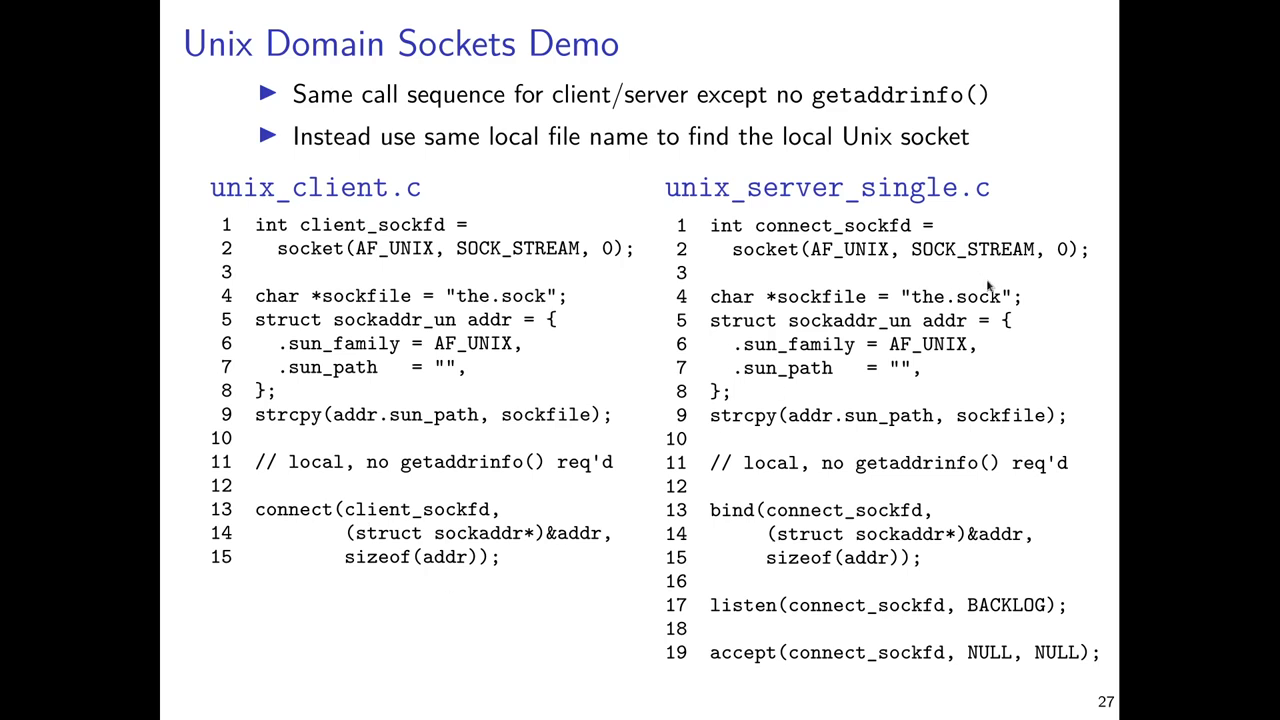
mouse_move(868, 255)
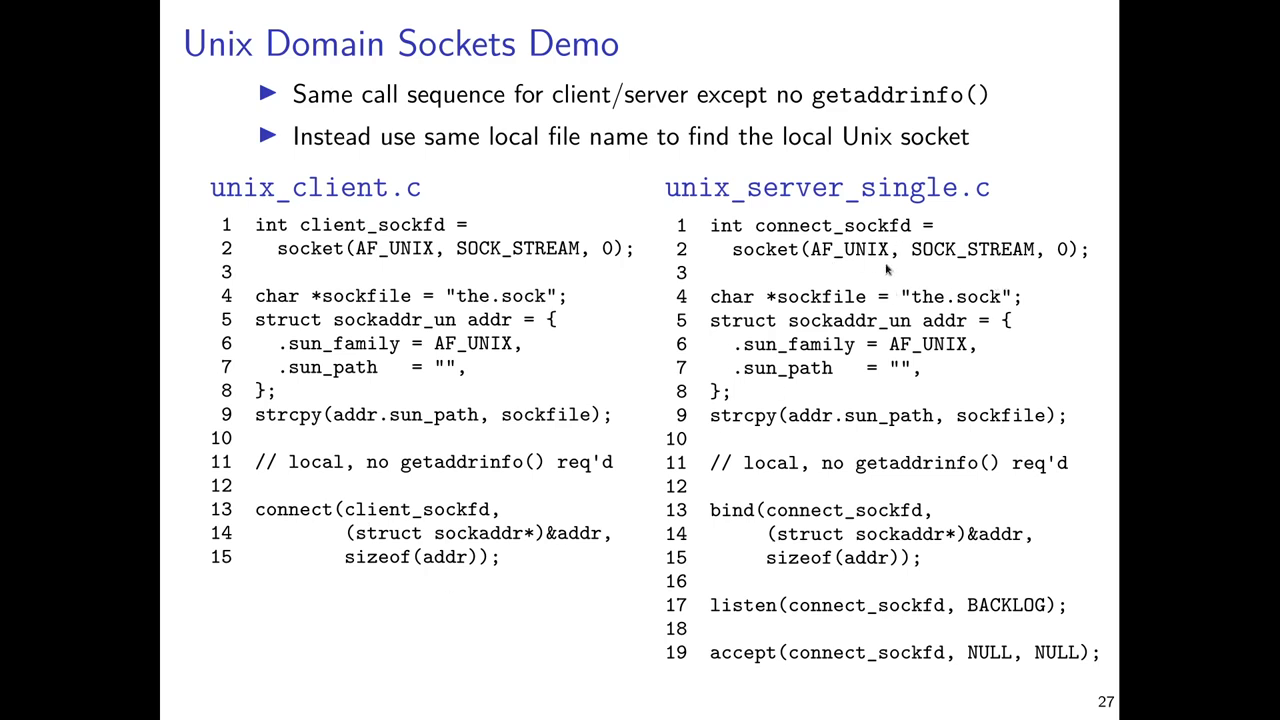
mouse_move(990, 312)
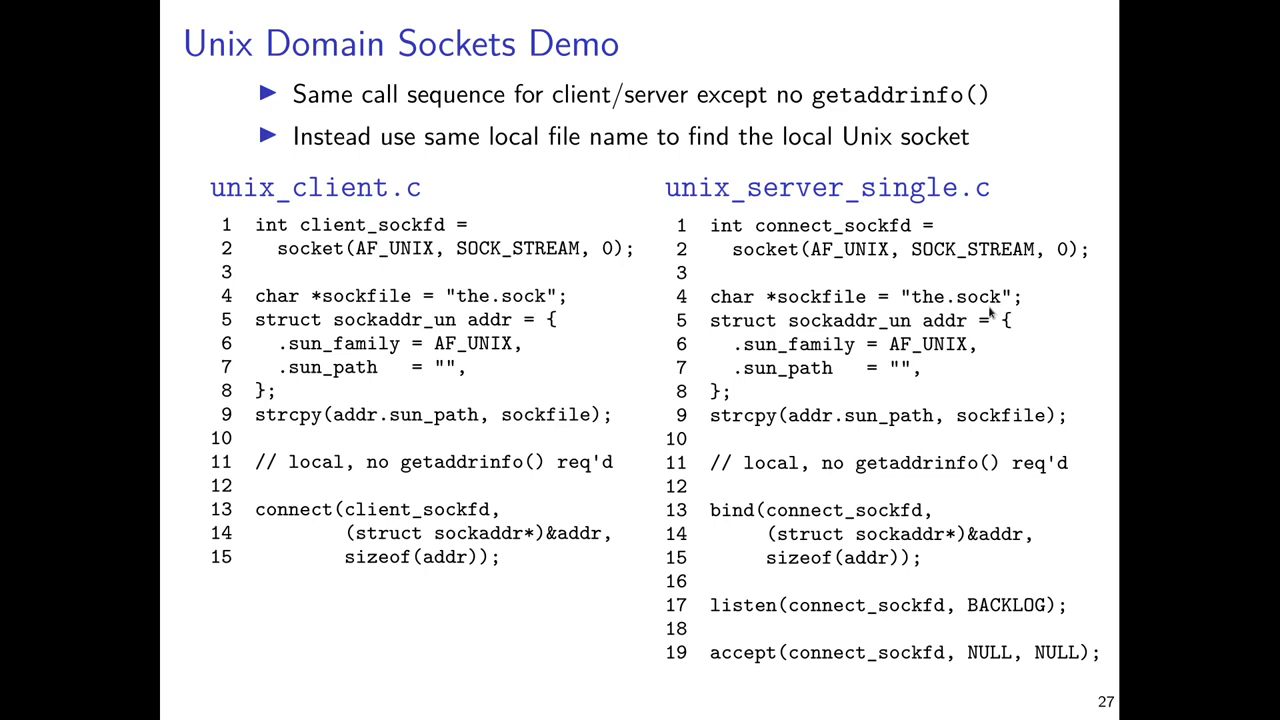
mouse_move(990, 312)
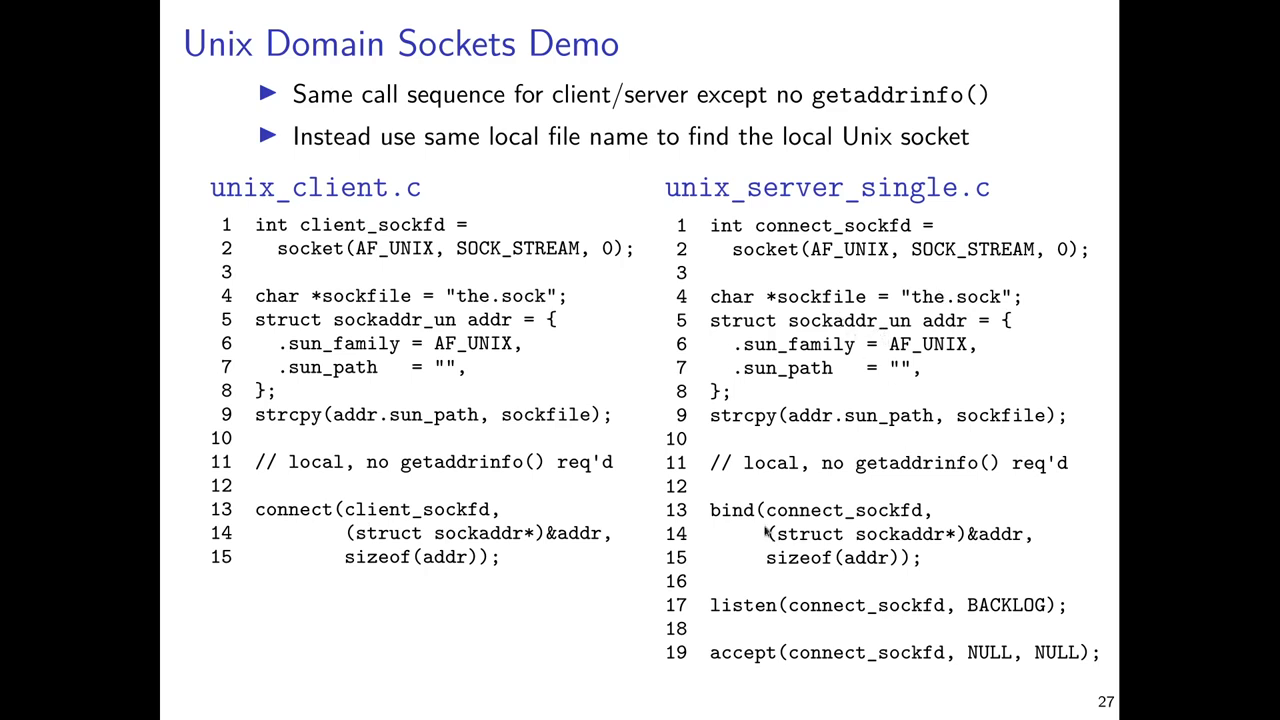
mouse_move(846, 697)
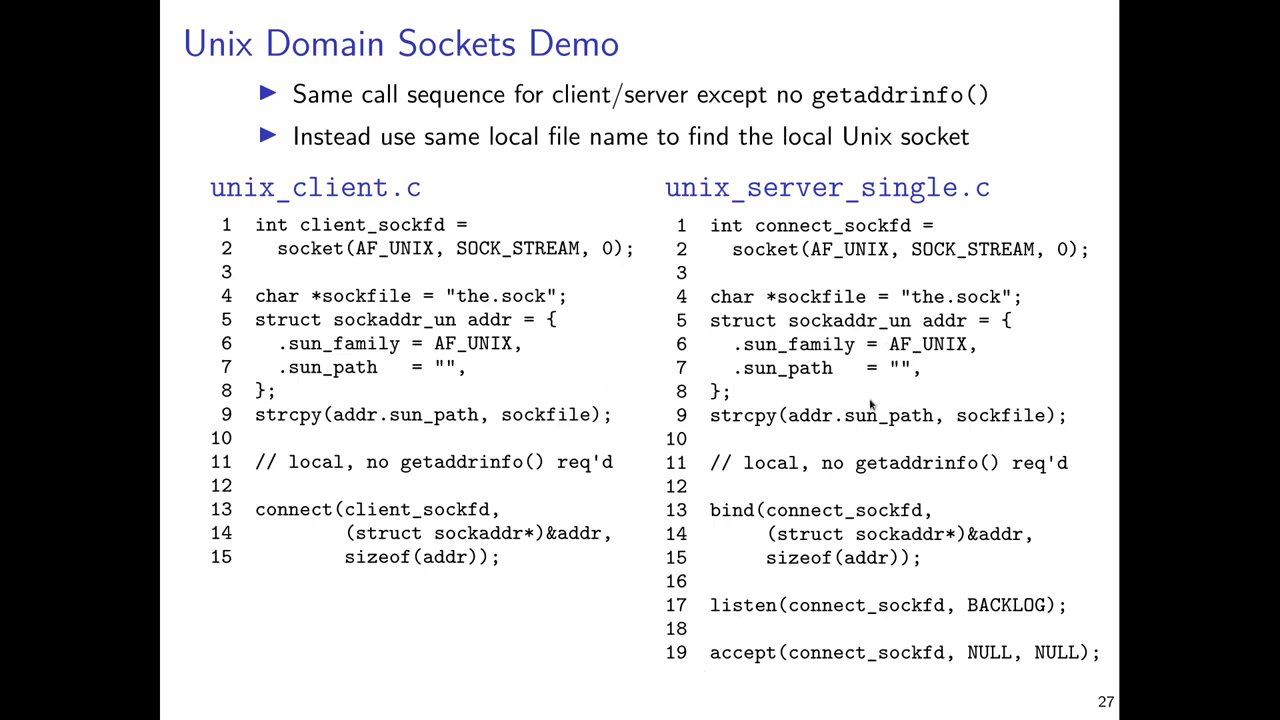
mouse_move(623, 630)
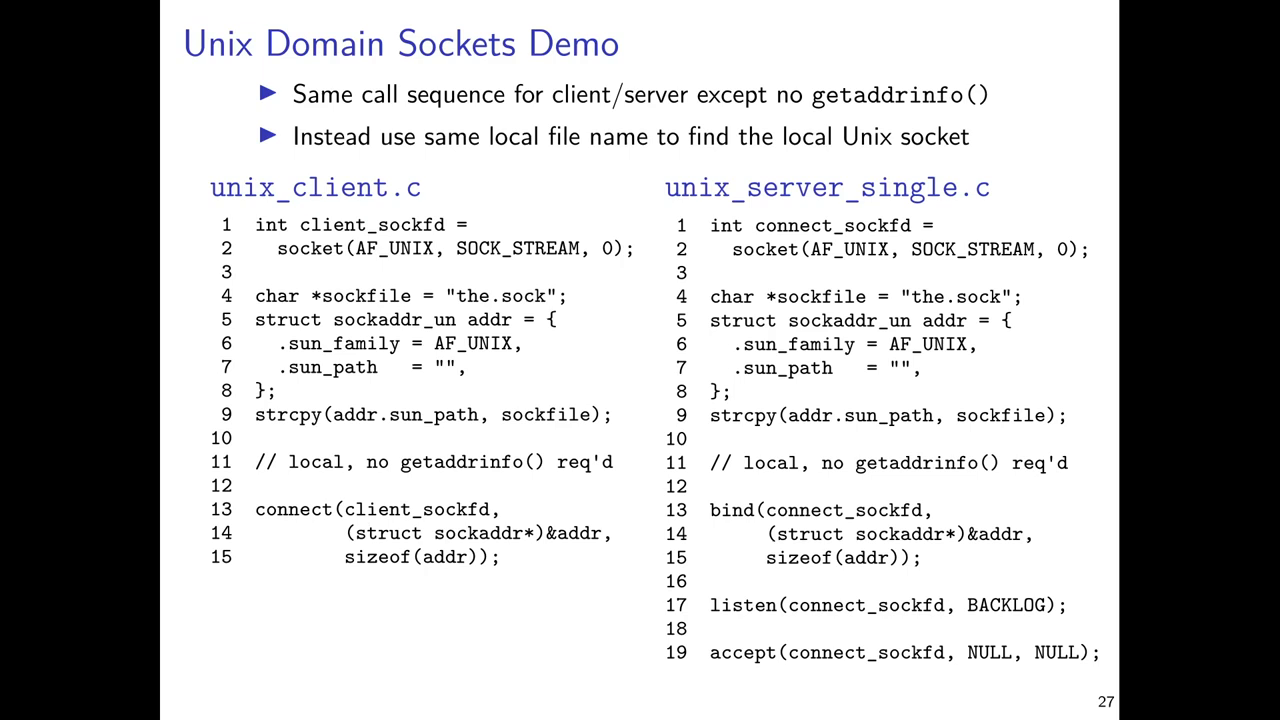
Step: Advance past slide 27 to the blank end-of-presentation screen
key(right)
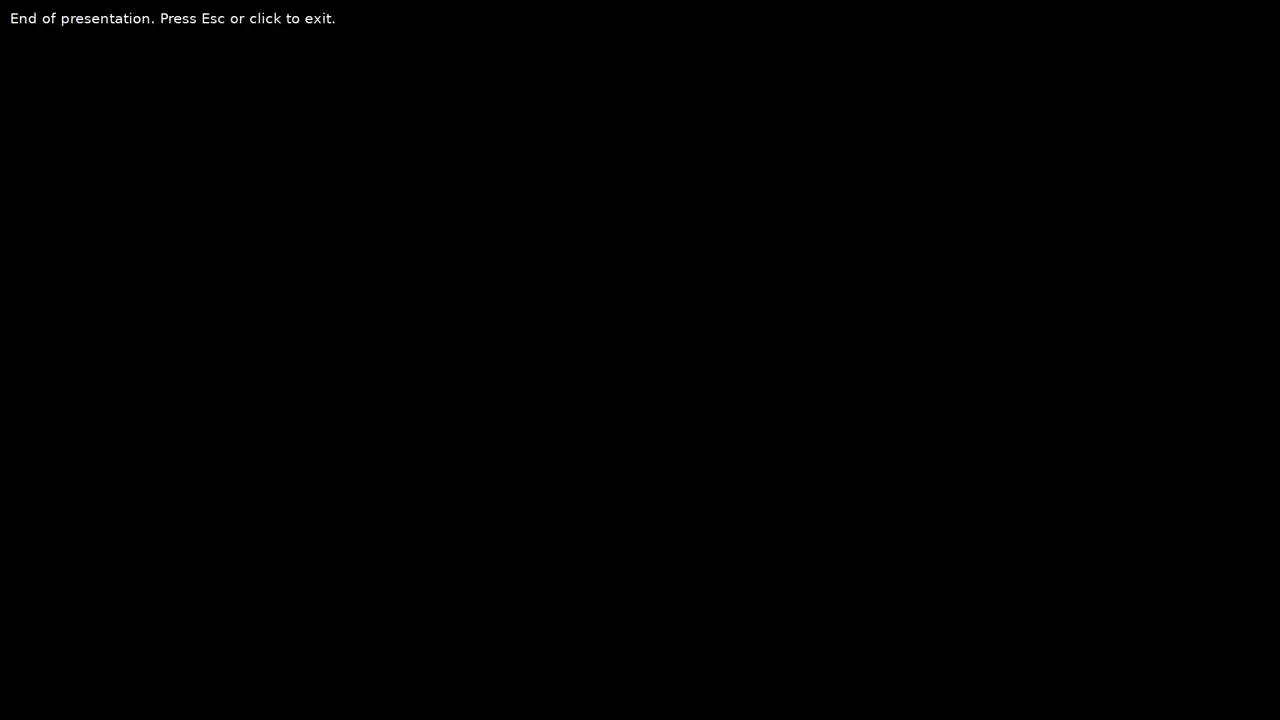